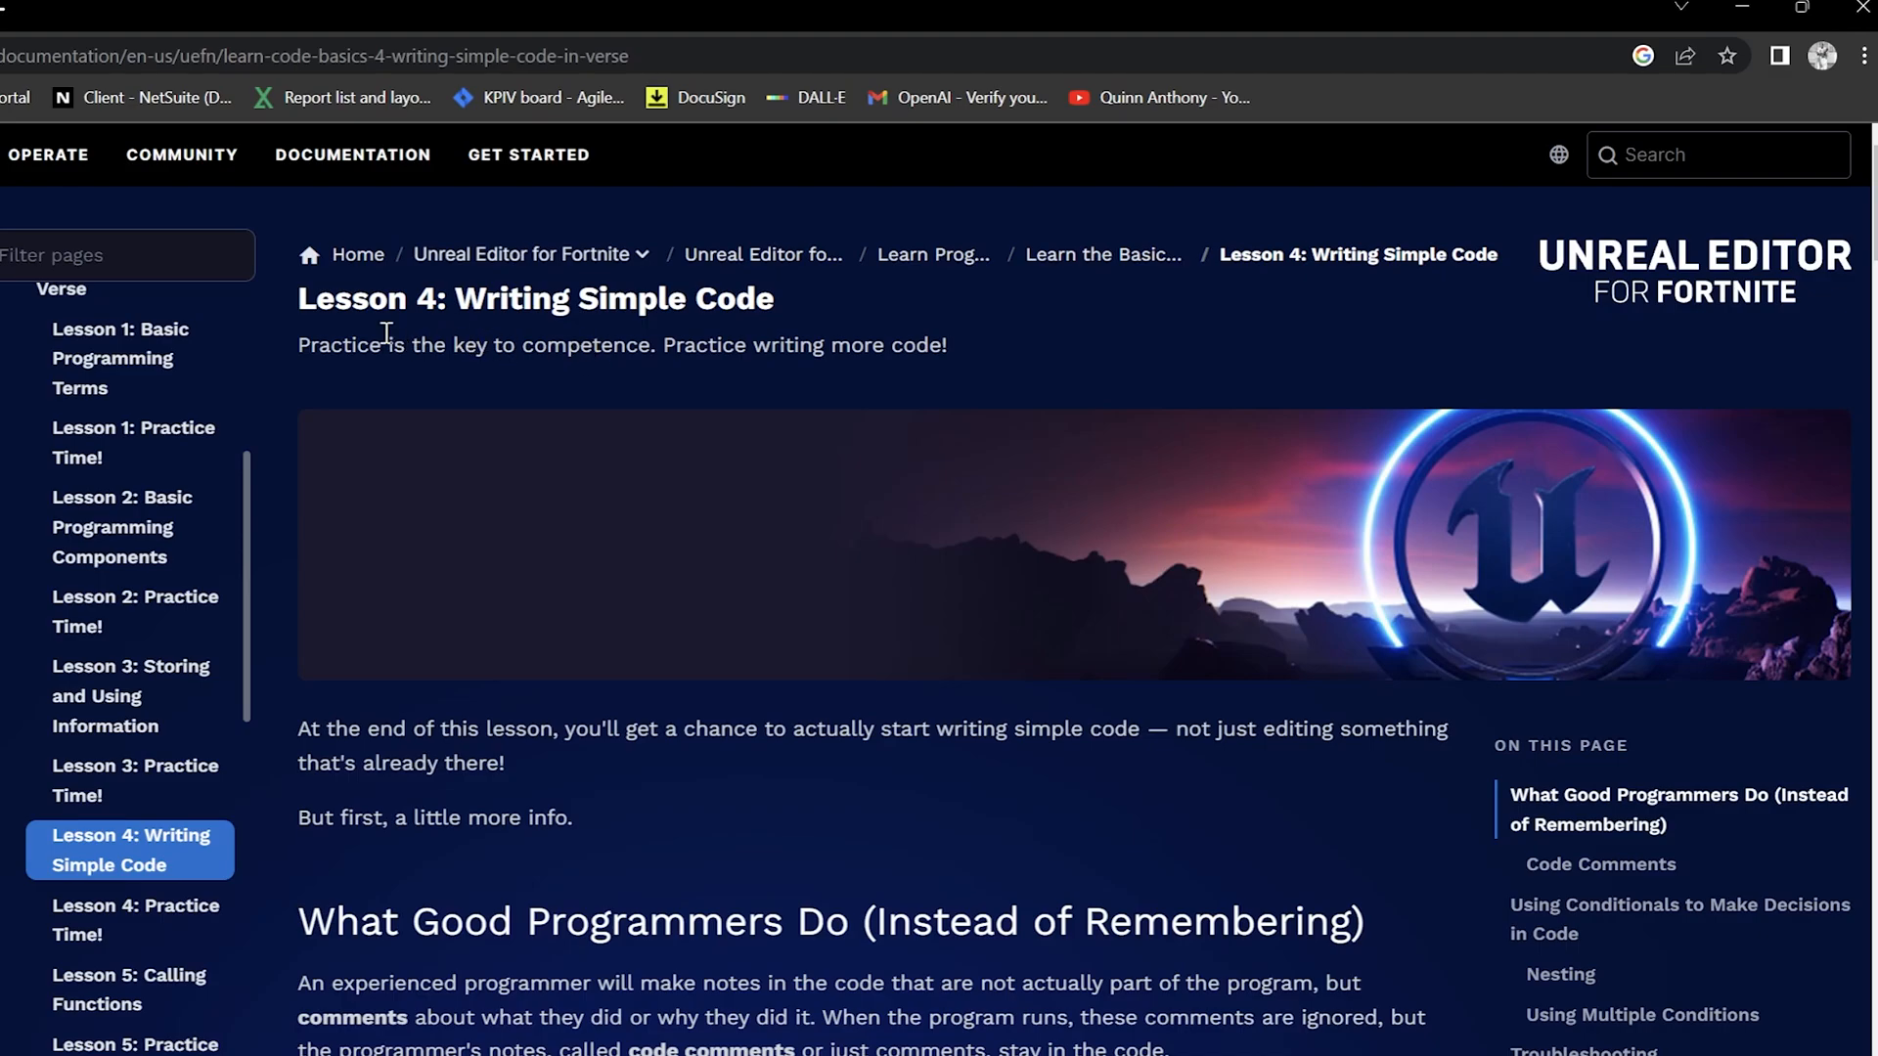
pyautogui.moveTo(852, 378)
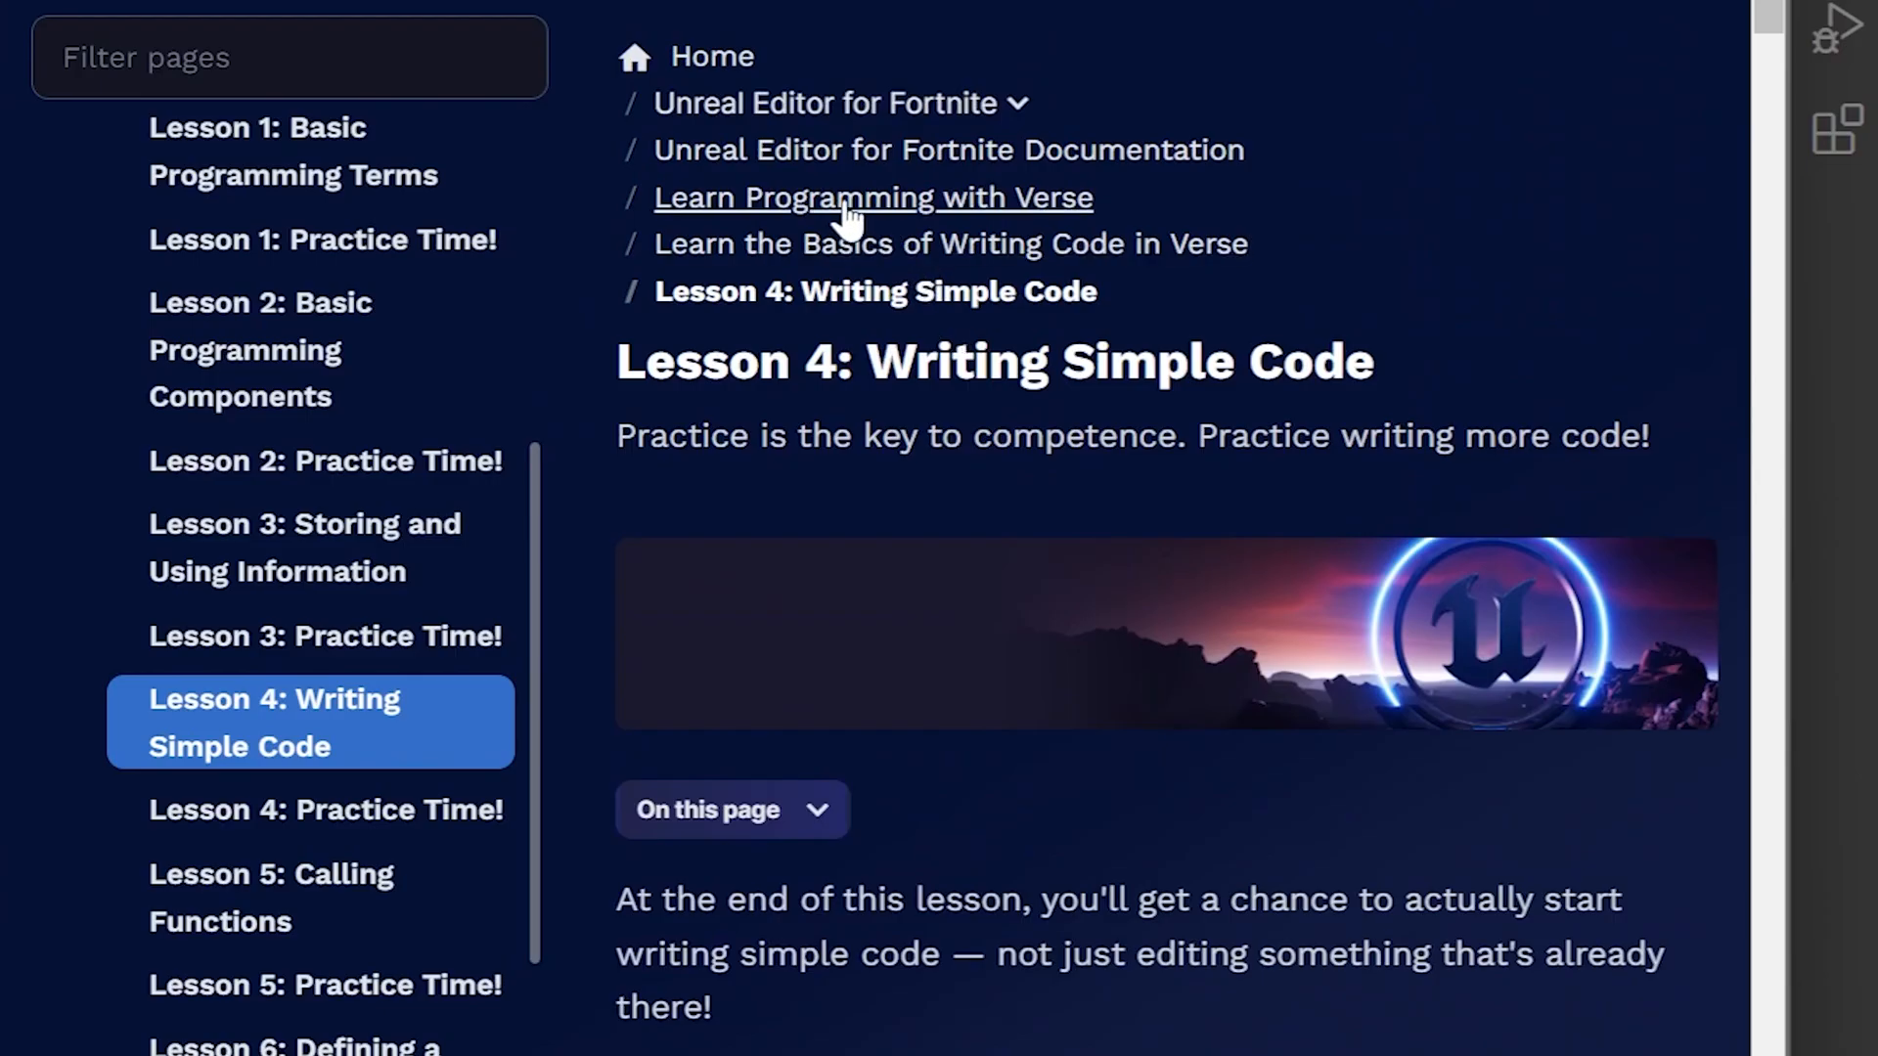
# - Scroll past the introduction through What Good Programmers Do to the Code Comments section
pyautogui.scroll(-3)
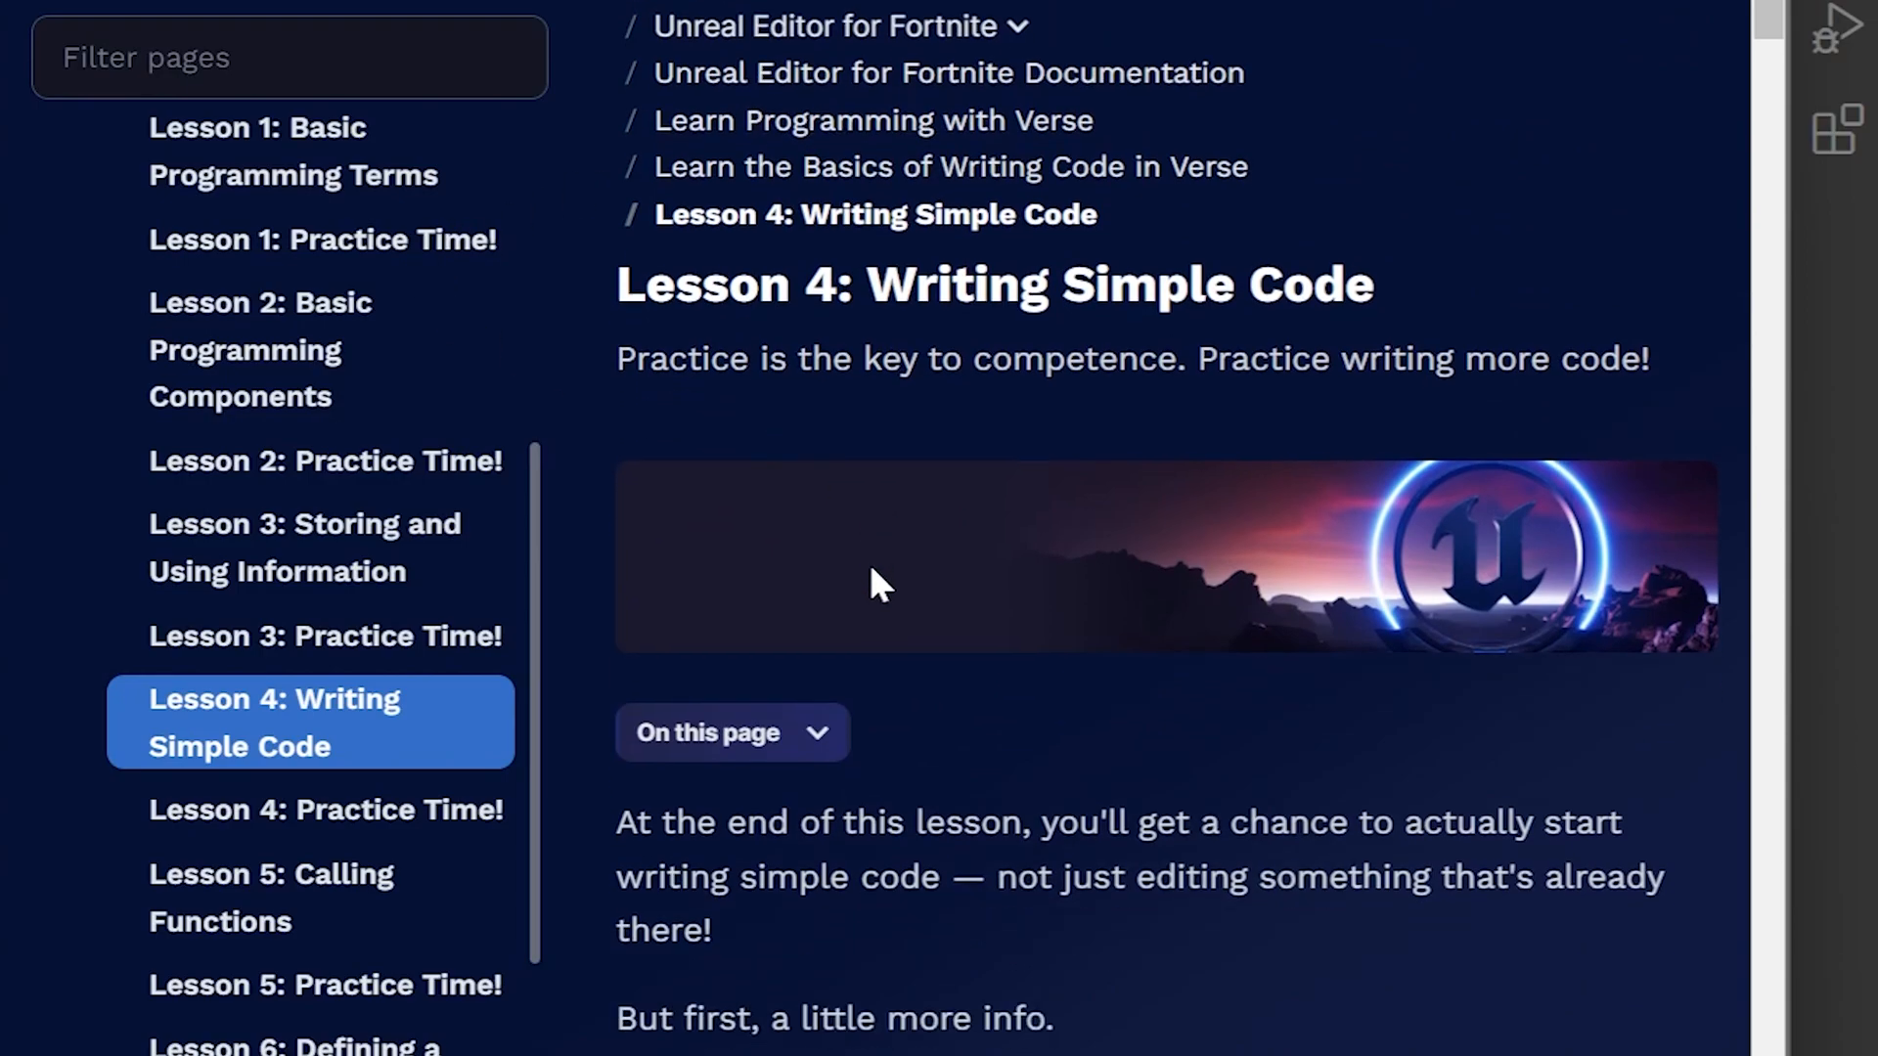
pyautogui.scroll(-3)
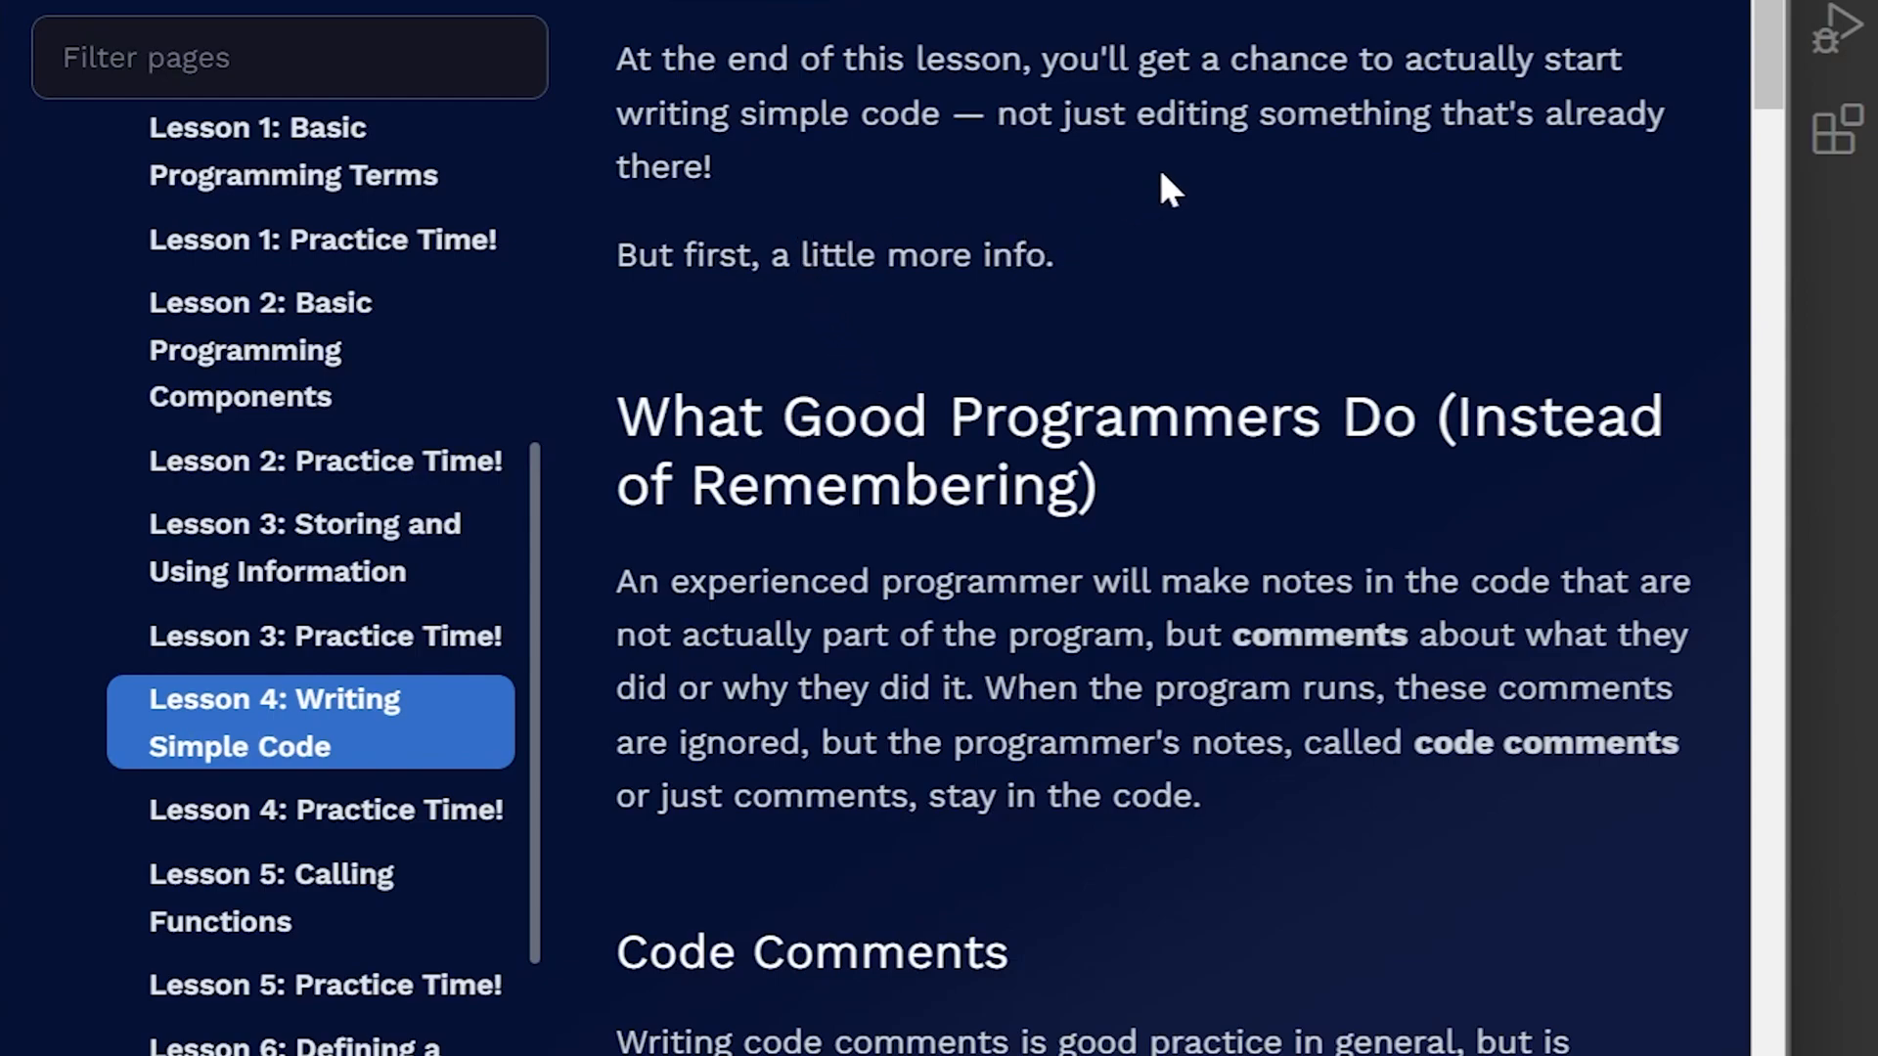
pyautogui.moveTo(911, 279)
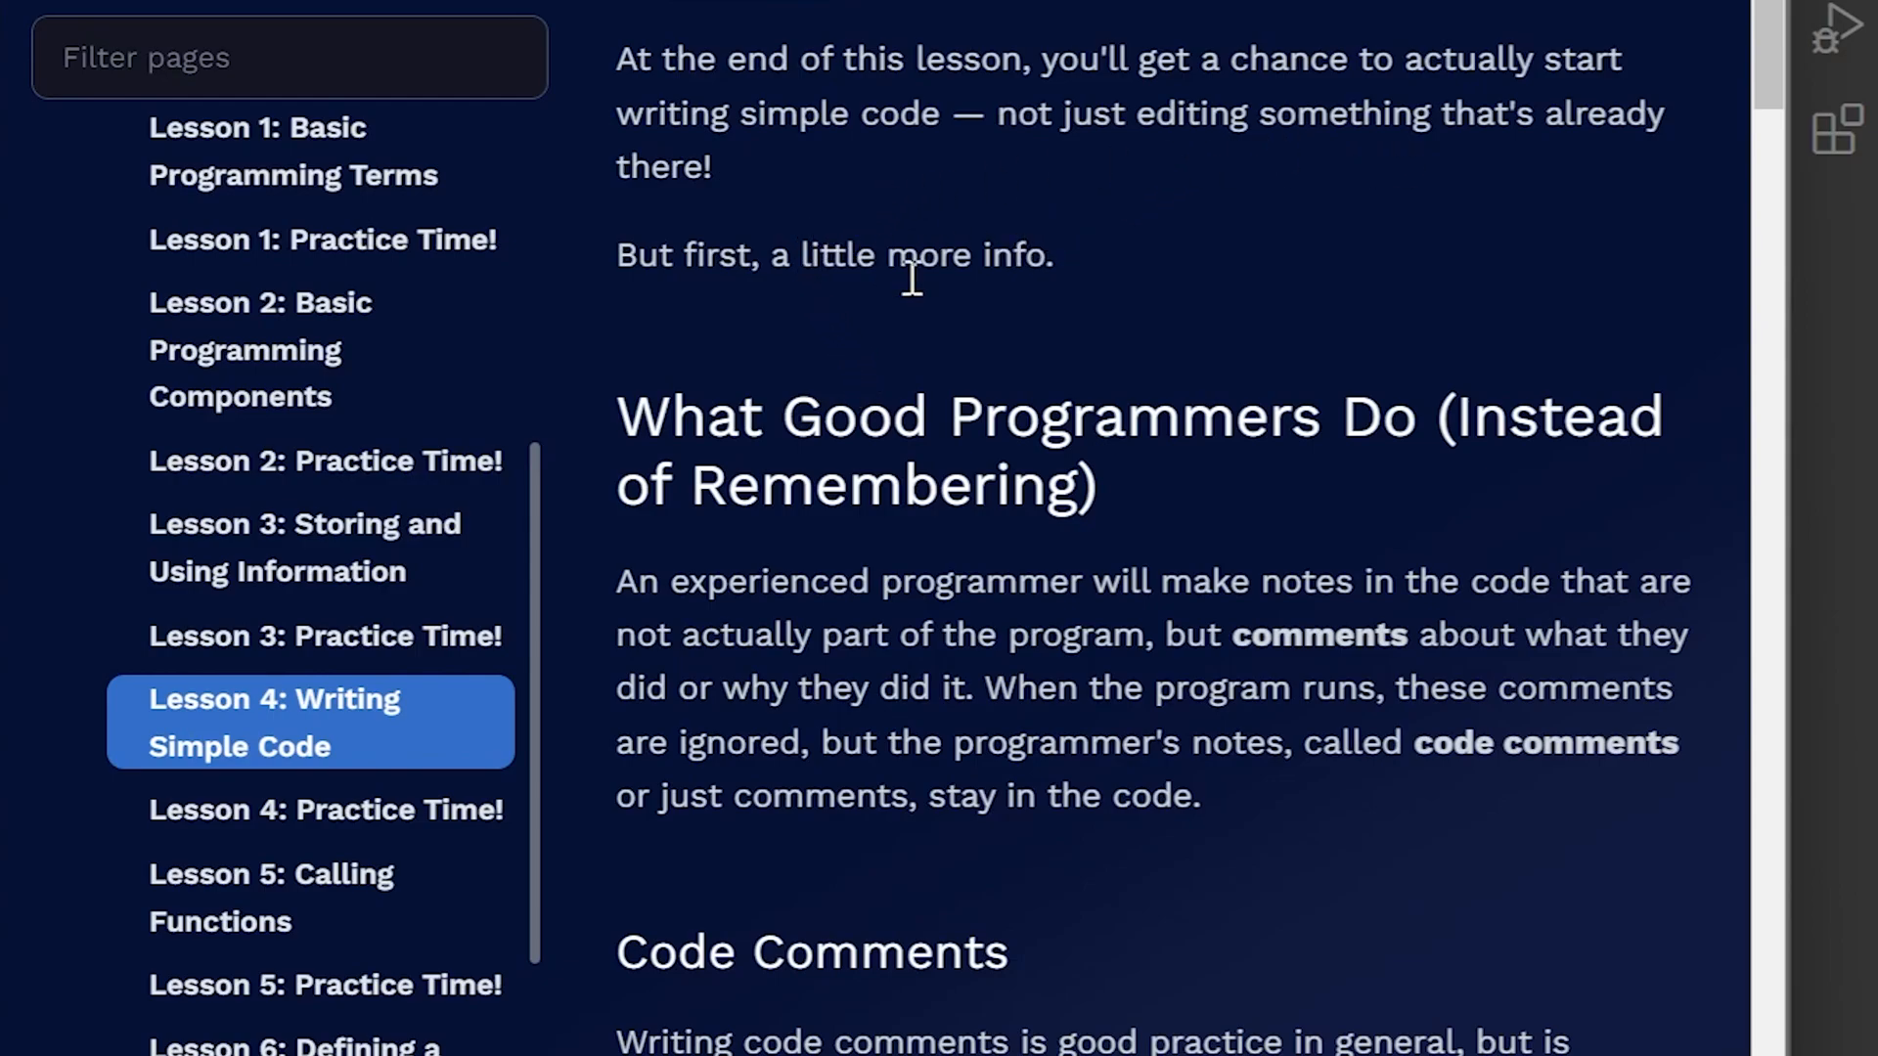
pyautogui.scroll(-3)
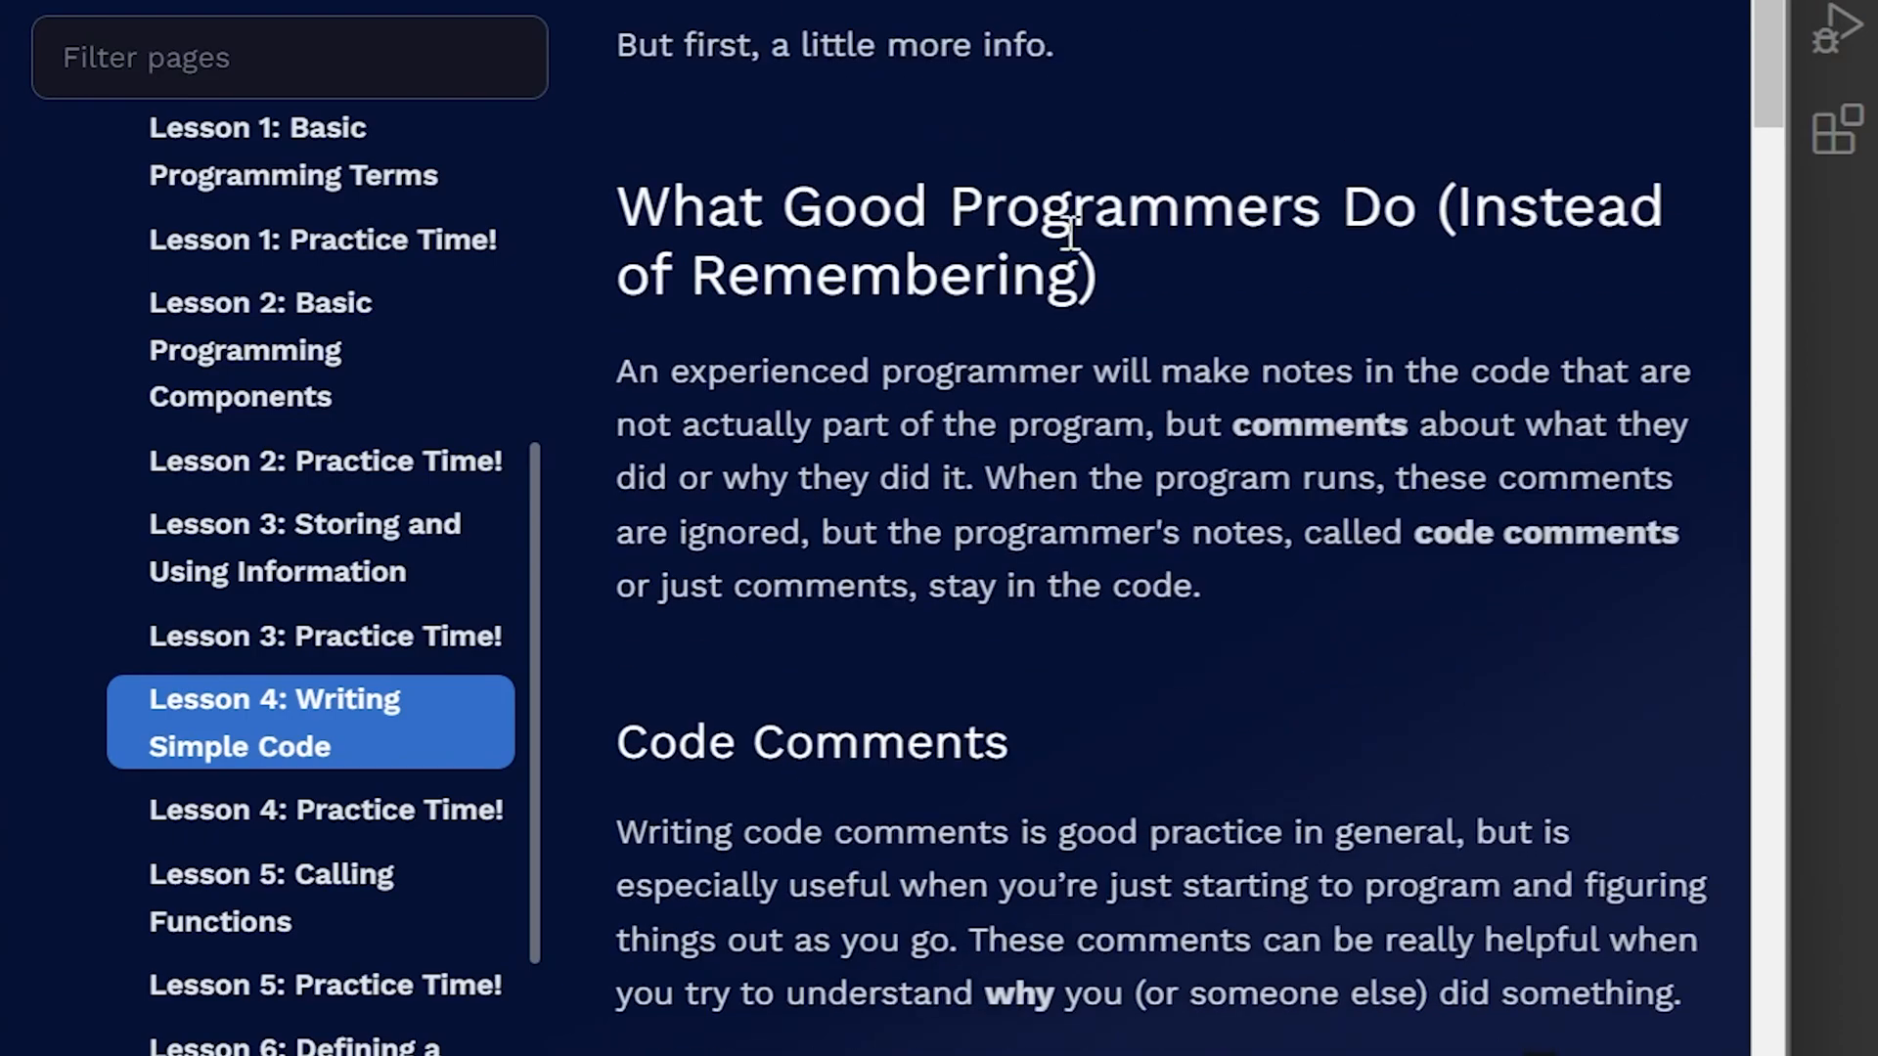
pyautogui.moveTo(1074, 358)
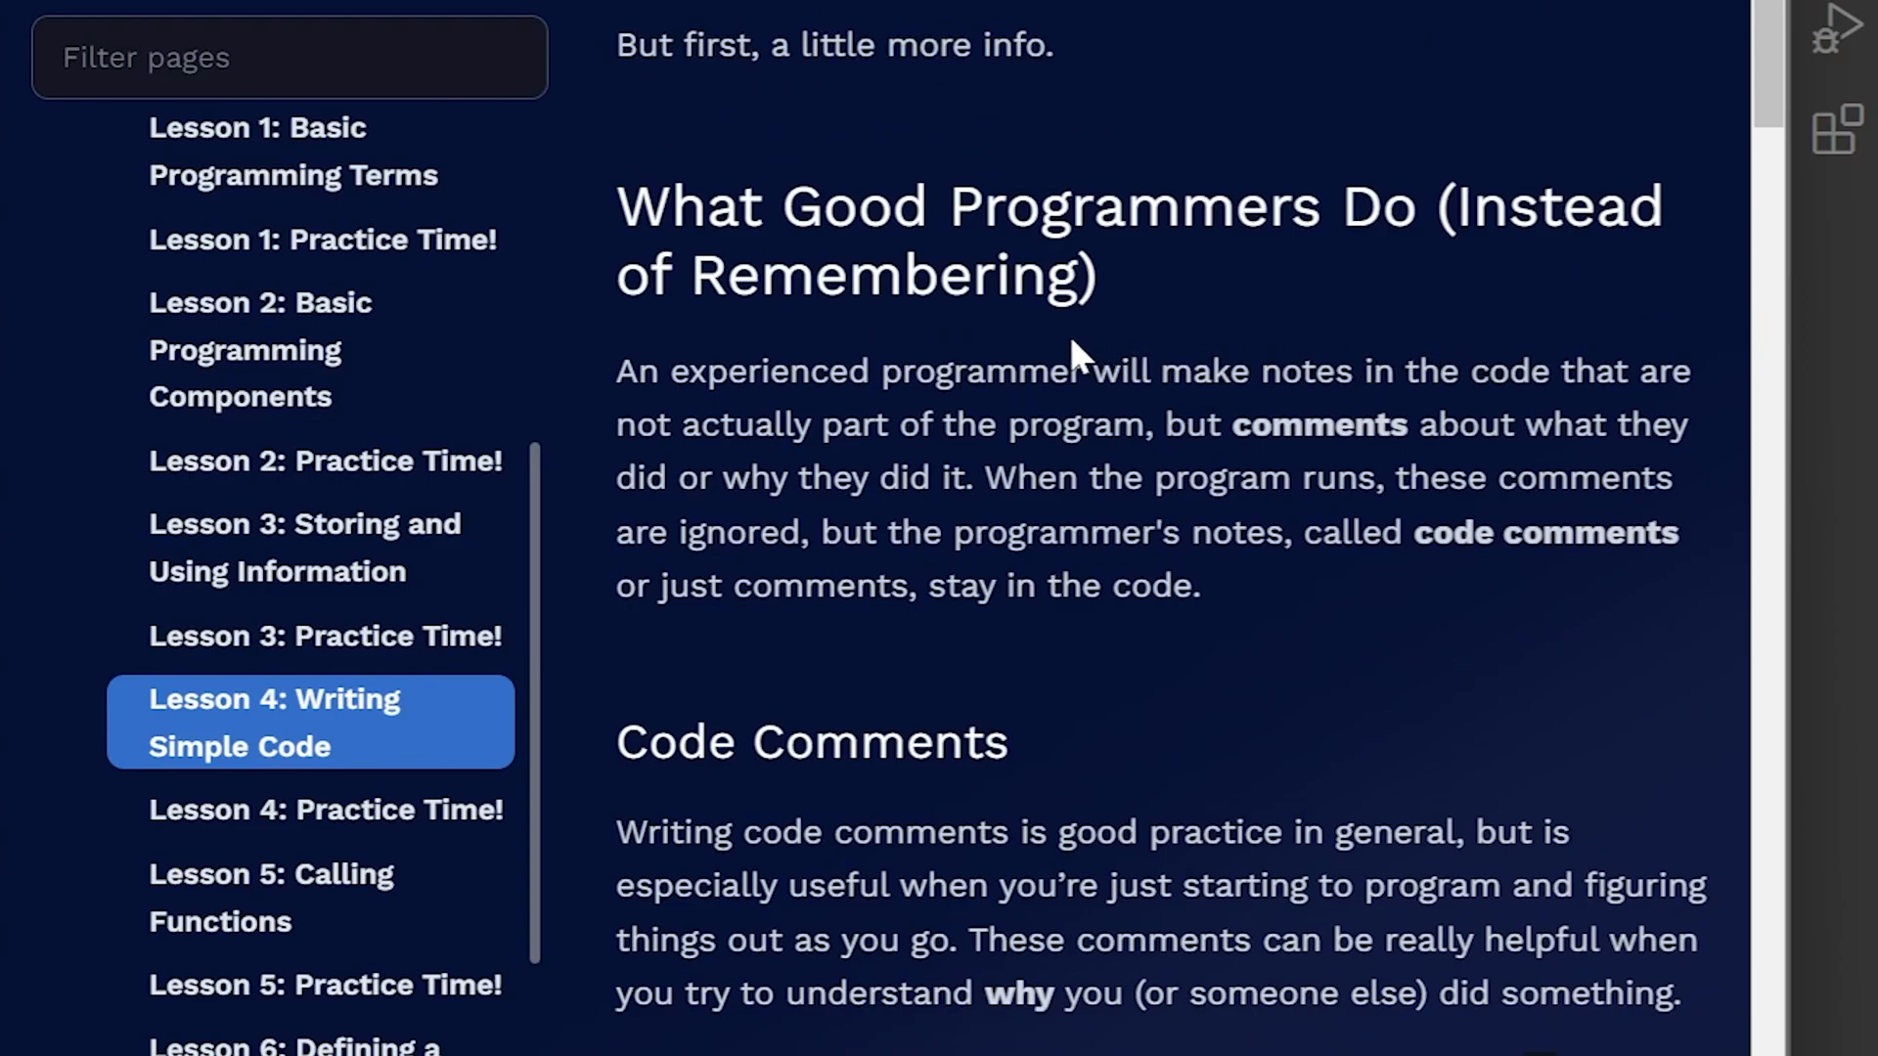
pyautogui.moveTo(904, 421)
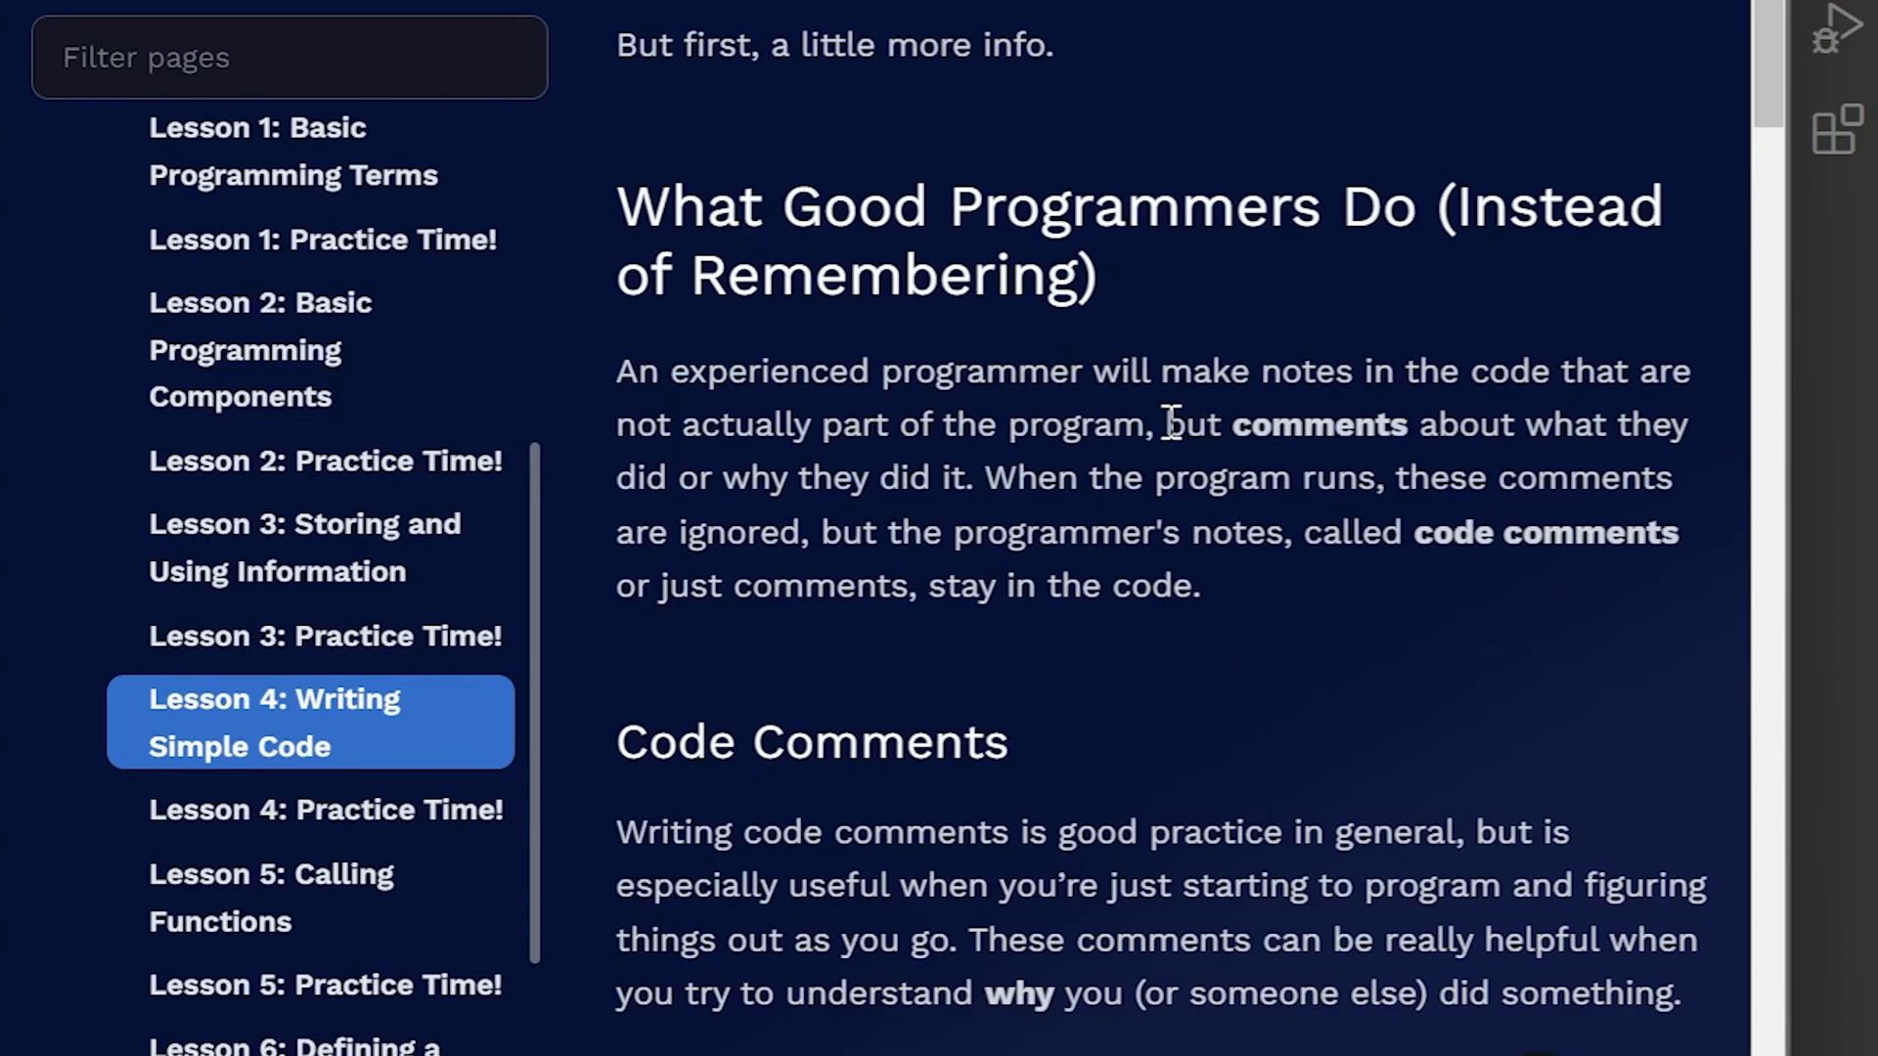
pyautogui.moveTo(959, 476)
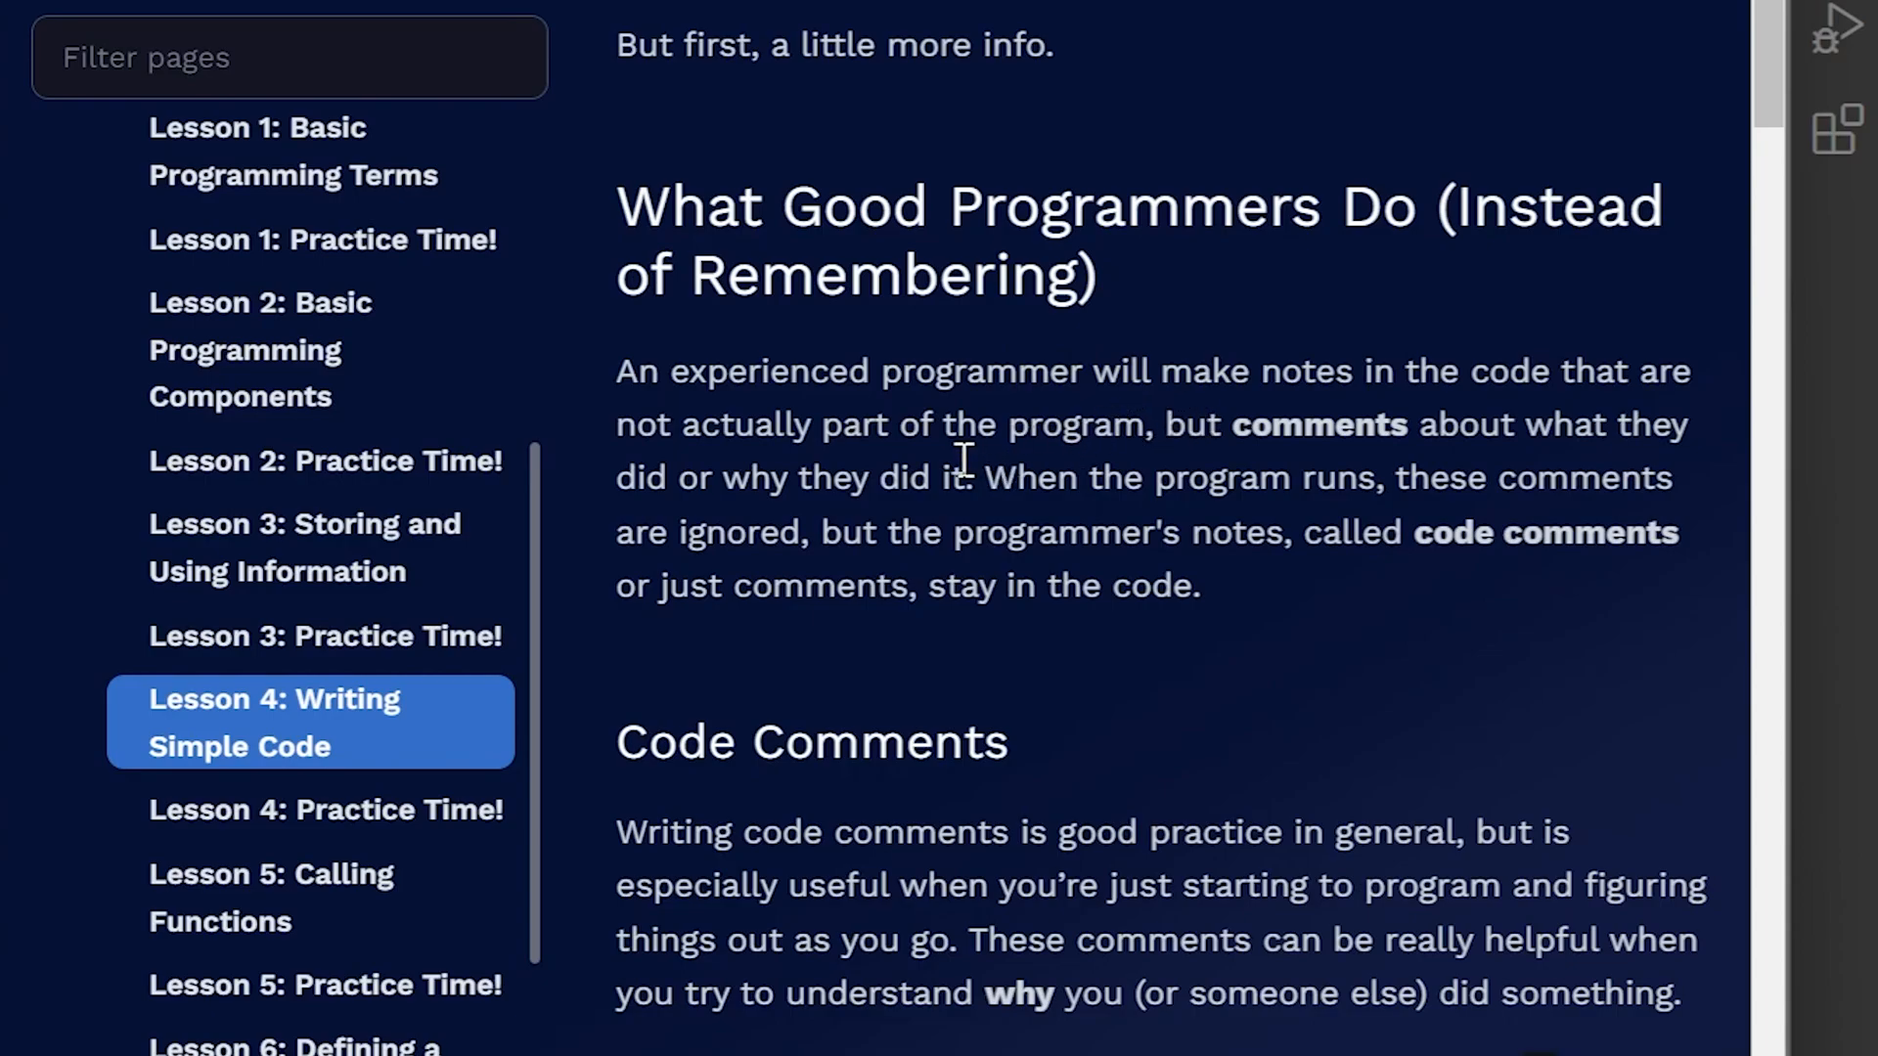
pyautogui.scroll(-3)
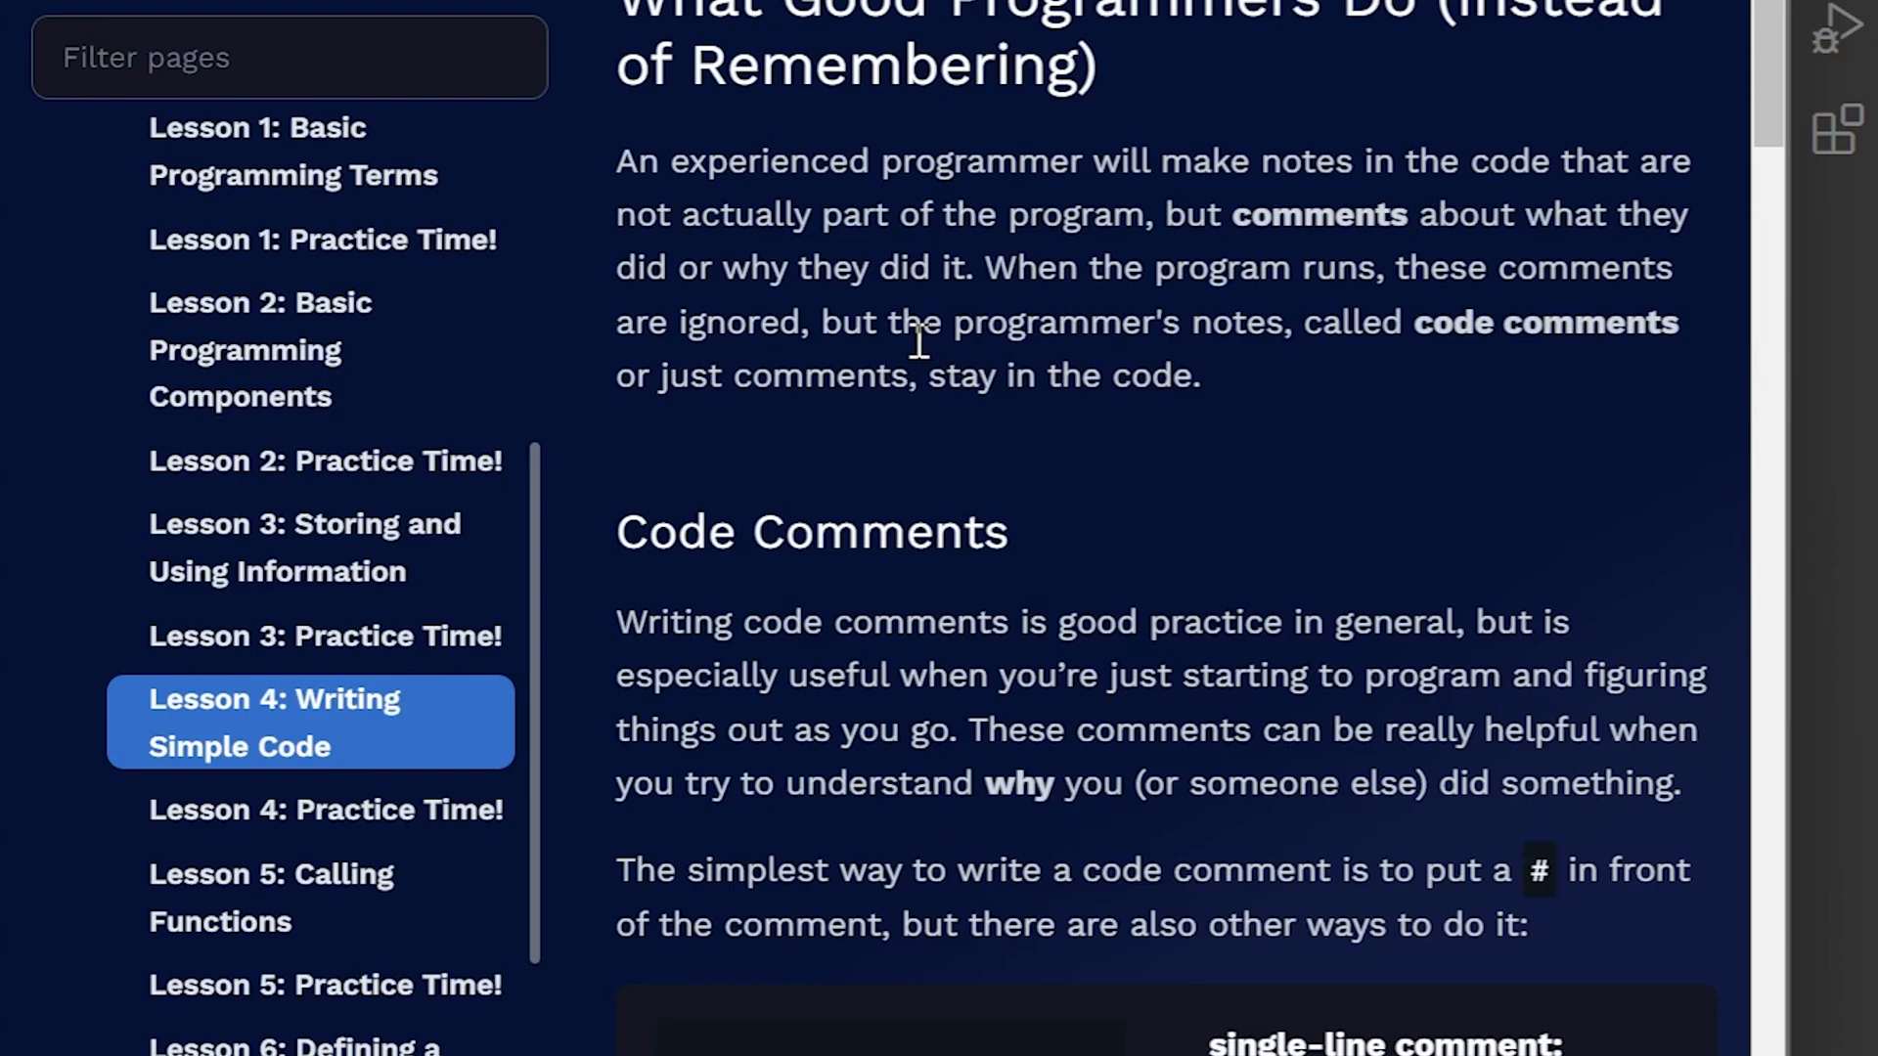
pyautogui.moveTo(934, 359)
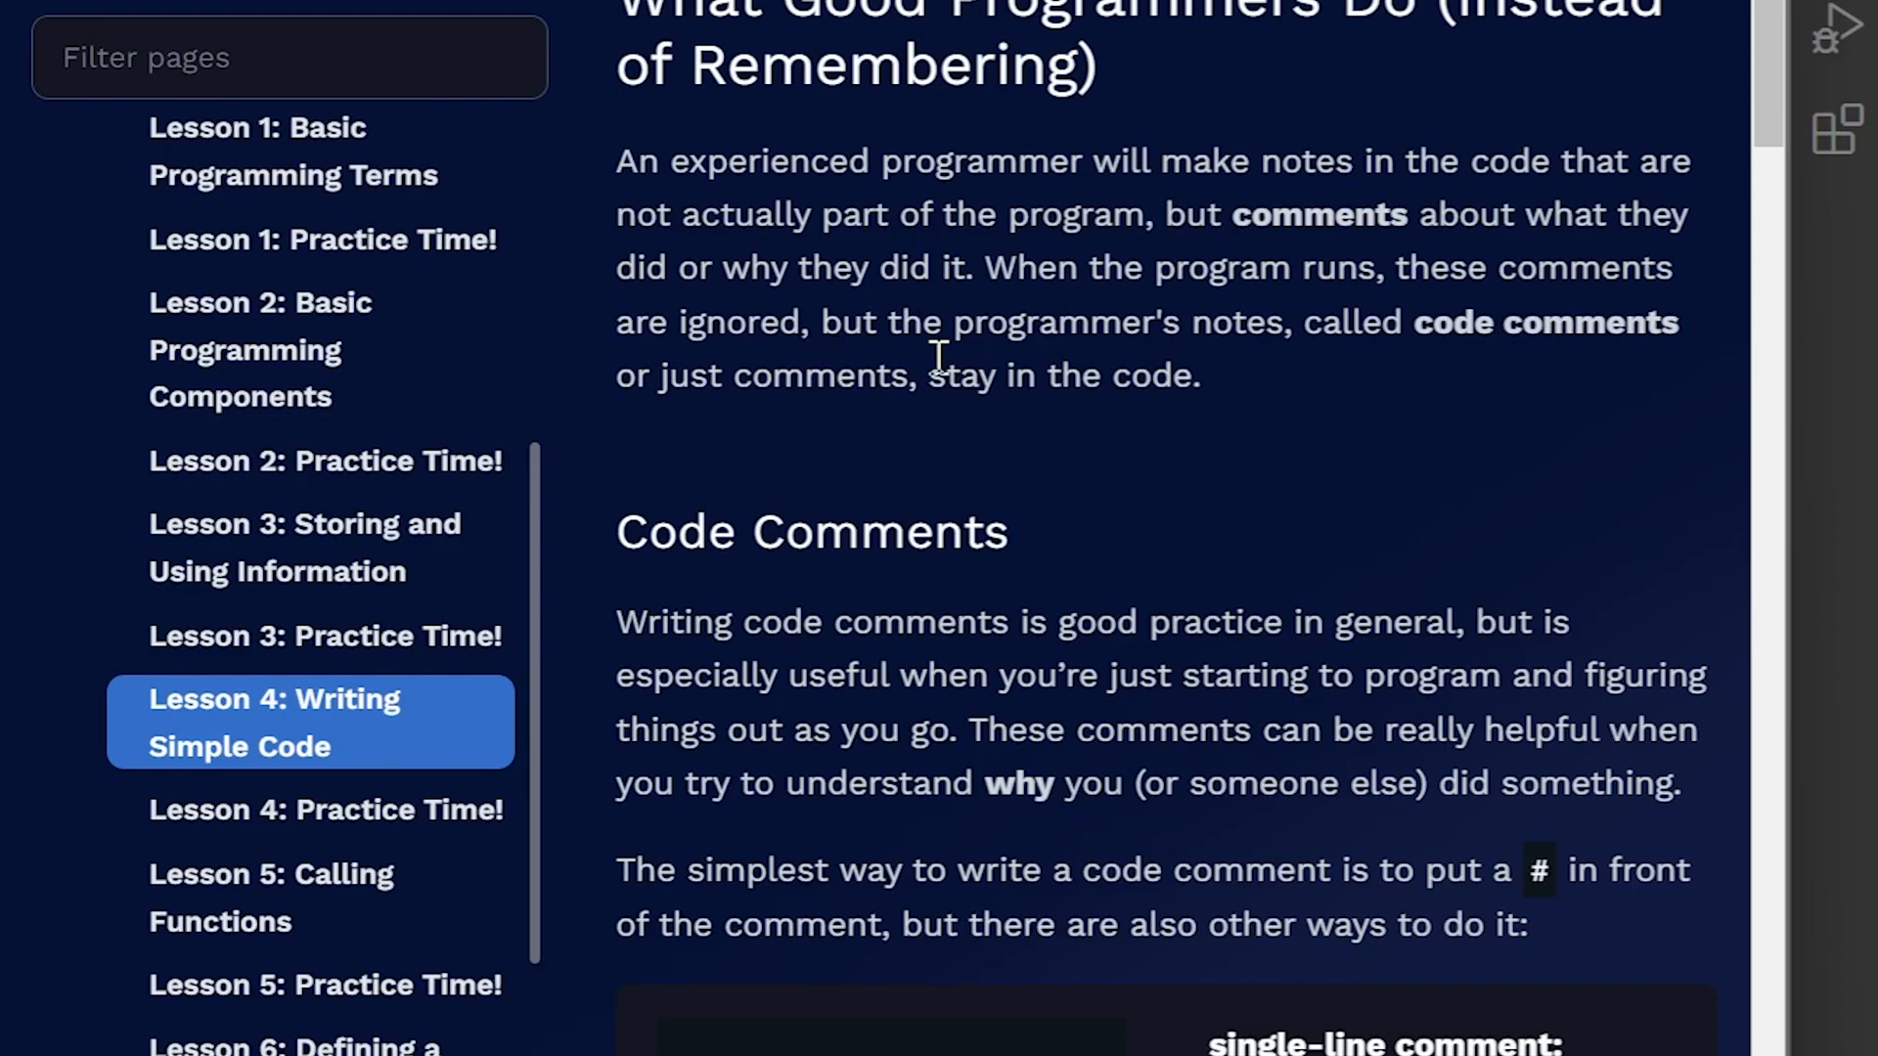
pyautogui.scroll(-3)
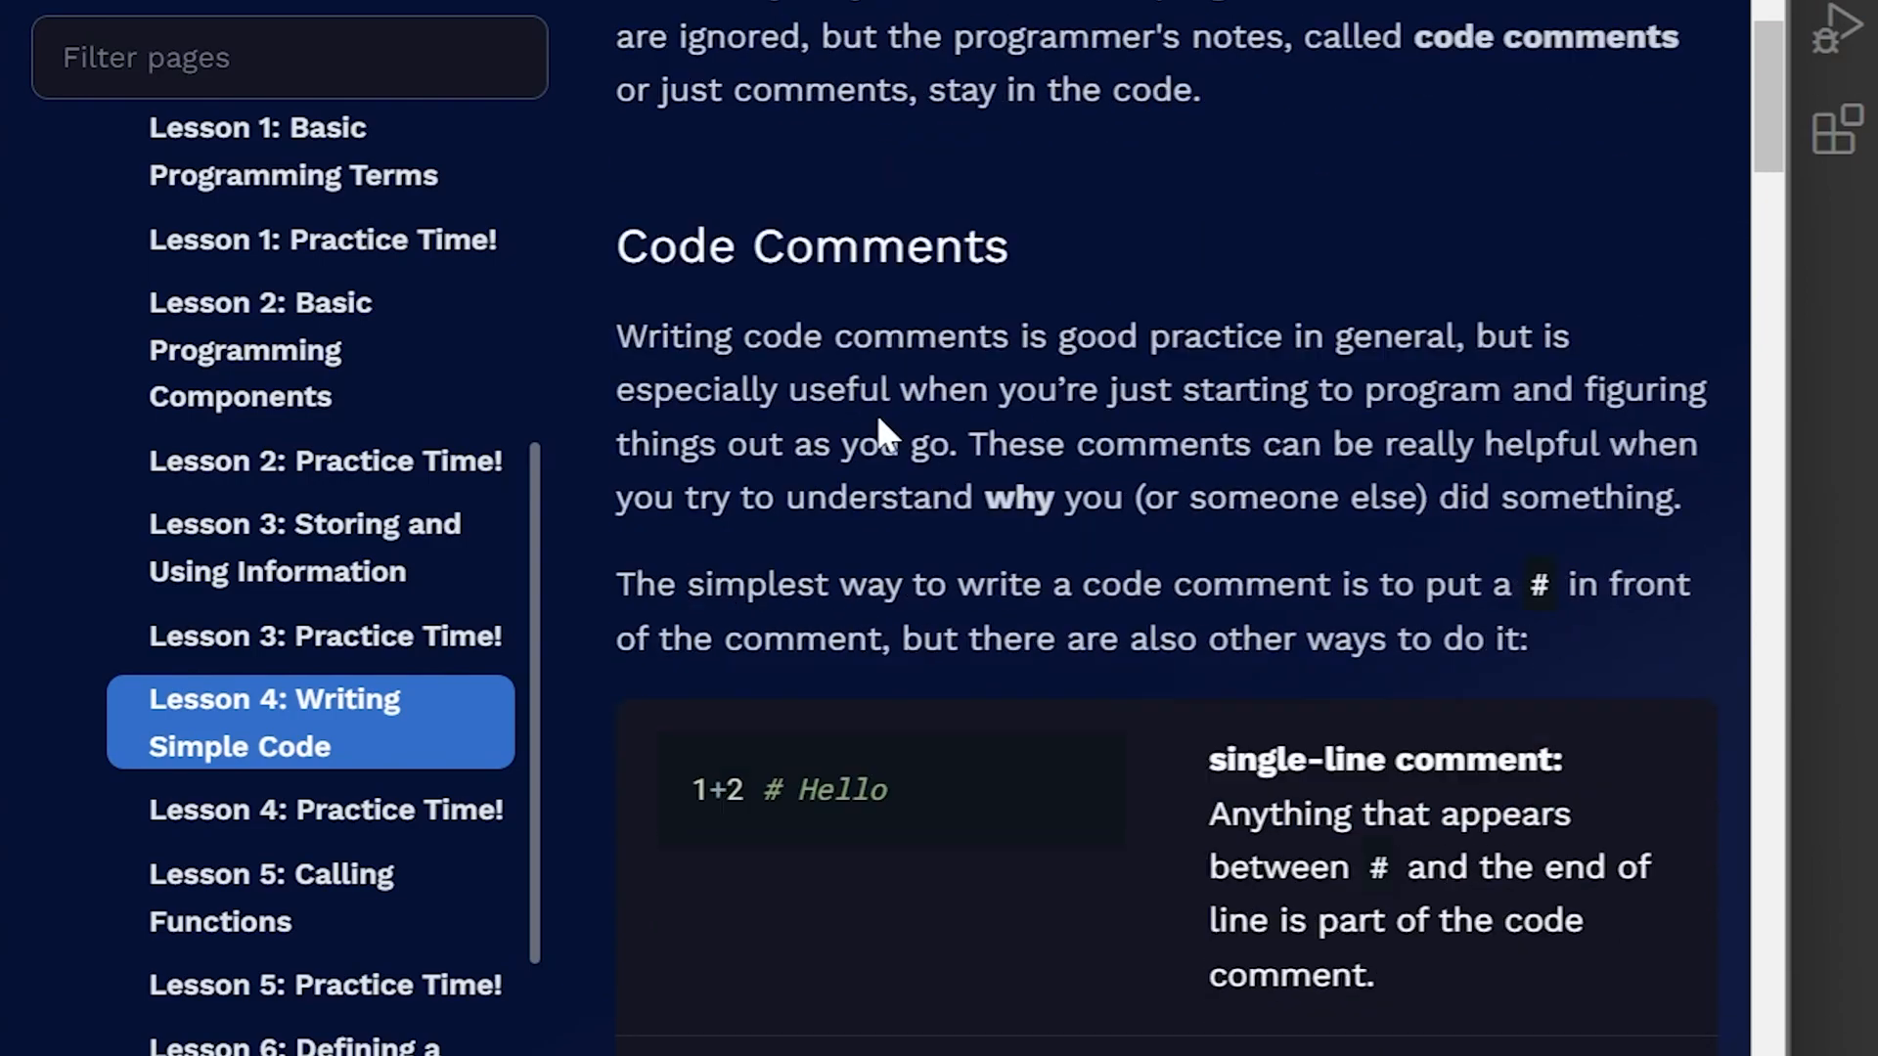
# - Scroll to the single-line and inline block comment examples and highlight the closing #> marker
pyautogui.scroll(-3)
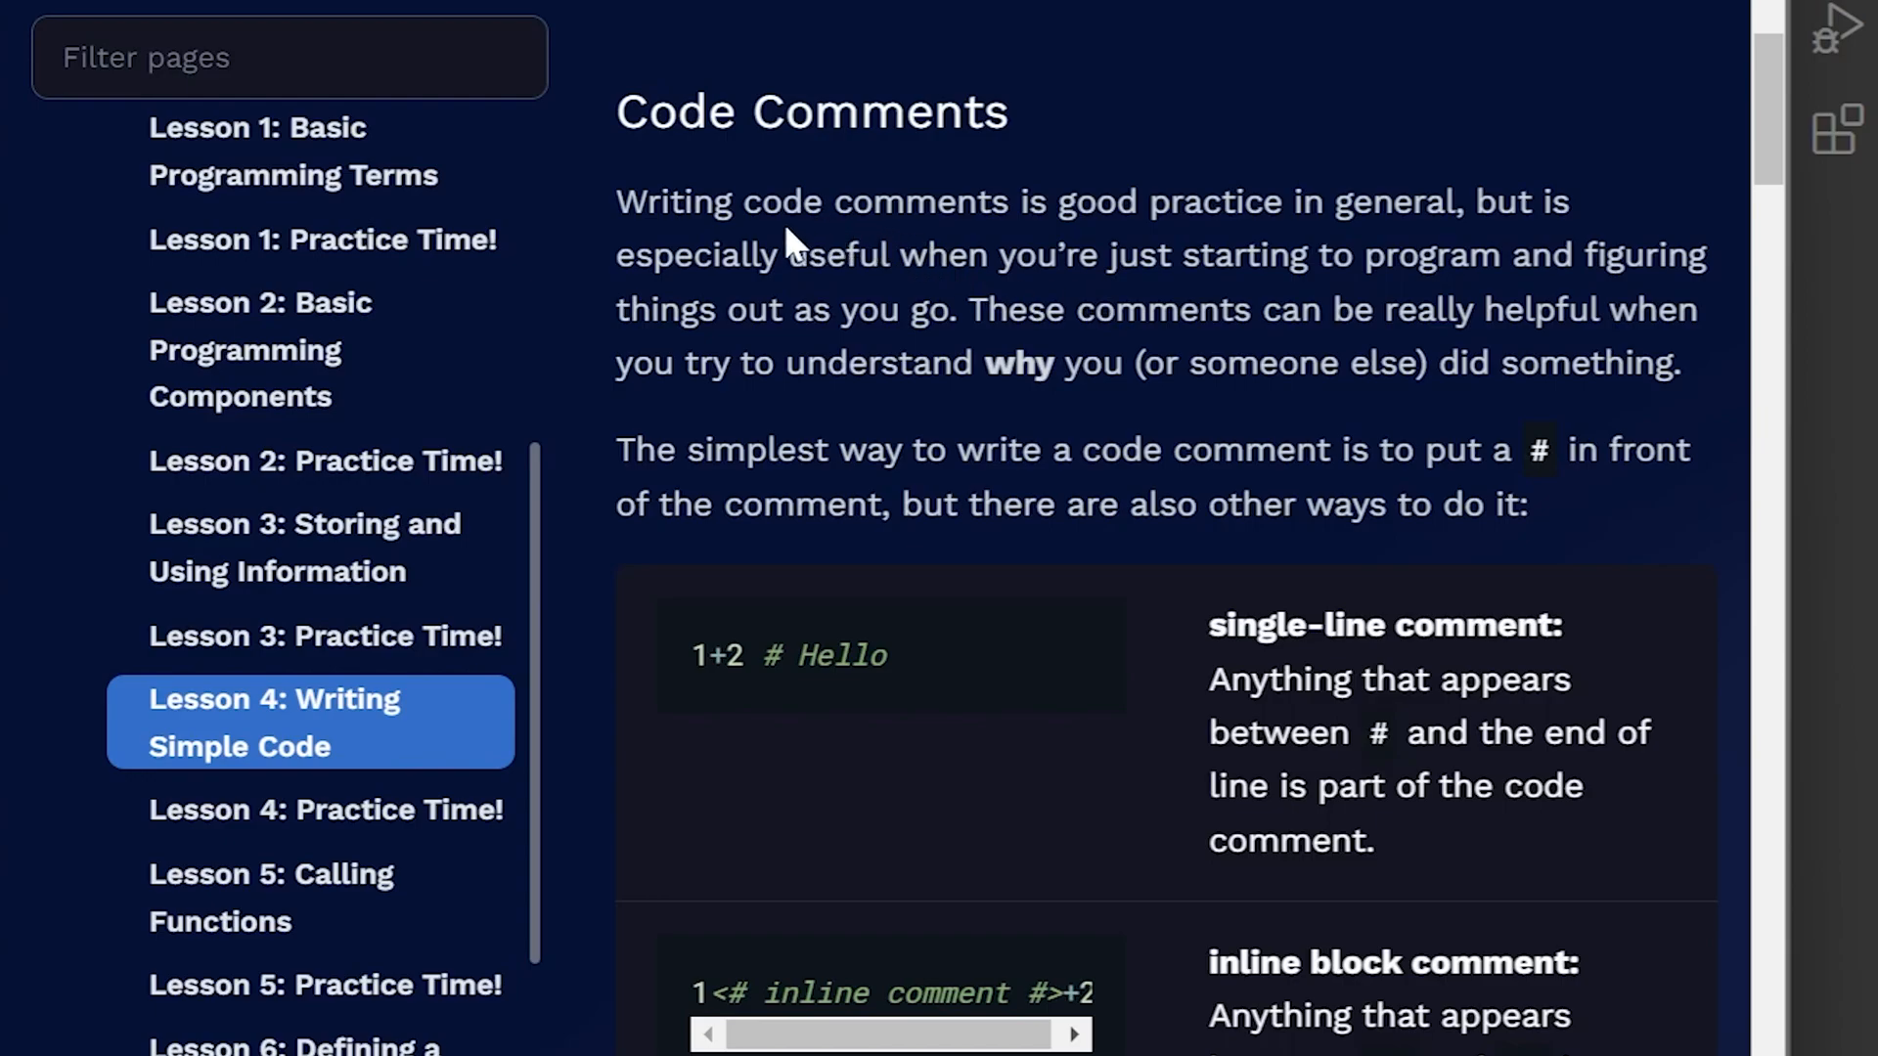
pyautogui.moveTo(855, 245)
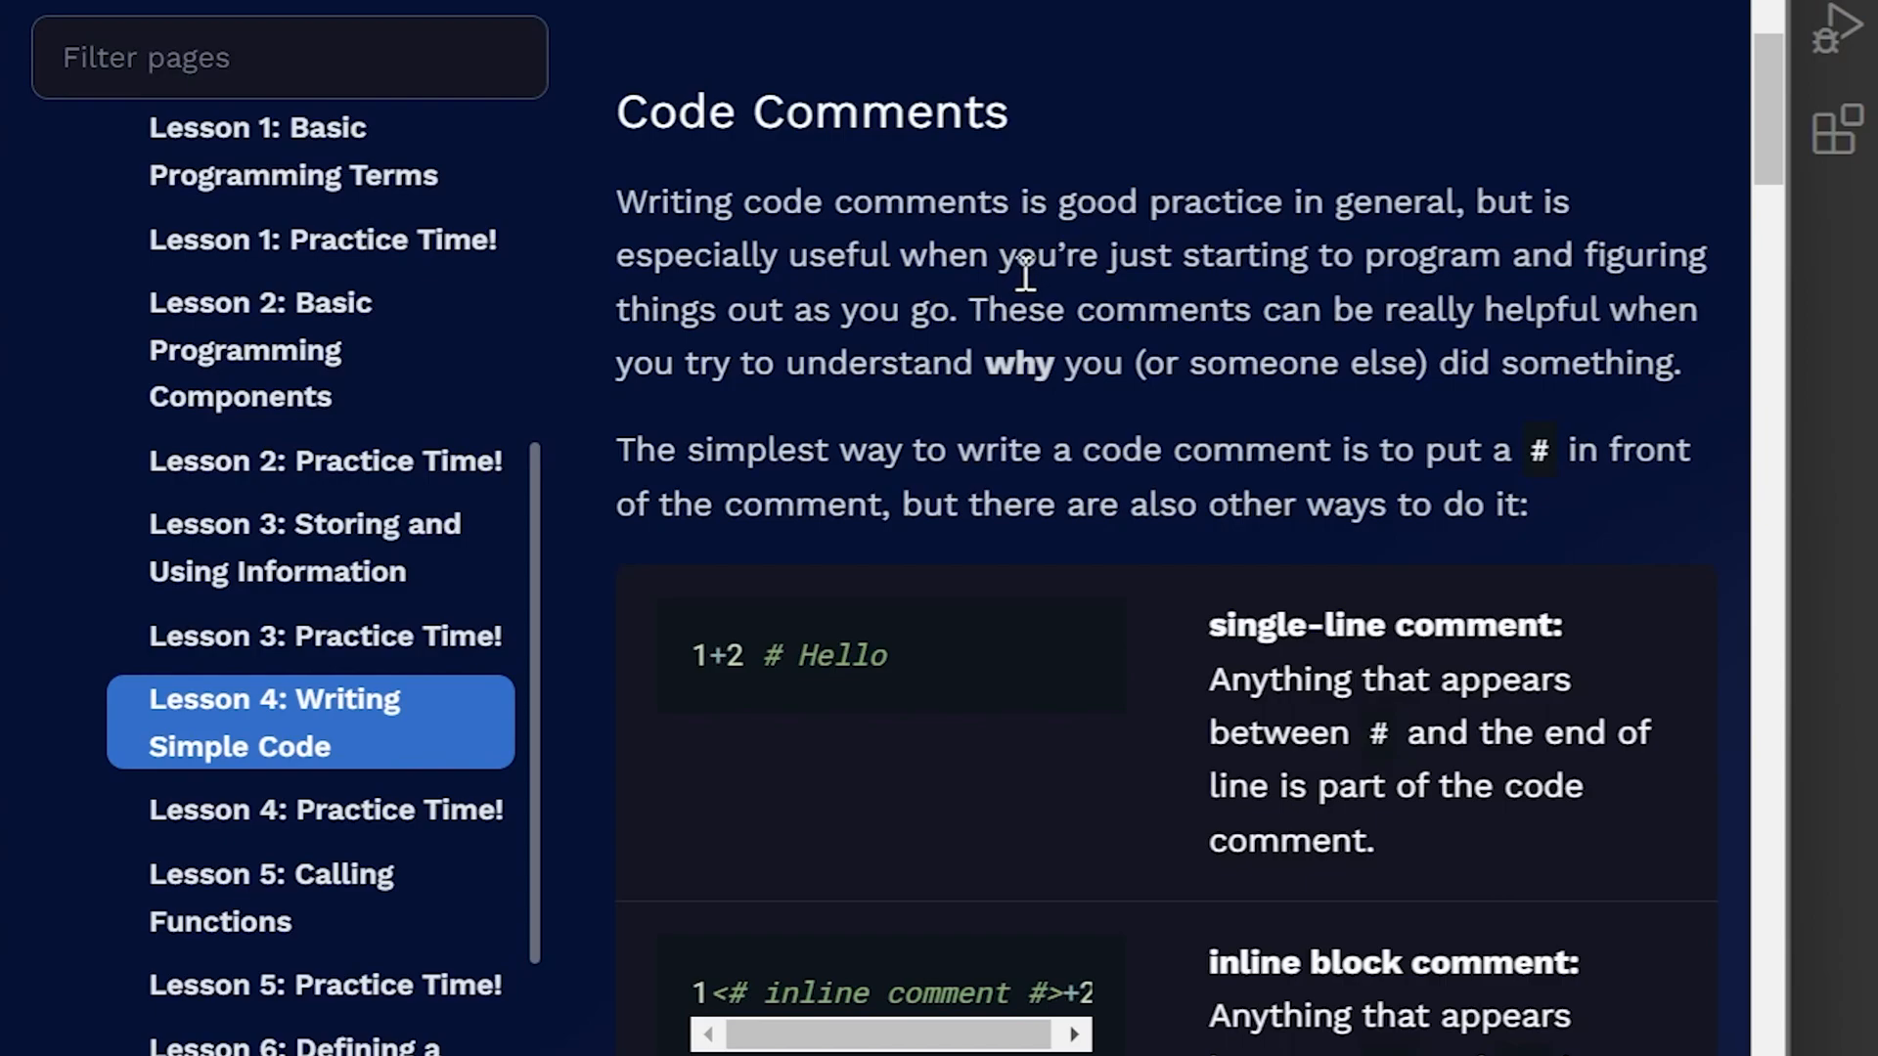
pyautogui.moveTo(946, 321)
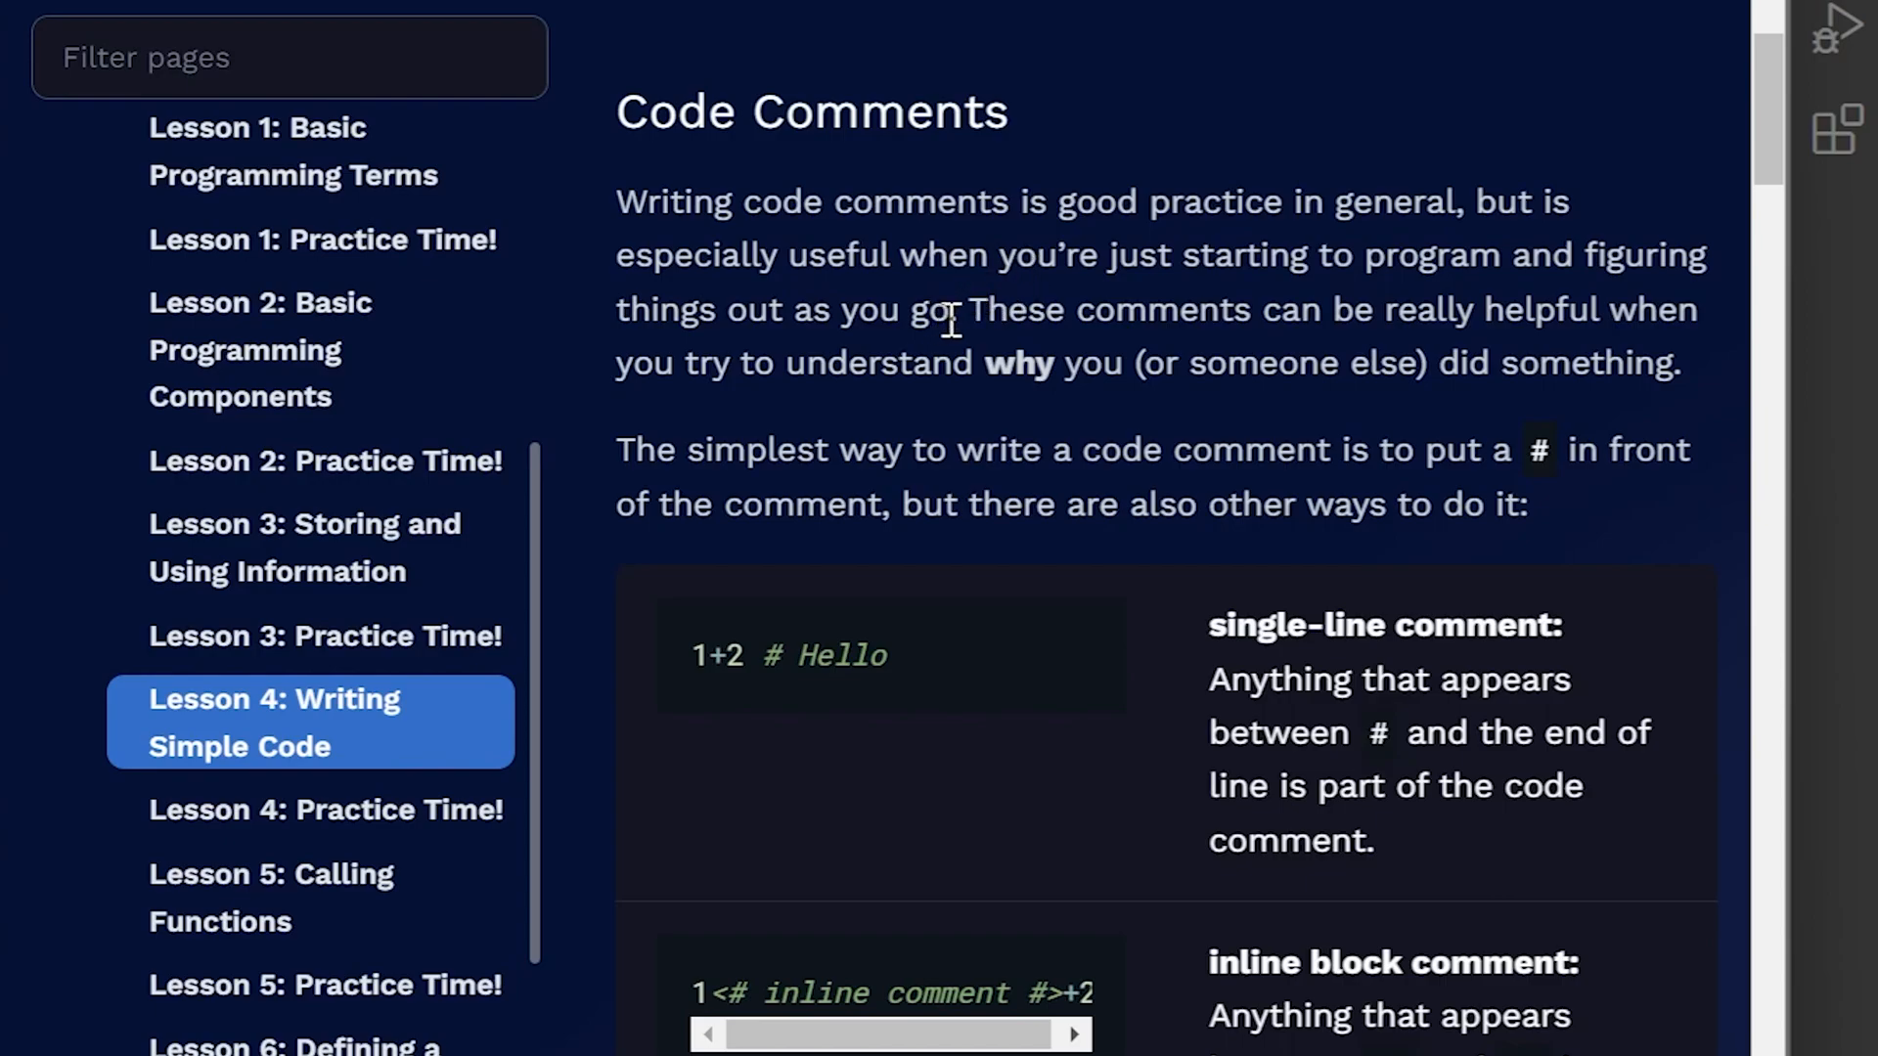
pyautogui.moveTo(988, 293)
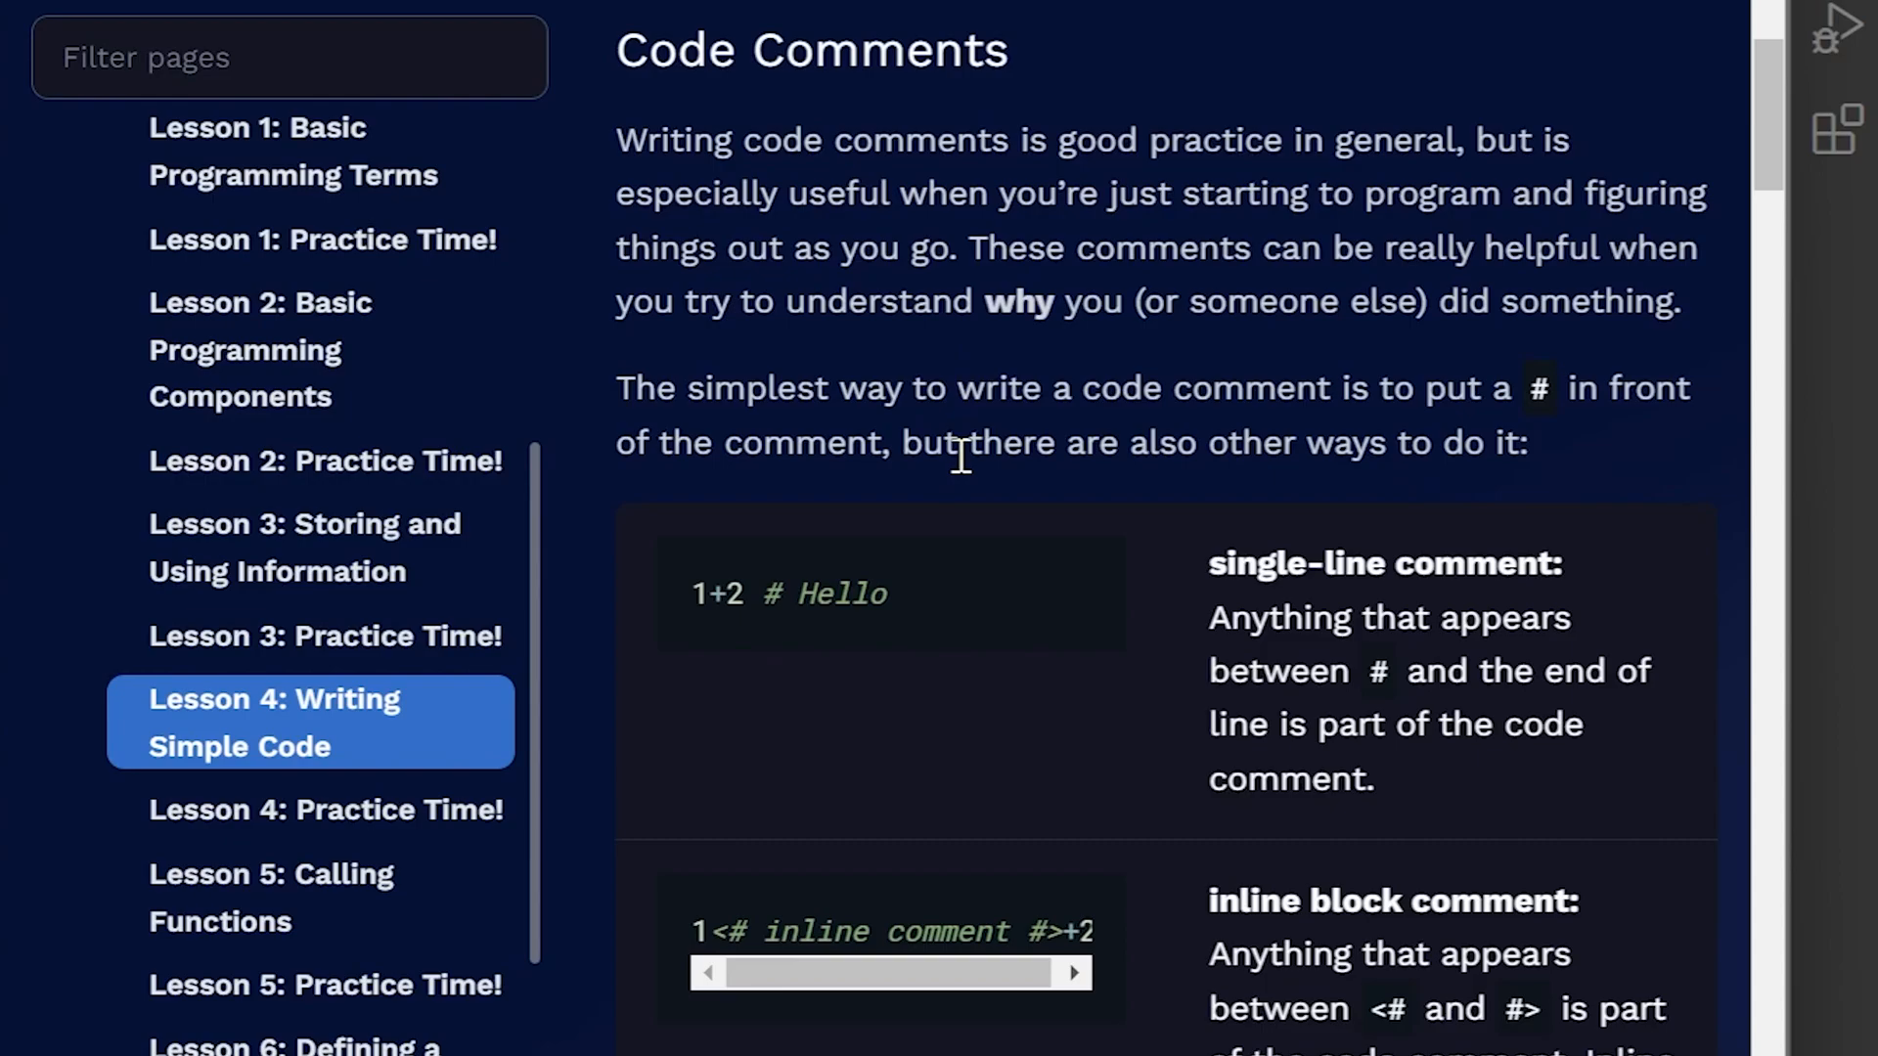
pyautogui.scroll(-3)
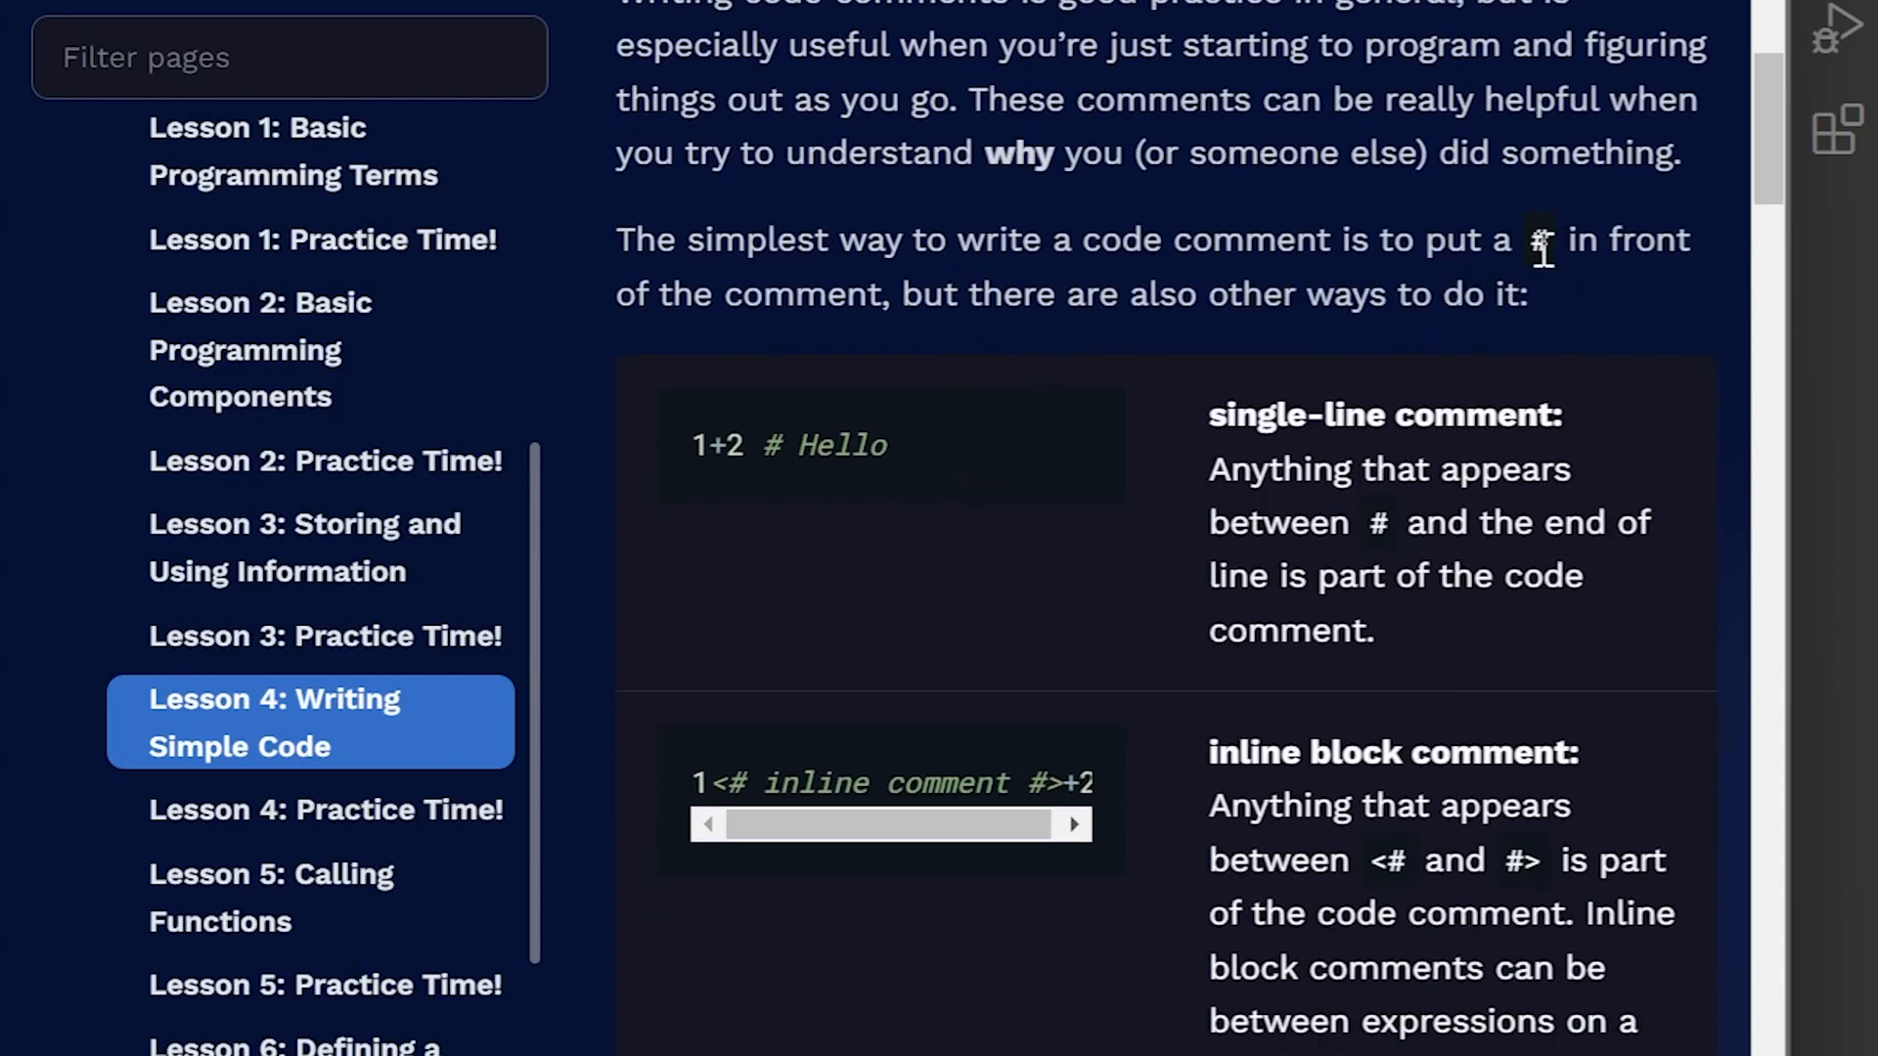
pyautogui.moveTo(1439, 244)
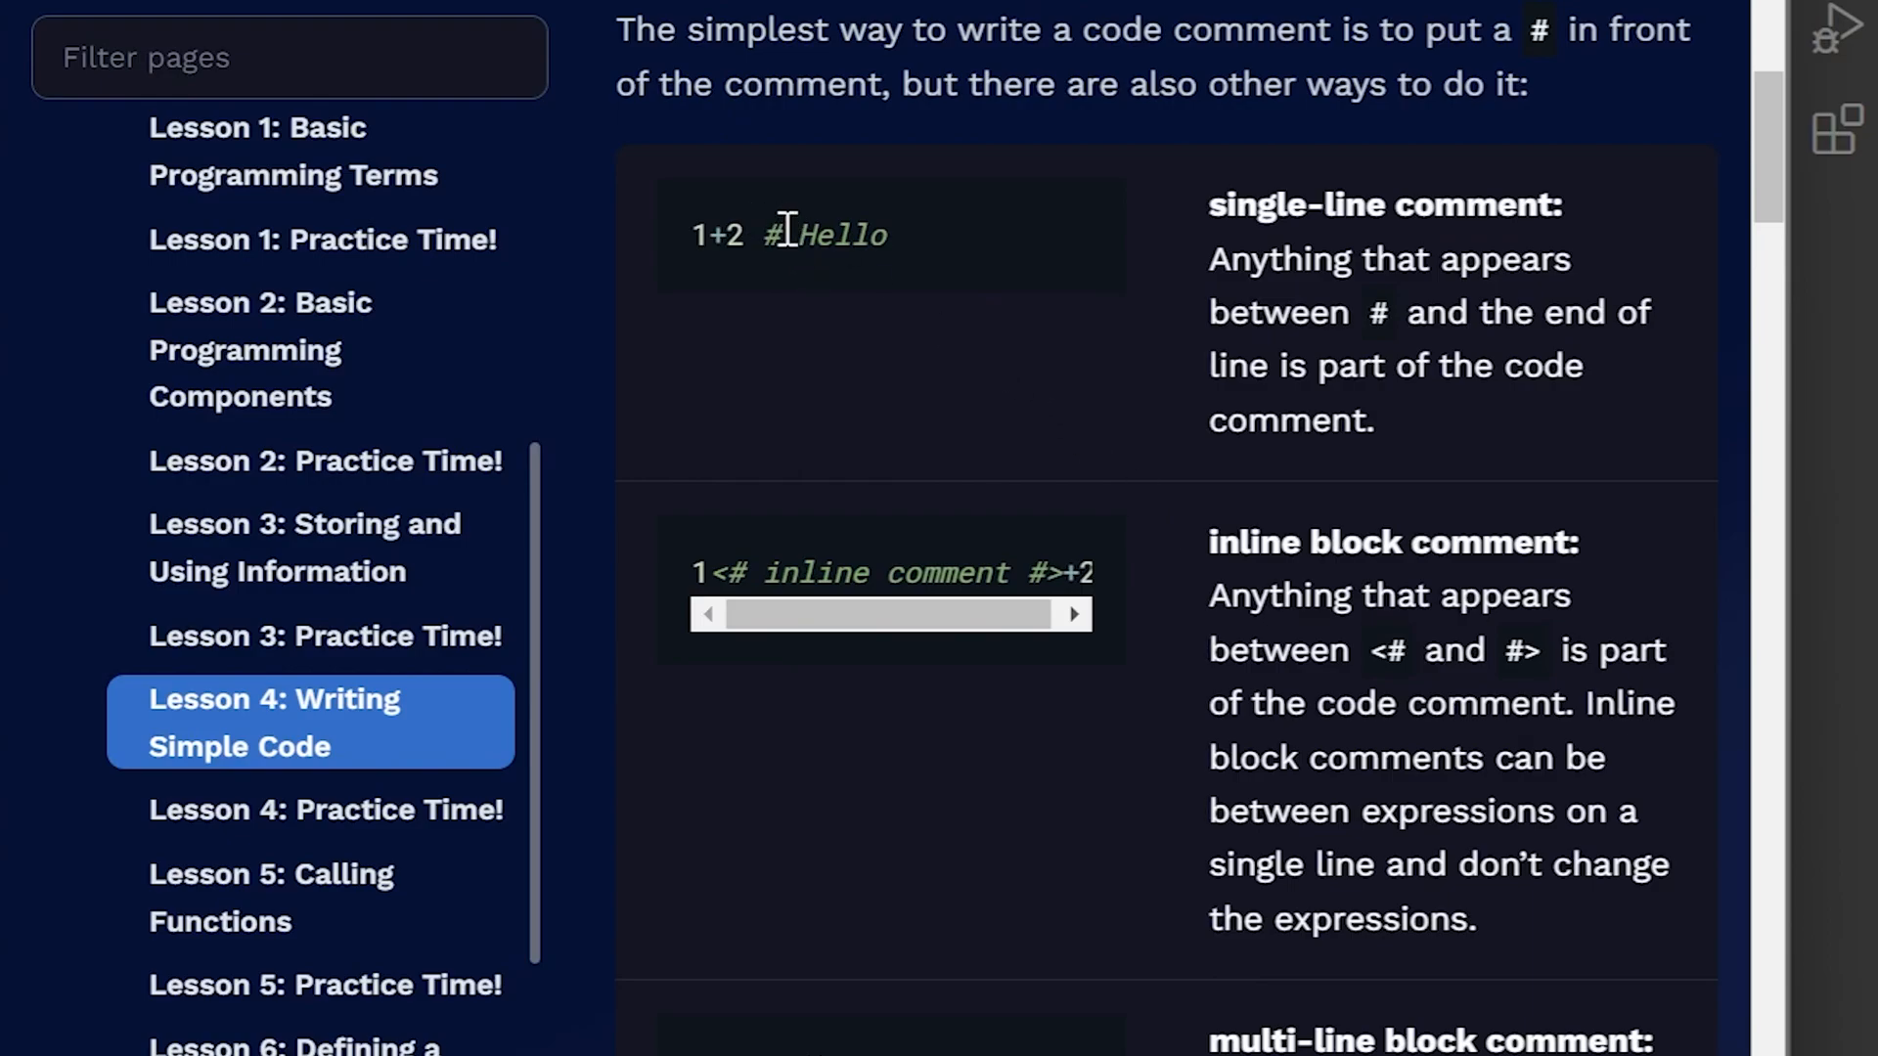
pyautogui.doubleClick(846, 234)
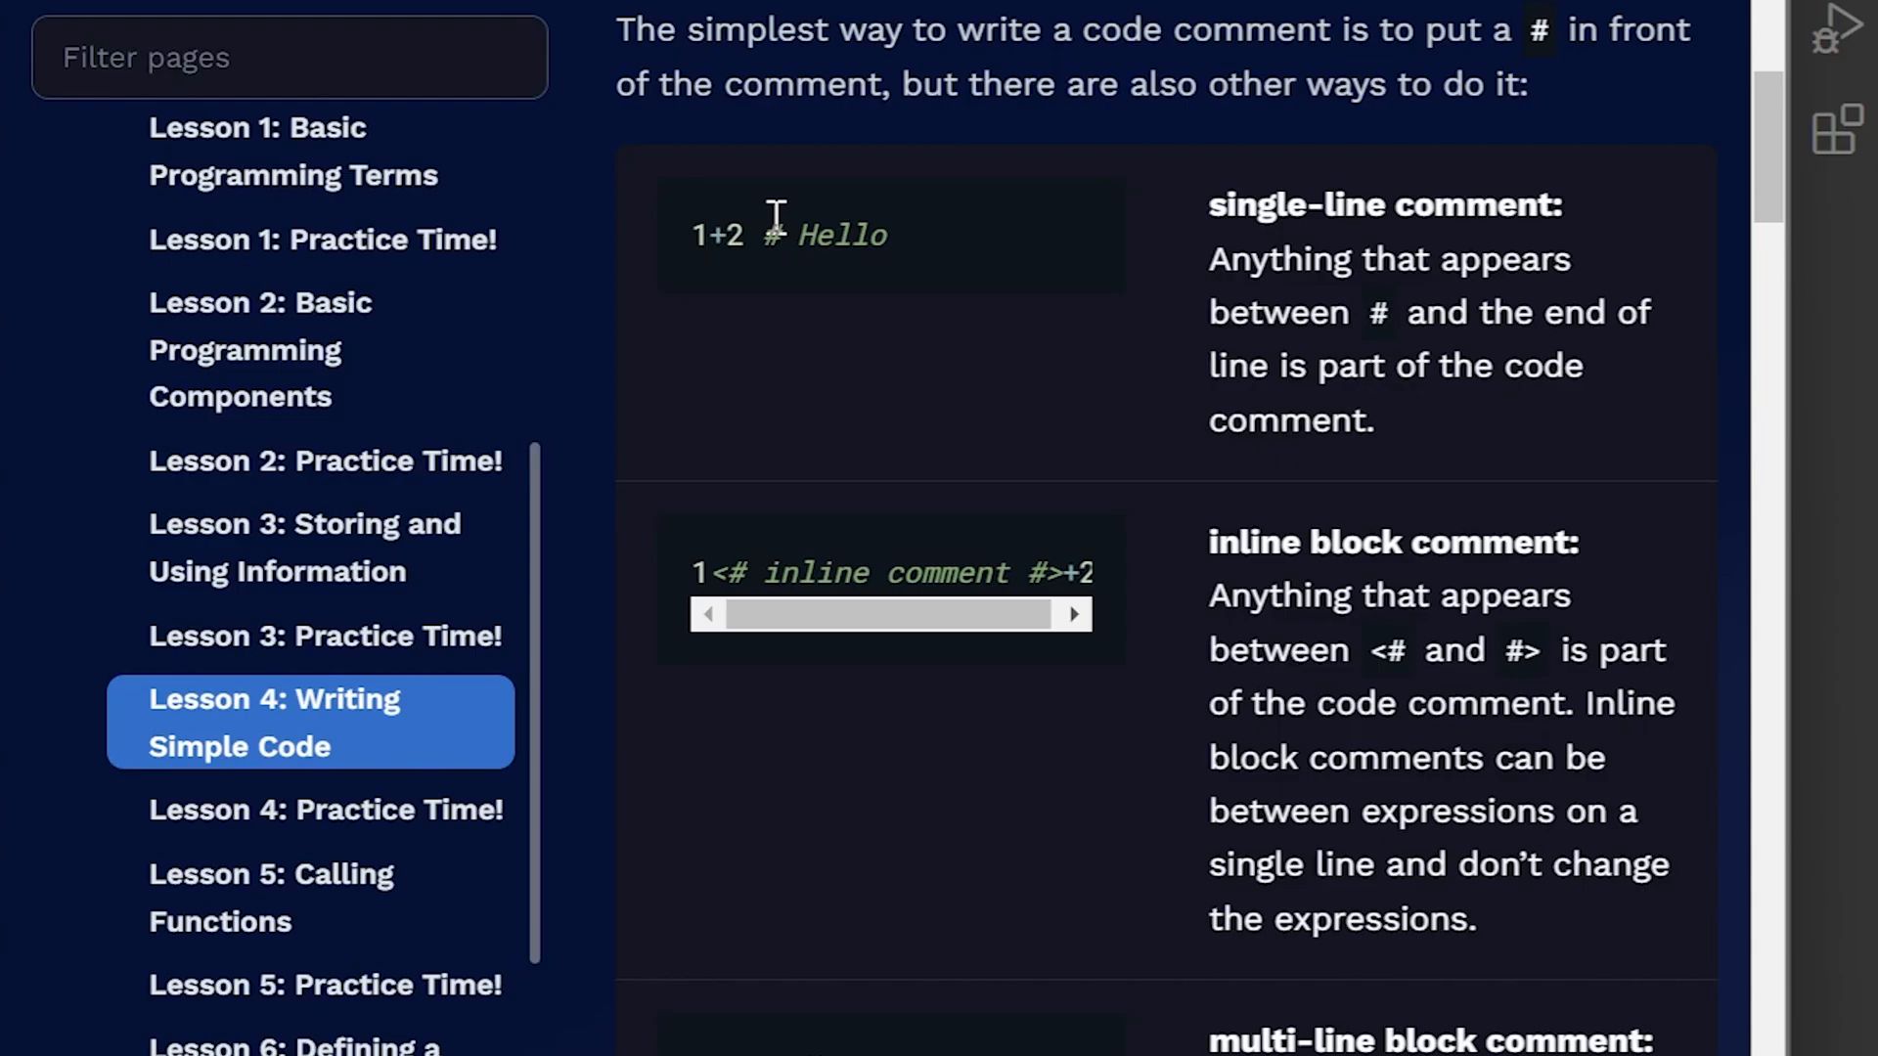
pyautogui.moveTo(892, 646)
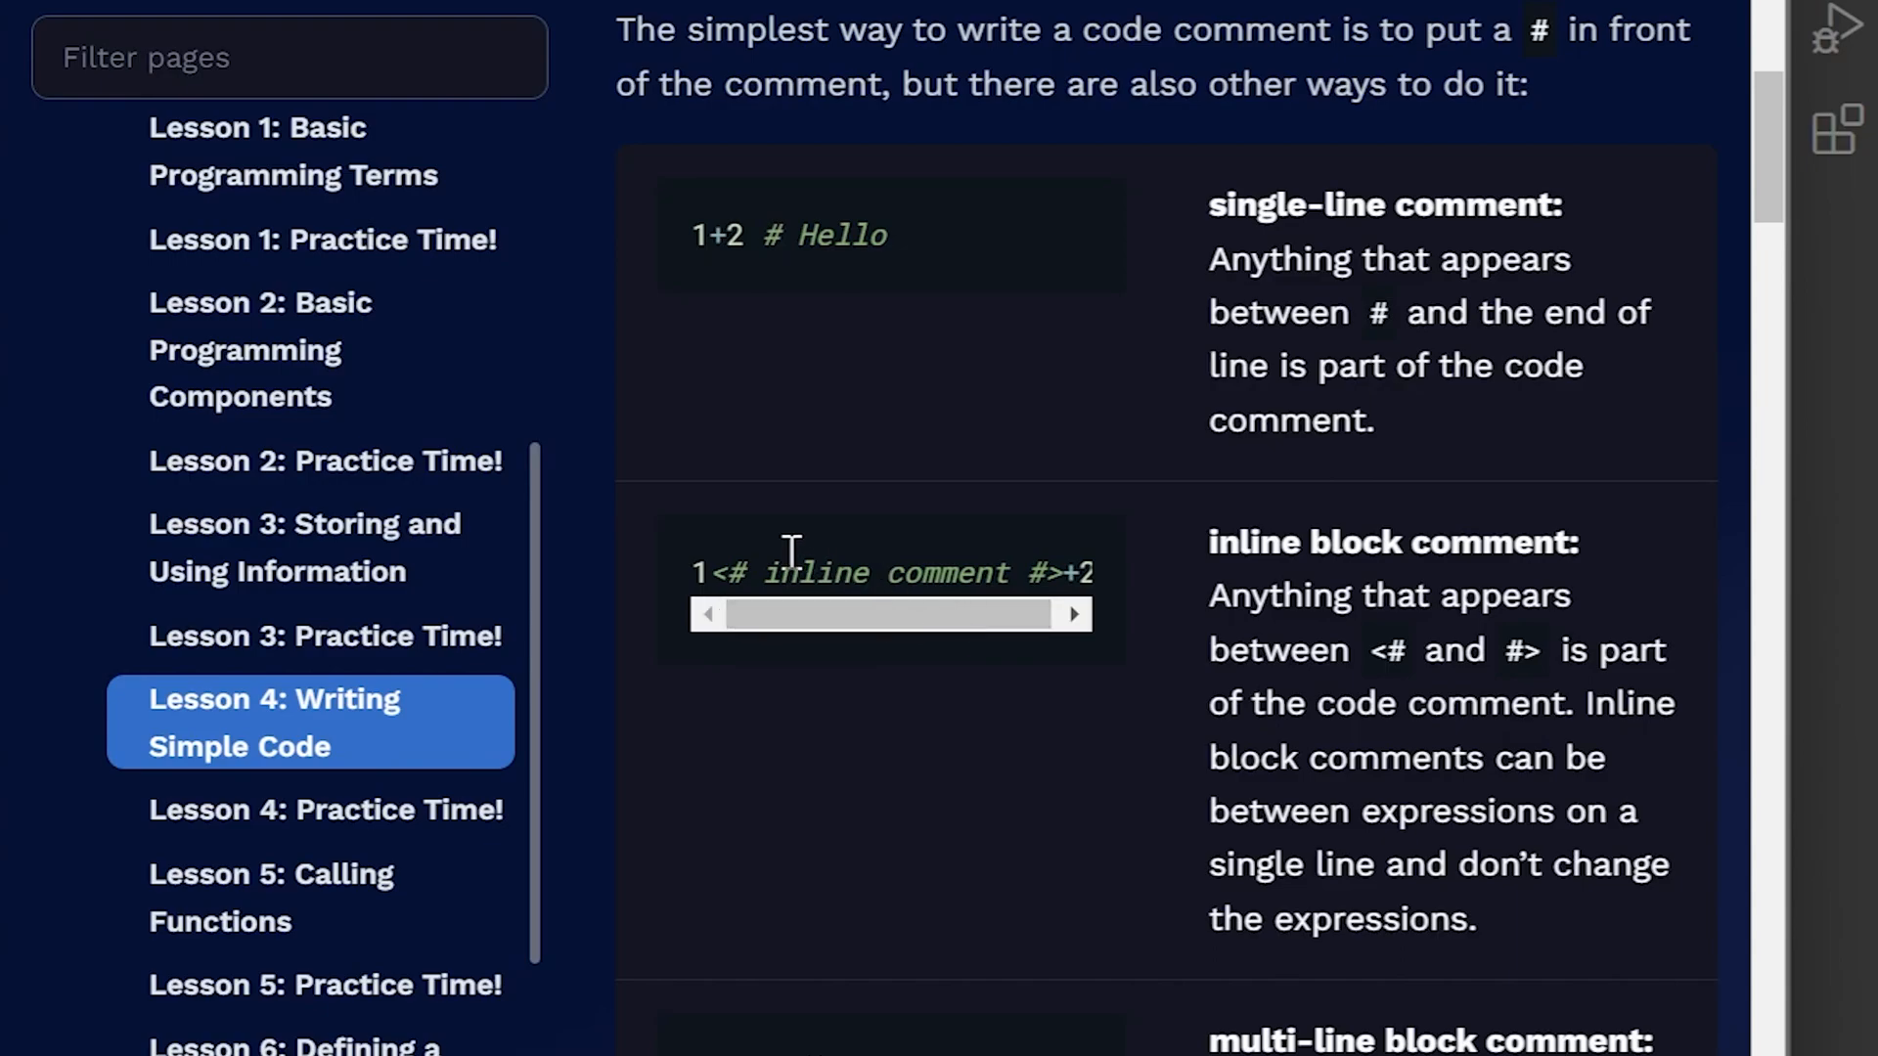
pyautogui.moveTo(1389, 651)
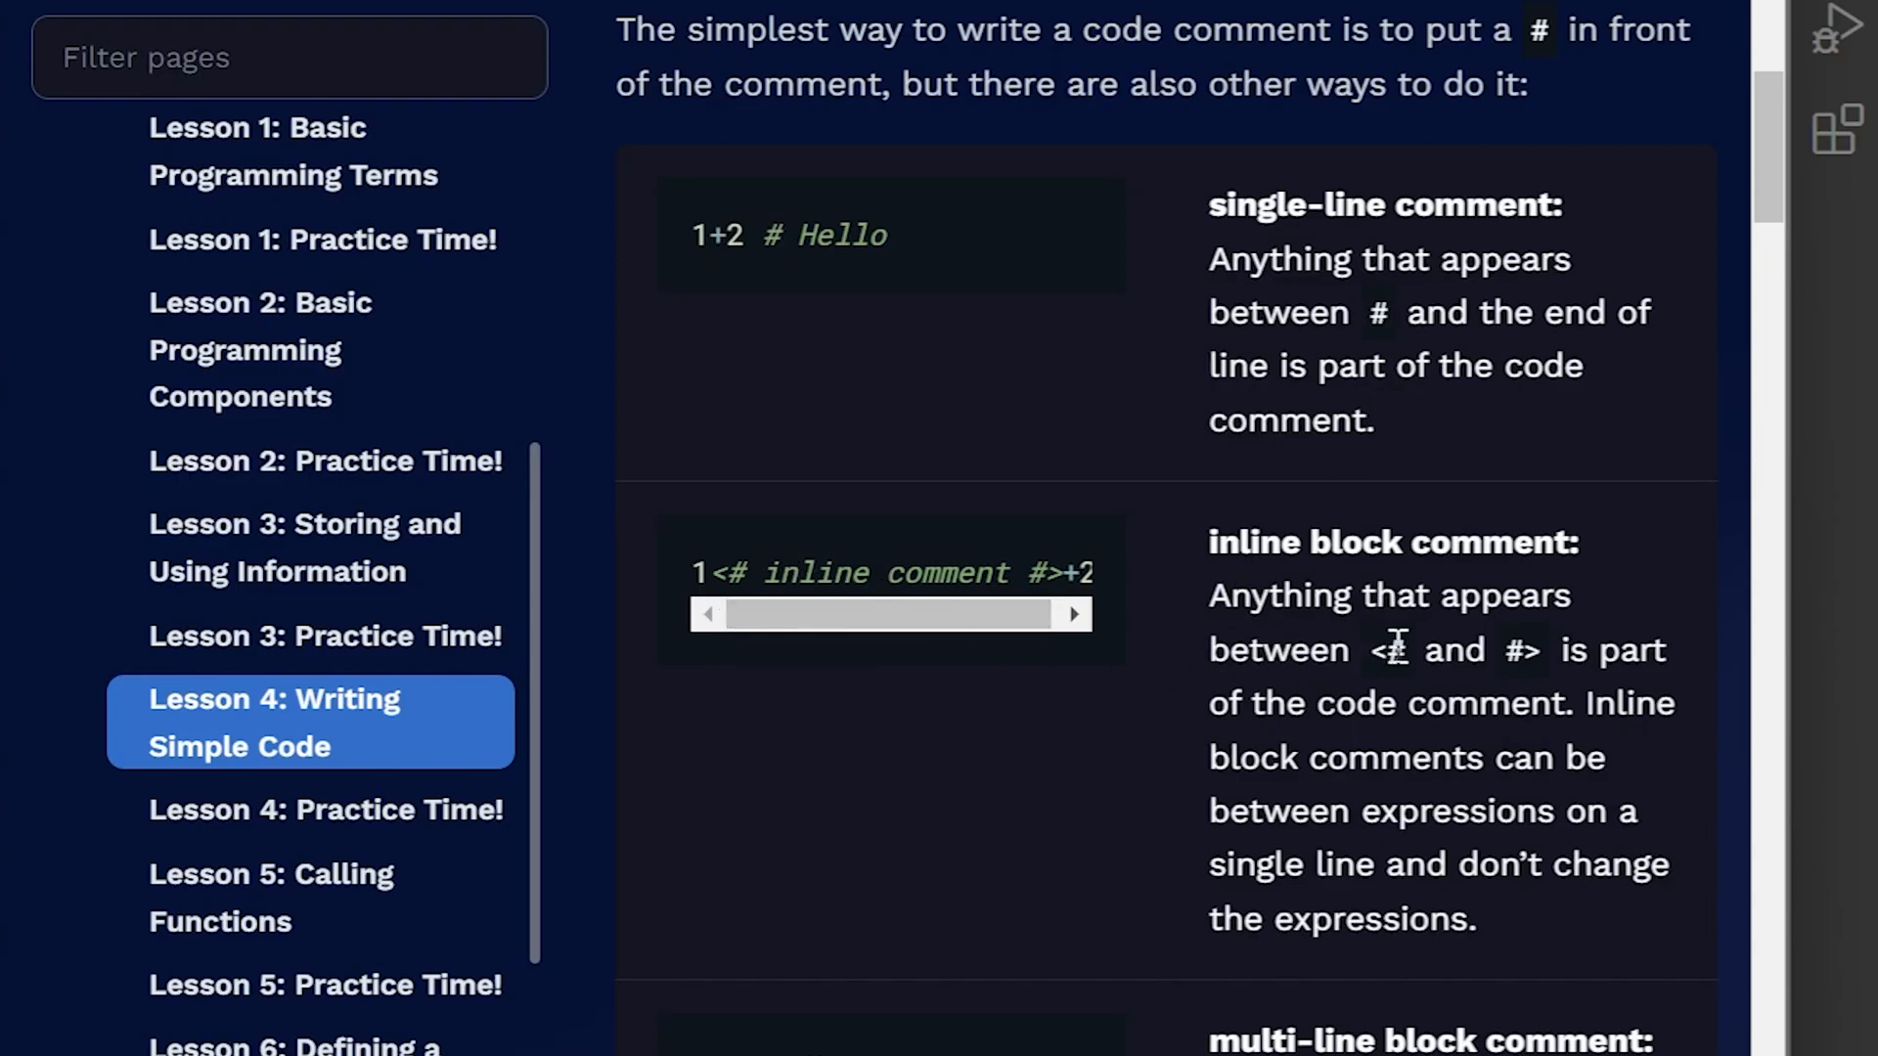
pyautogui.doubleClick(1380, 650)
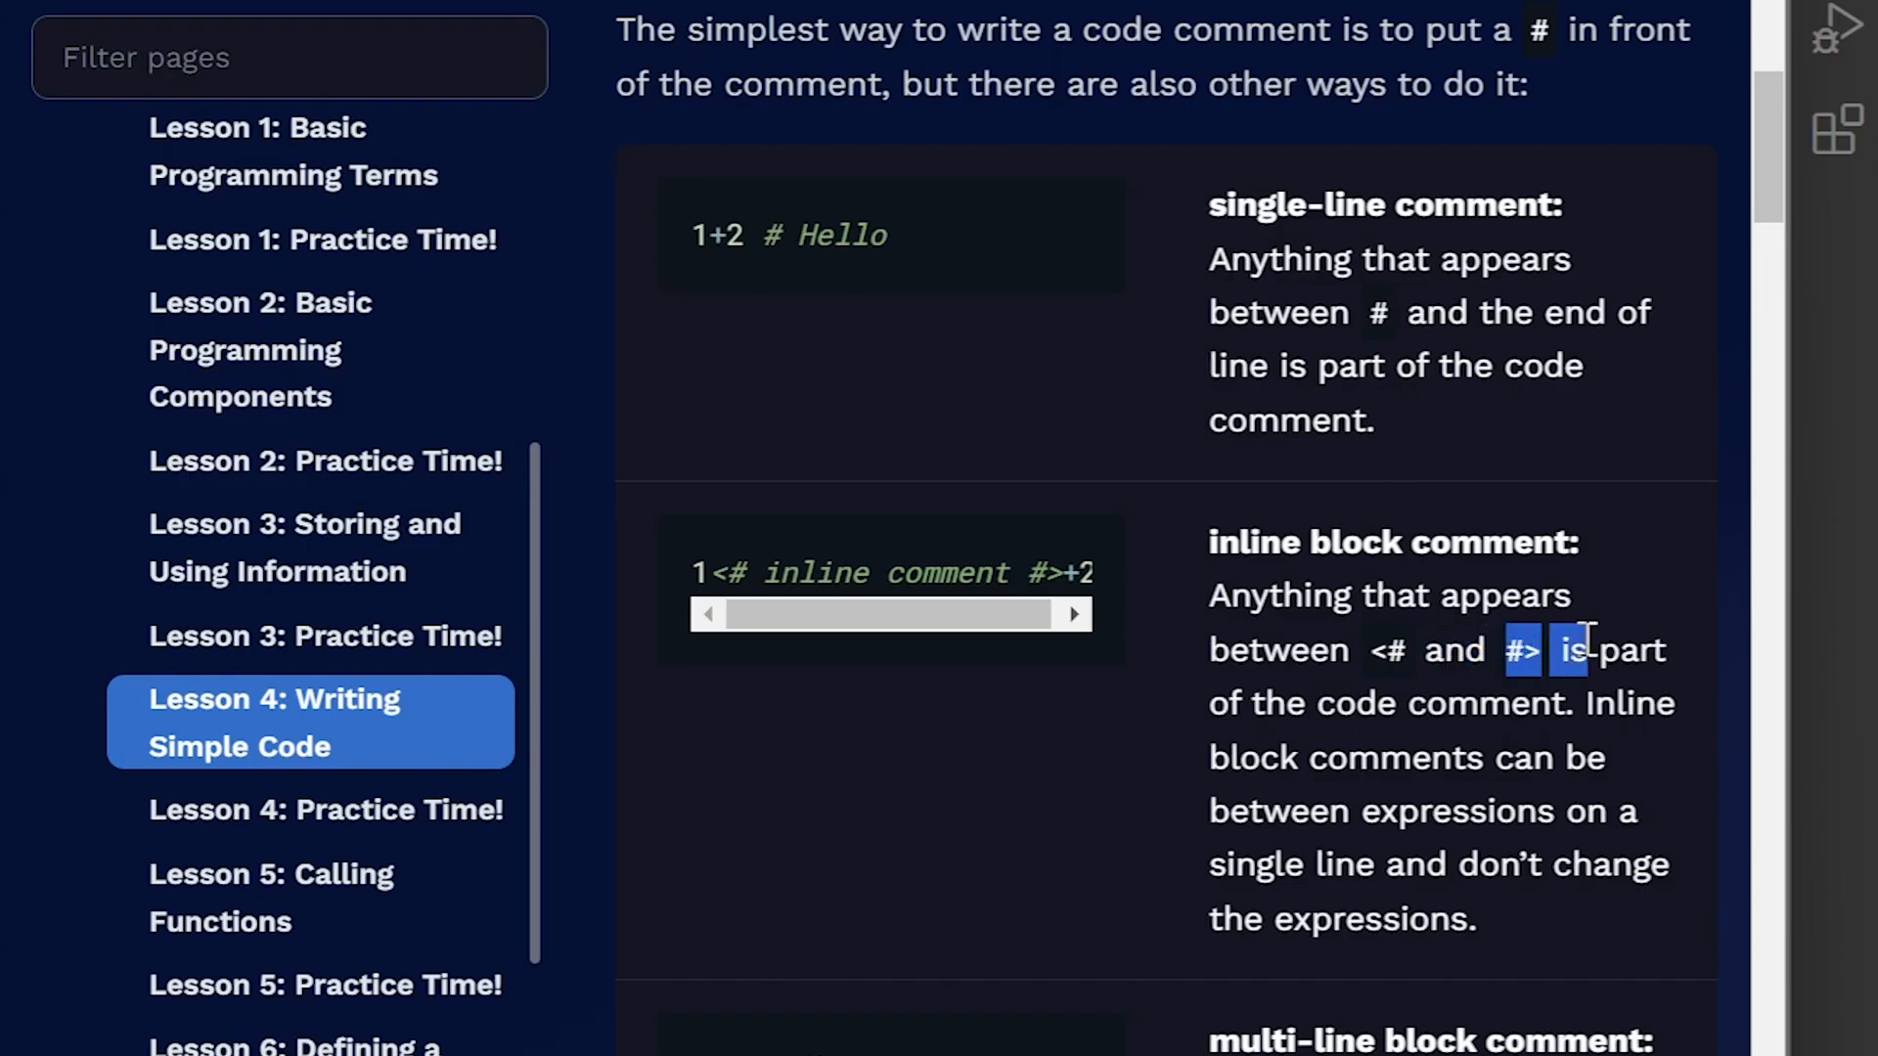
pyautogui.moveTo(1558, 651); pyautogui.dragTo(1653, 651)
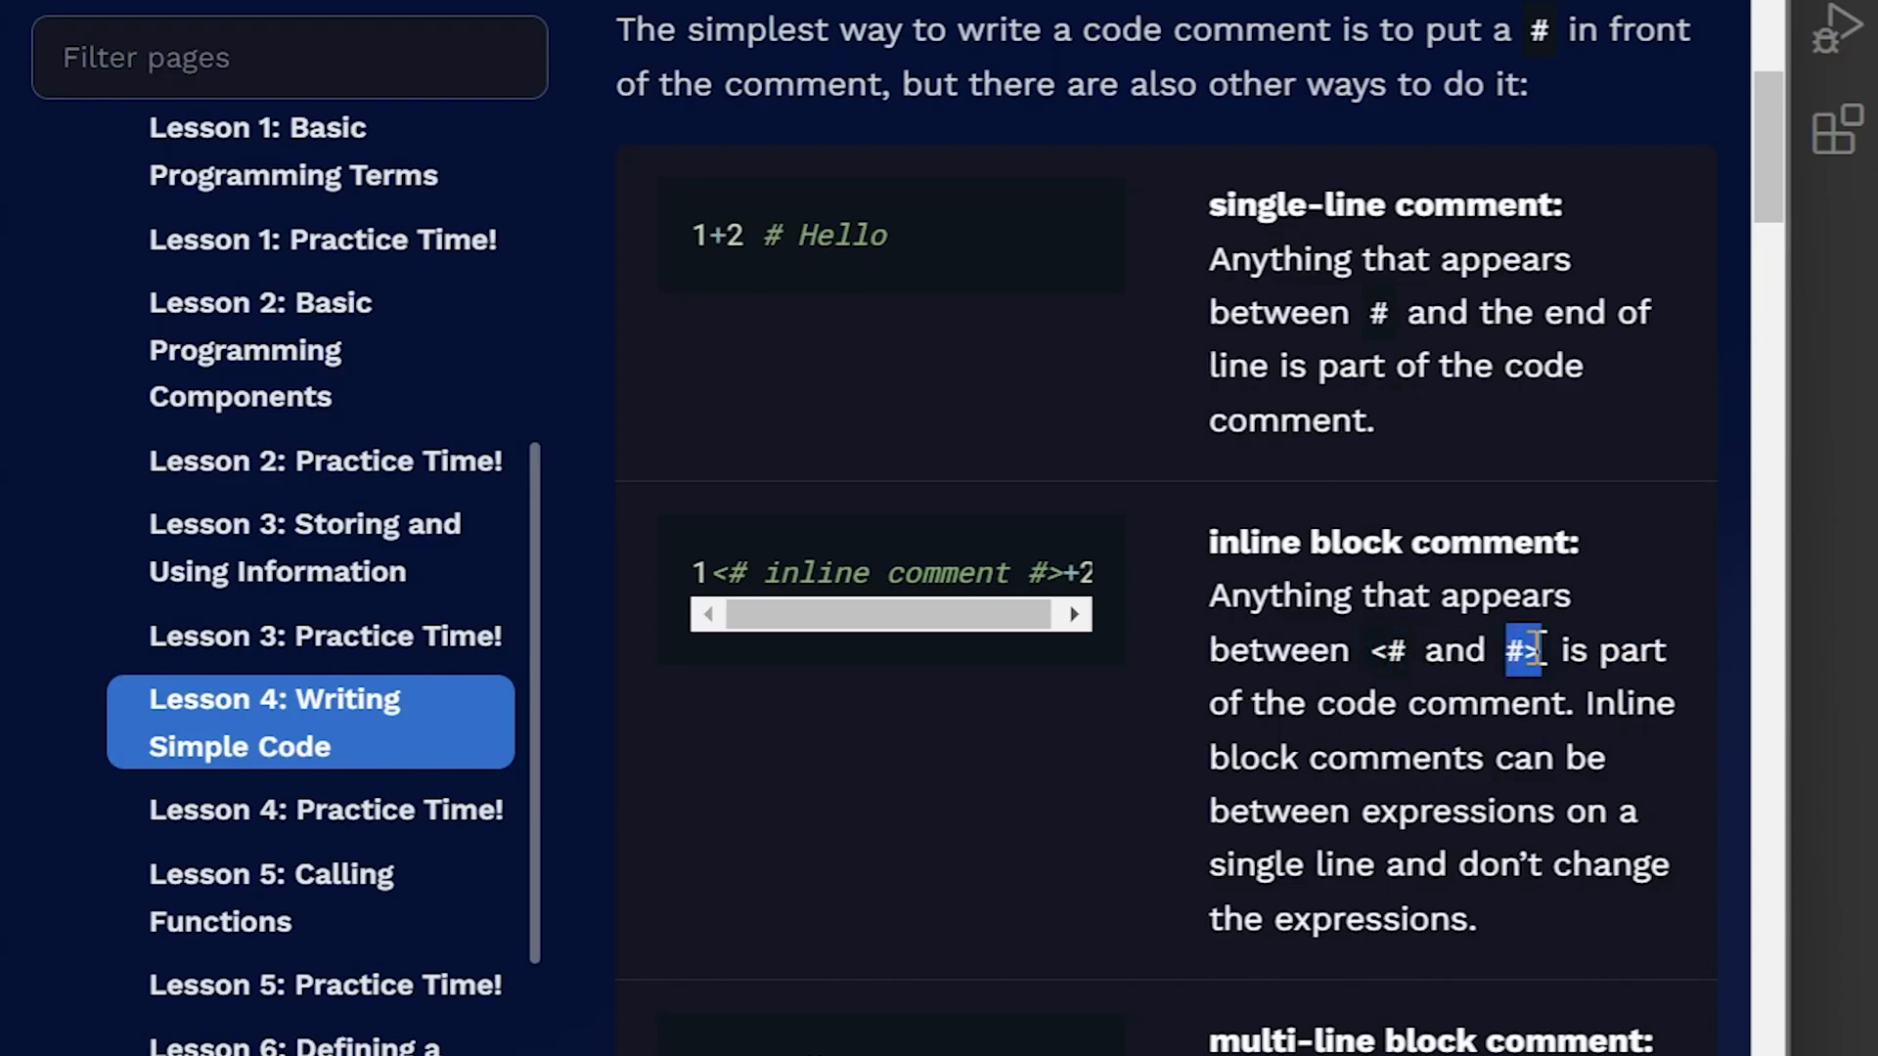
# - Scroll through the multi-line and nested block comment rows, selecting the nested example's text
pyautogui.scroll(-3)
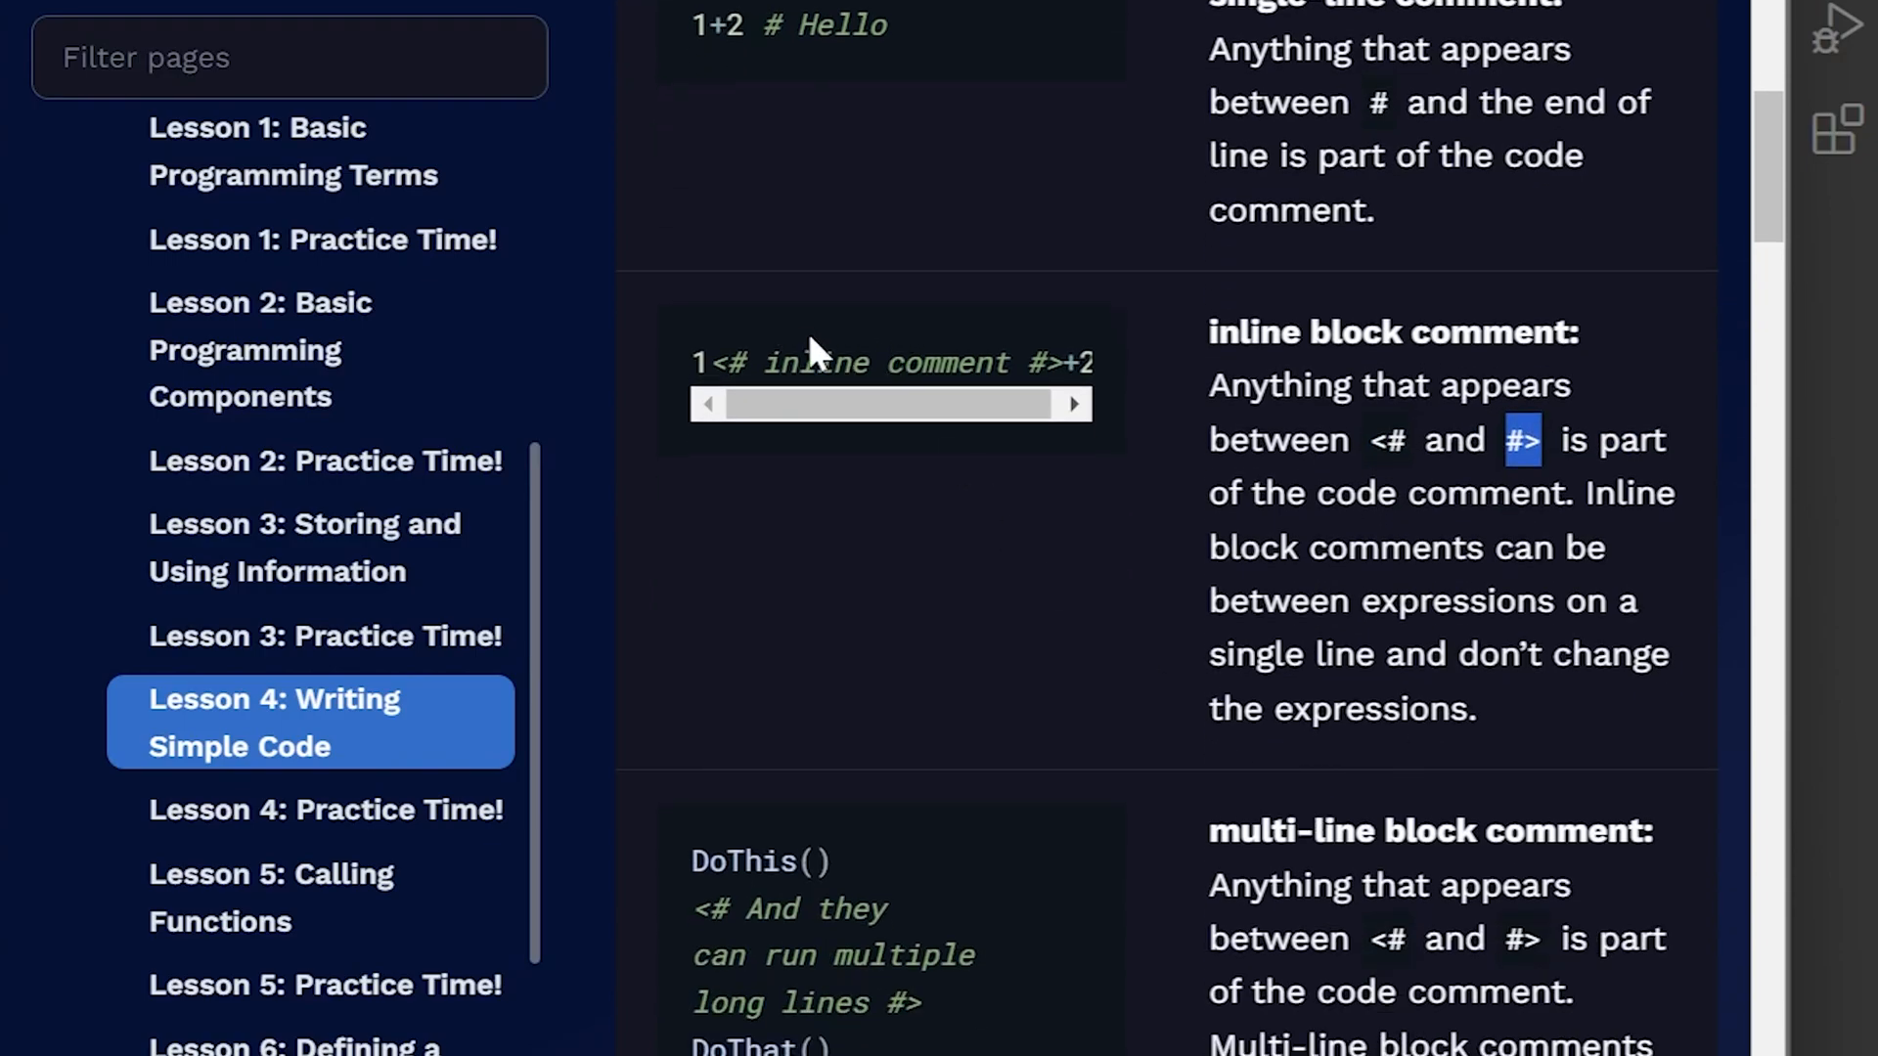
pyautogui.moveTo(1329, 557)
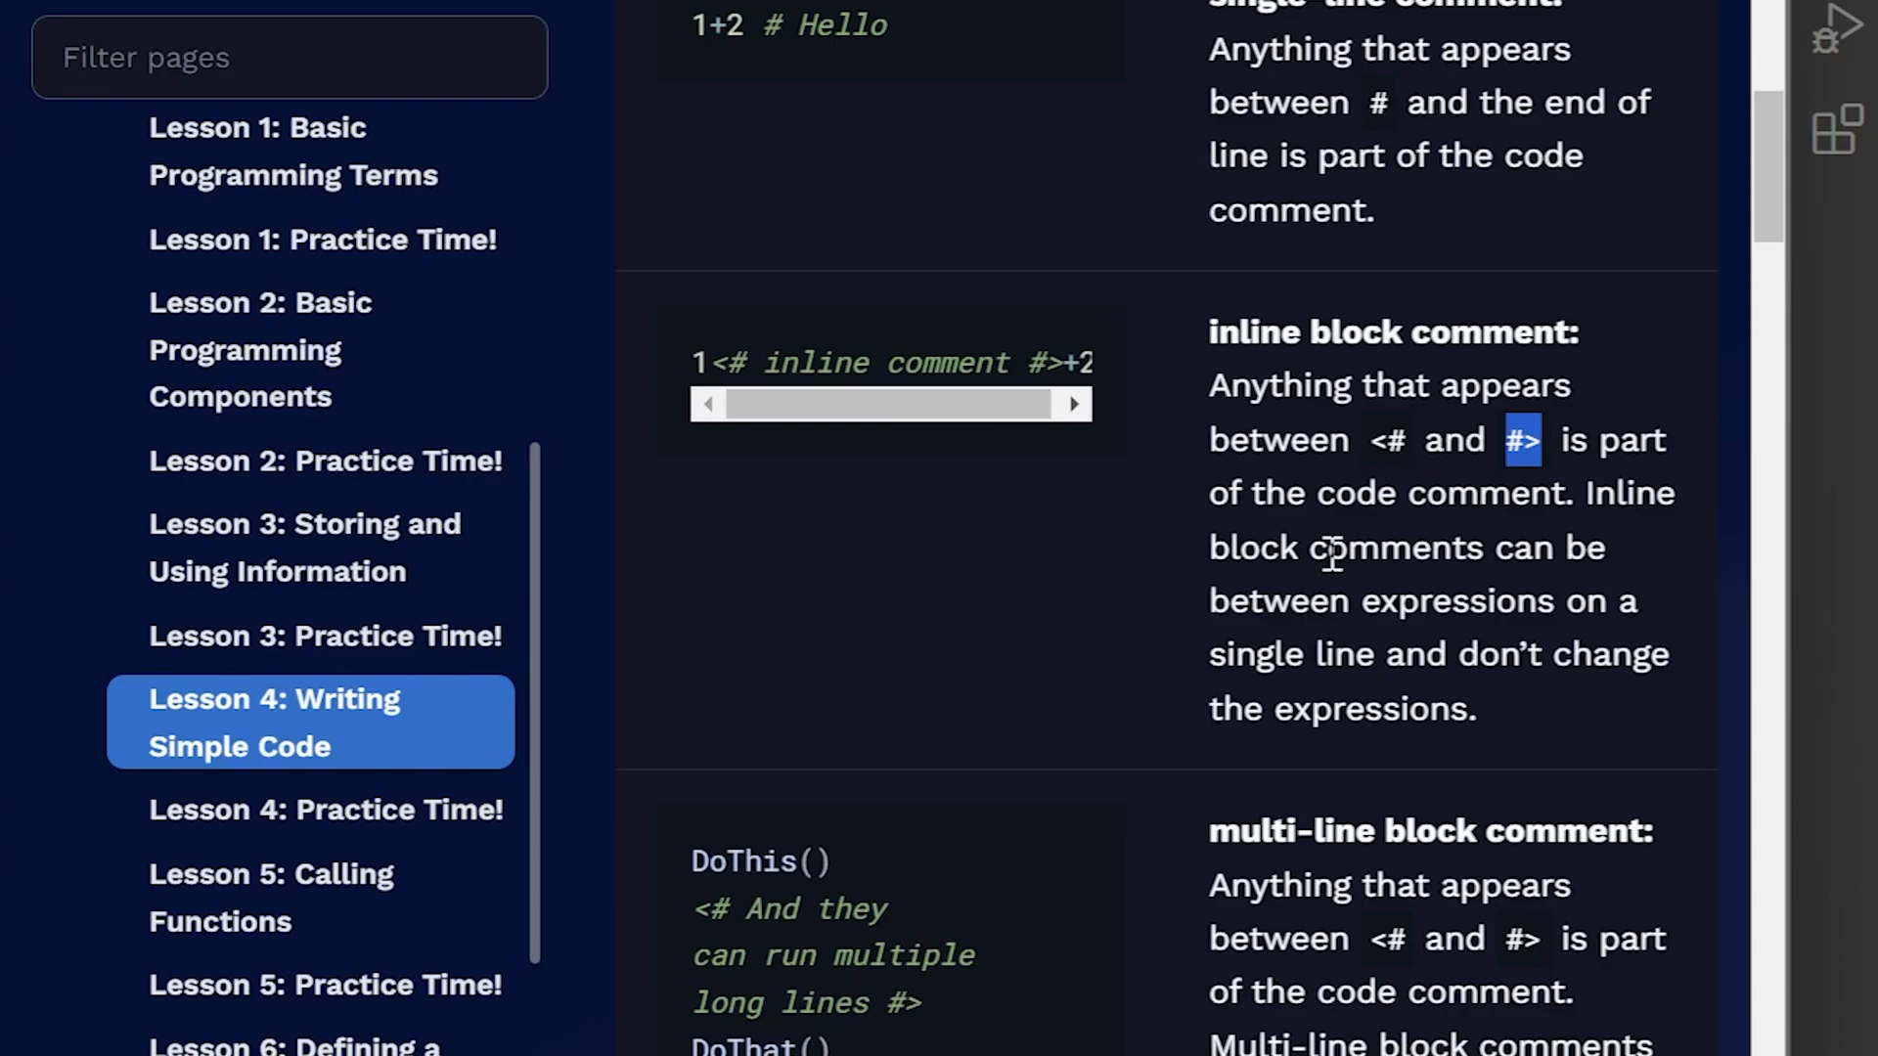
pyautogui.scroll(-3)
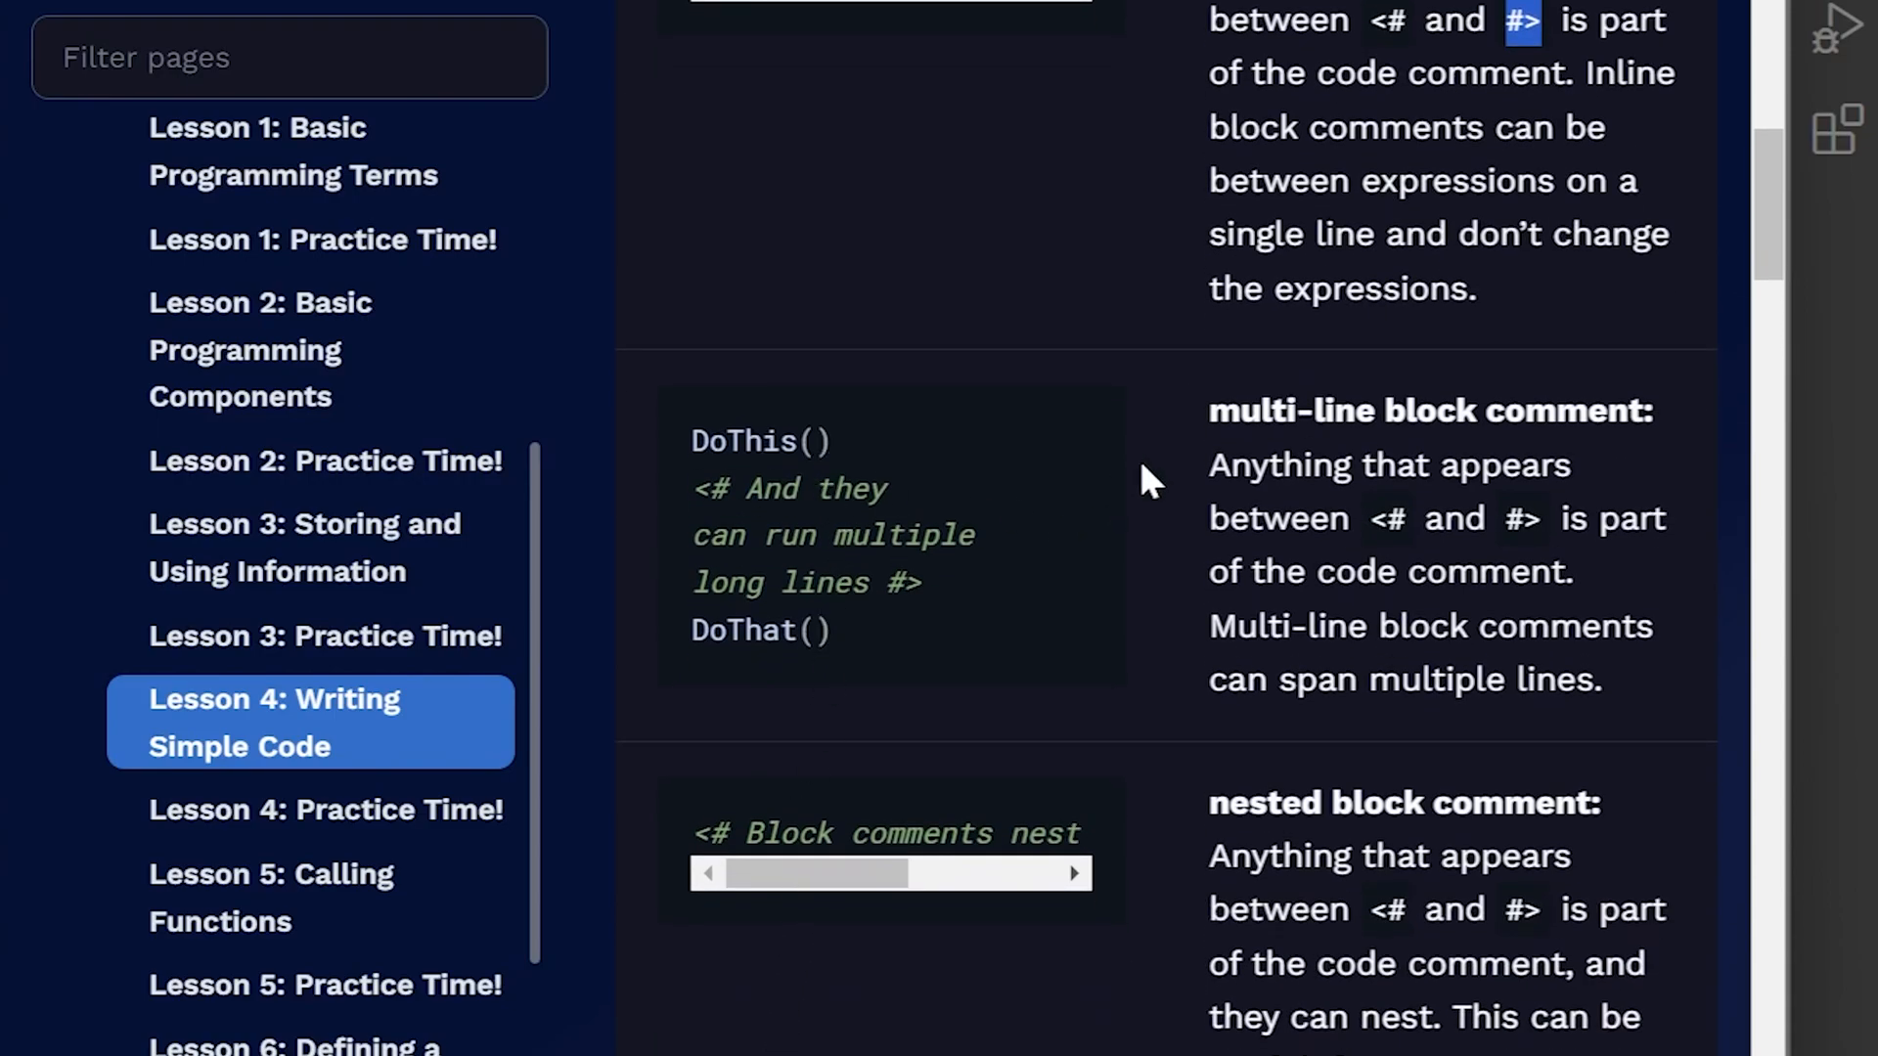
pyautogui.moveTo(853, 587)
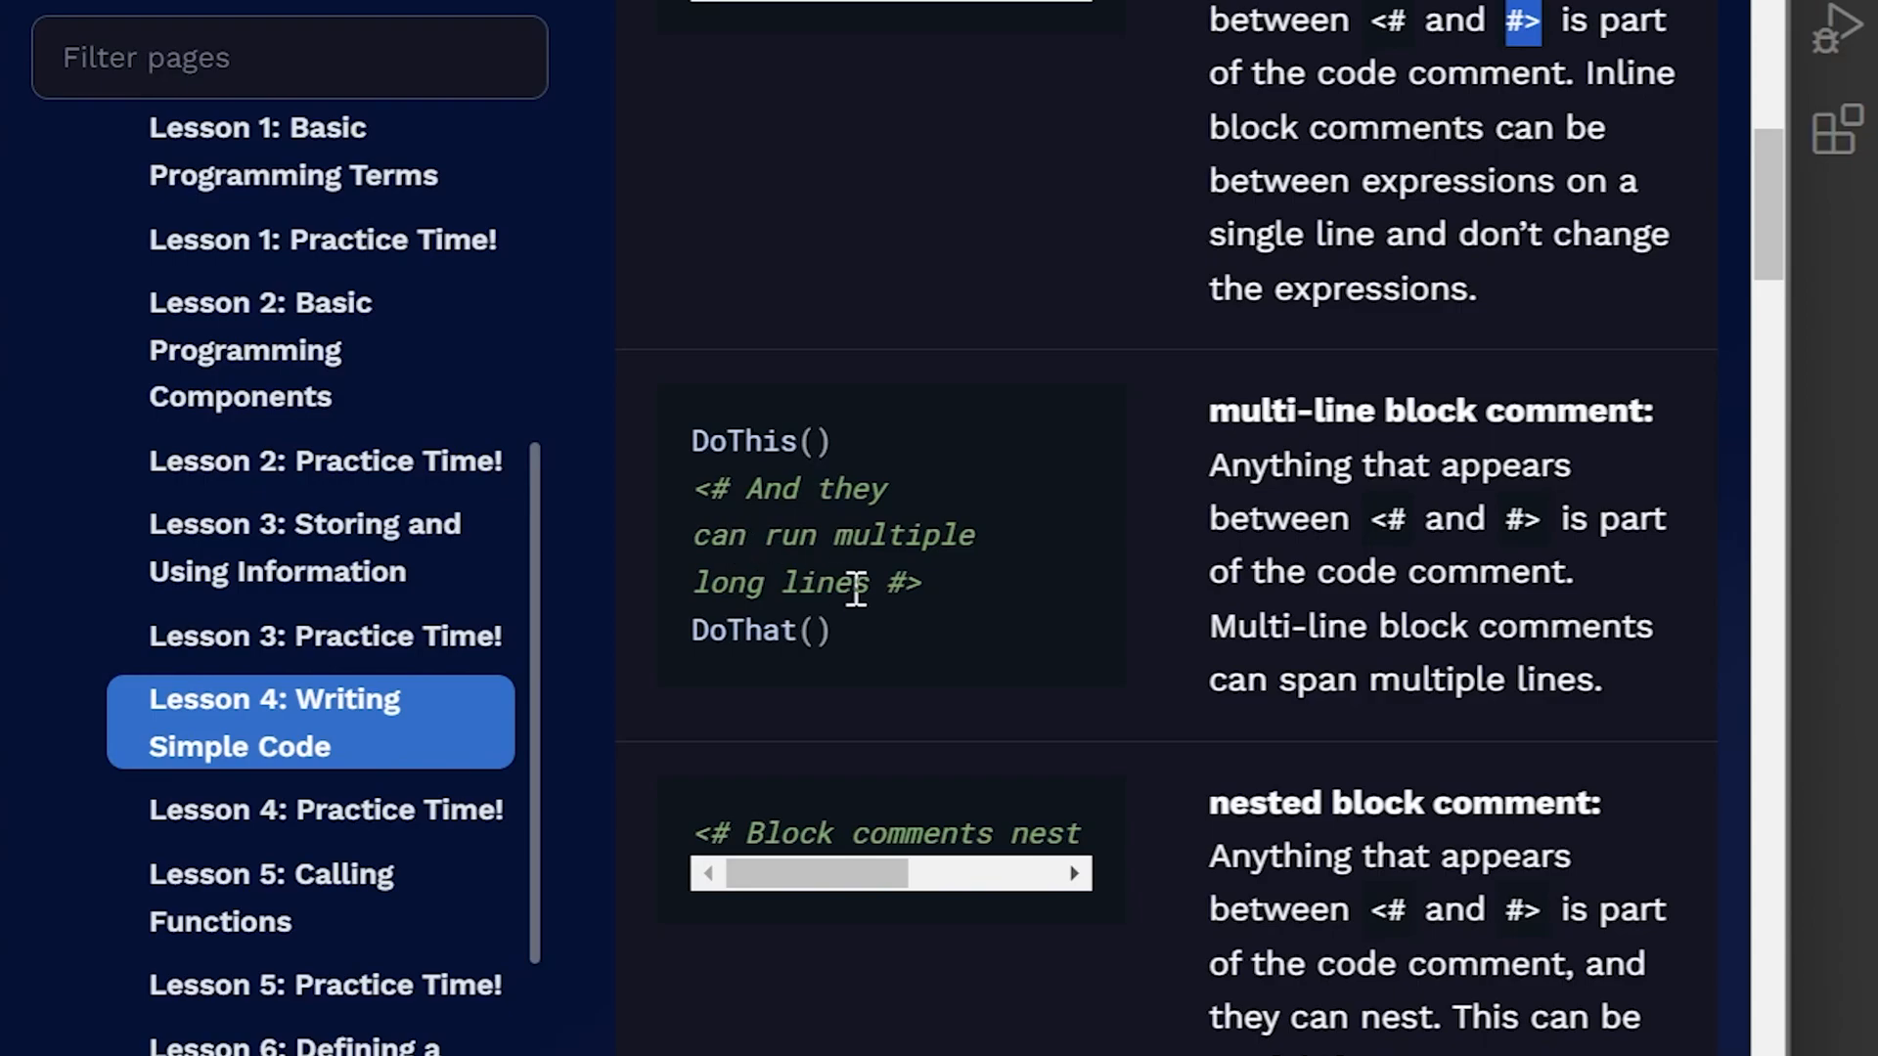
pyautogui.moveTo(769, 549)
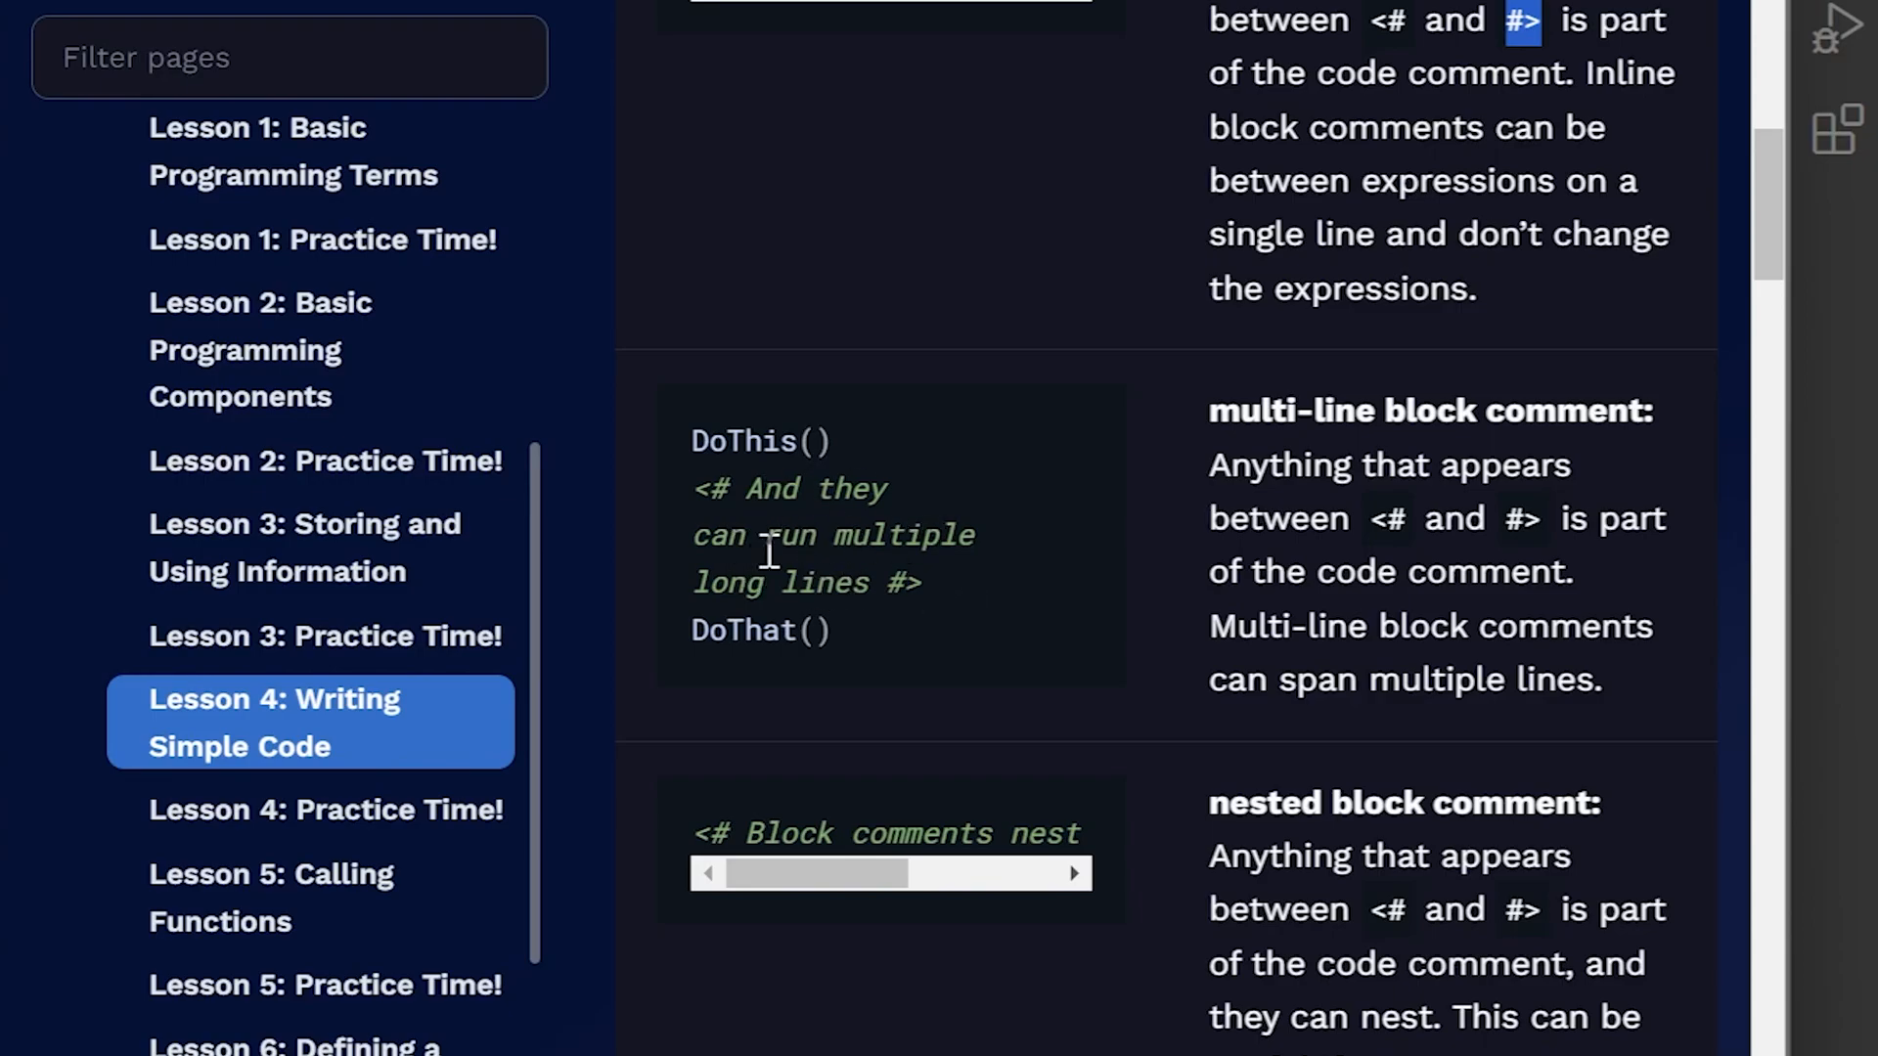
pyautogui.moveTo(907, 583)
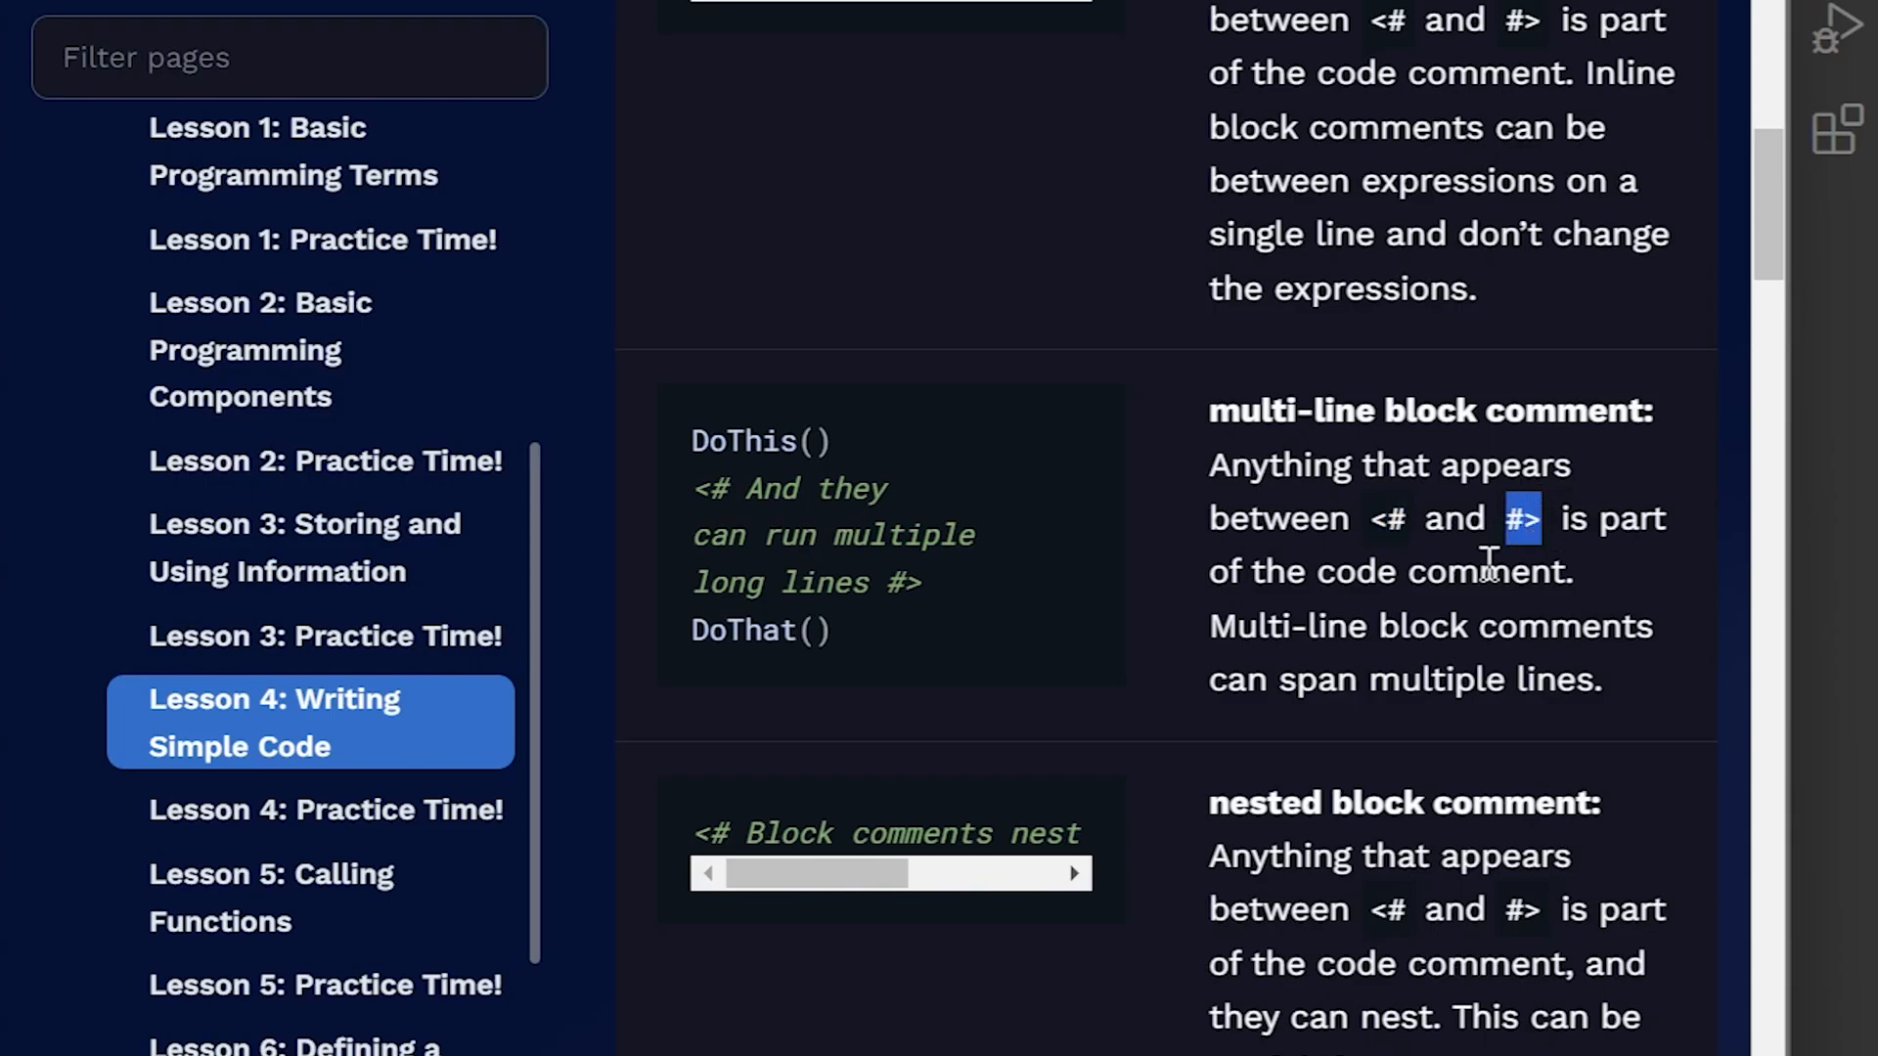
pyautogui.scroll(-3)
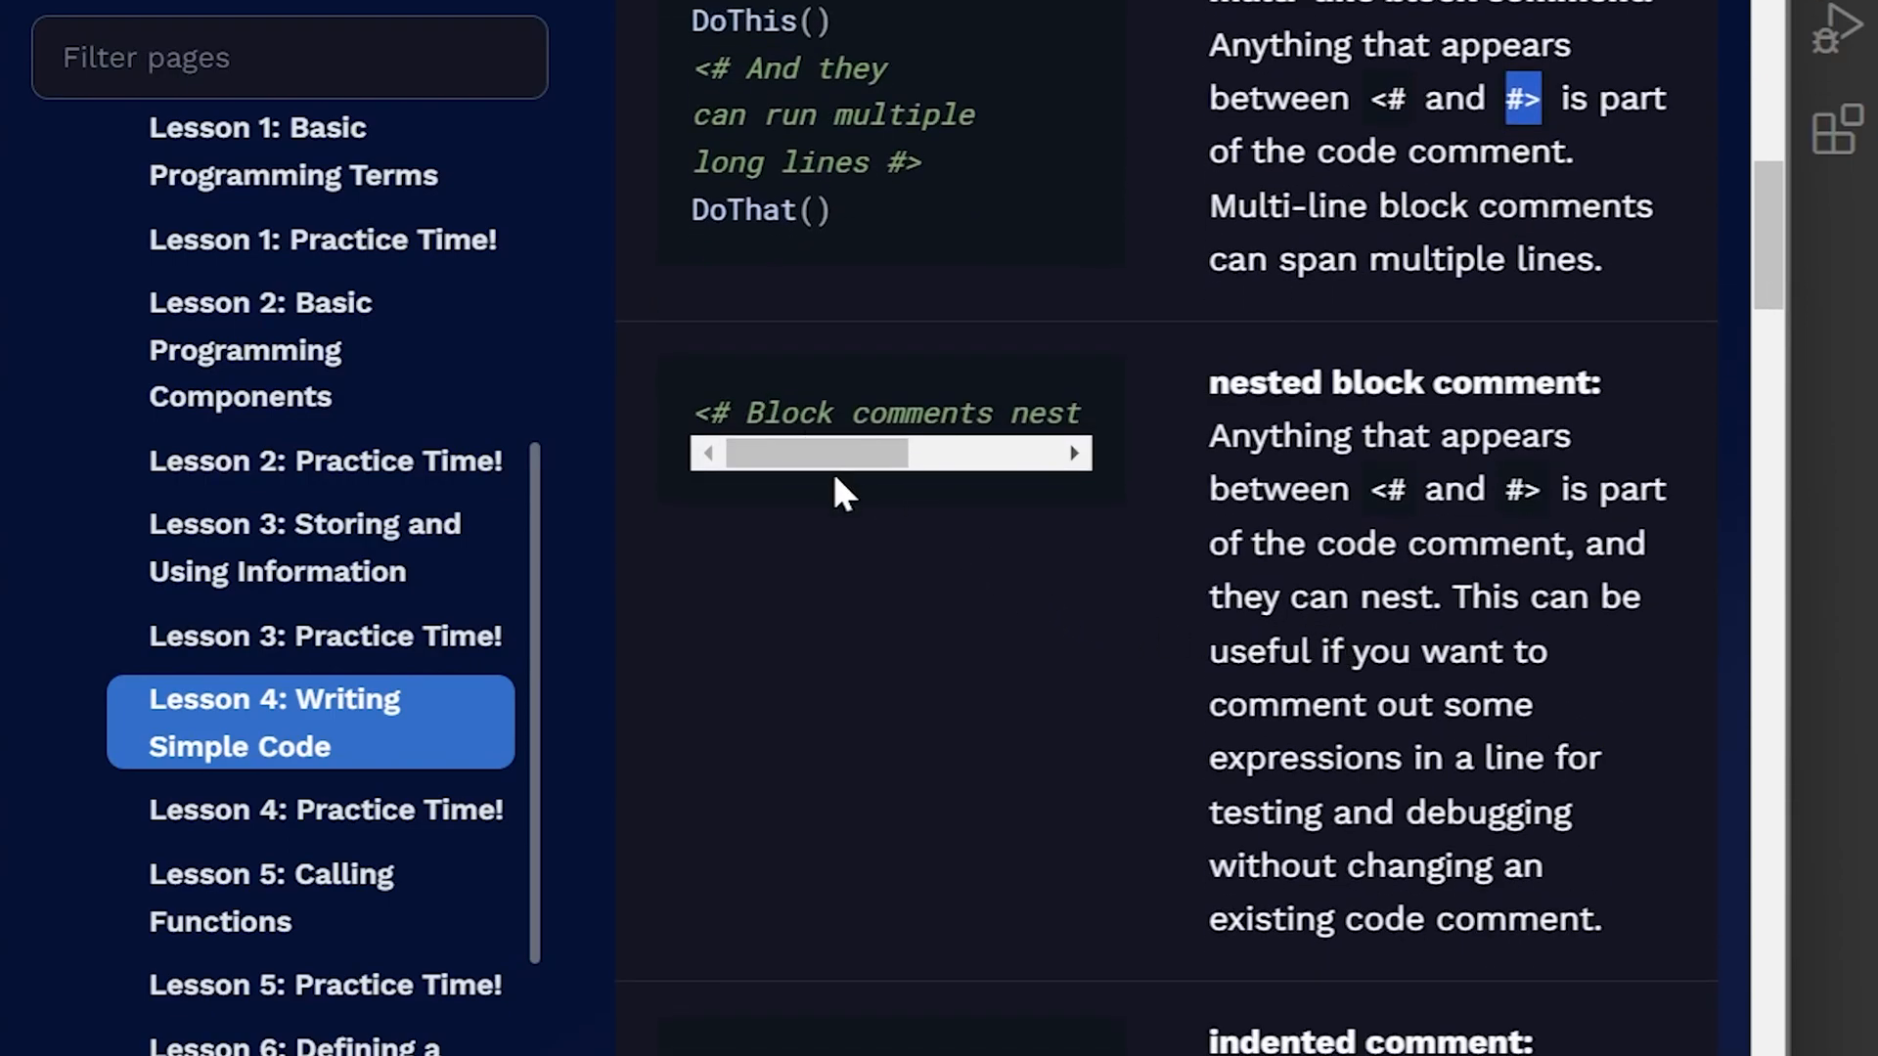
pyautogui.moveTo(815, 452); pyautogui.dragTo(868, 453)
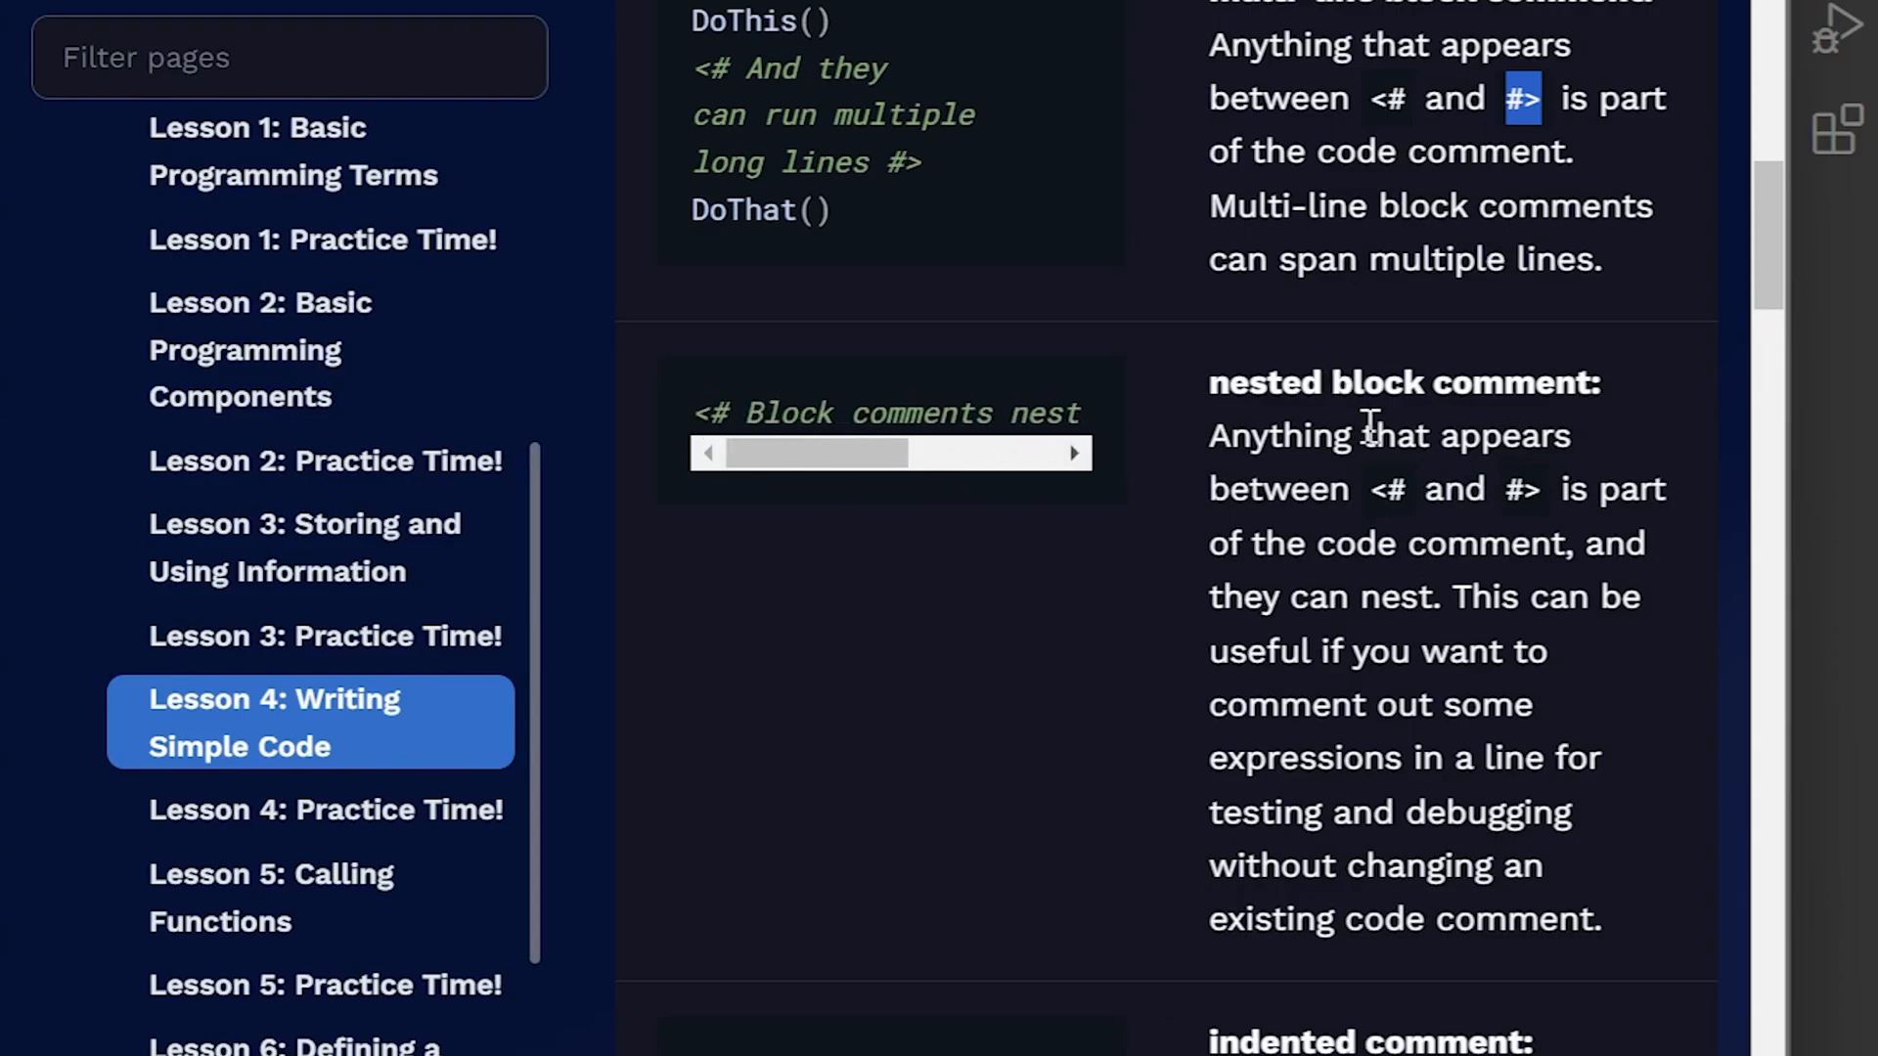
pyautogui.moveTo(815, 452); pyautogui.dragTo(893, 453)
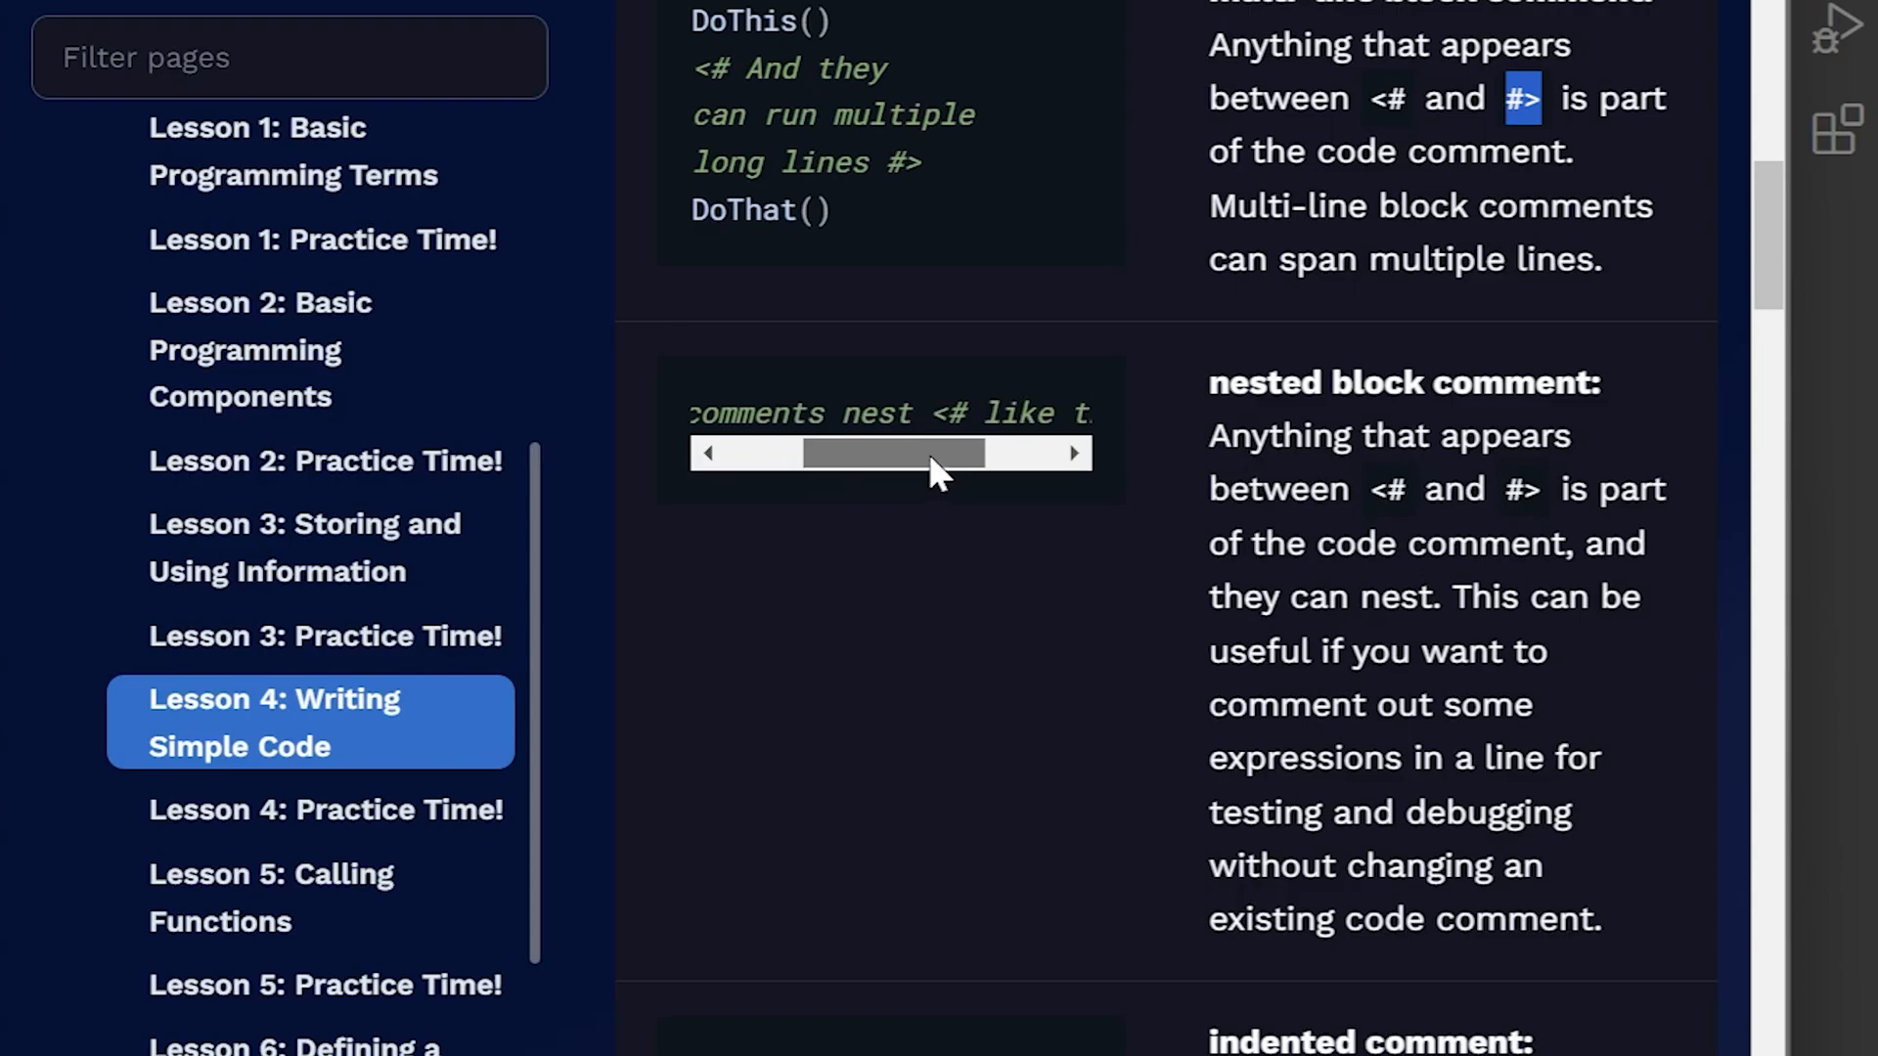
pyautogui.moveTo(892, 453); pyautogui.dragTo(1024, 453)
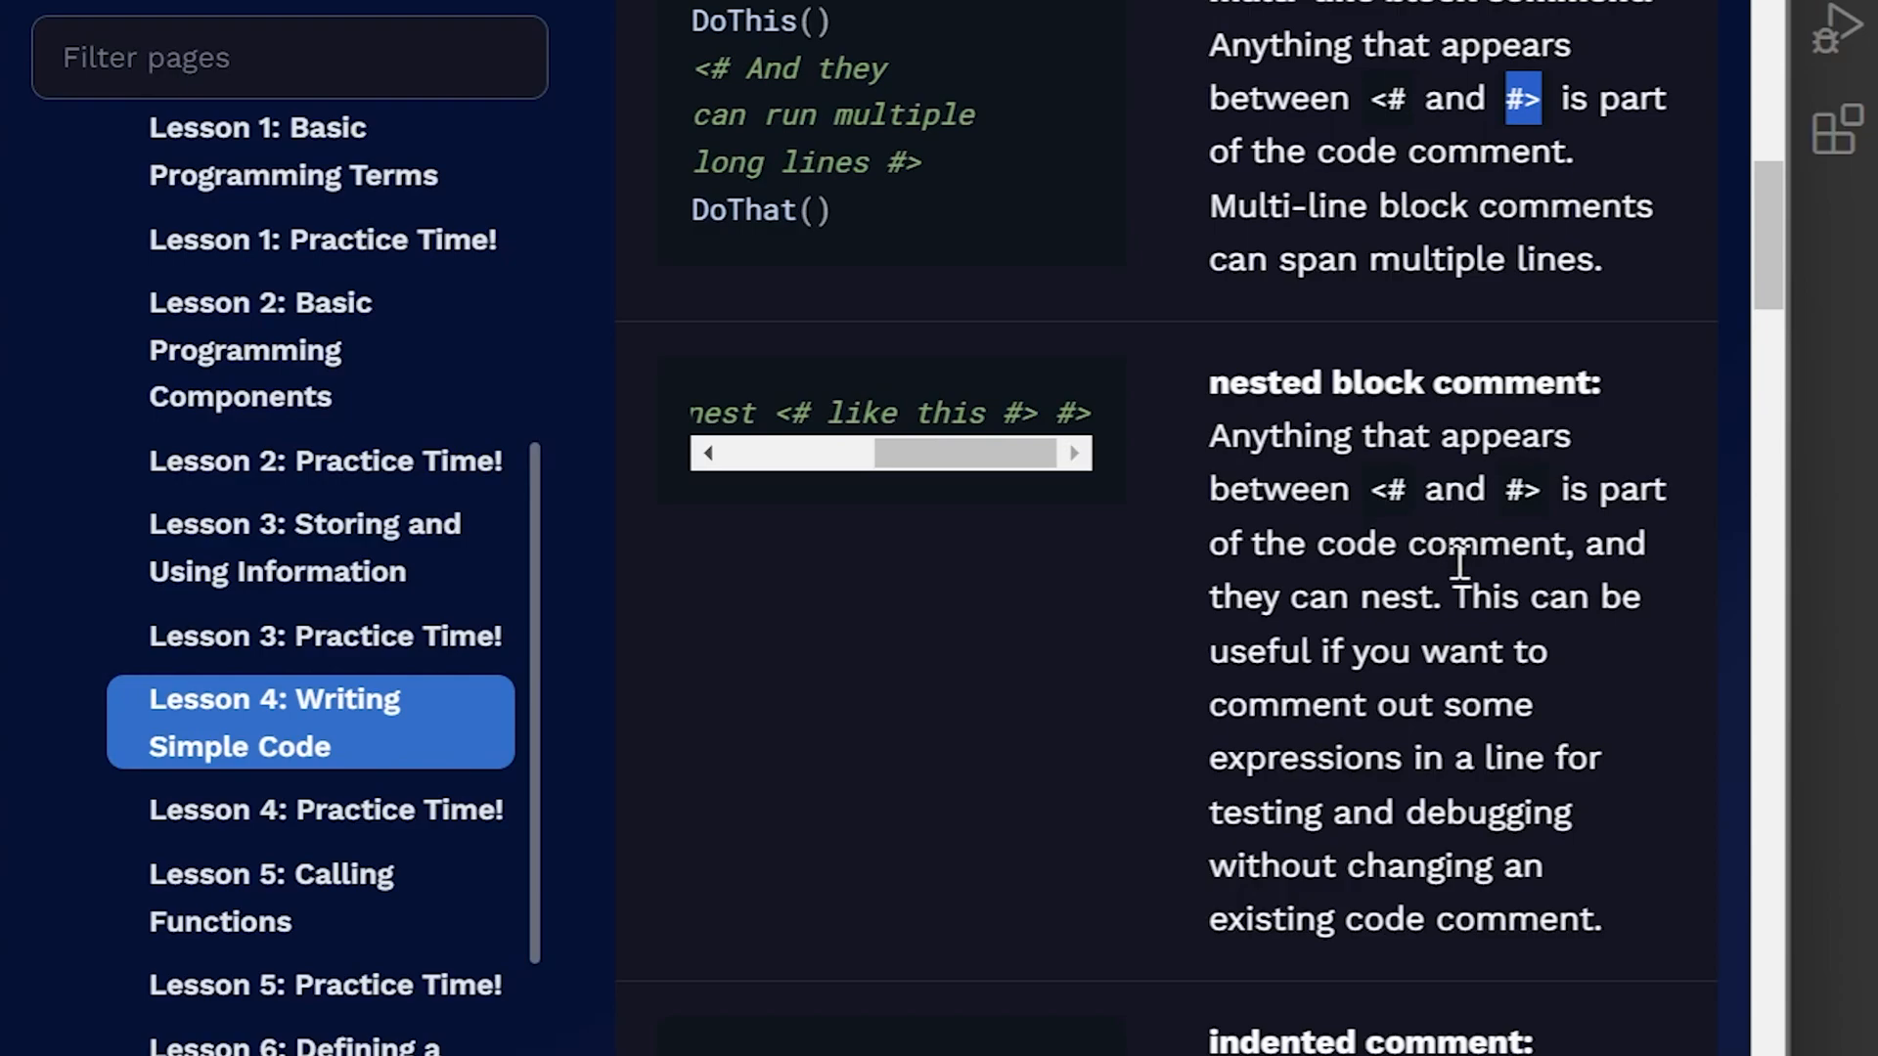
pyautogui.moveTo(1426, 707)
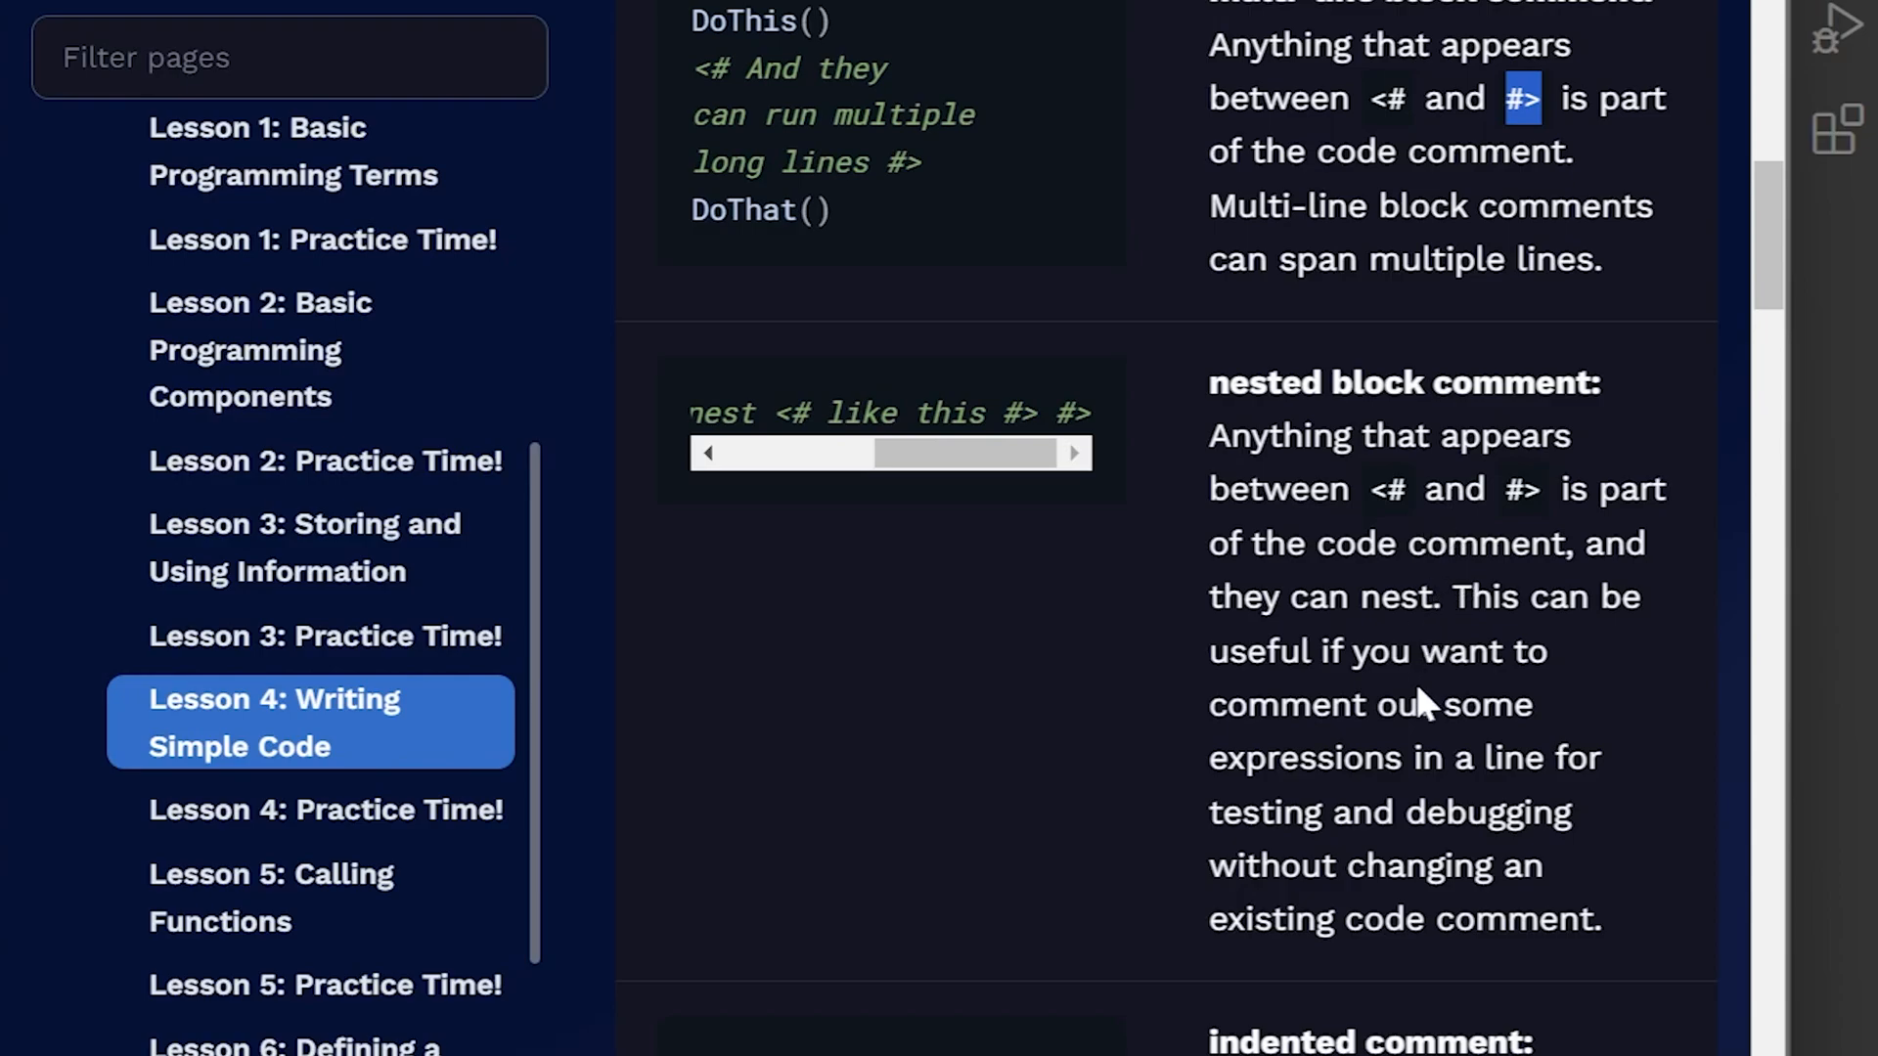
pyautogui.moveTo(1419, 748)
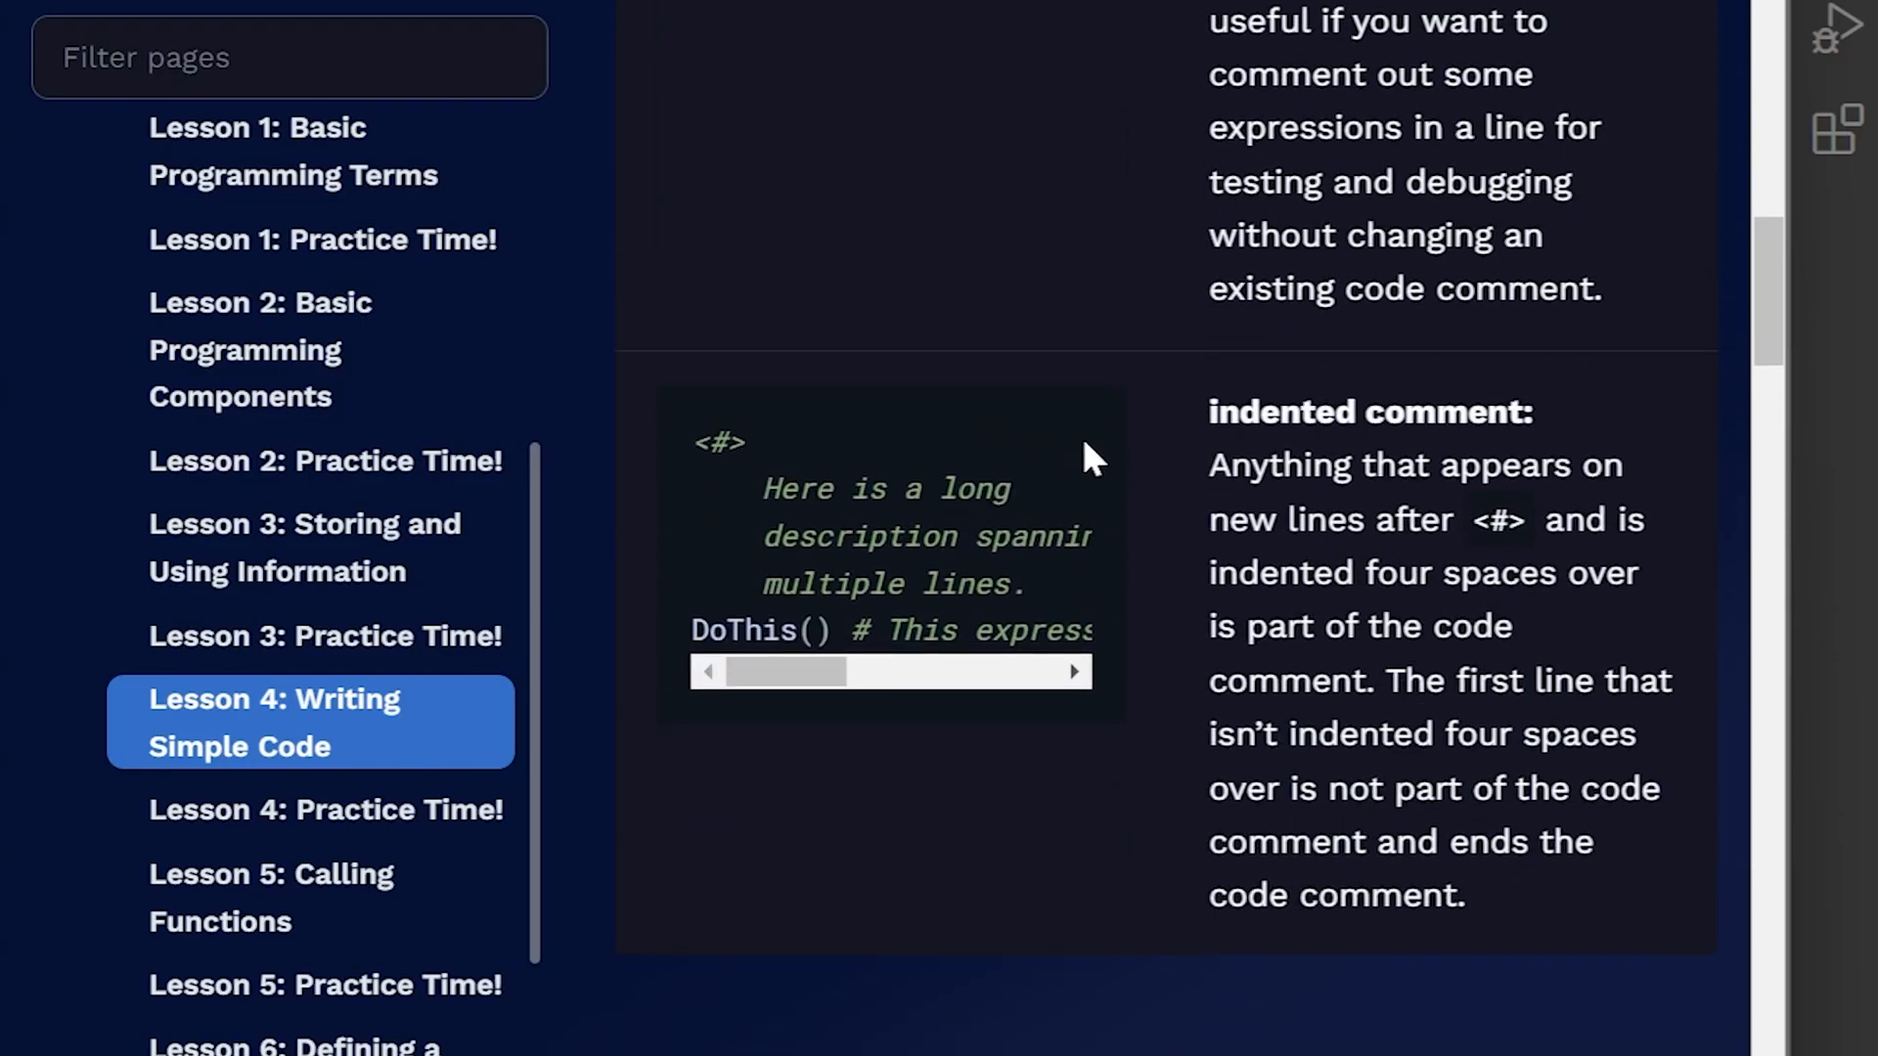
# - Highlight the <#> marker, indentation rule, DoThis() call and its trailing comment
pyautogui.moveTo(785, 672); pyautogui.dragTo(872, 673)
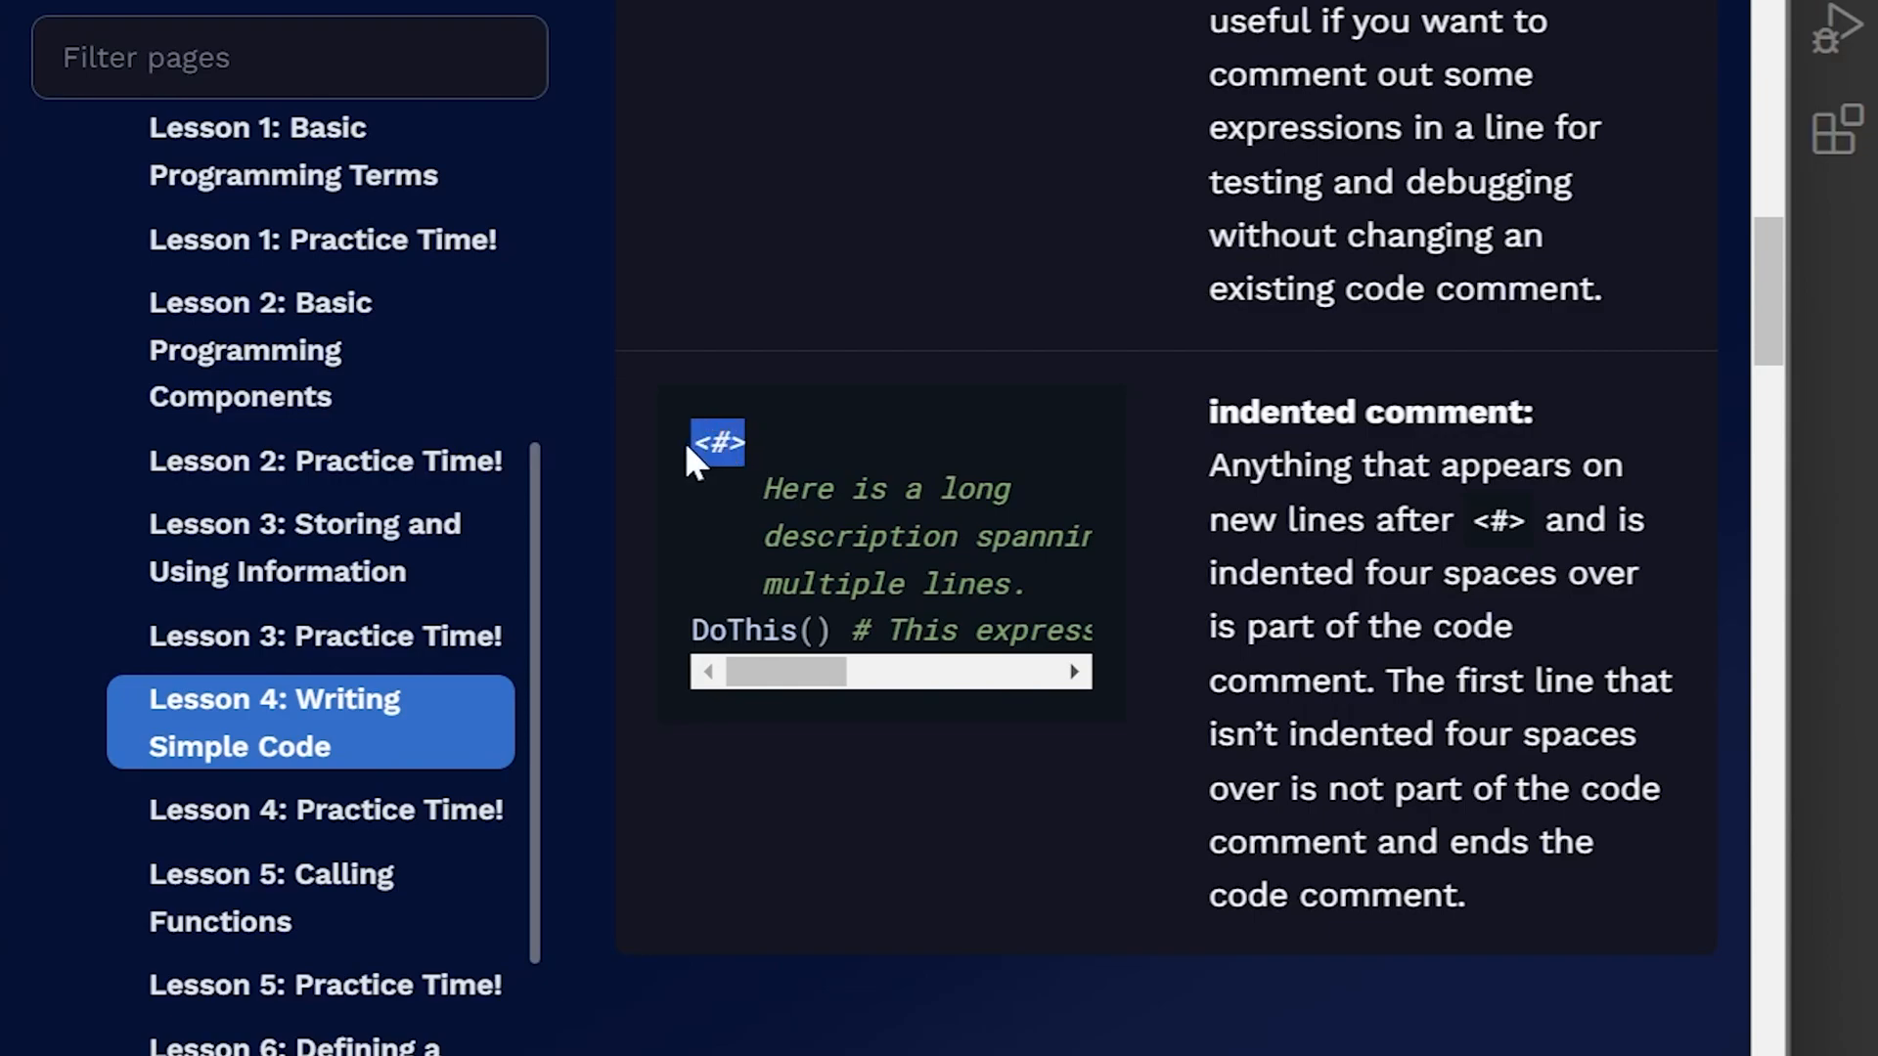
pyautogui.moveTo(1451, 394)
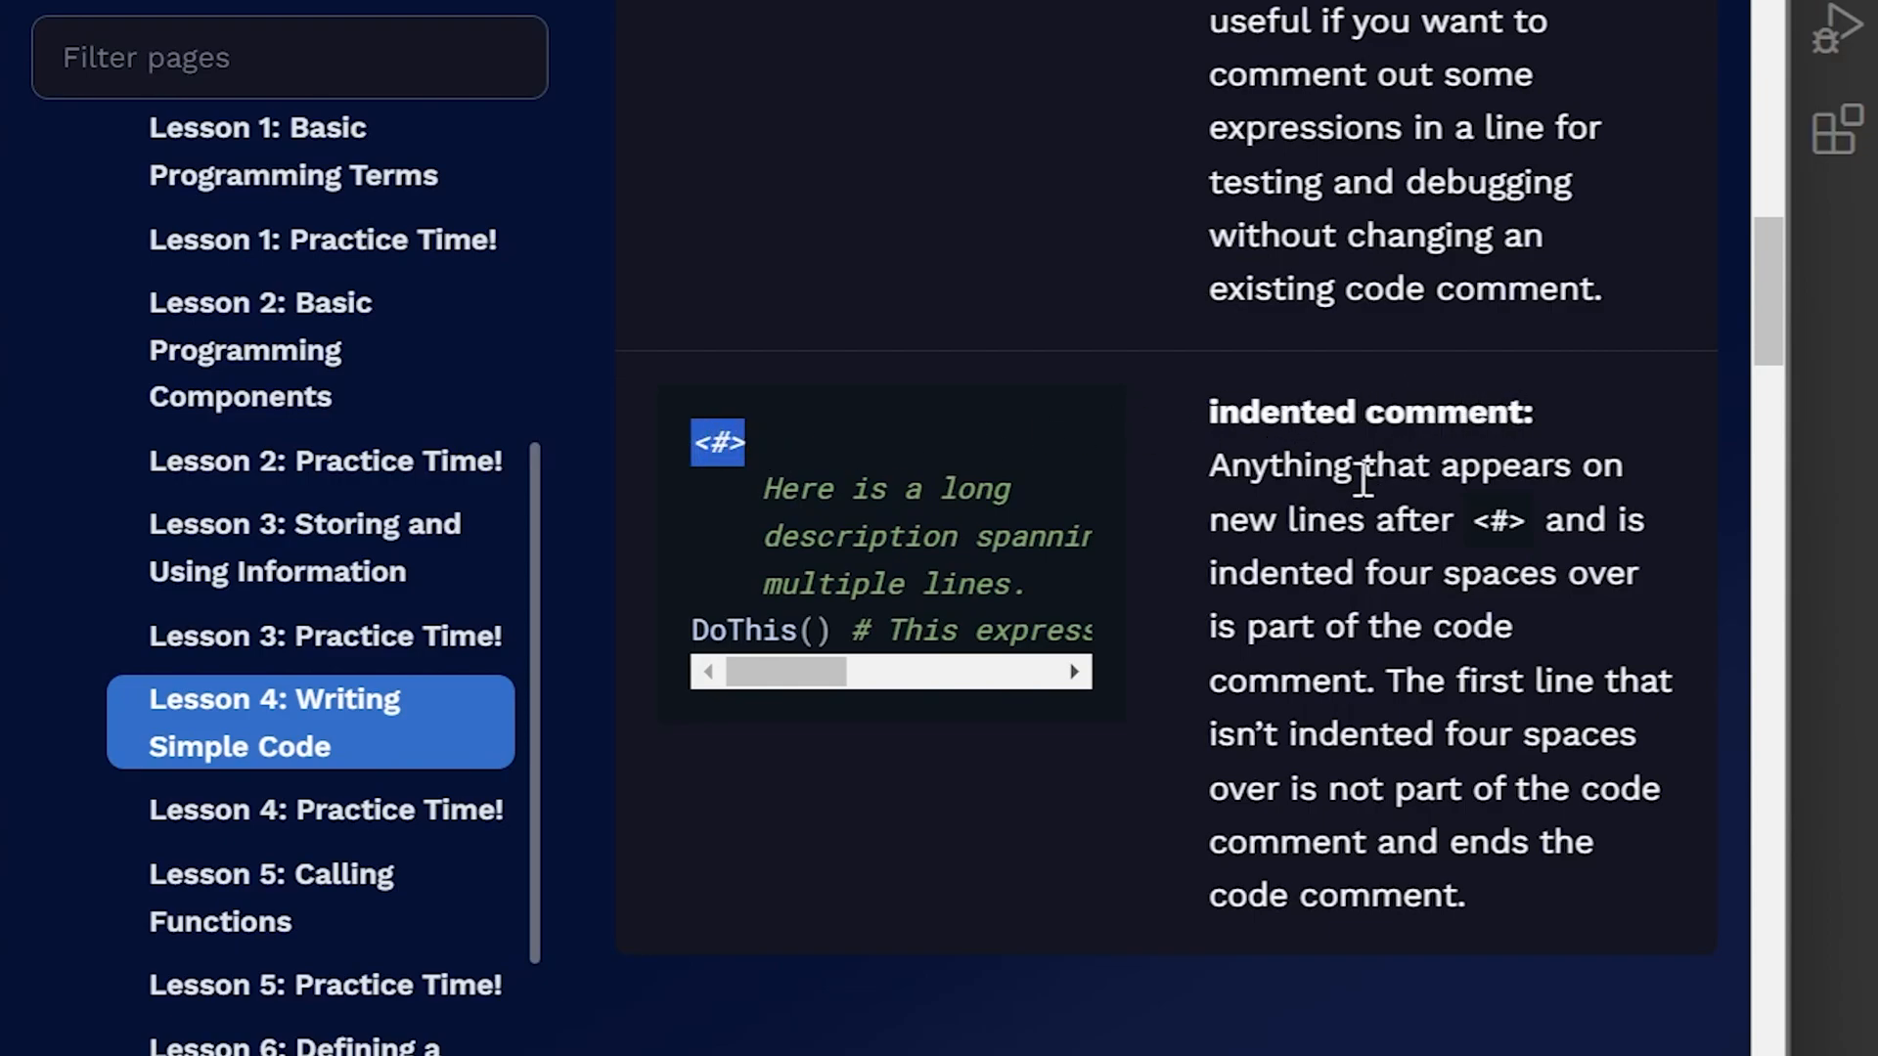
pyautogui.moveTo(1378, 518); pyautogui.dragTo(1533, 518)
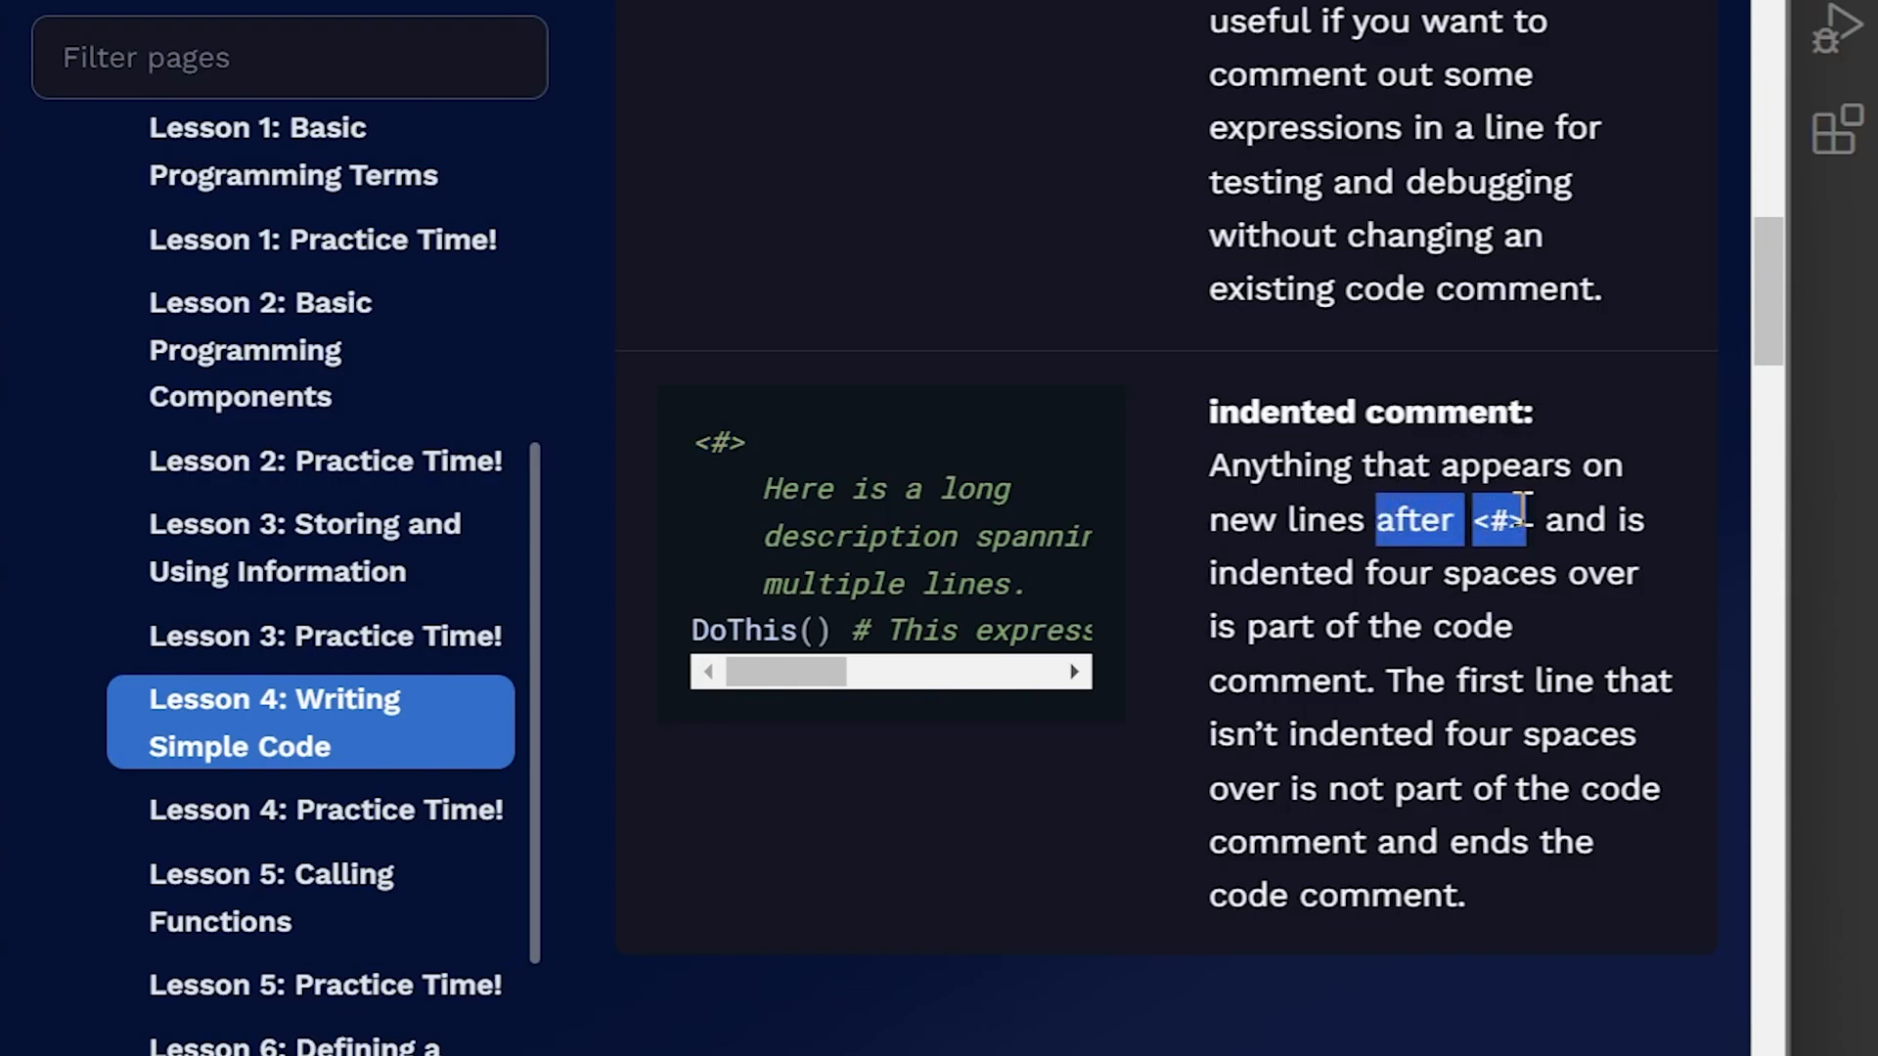
pyautogui.click(1245, 572)
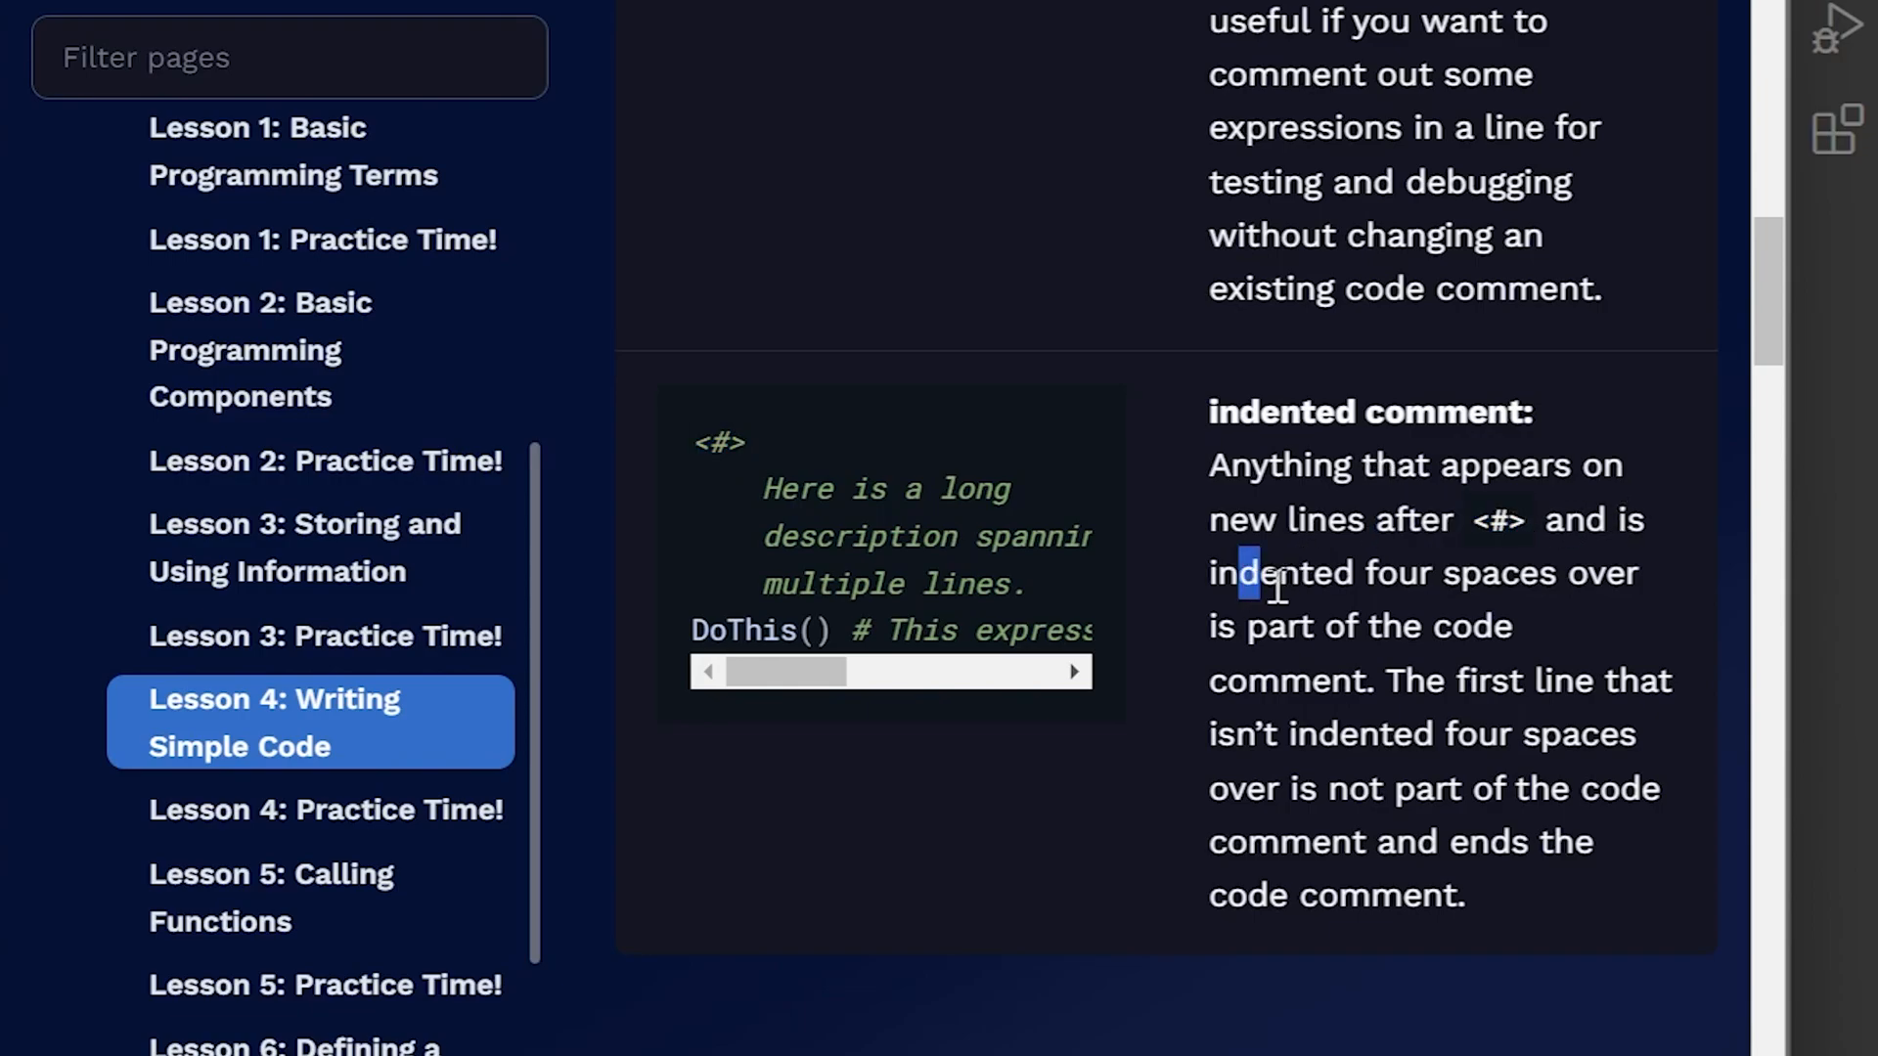
pyautogui.moveTo(1253, 573); pyautogui.dragTo(1600, 573)
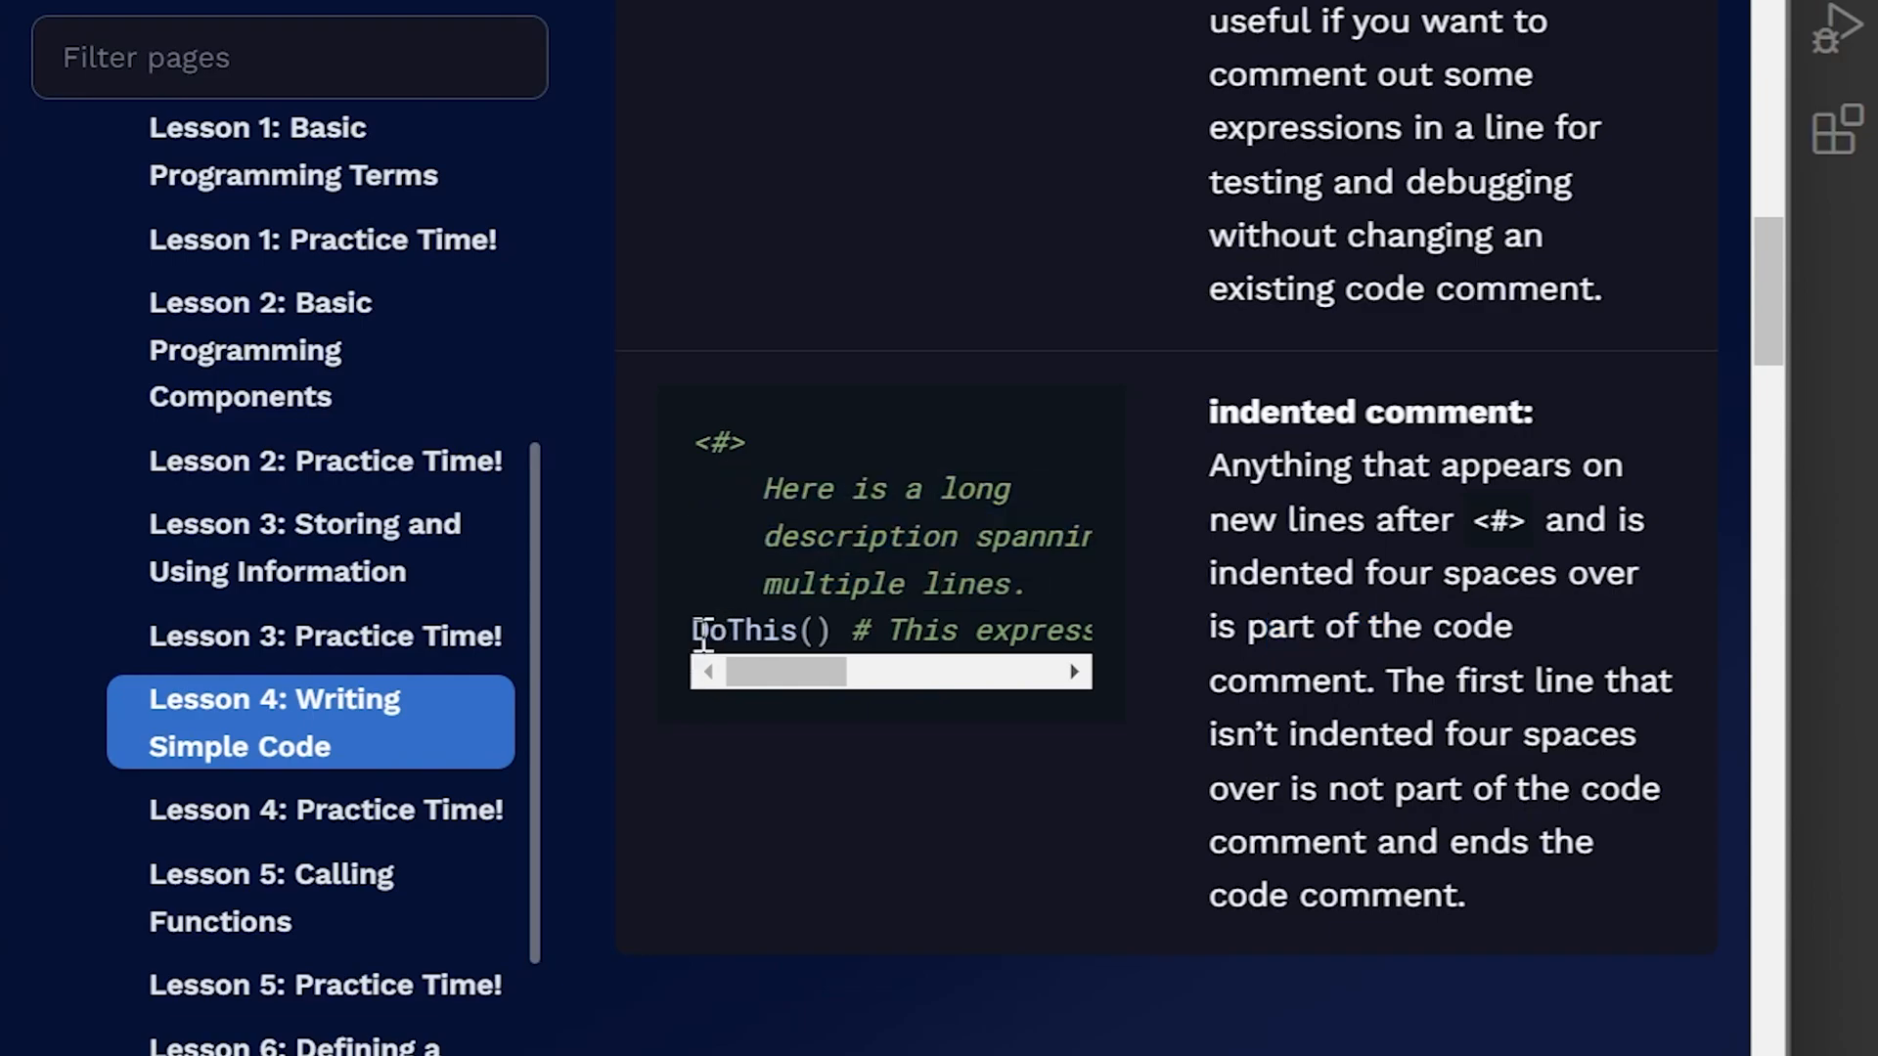
pyautogui.doubleClick(759, 631)
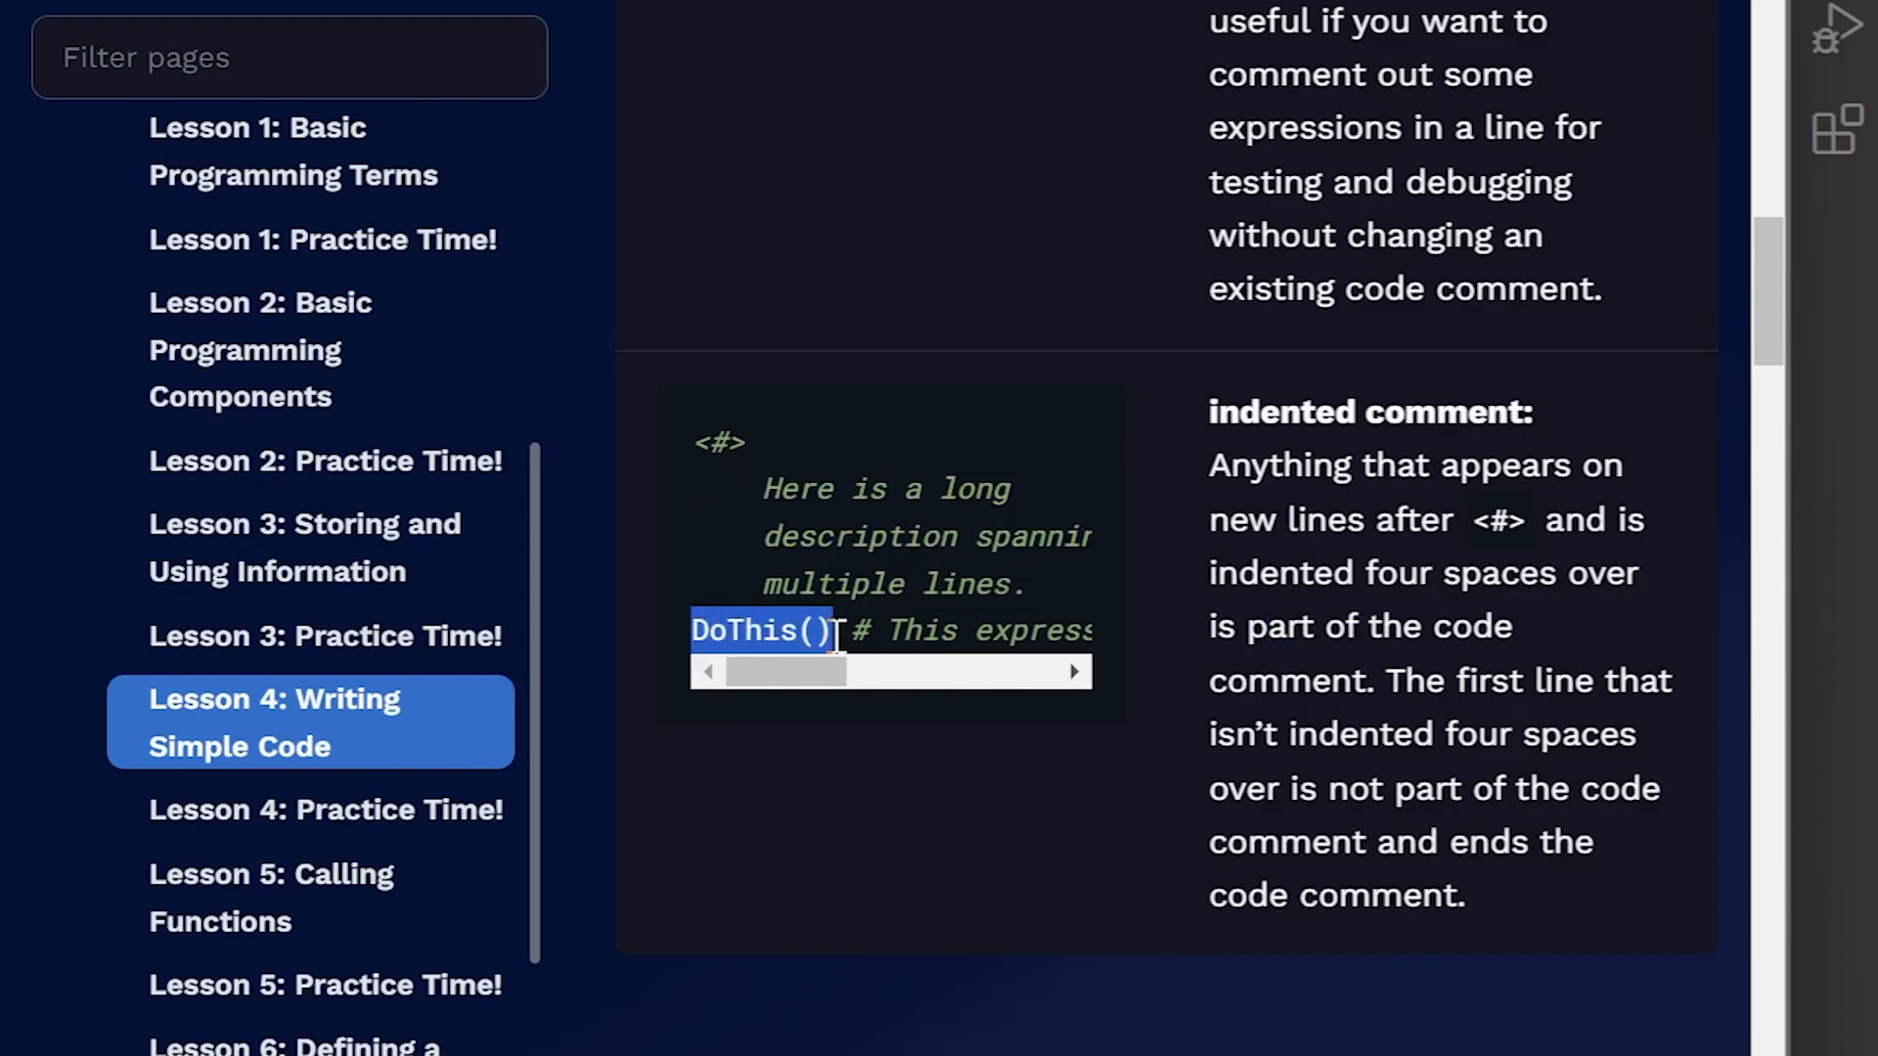
pyautogui.moveTo(784, 672); pyautogui.dragTo(910, 672)
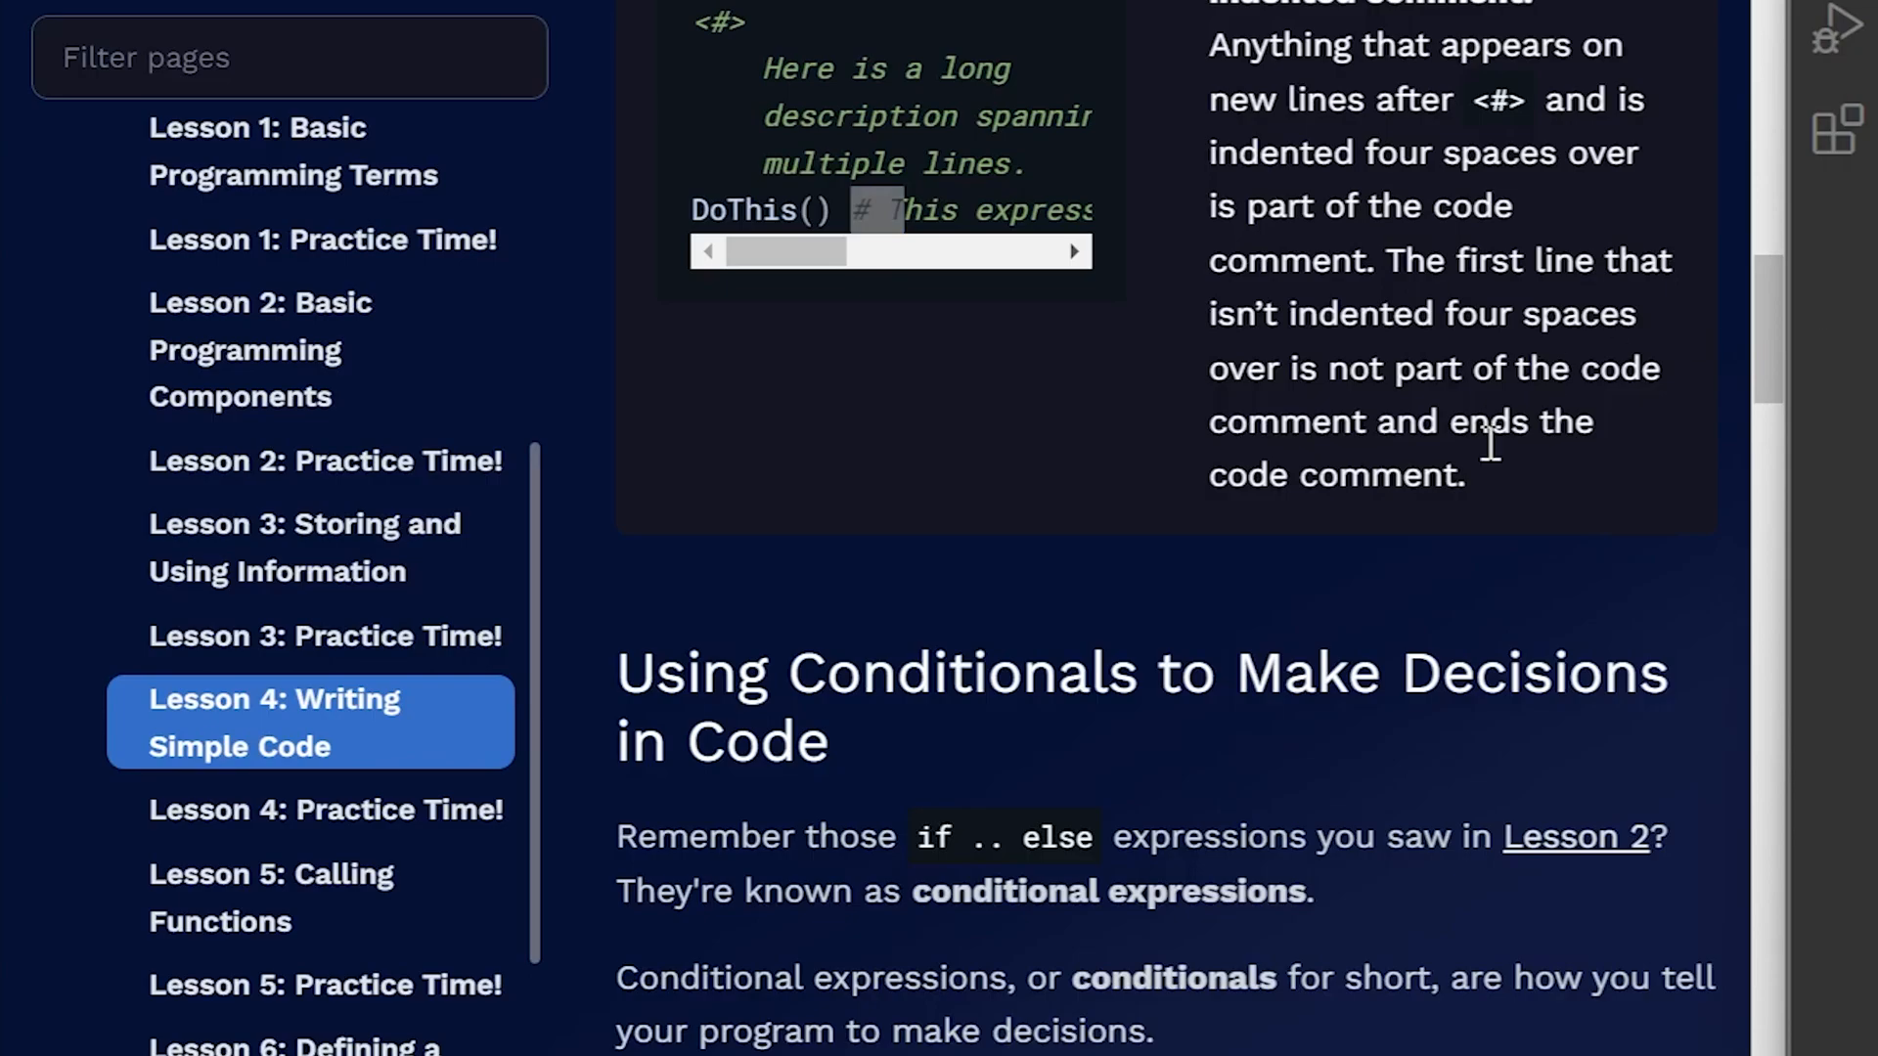
# - Scroll past the succeed/fail diagram to the var Tired if/else code sample
pyautogui.scroll(-3)
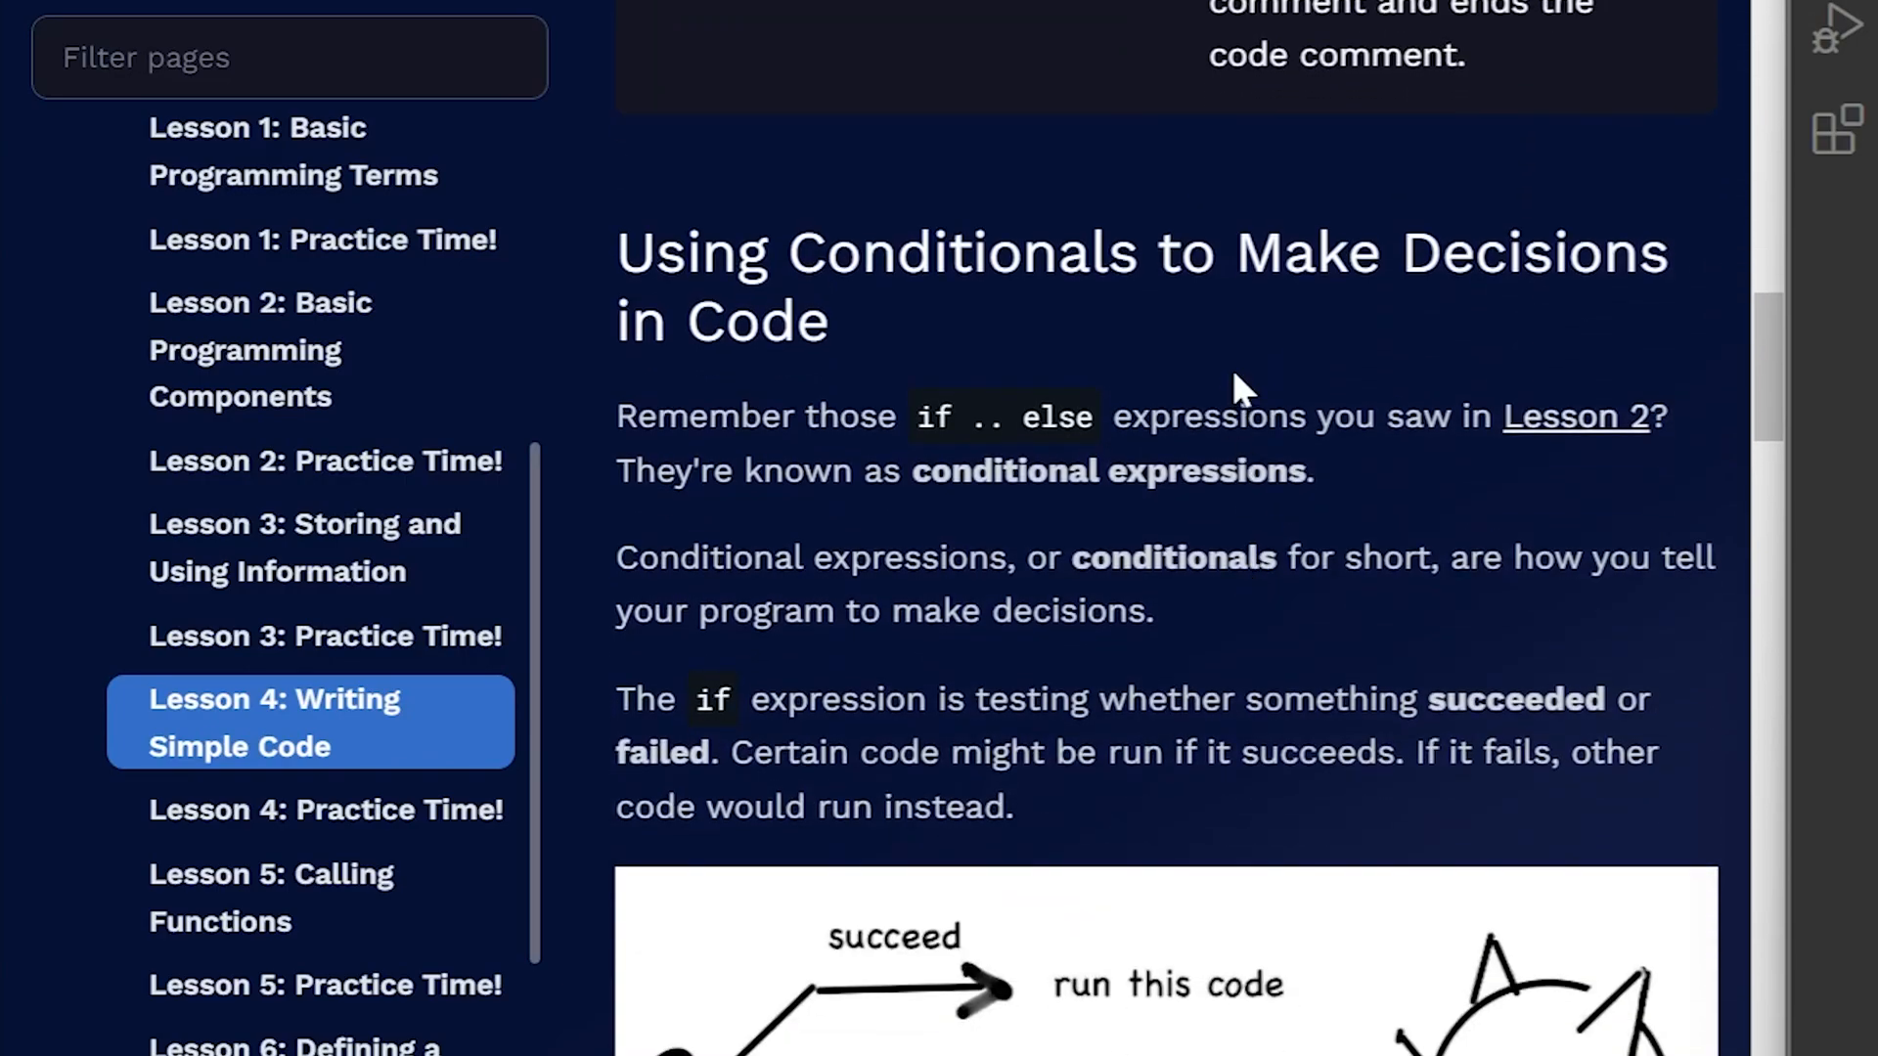
pyautogui.moveTo(1784, 694)
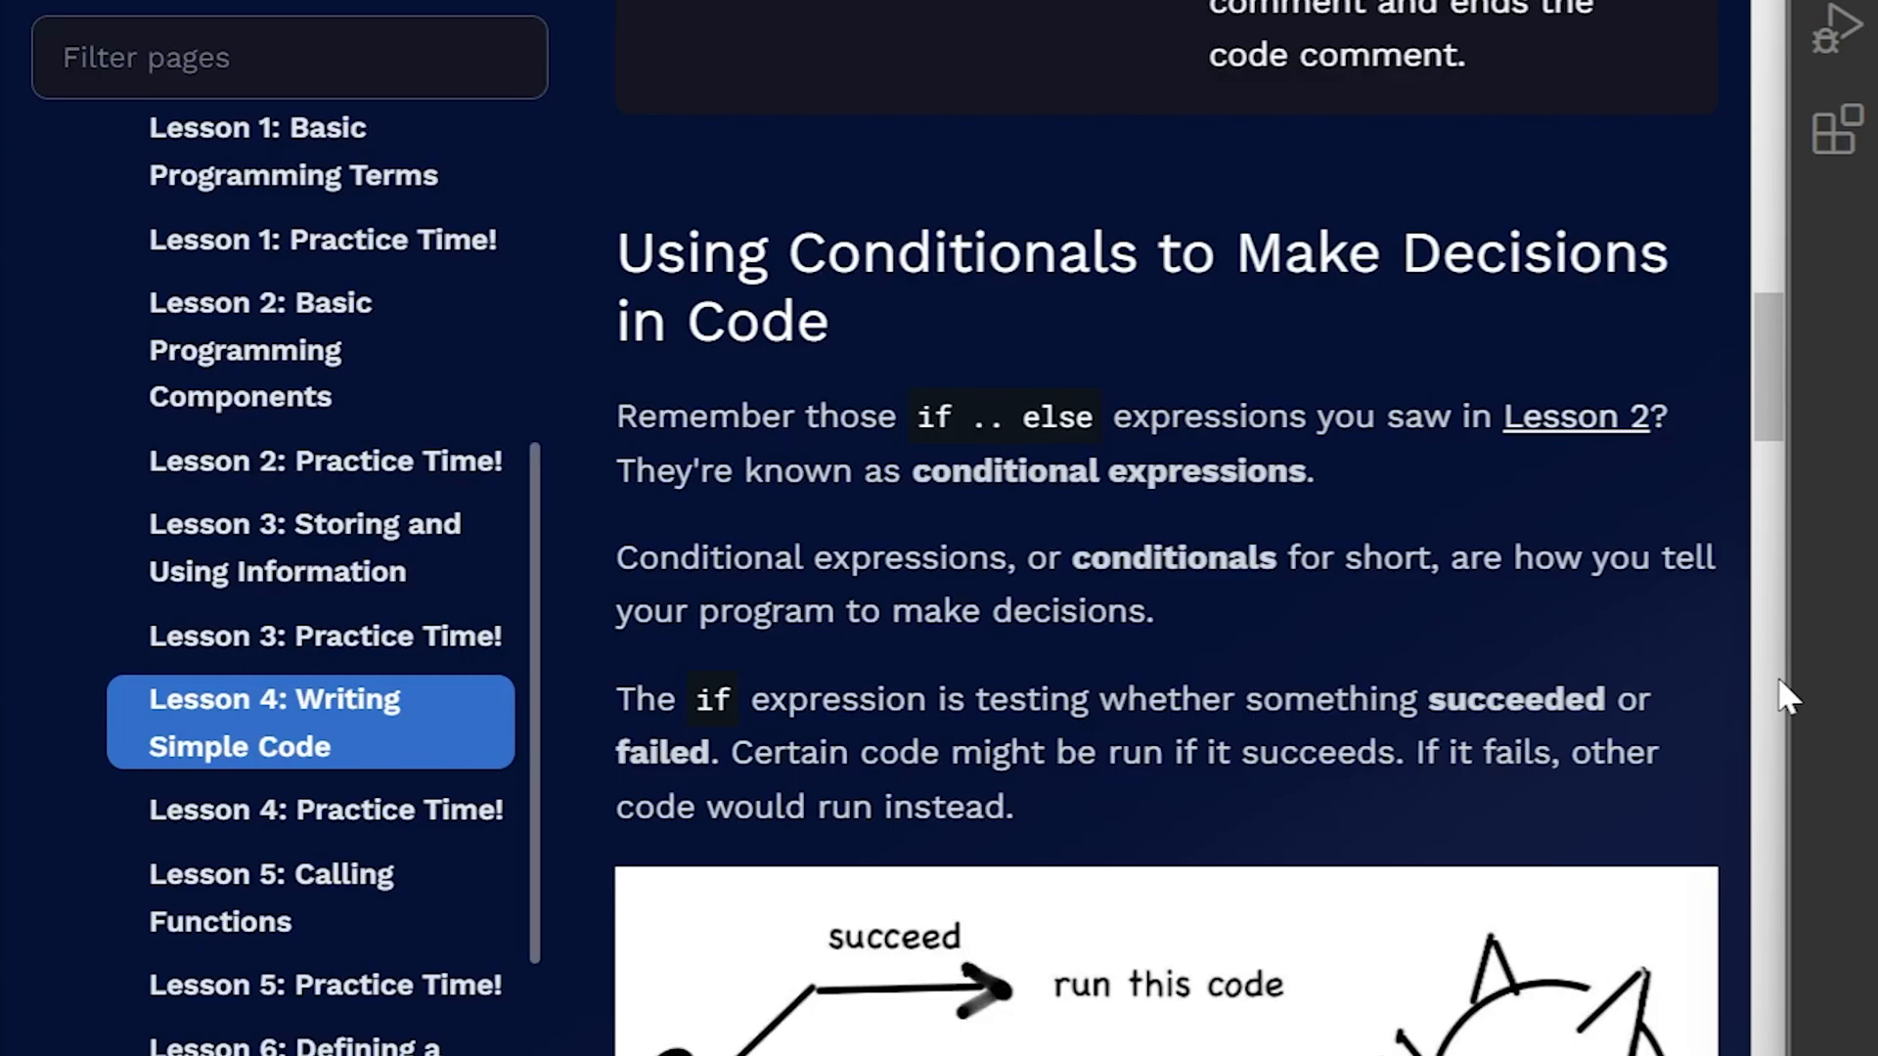
pyautogui.scroll(-3)
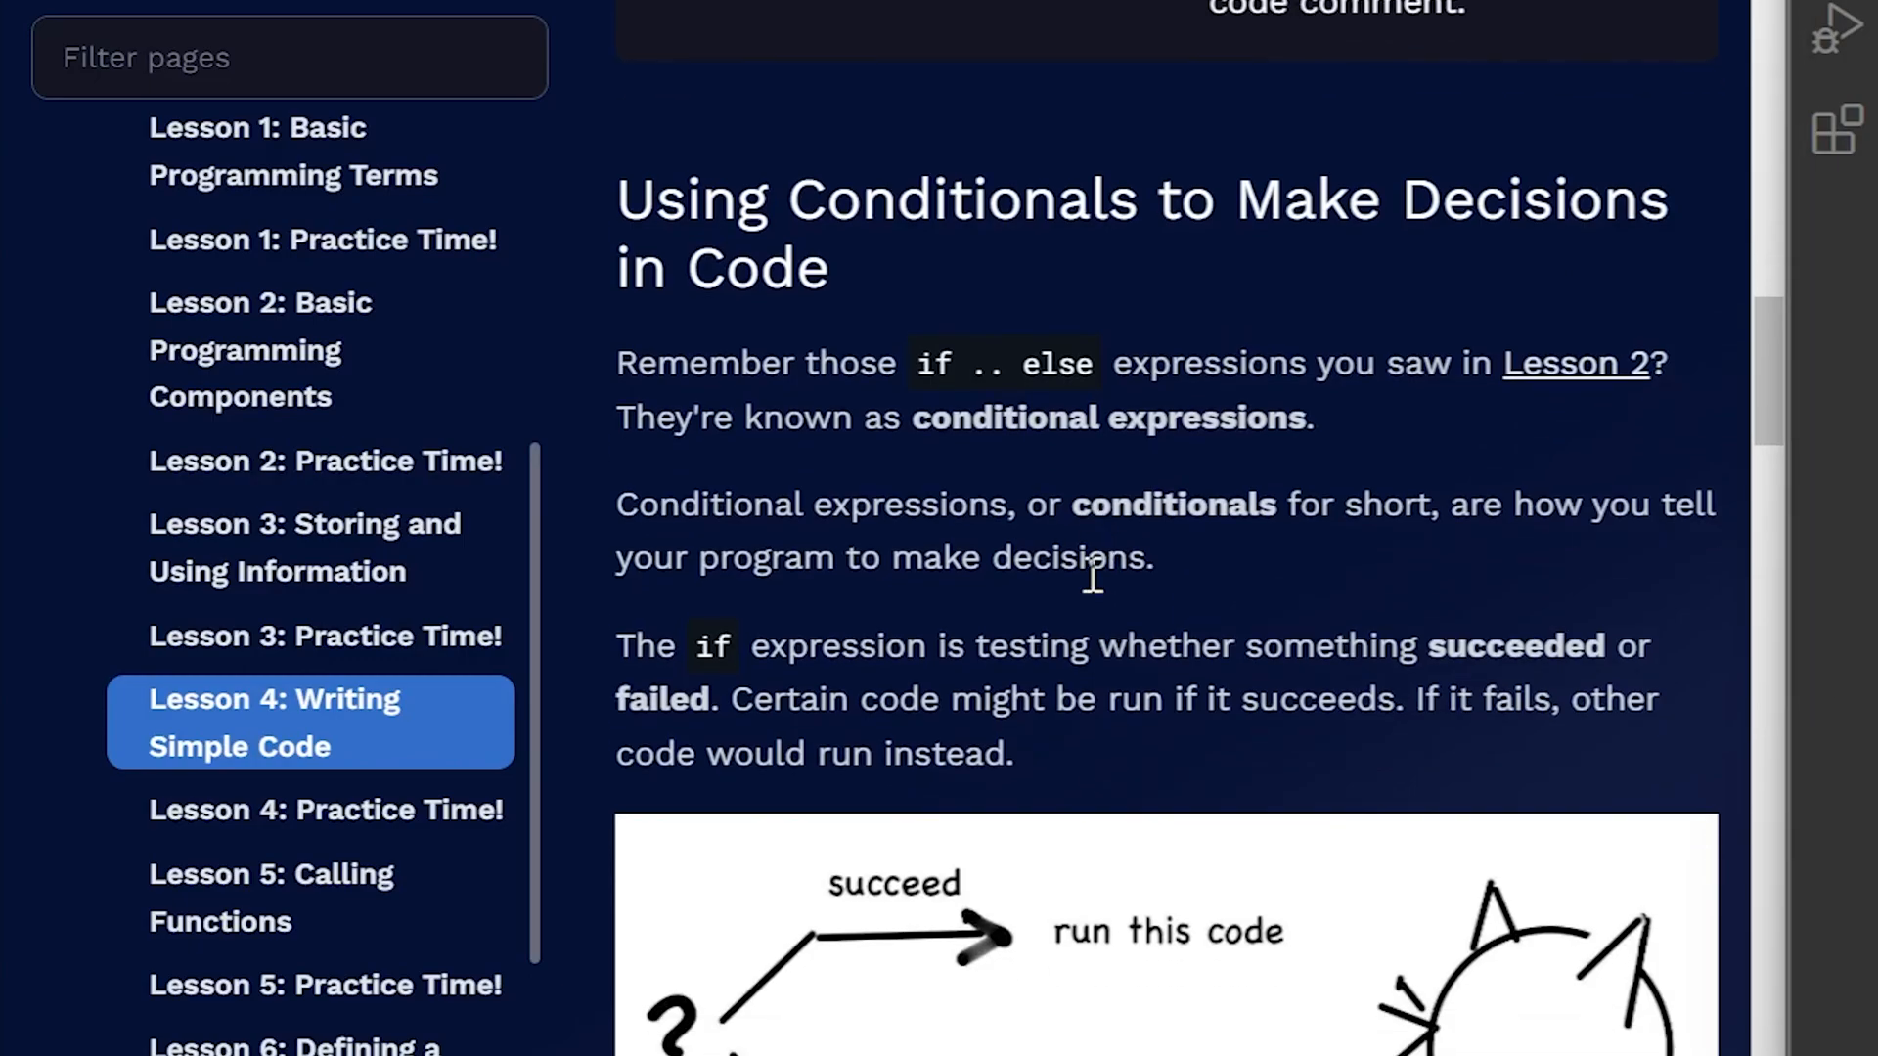
pyautogui.scroll(-3)
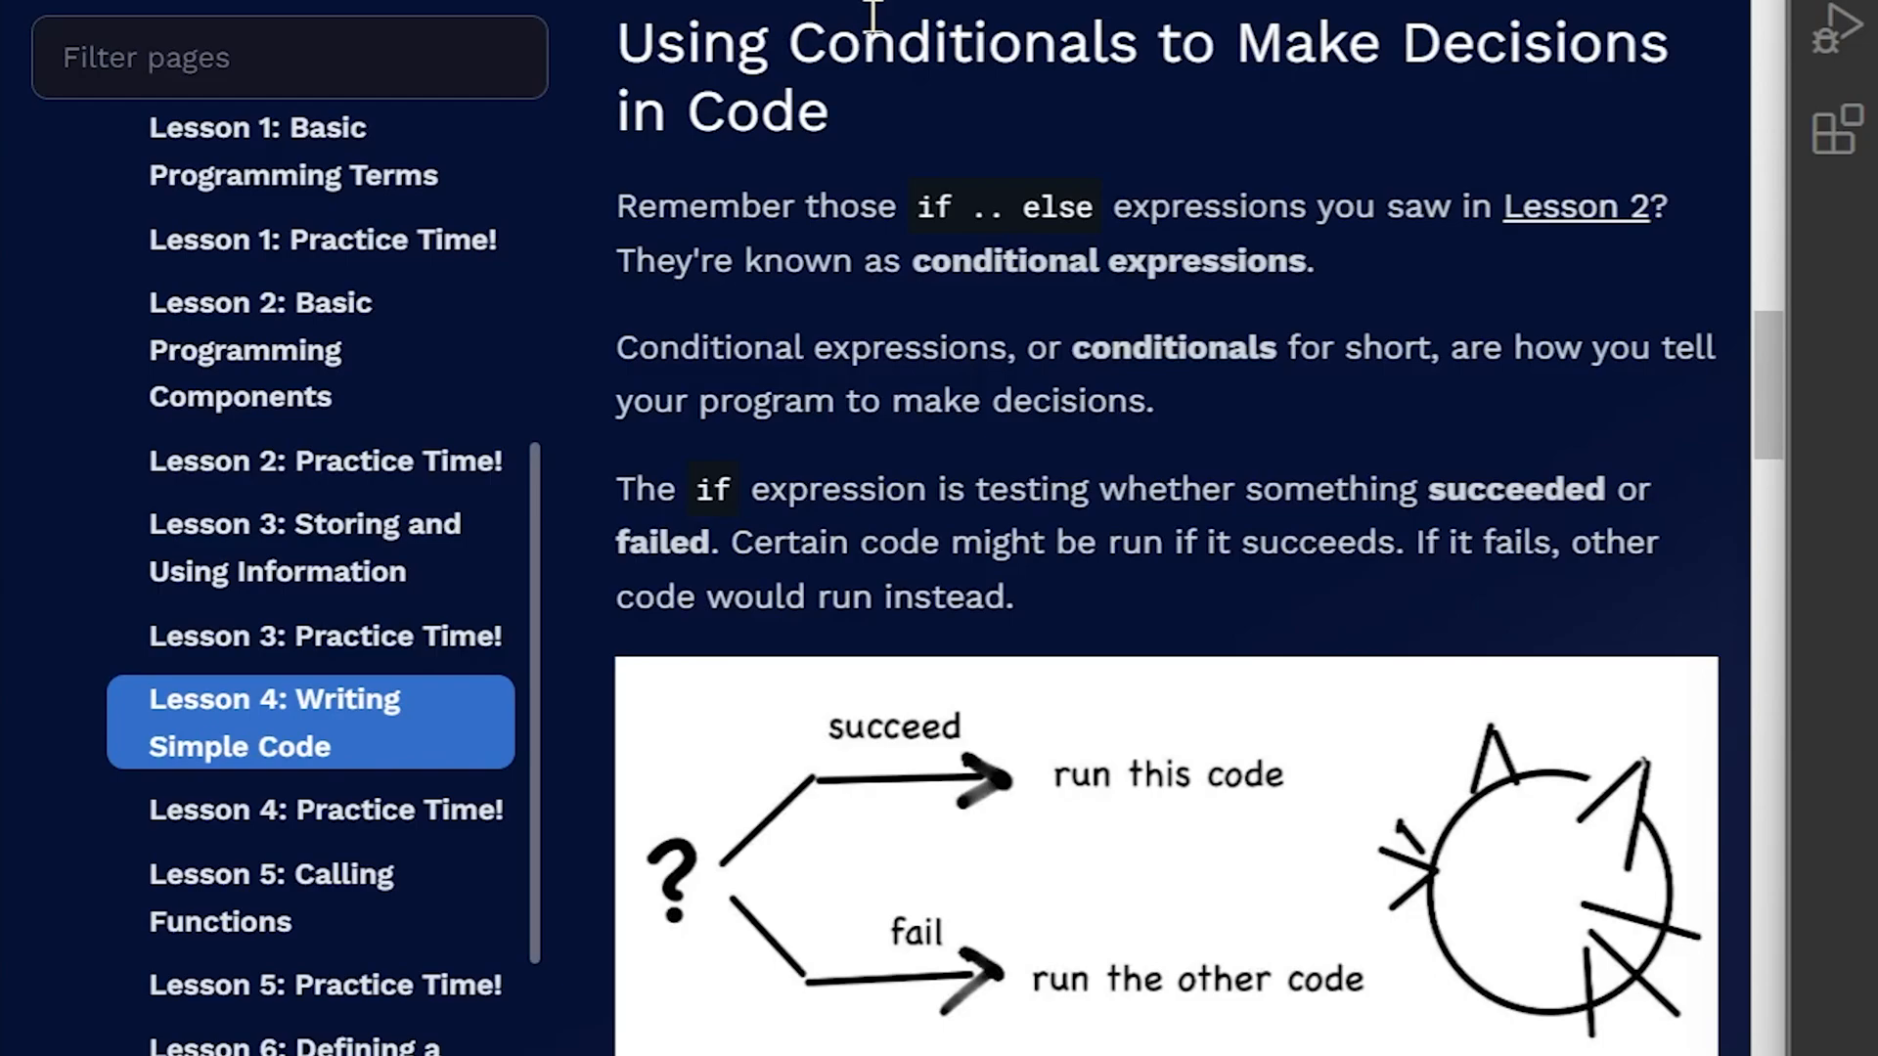
pyautogui.scroll(-3)
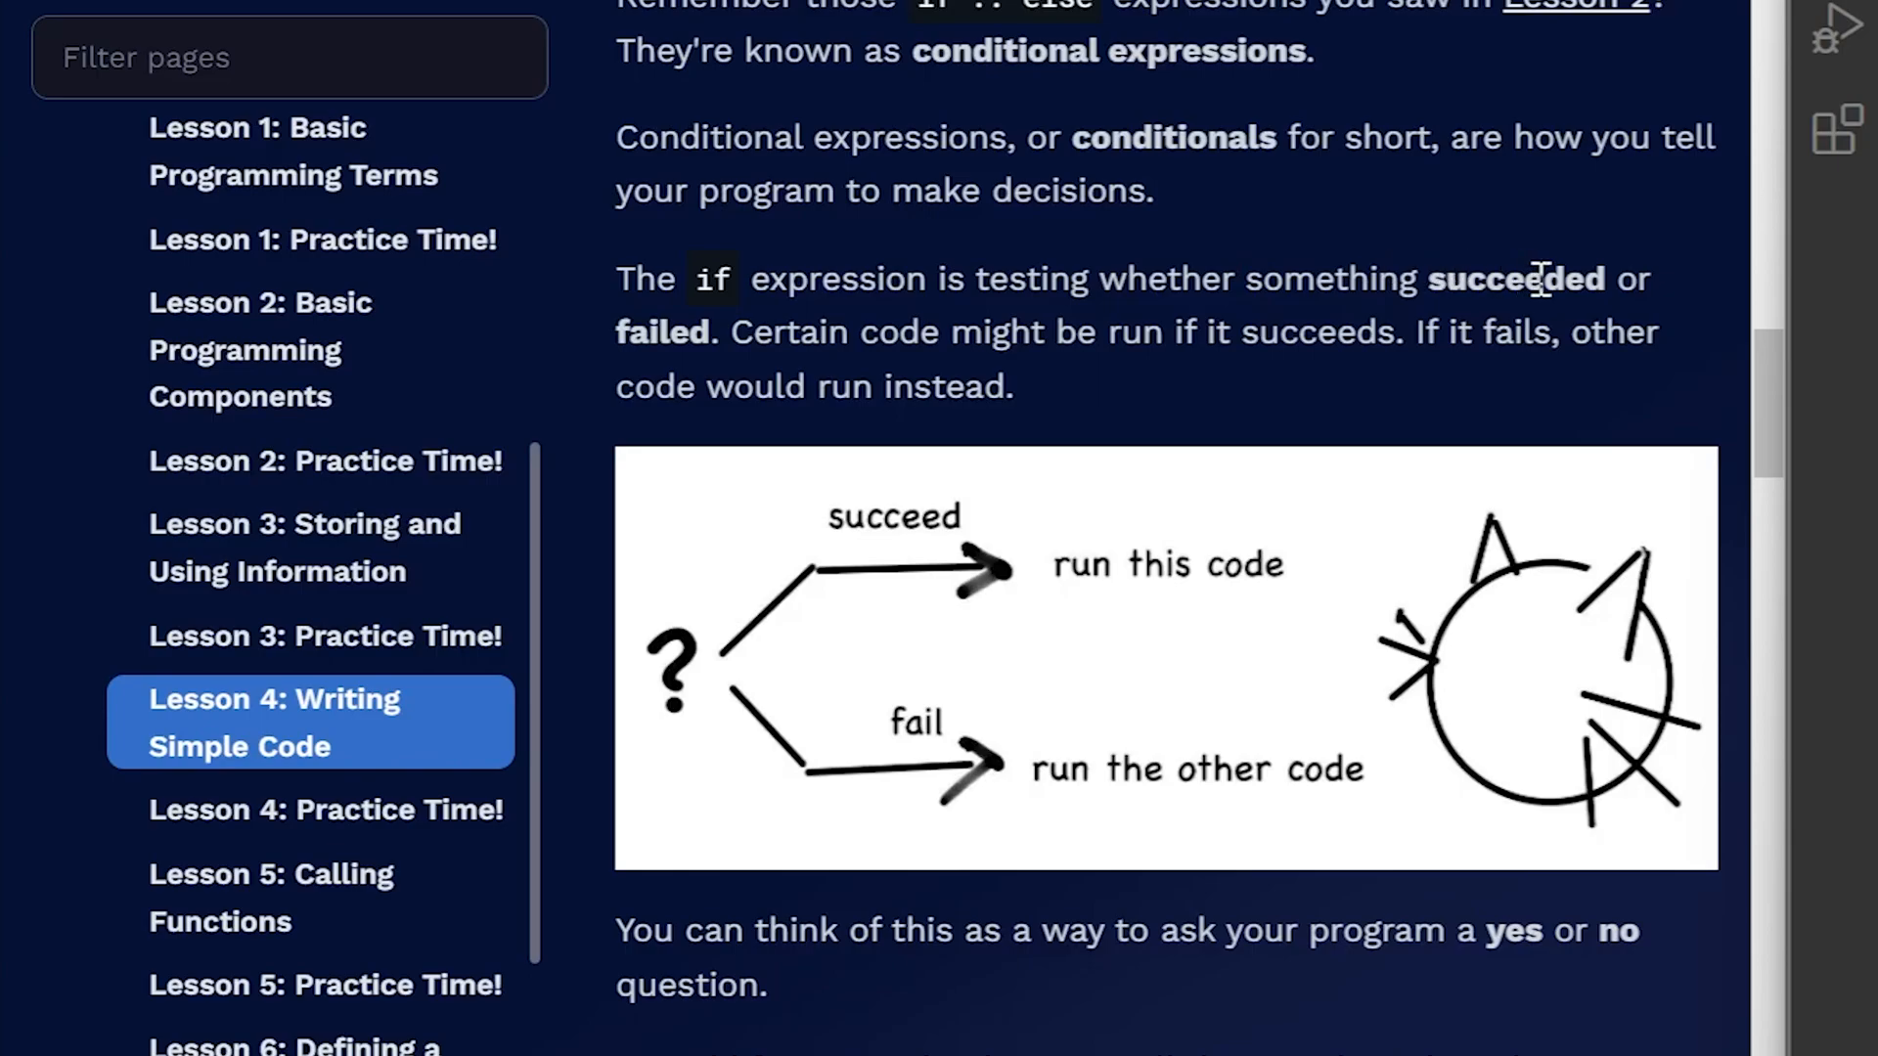
pyautogui.moveTo(988, 331)
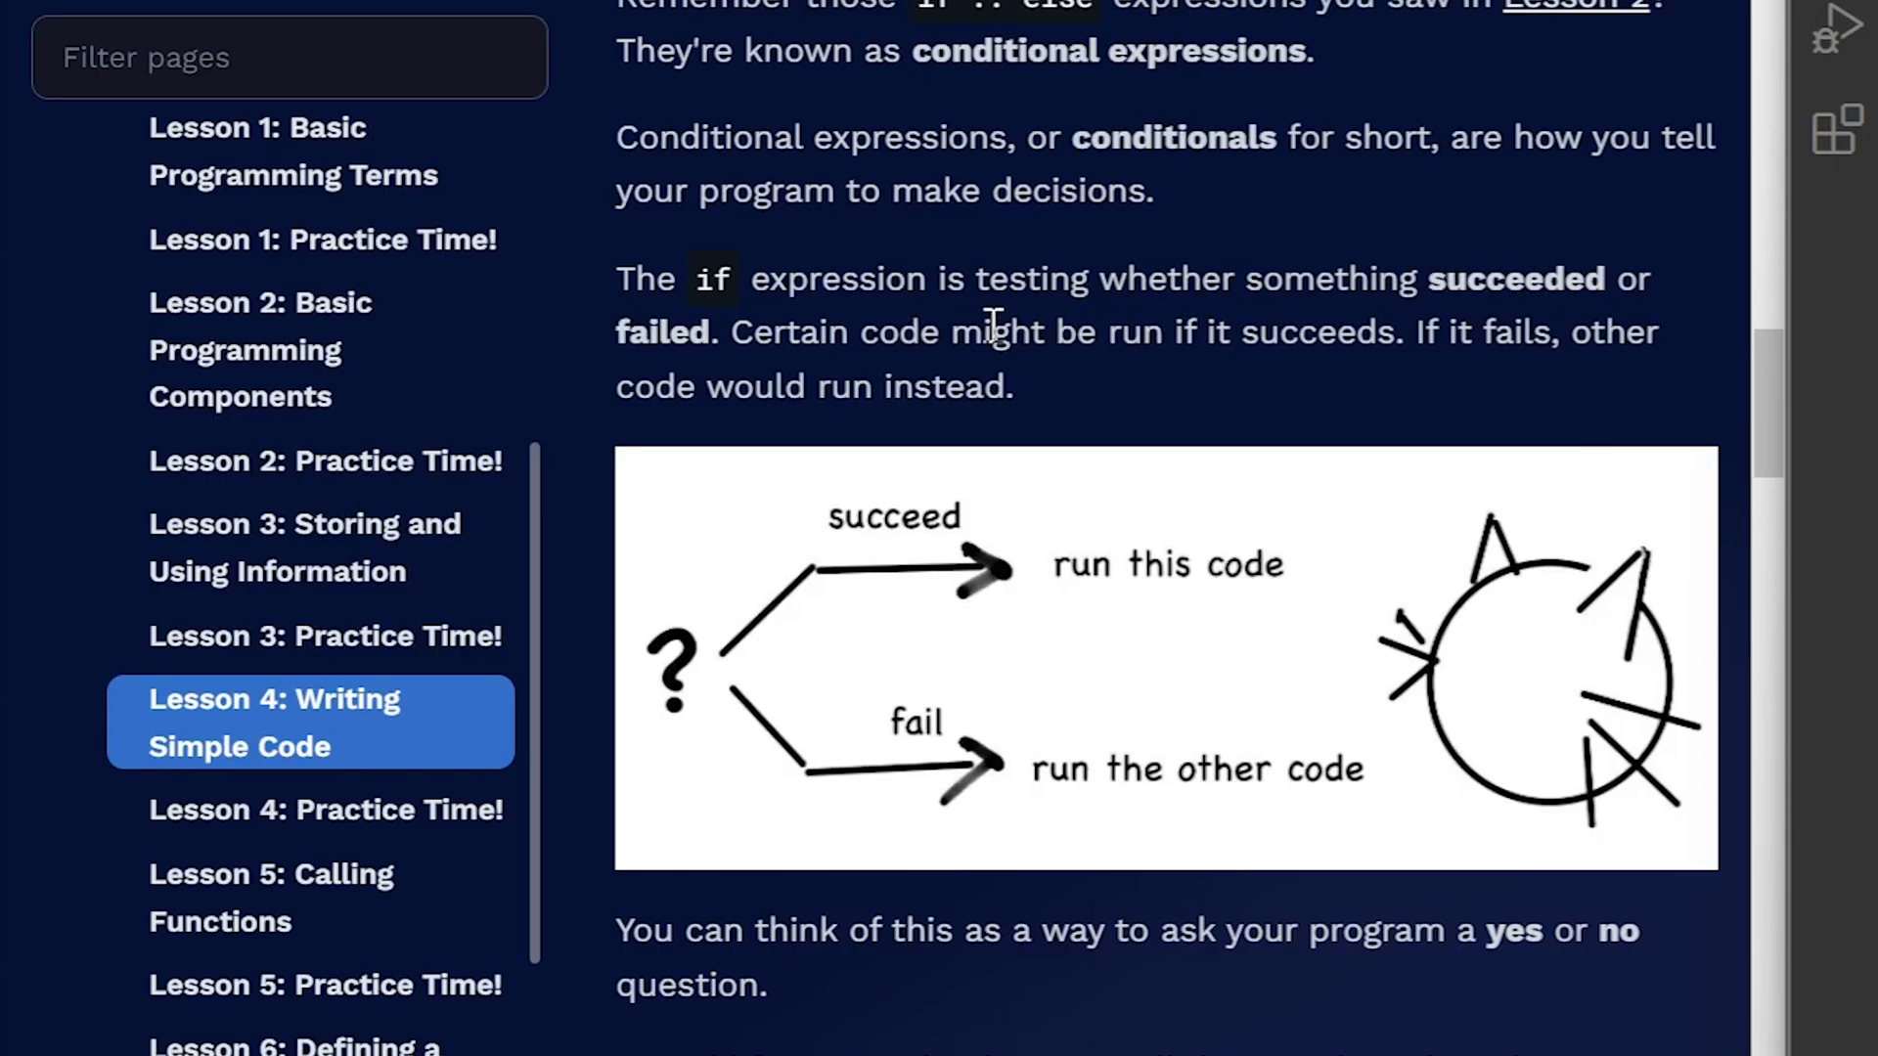
pyautogui.moveTo(1431, 332)
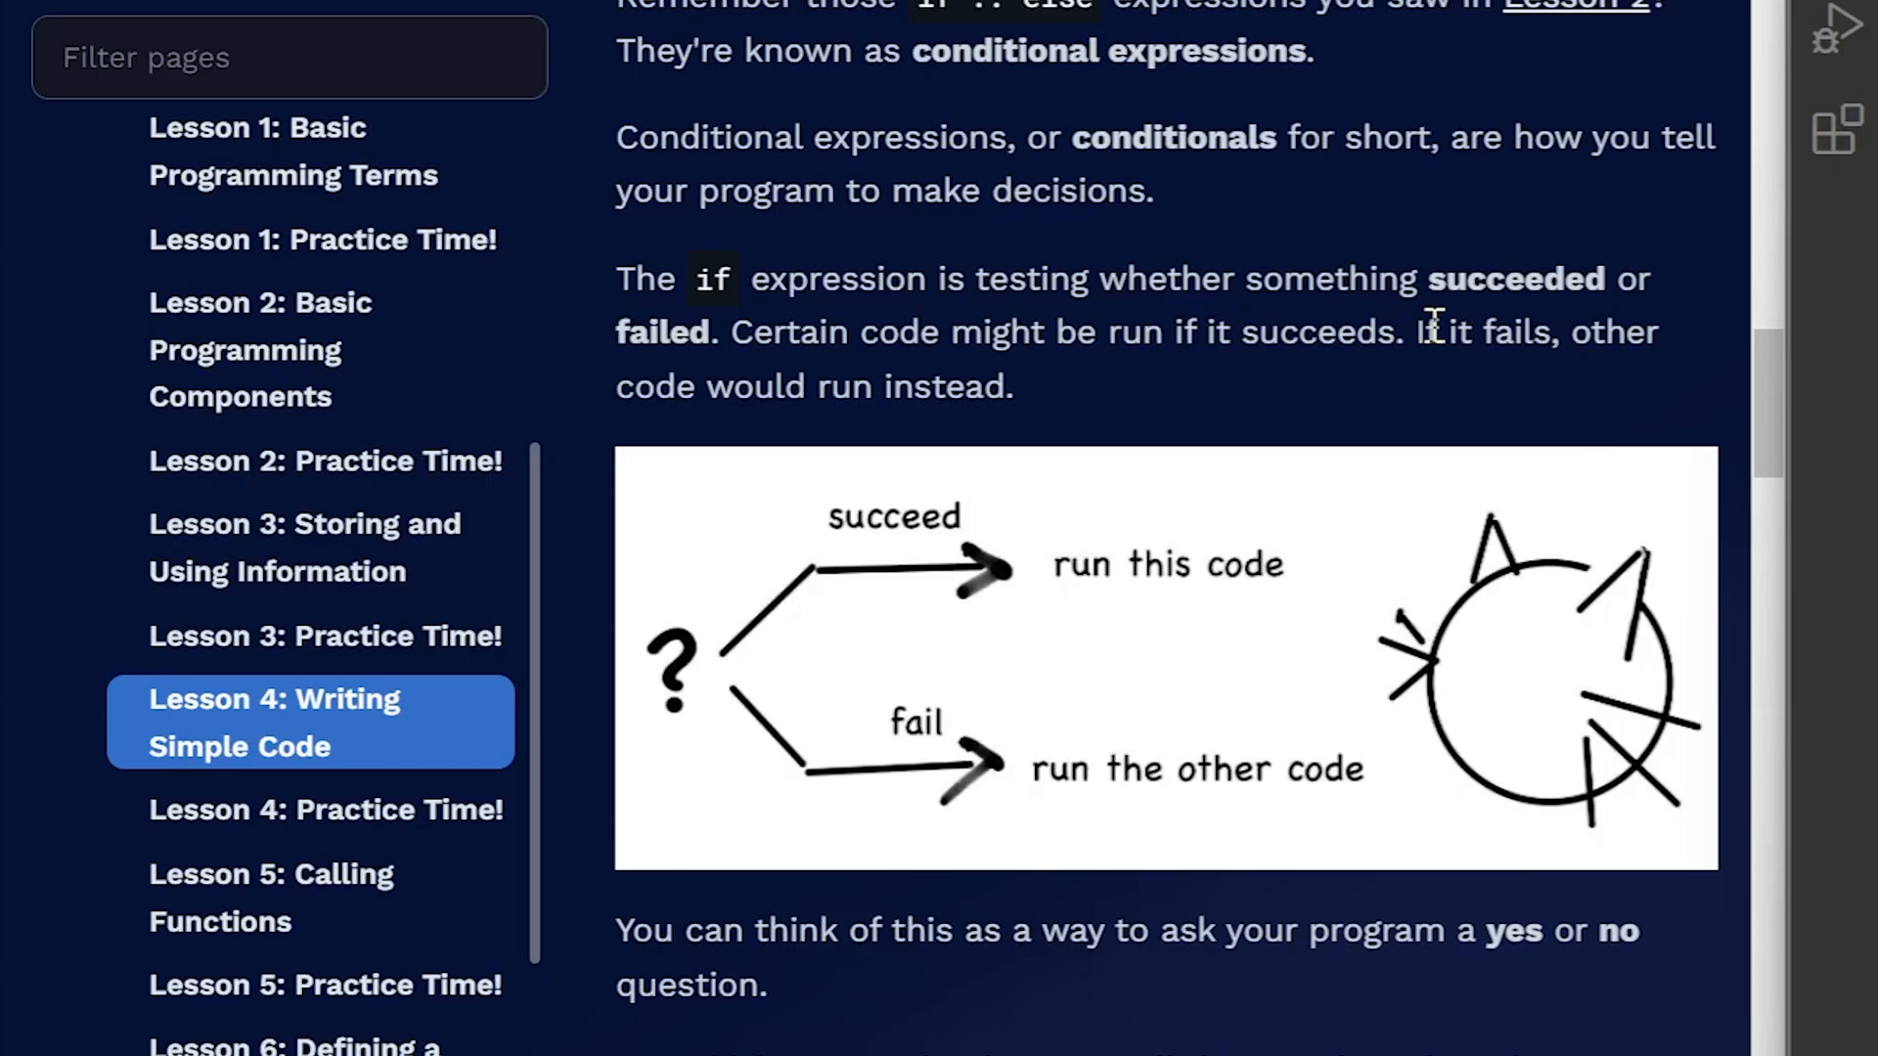
pyautogui.moveTo(896, 380)
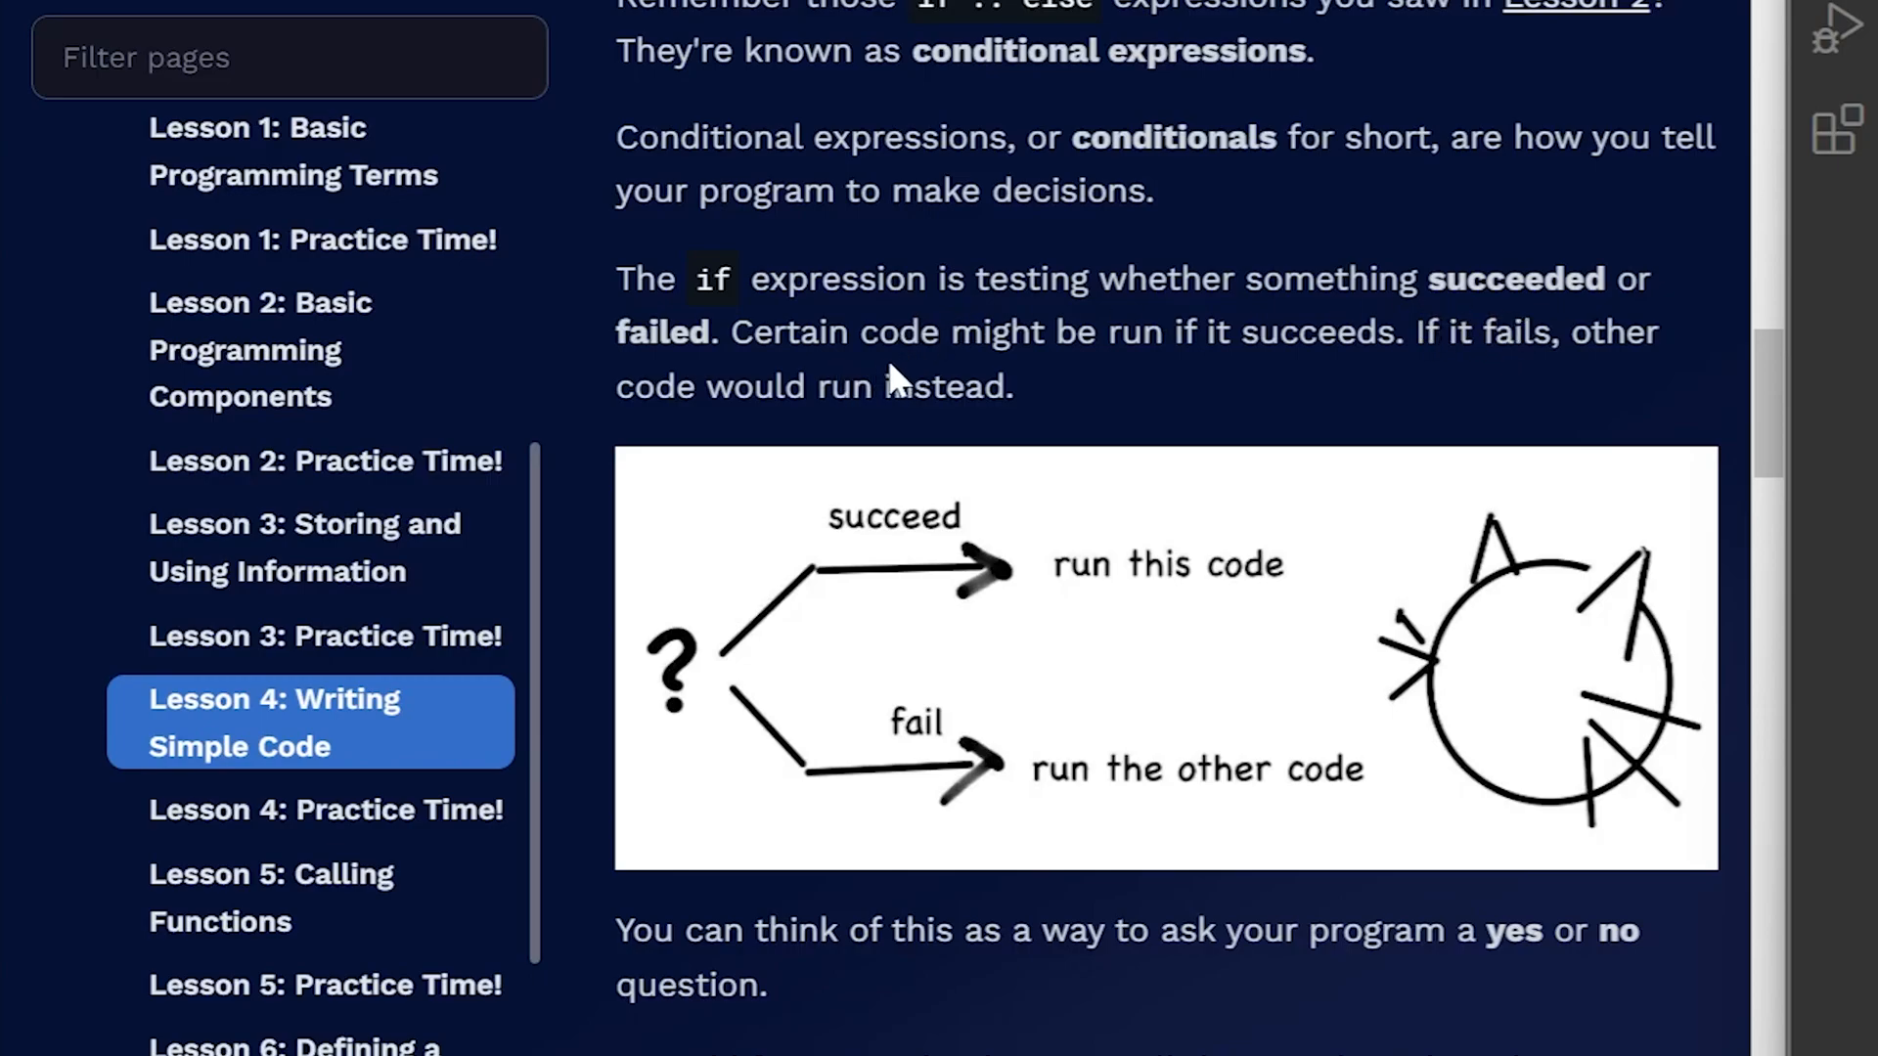
pyautogui.moveTo(967, 701)
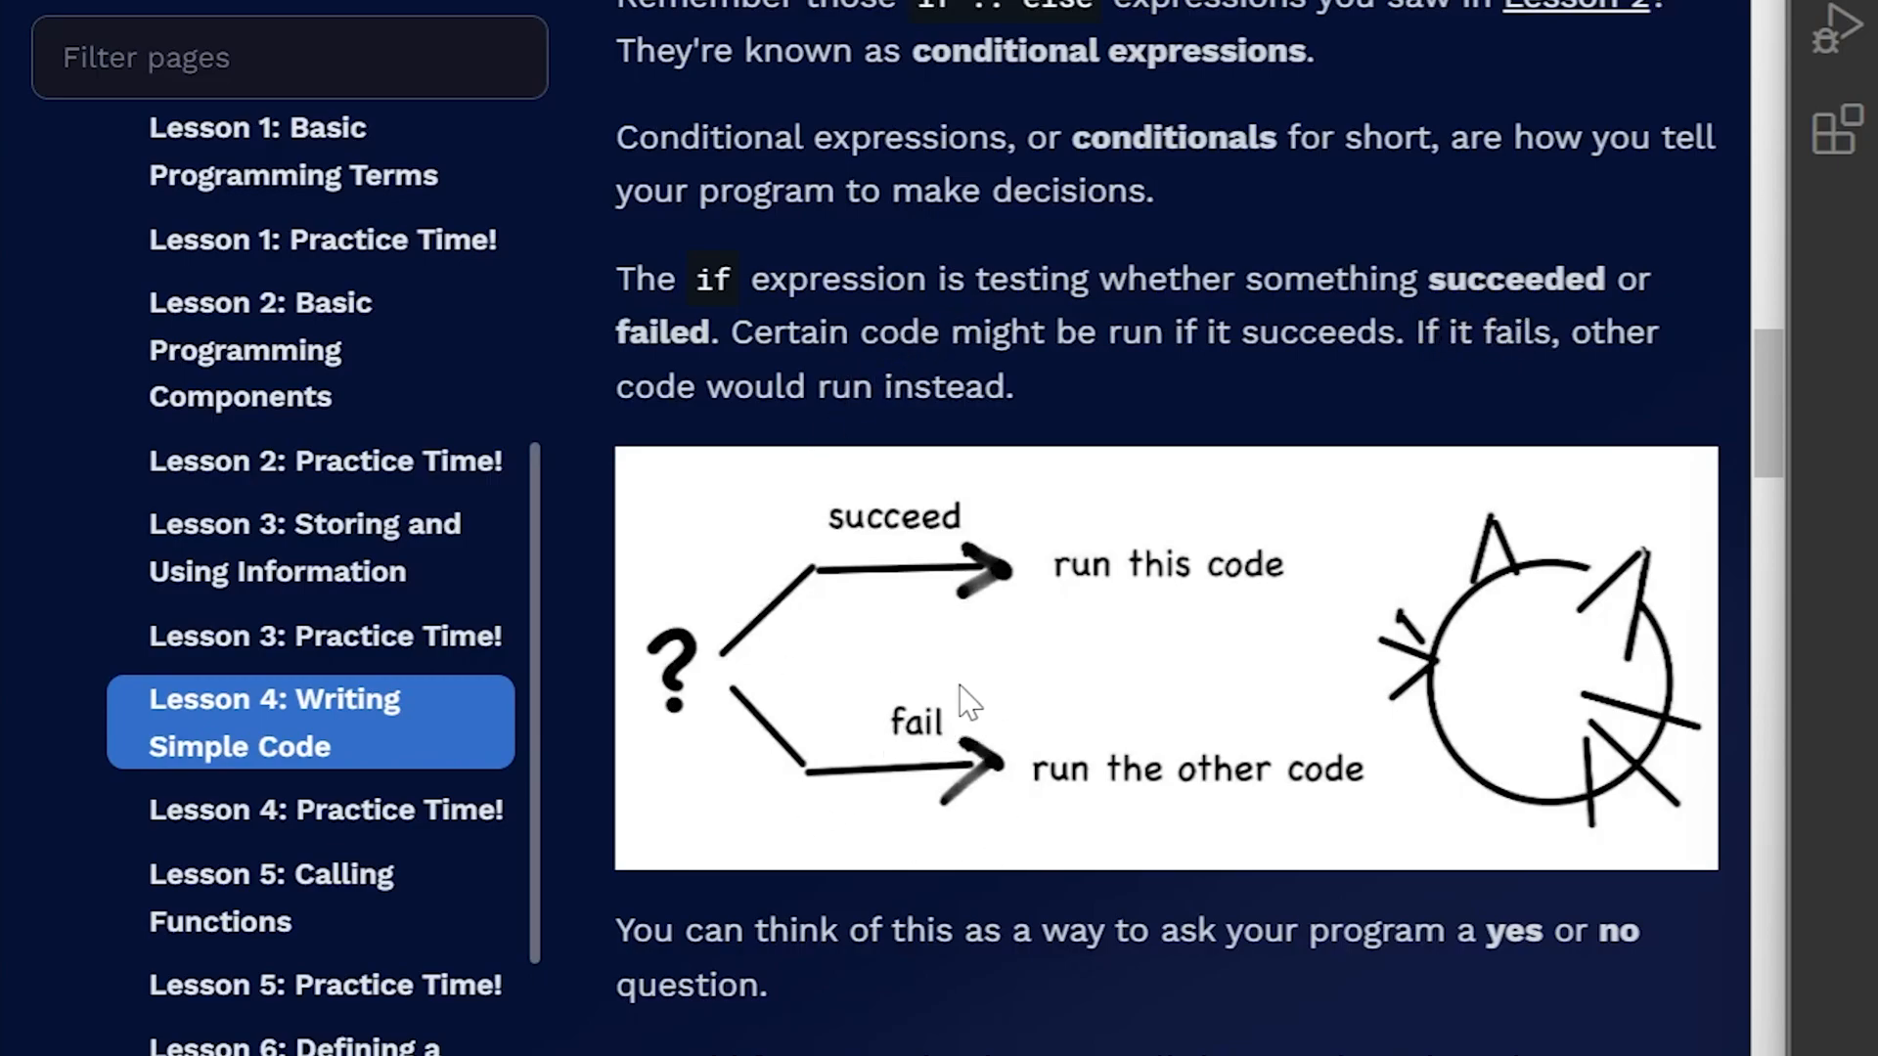
pyautogui.moveTo(667, 497)
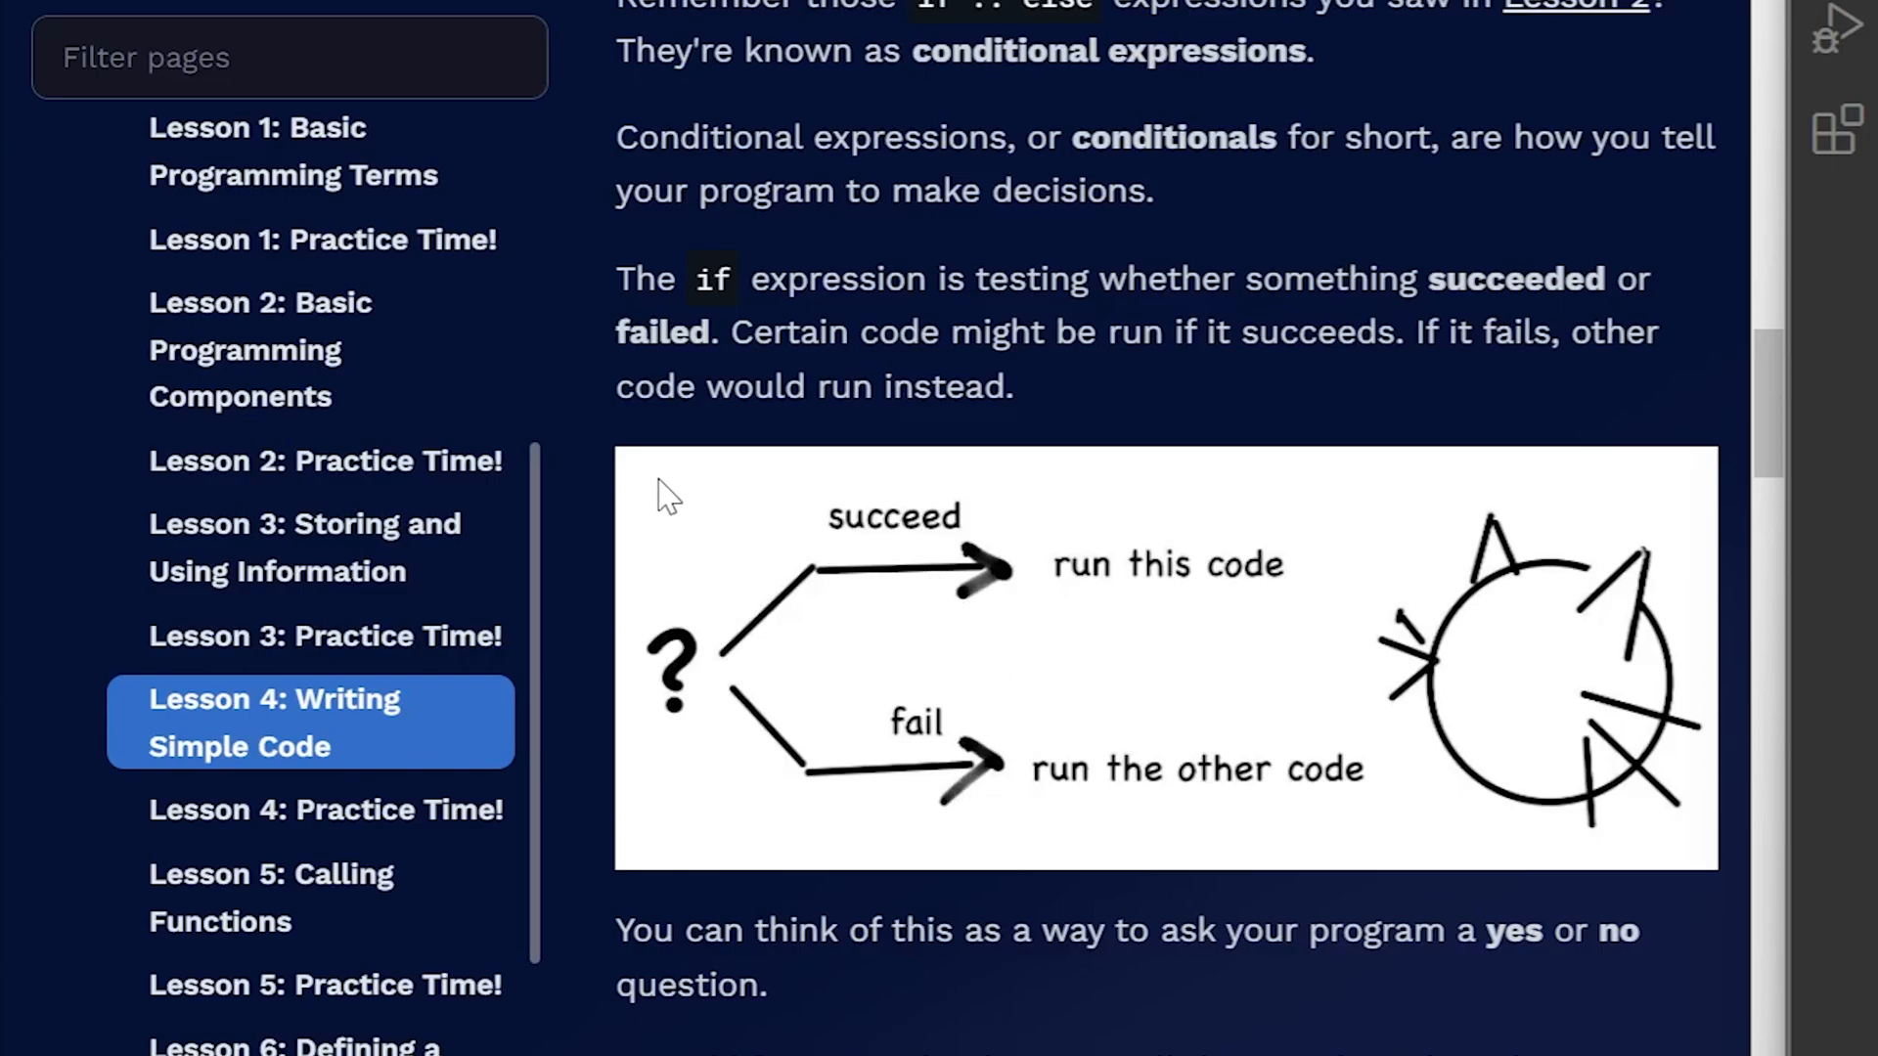
pyautogui.moveTo(865, 741)
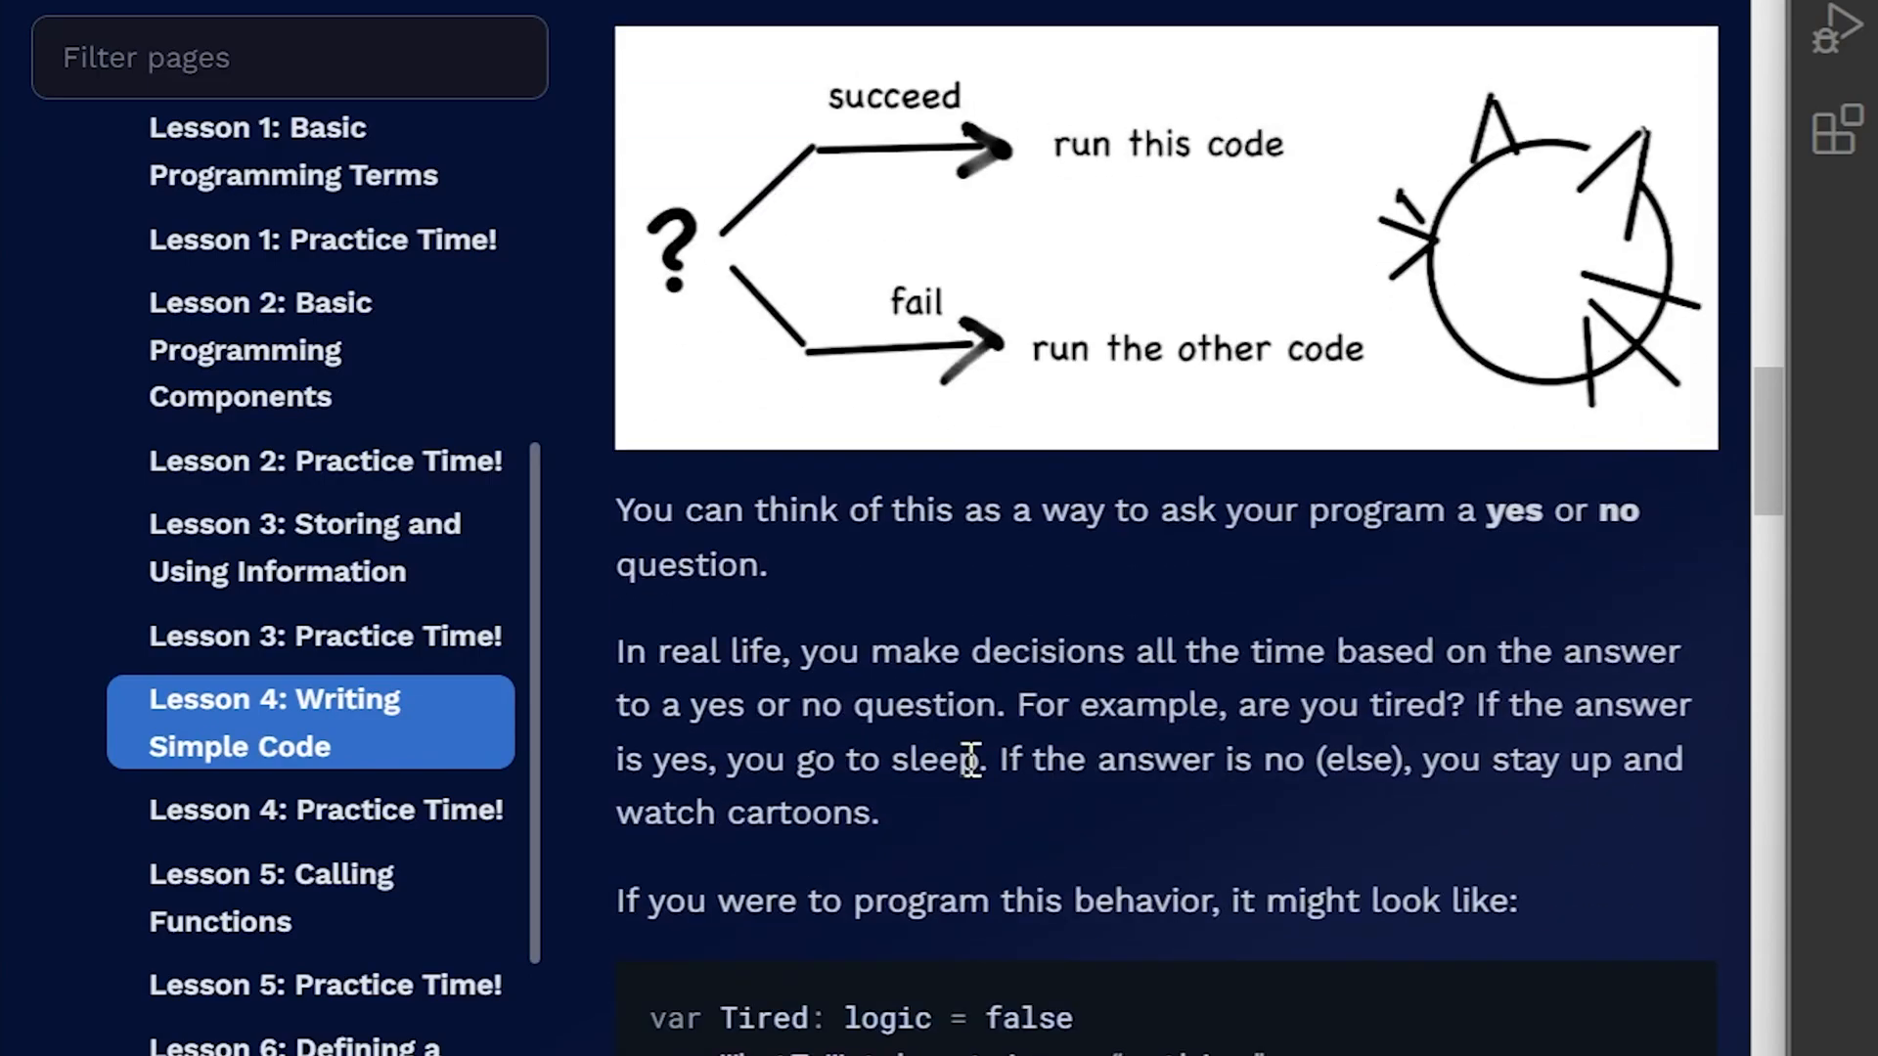
pyautogui.scroll(-3)
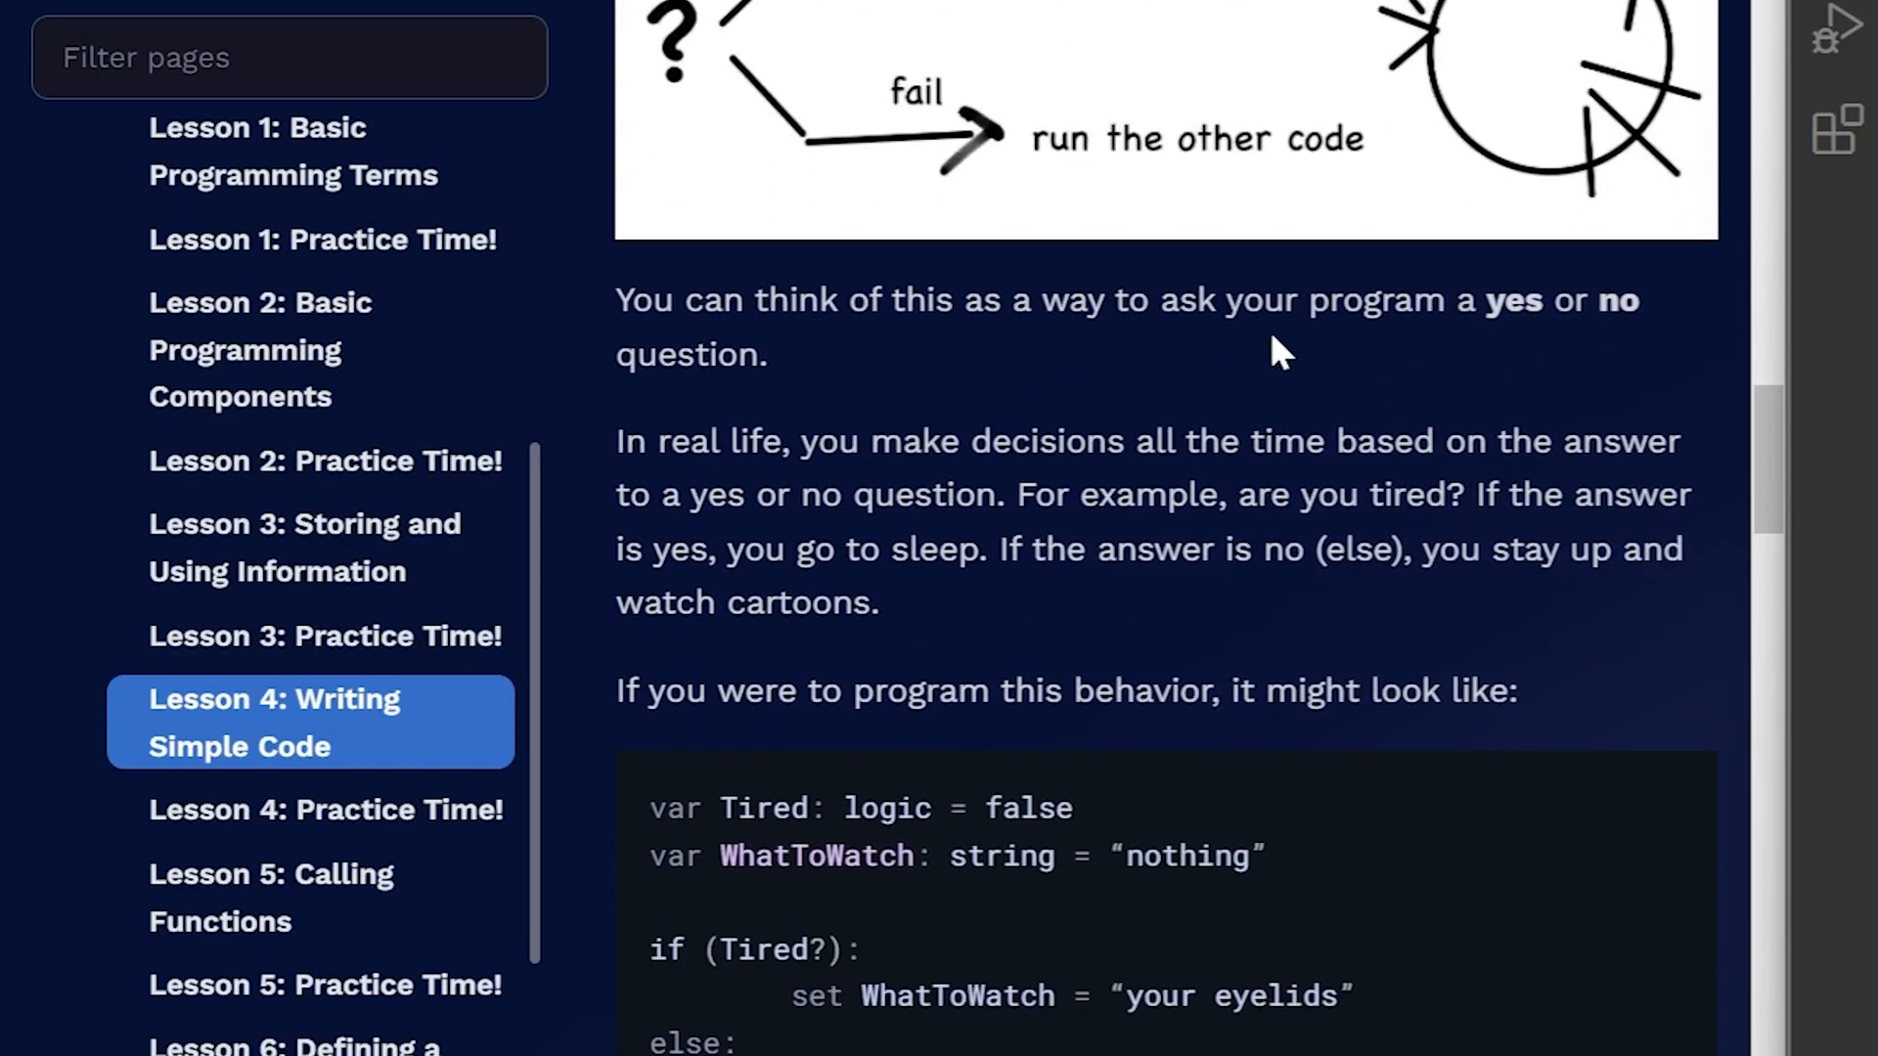
pyautogui.moveTo(958, 368)
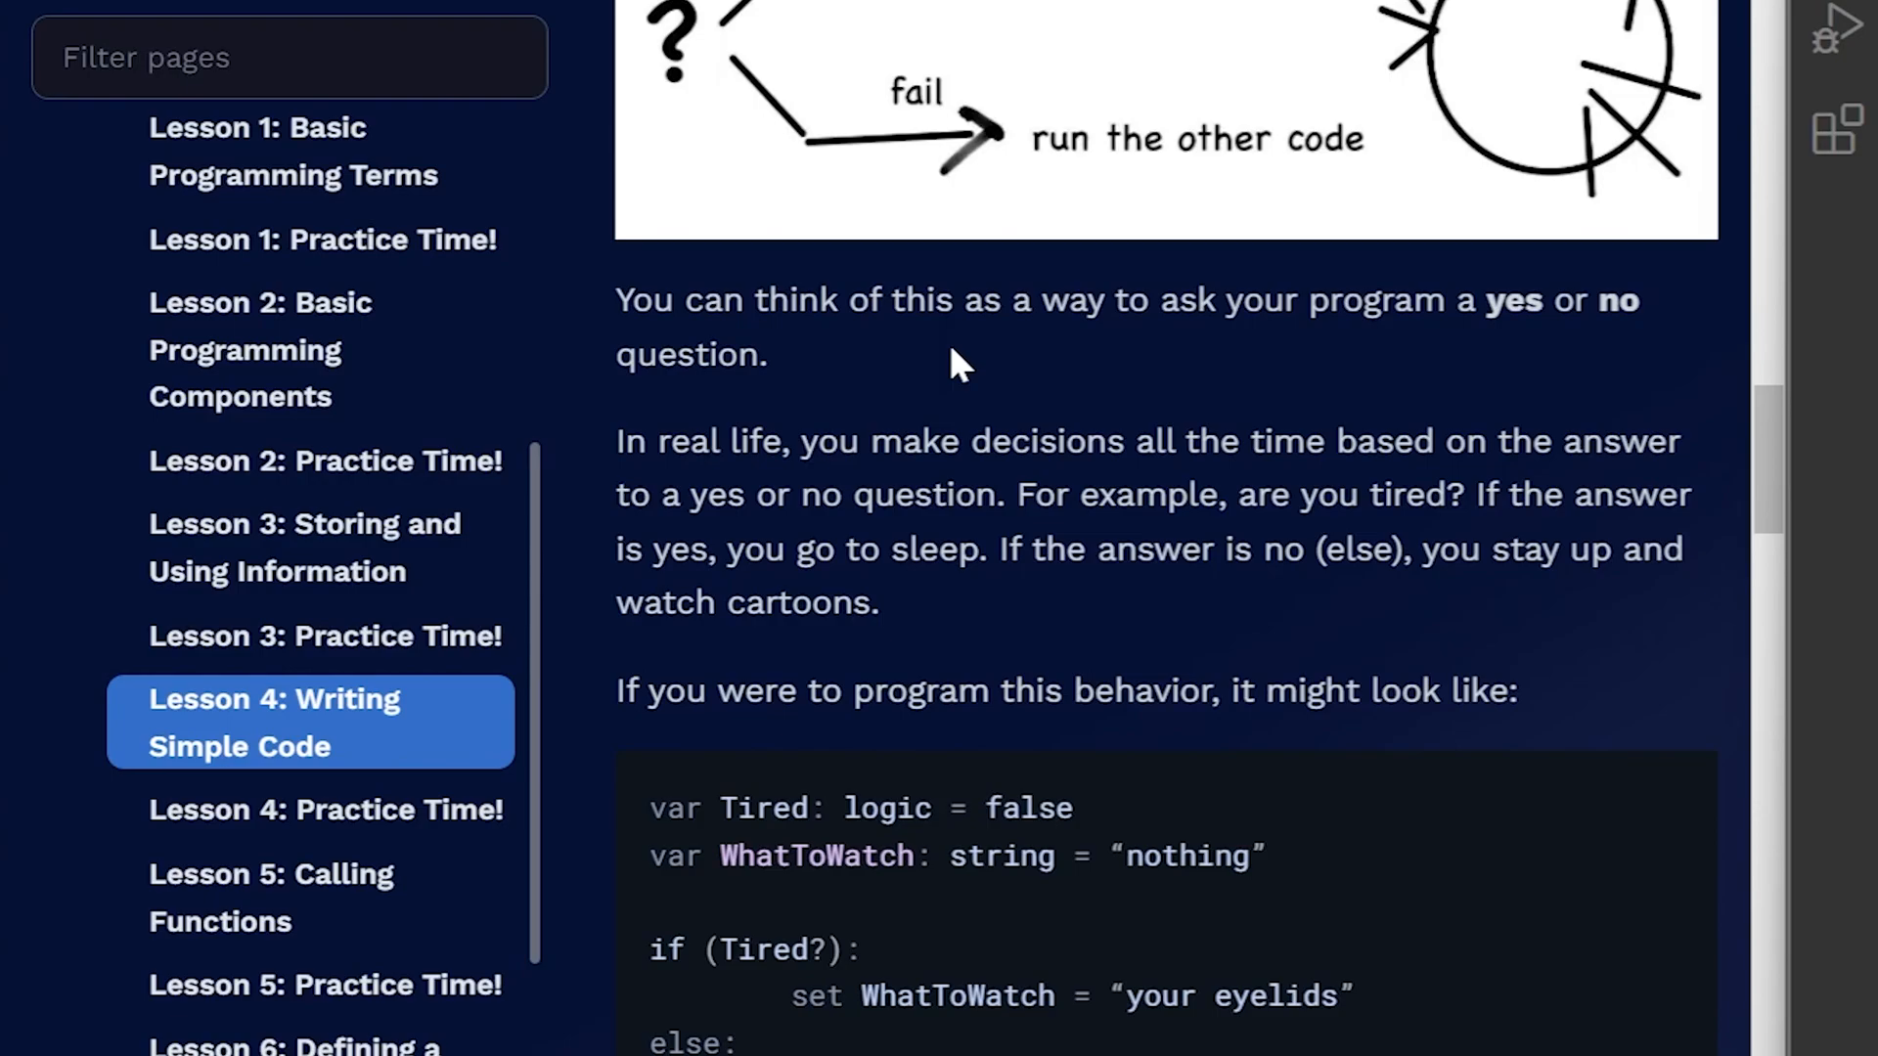
pyautogui.scroll(-3)
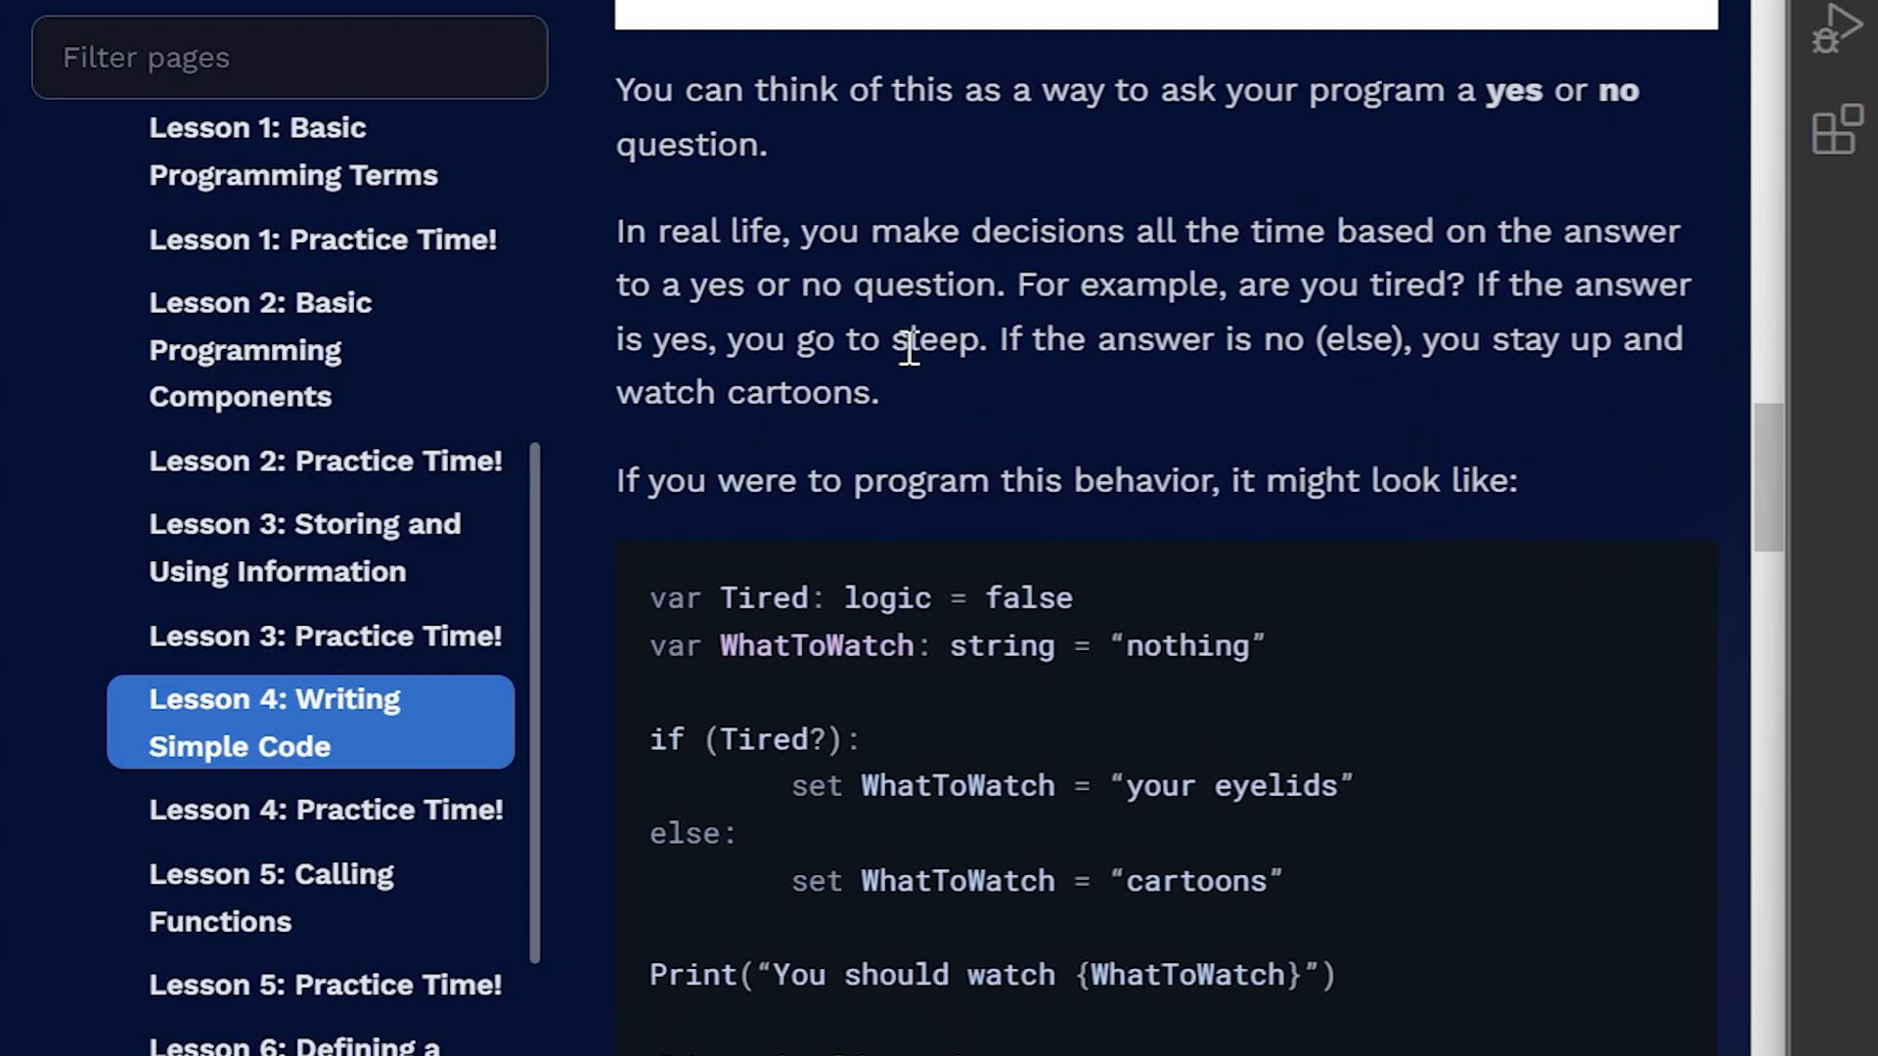
pyautogui.moveTo(1419, 324)
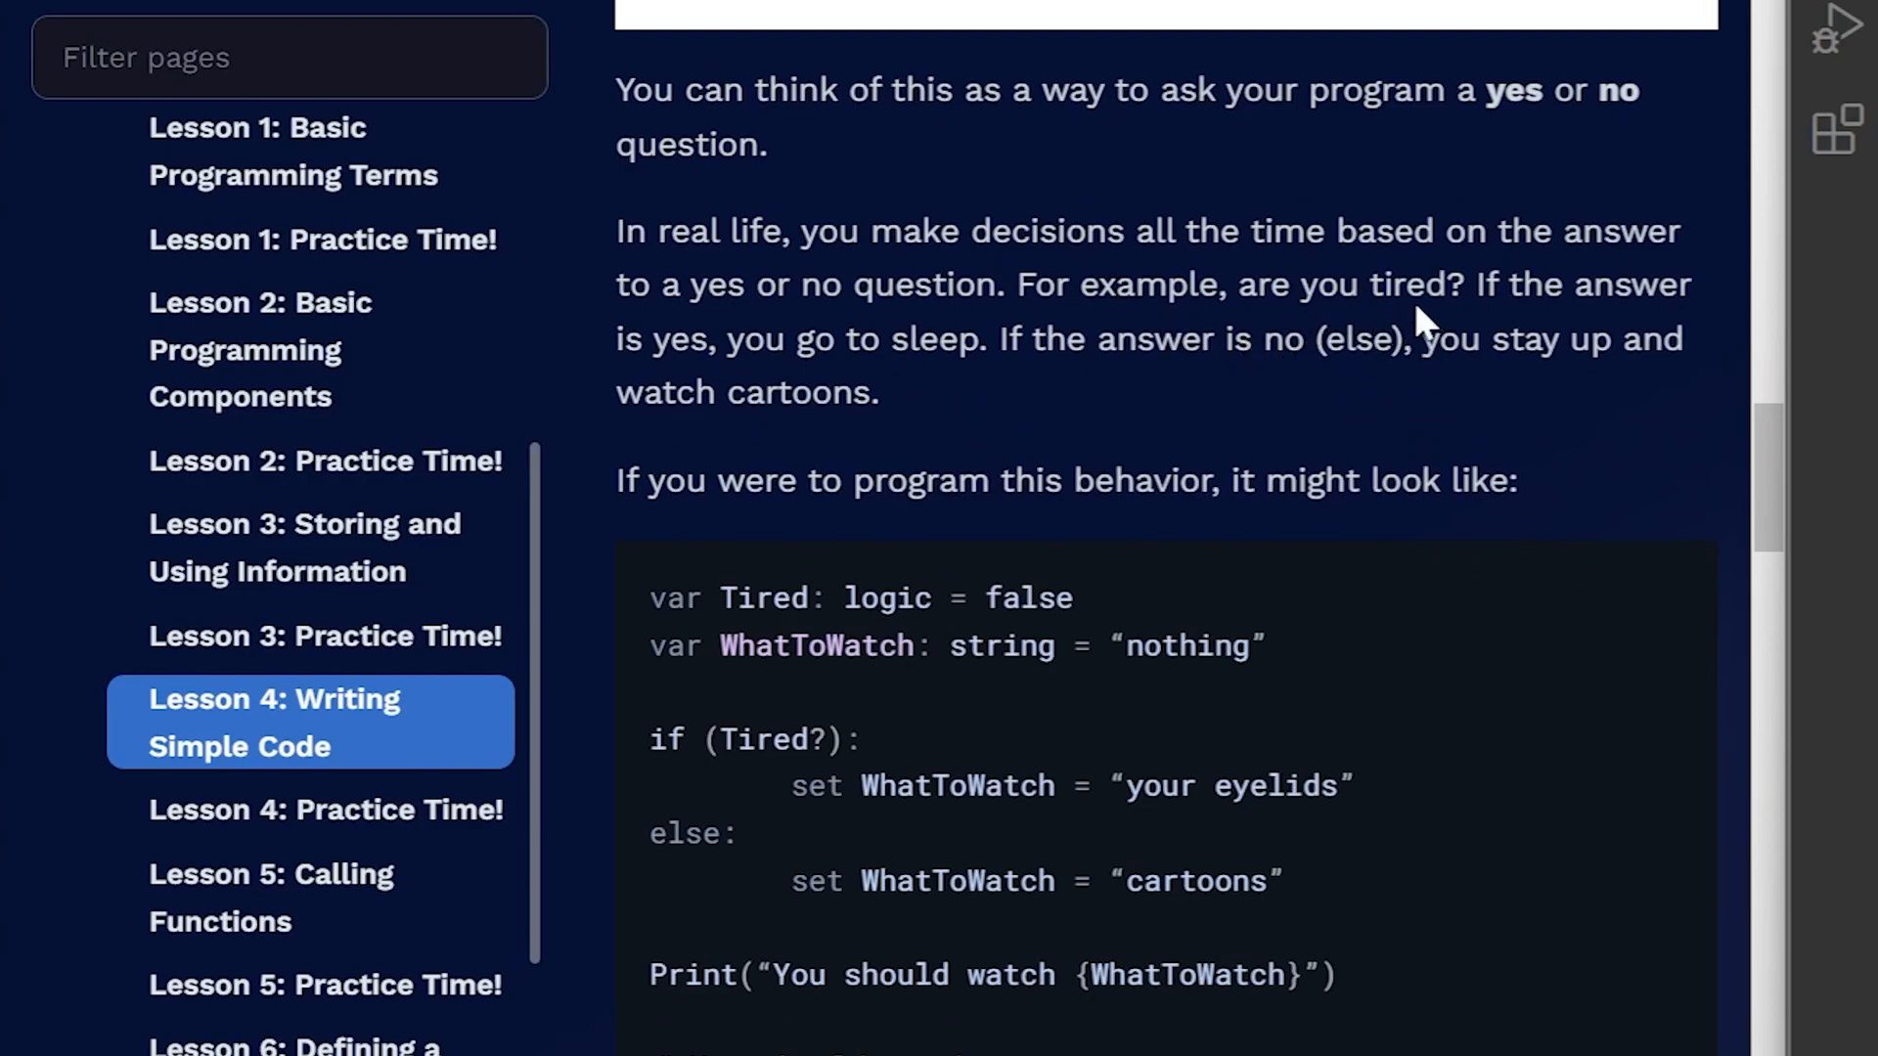
pyautogui.moveTo(911, 383)
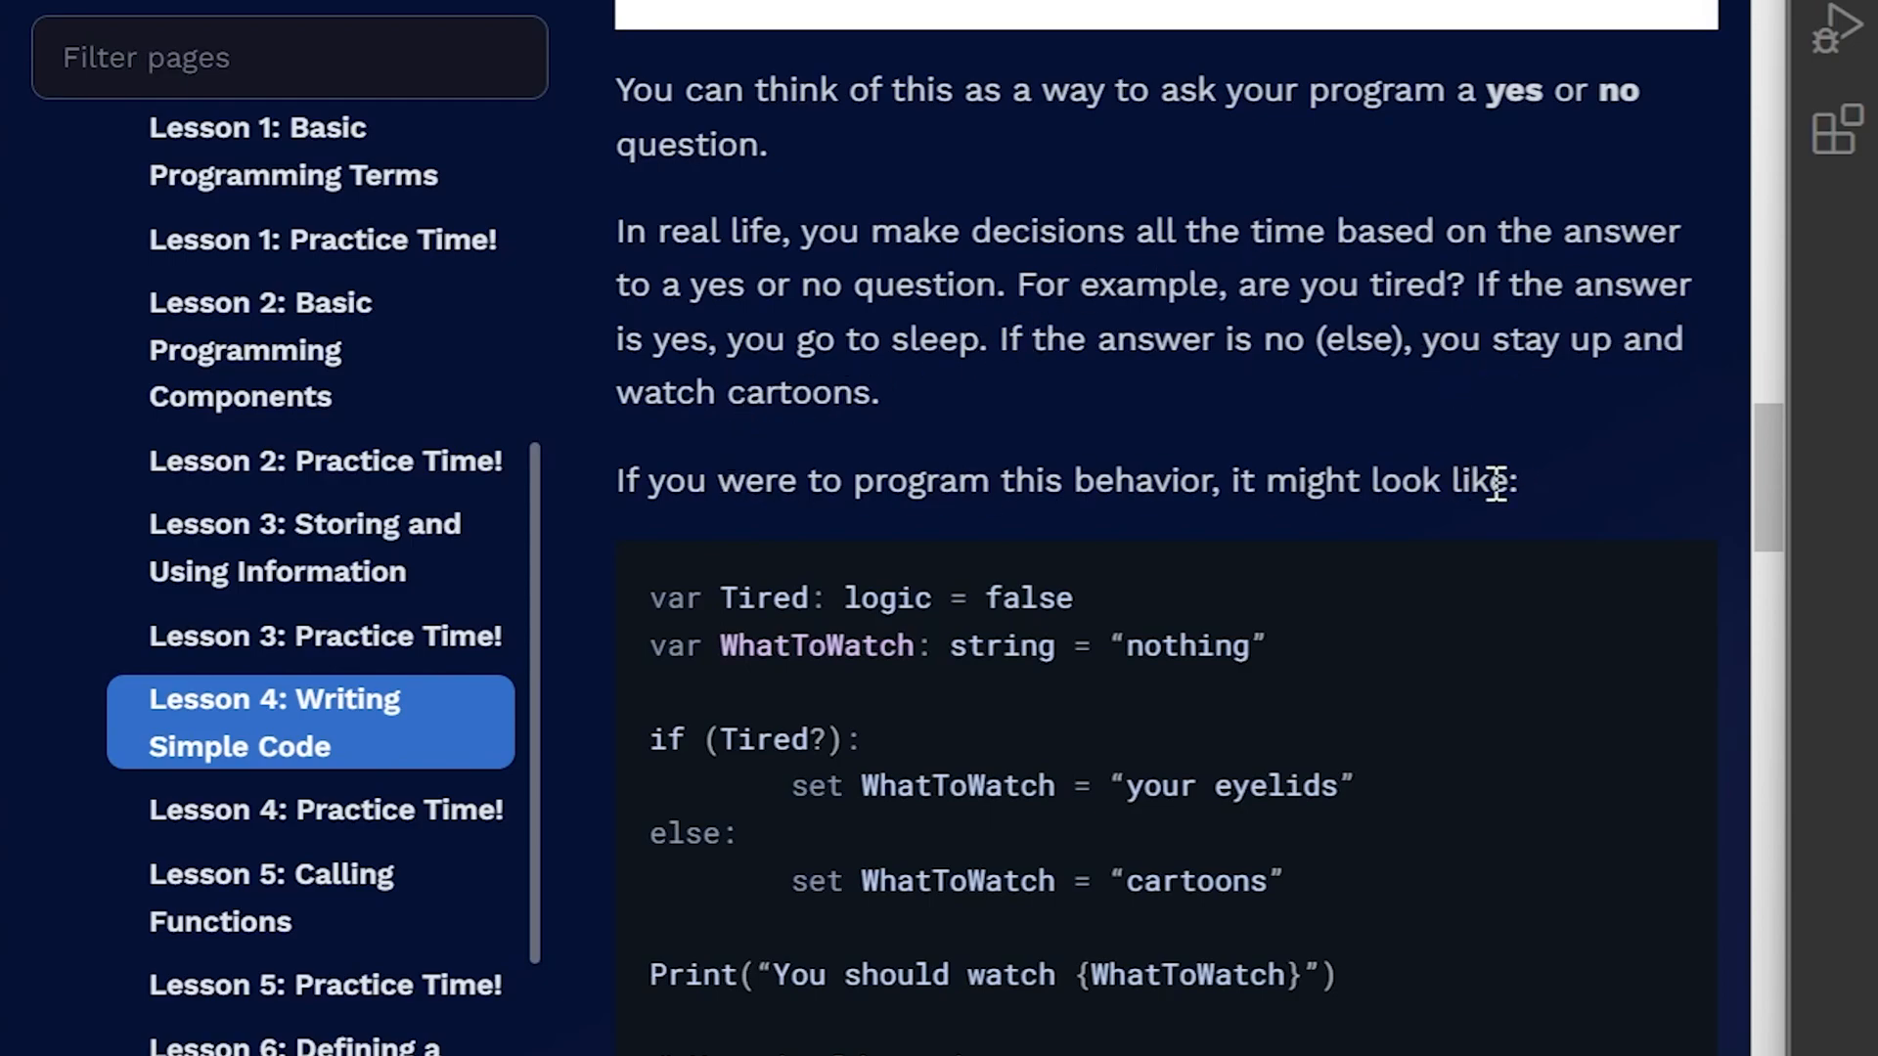
pyautogui.scroll(-3)
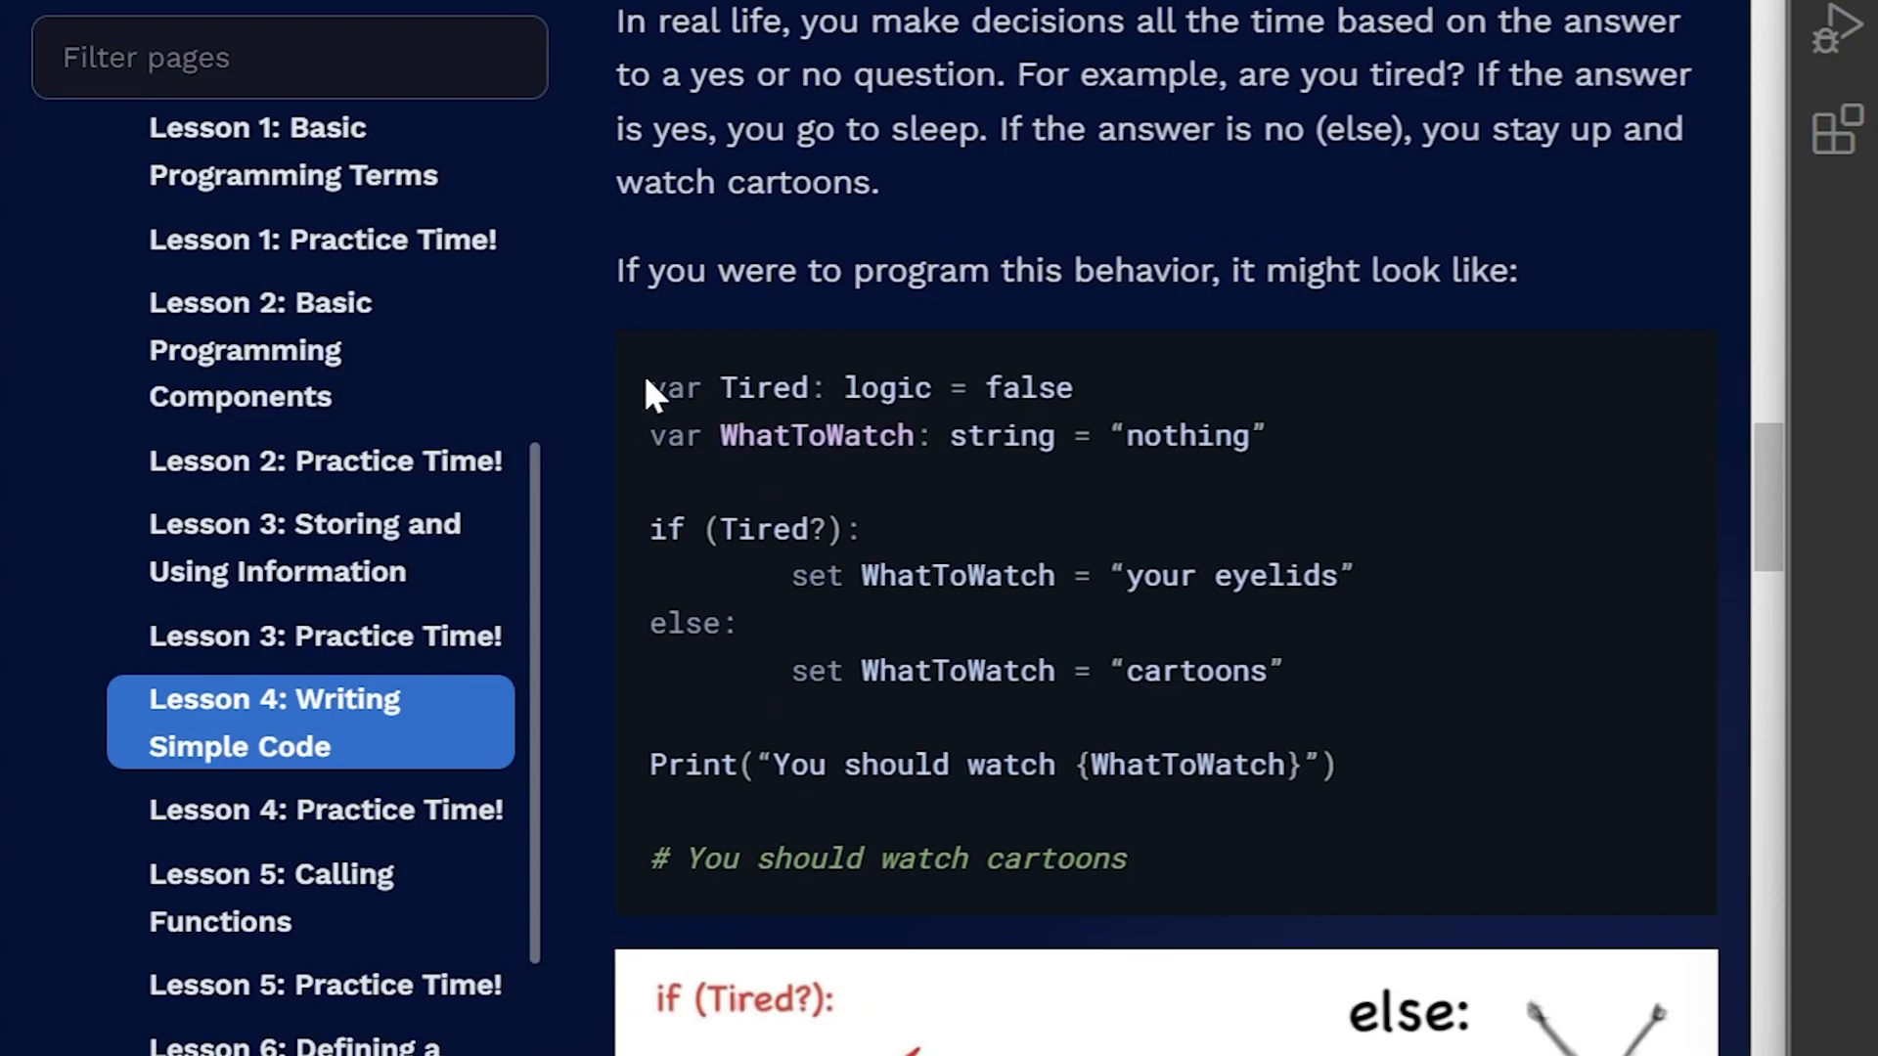
pyautogui.moveTo(651, 388); pyautogui.dragTo(1126, 859)
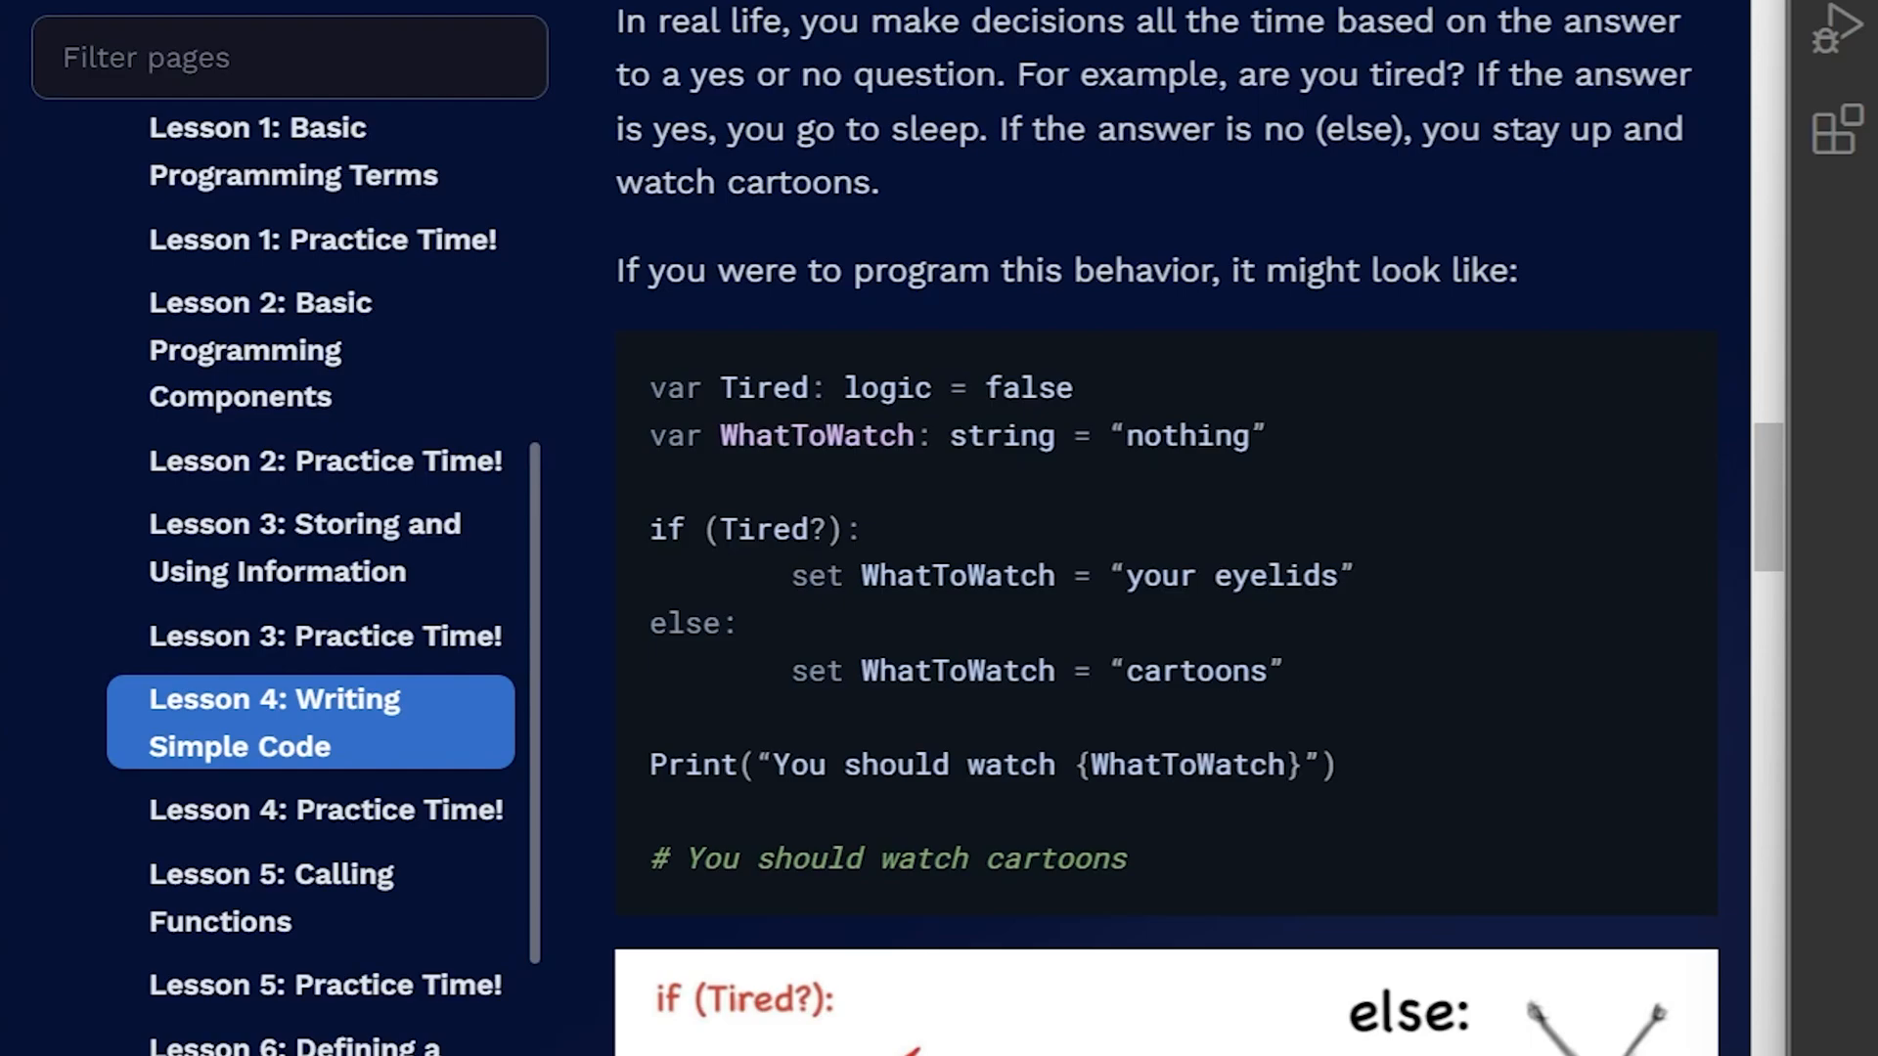
pyautogui.scroll(-3)
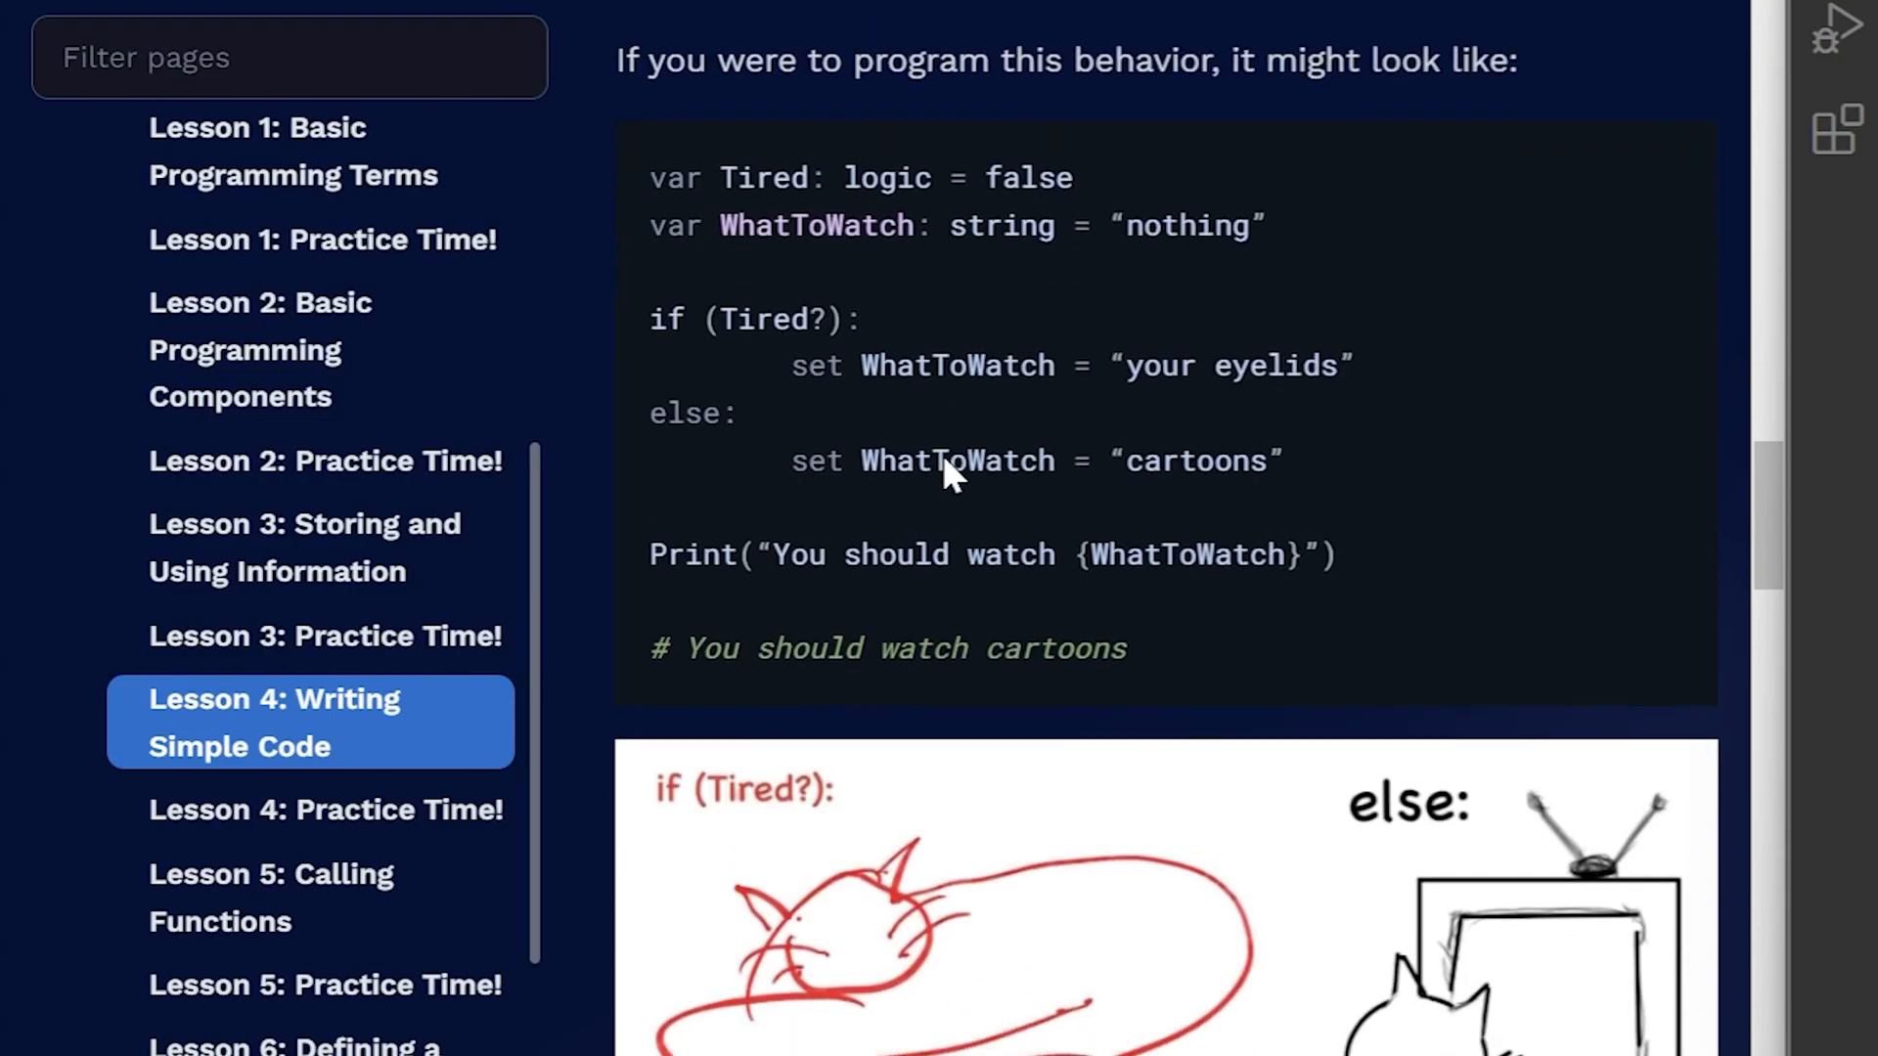
pyautogui.moveTo(665, 174)
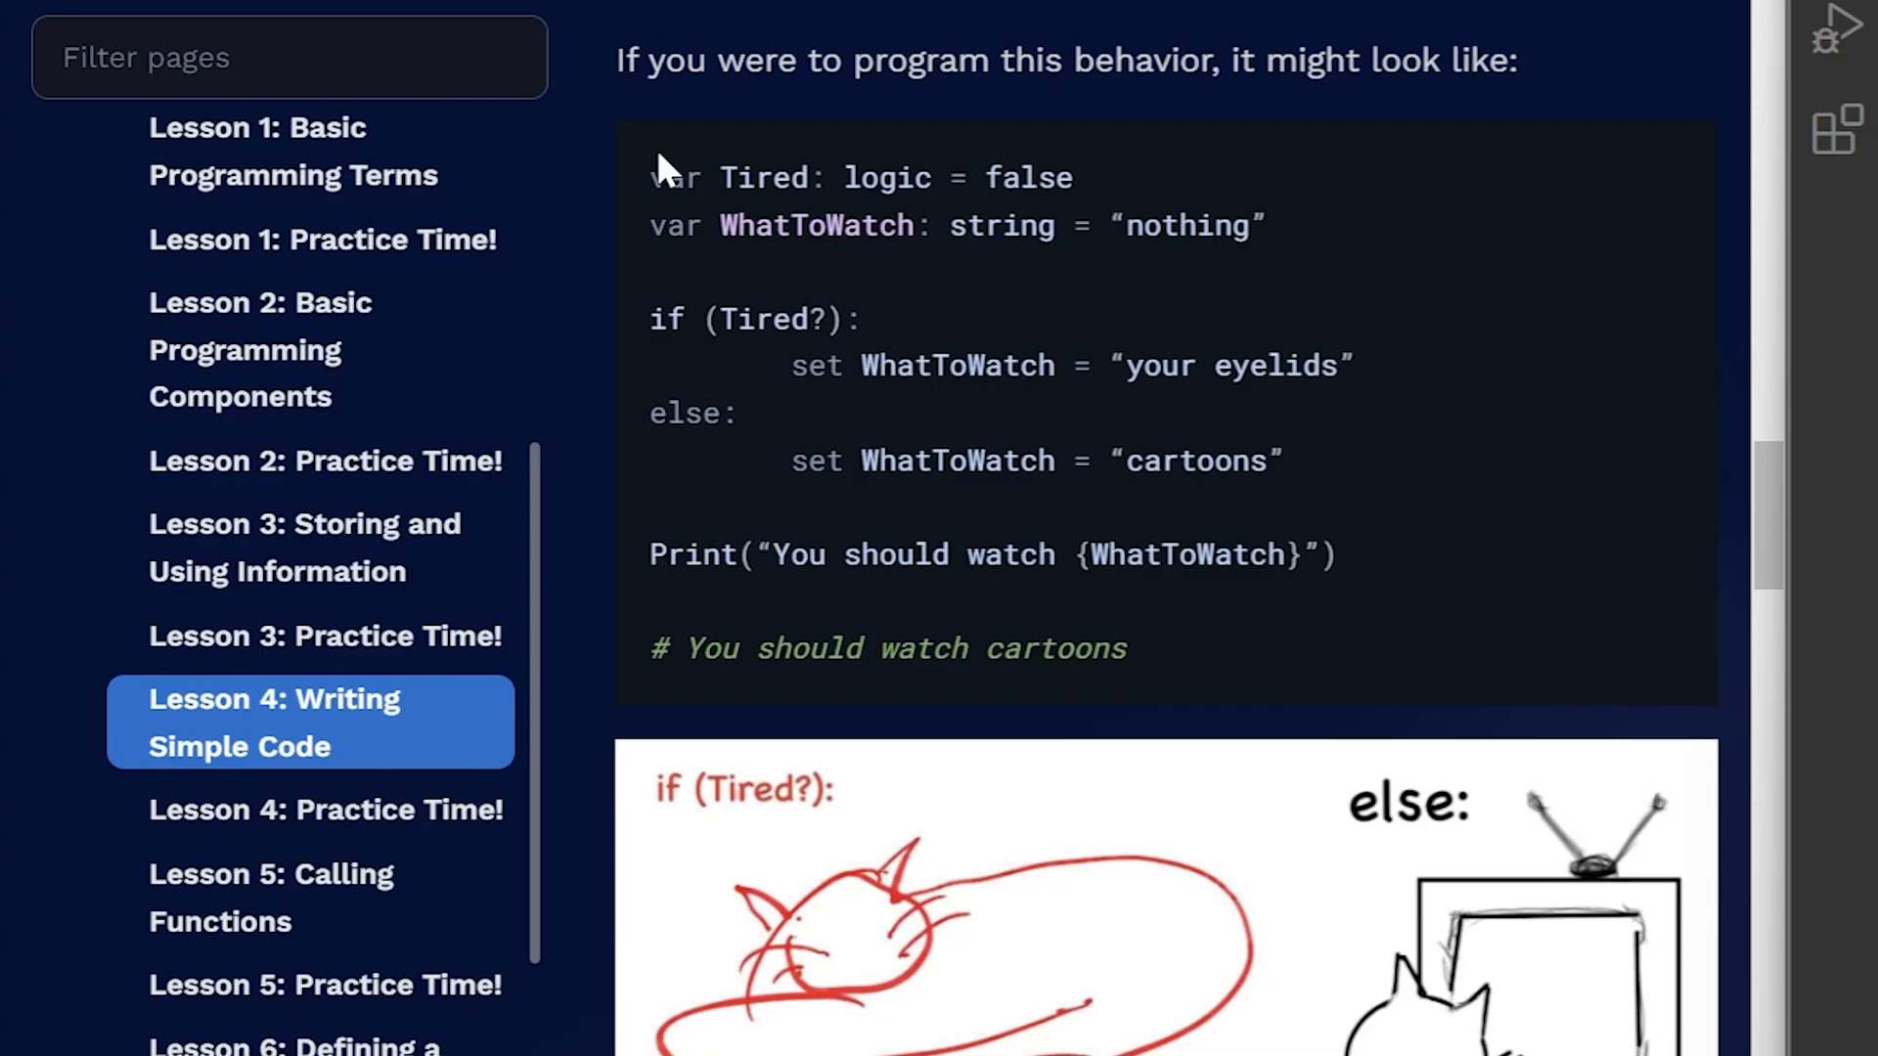
pyautogui.doubleClick(763, 177)
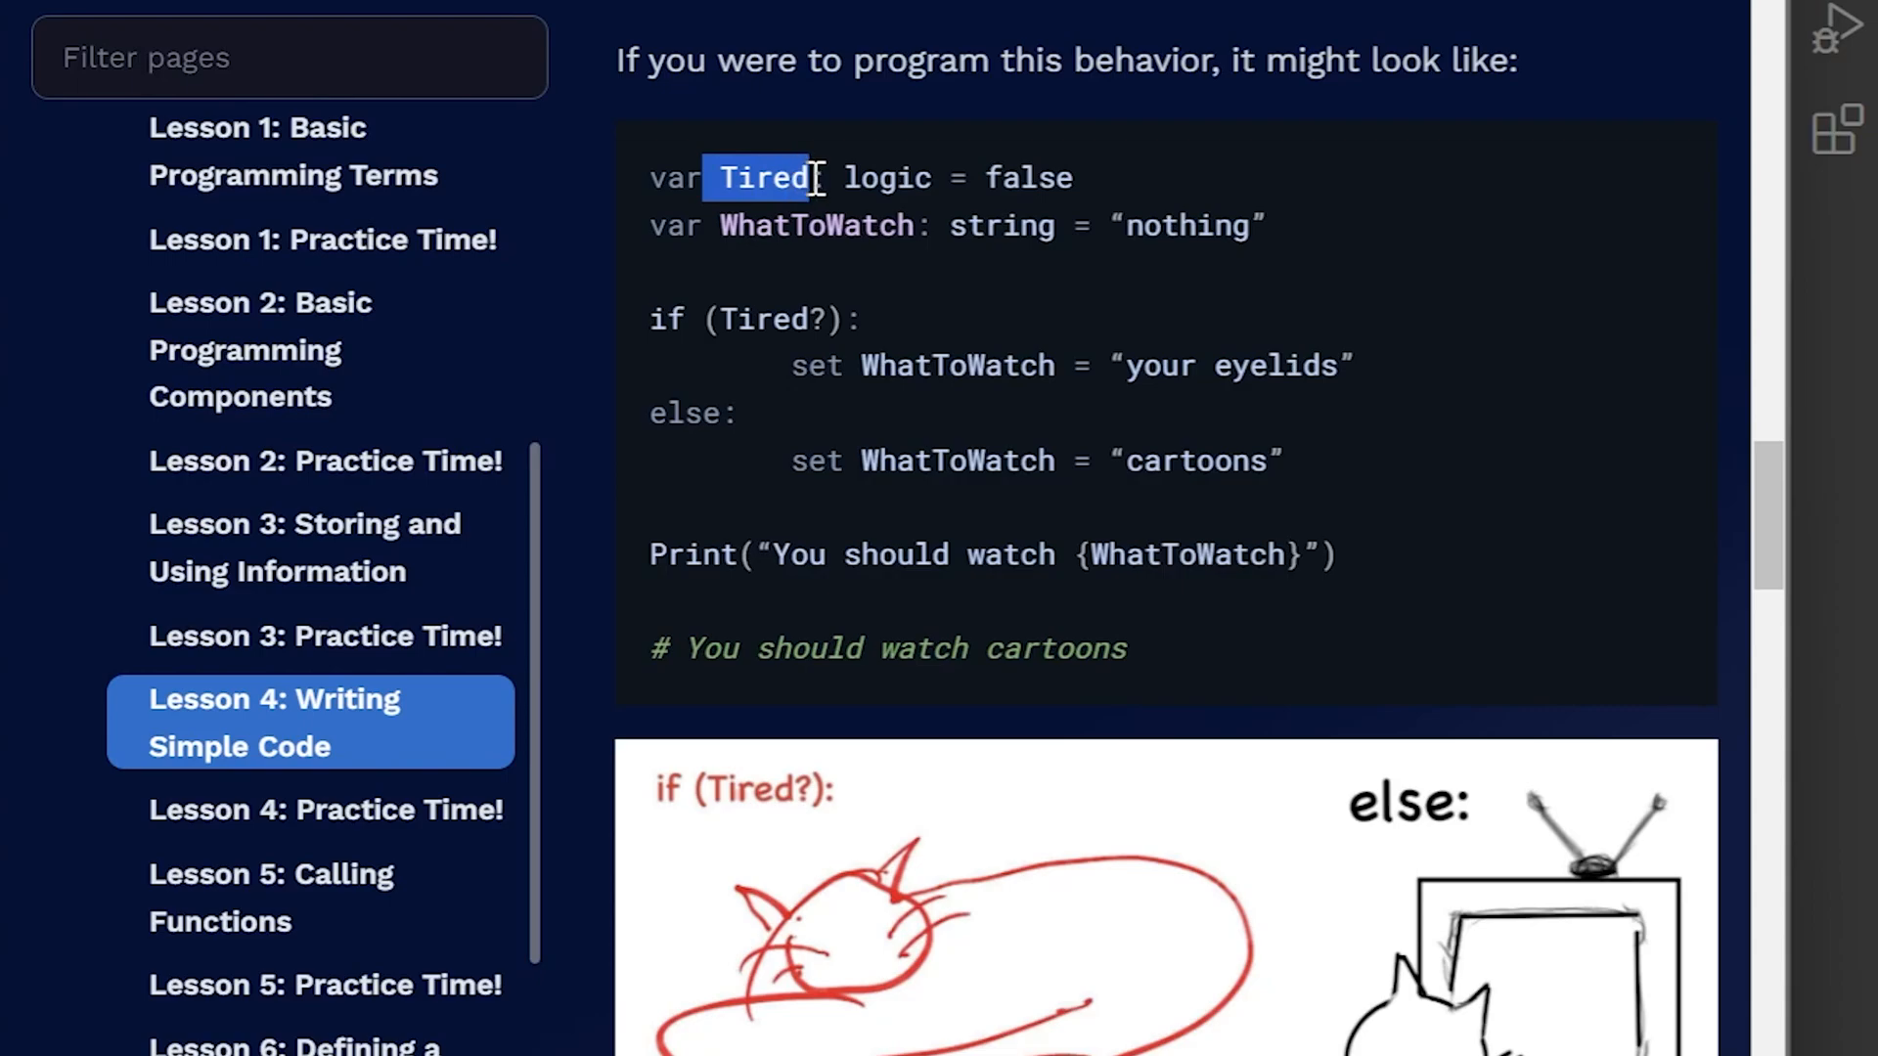
pyautogui.doubleClick(885, 177)
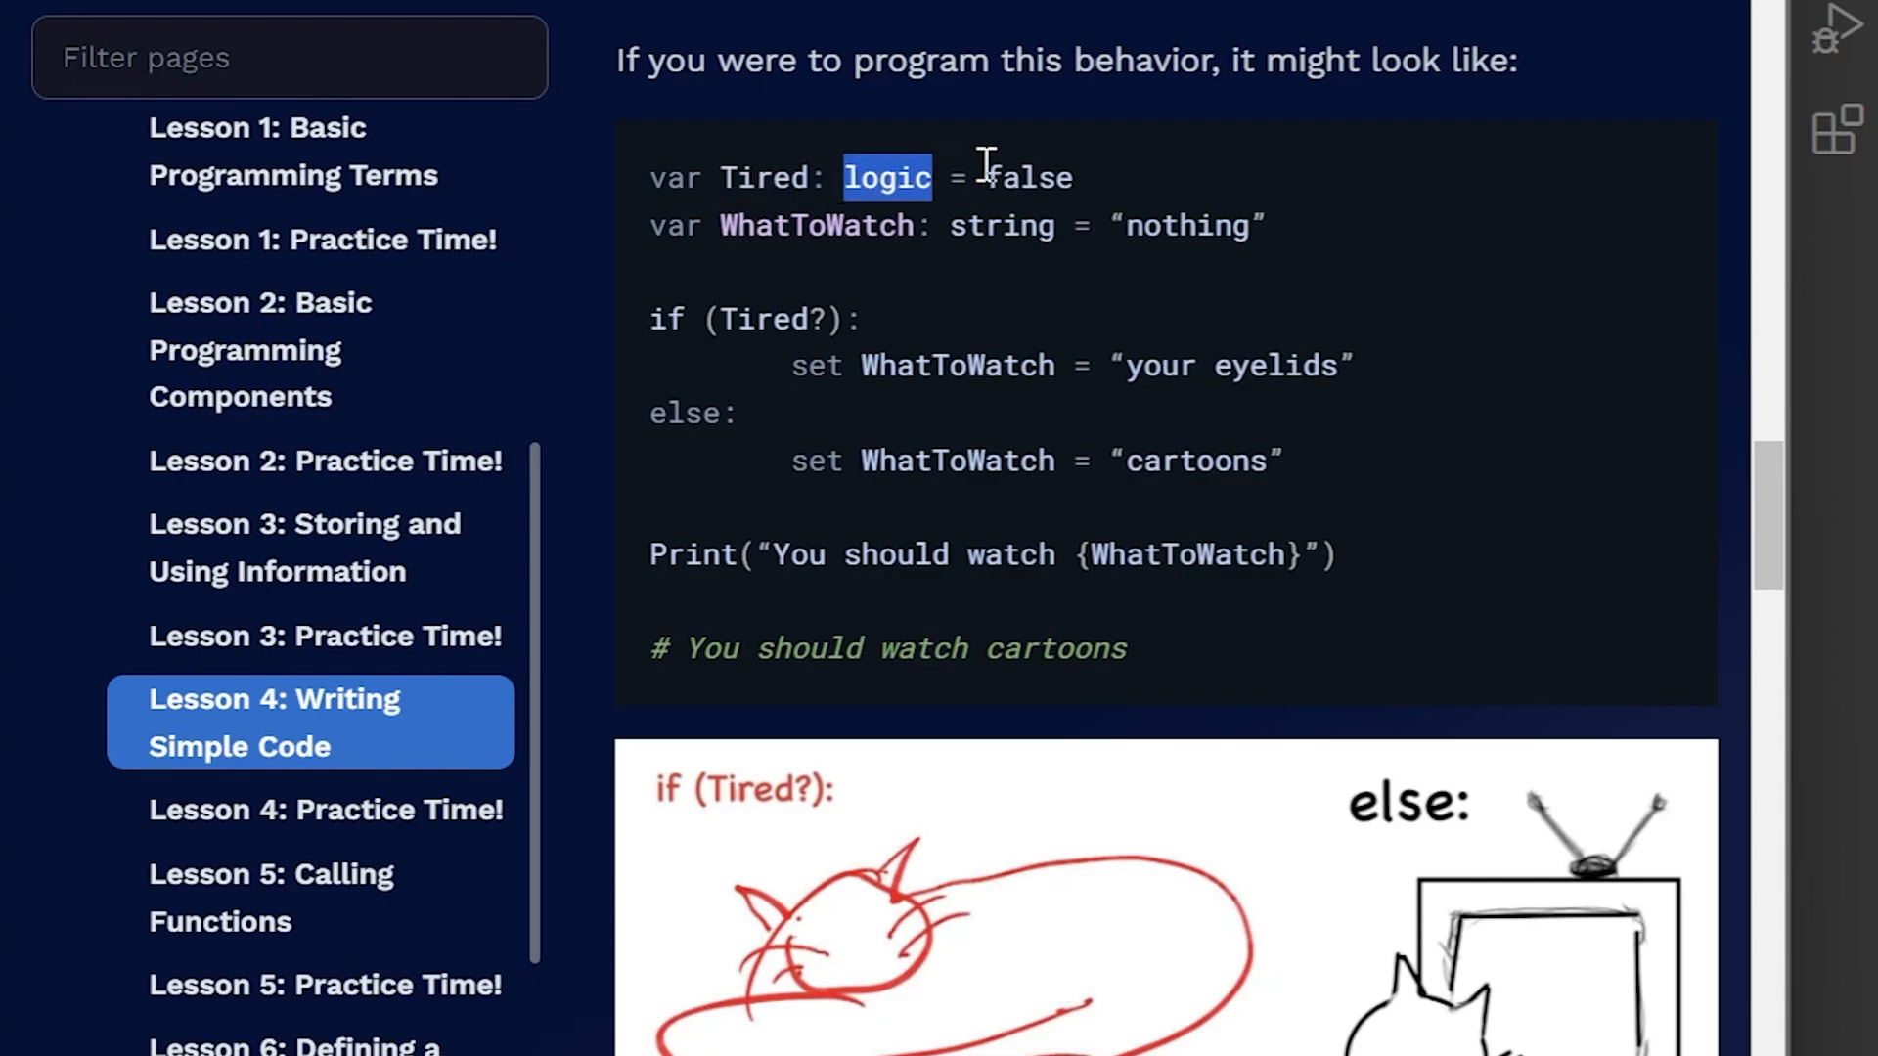
pyautogui.doubleClick(1036, 177)
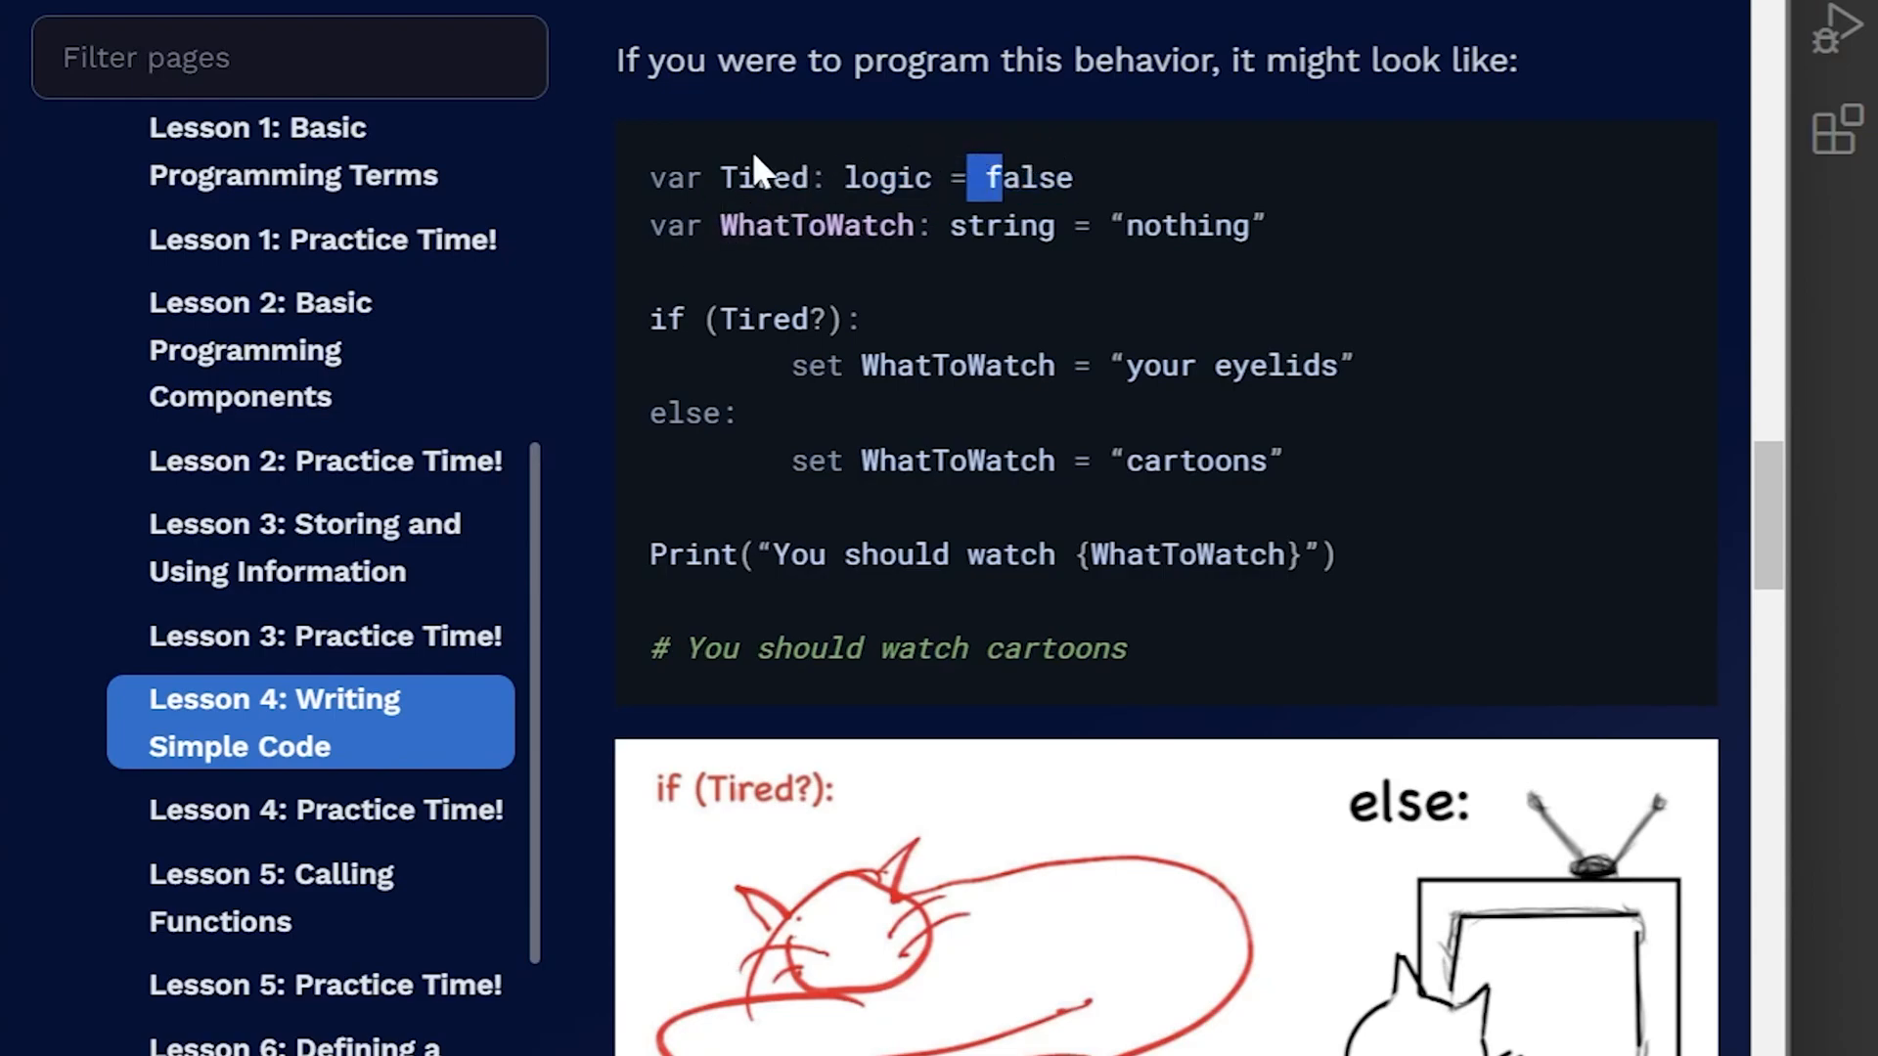
pyautogui.doubleClick(673, 177)
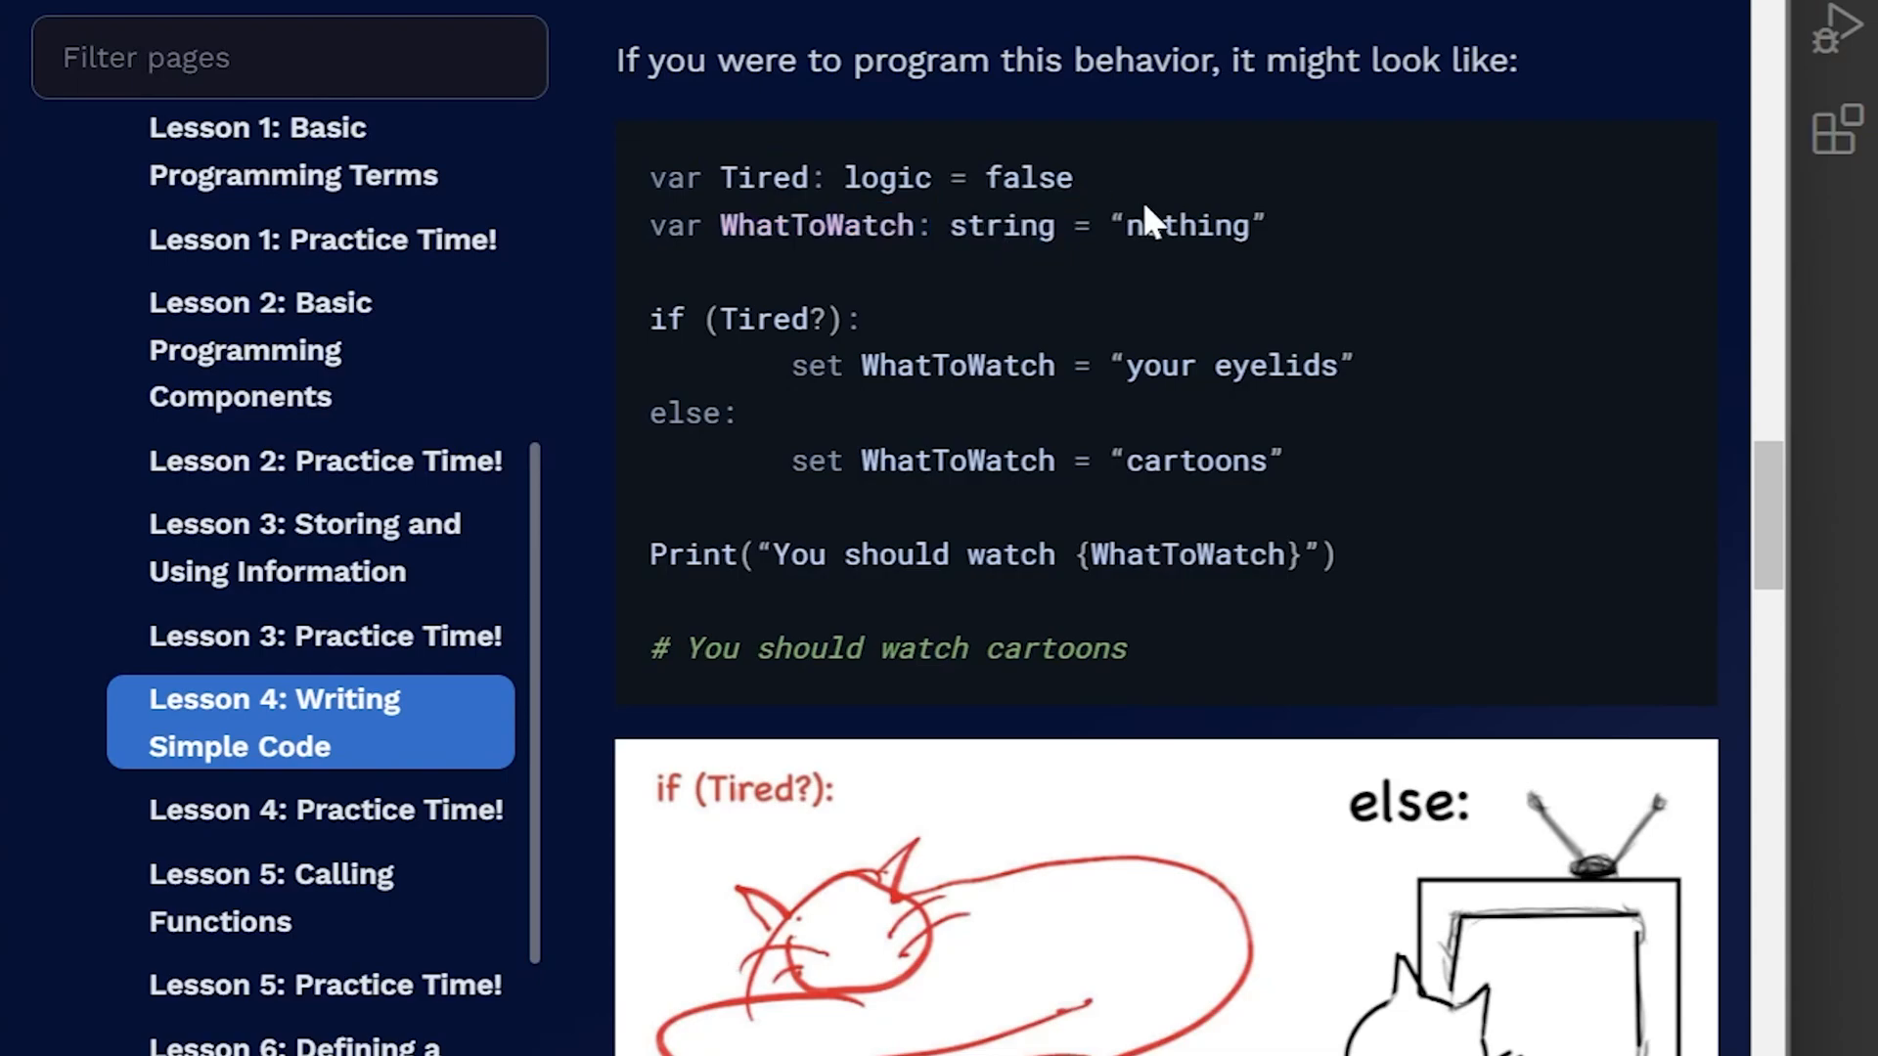
pyautogui.doubleClick(1186, 225)
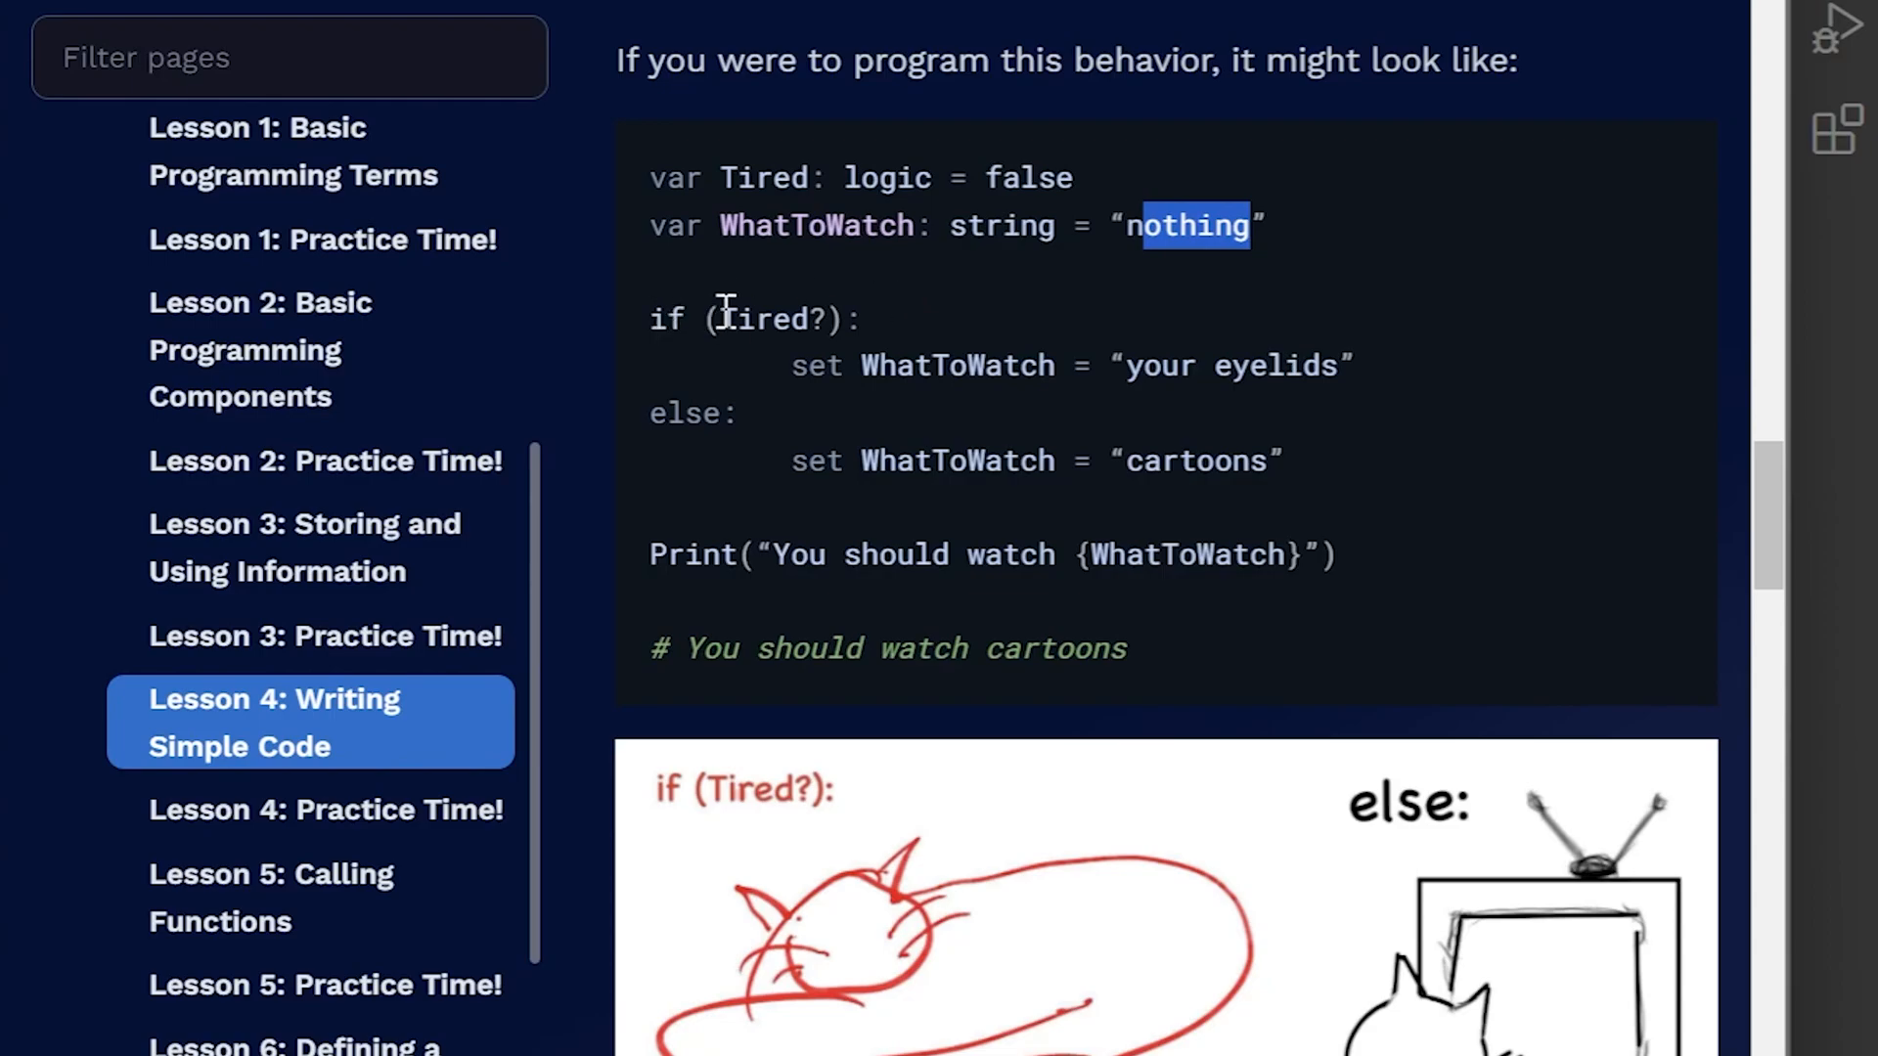
pyautogui.moveTo(677, 309)
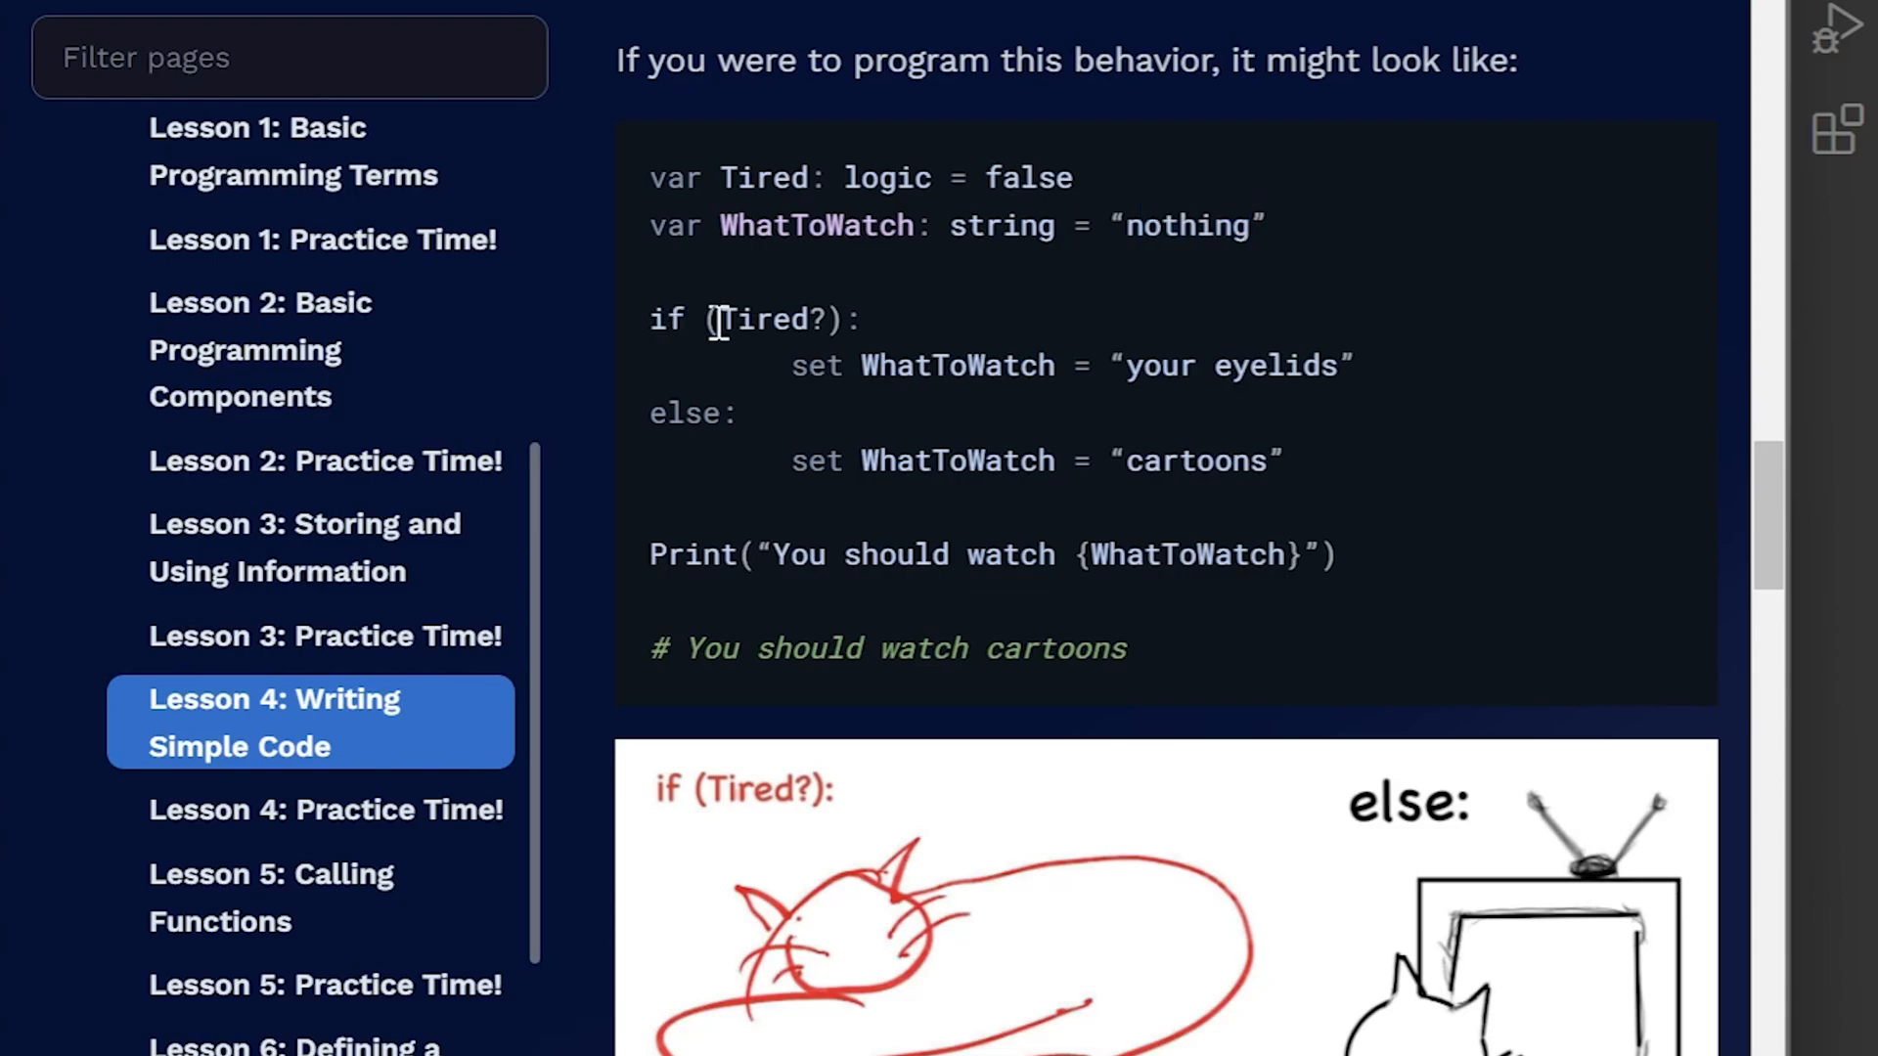
pyautogui.doubleClick(767, 319)
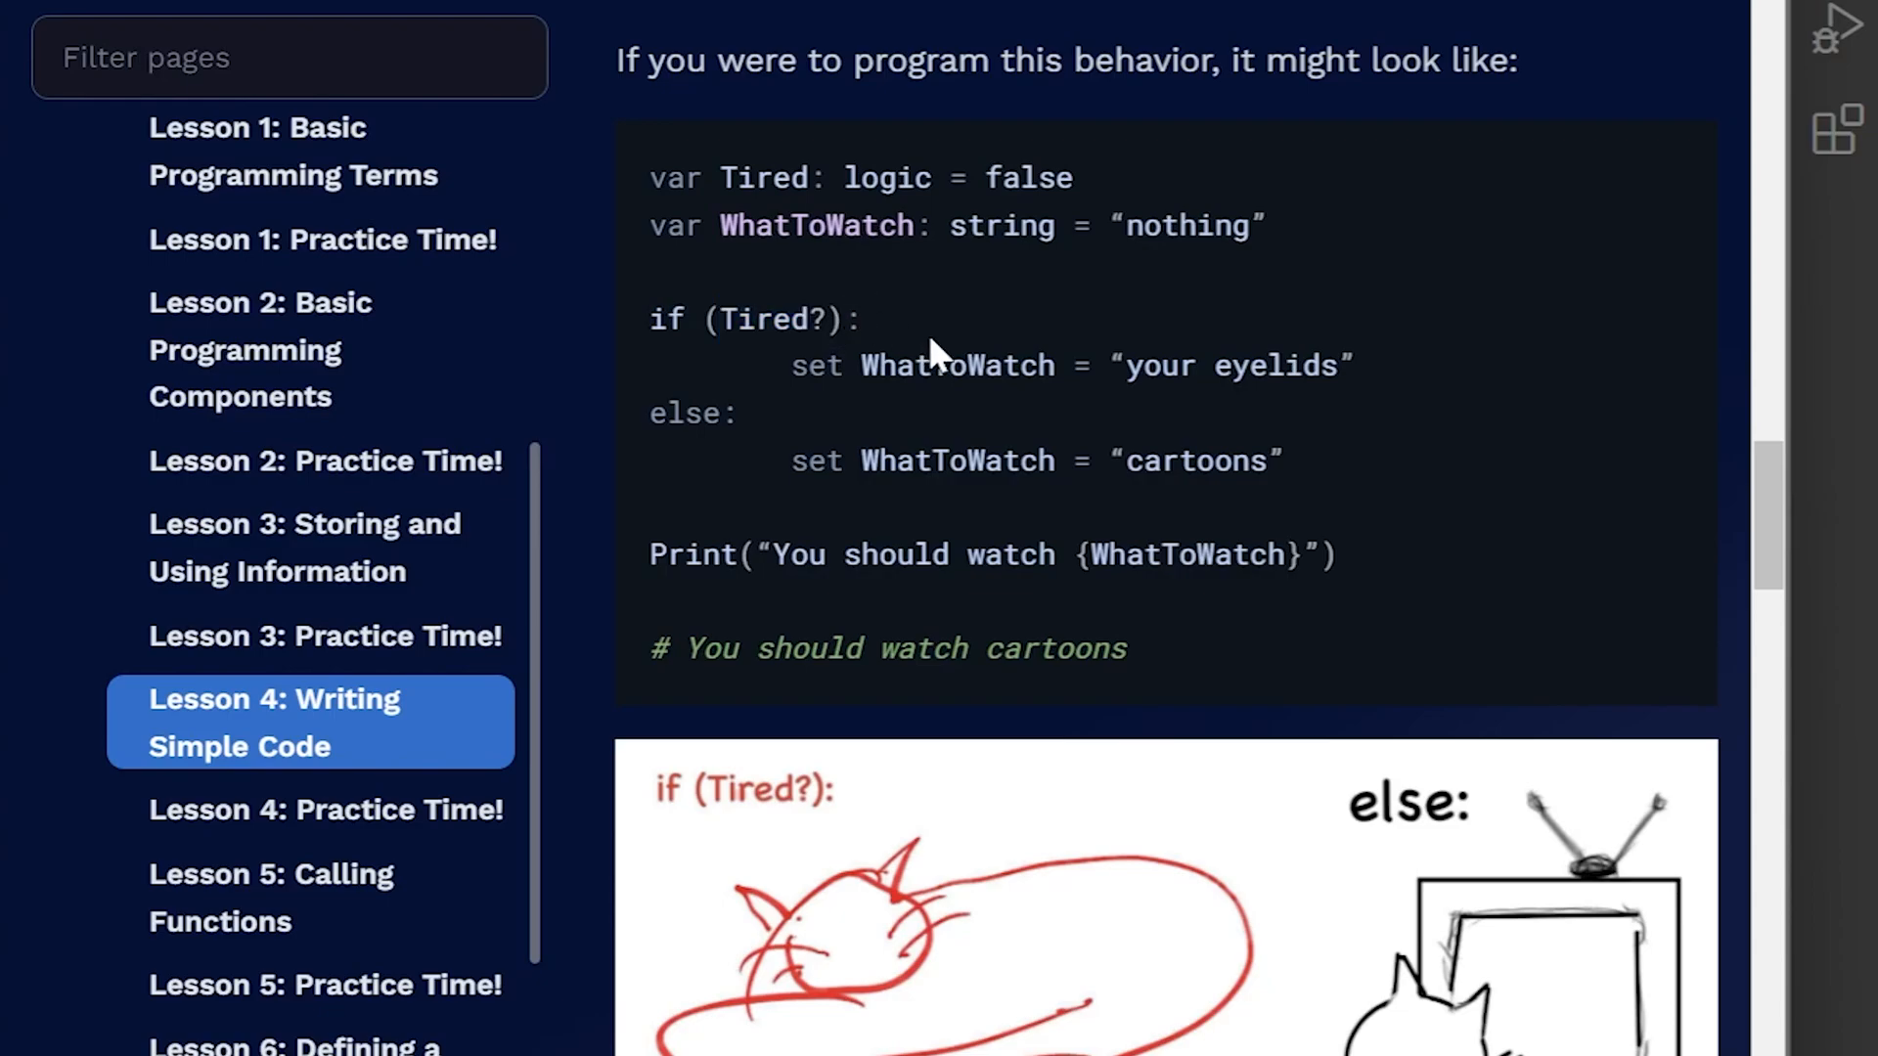
pyautogui.moveTo(791, 365); pyautogui.dragTo(1090, 365)
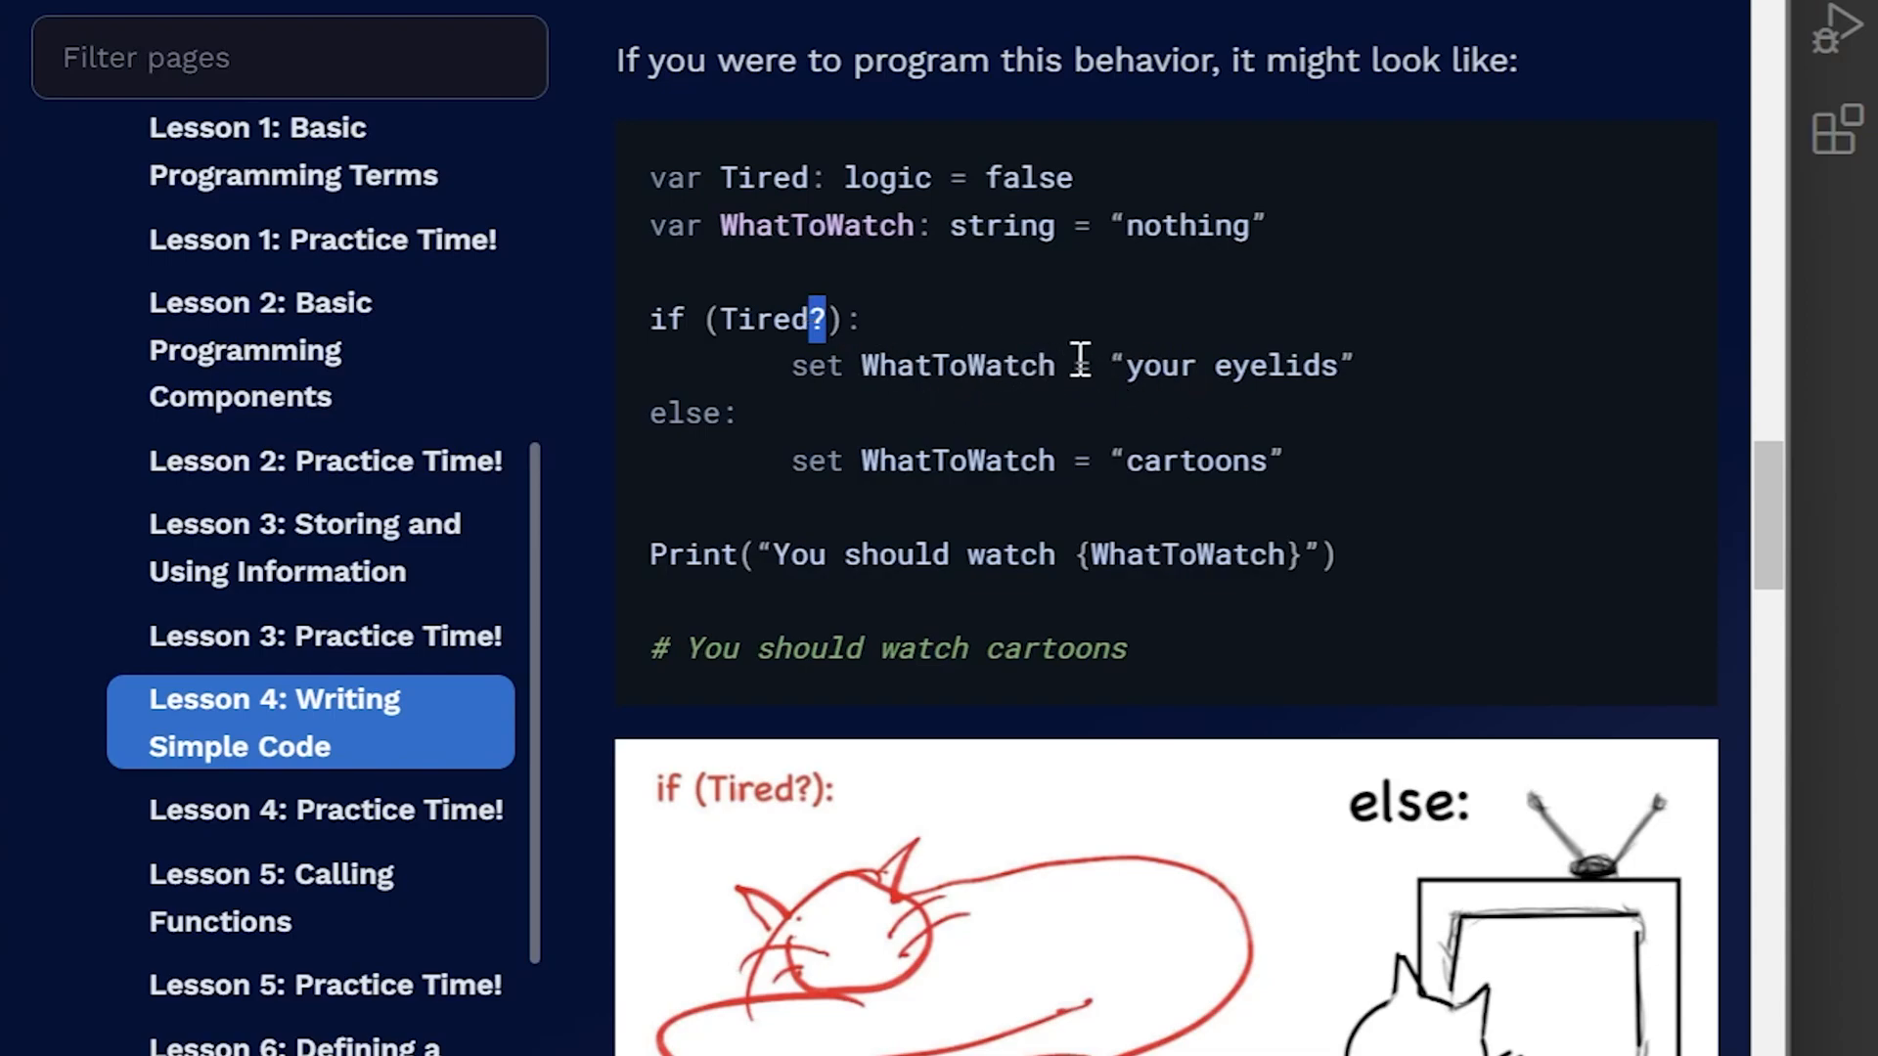
pyautogui.doubleClick(1189, 225)
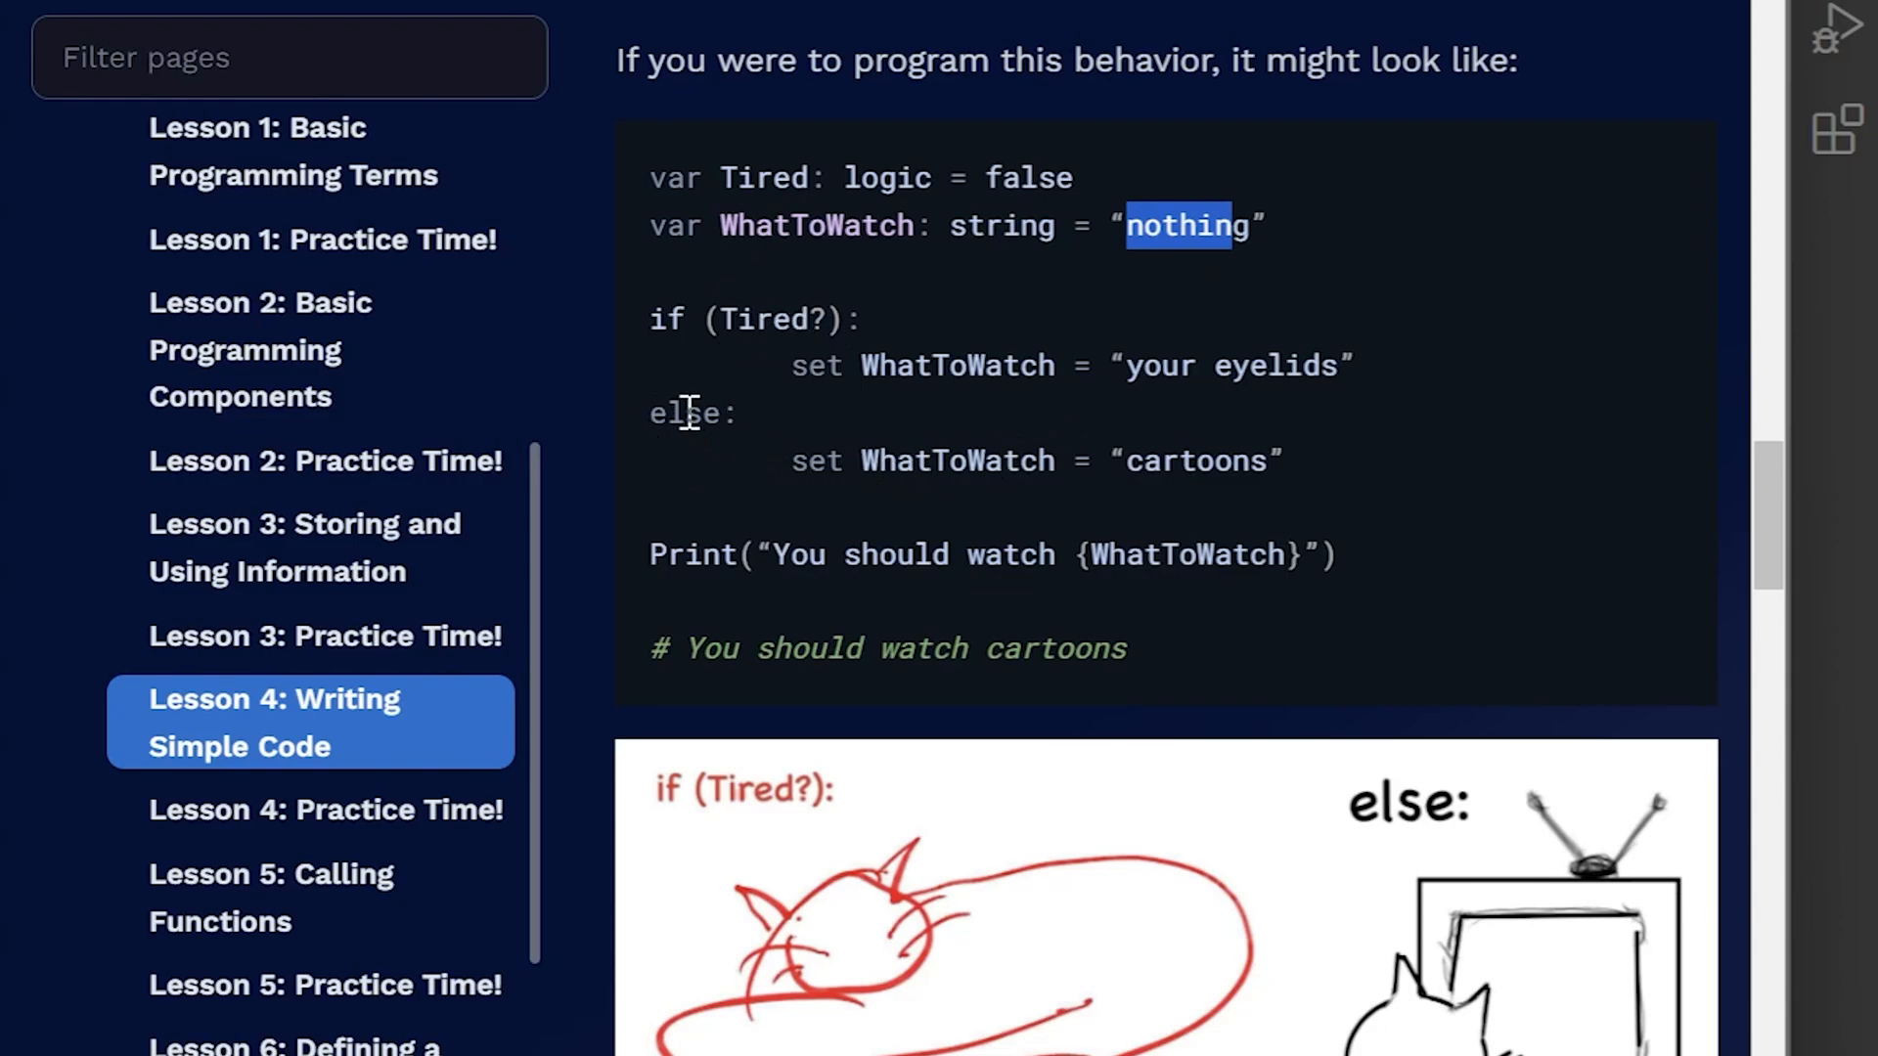
pyautogui.doubleClick(957, 461)
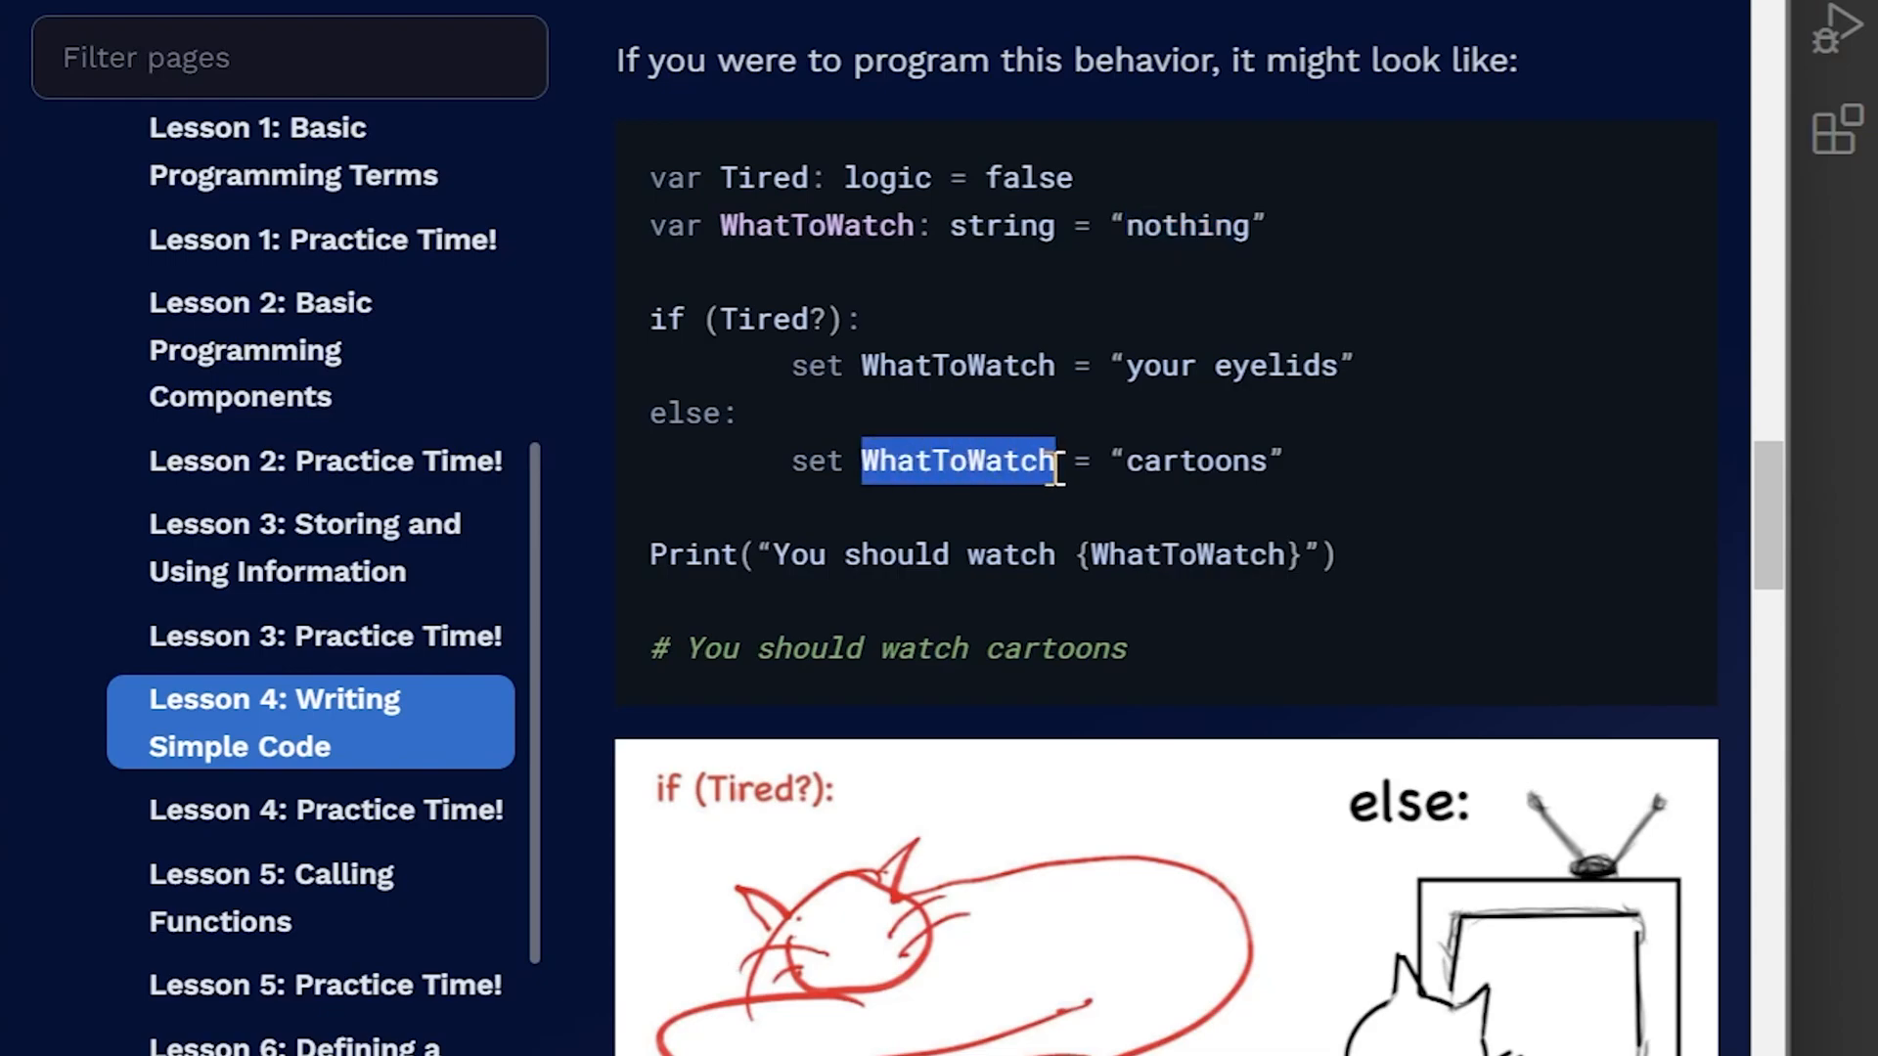
pyautogui.doubleClick(1193, 461)
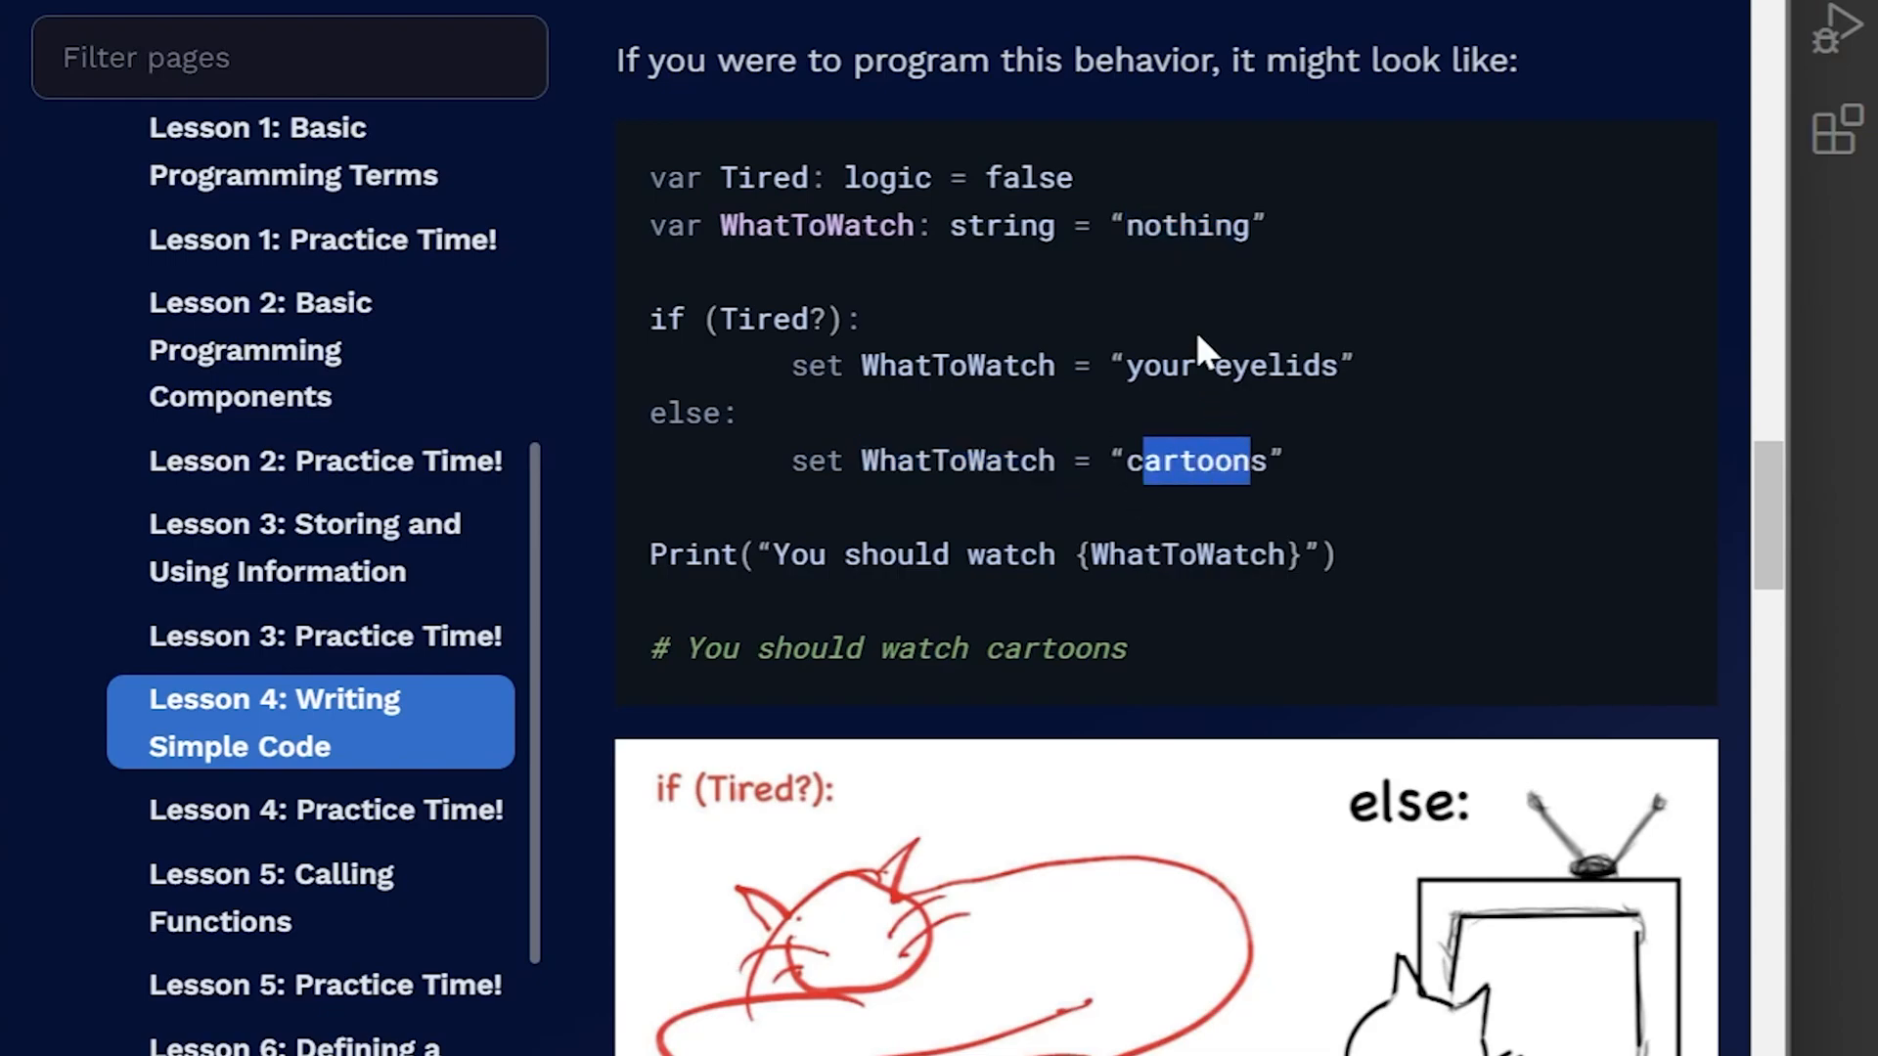
pyautogui.doubleClick(1189, 225)
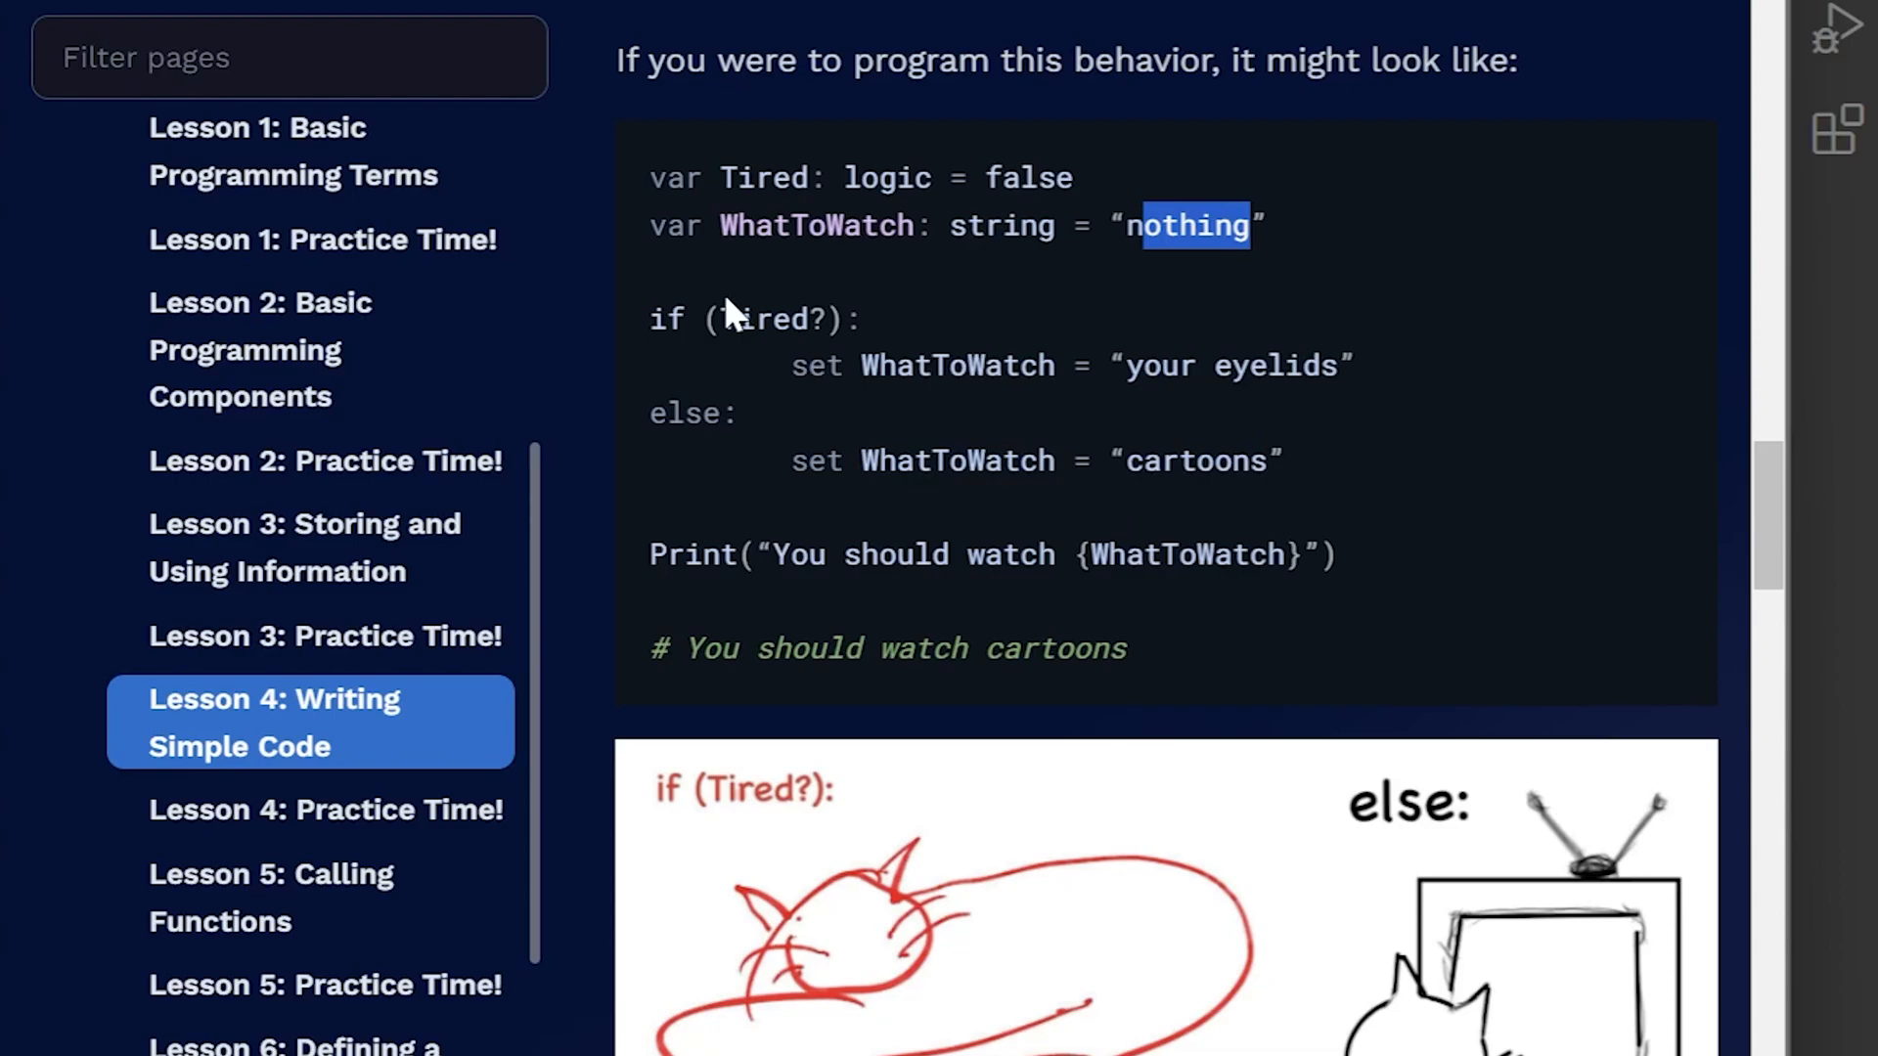
pyautogui.moveTo(661, 550)
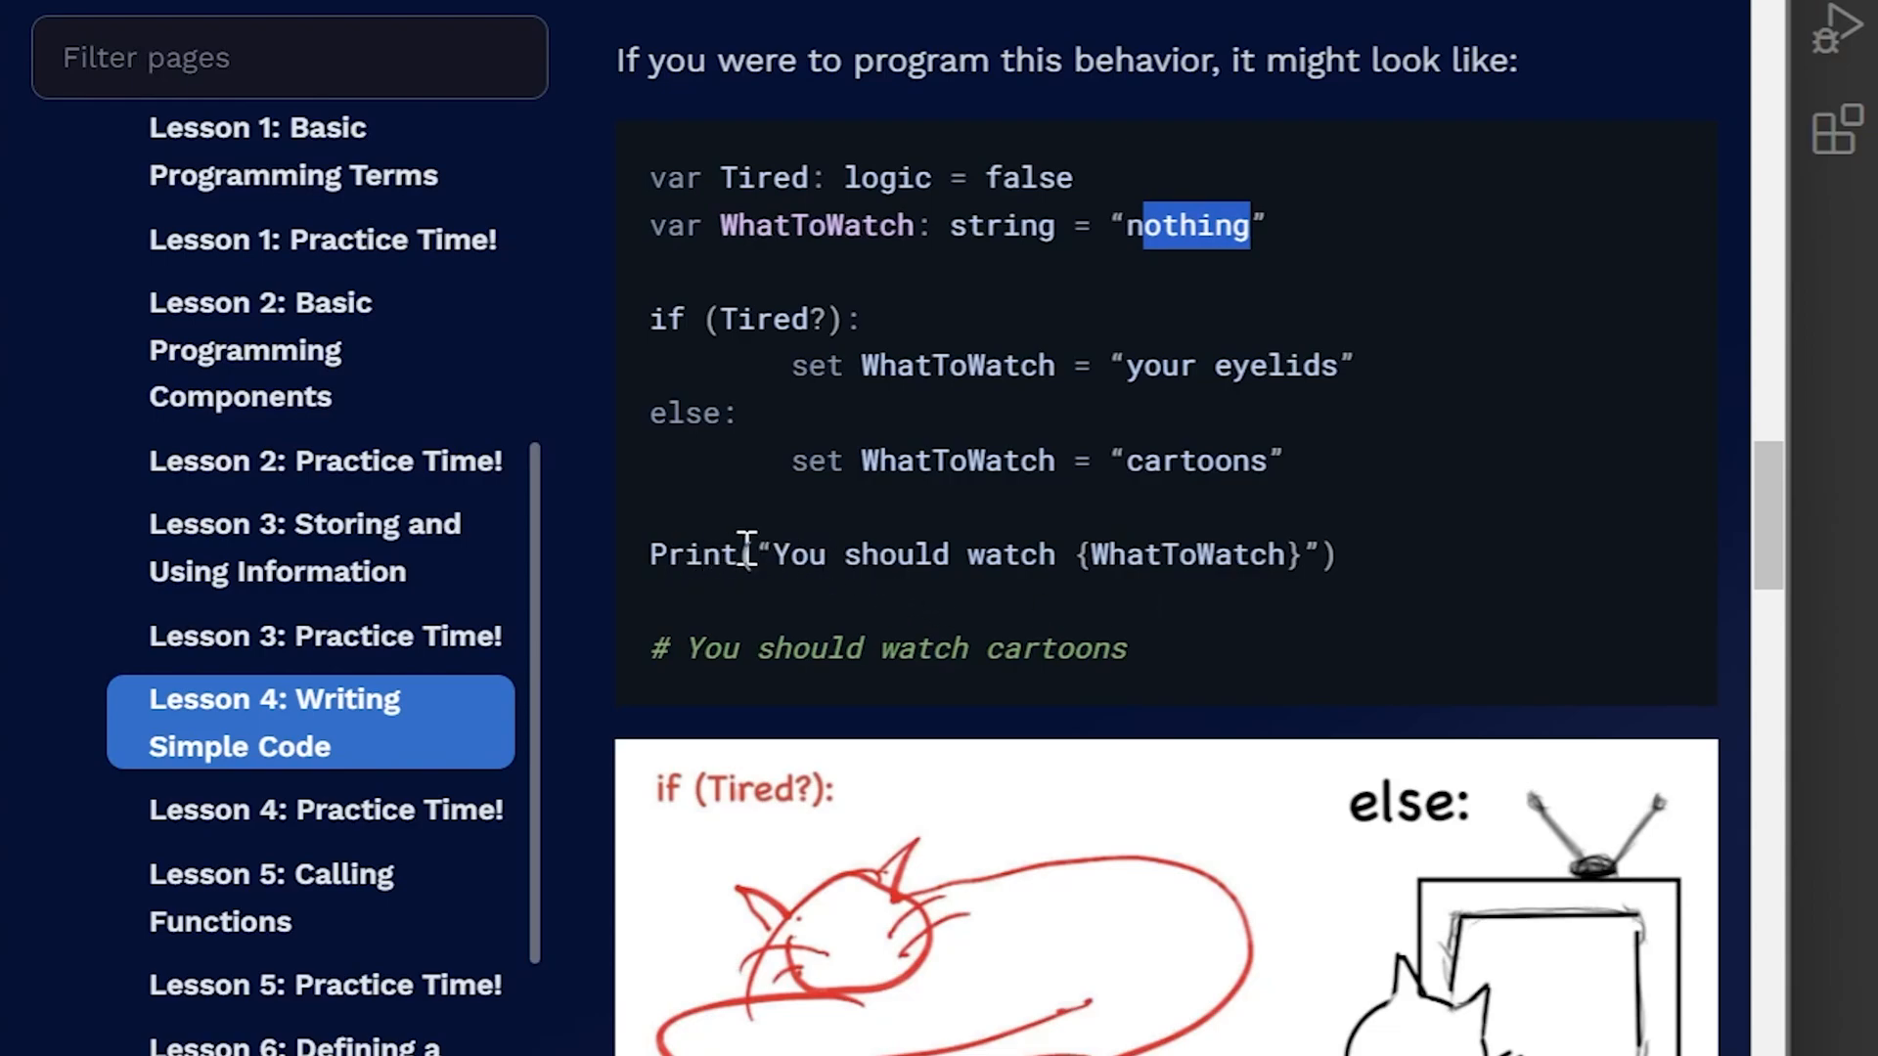
pyautogui.moveTo(776, 555); pyautogui.dragTo(950, 555)
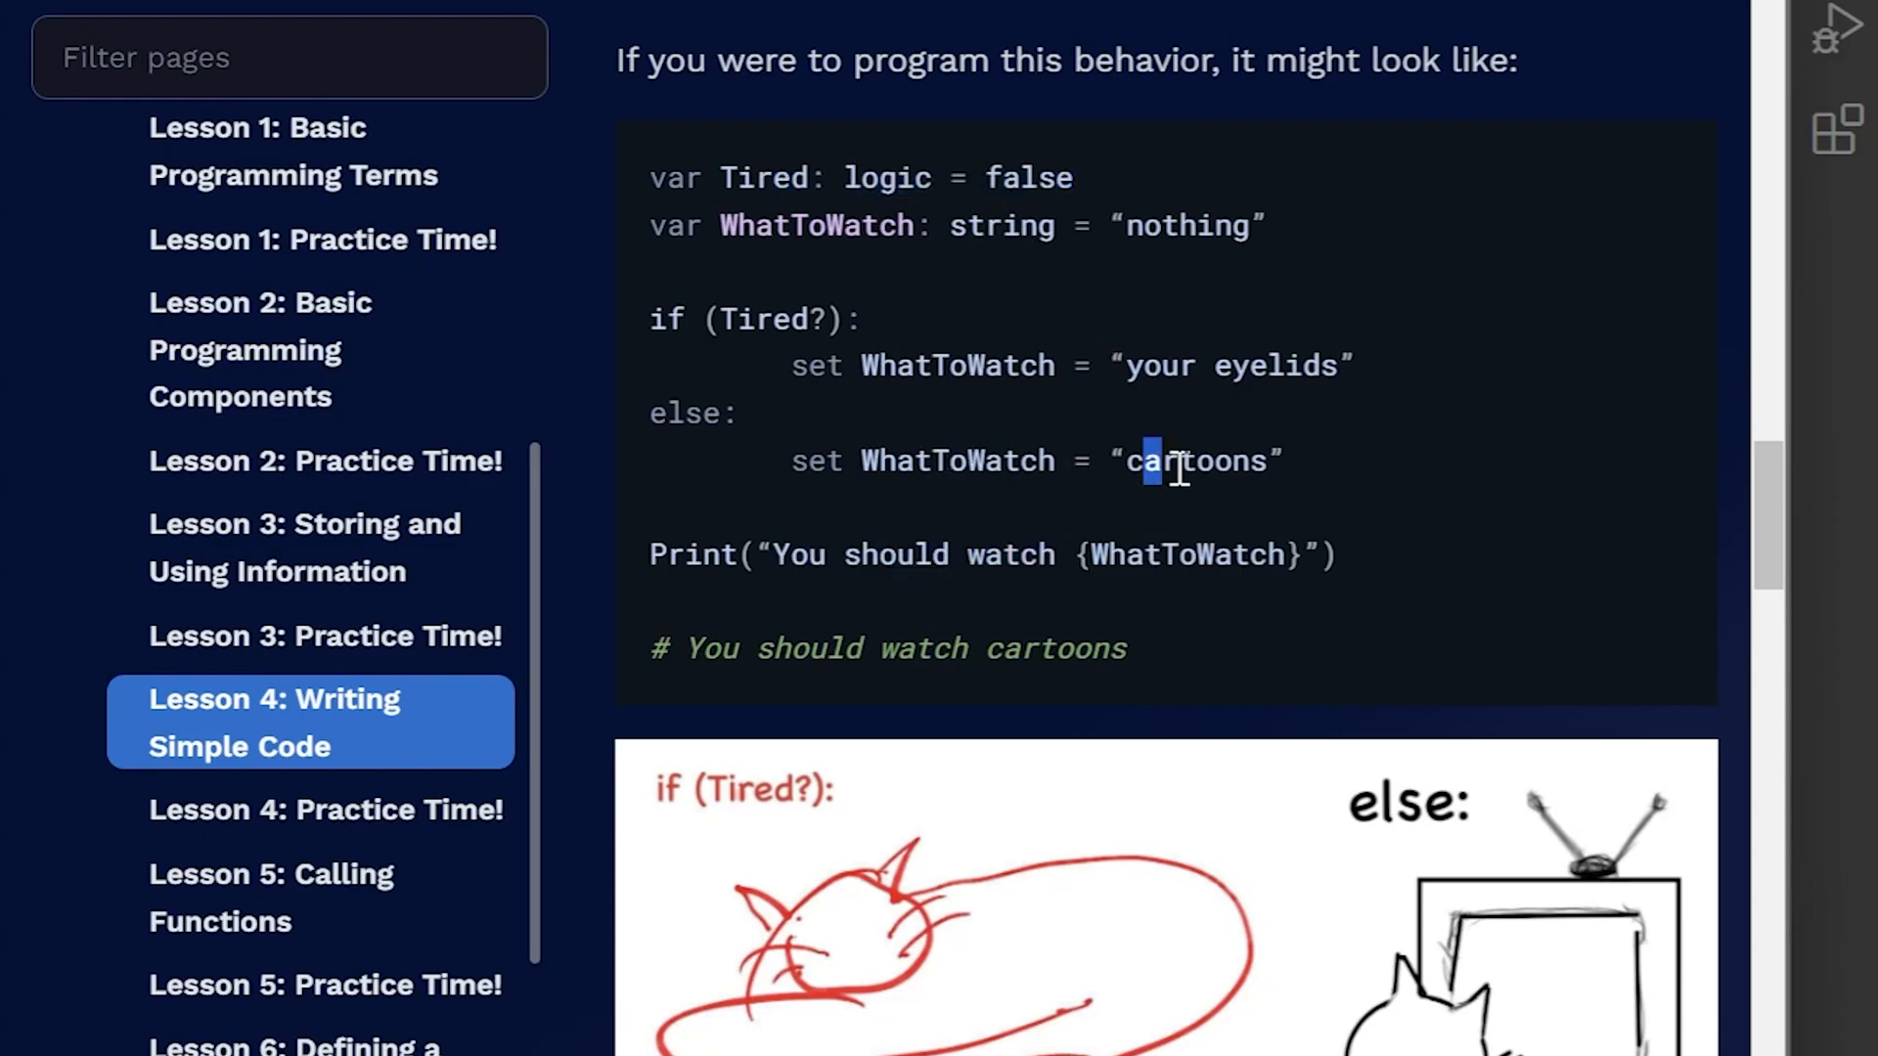
pyautogui.doubleClick(1197, 461)
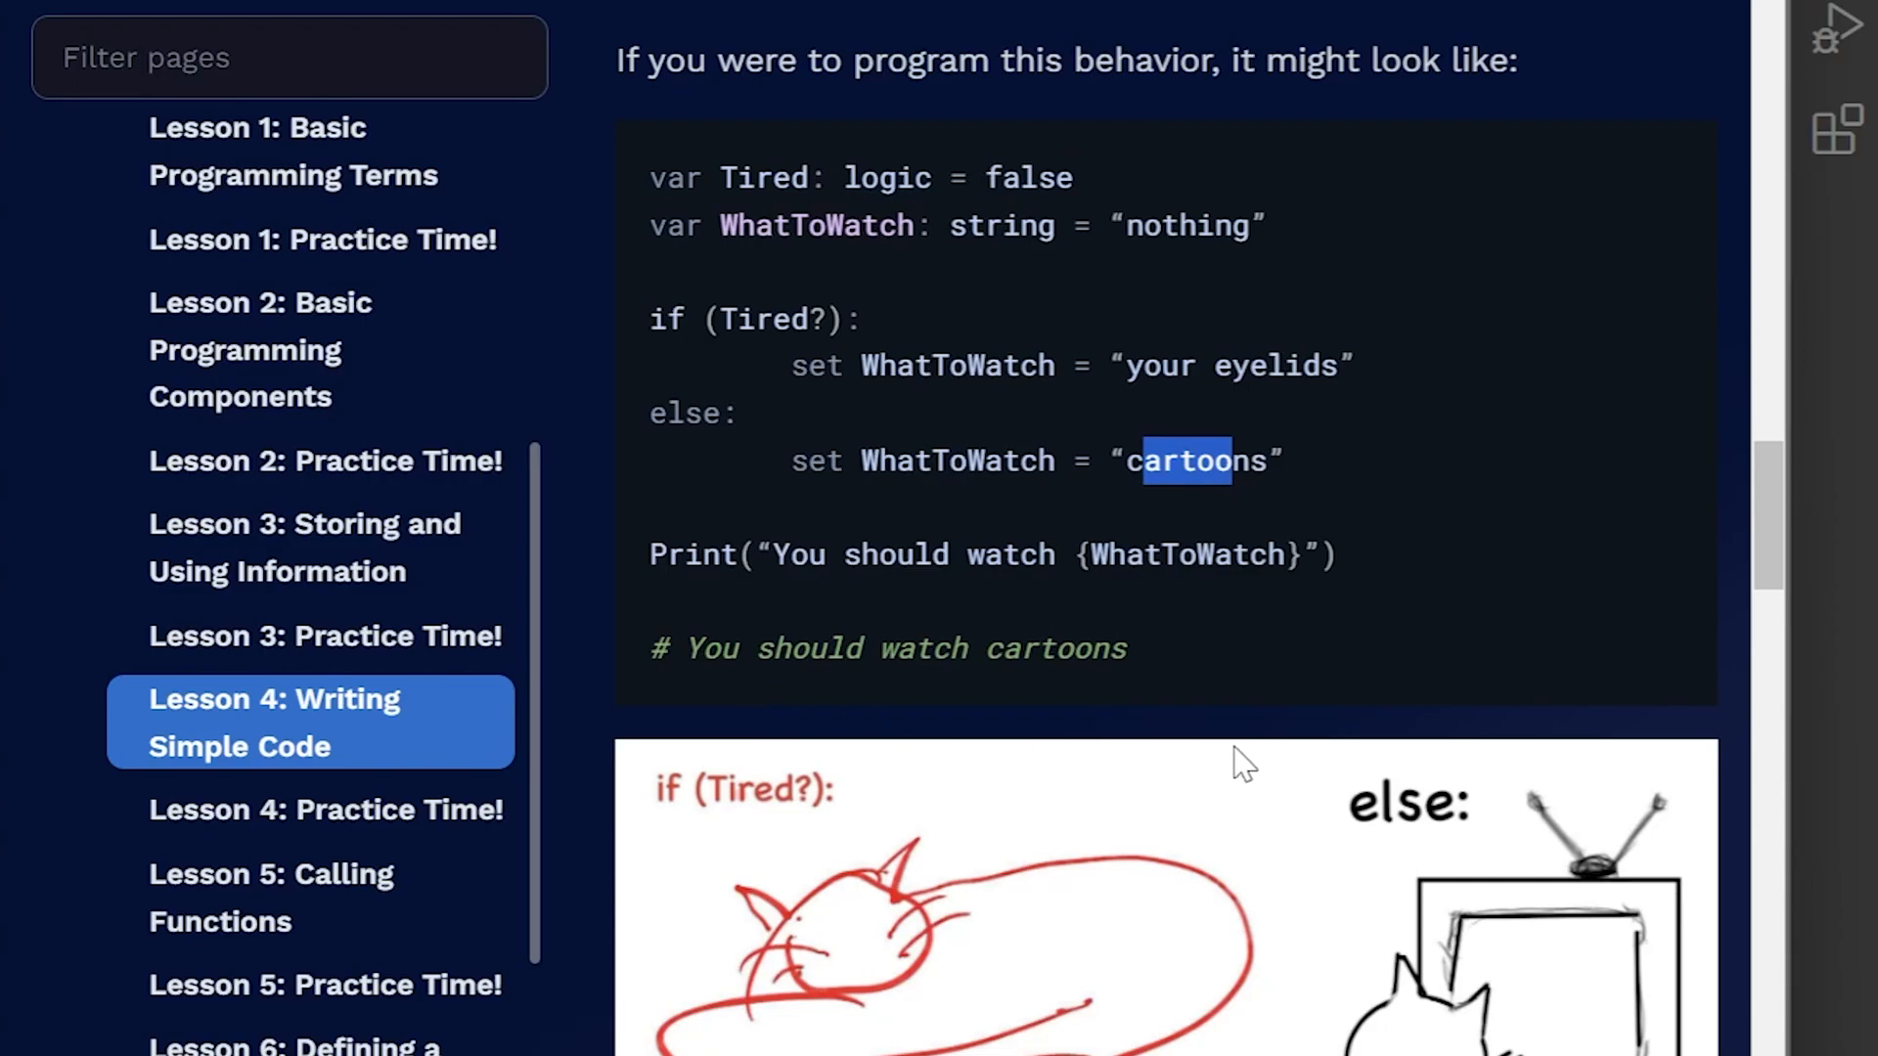
pyautogui.moveTo(748, 118)
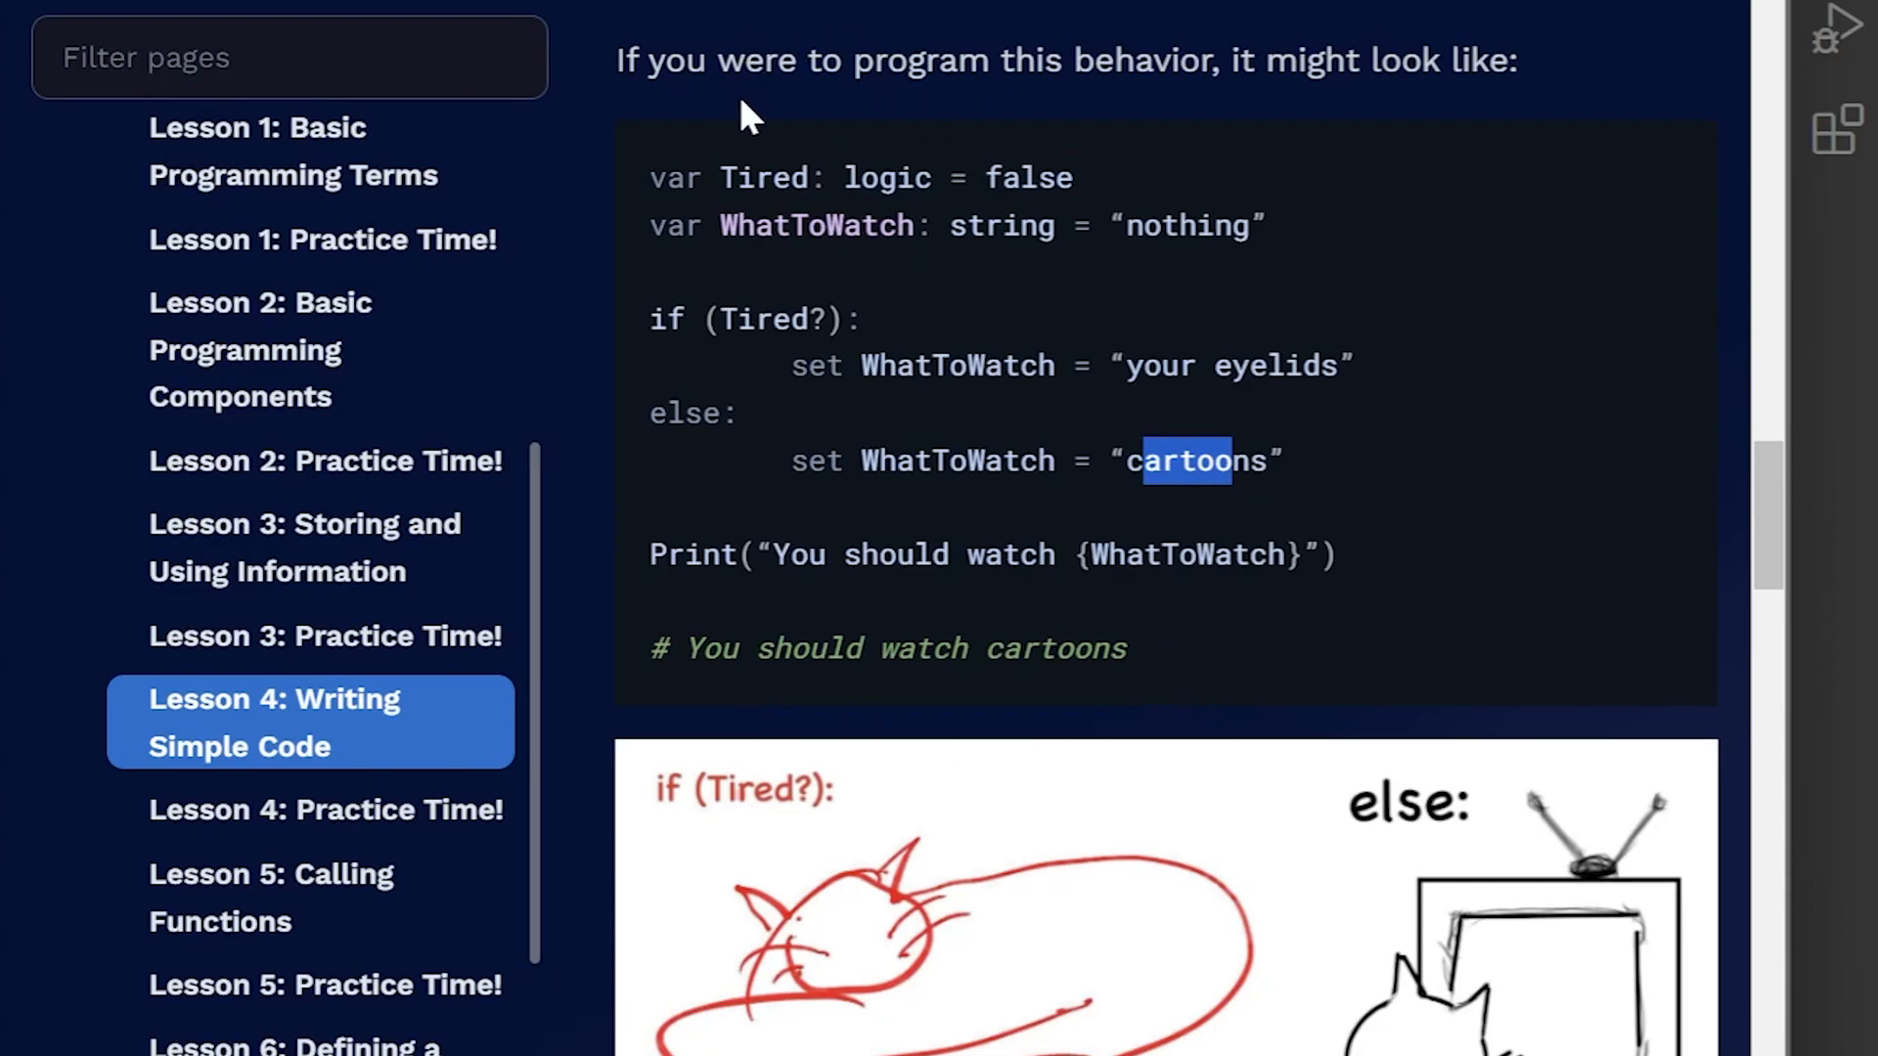
pyautogui.moveTo(751, 266)
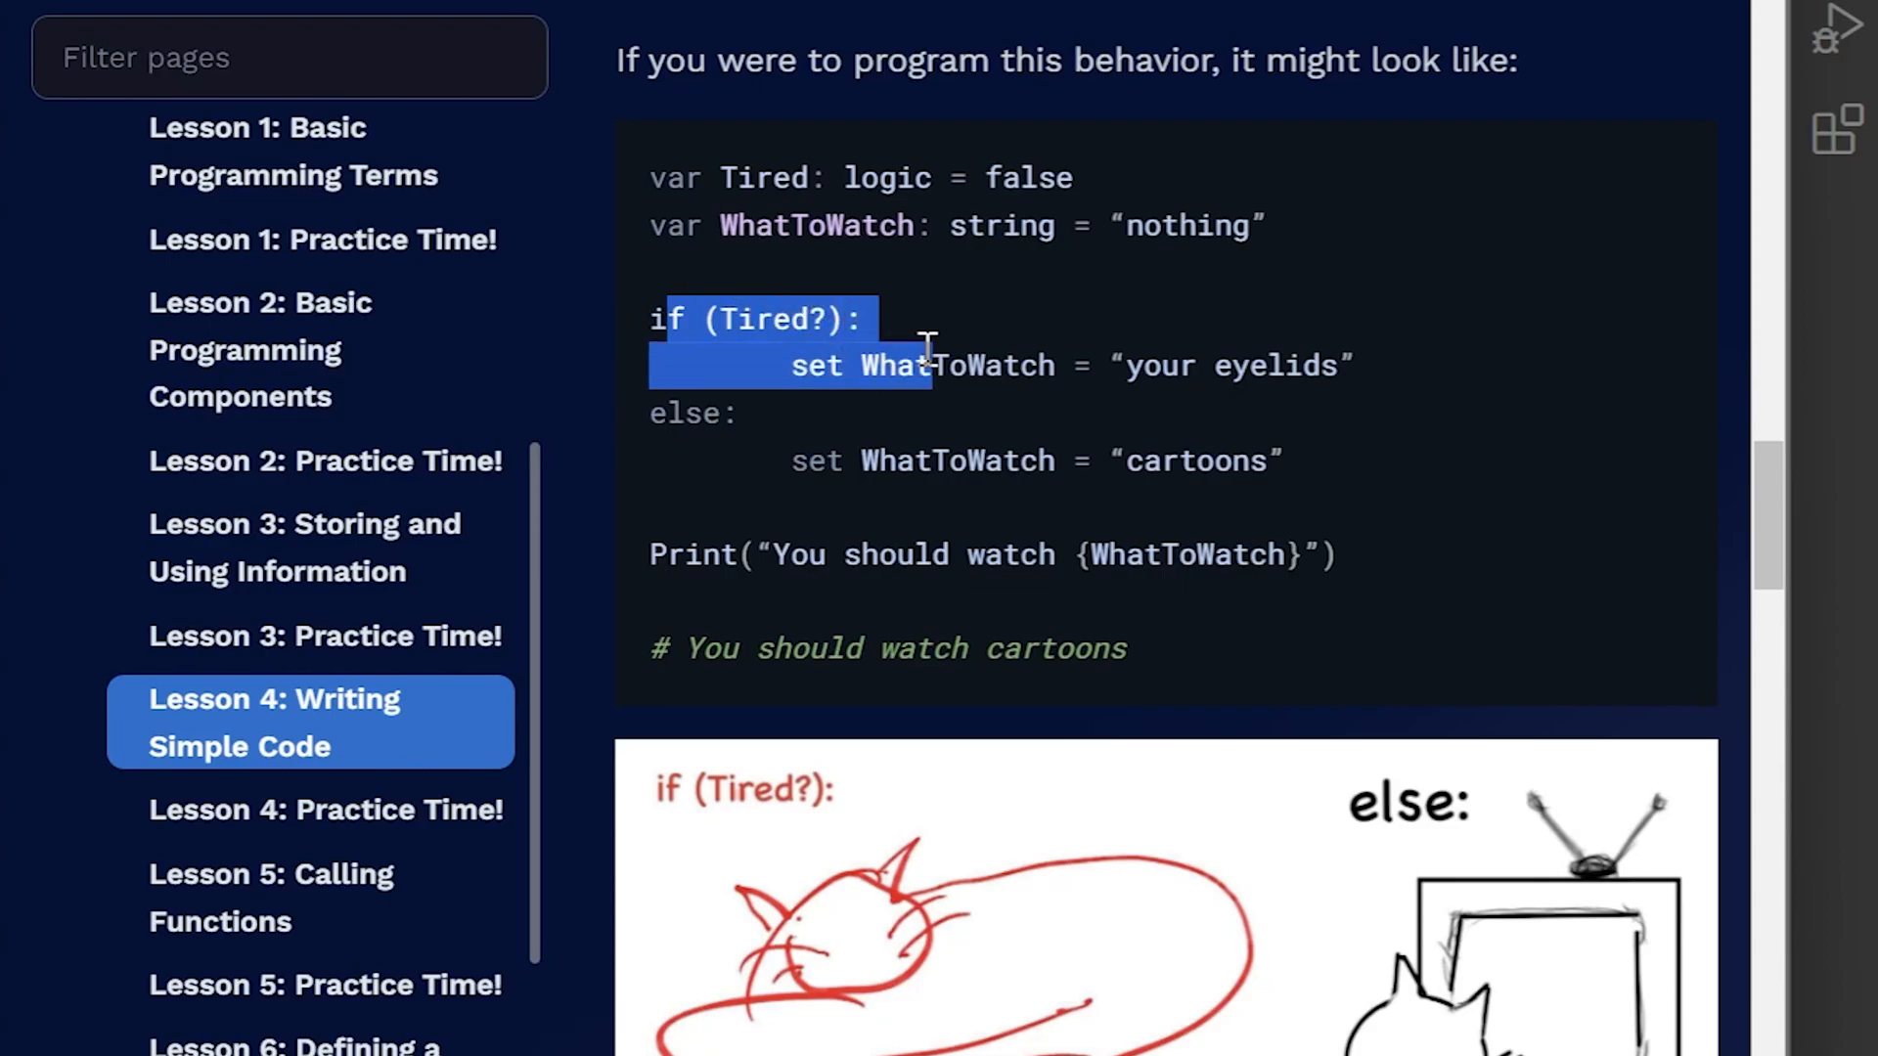
# - Scroll past the if/else illustration, clearing the if-line marking, to the Nesting heading
pyautogui.scroll(-3)
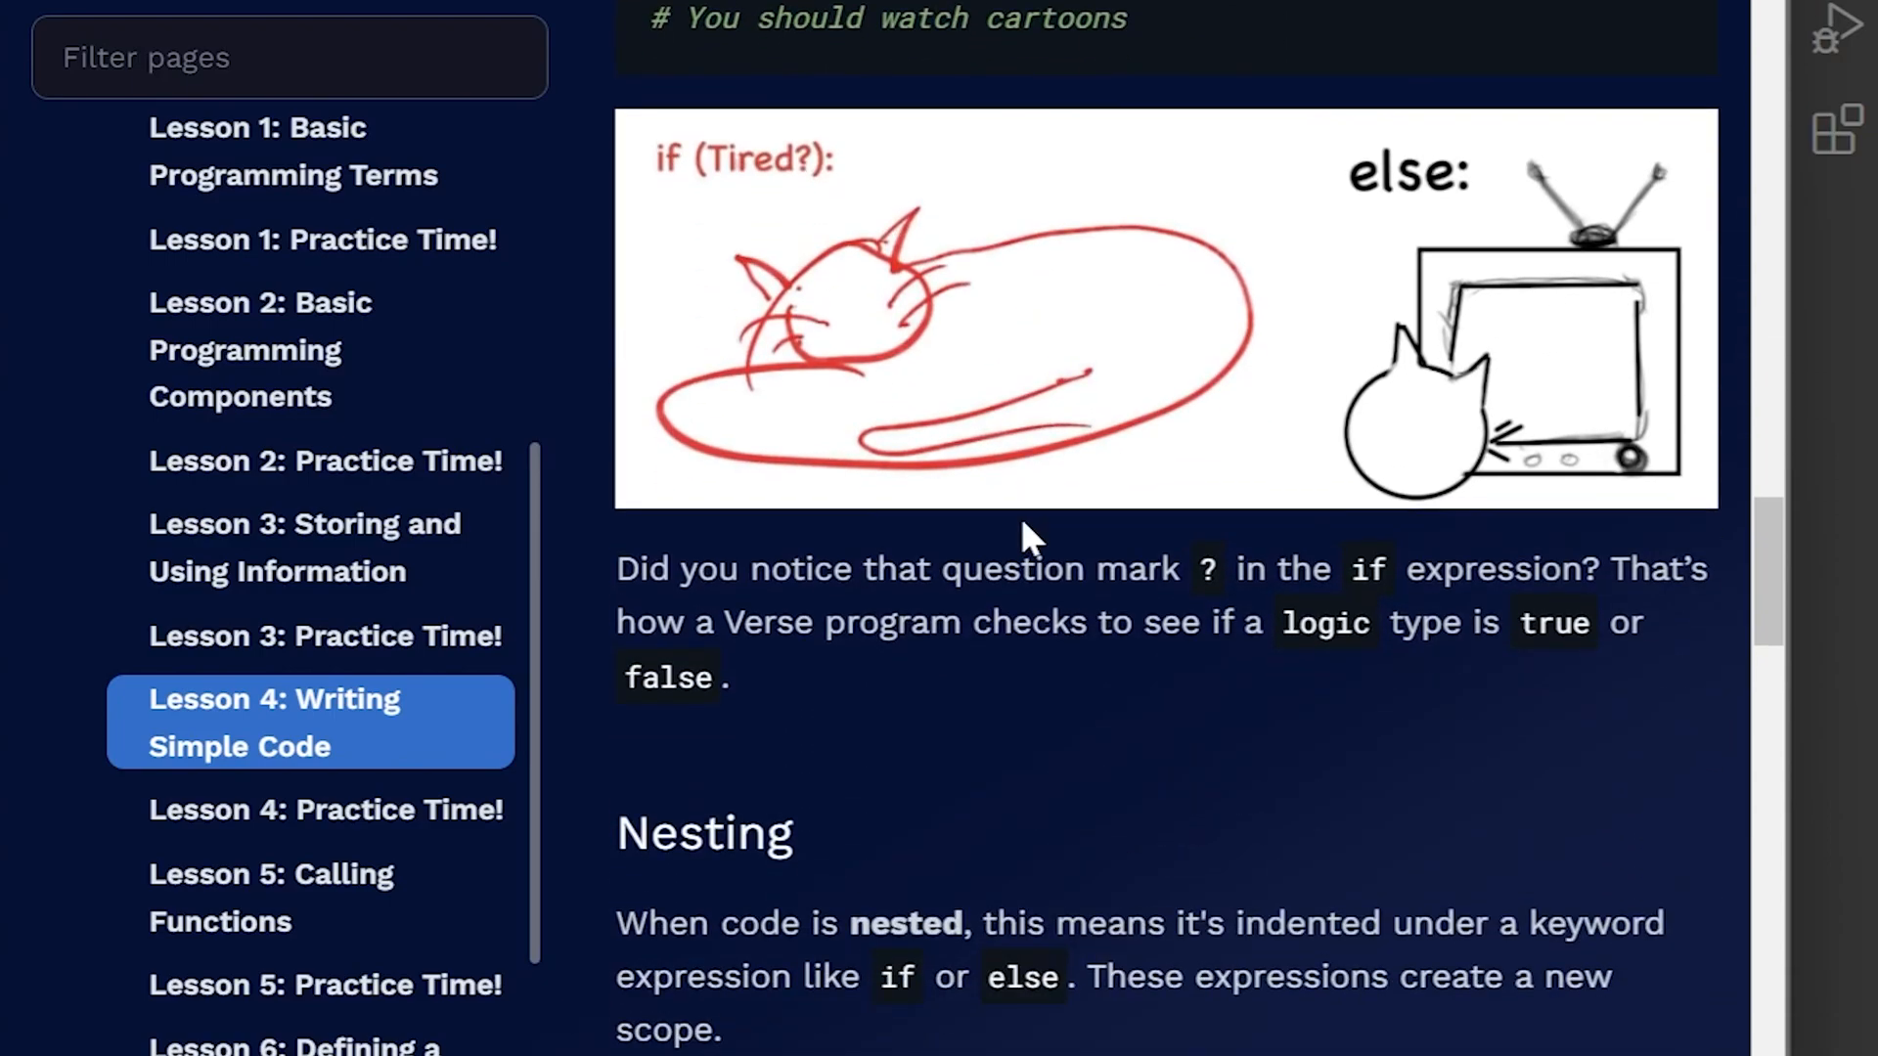
pyautogui.moveTo(1258, 587)
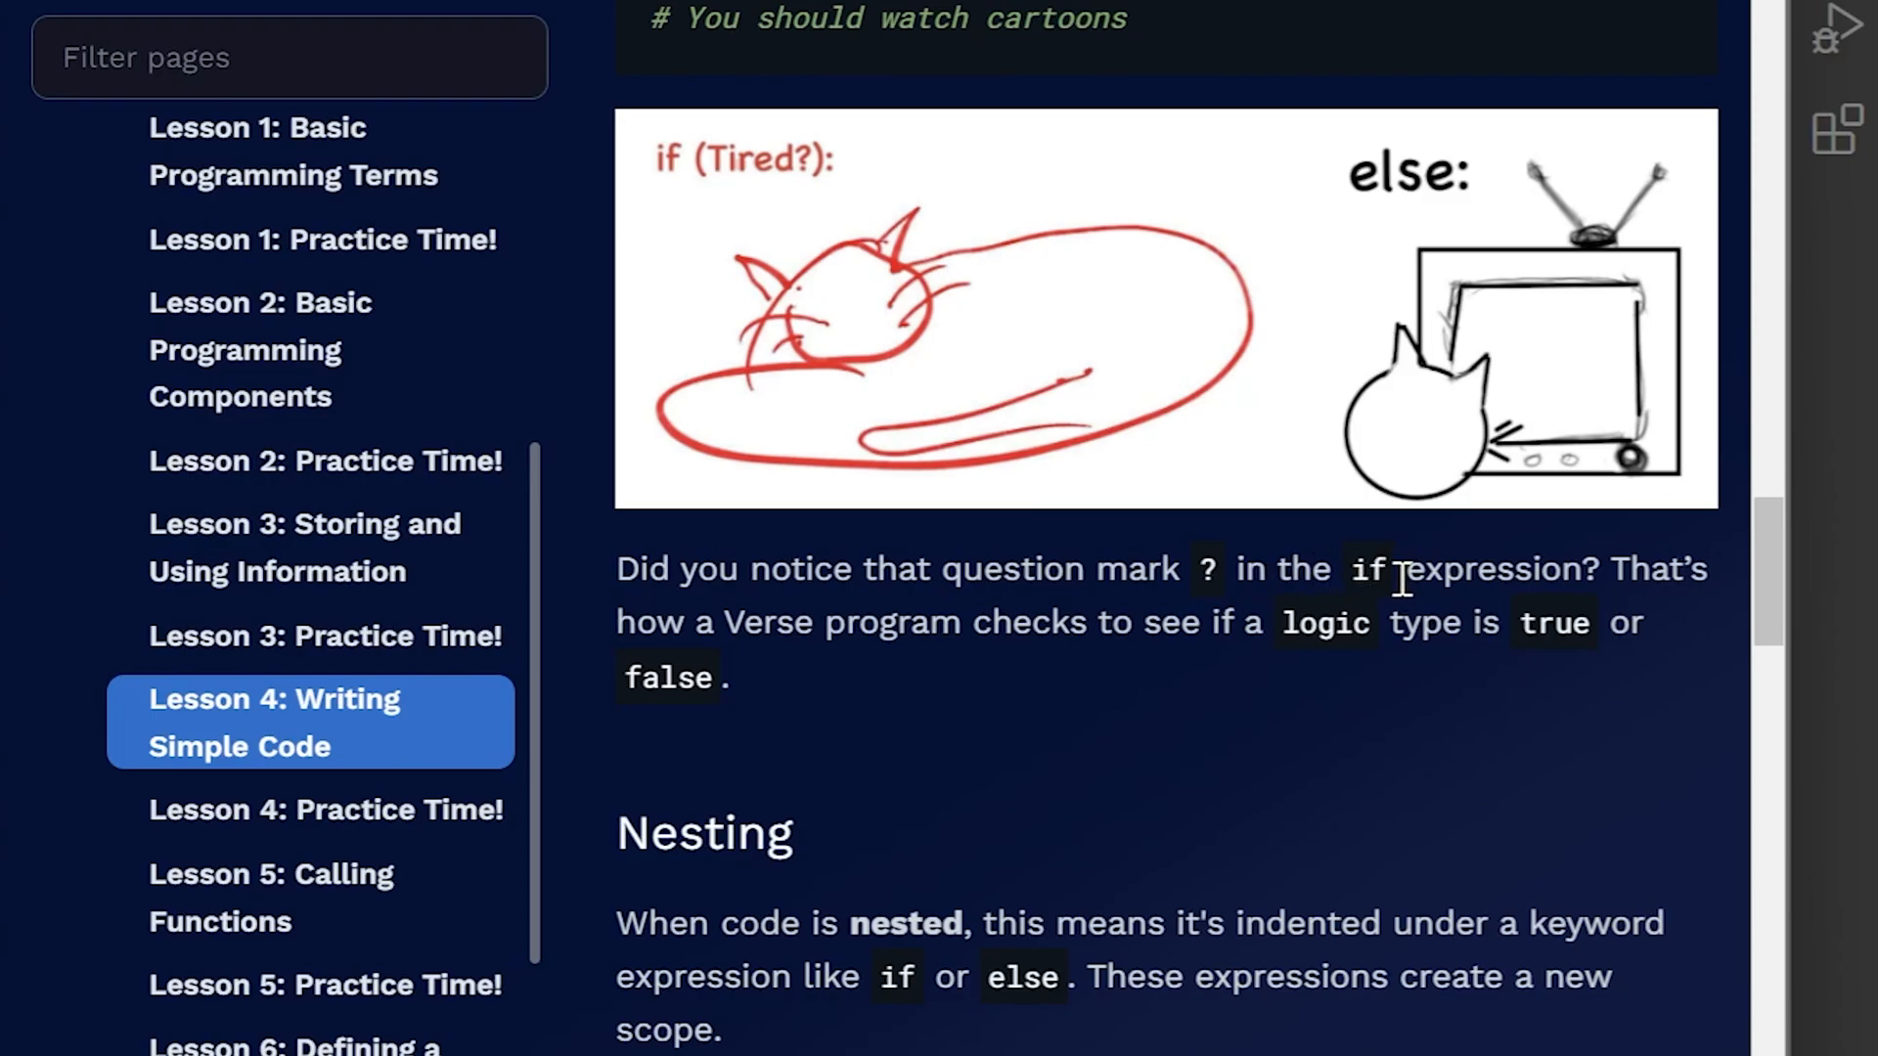
pyautogui.scroll(3)
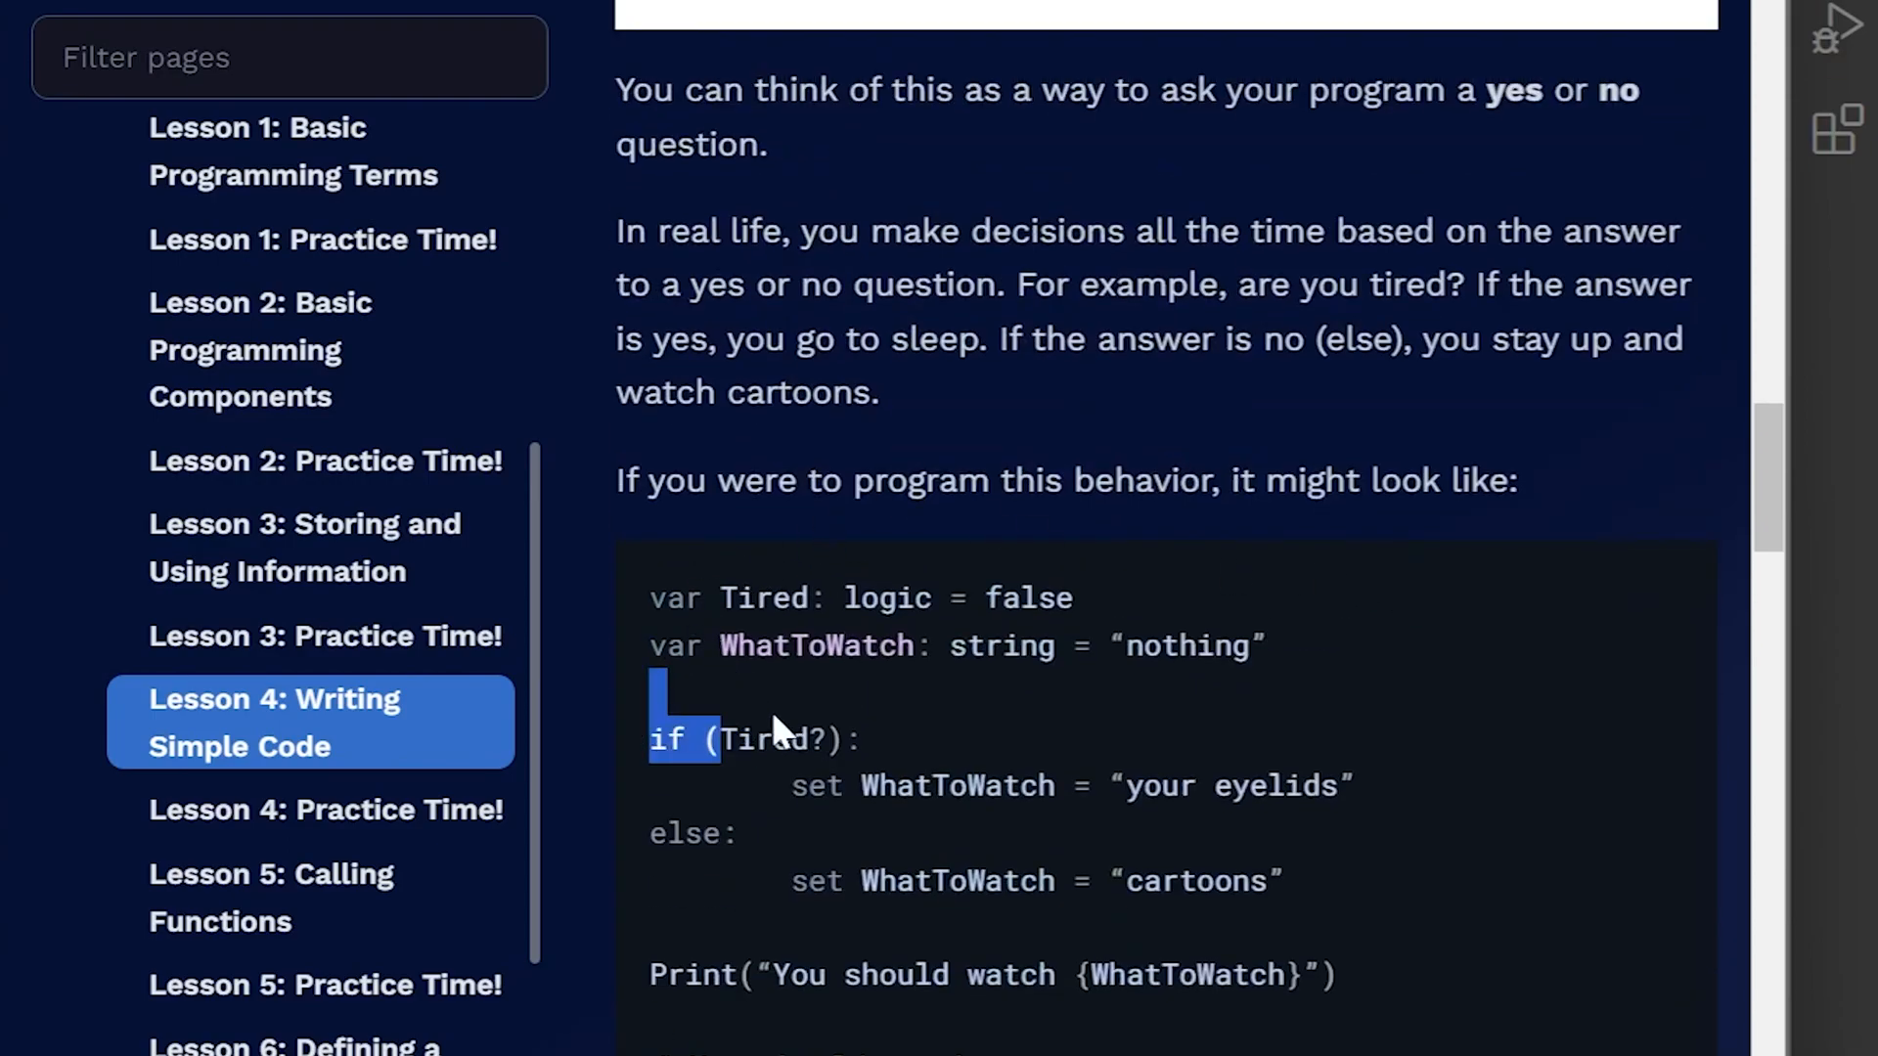
pyautogui.scroll(-3)
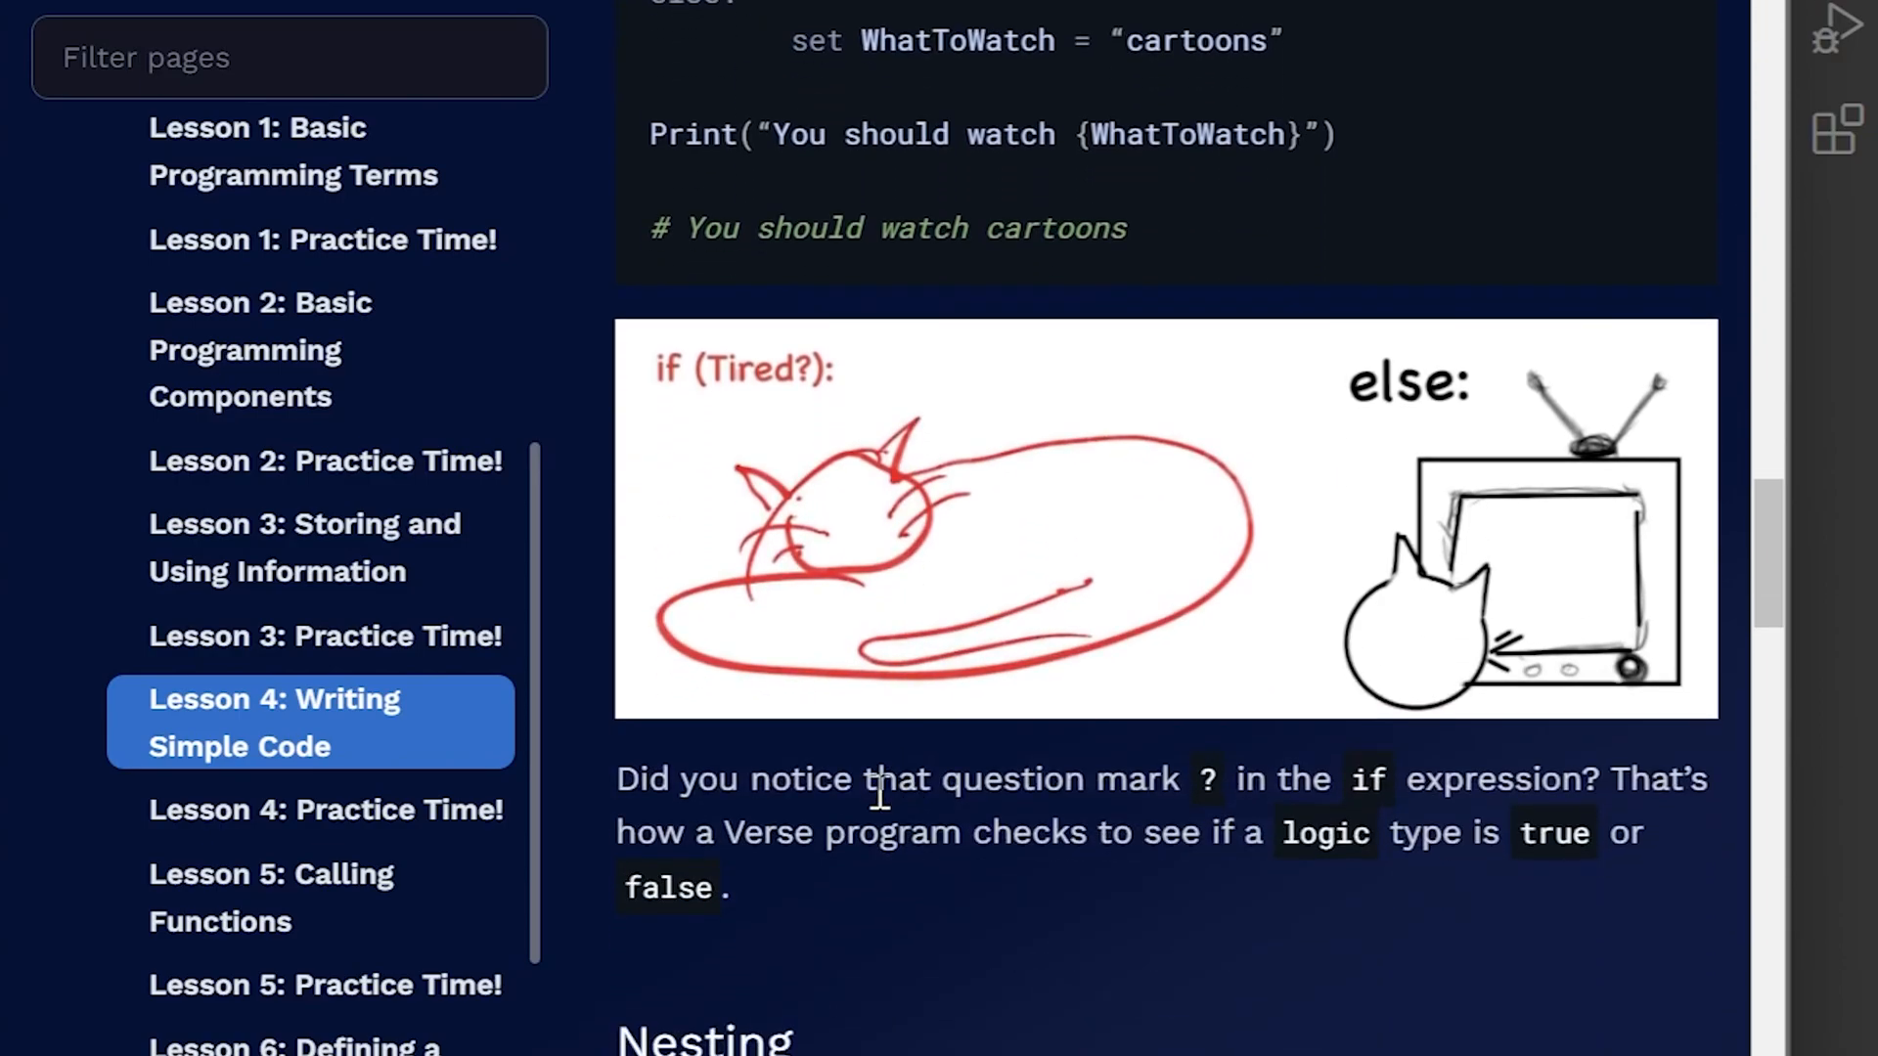
pyautogui.moveTo(699, 833)
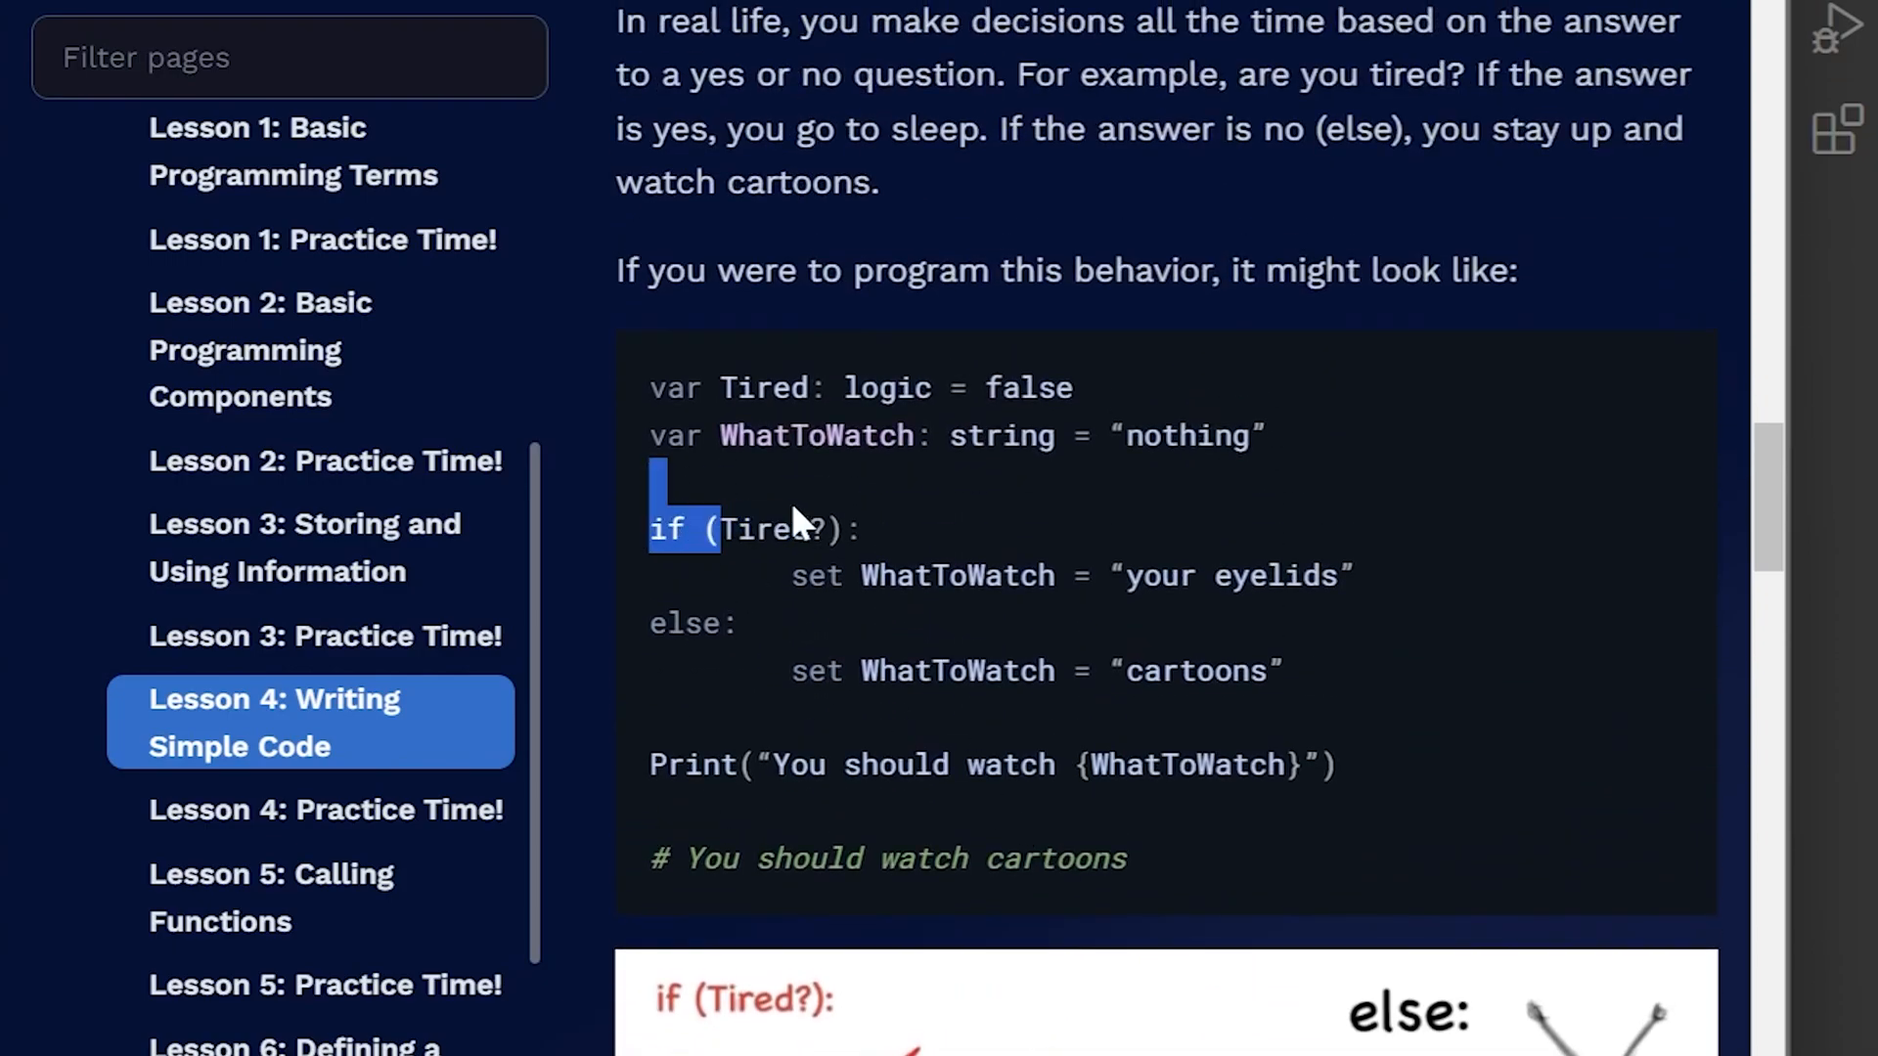
pyautogui.doubleClick(767, 529)
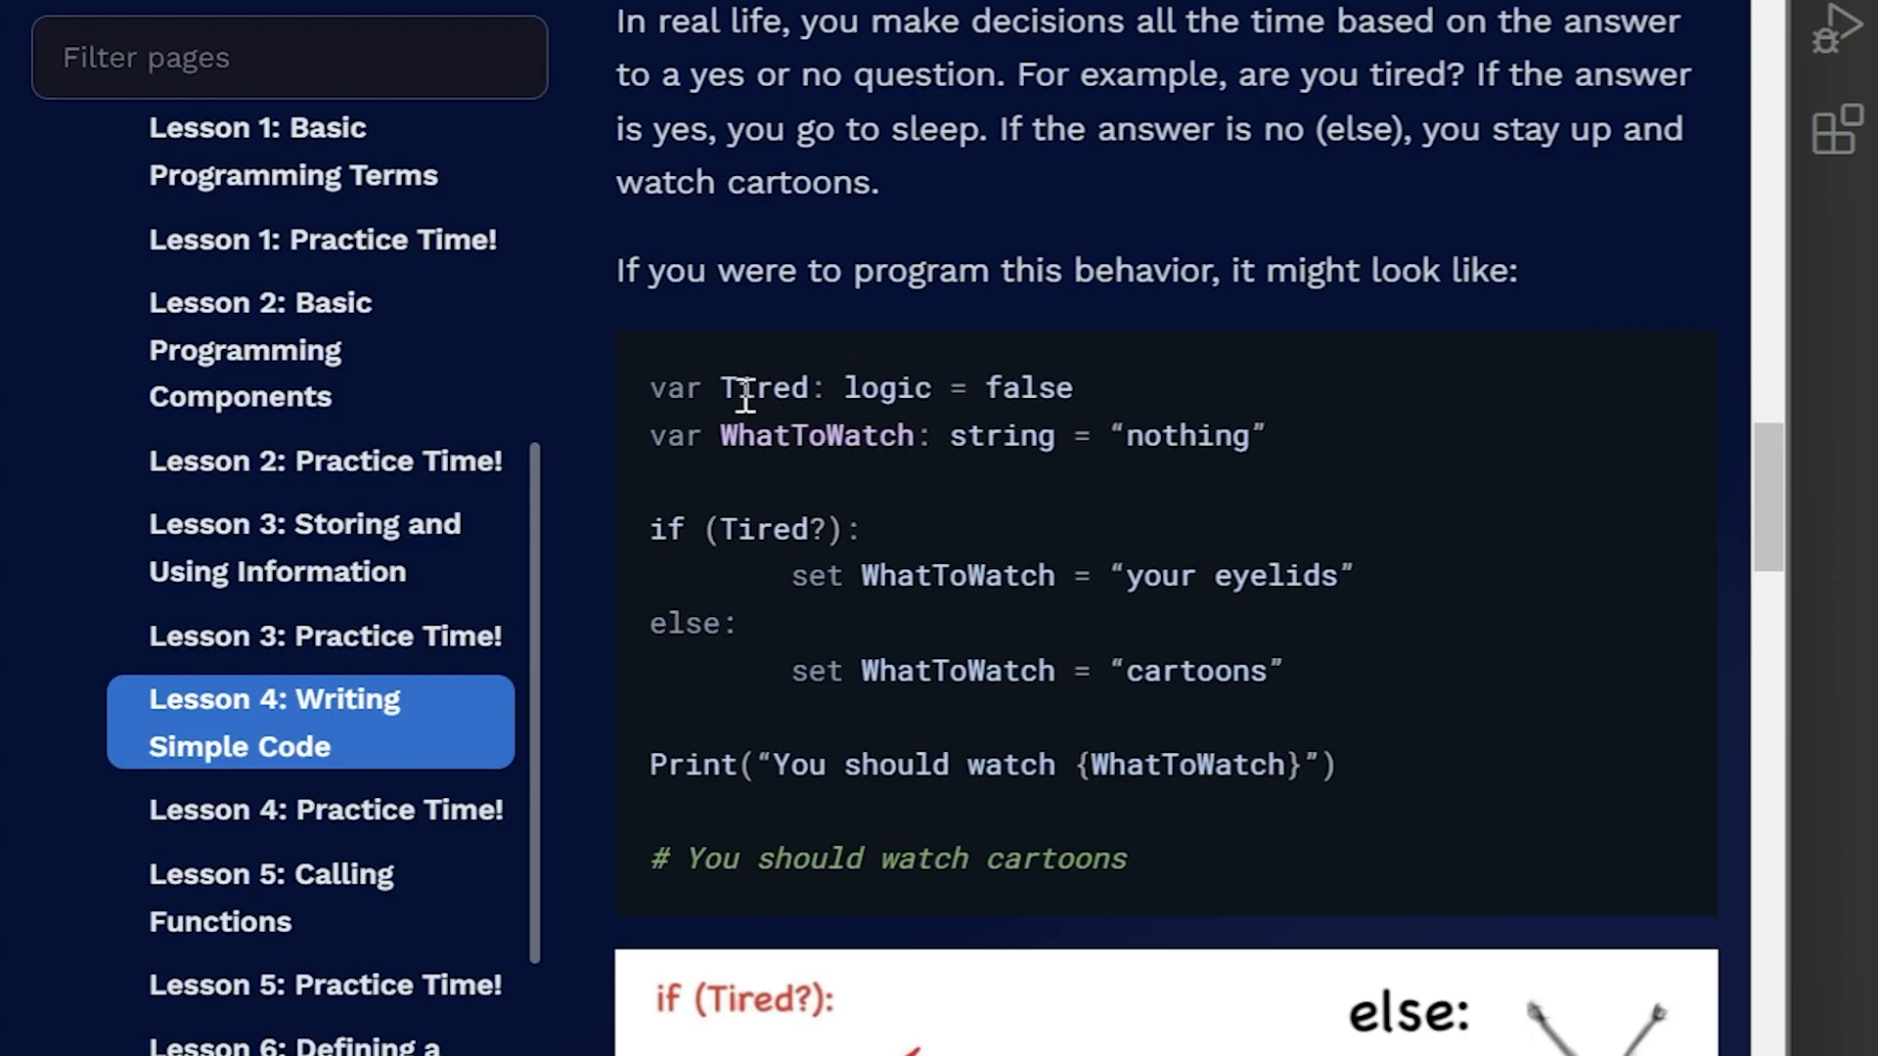
pyautogui.scroll(-3)
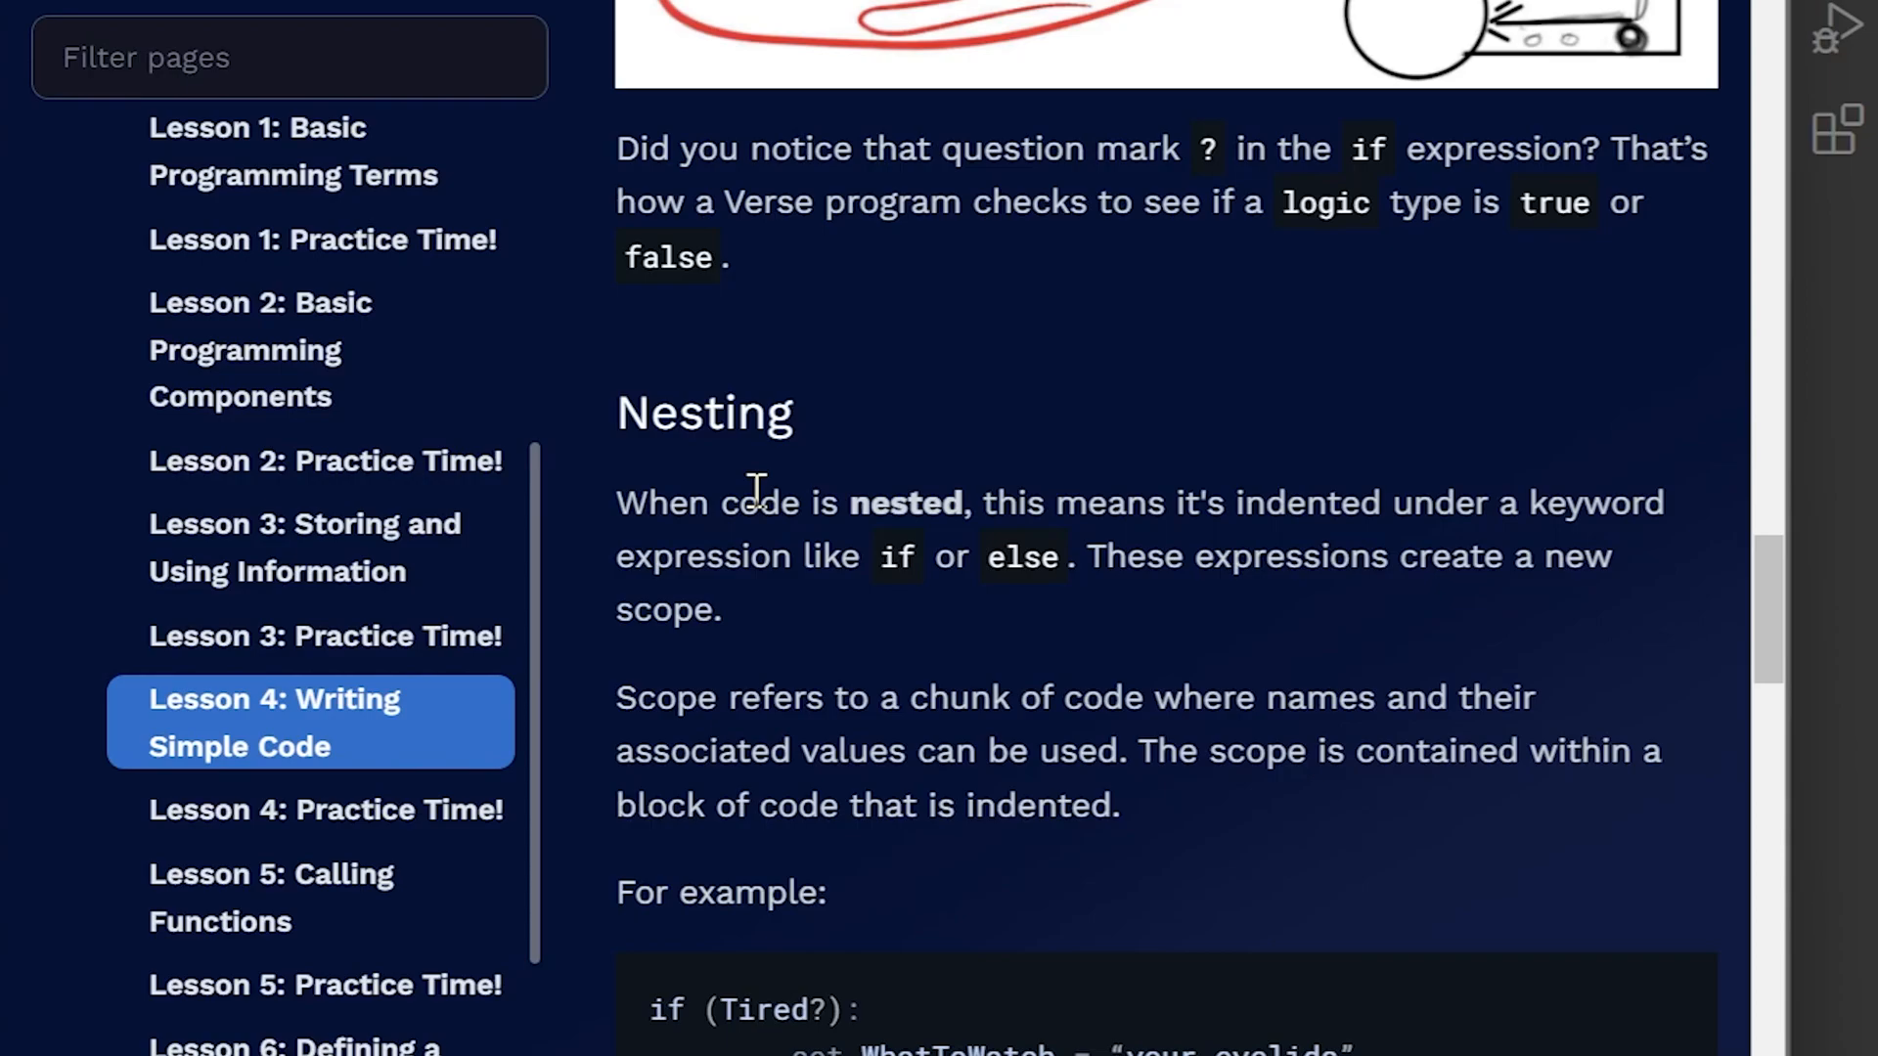
# - Scroll past the nesting example, highlighting its else and eyelids lines, to Using Multiple Conditions
pyautogui.scroll(-3)
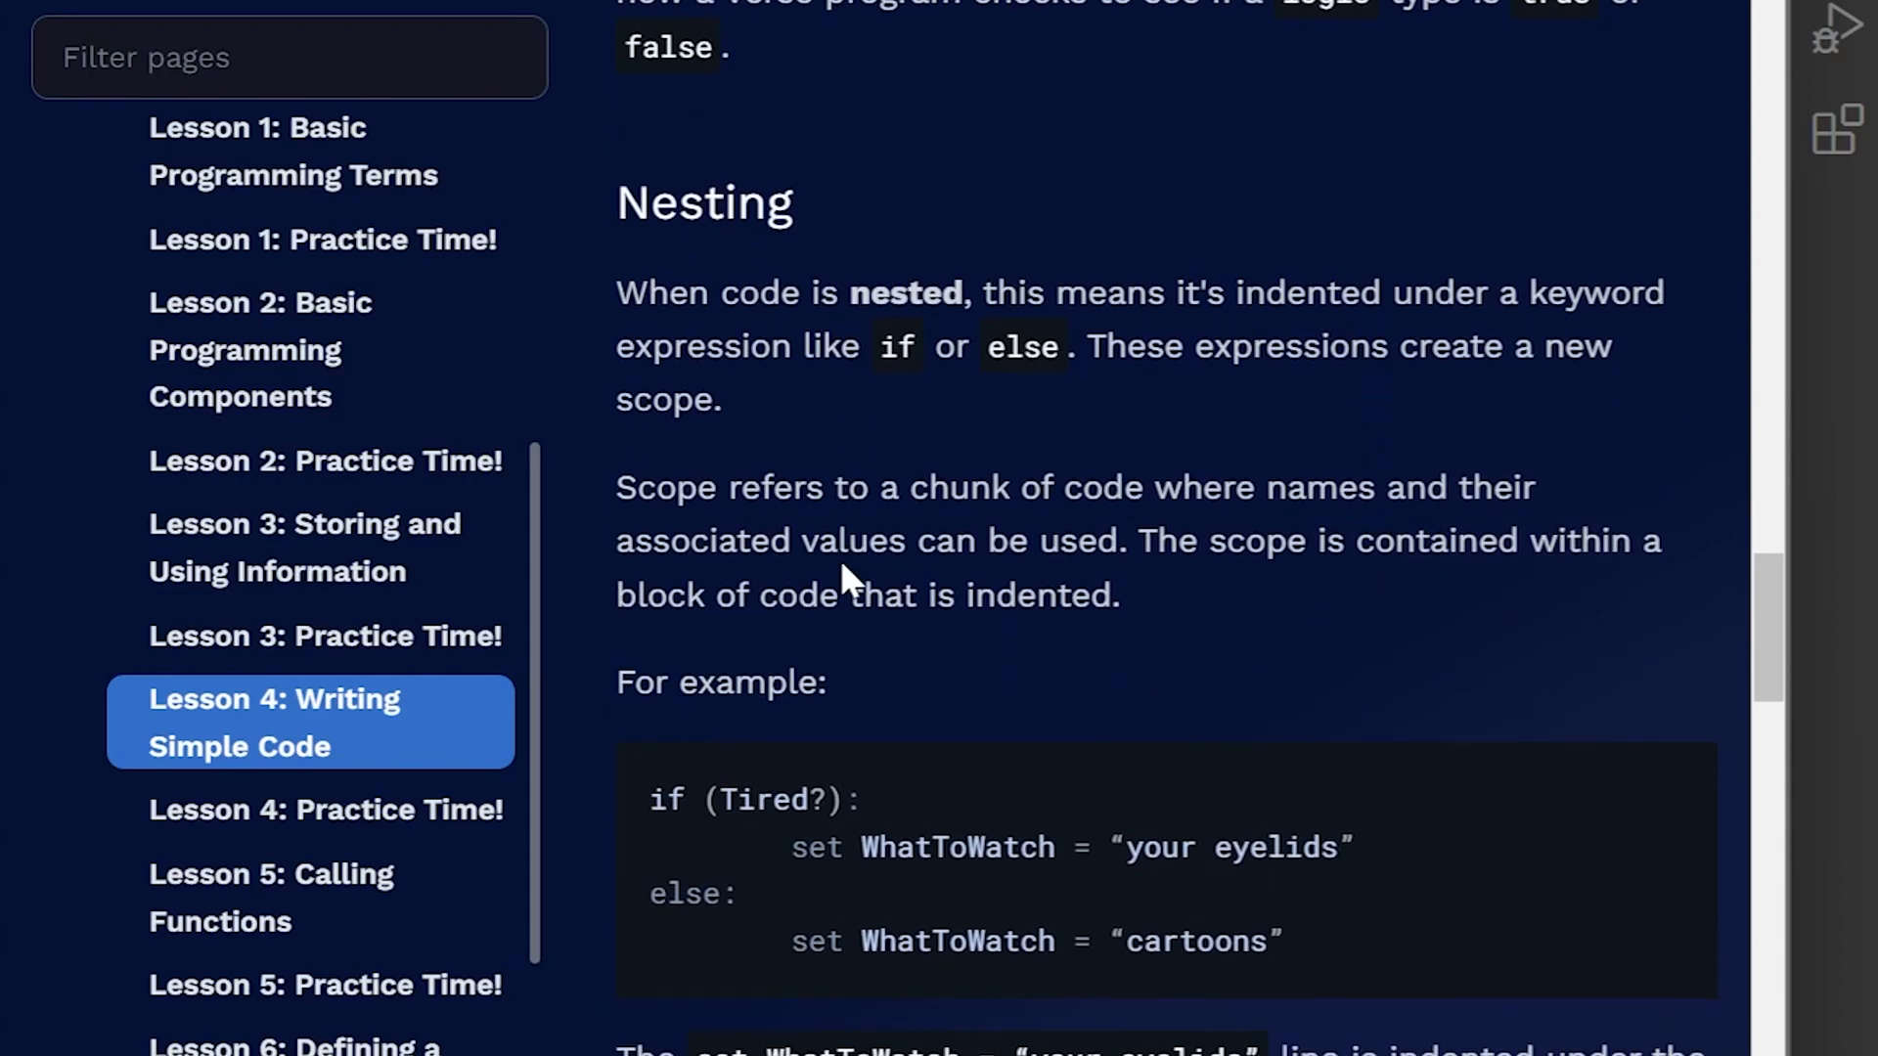
pyautogui.moveTo(776, 839)
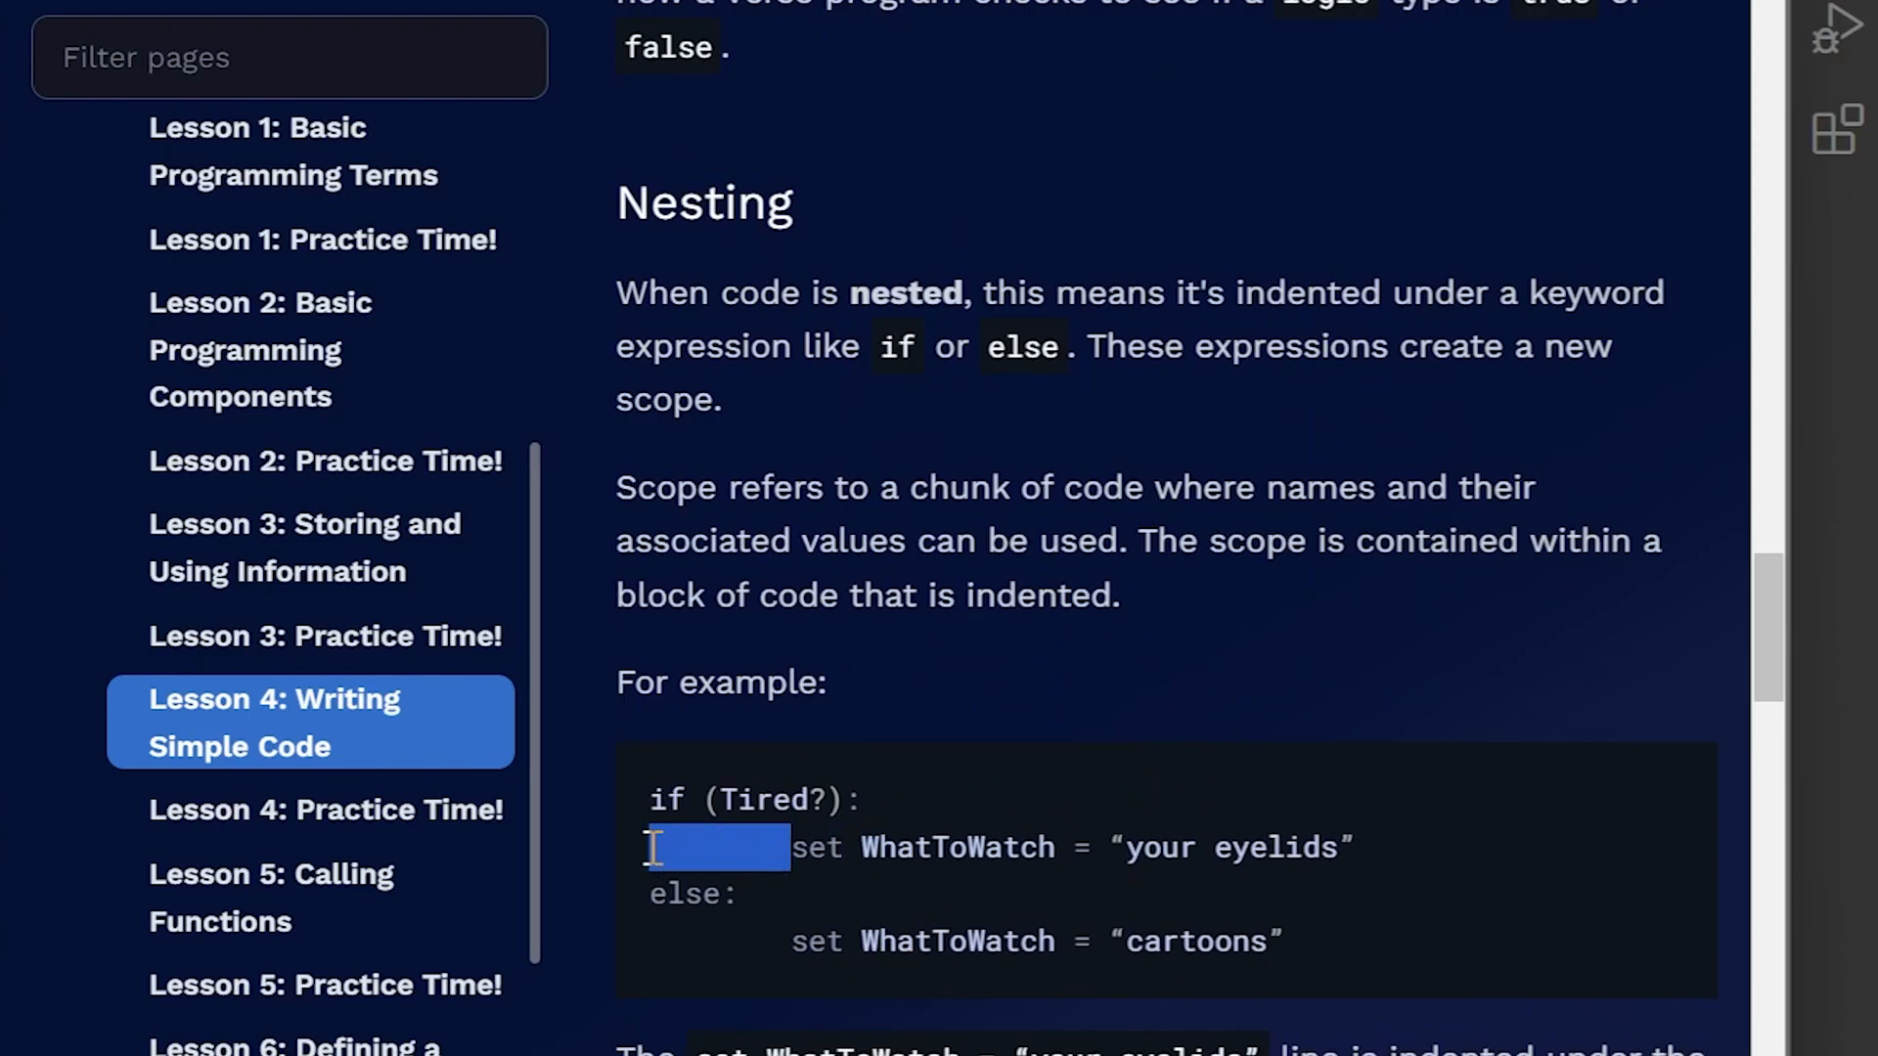
pyautogui.moveTo(779, 528)
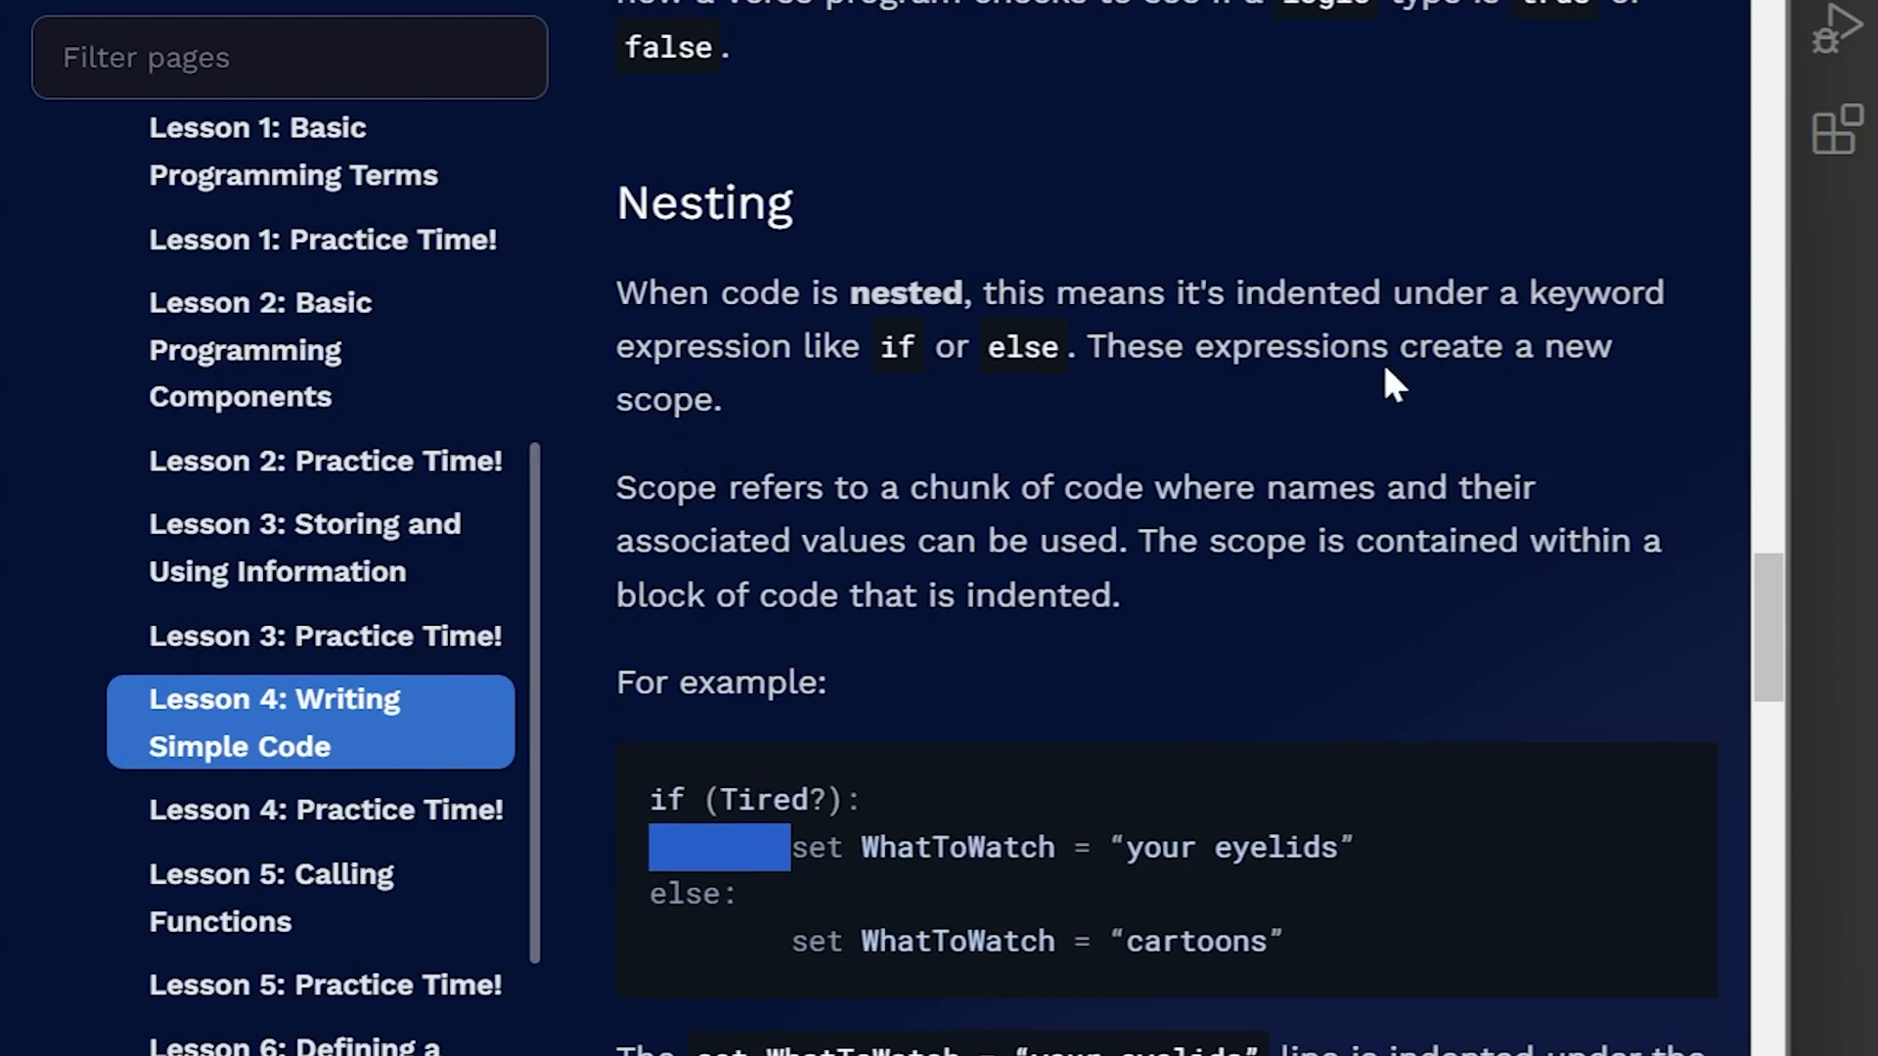
pyautogui.moveTo(988, 502)
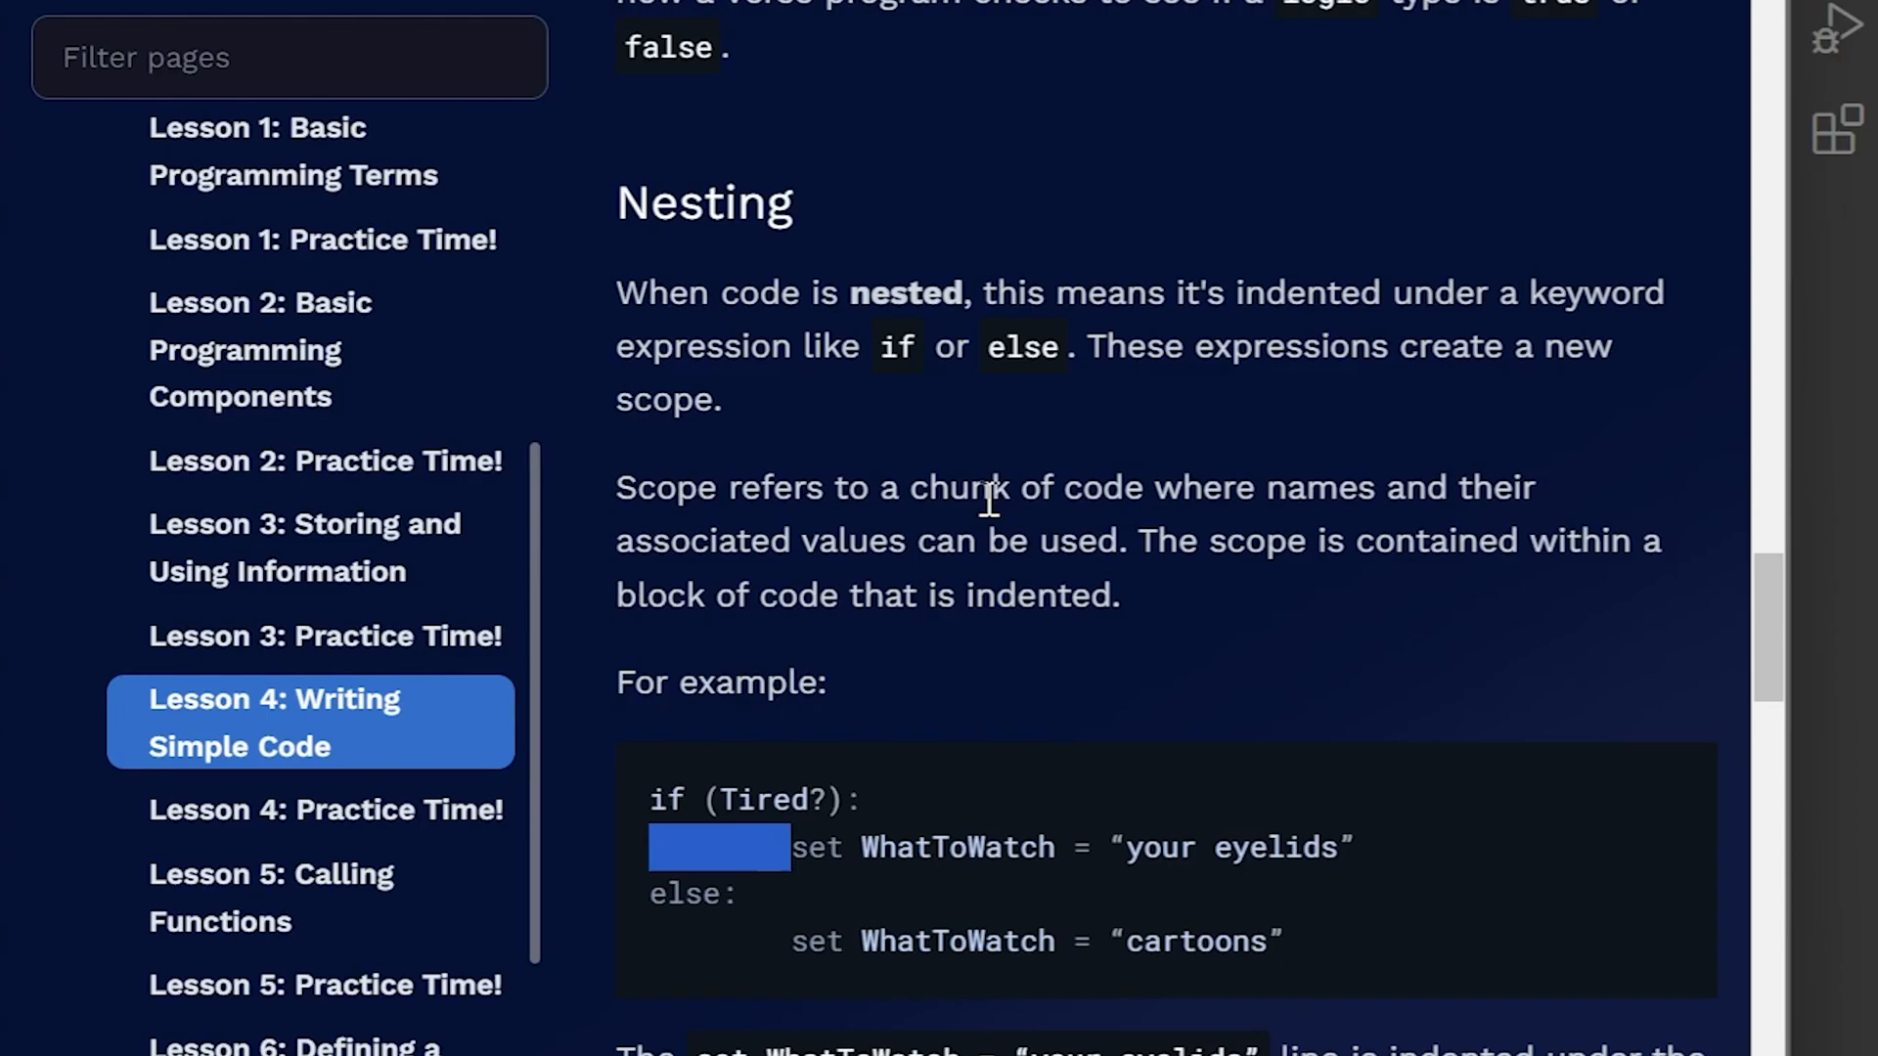
pyautogui.moveTo(1369, 503)
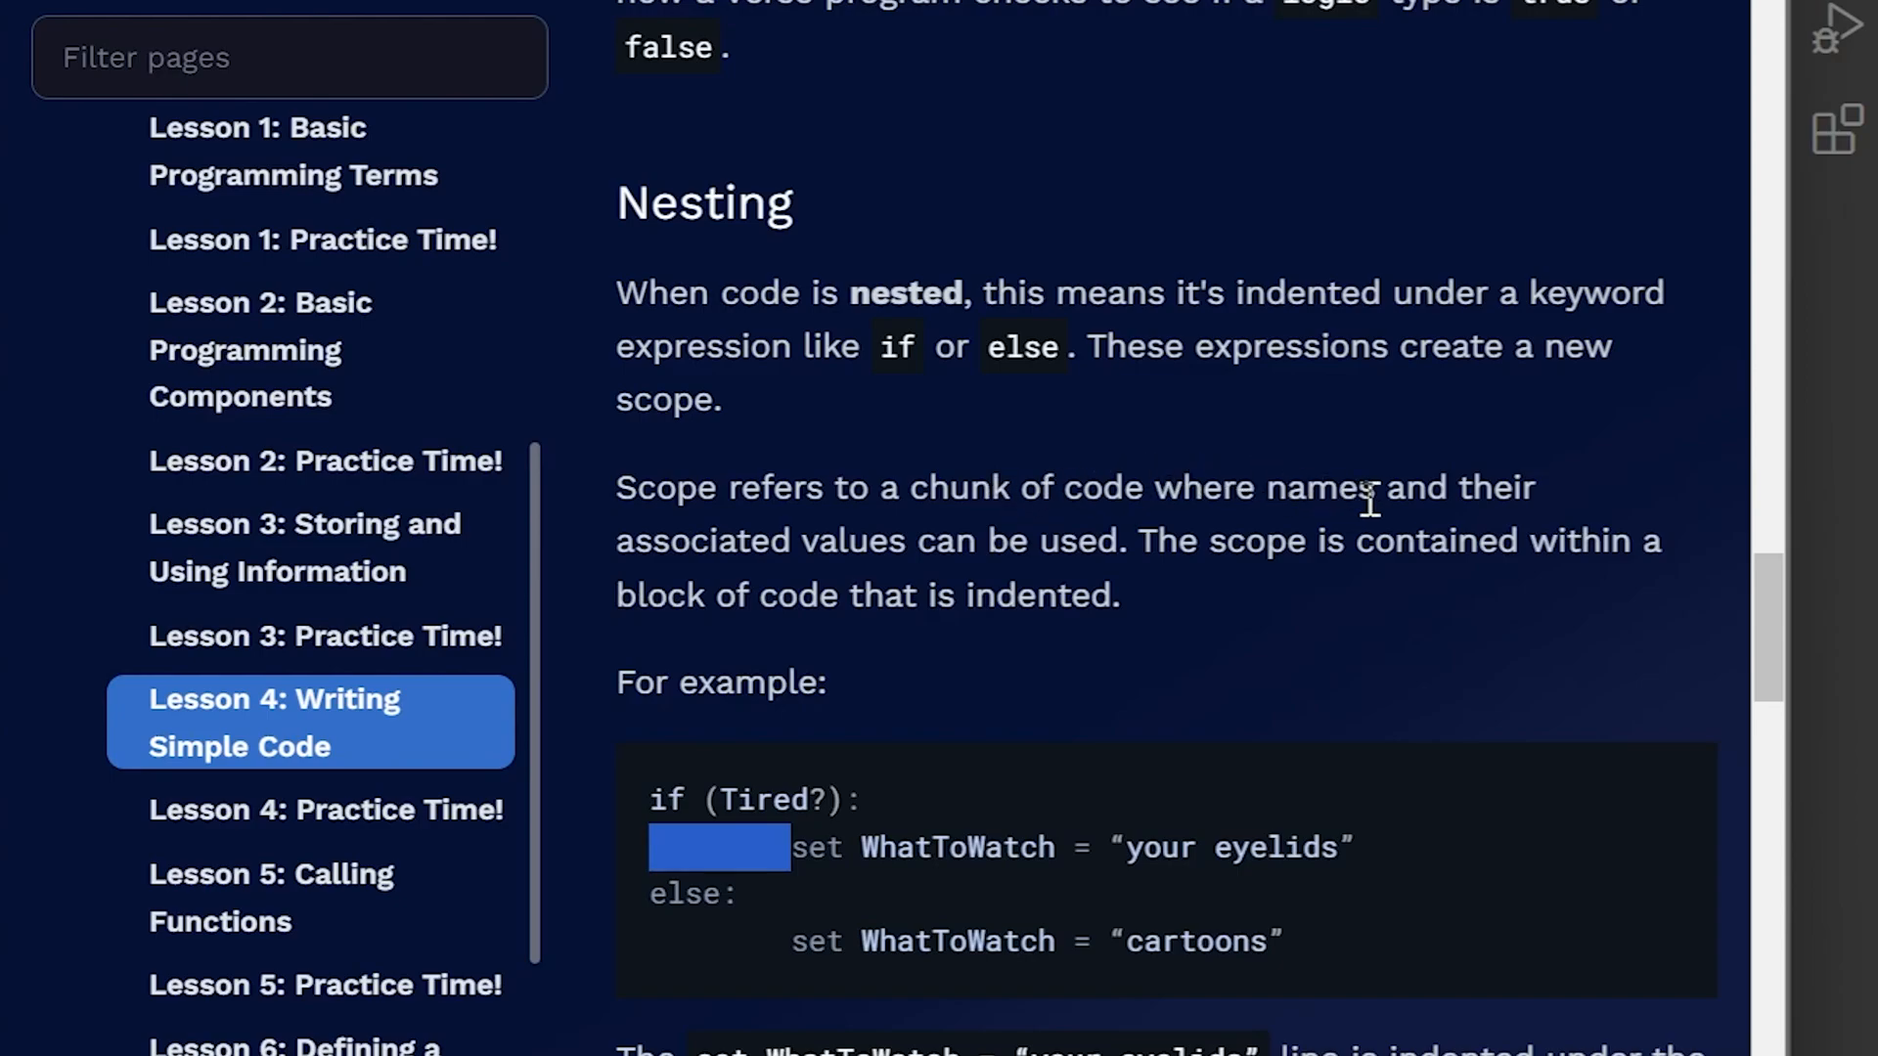
pyautogui.moveTo(1031, 501)
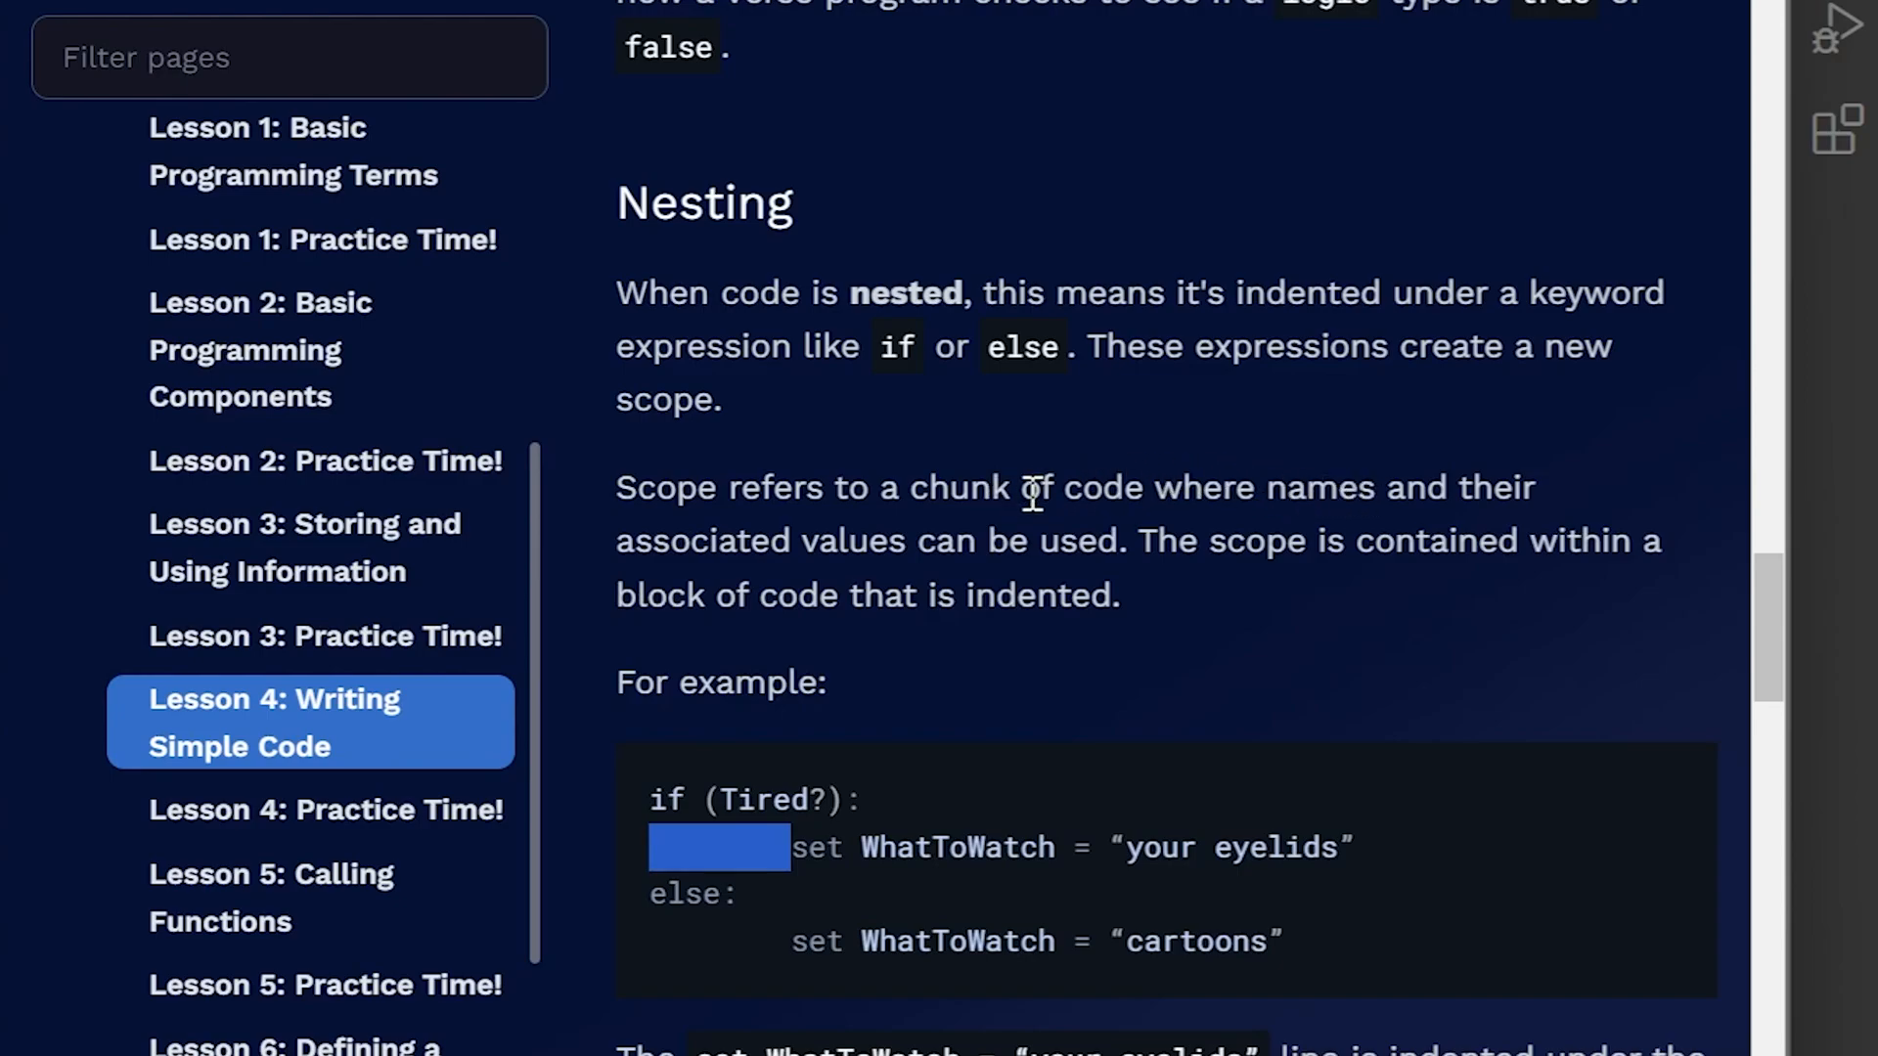
pyautogui.moveTo(1055, 467)
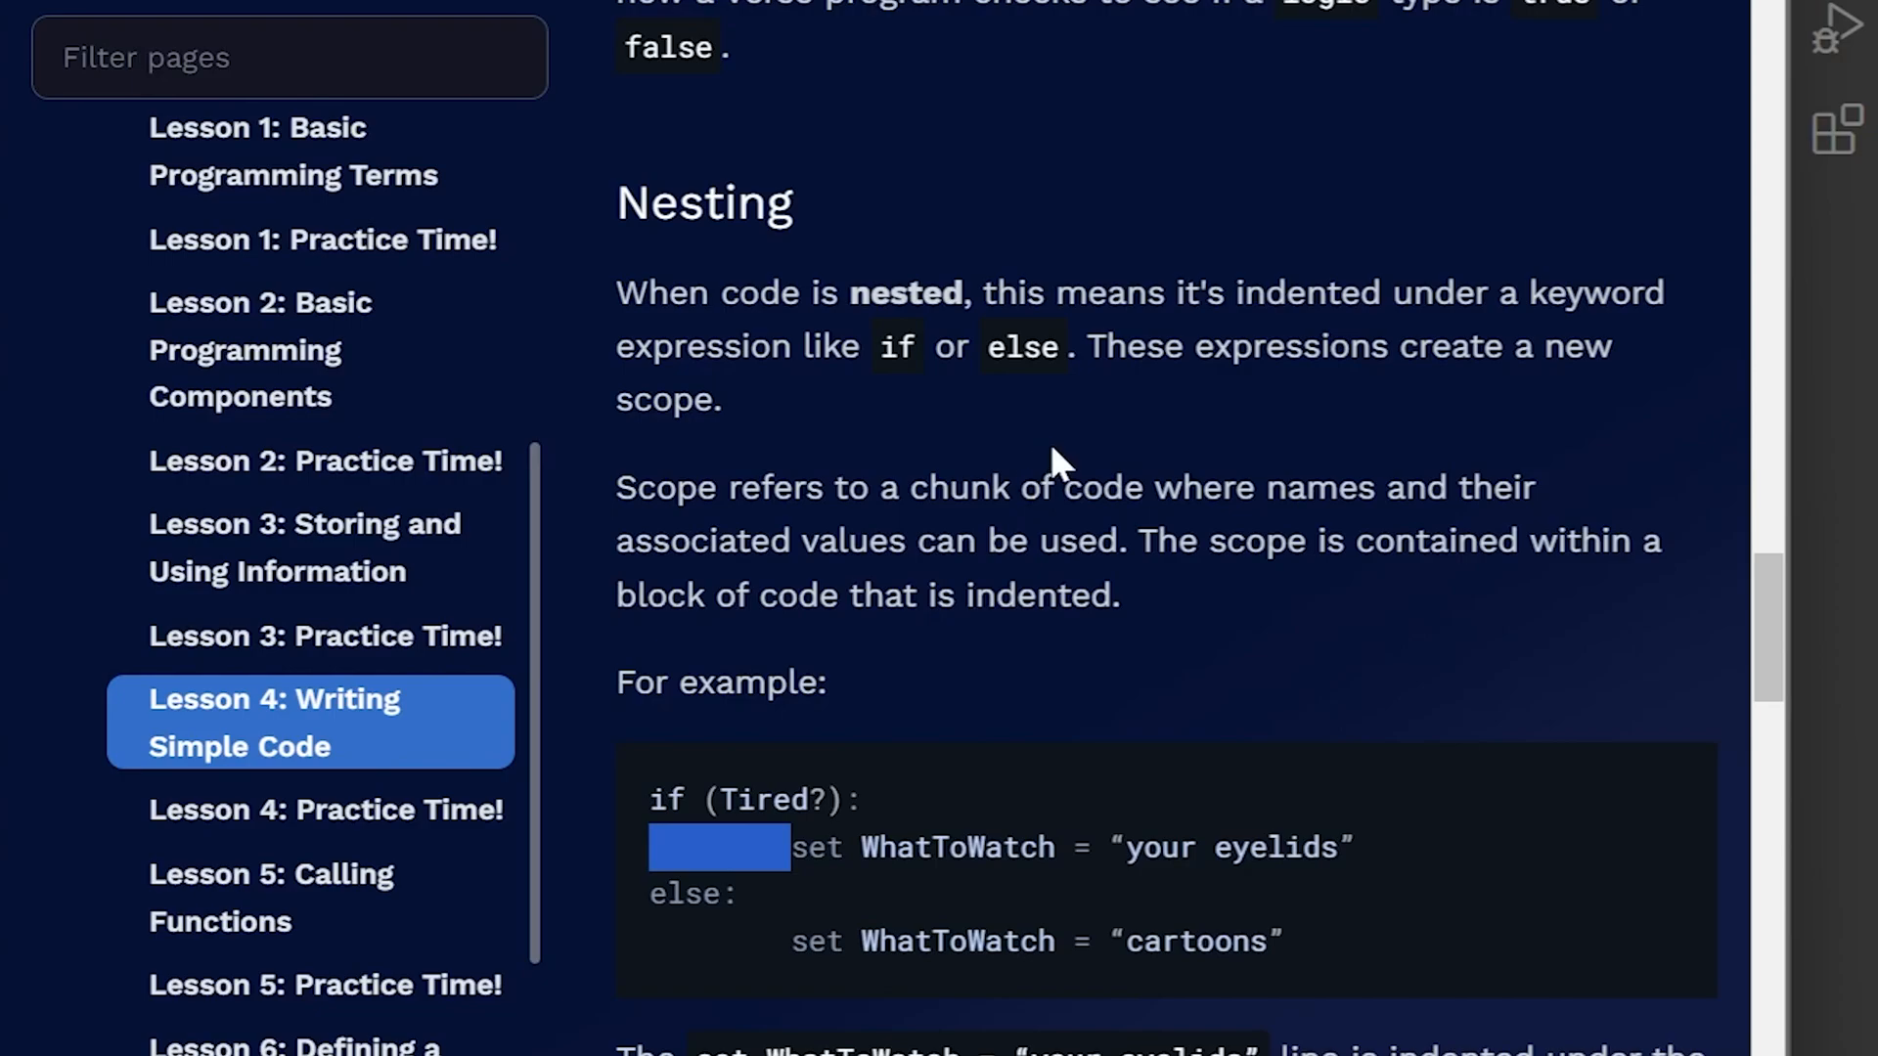
pyautogui.moveTo(1060, 465)
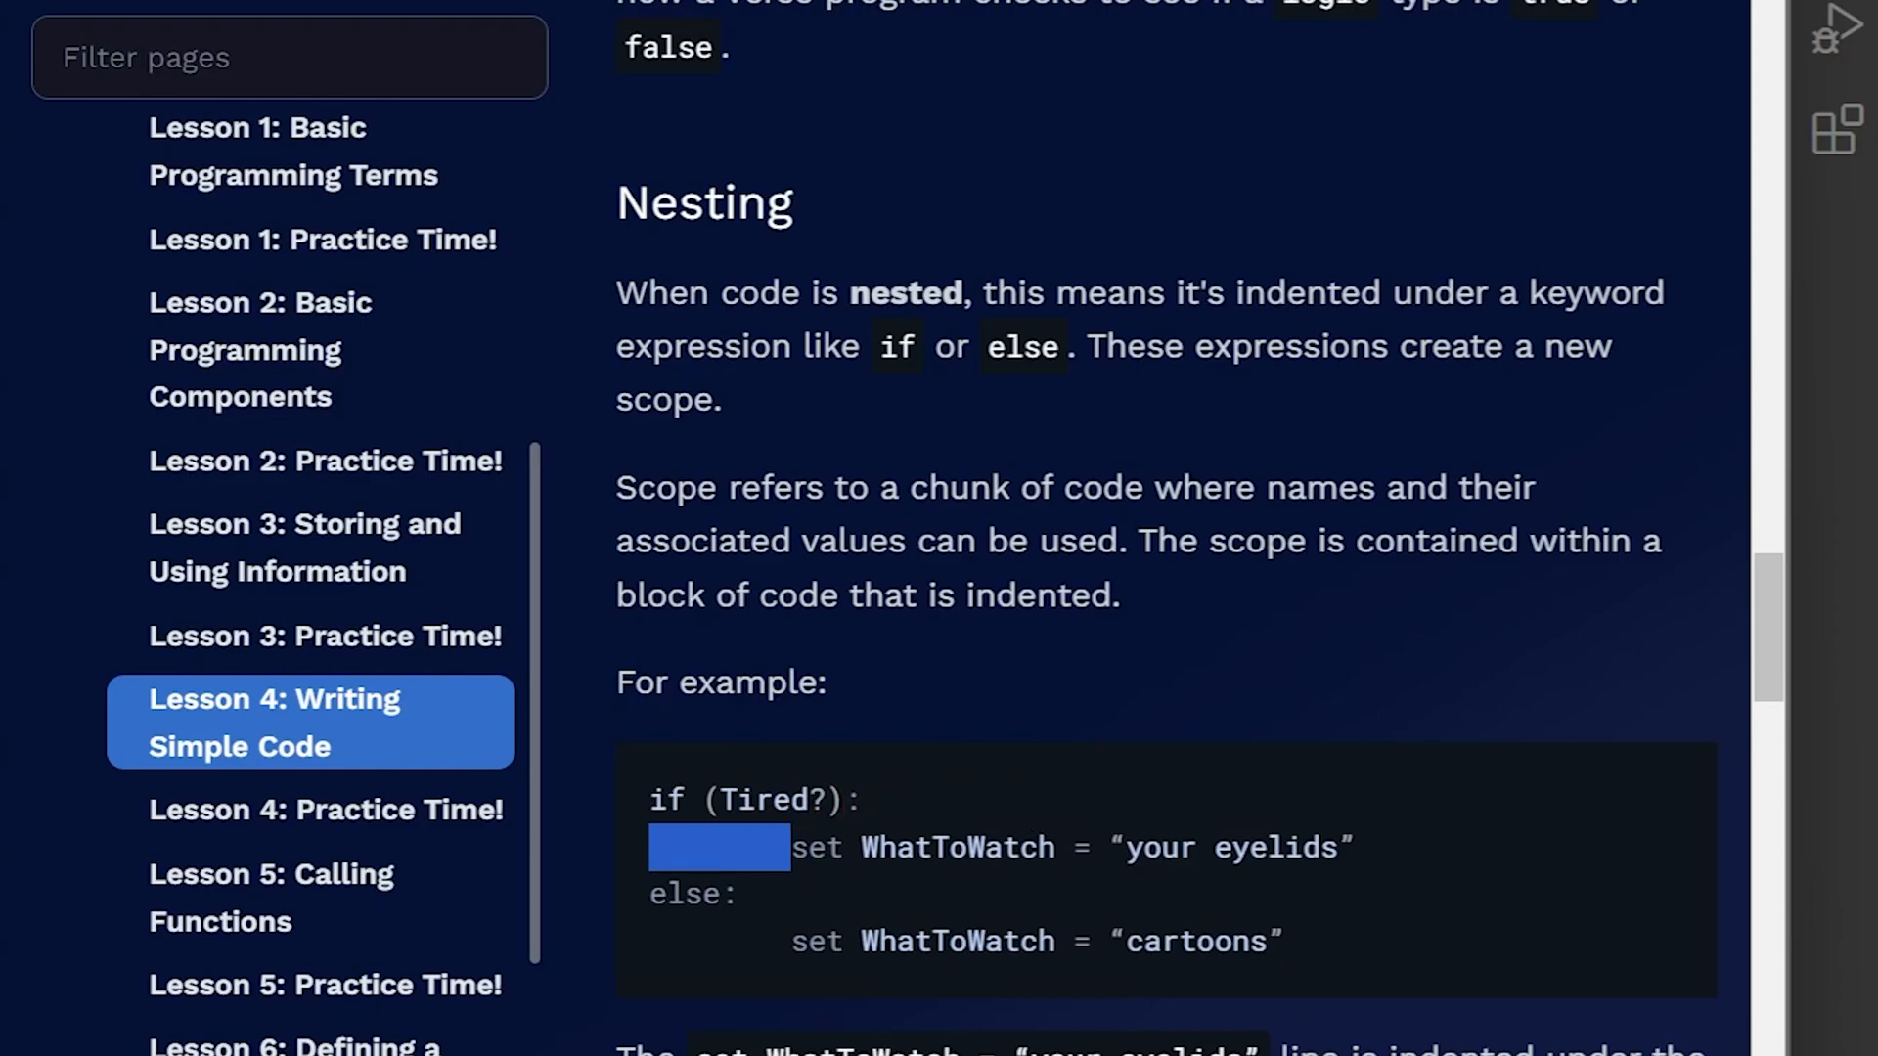
pyautogui.scroll(-3)
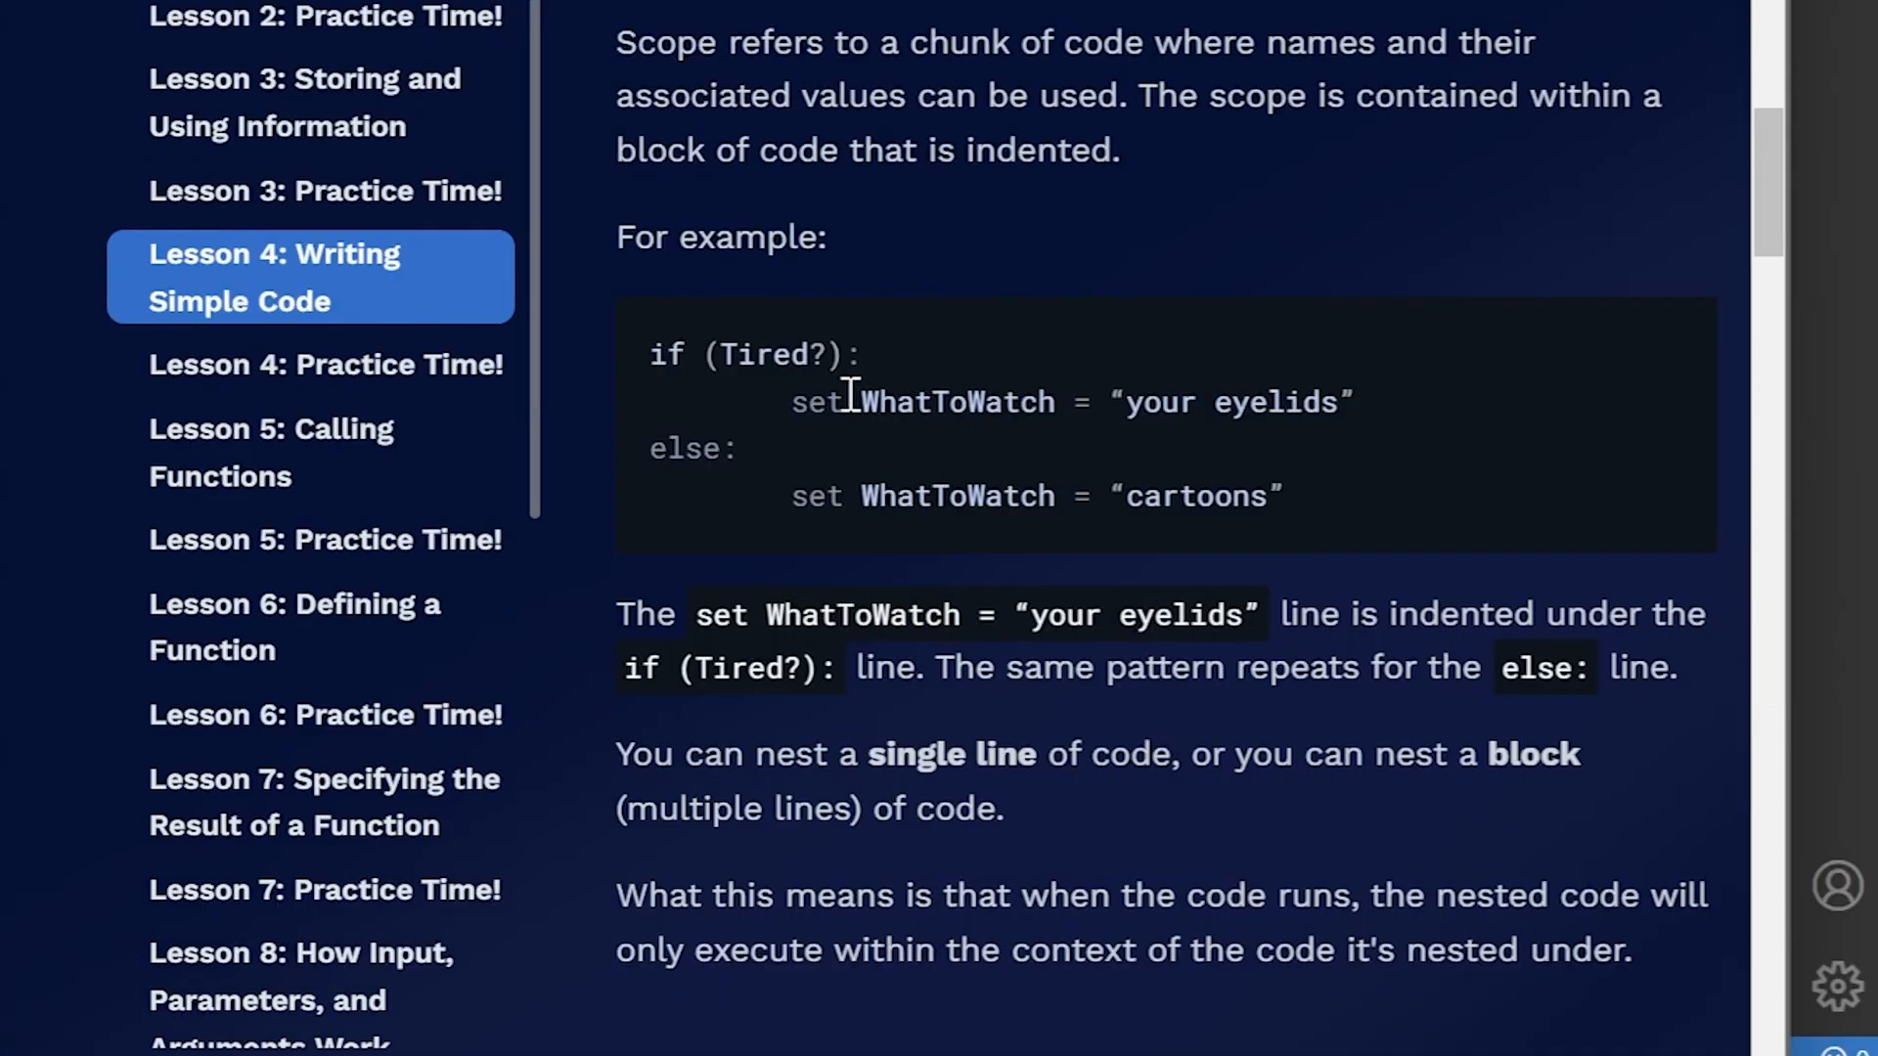
pyautogui.moveTo(791, 402); pyautogui.dragTo(1354, 402)
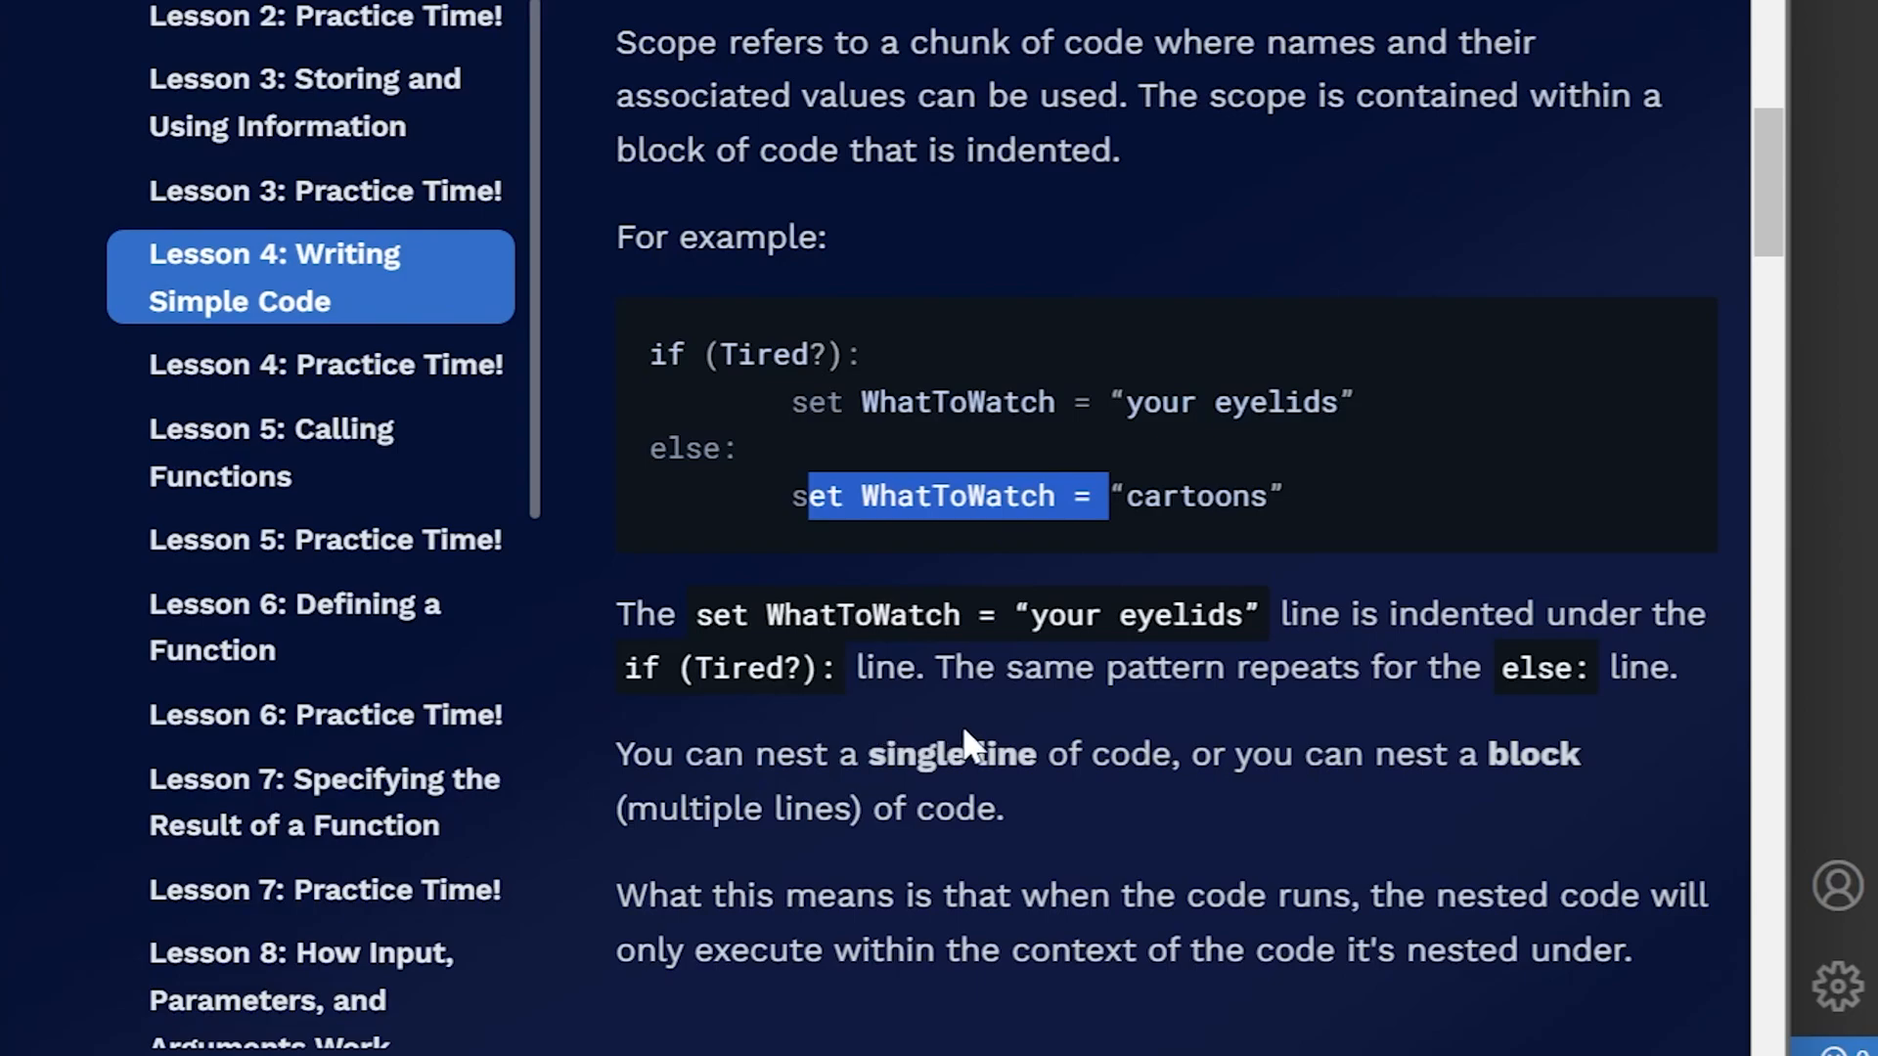
pyautogui.moveTo(1067, 838)
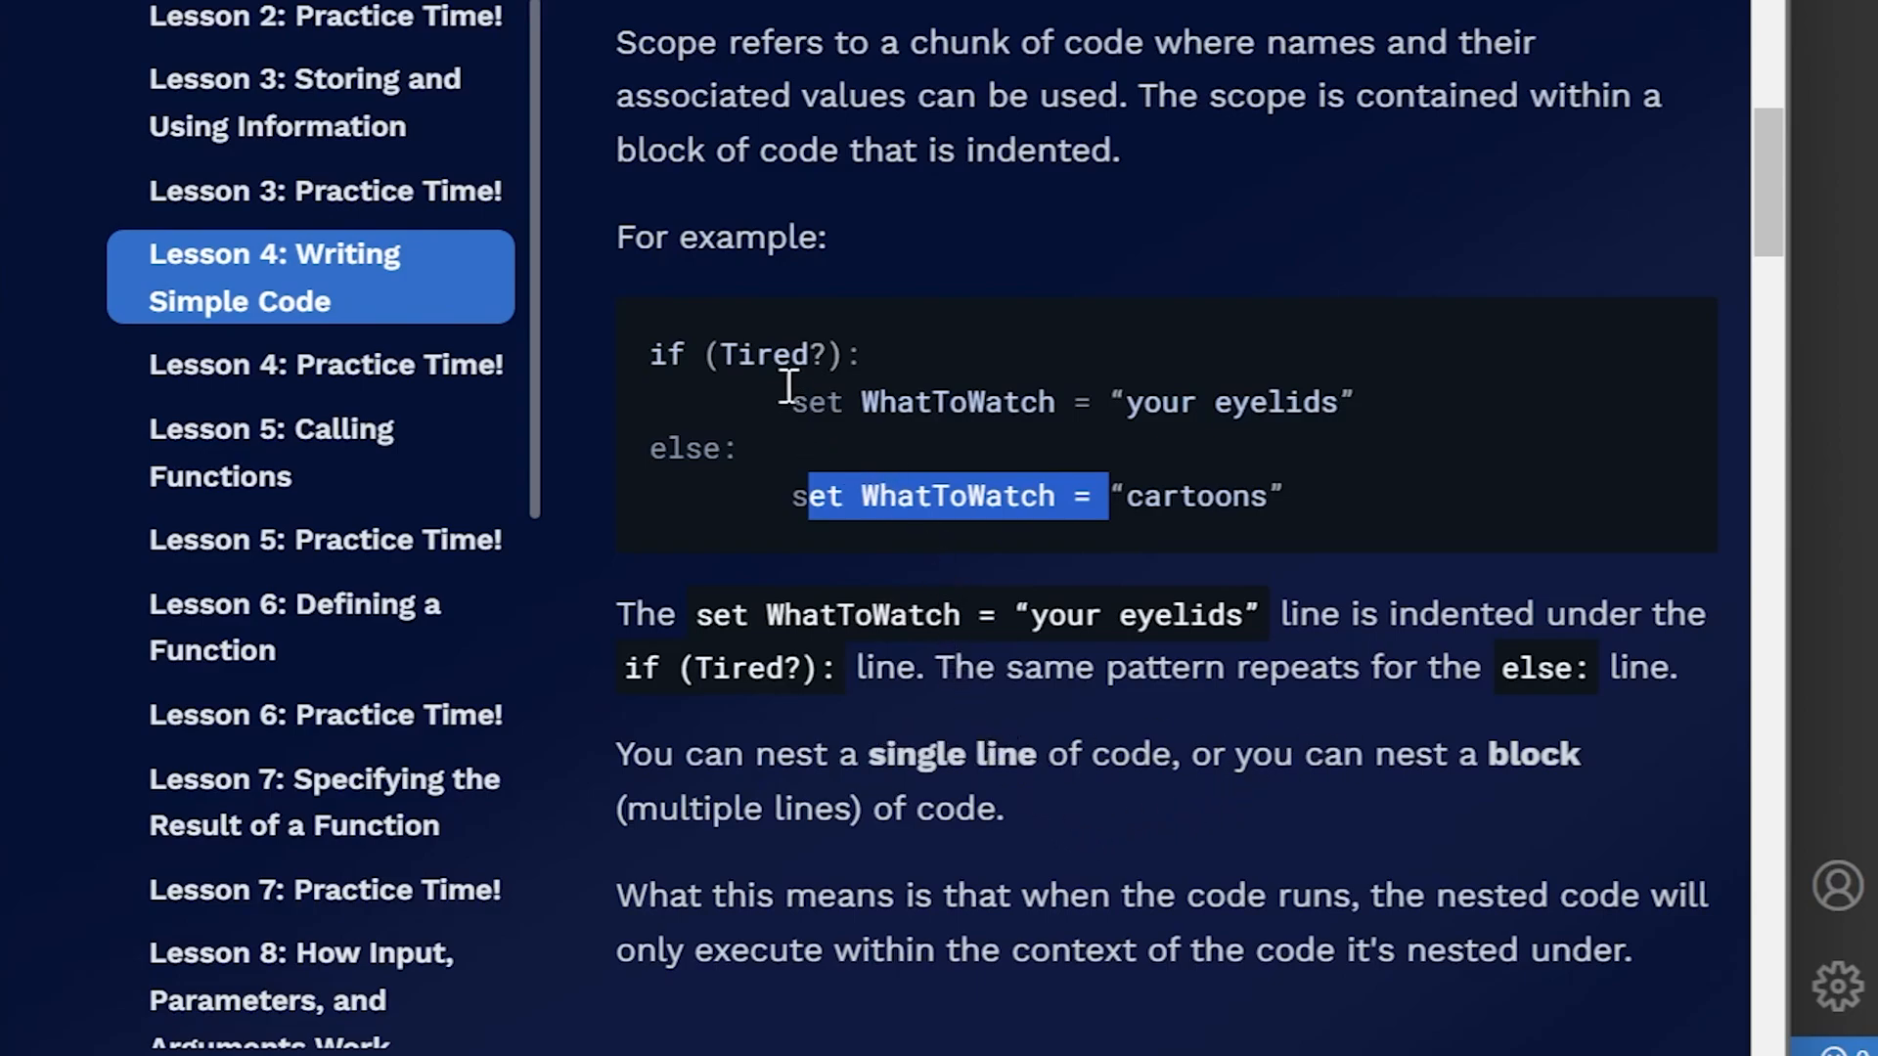
pyautogui.moveTo(838, 479)
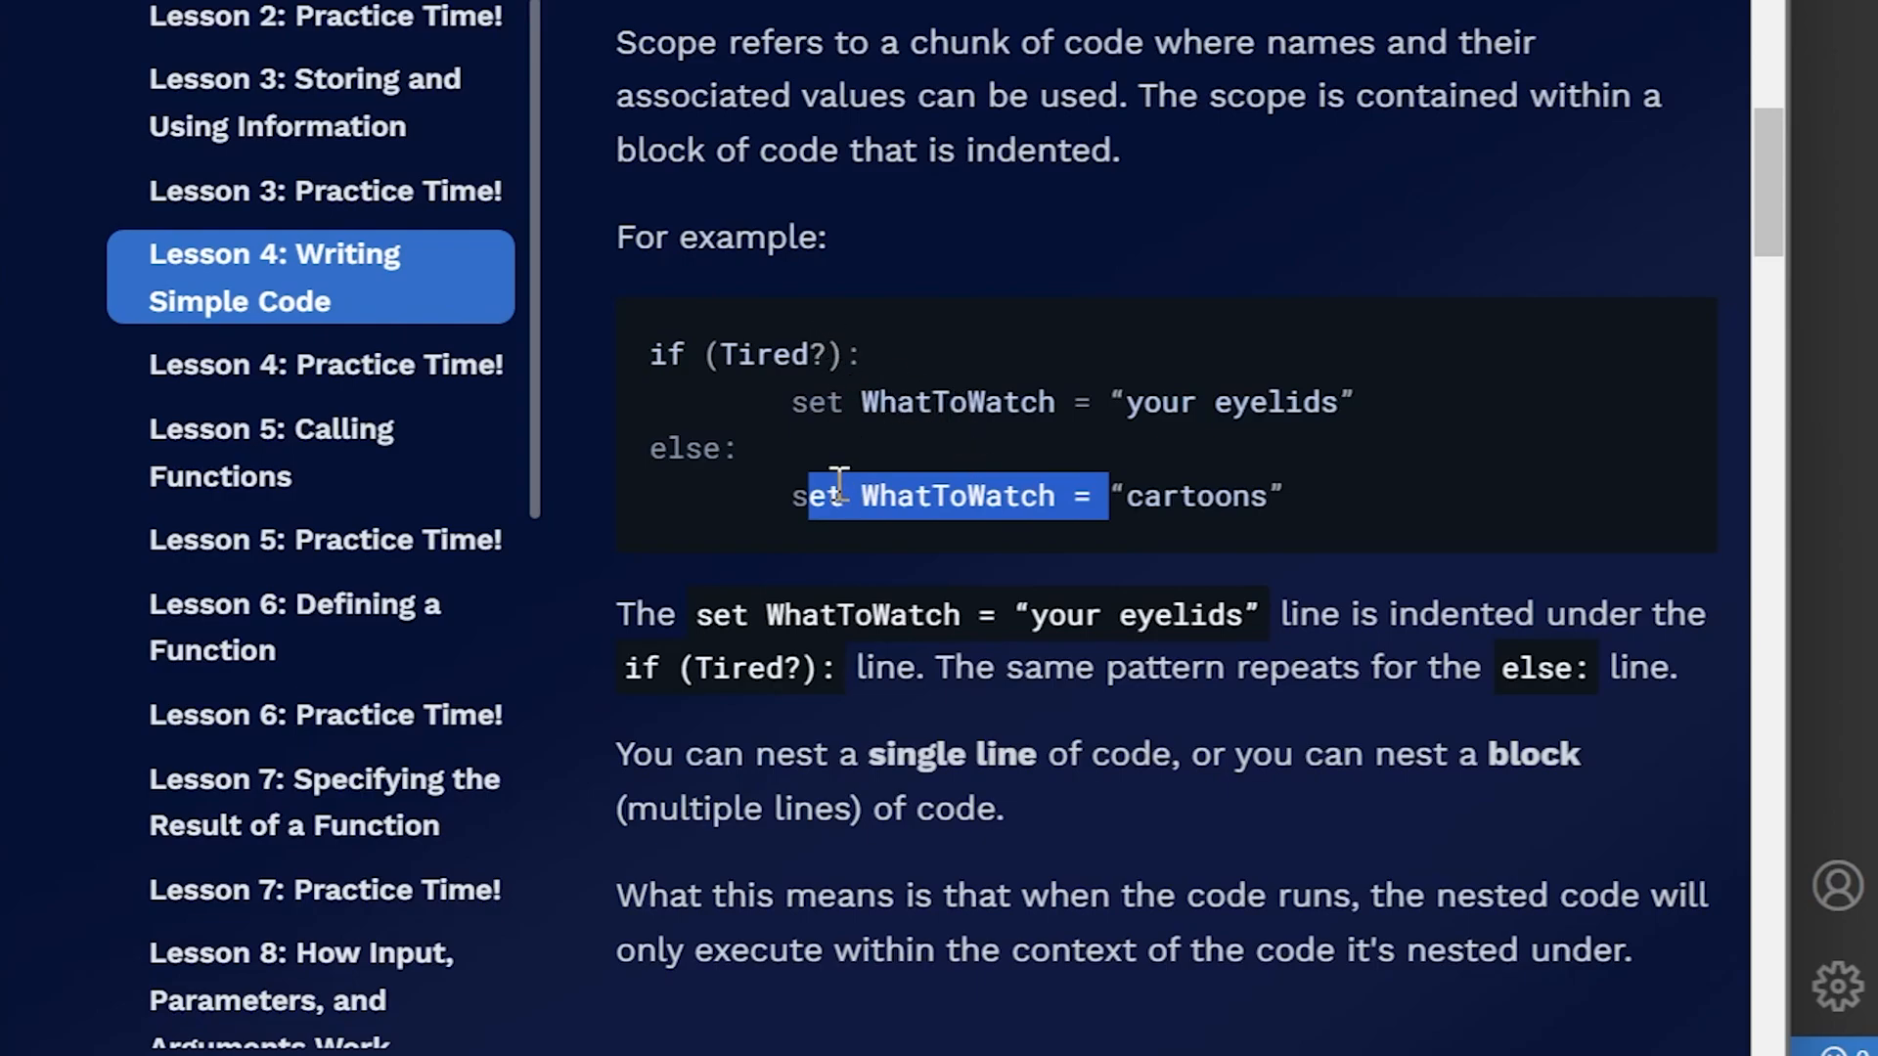
pyautogui.scroll(-3)
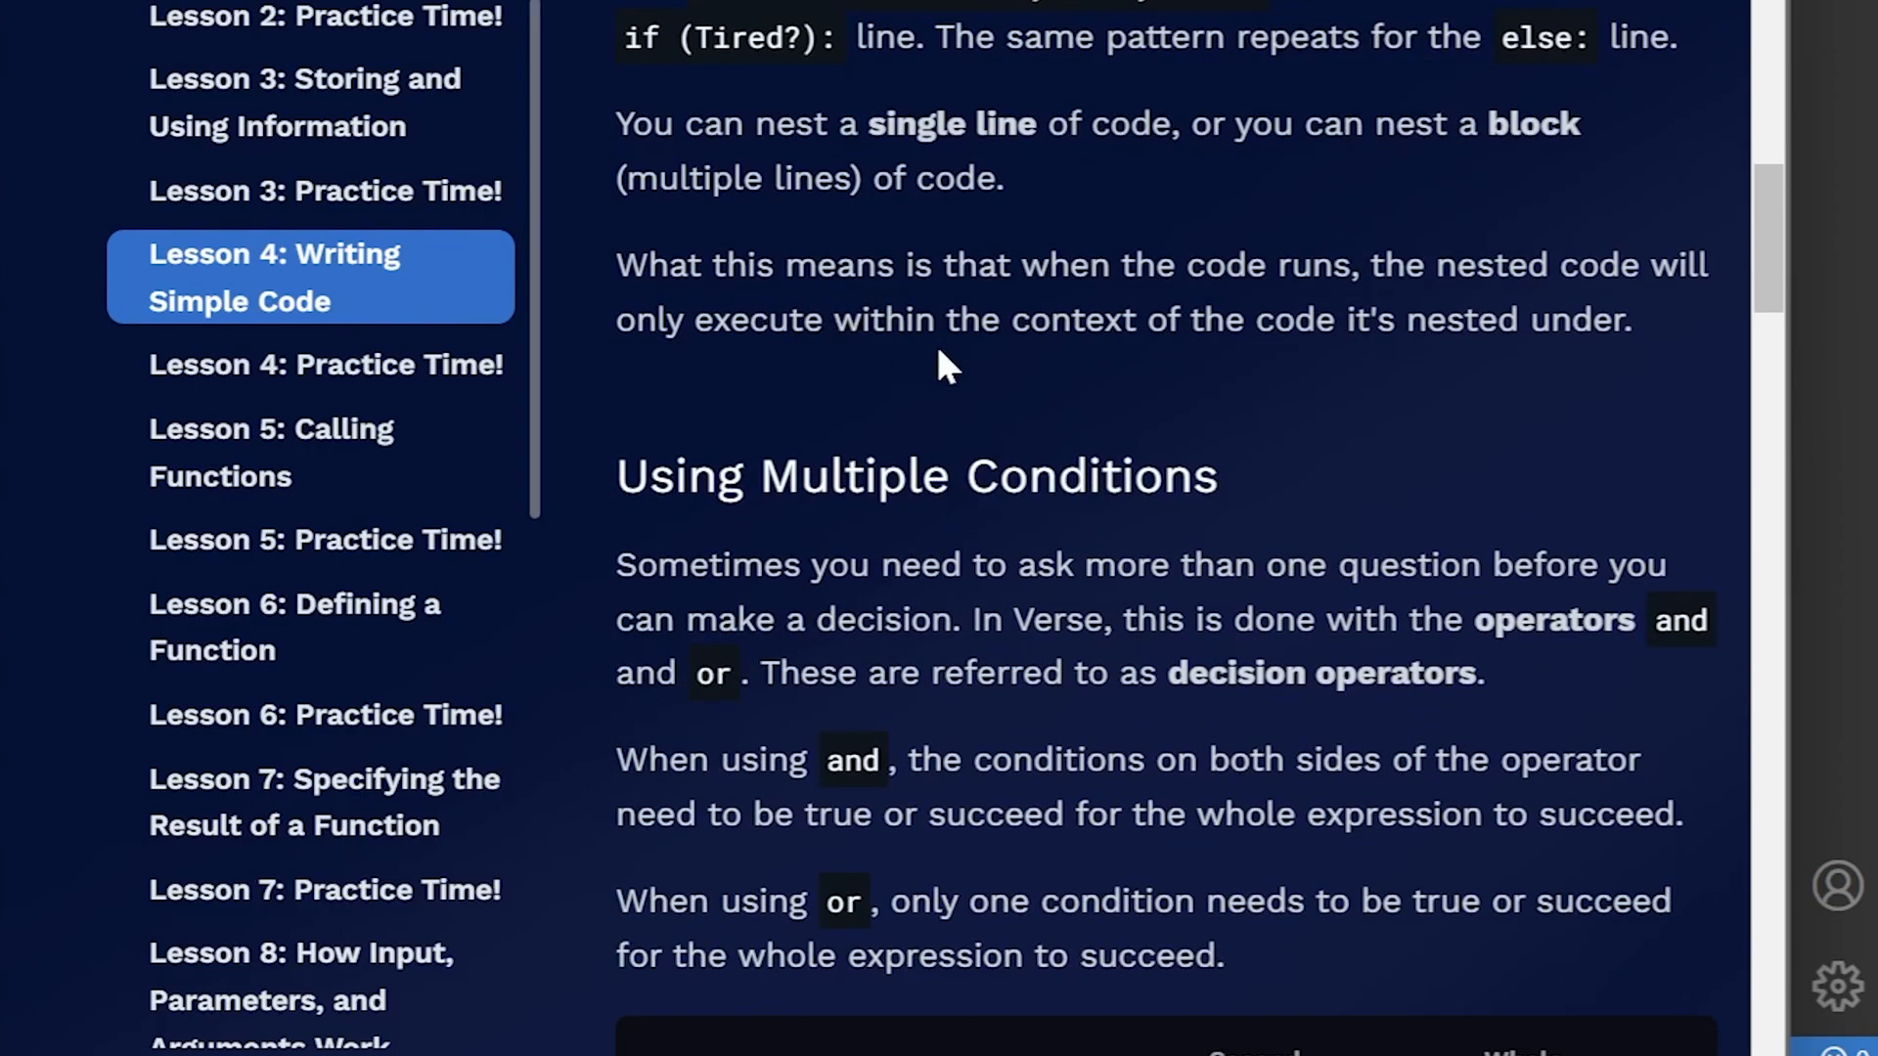
pyautogui.moveTo(1473, 319); pyautogui.dragTo(946, 475)
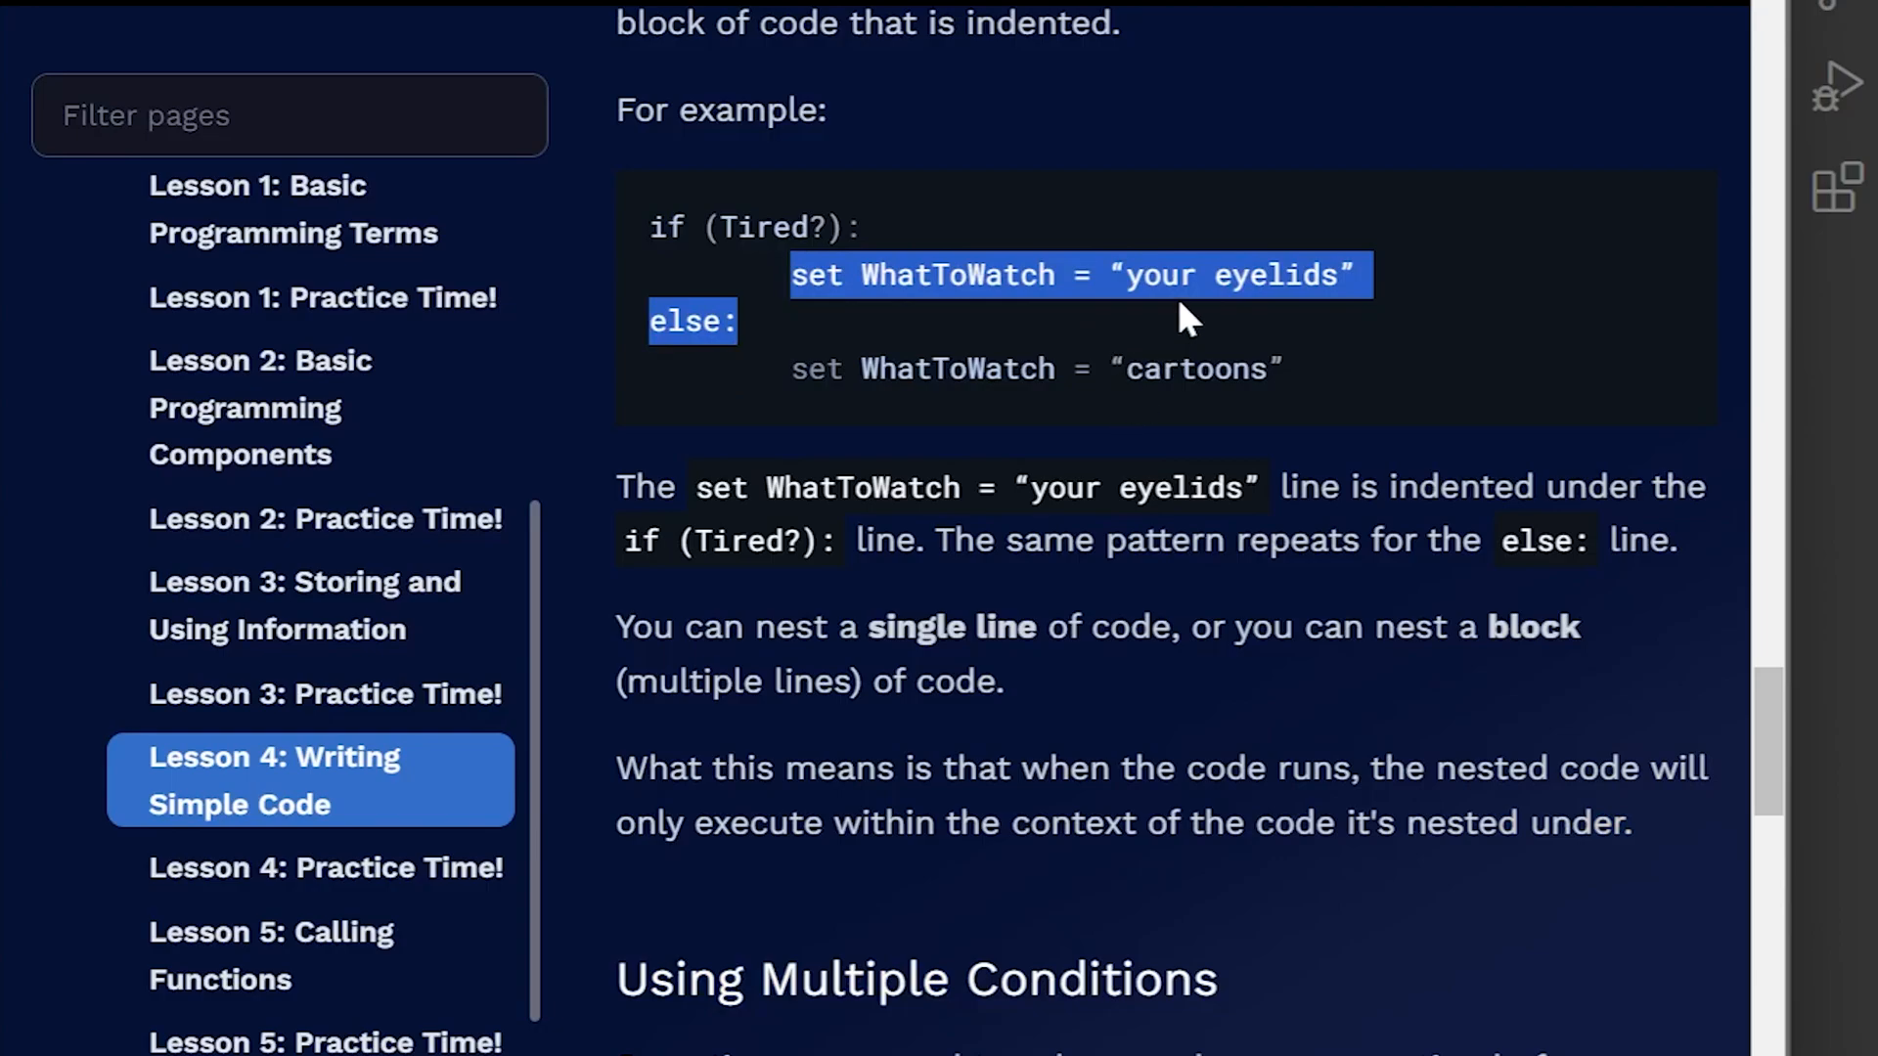
pyautogui.click(666, 228)
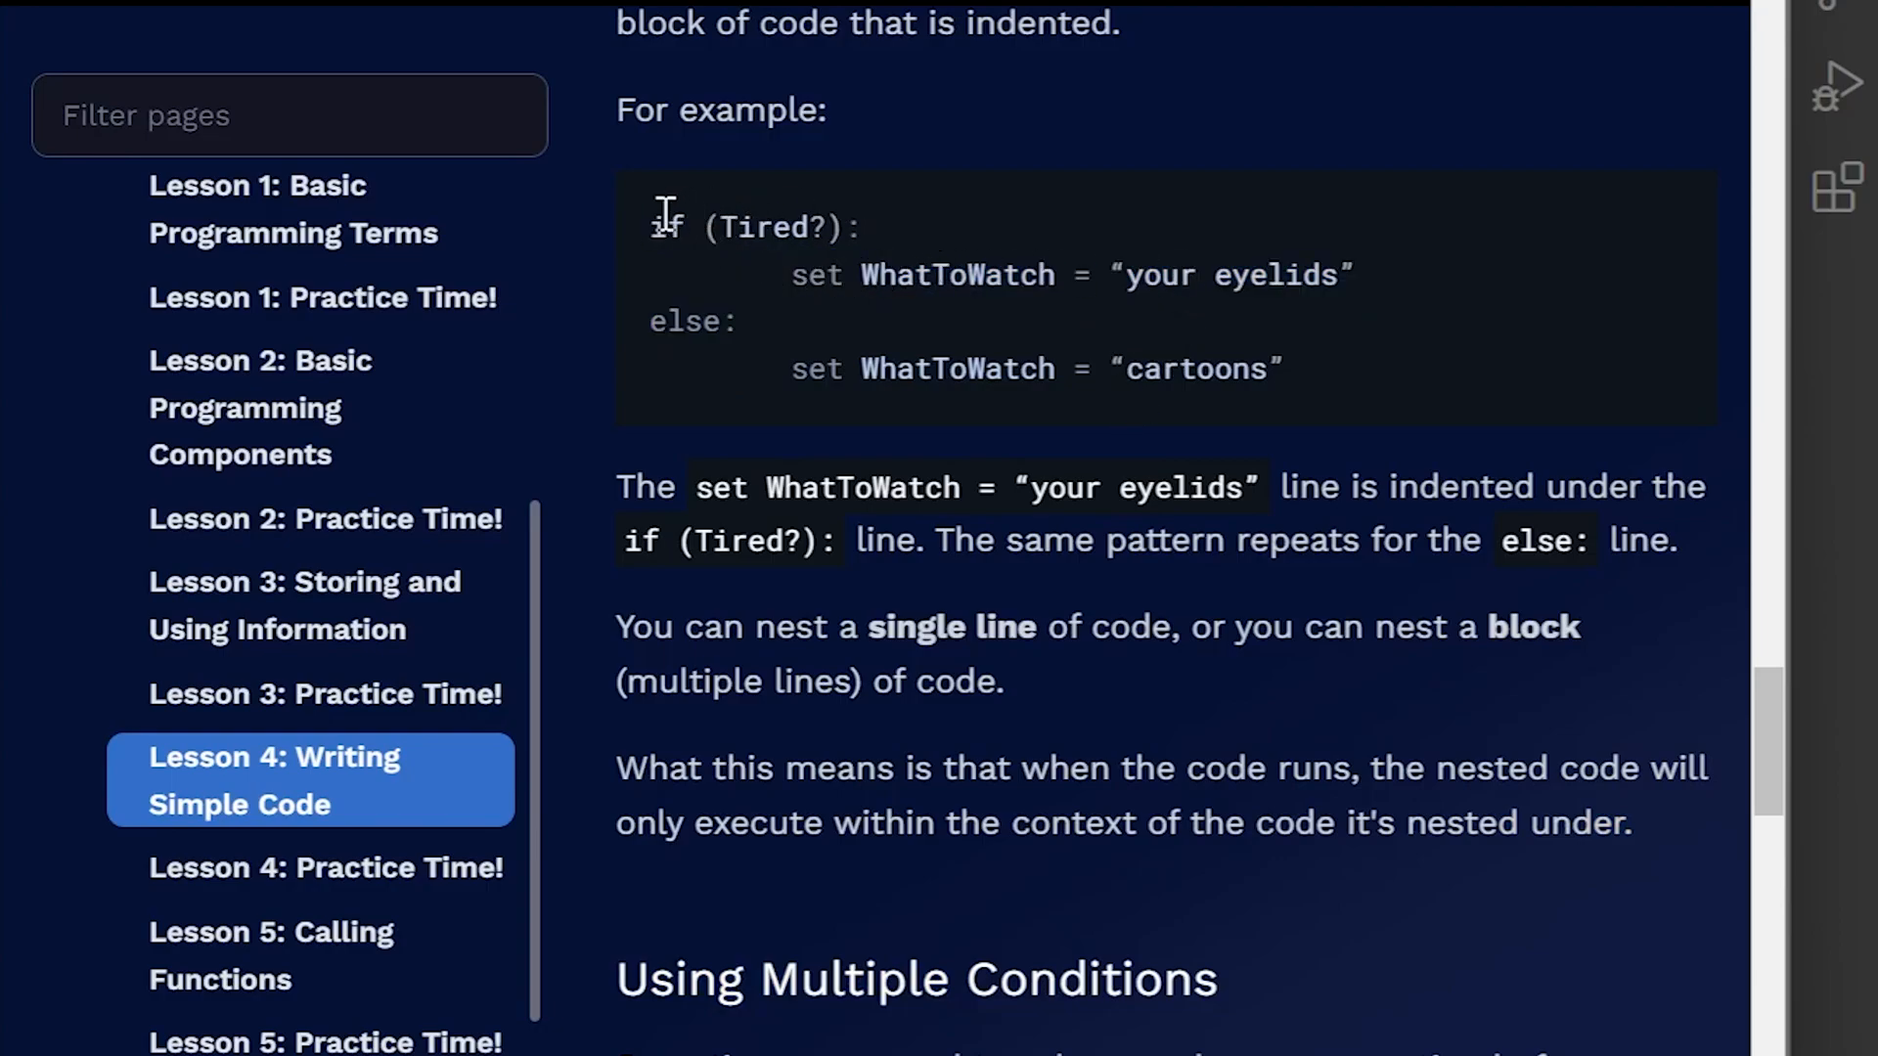
pyautogui.moveTo(657, 321)
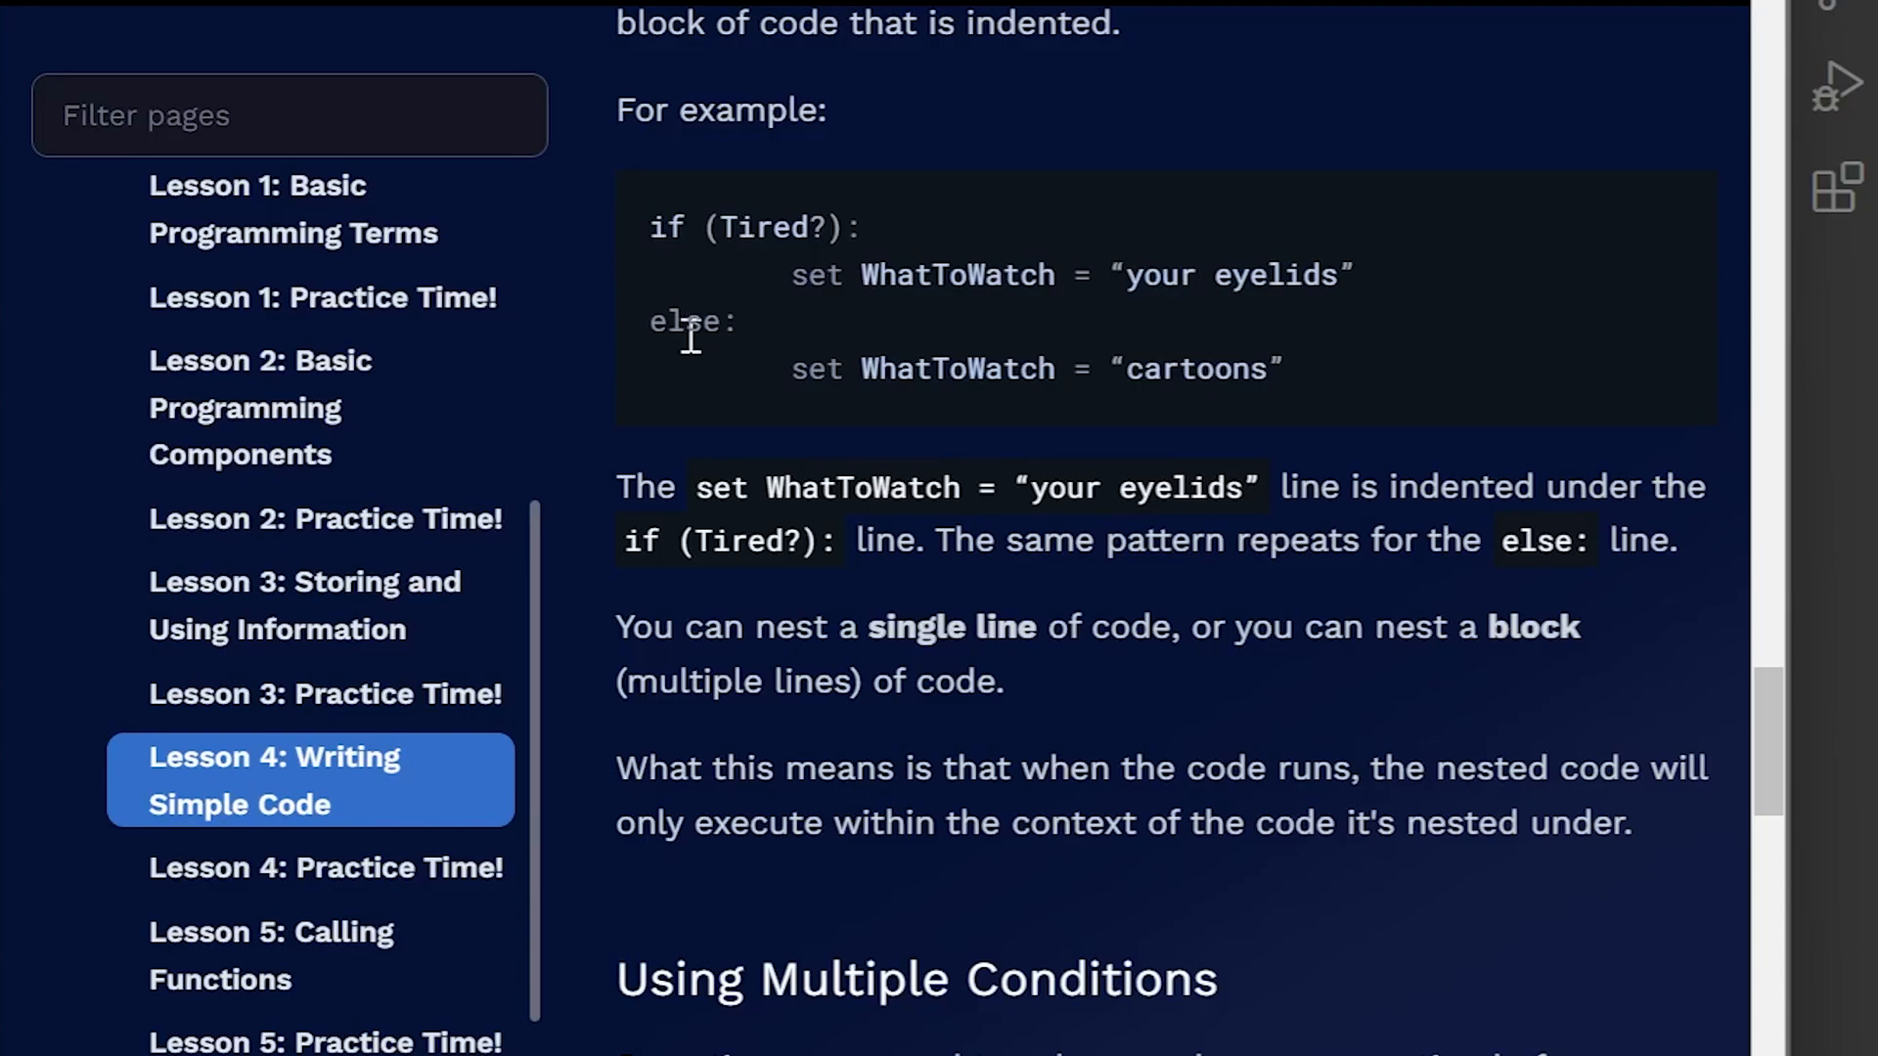
pyautogui.scroll(-3)
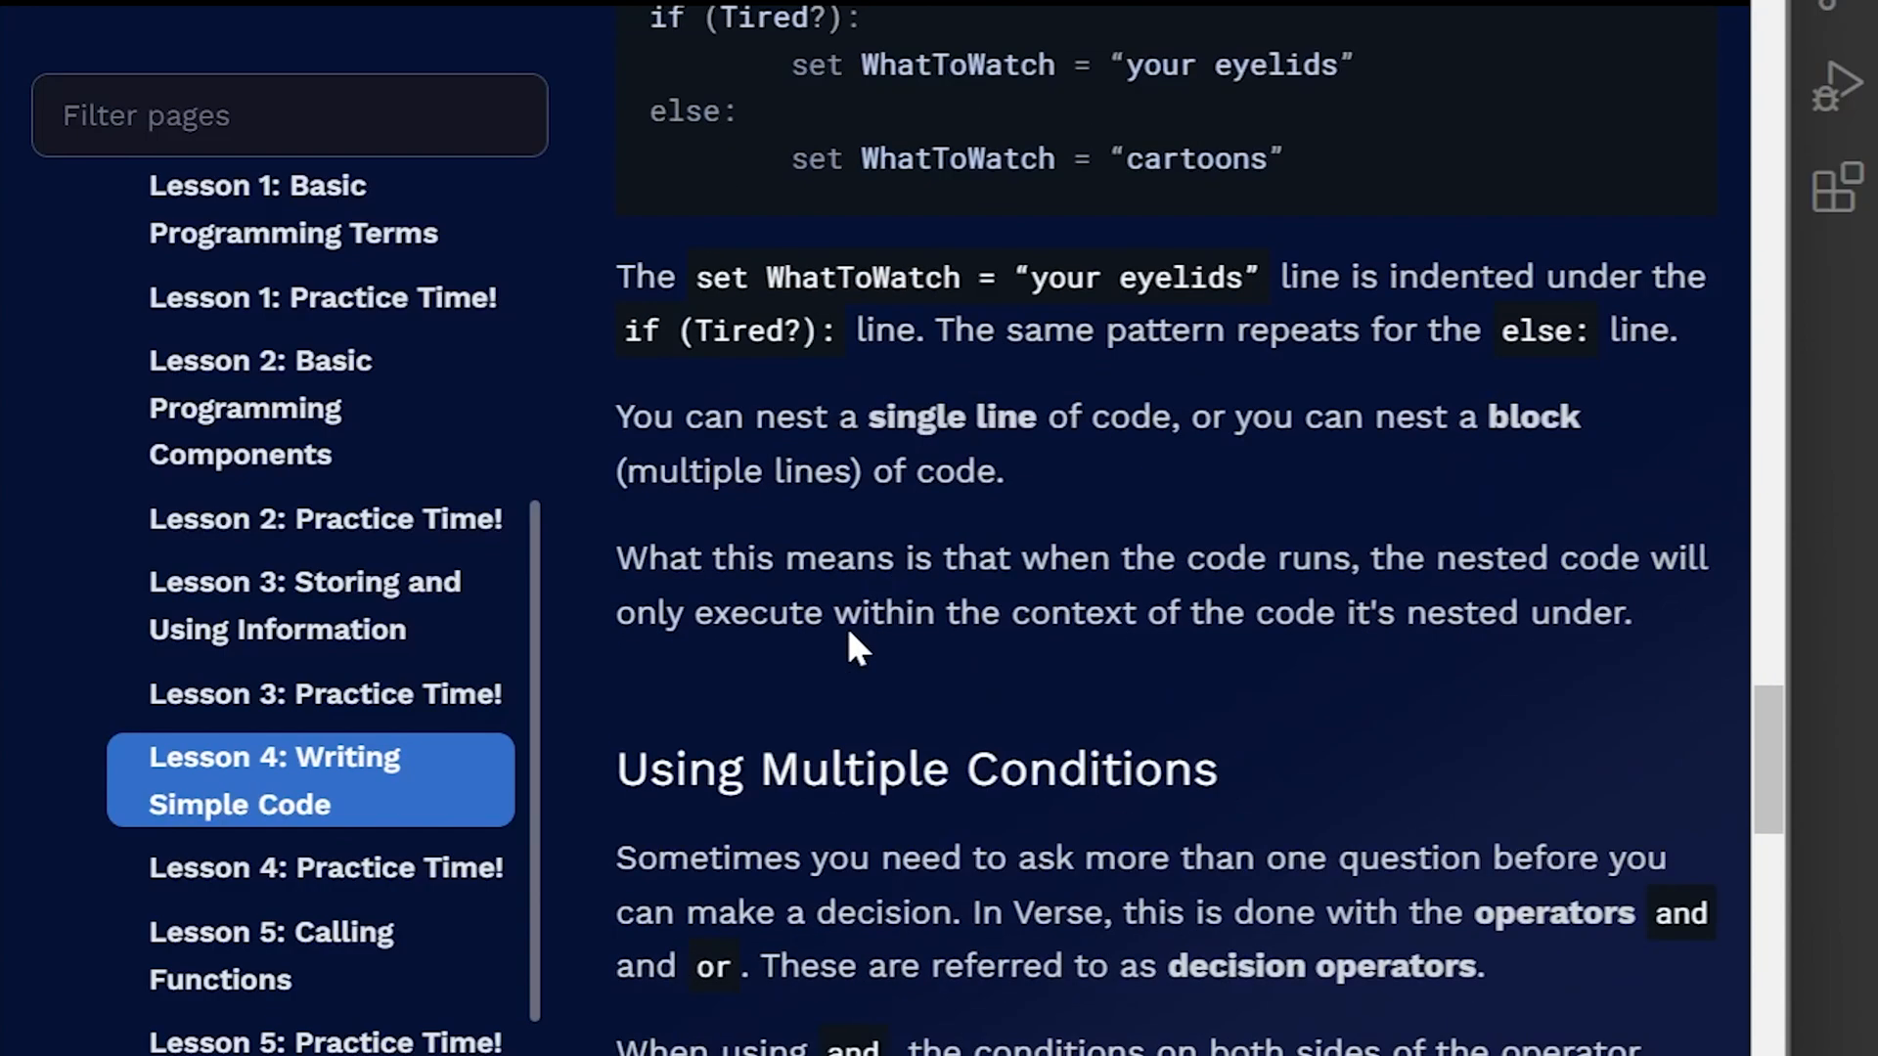
pyautogui.scroll(-3)
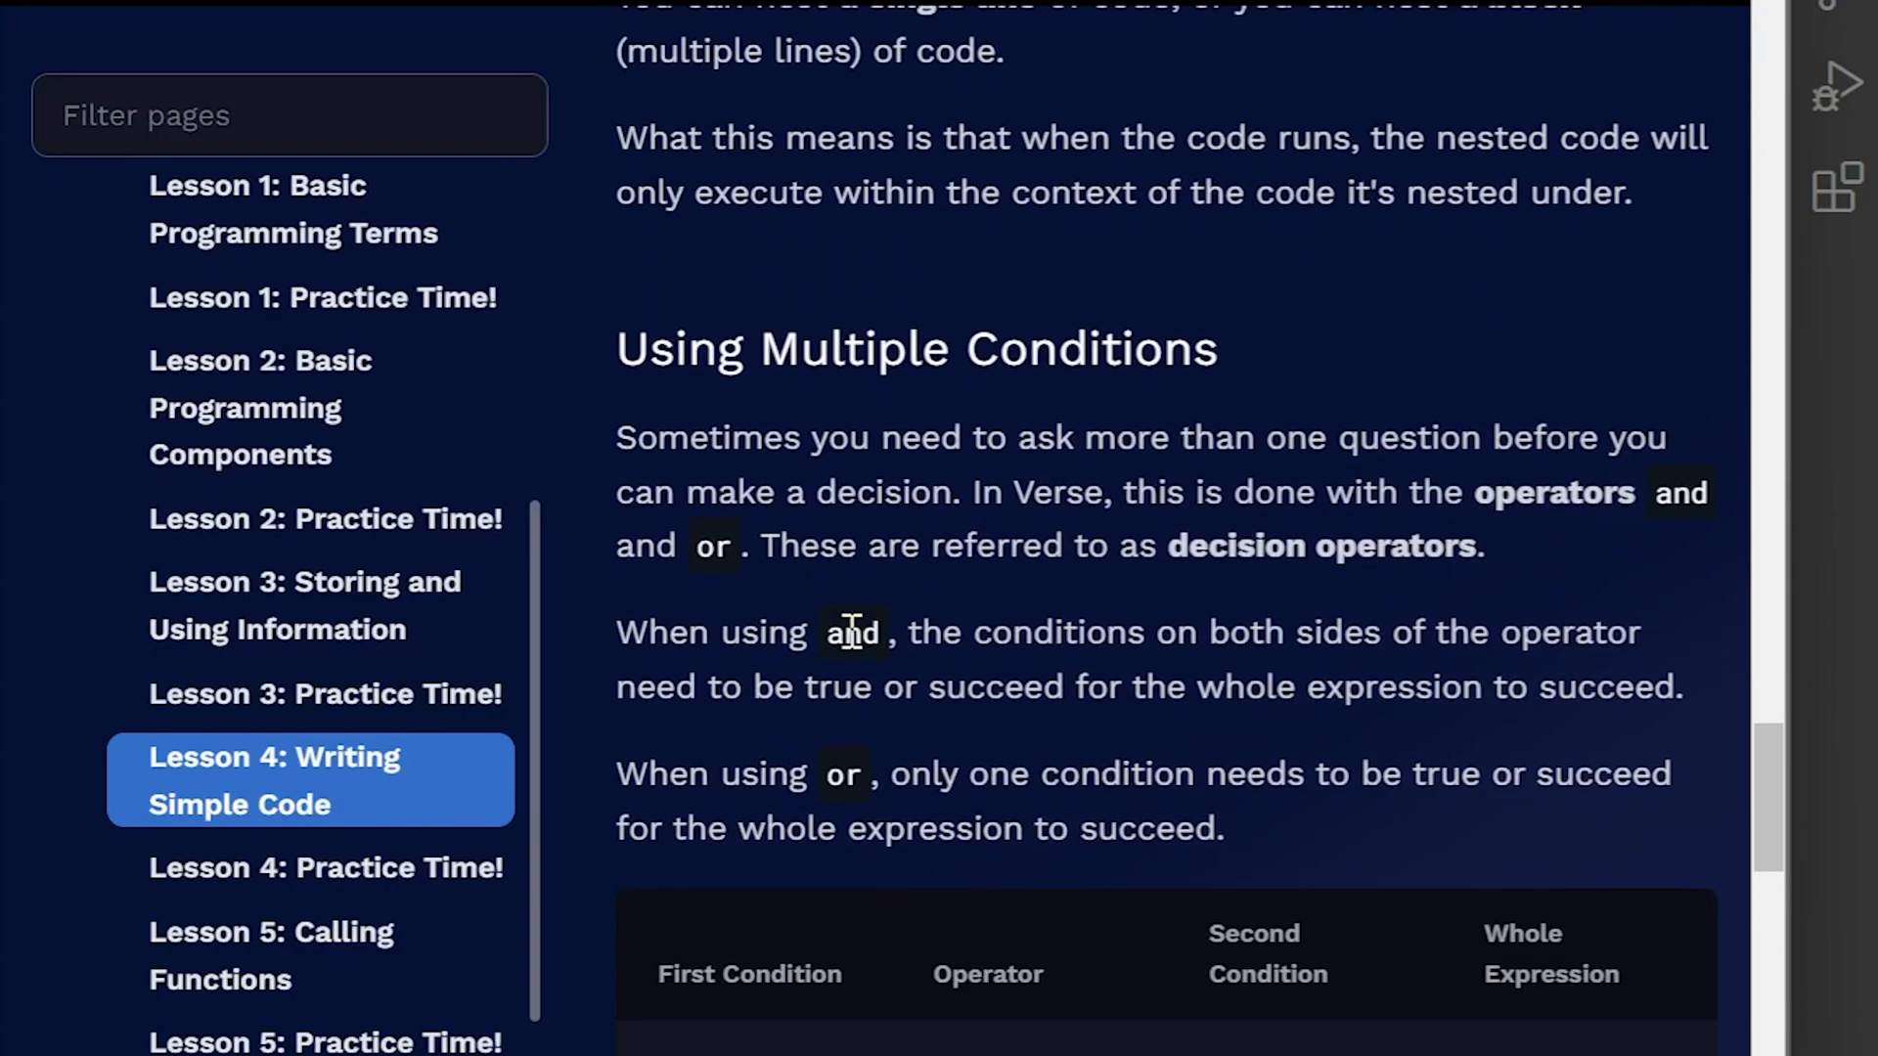
pyautogui.moveTo(992, 453)
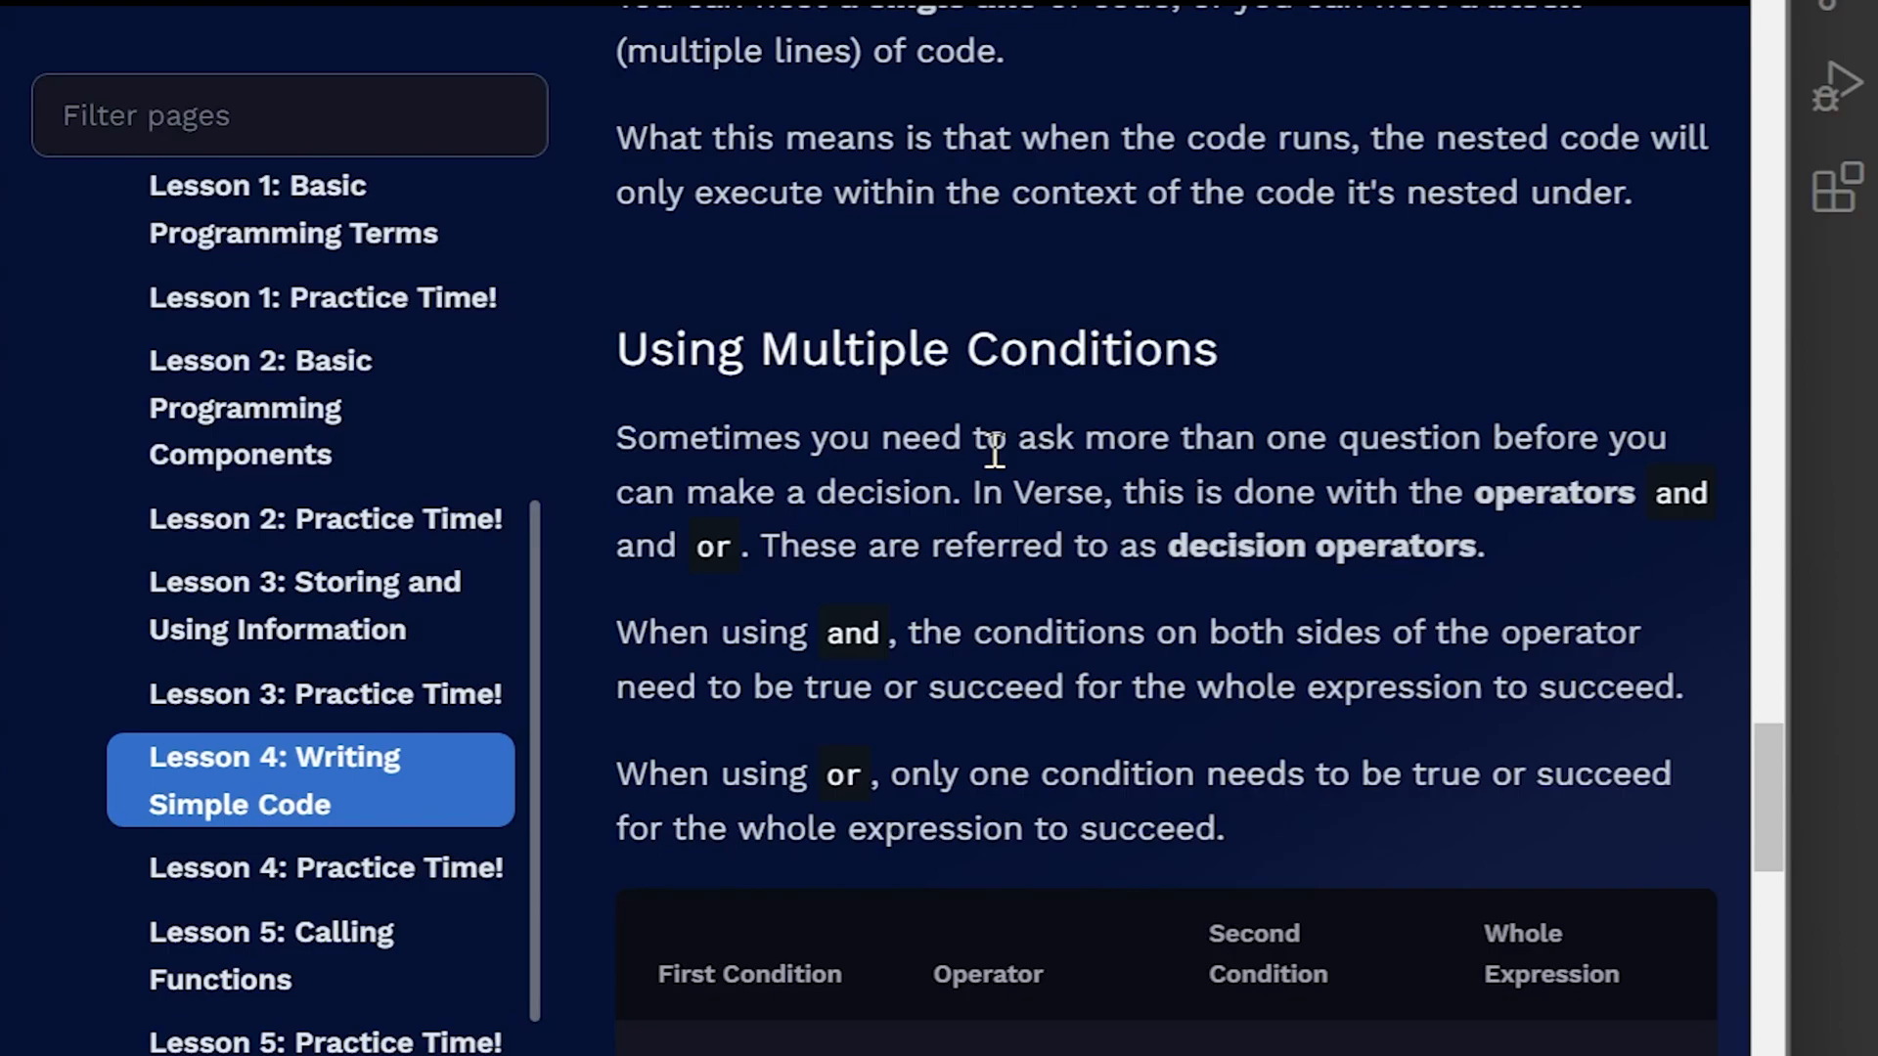
pyautogui.moveTo(988, 438); pyautogui.dragTo(1156, 492)
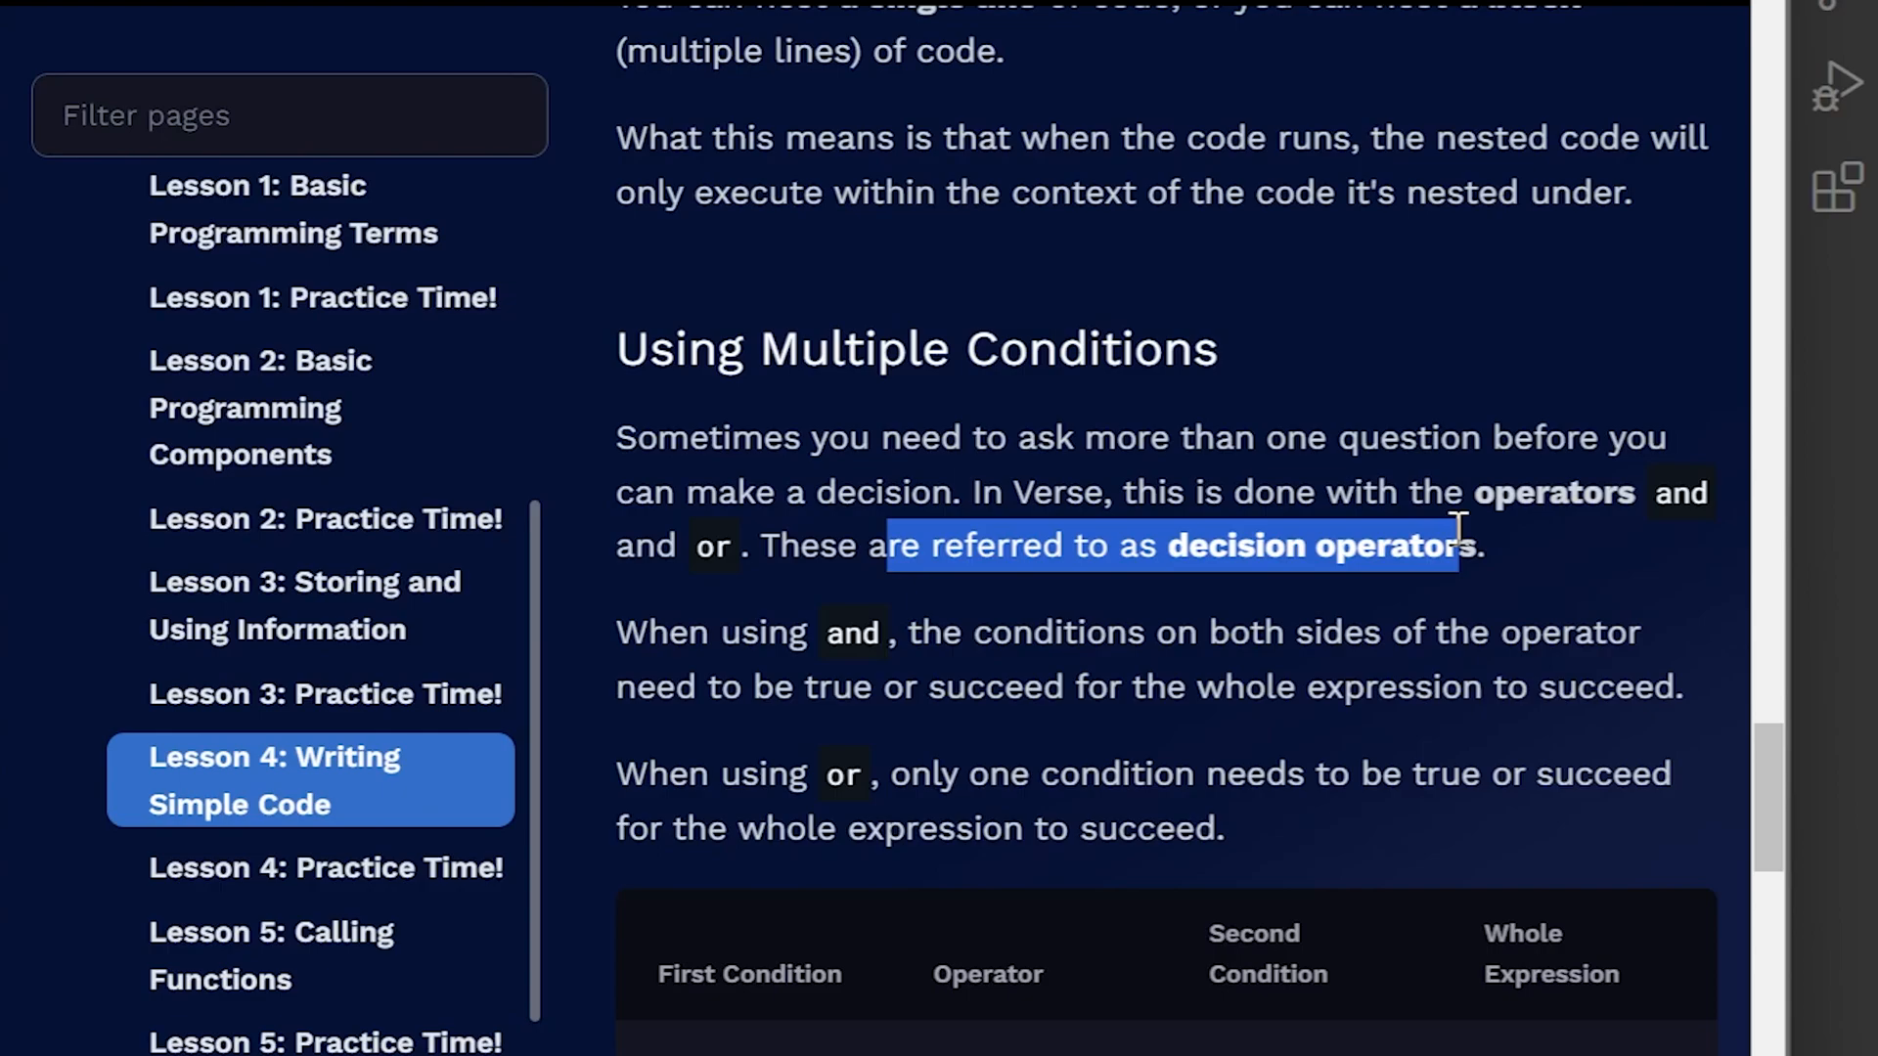
pyautogui.moveTo(888, 545); pyautogui.dragTo(1546, 633)
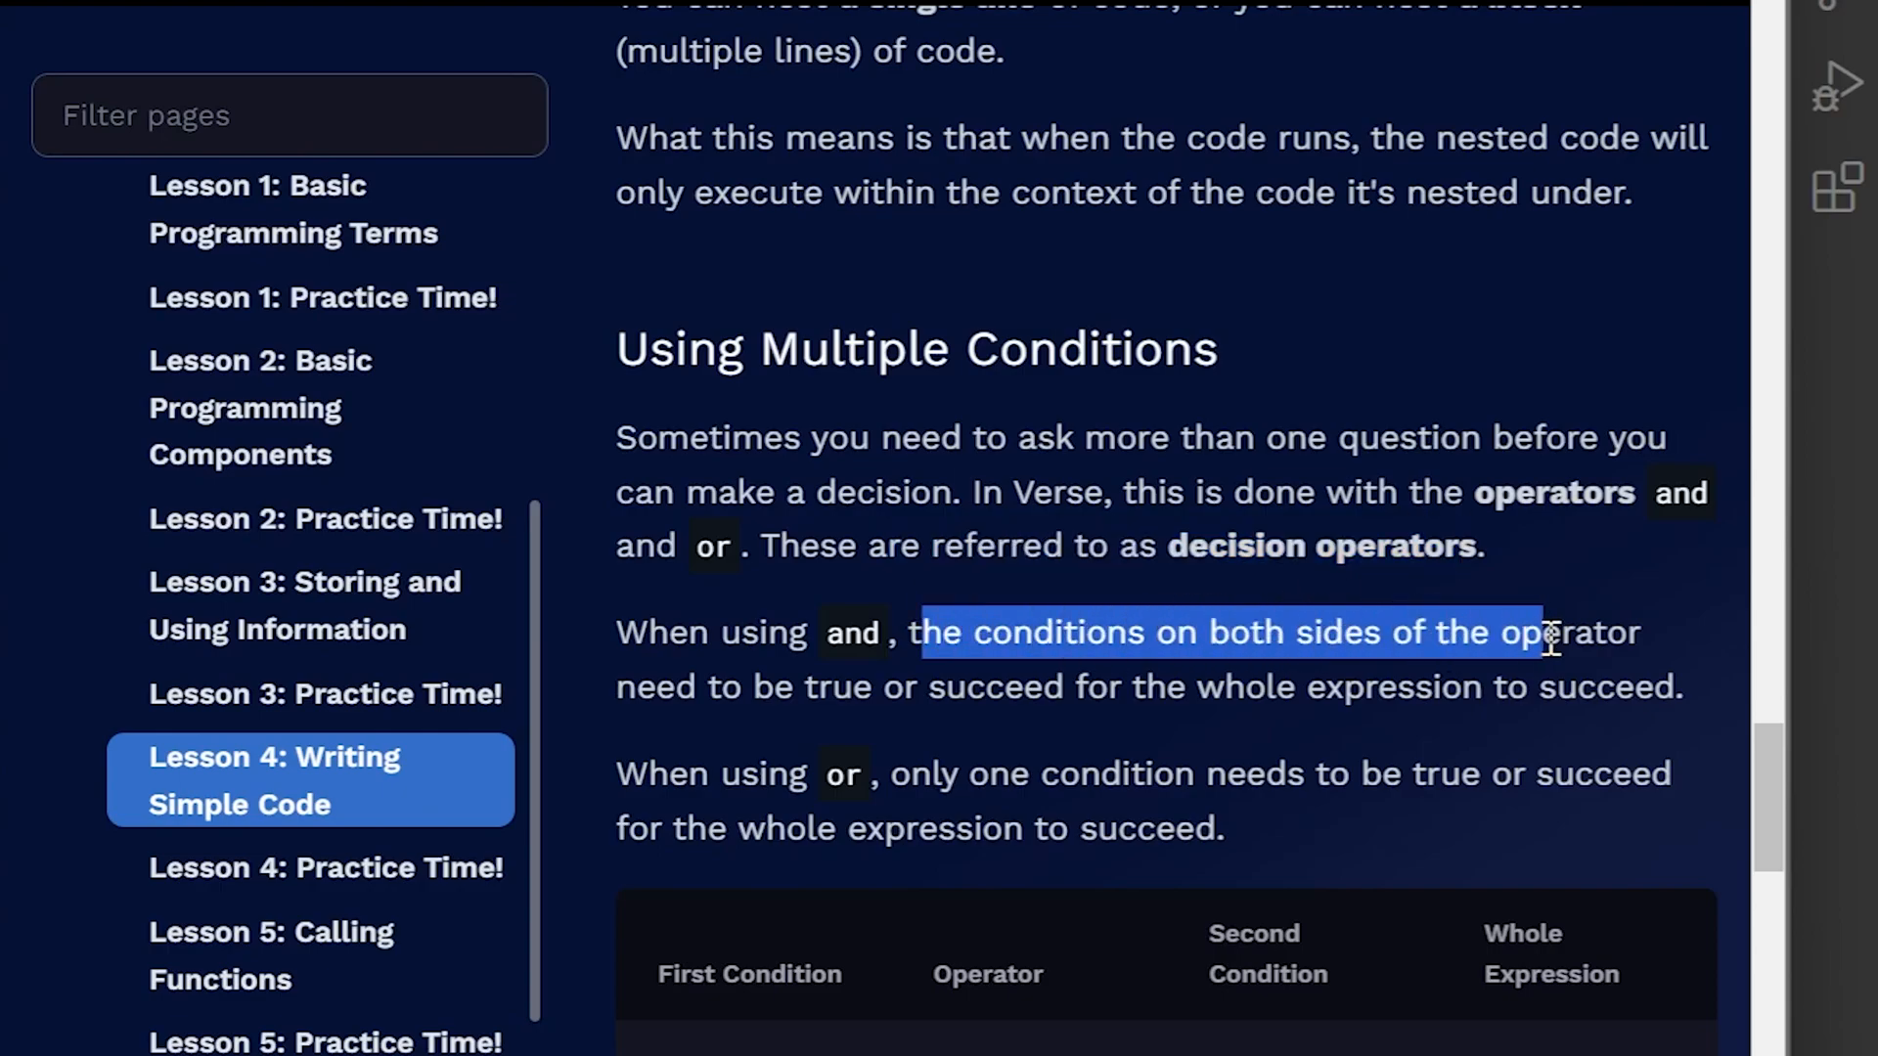
pyautogui.moveTo(1552, 633); pyautogui.dragTo(1024, 686)
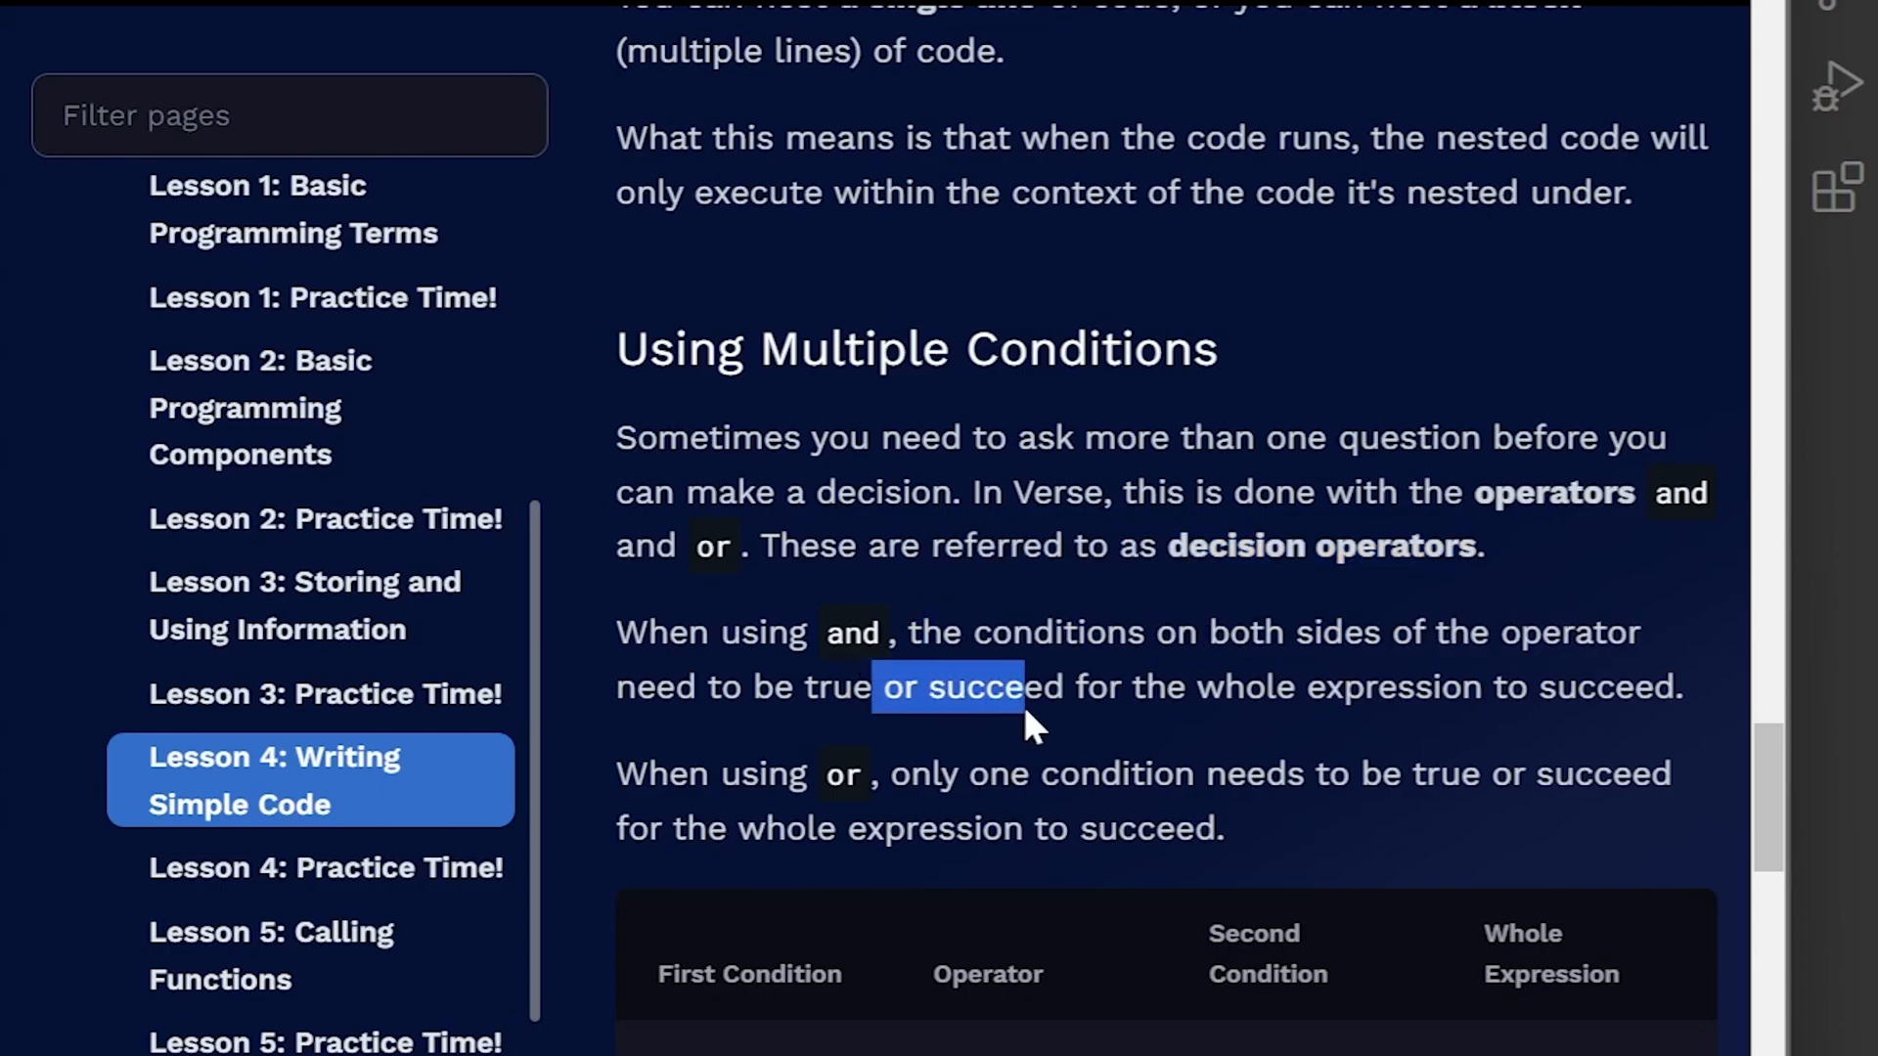
pyautogui.moveTo(1197, 646)
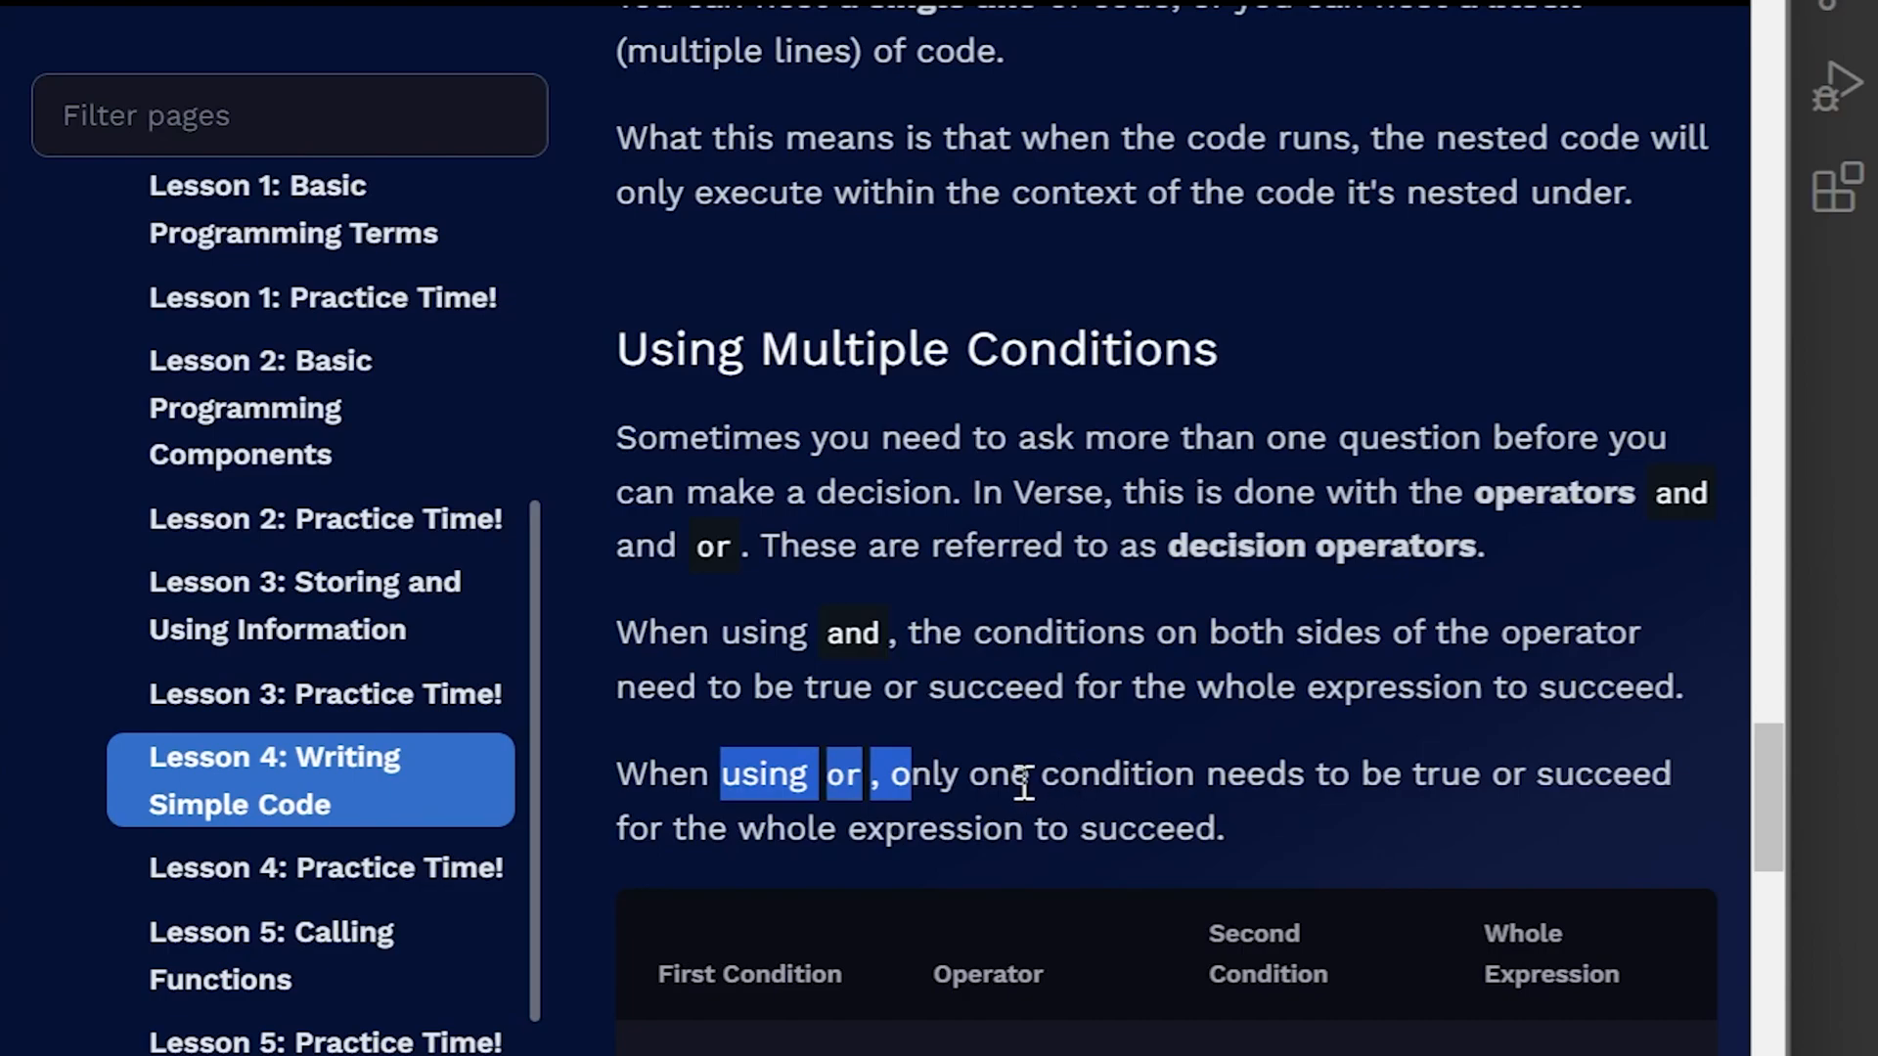
pyautogui.scroll(-3)
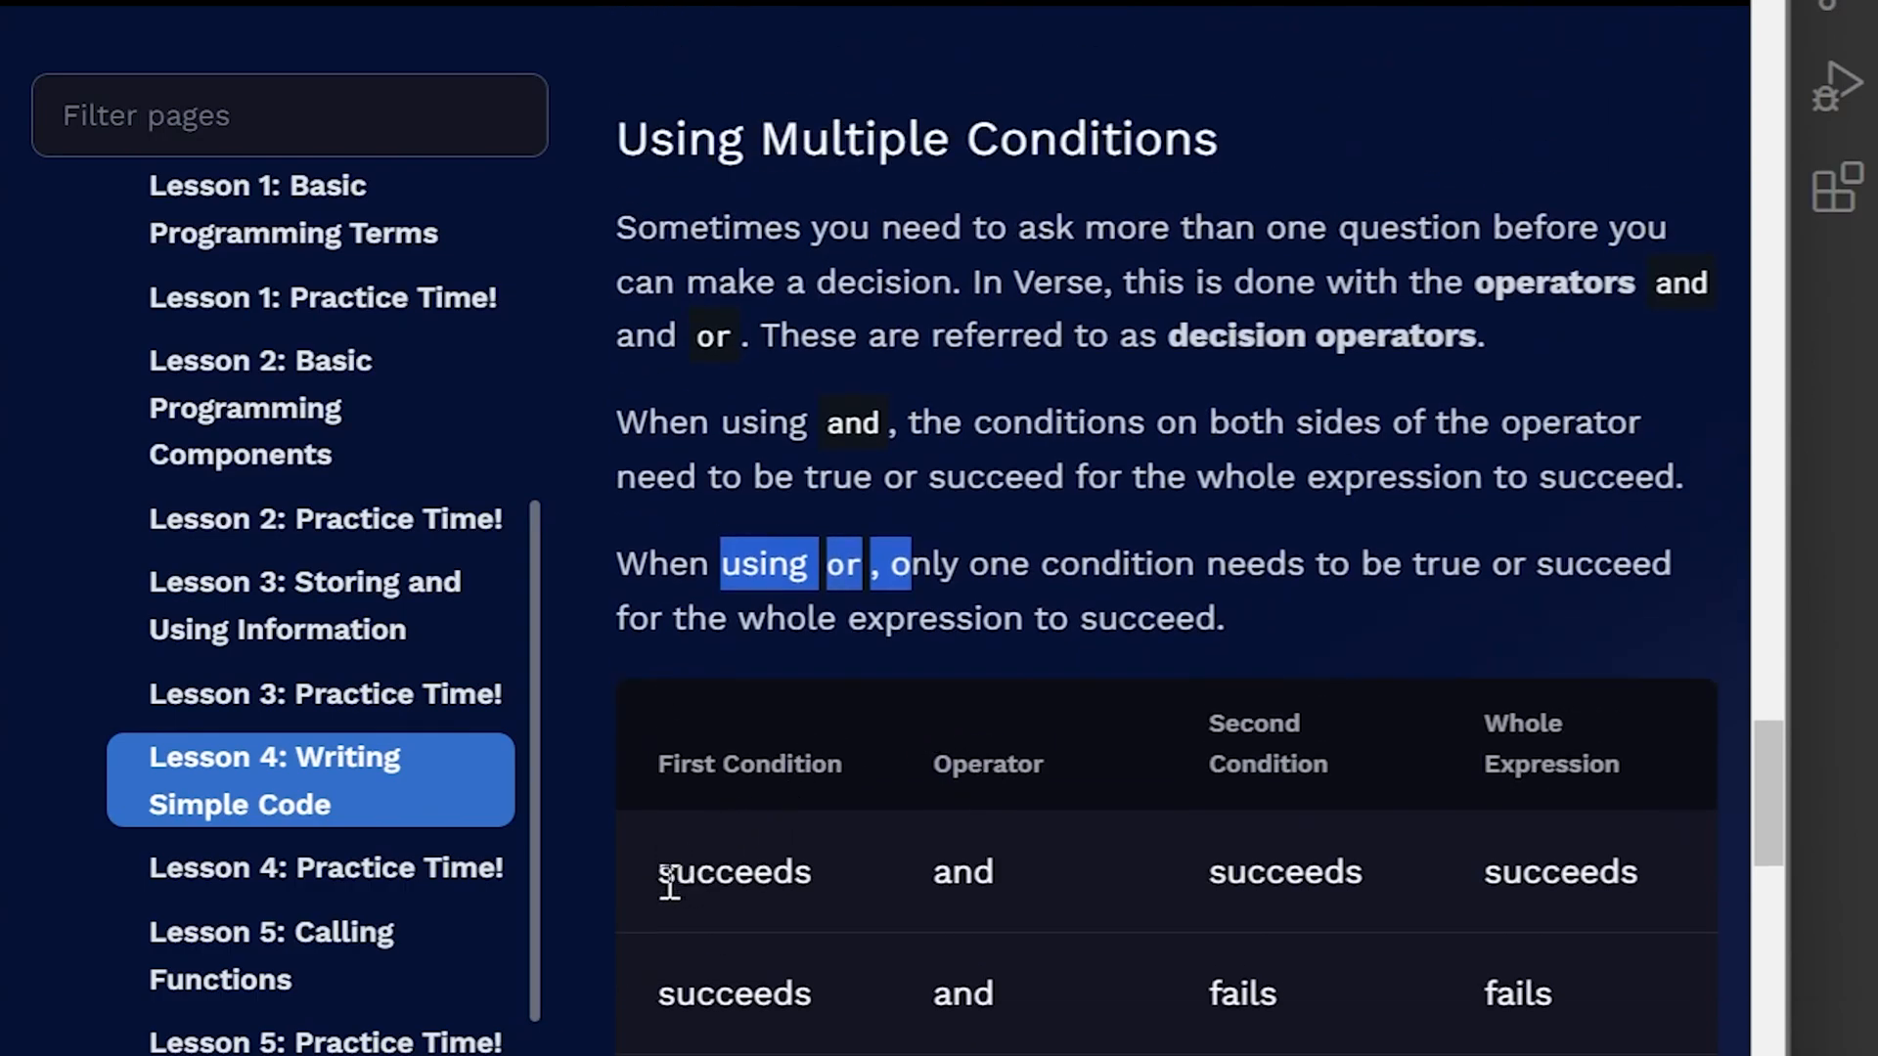
pyautogui.doubleClick(732, 871)
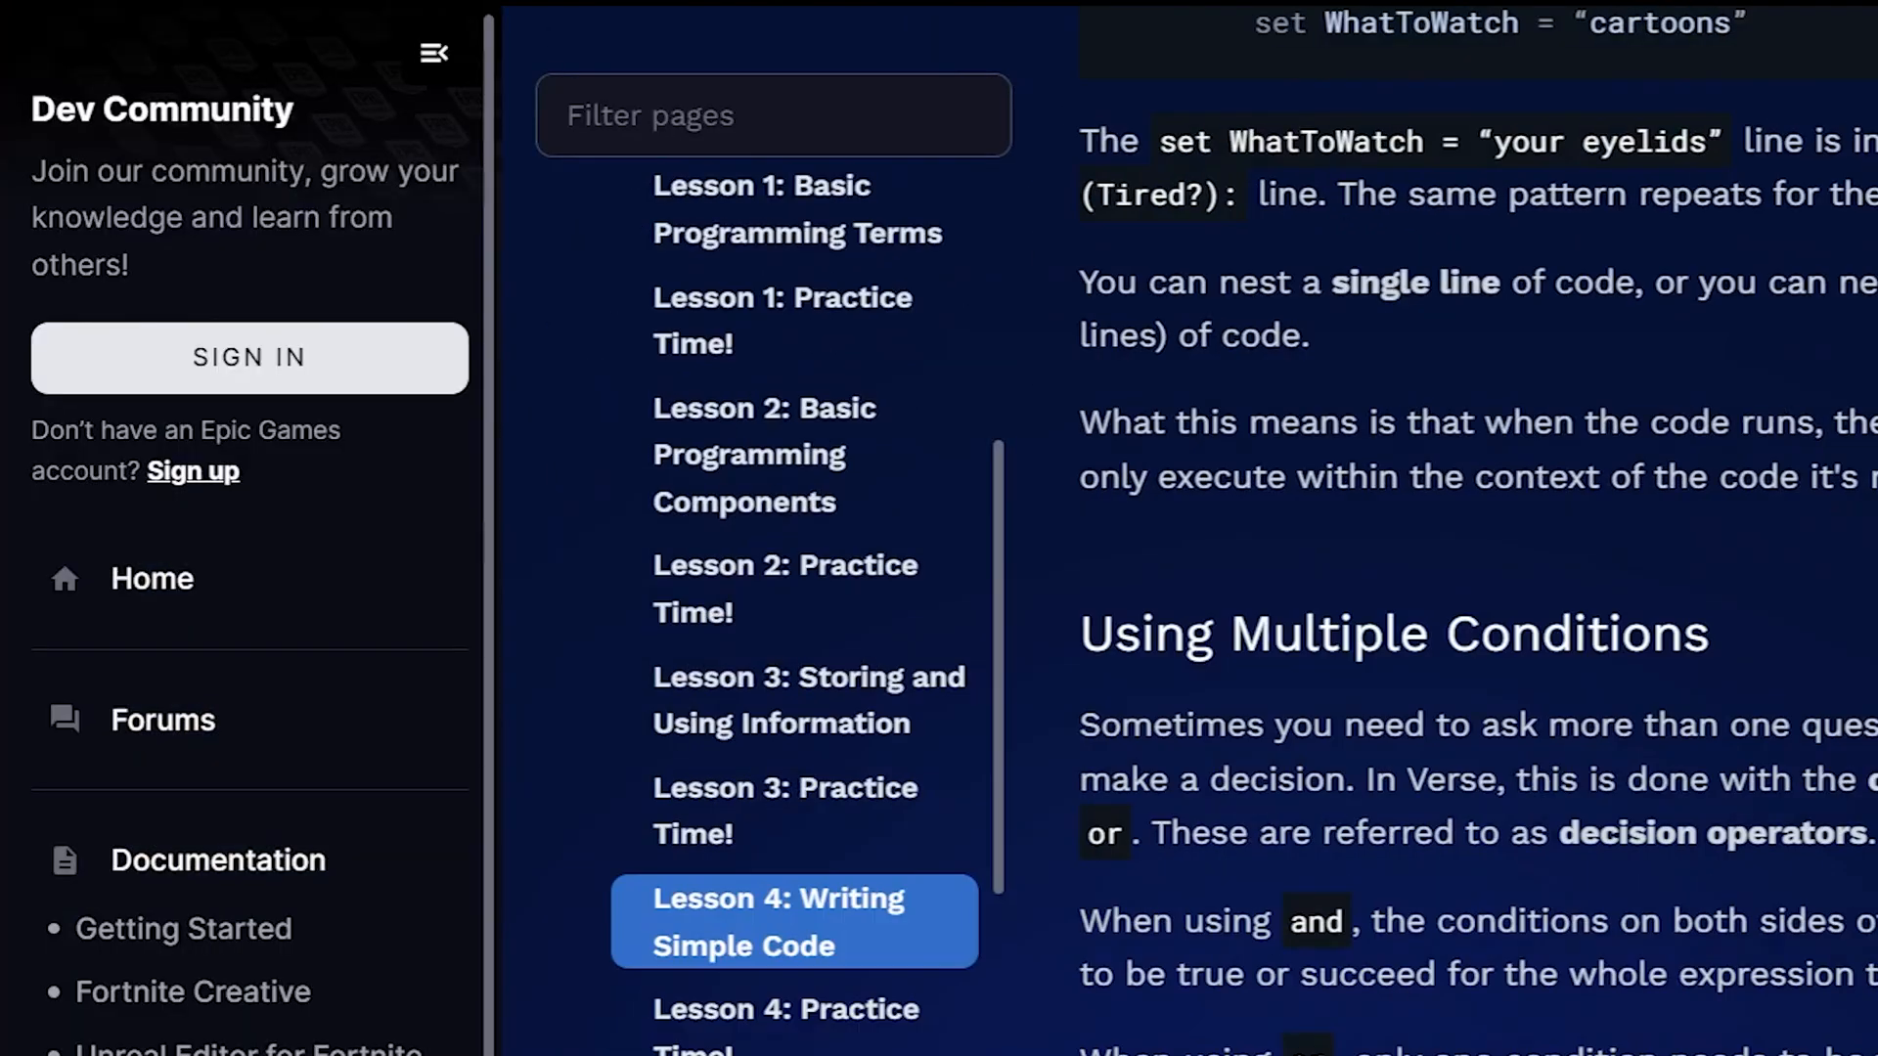
pyautogui.moveTo(1851, 832)
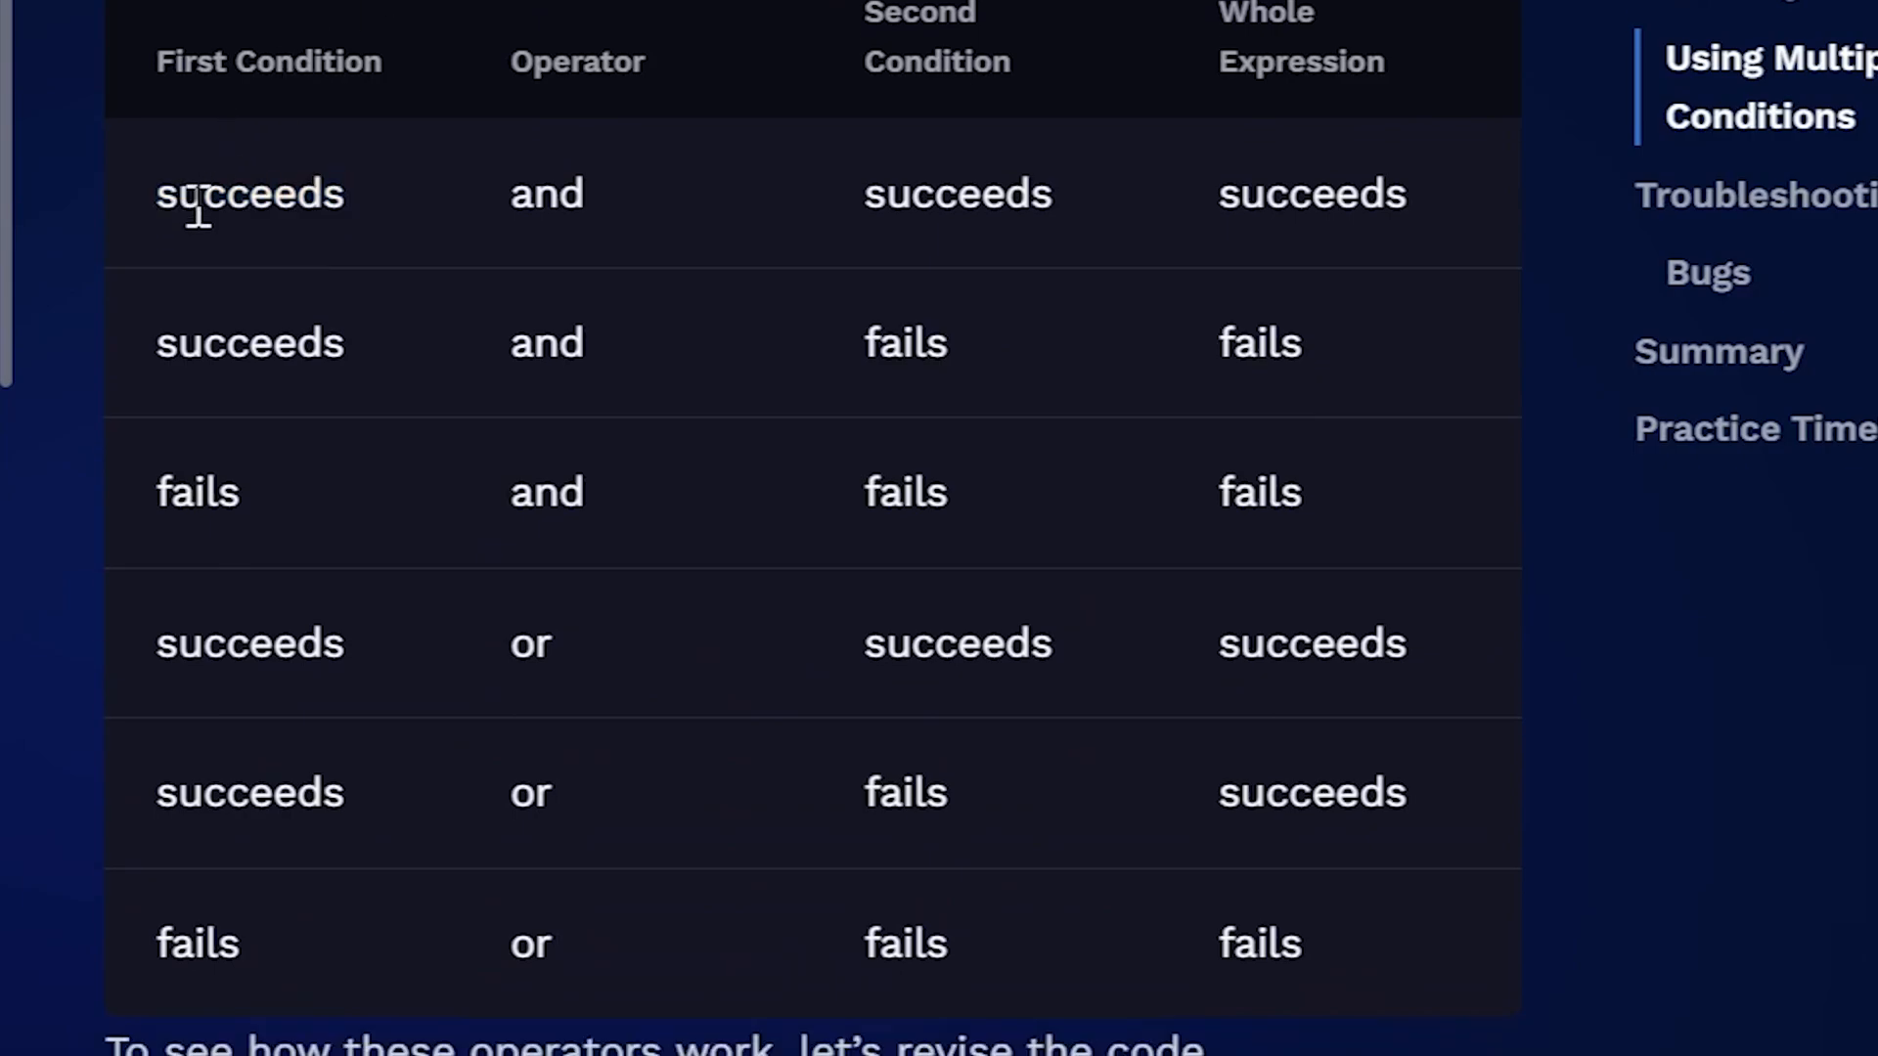
pyautogui.moveTo(240, 167)
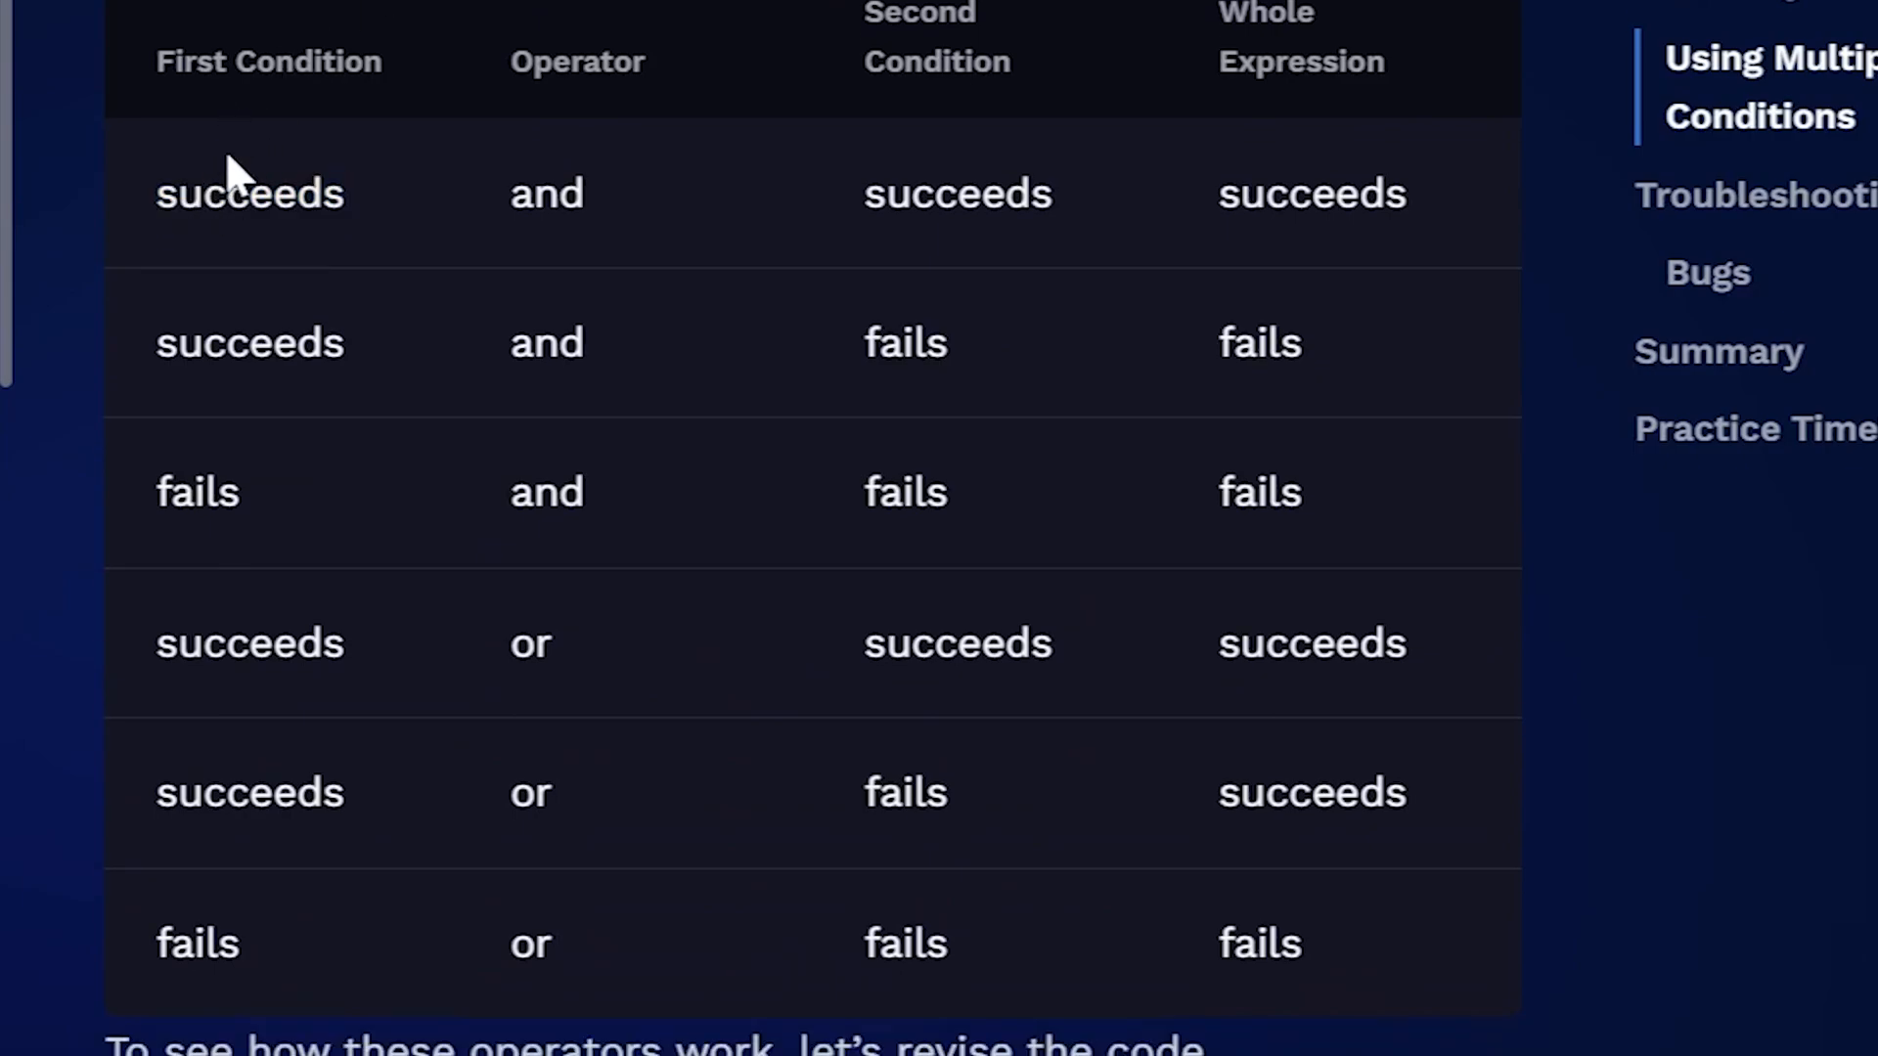
pyautogui.moveTo(617, 228)
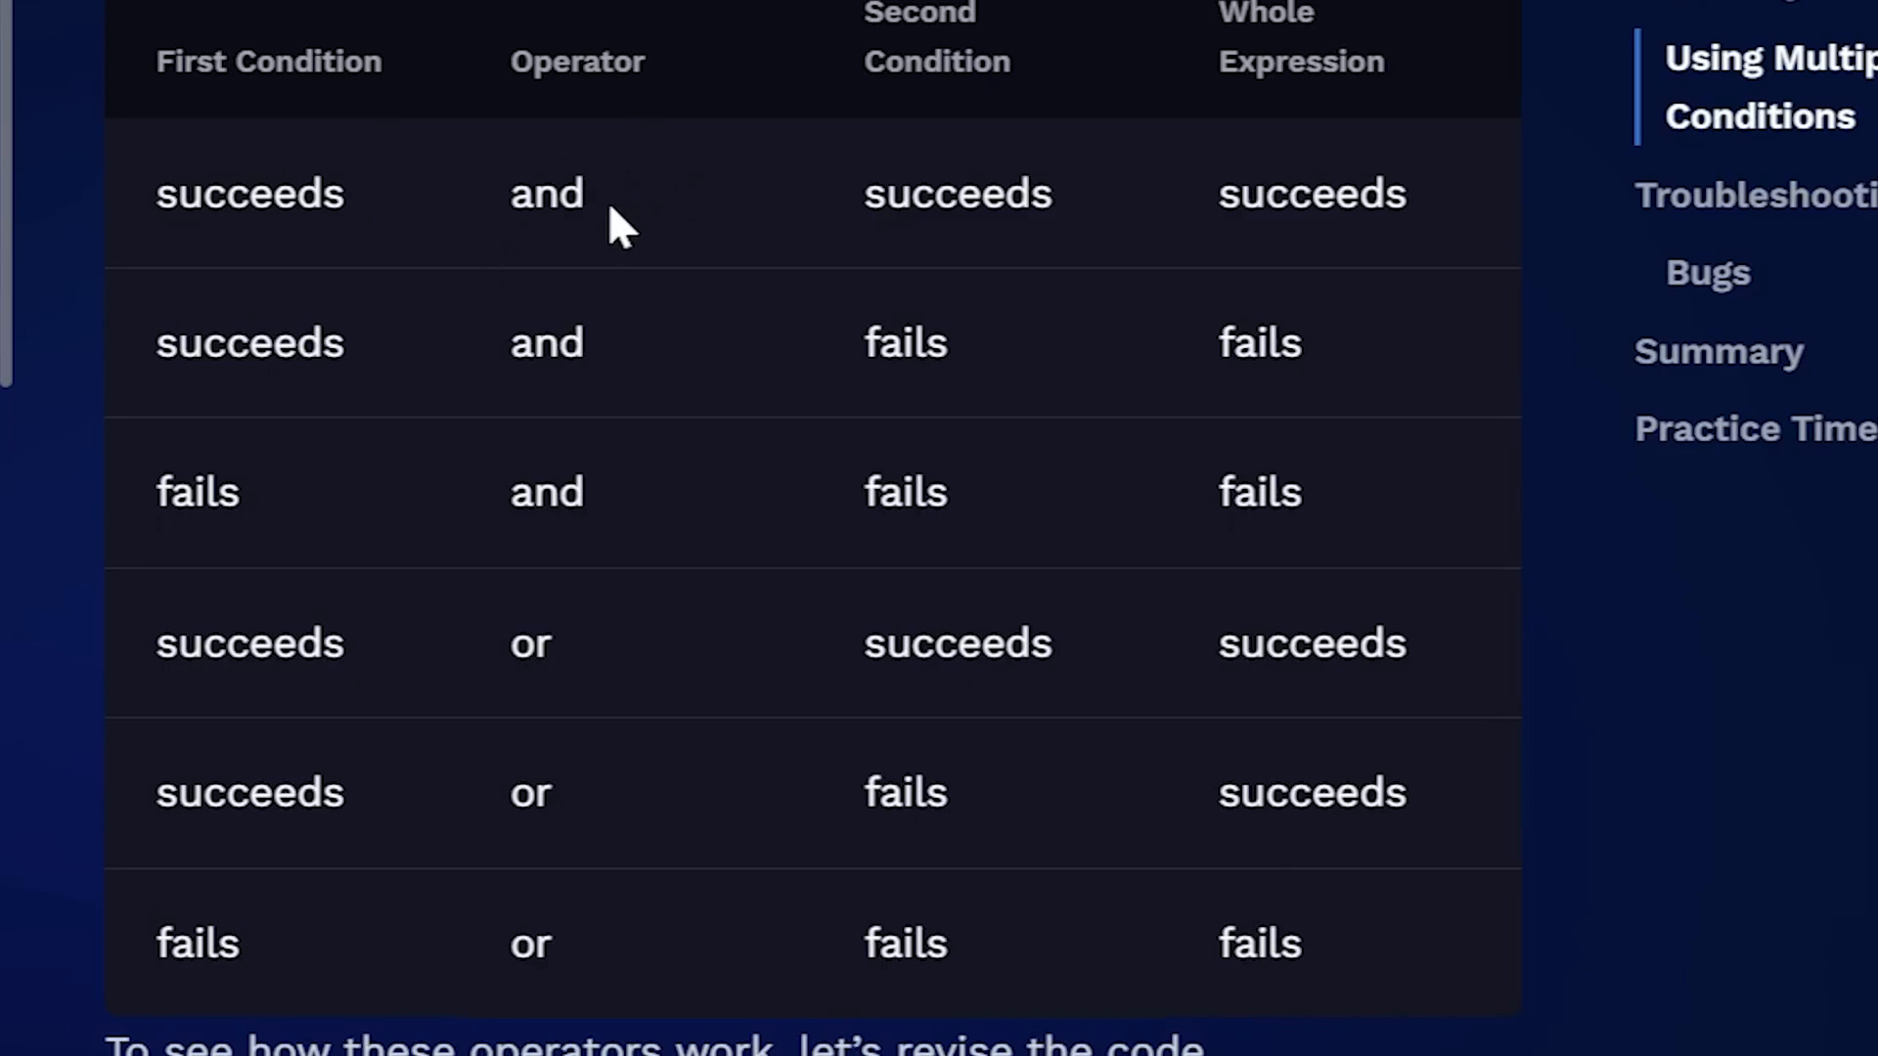
pyautogui.moveTo(954, 261)
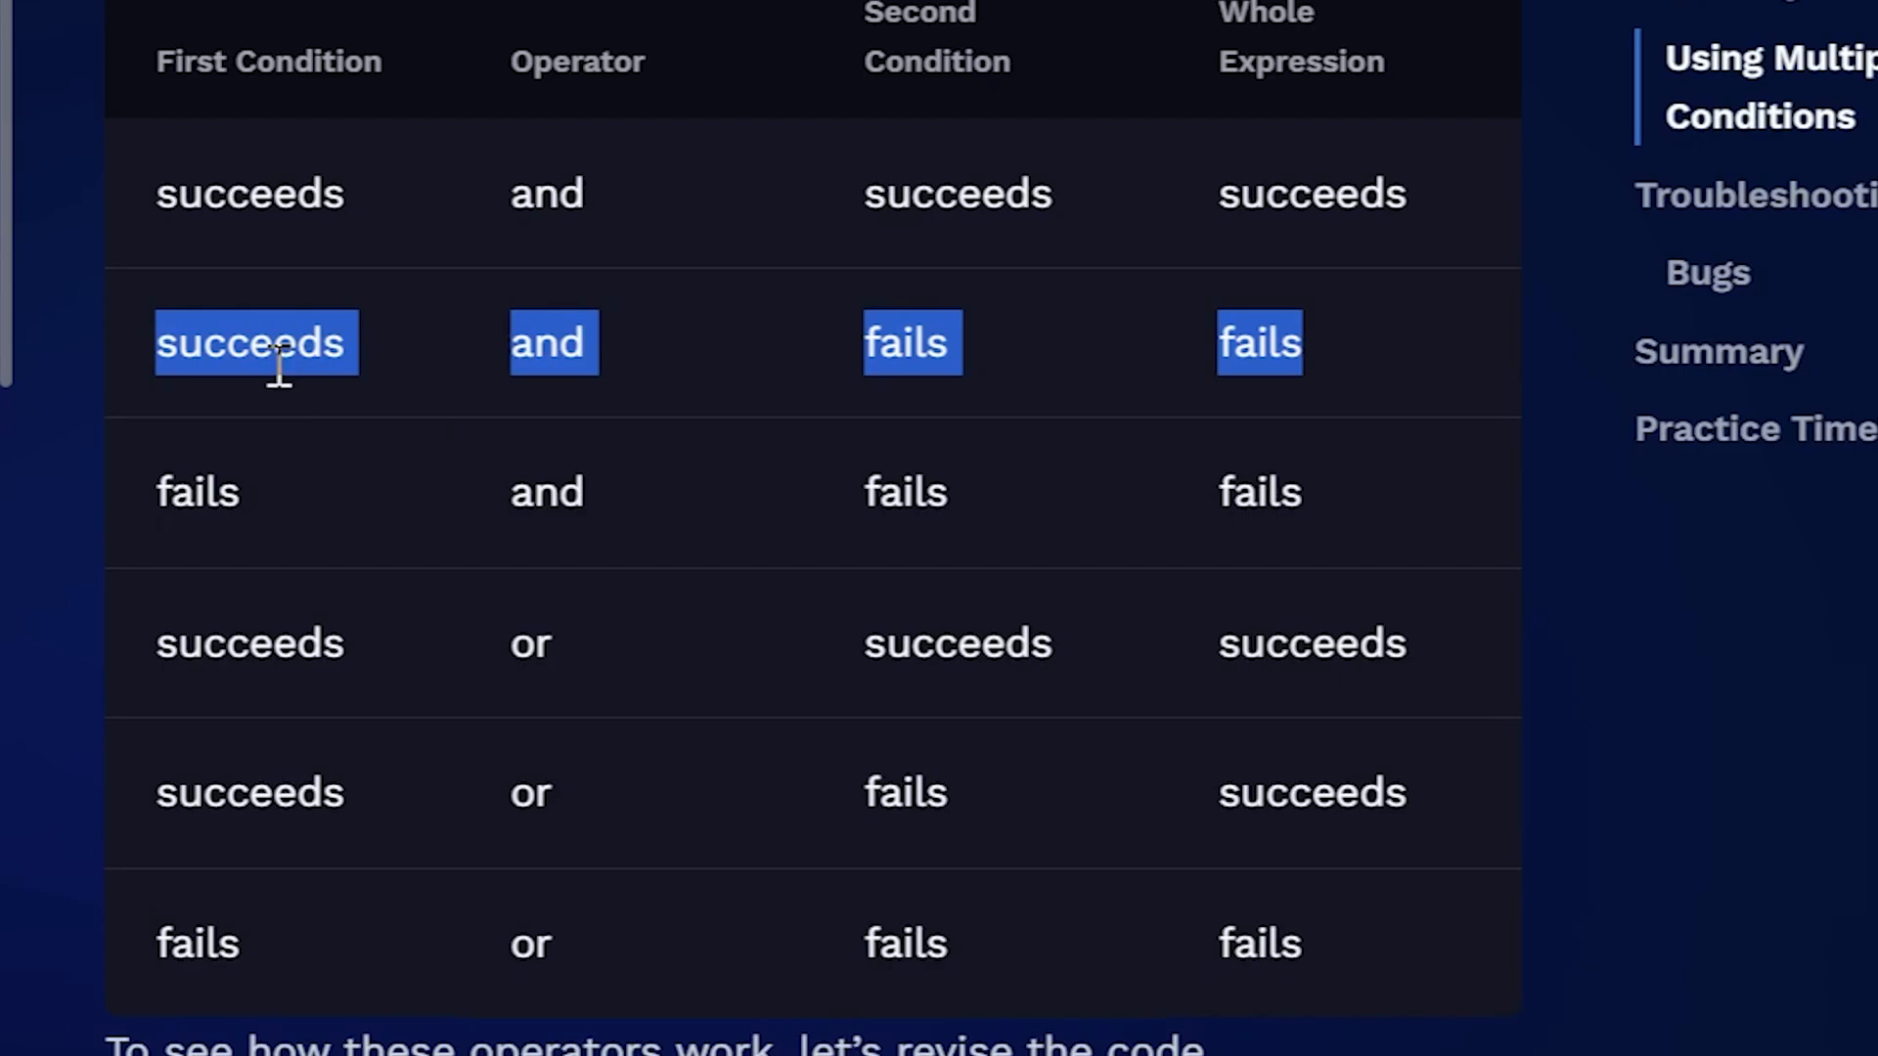
# - Highlight the succeeds/fails rows of the truth table, then scroll to the Tired or SchoolTomorrow example
pyautogui.click(311, 343)
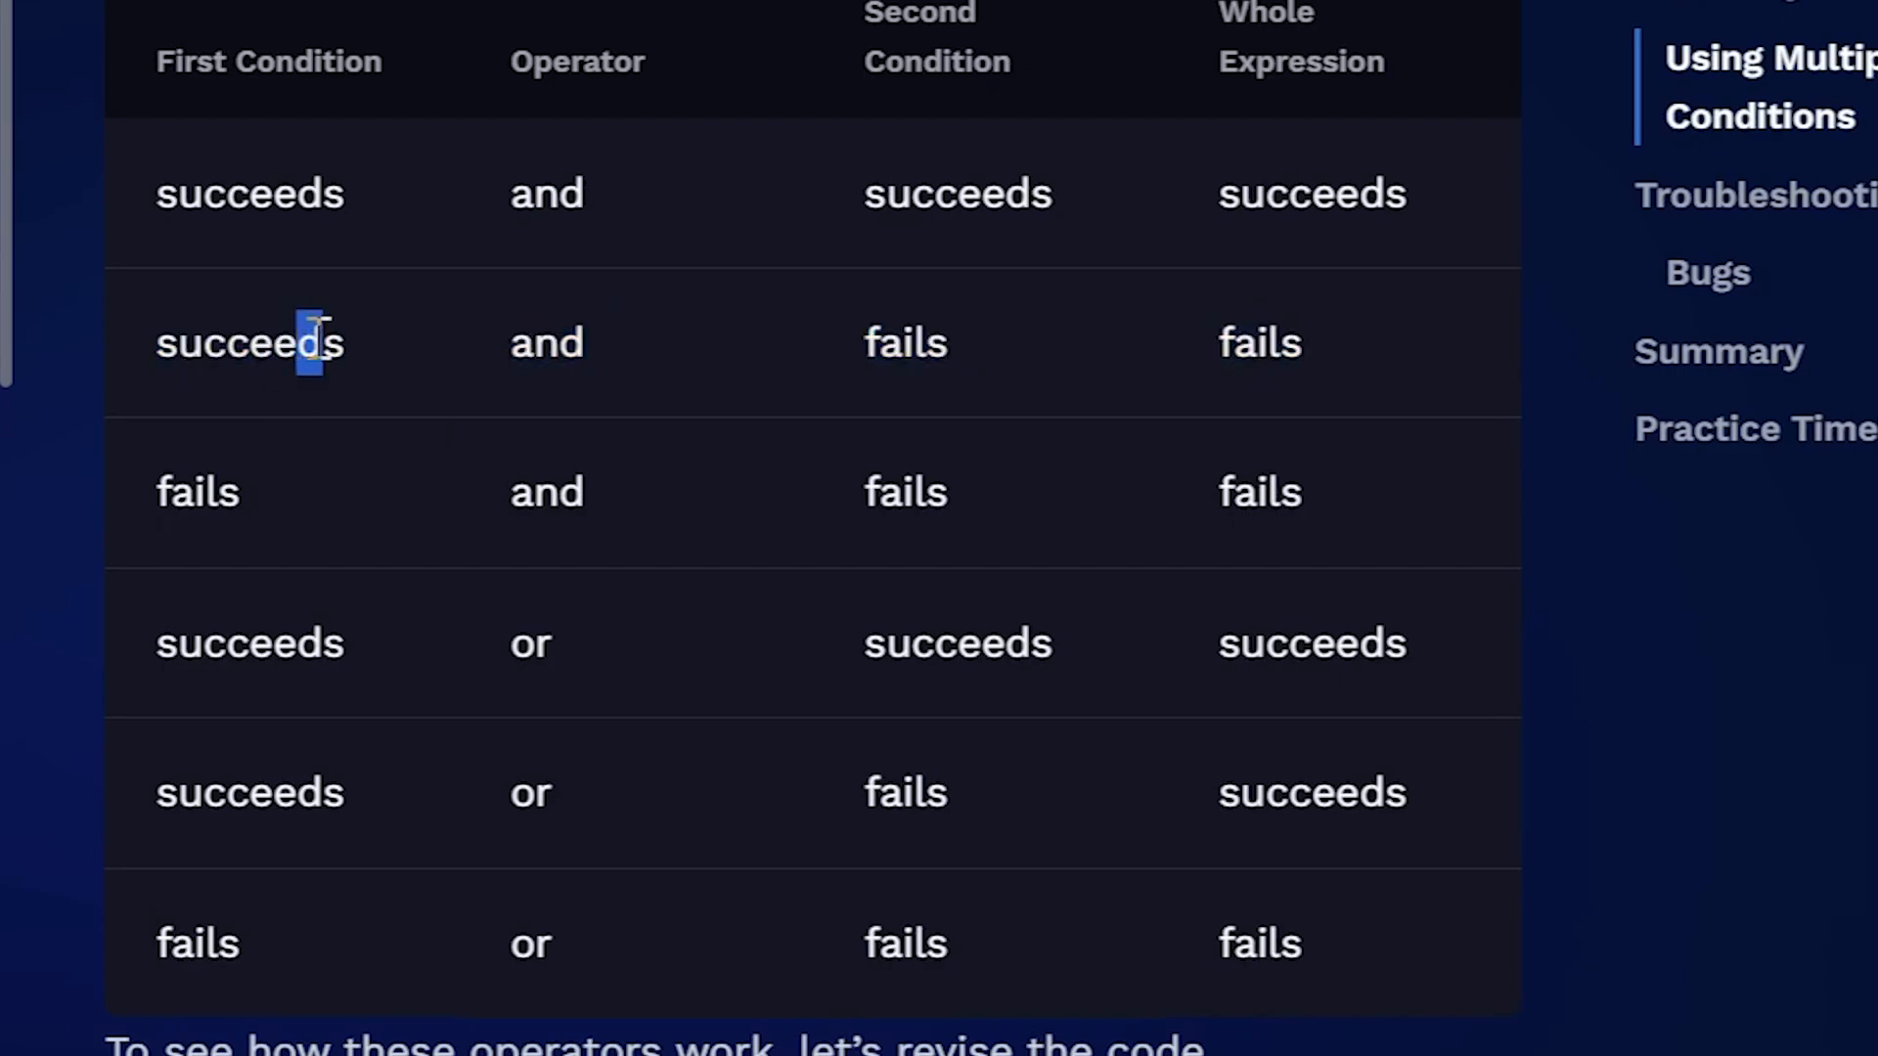
pyautogui.doubleClick(904, 342)
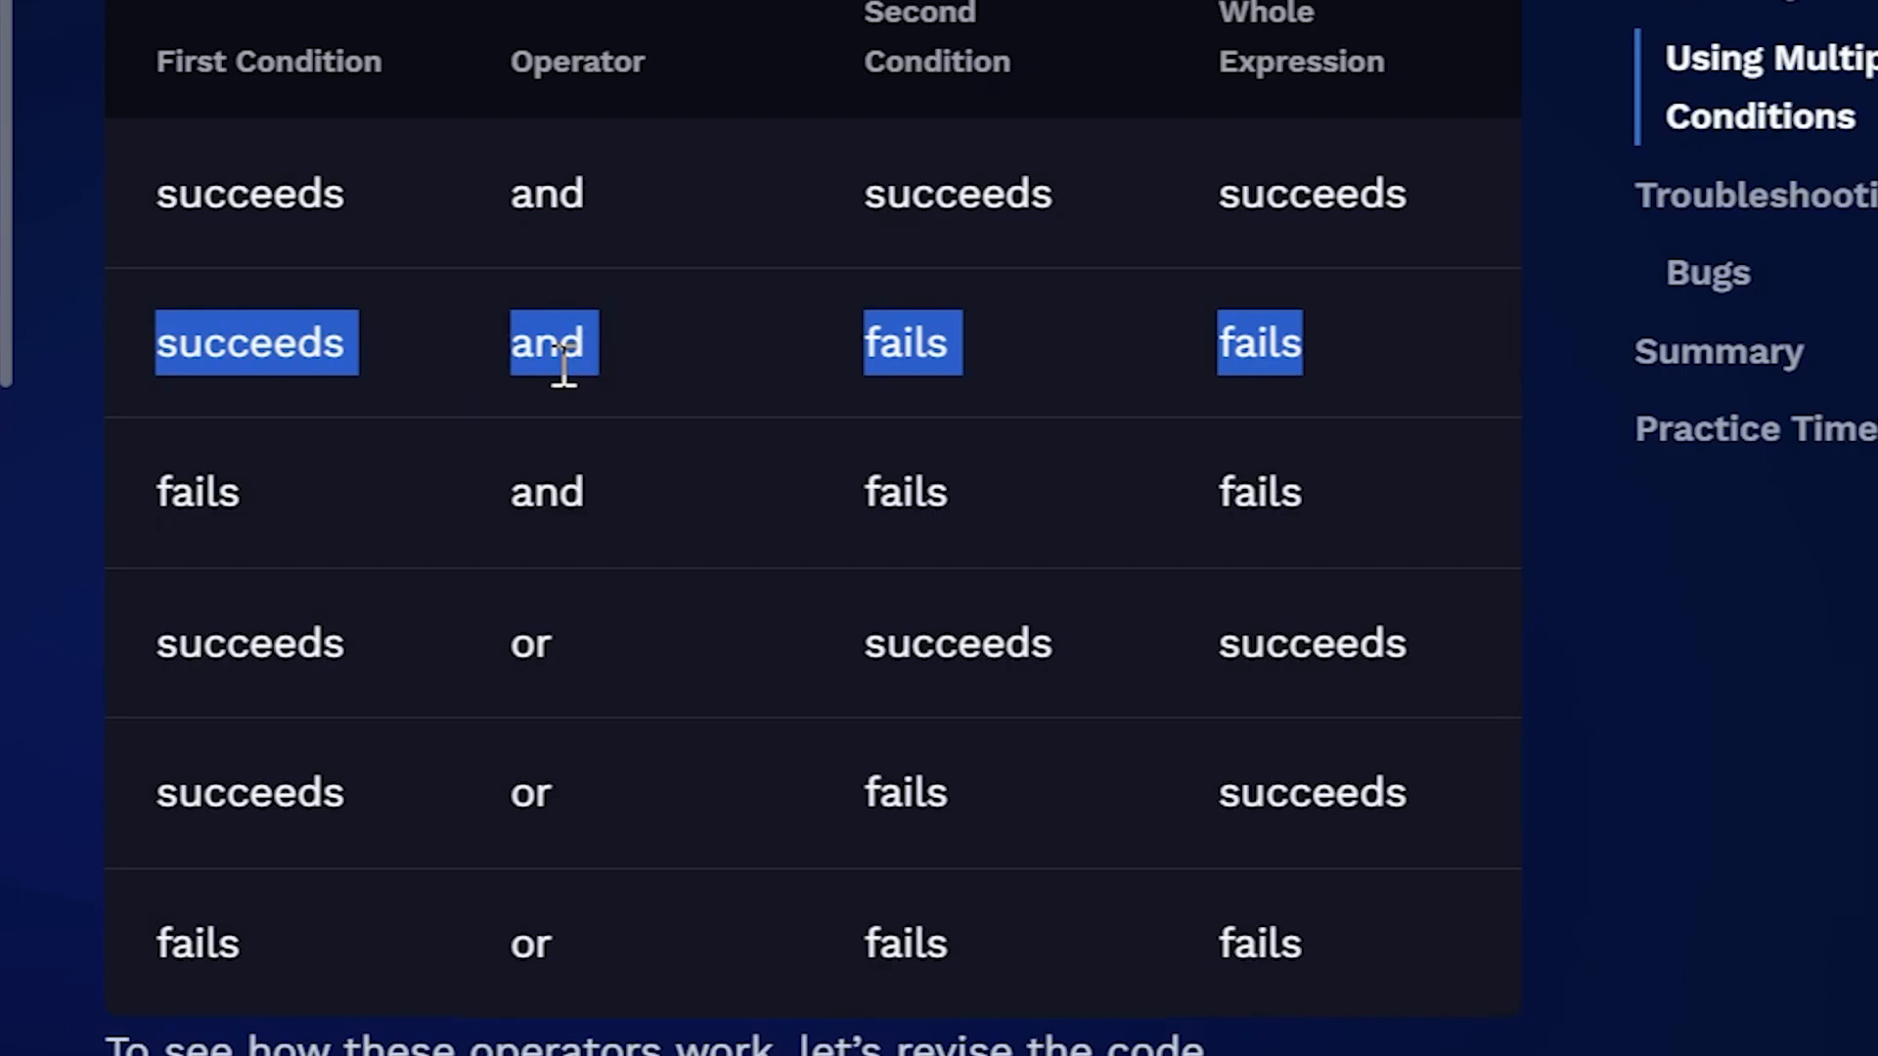
pyautogui.moveTo(529, 791)
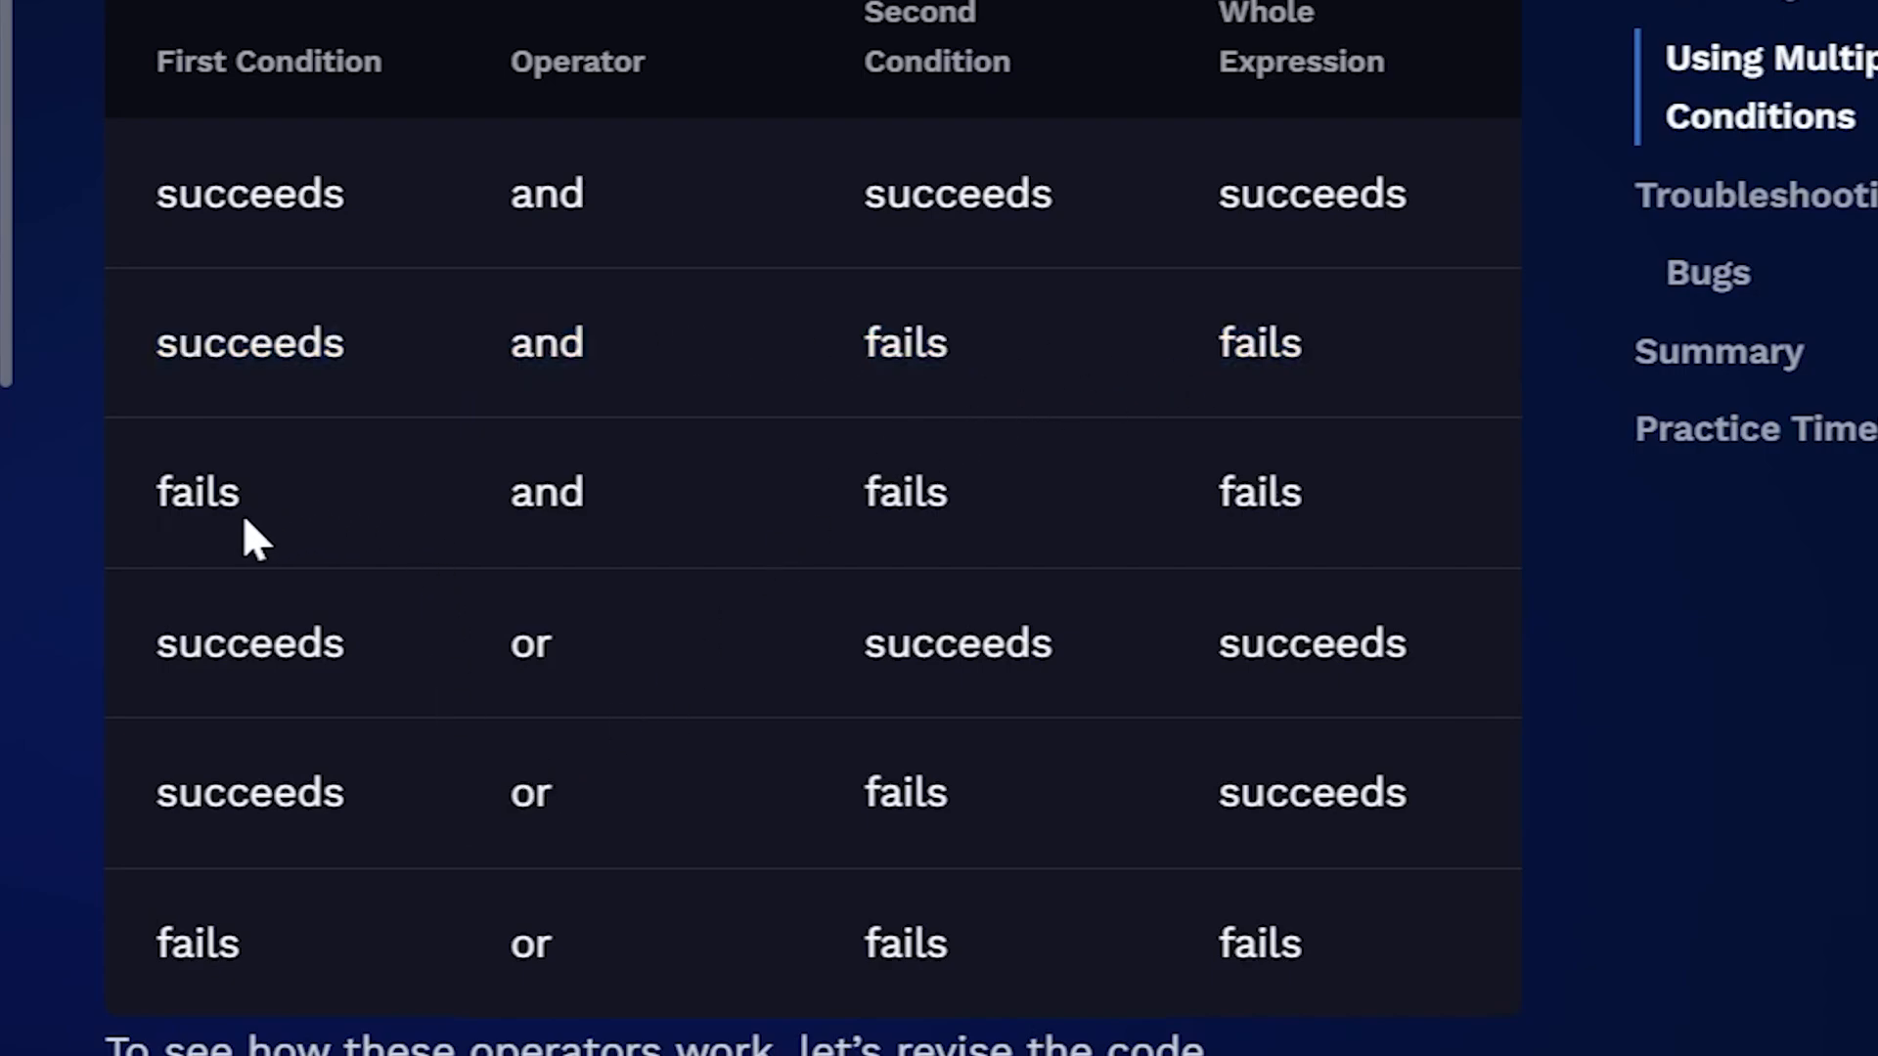
pyautogui.moveTo(270, 509)
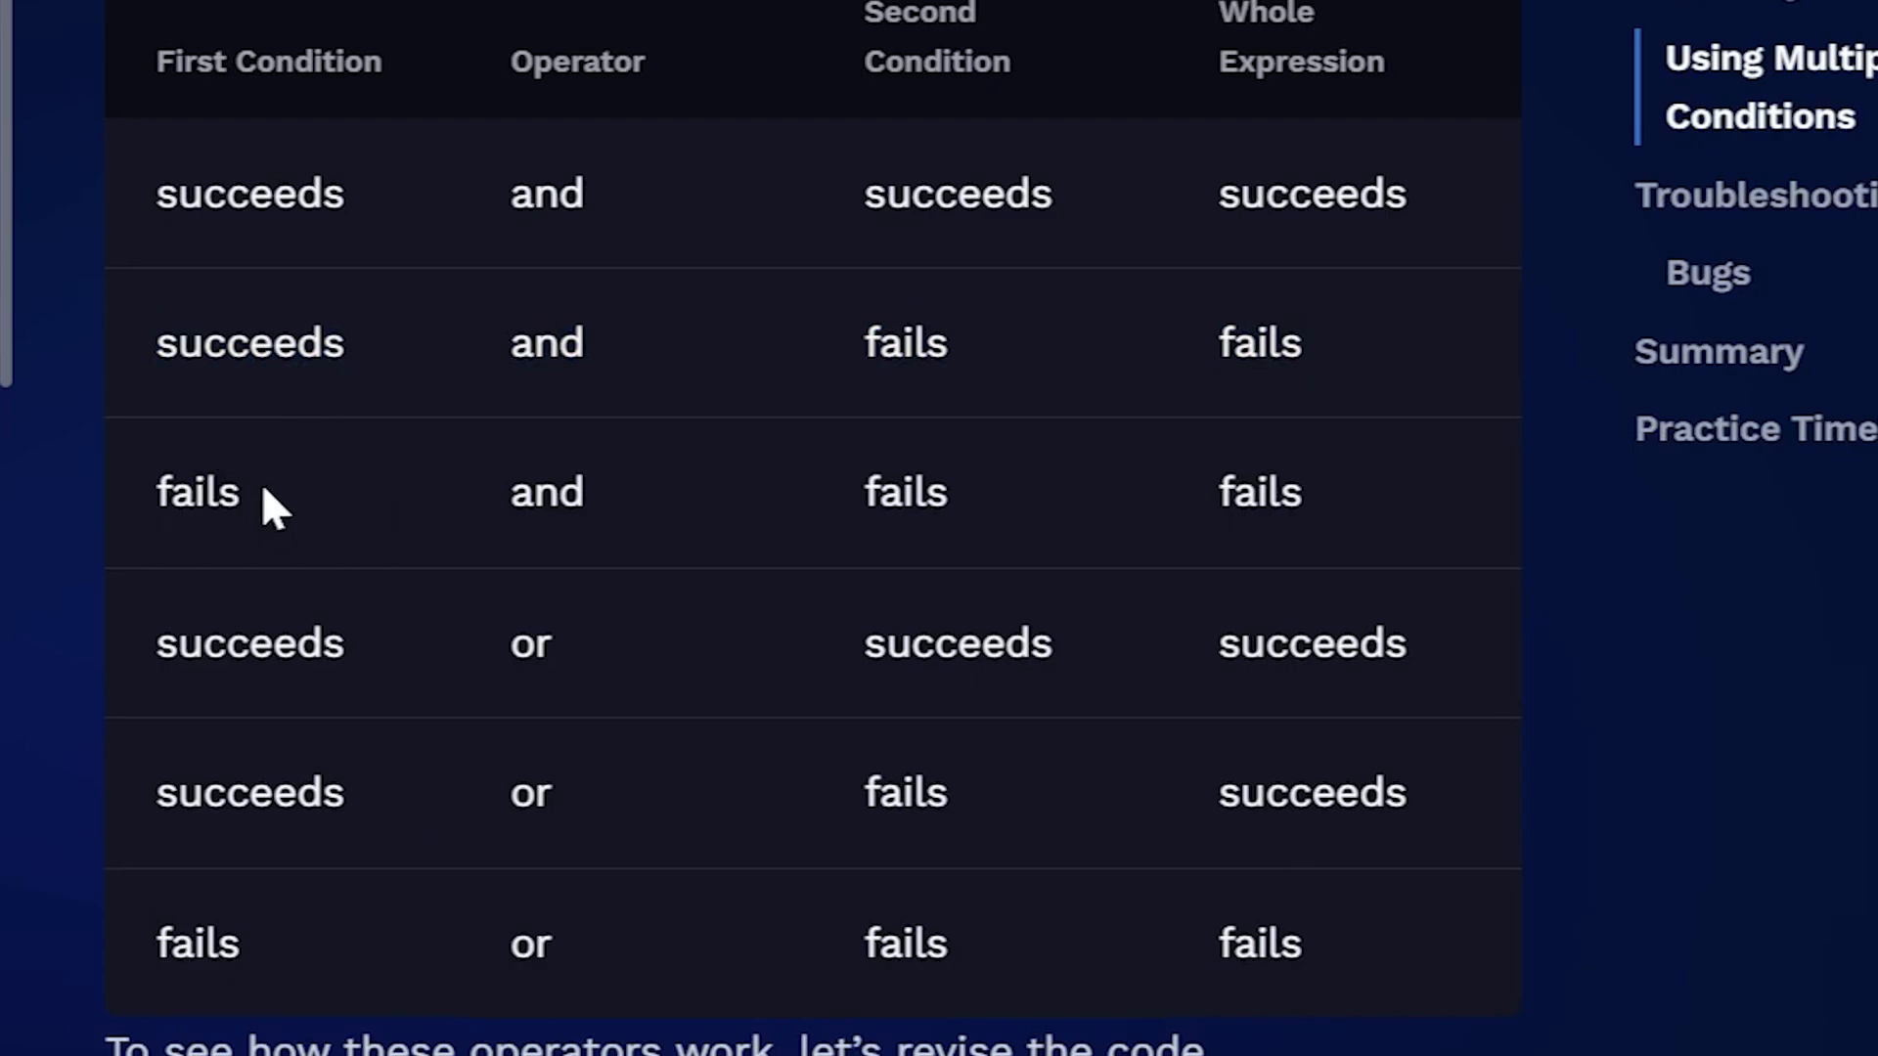
pyautogui.doubleClick(196, 491)
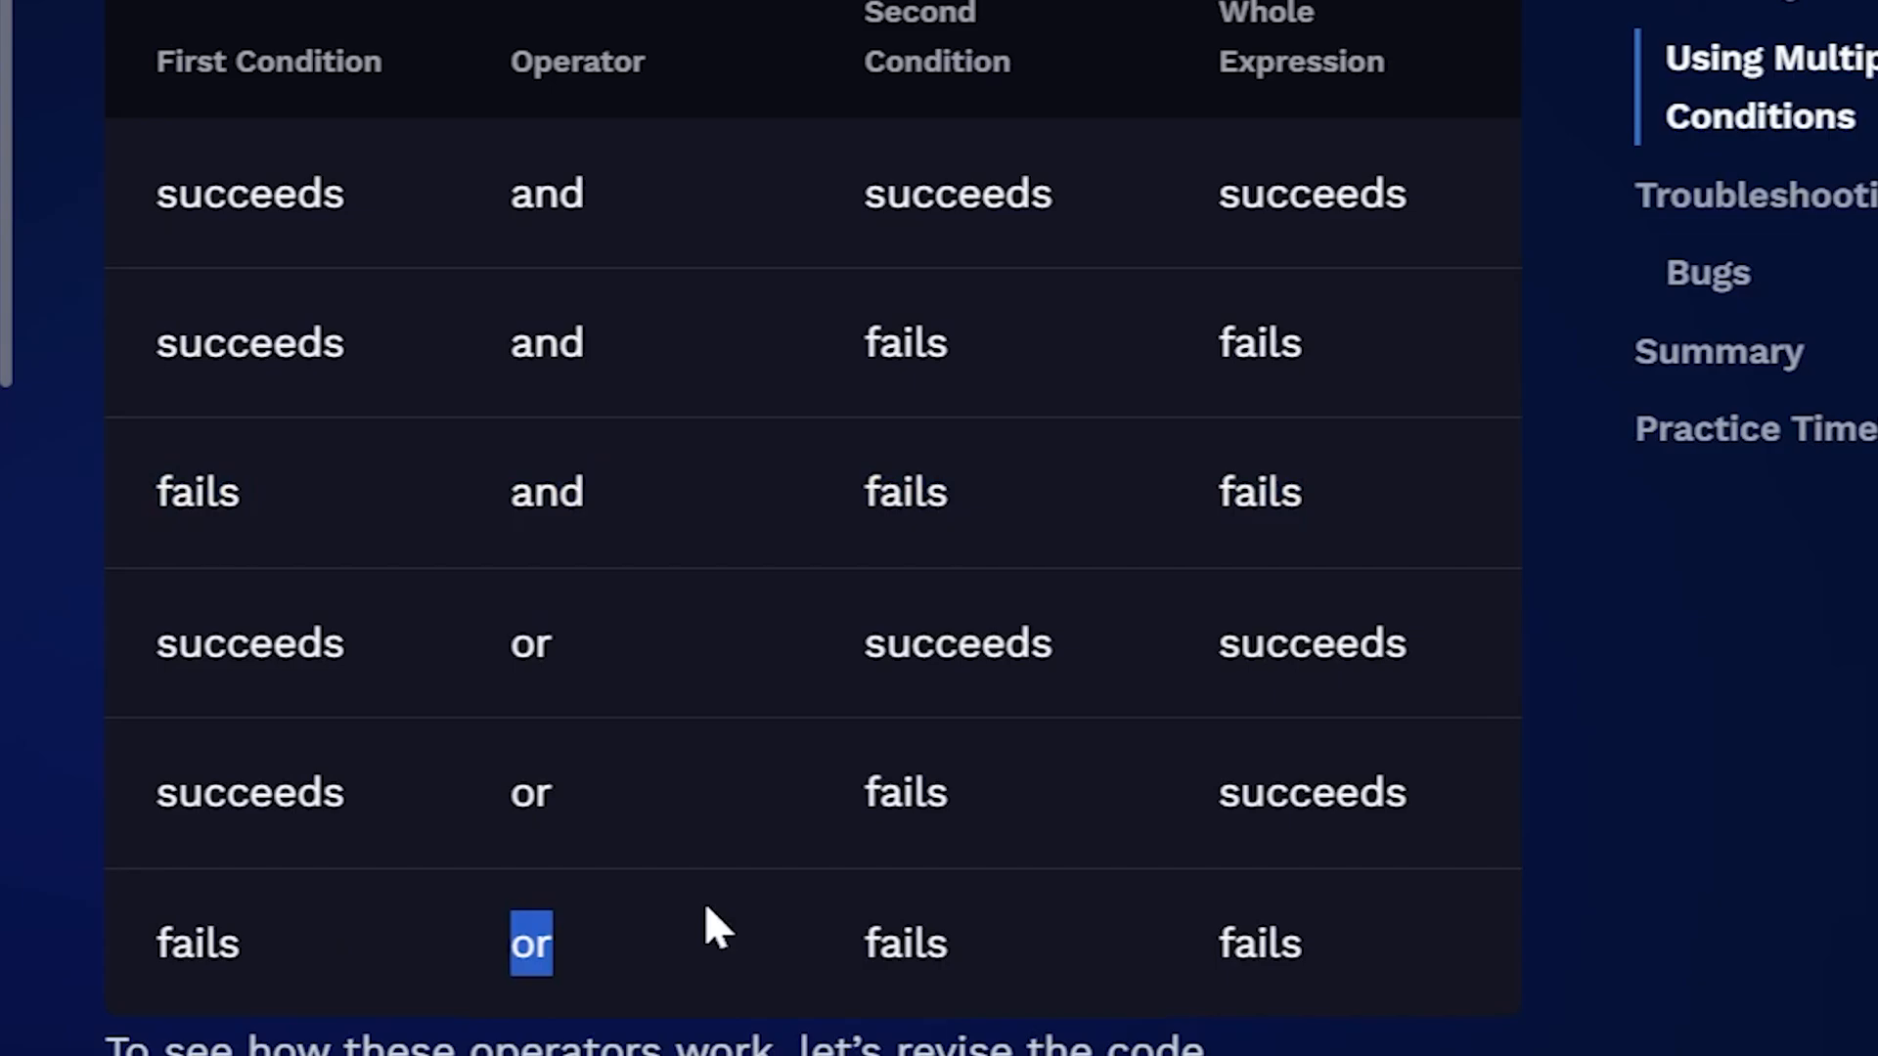
pyautogui.scroll(-3)
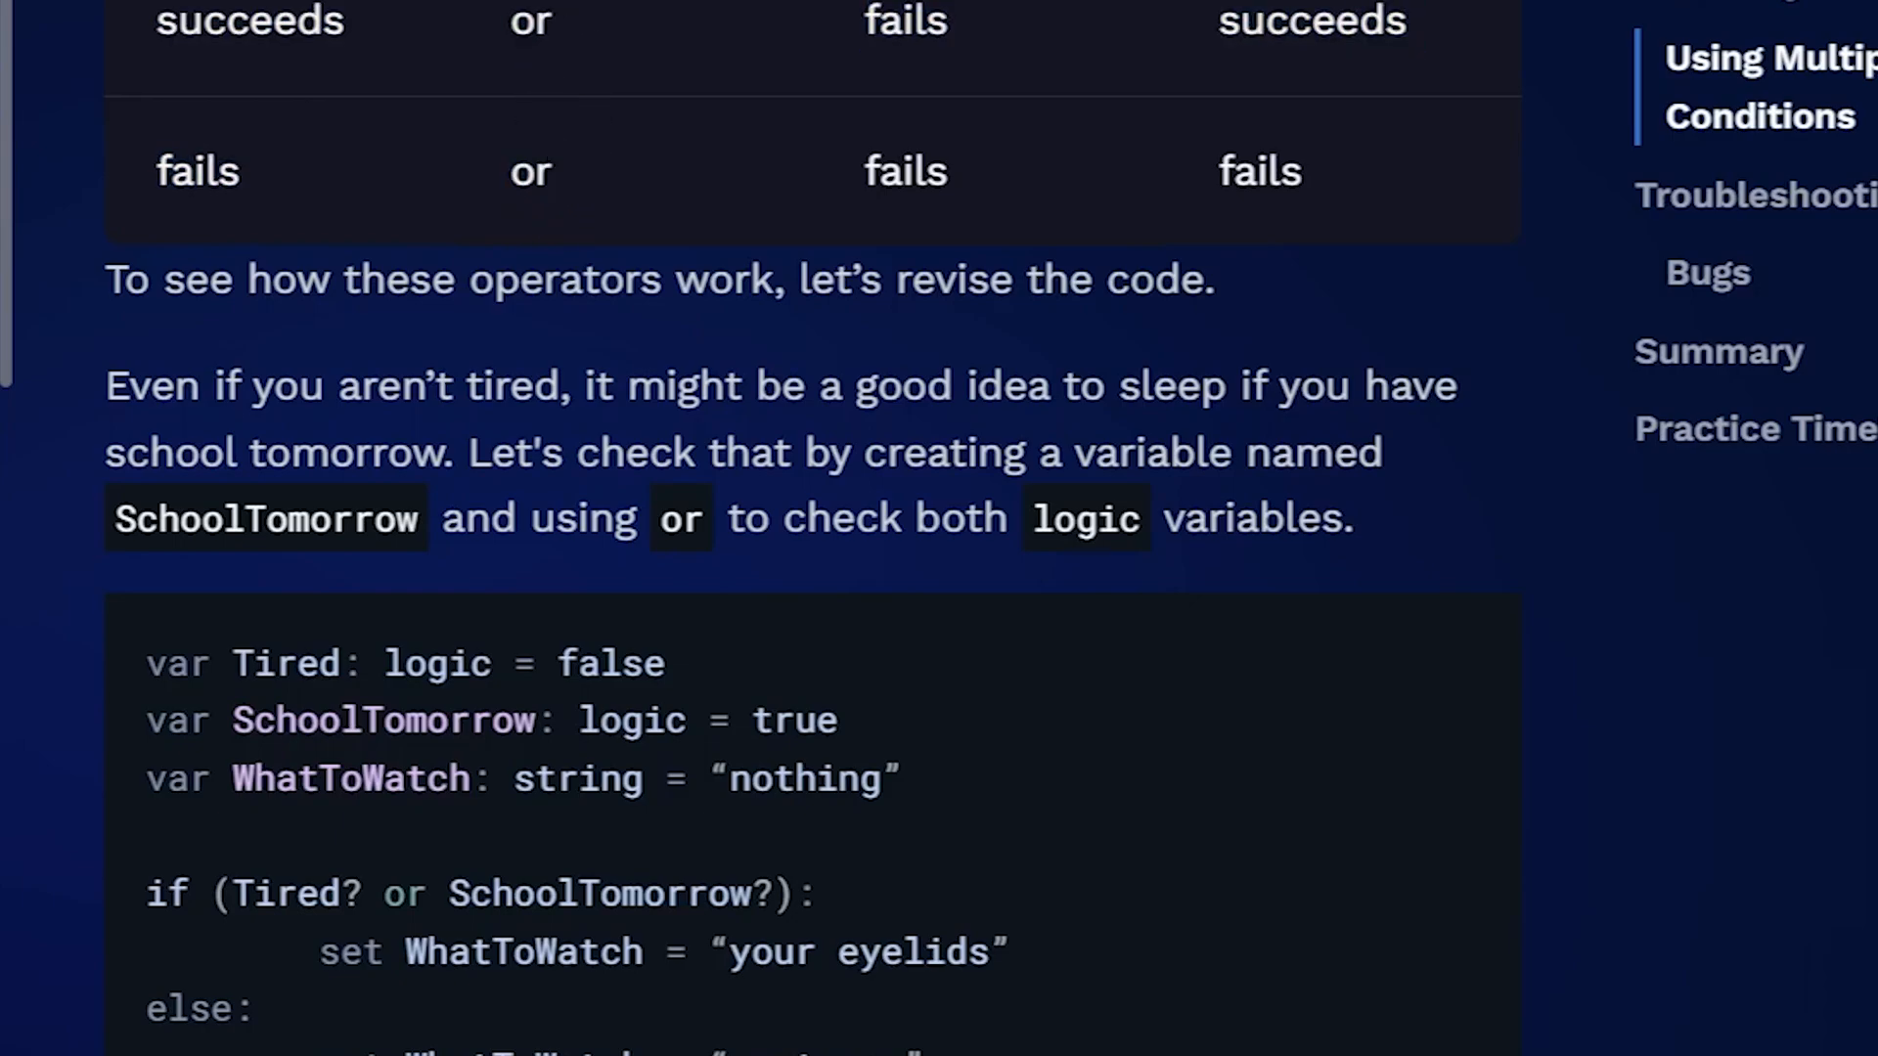
pyautogui.scroll(3)
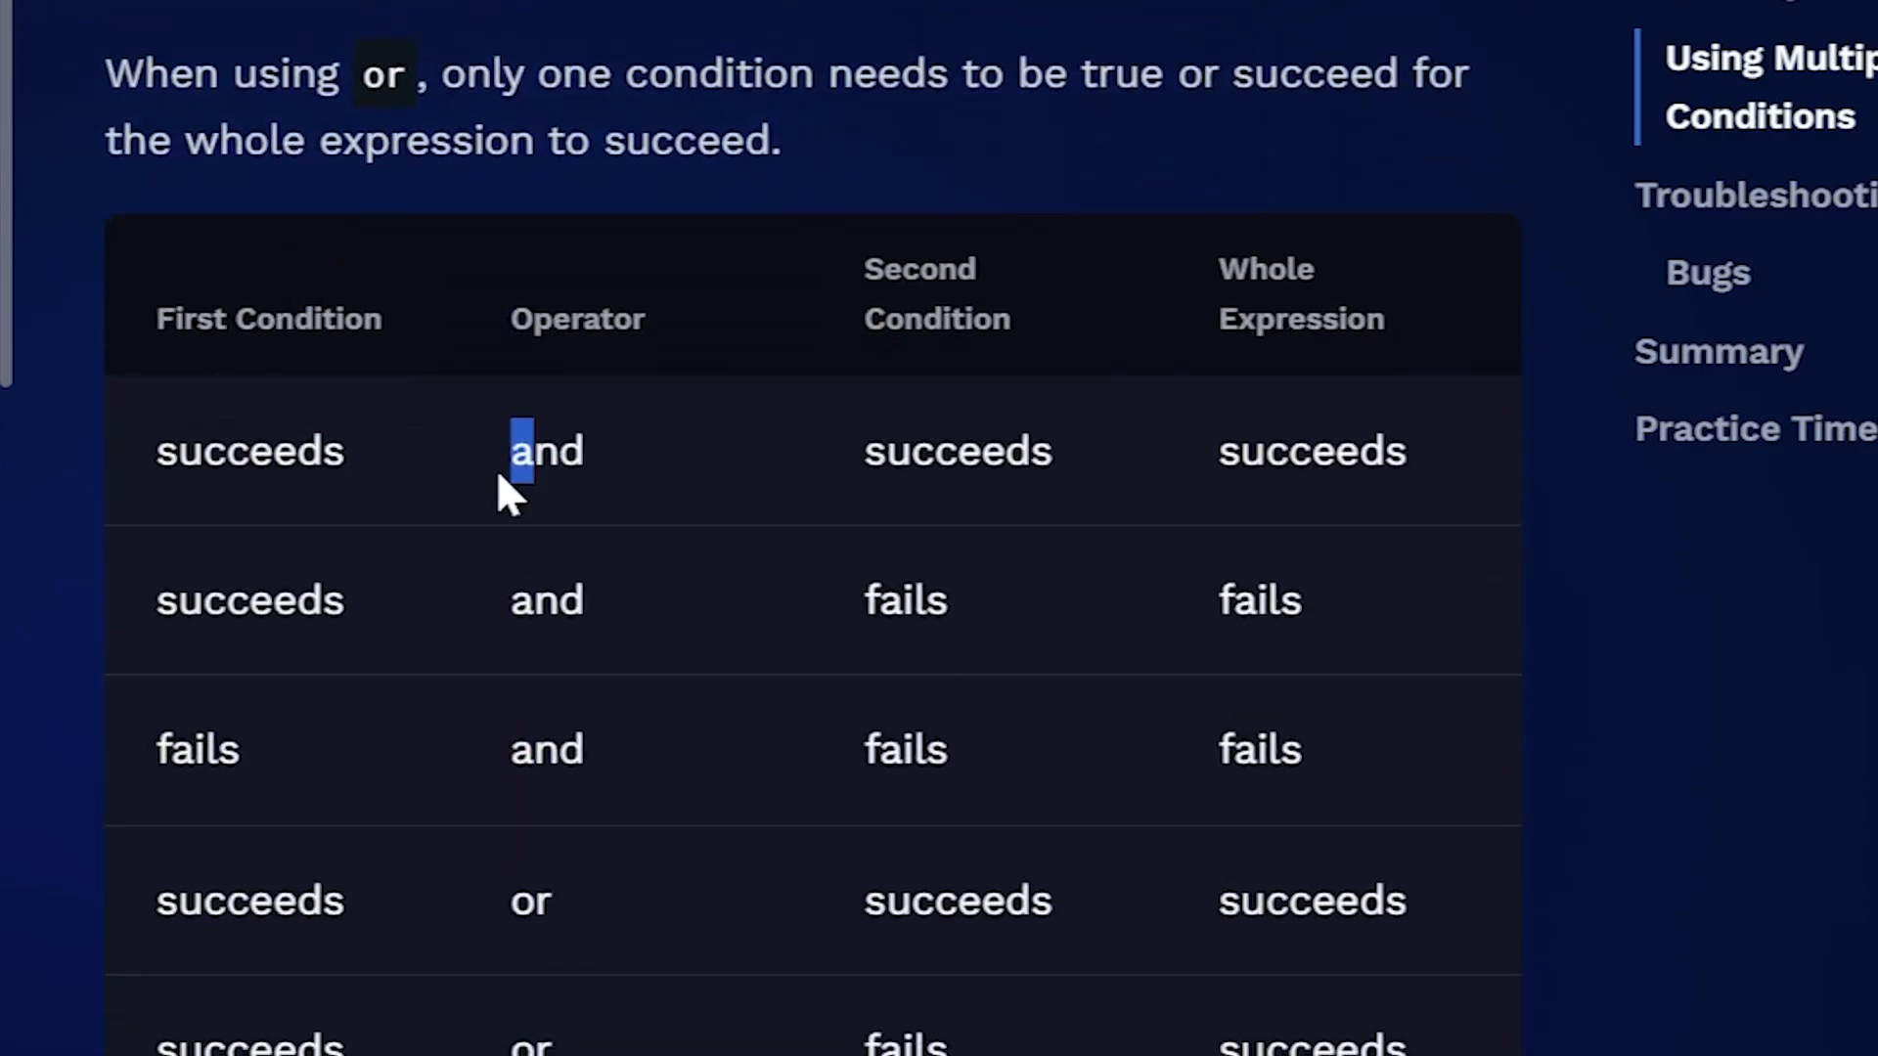
pyautogui.scroll(-3)
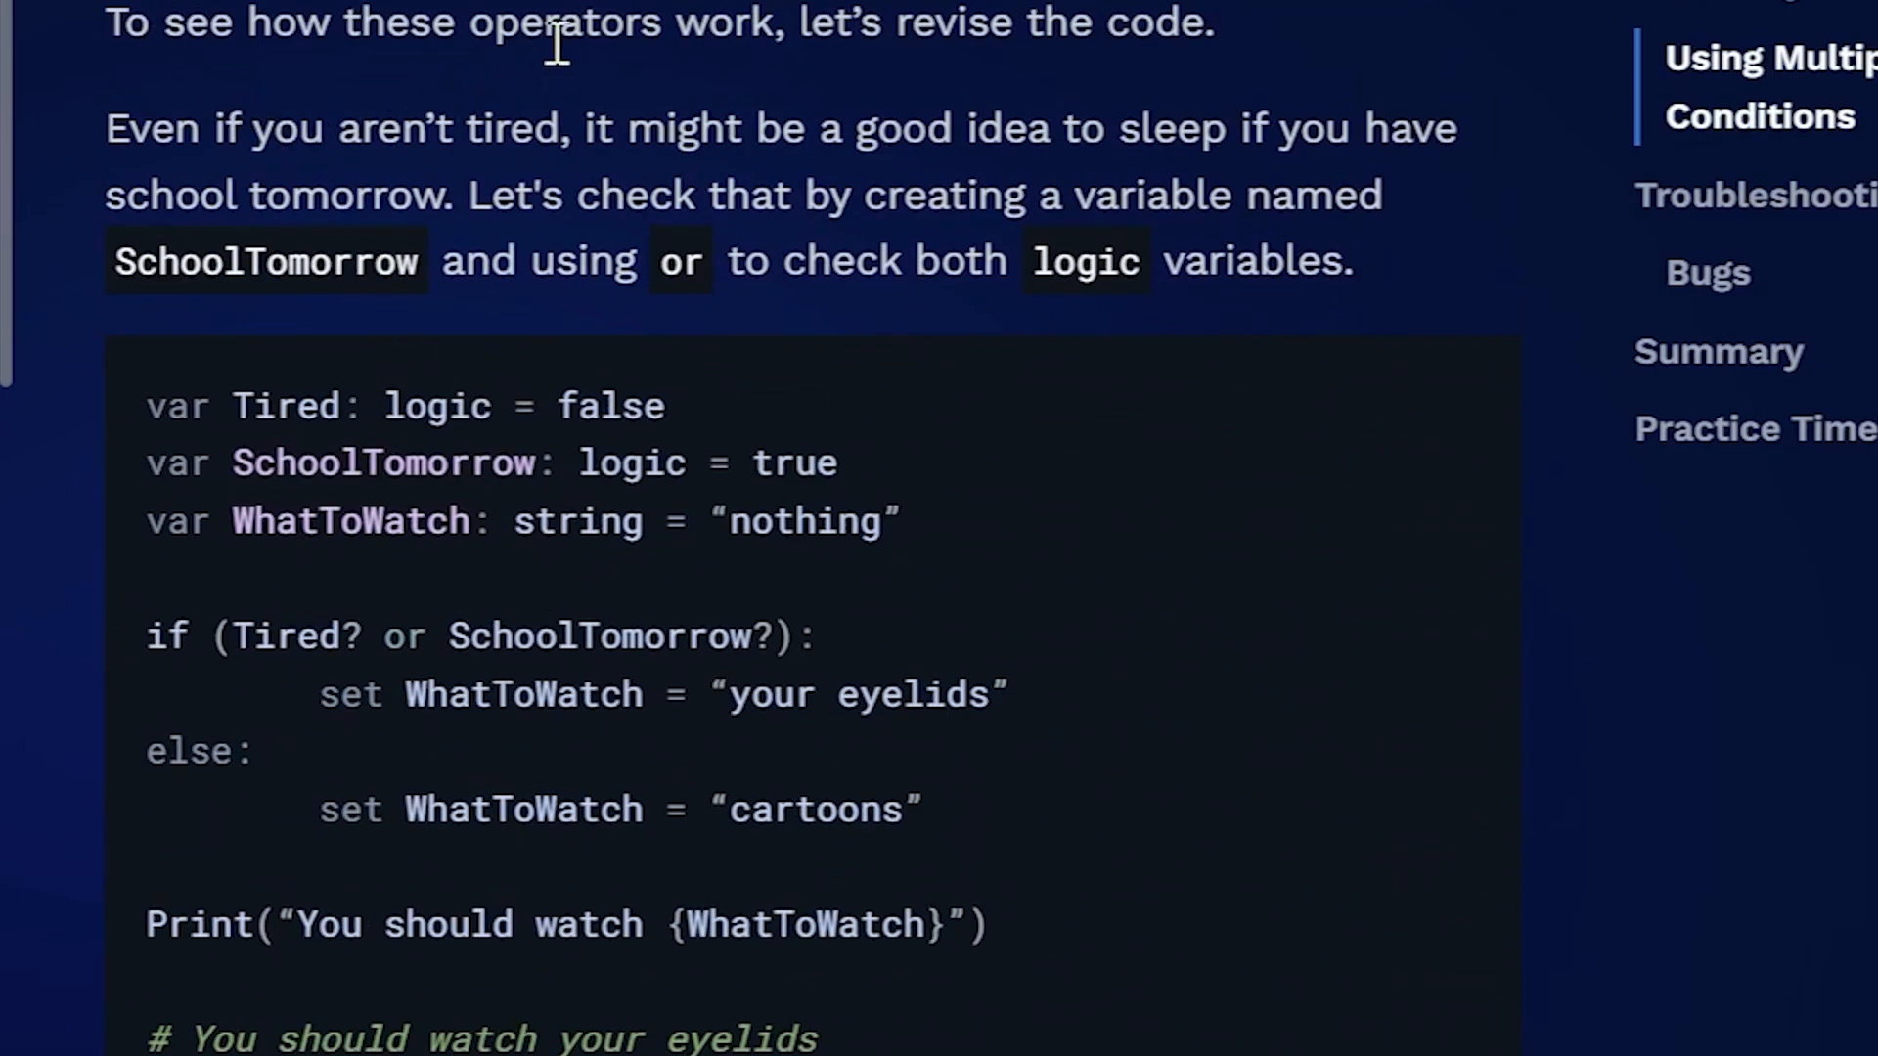
pyautogui.scroll(-3)
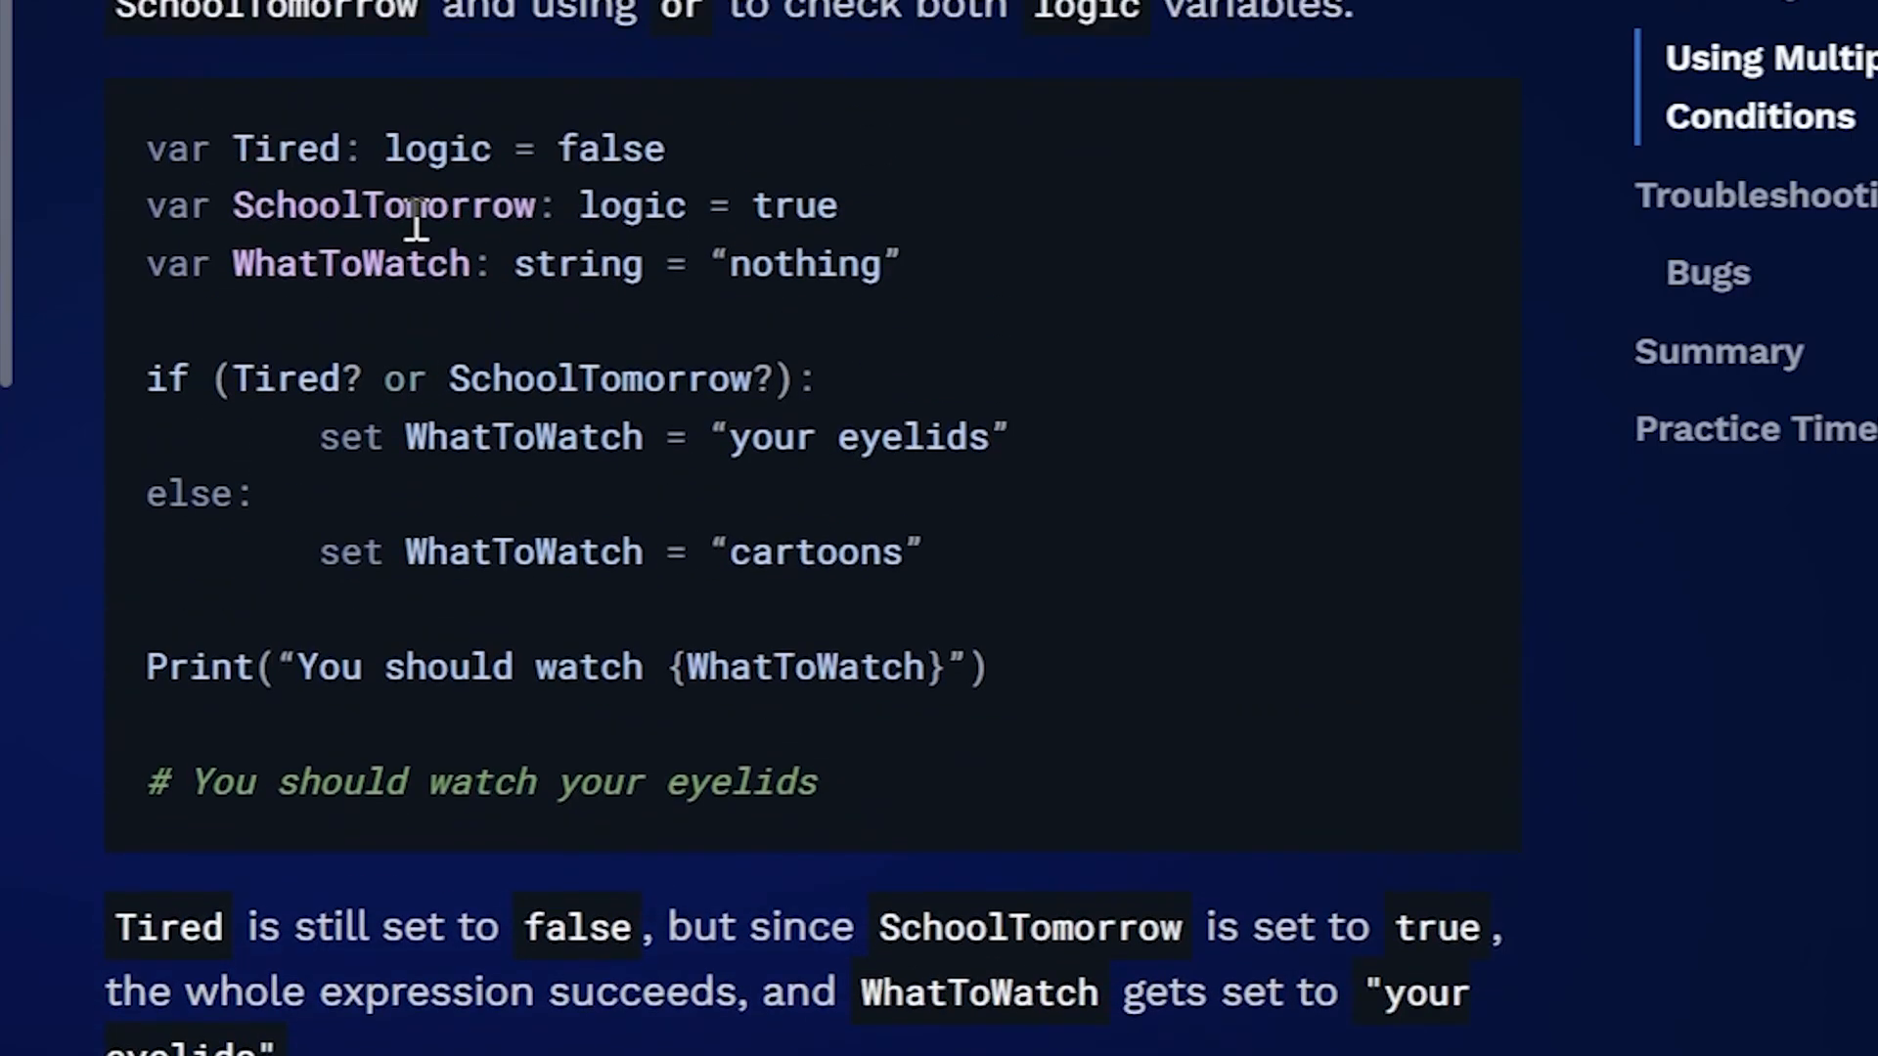
pyautogui.moveTo(629, 188)
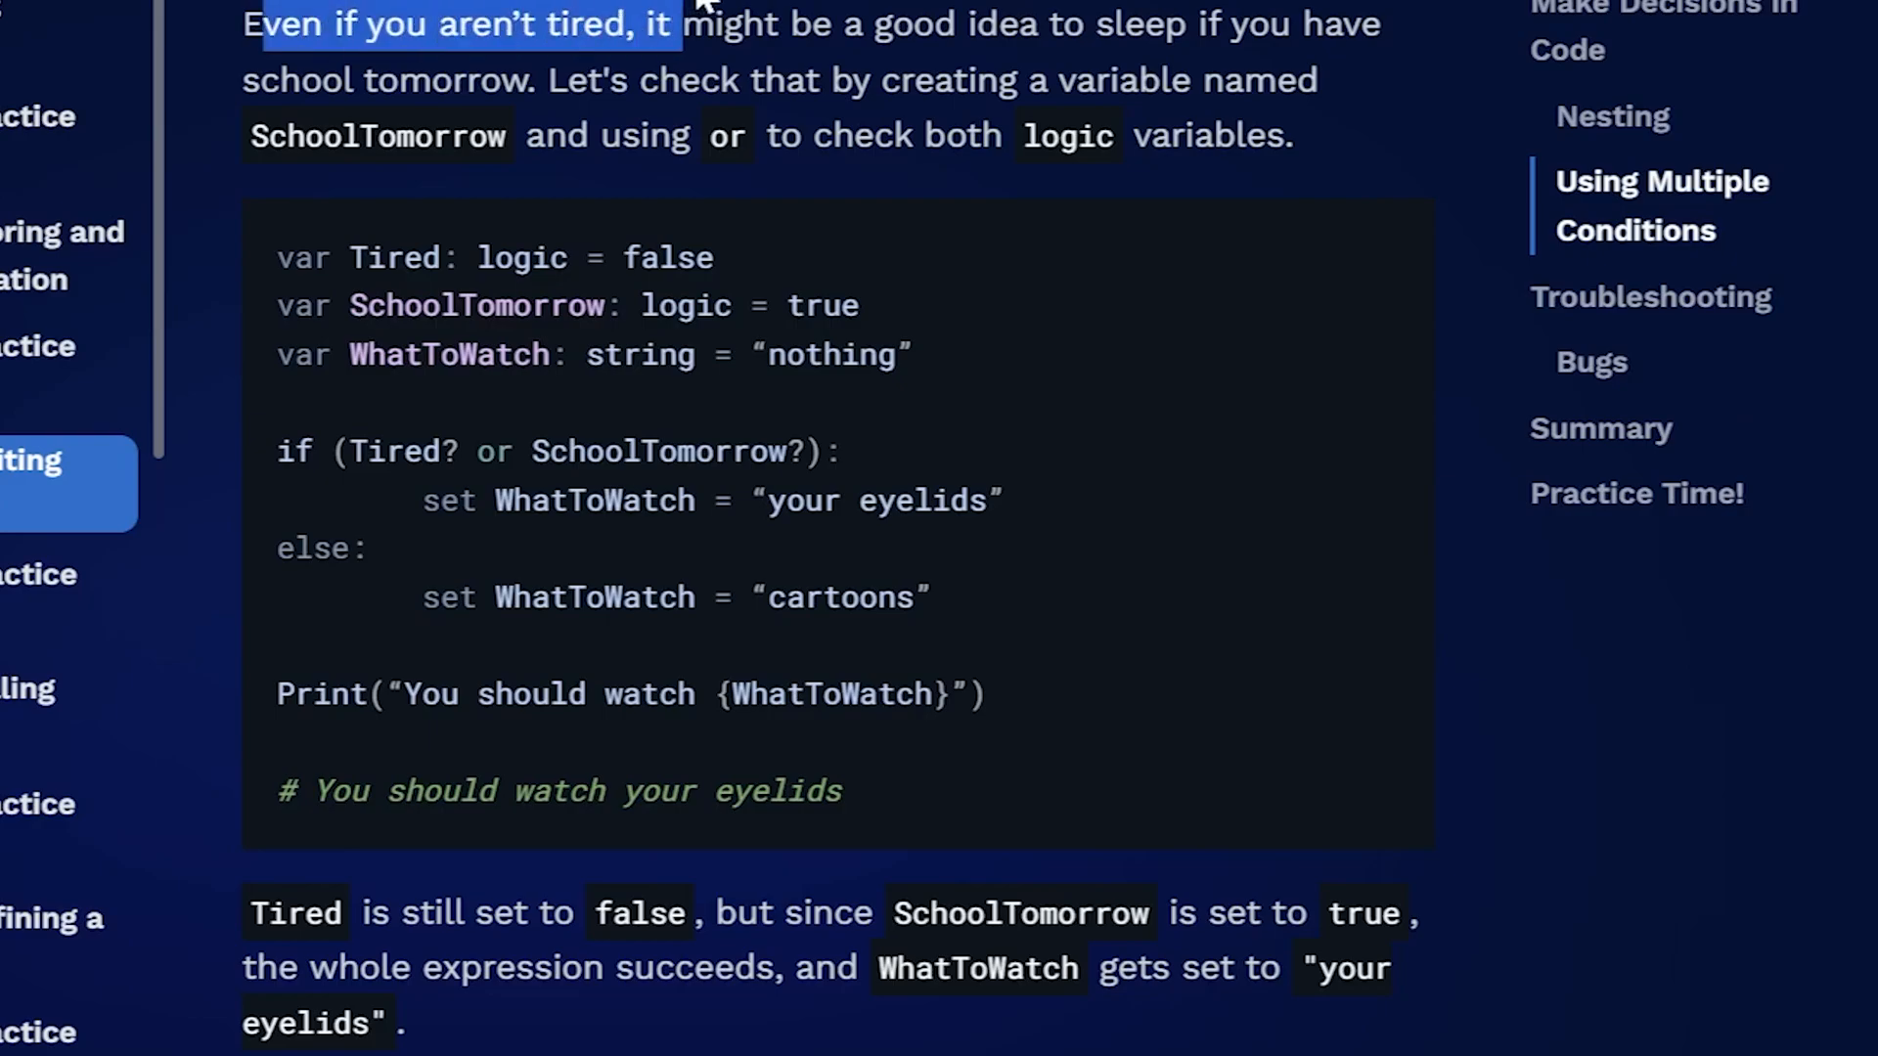
pyautogui.moveTo(683, 23); pyautogui.dragTo(874, 23)
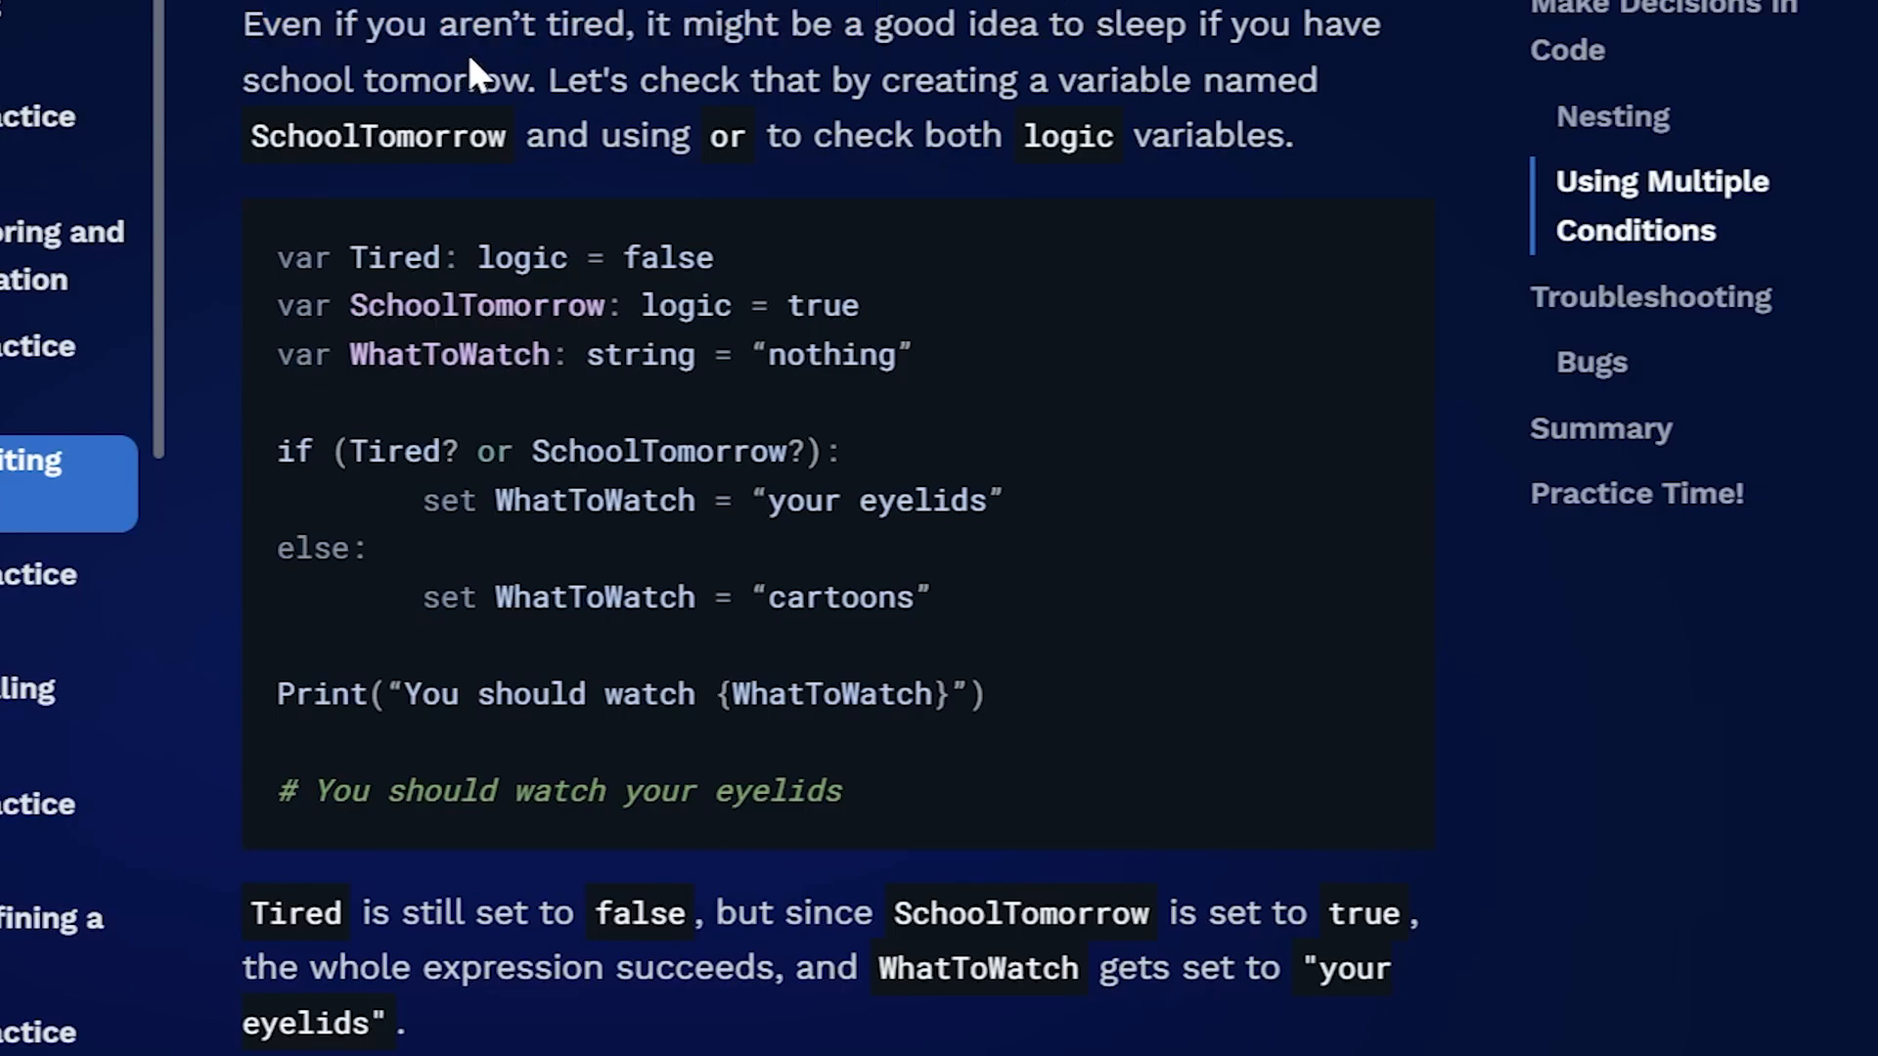
pyautogui.moveTo(474, 80); pyautogui.dragTo(1102, 80)
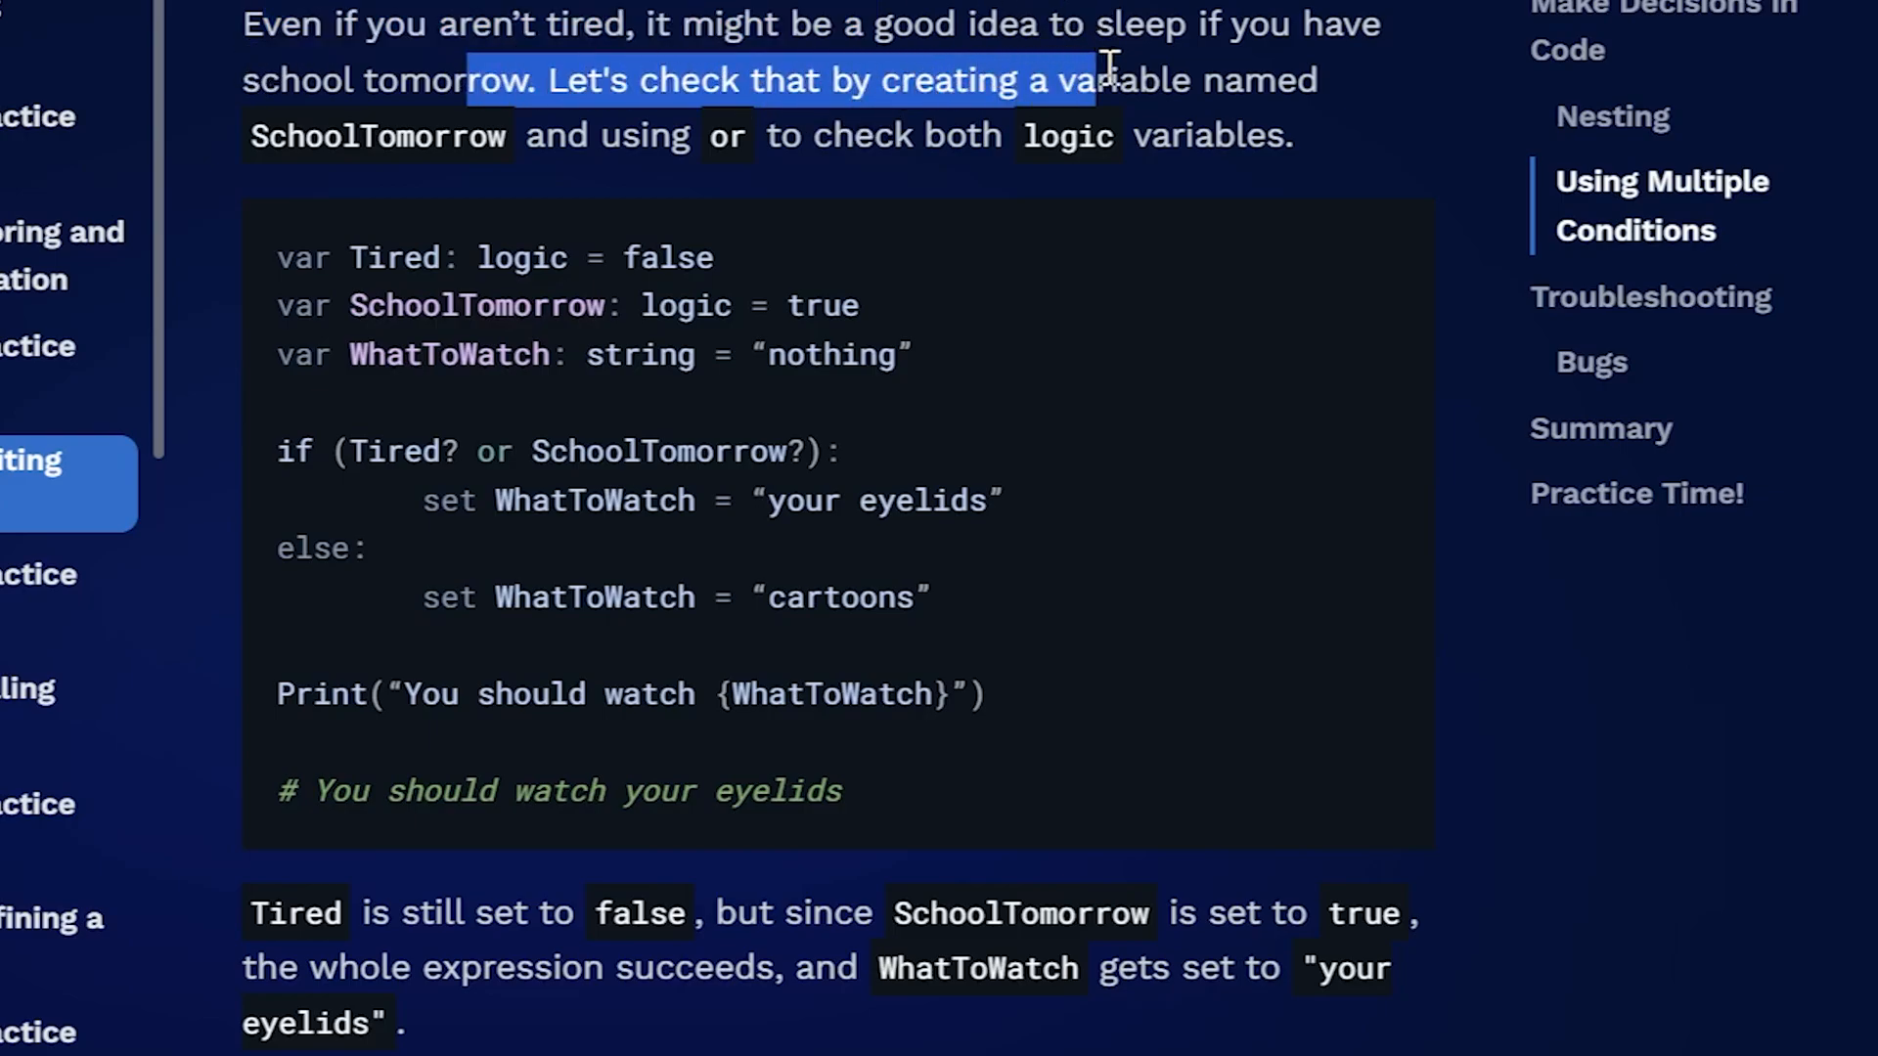
pyautogui.moveTo(1108, 65); pyautogui.dragTo(671, 135)
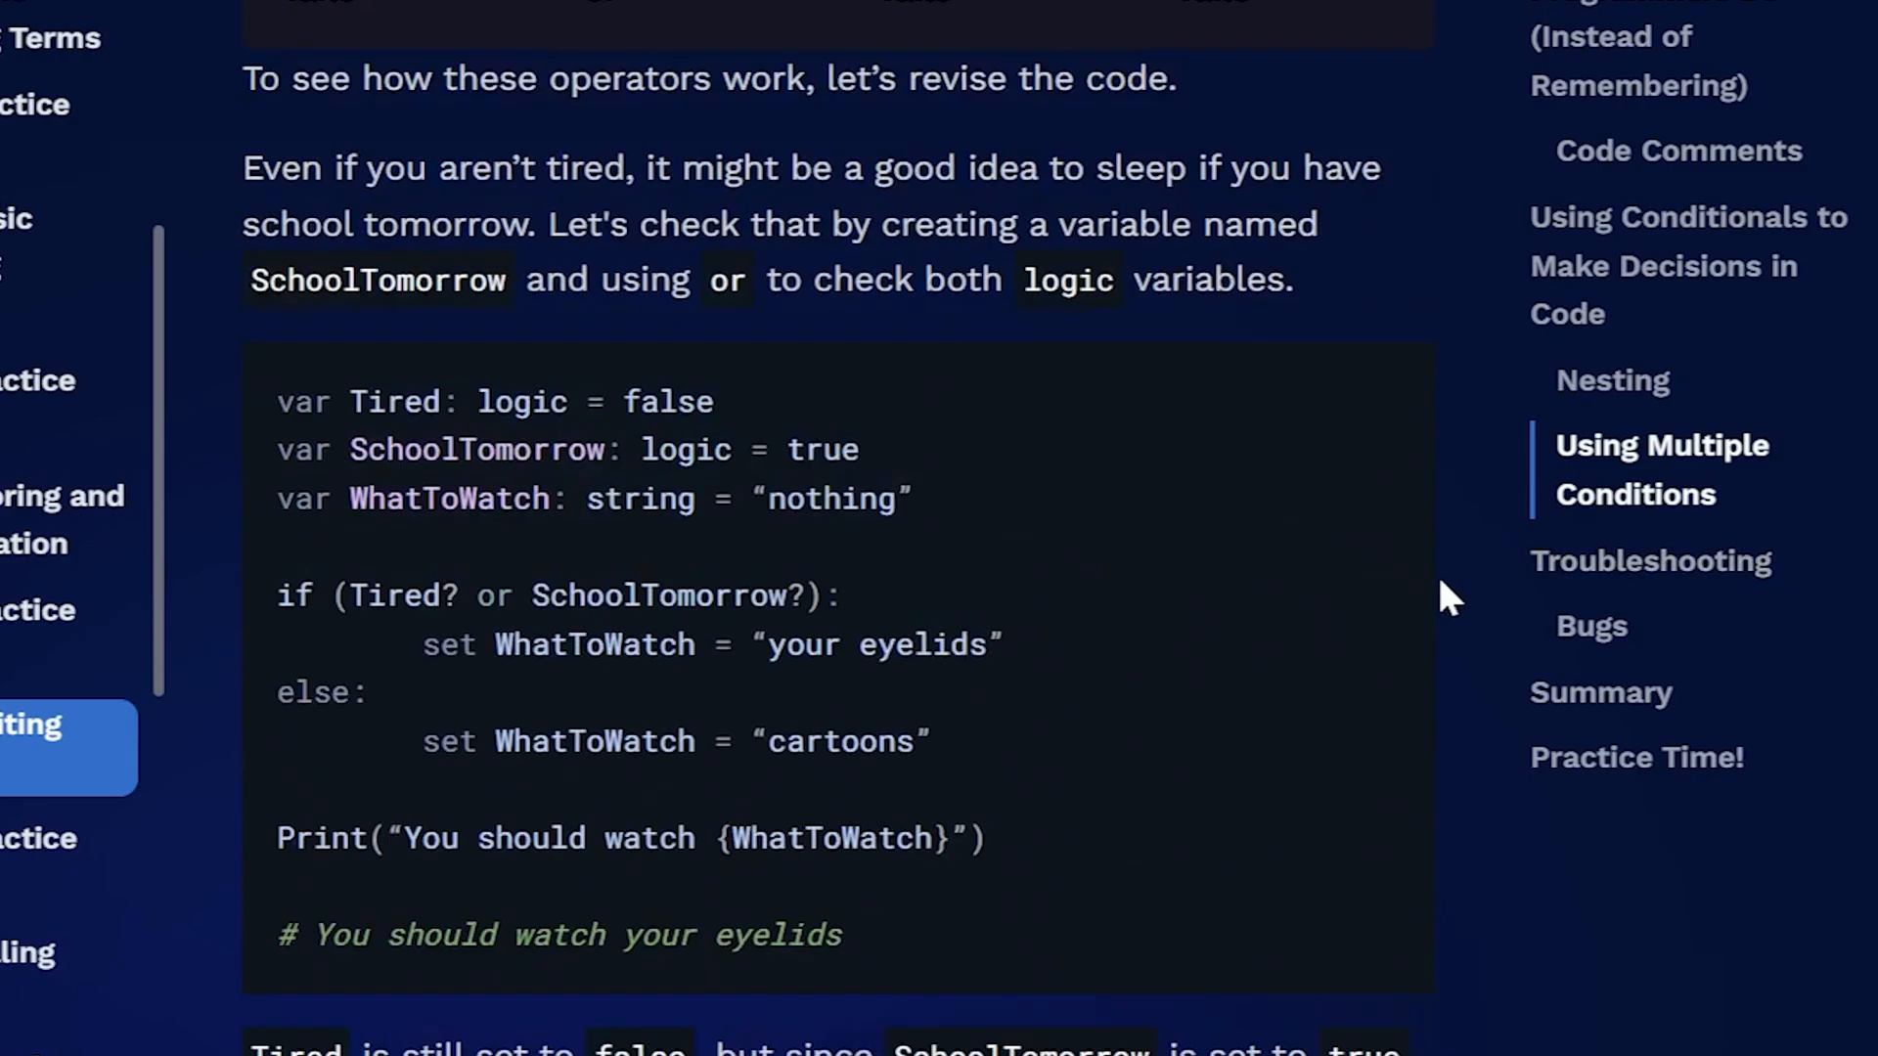
pyautogui.scroll(-3)
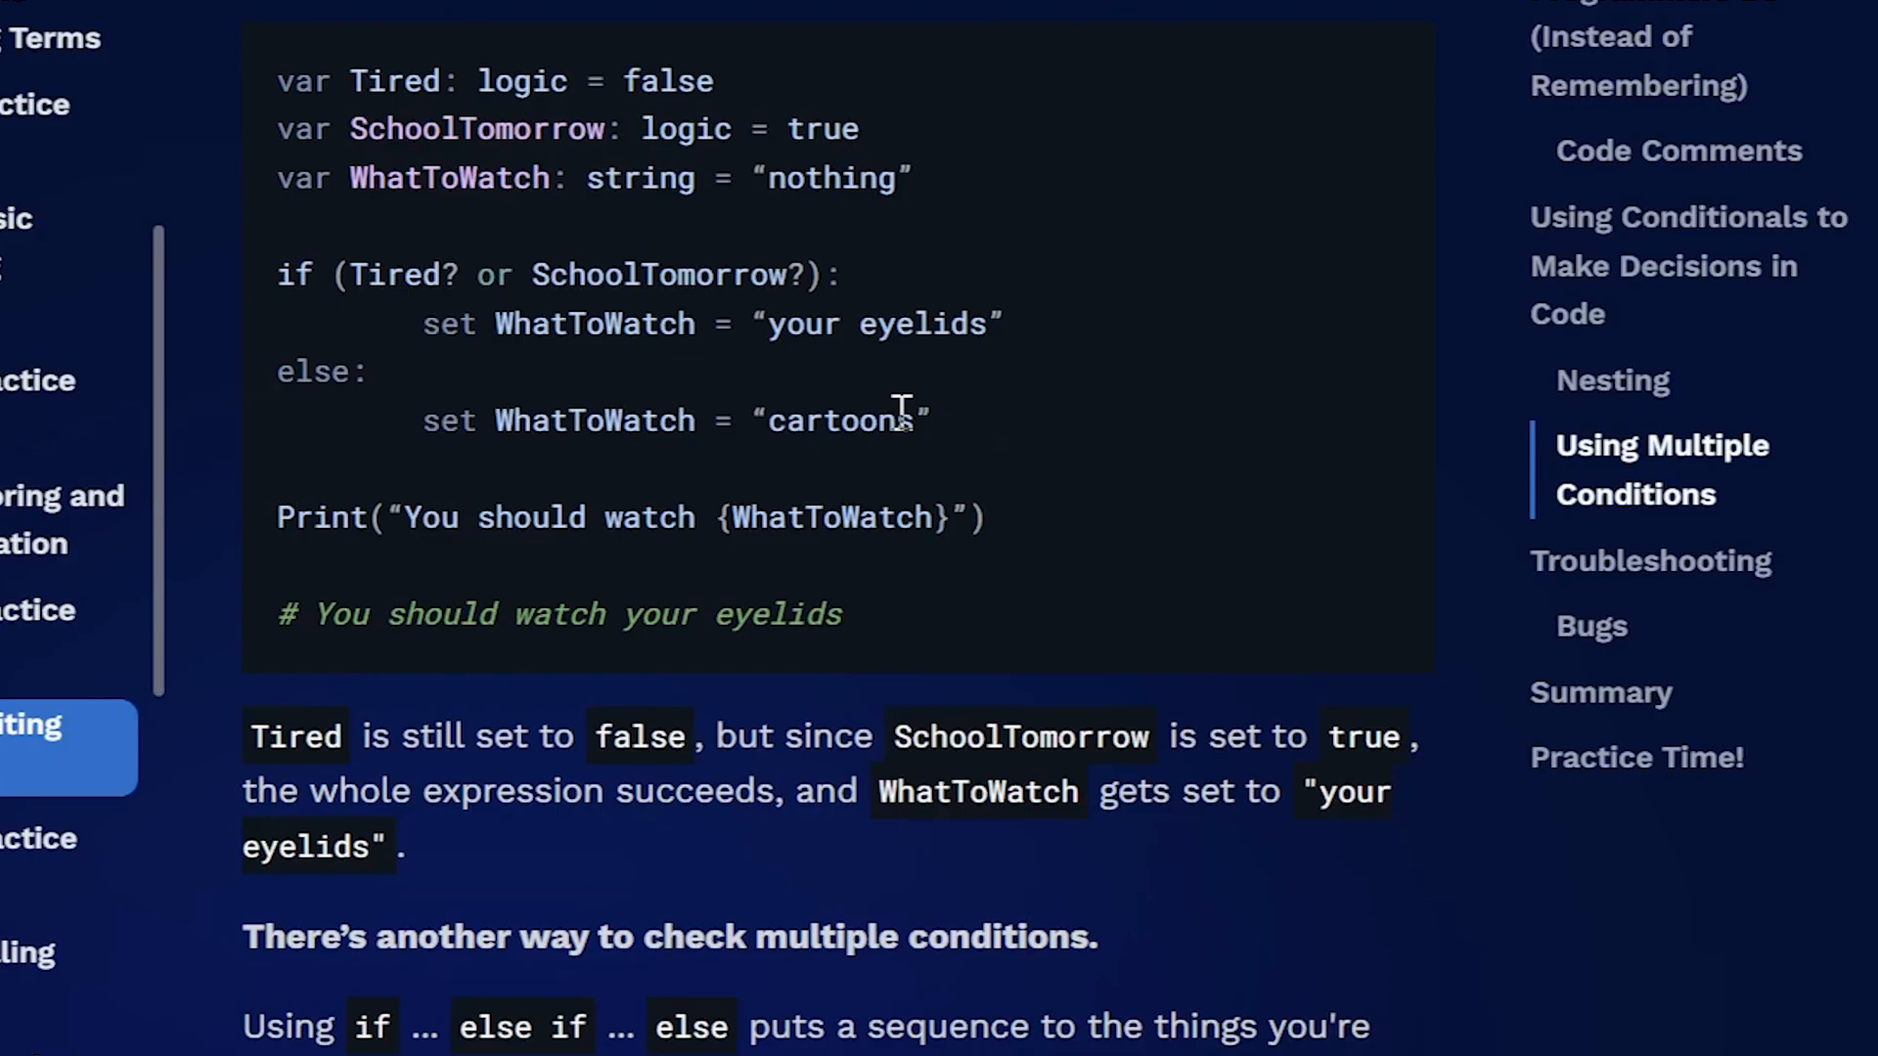
pyautogui.scroll(-3)
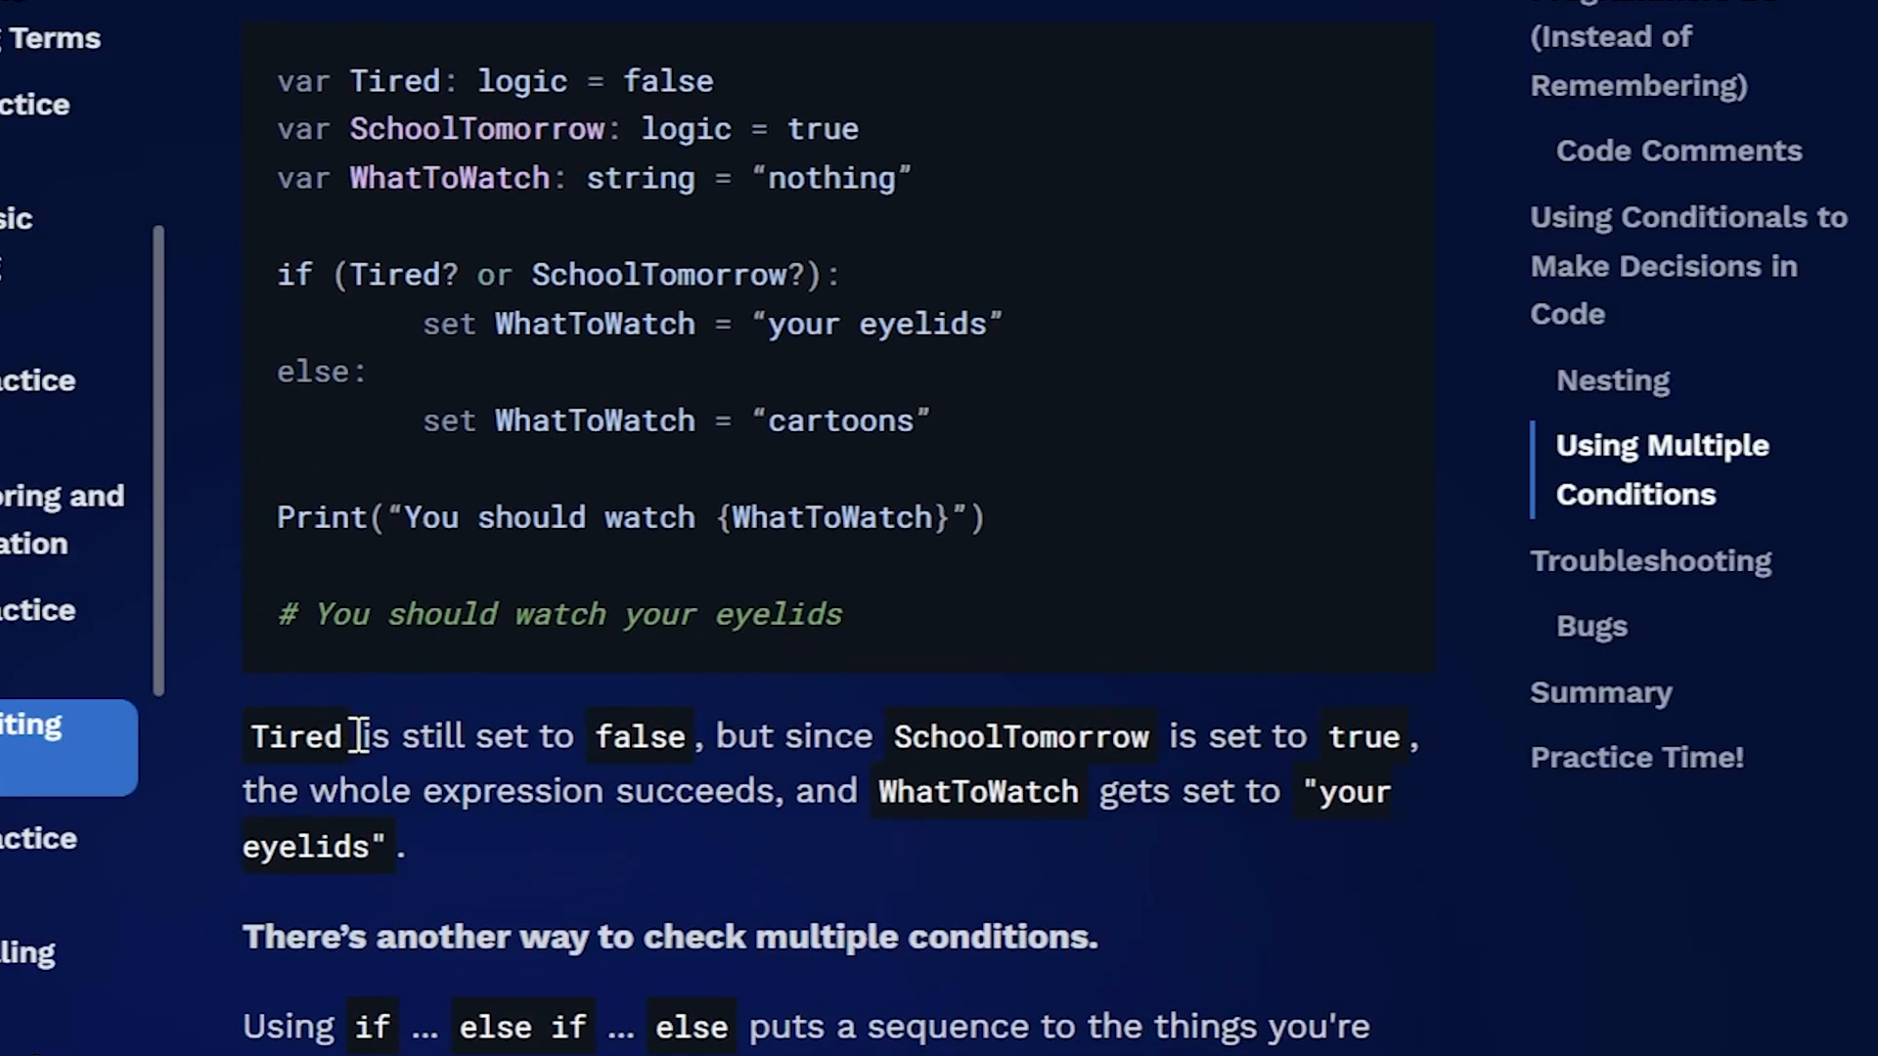
pyautogui.moveTo(356, 736); pyautogui.dragTo(773, 736)
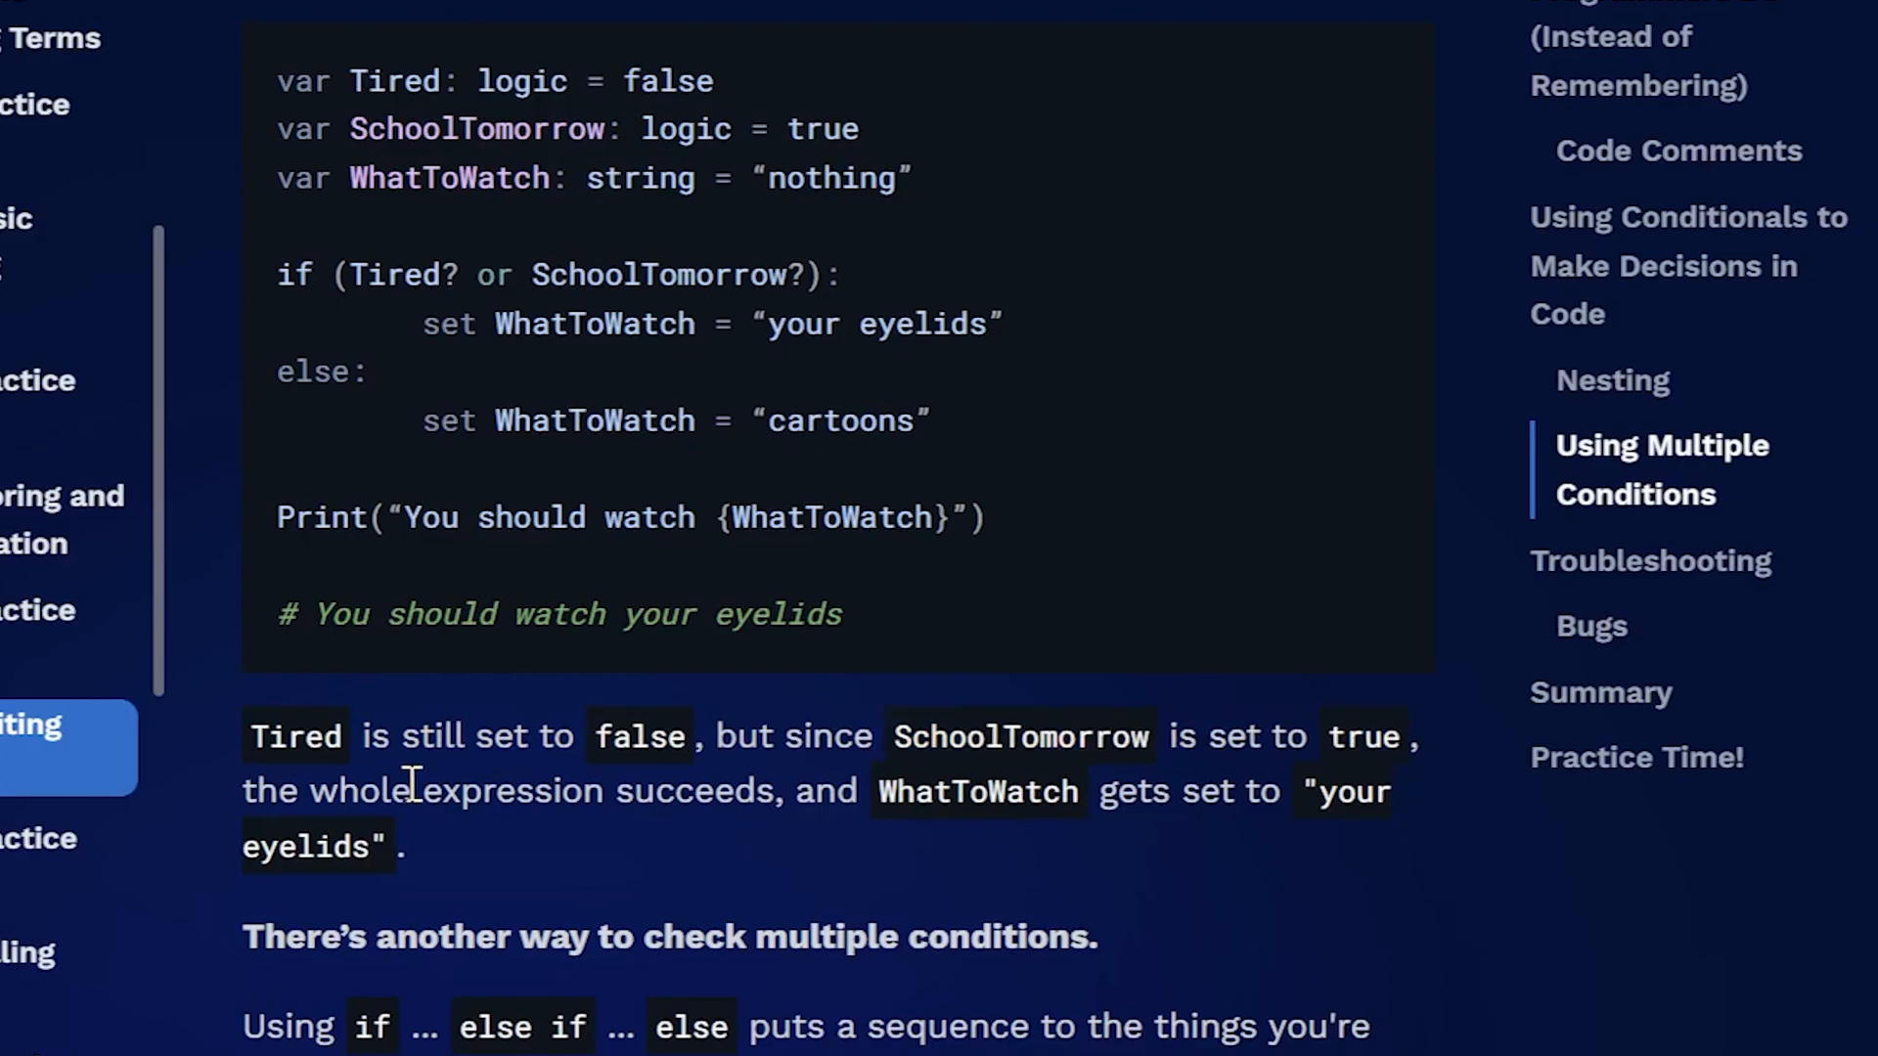
pyautogui.moveTo(423, 791); pyautogui.dragTo(775, 790)
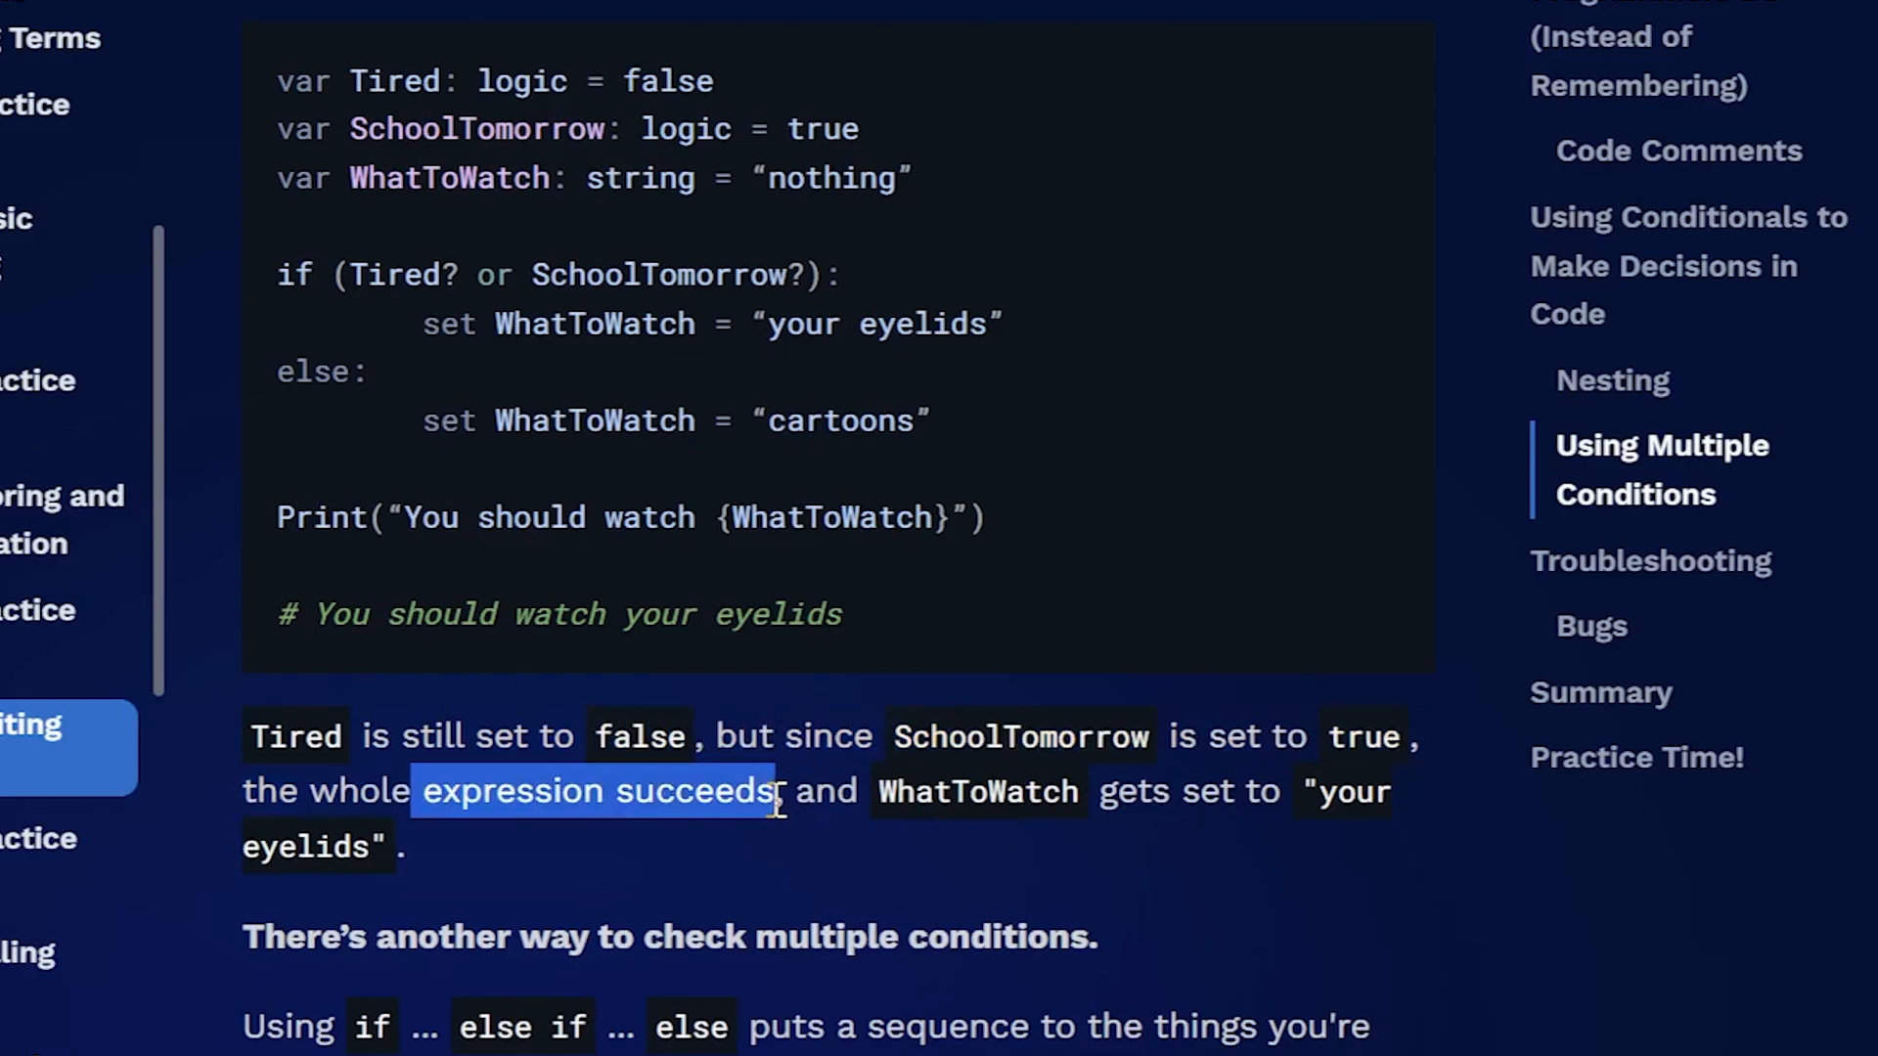
pyautogui.moveTo(776, 791); pyautogui.dragTo(1136, 791)
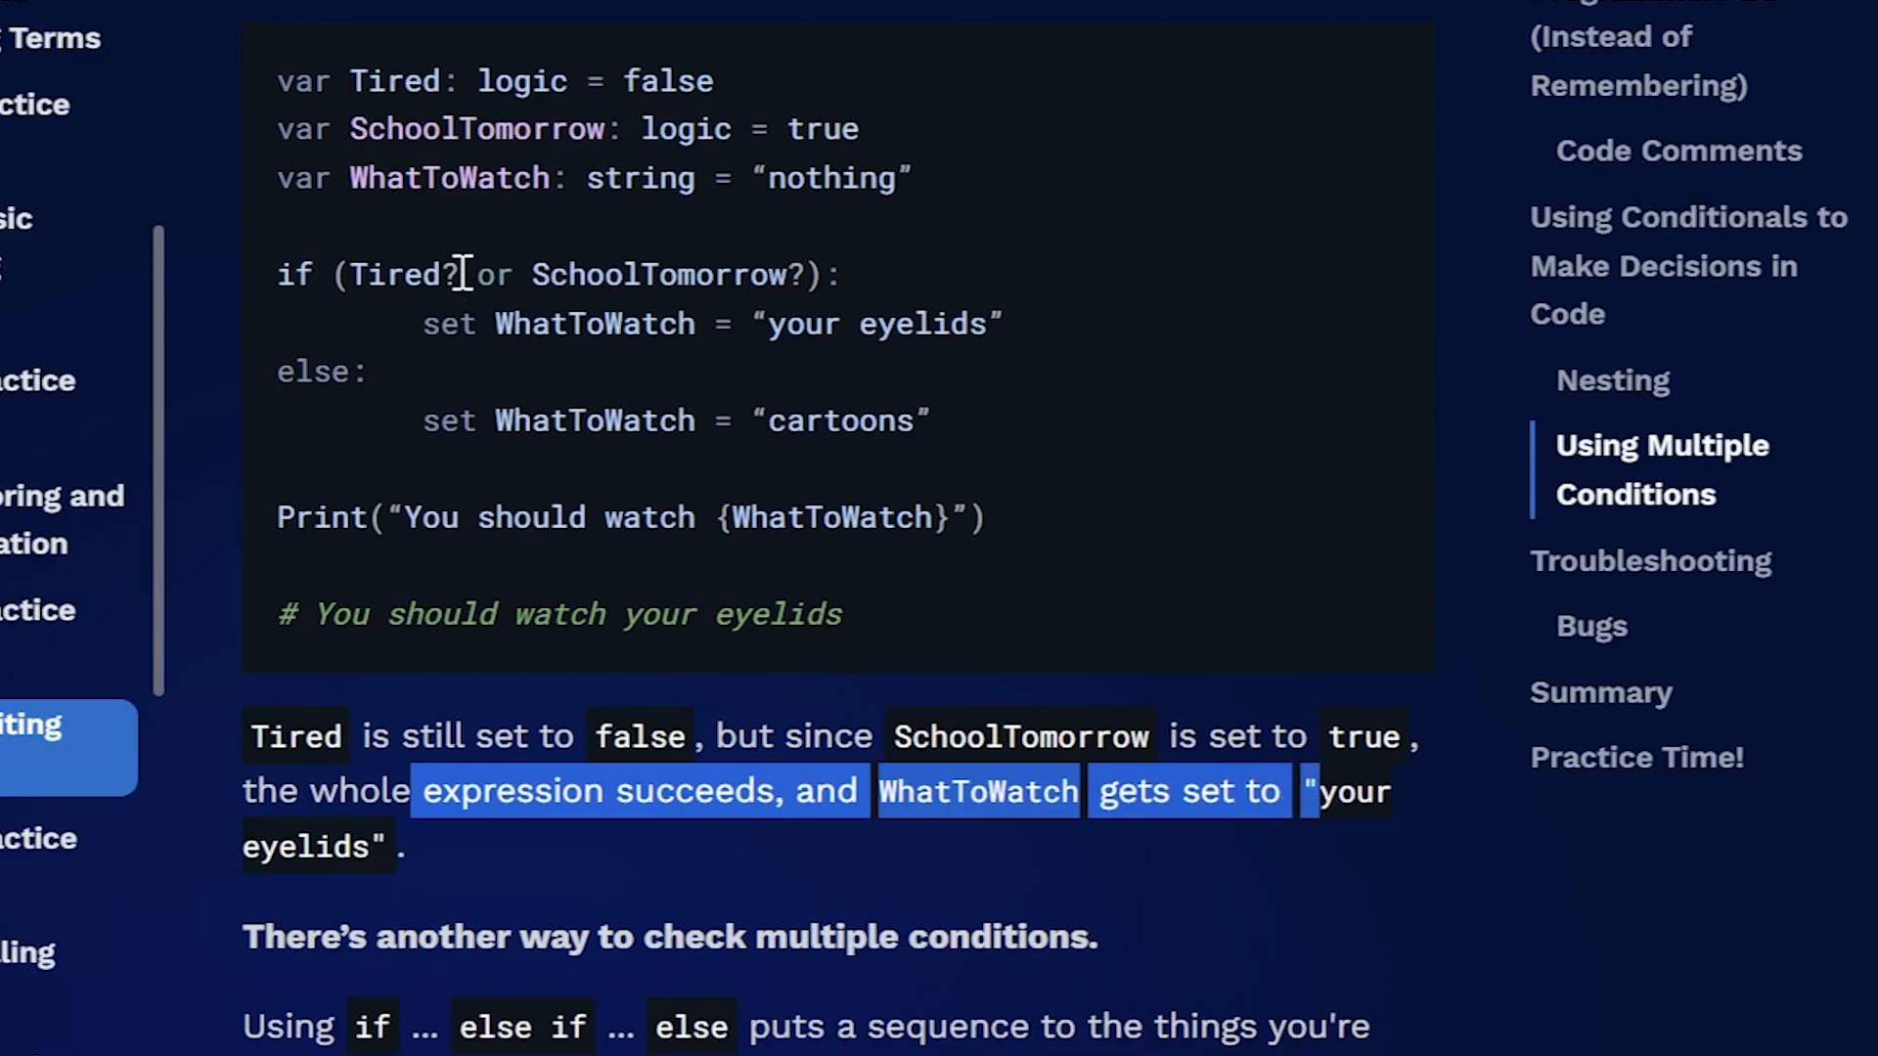
pyautogui.moveTo(710, 129)
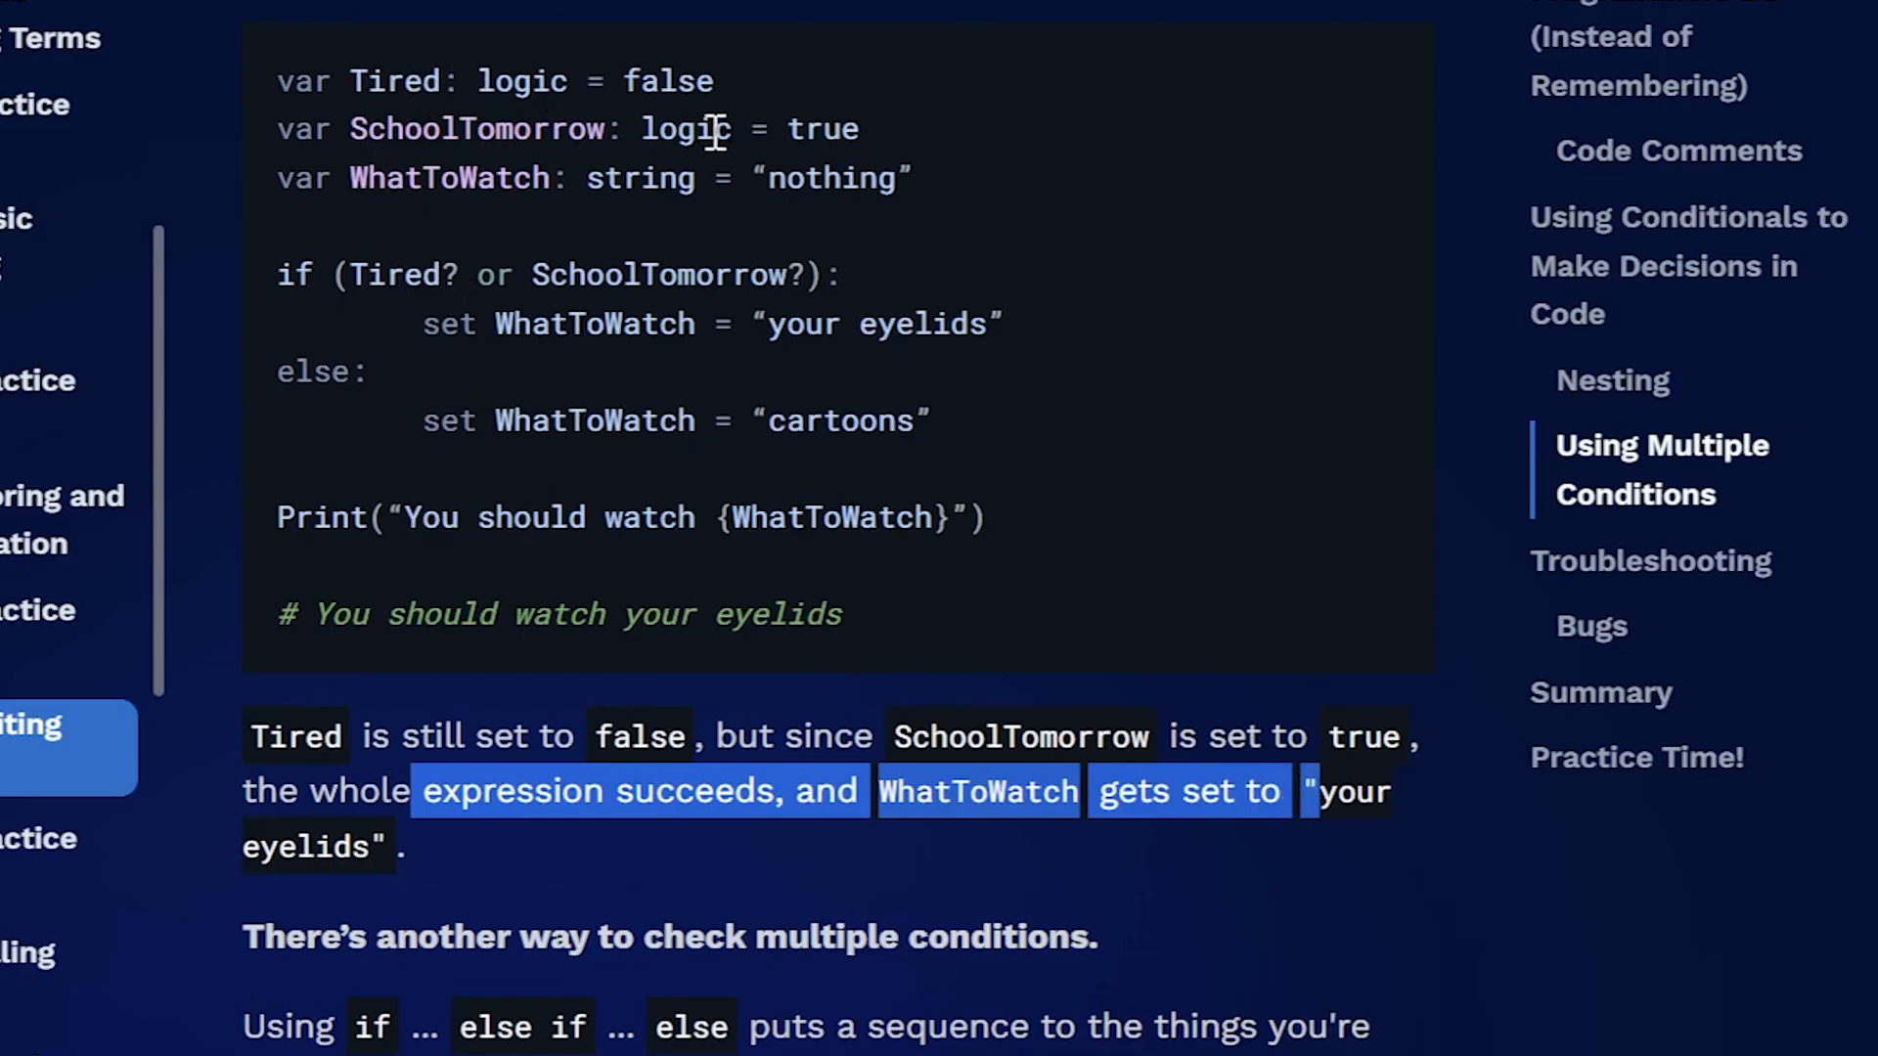
pyautogui.moveTo(802, 129)
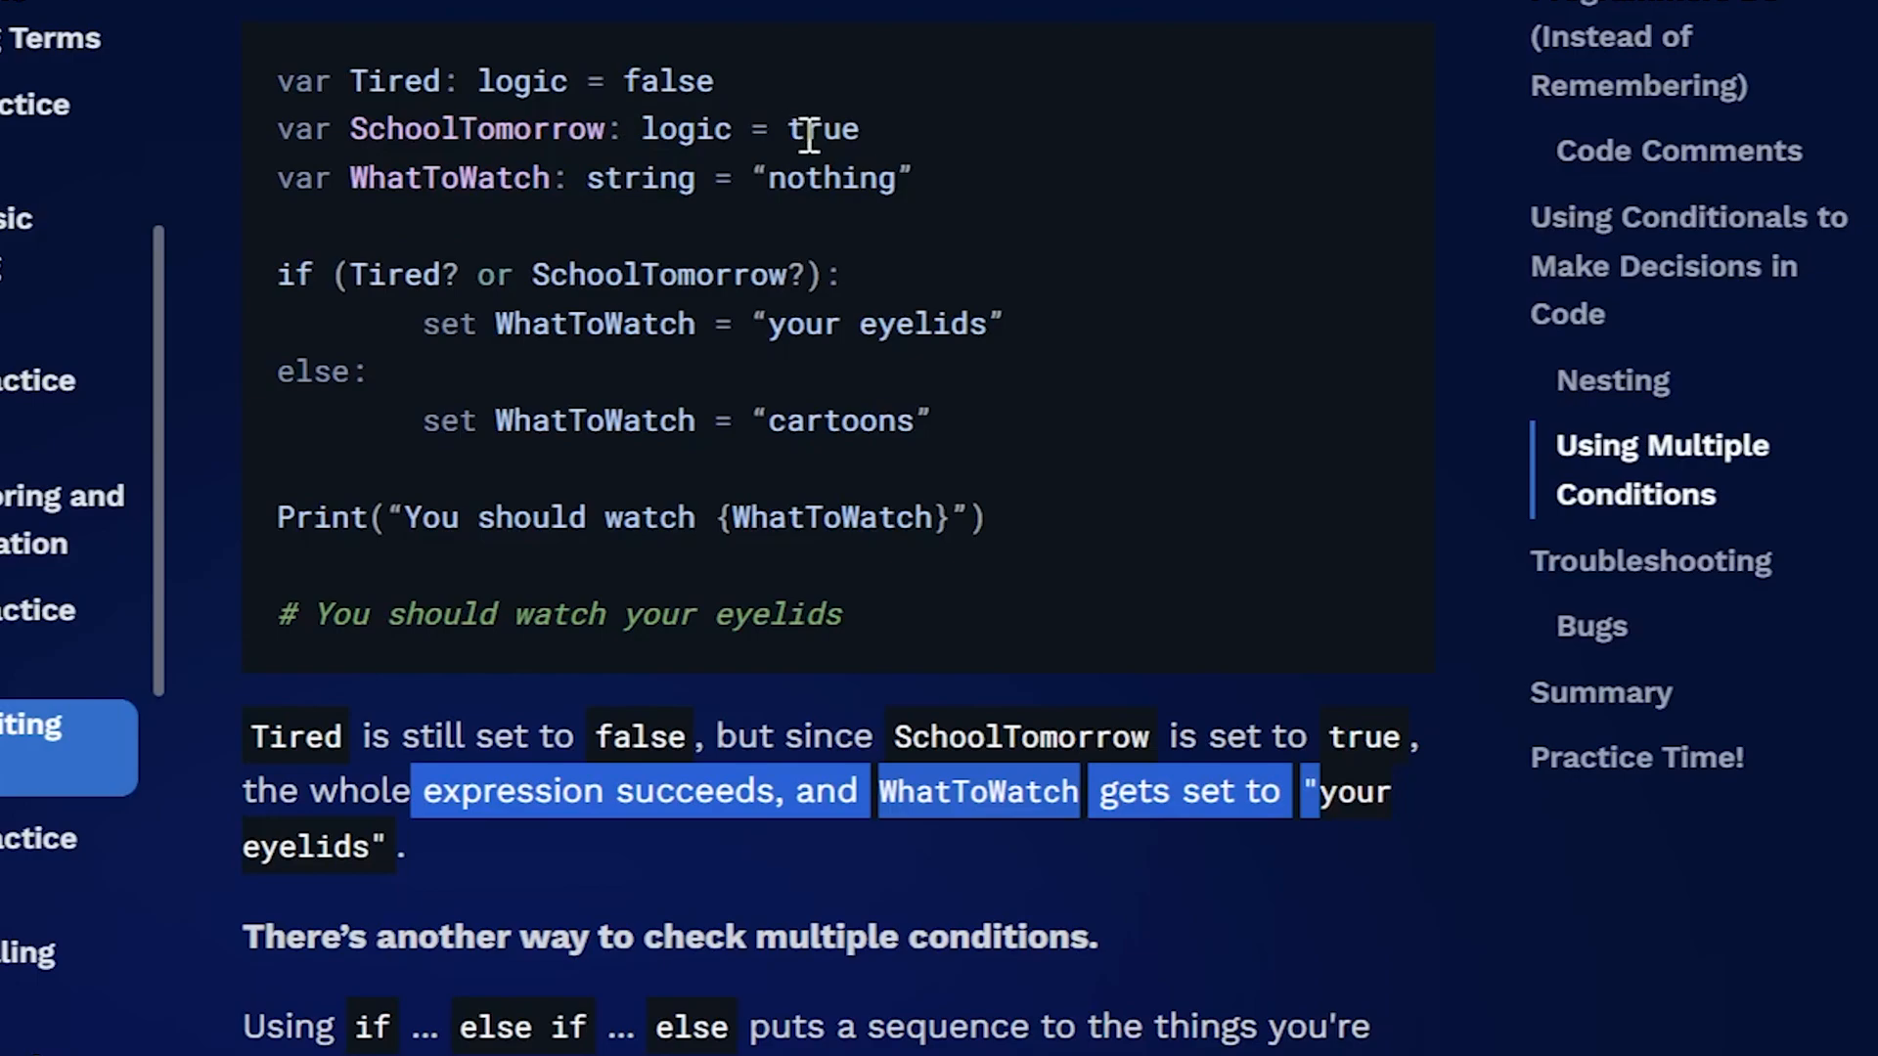
pyautogui.moveTo(500, 255)
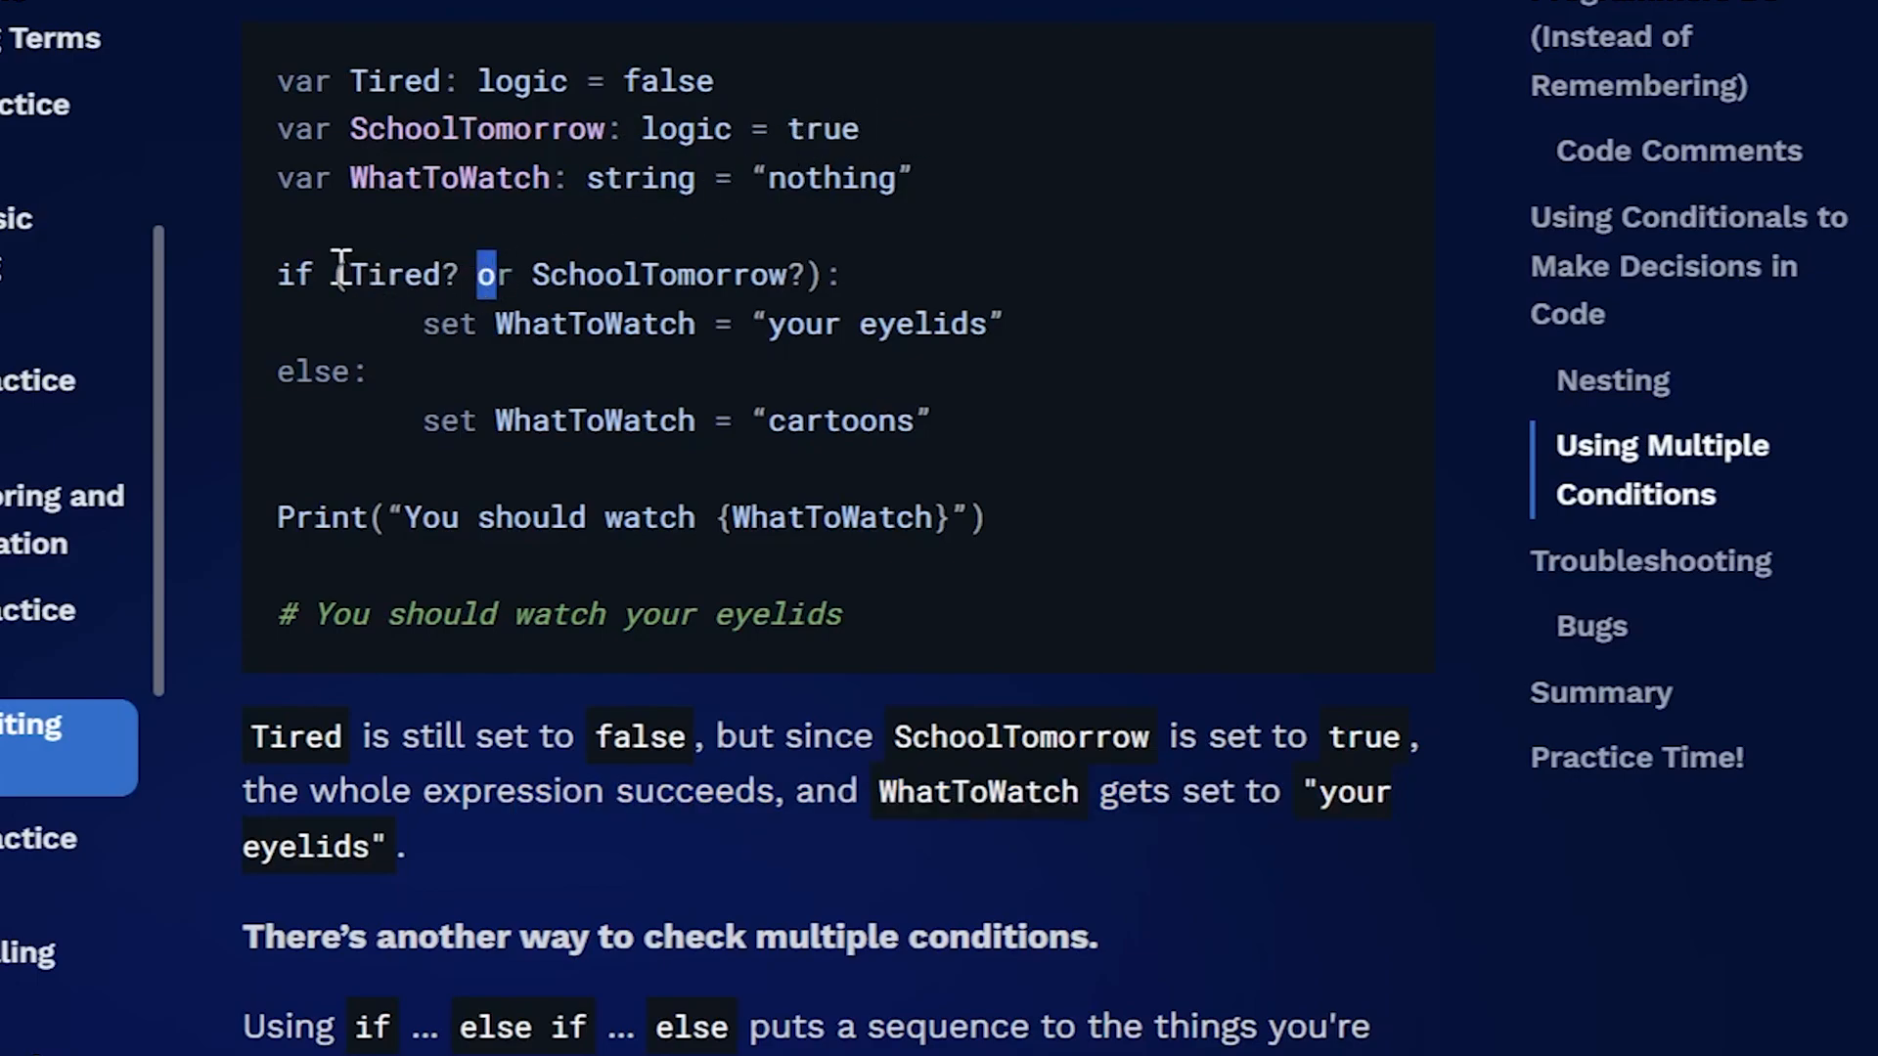
pyautogui.moveTo(477, 274); pyautogui.dragTo(844, 274)
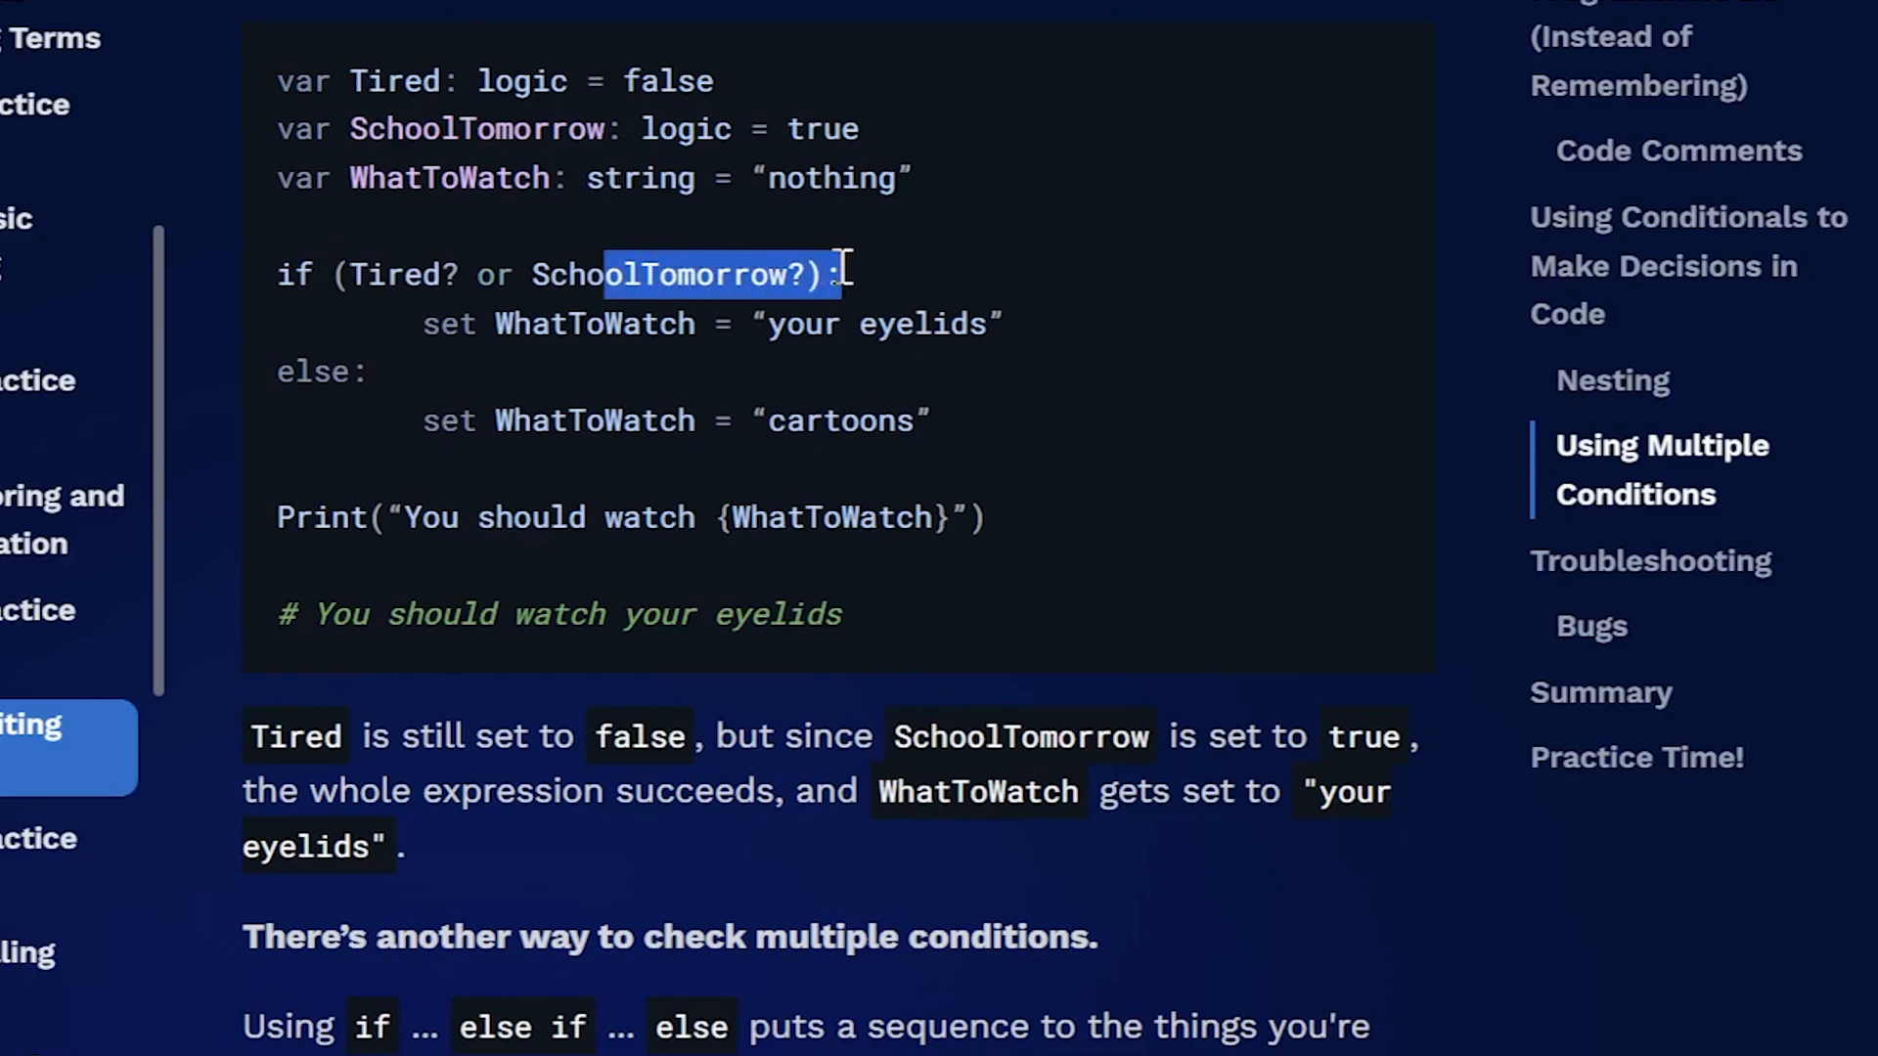
pyautogui.moveTo(838, 274); pyautogui.dragTo(539, 324)
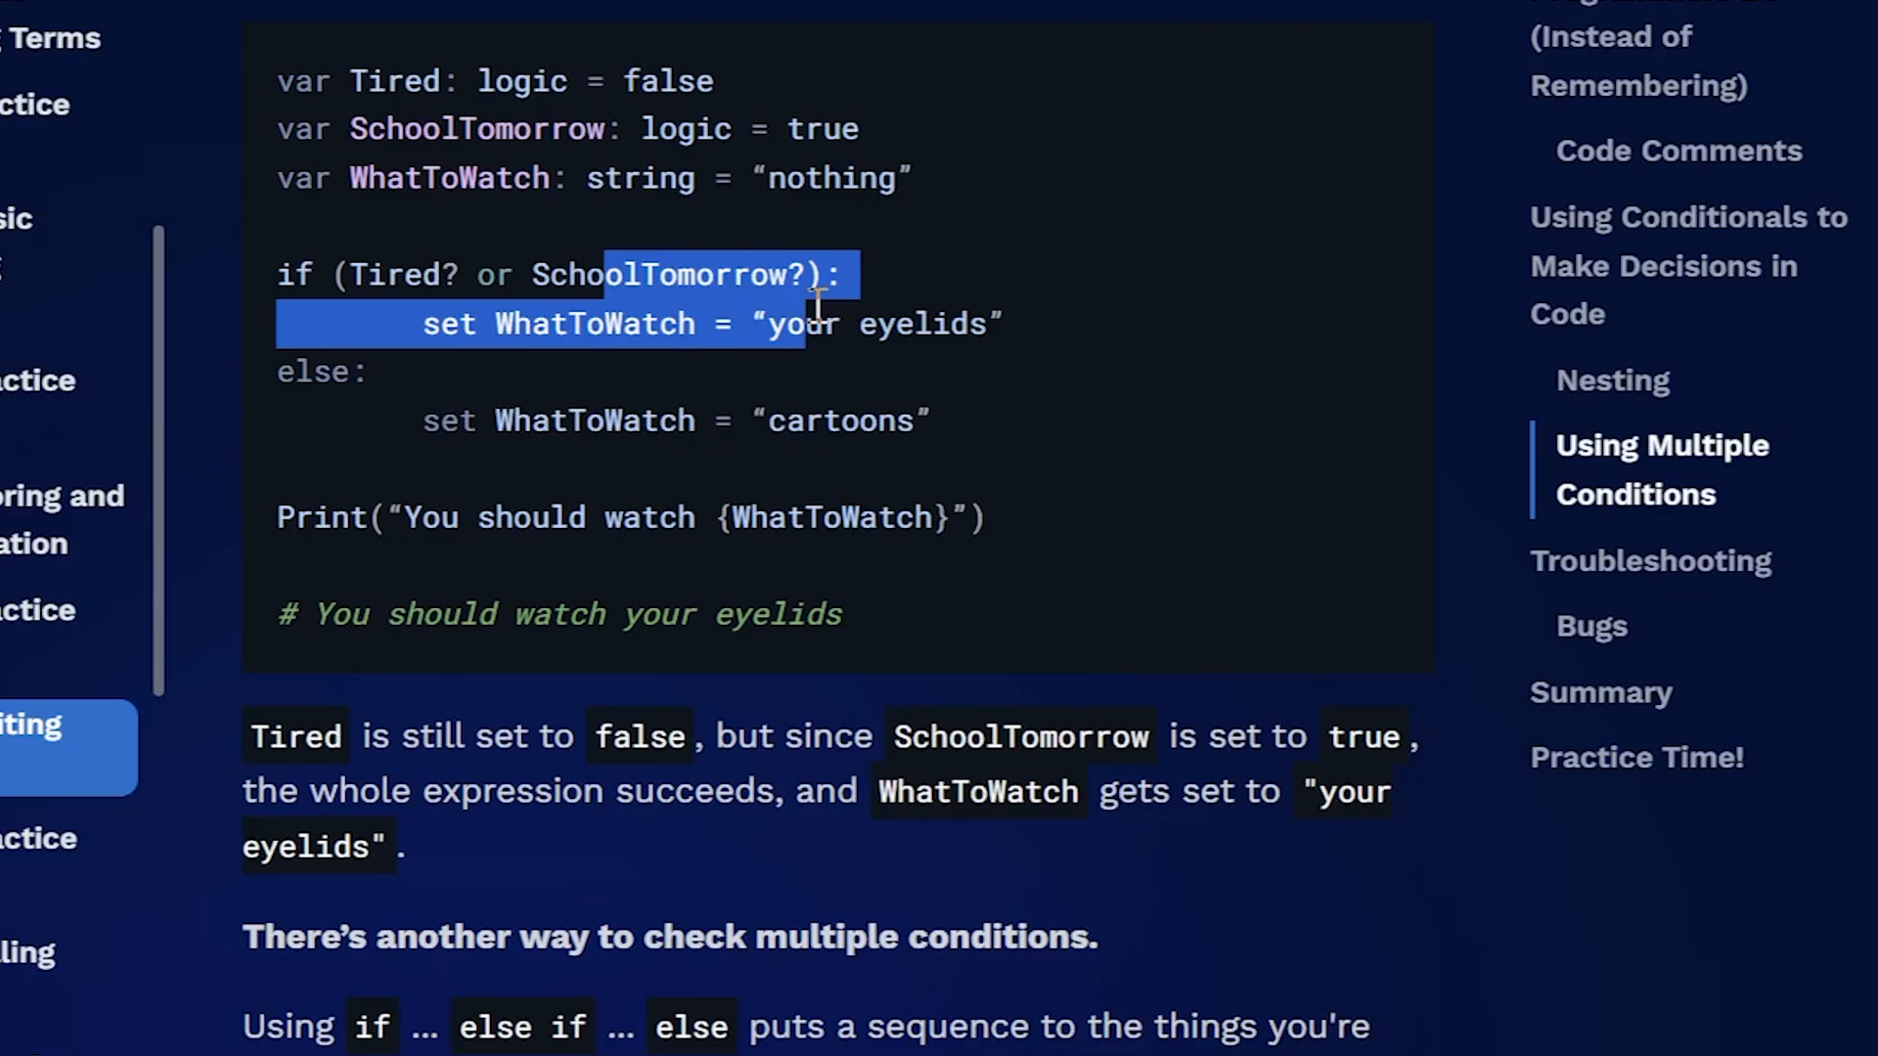
pyautogui.click(964, 310)
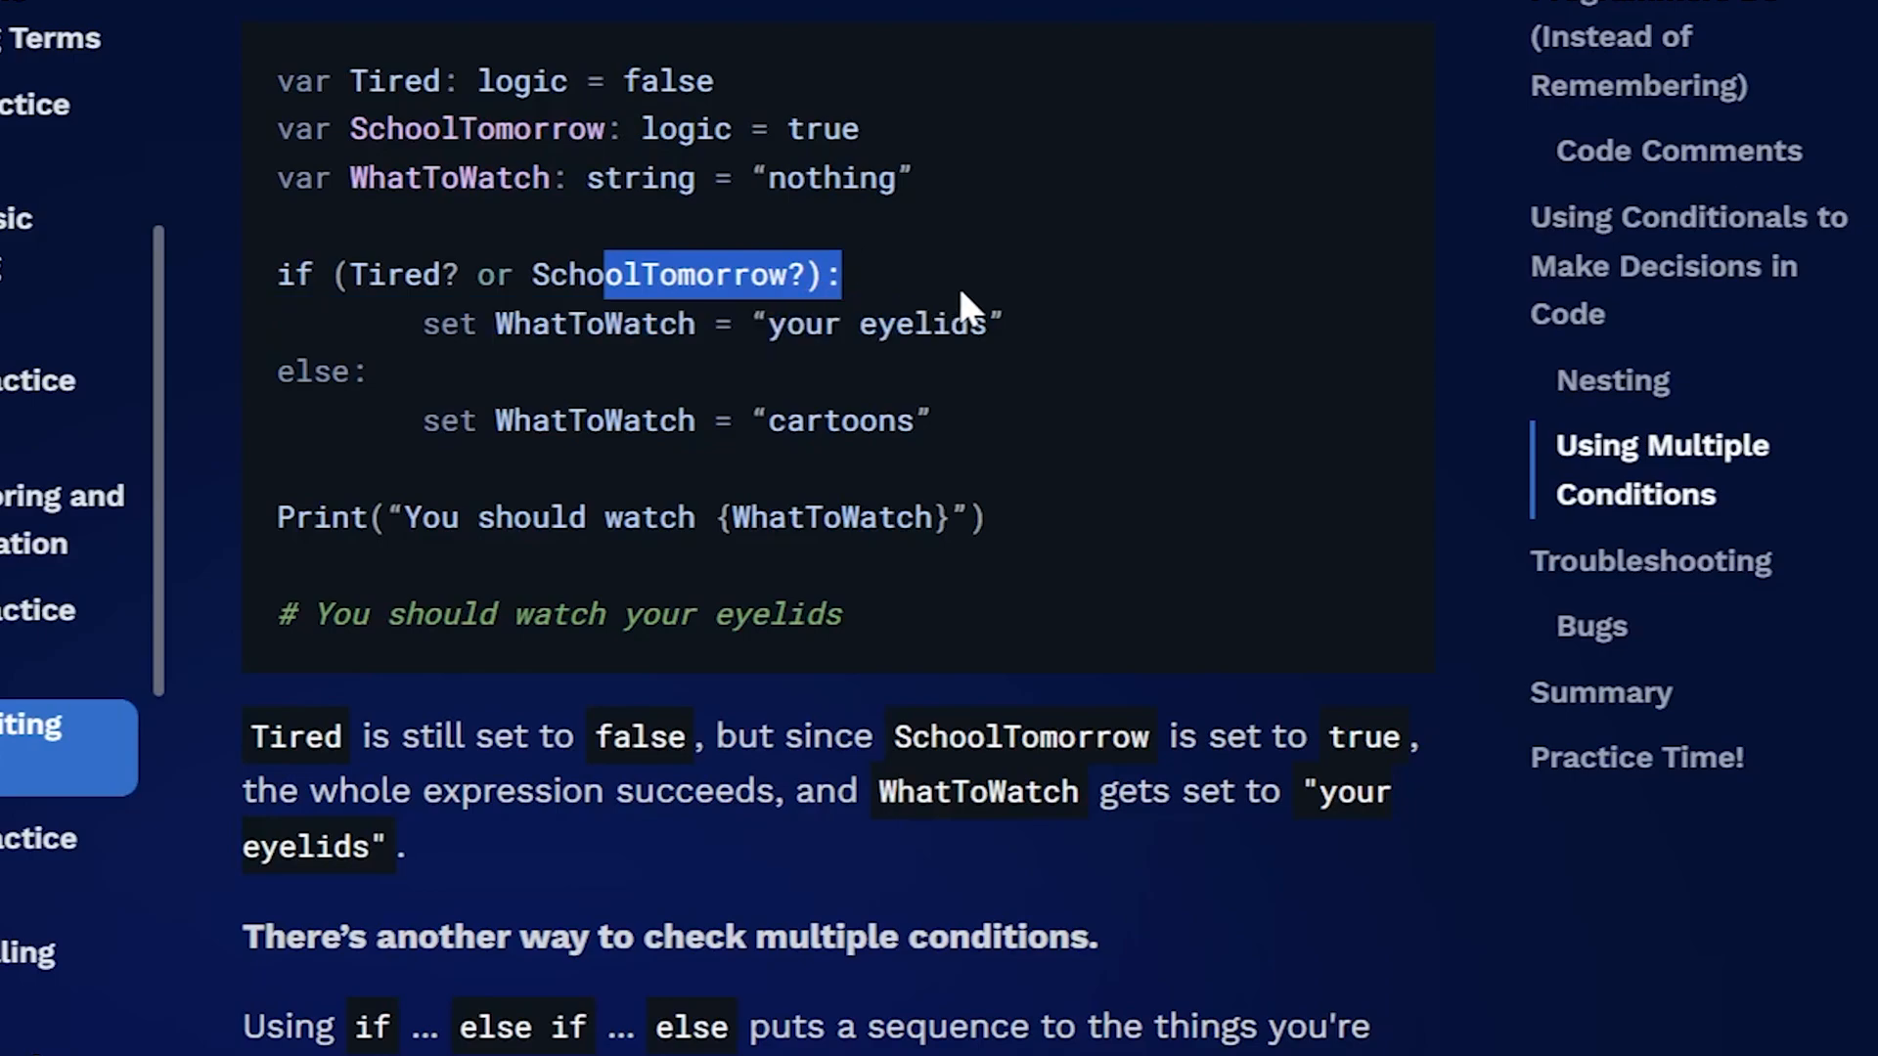
pyautogui.moveTo(582, 922)
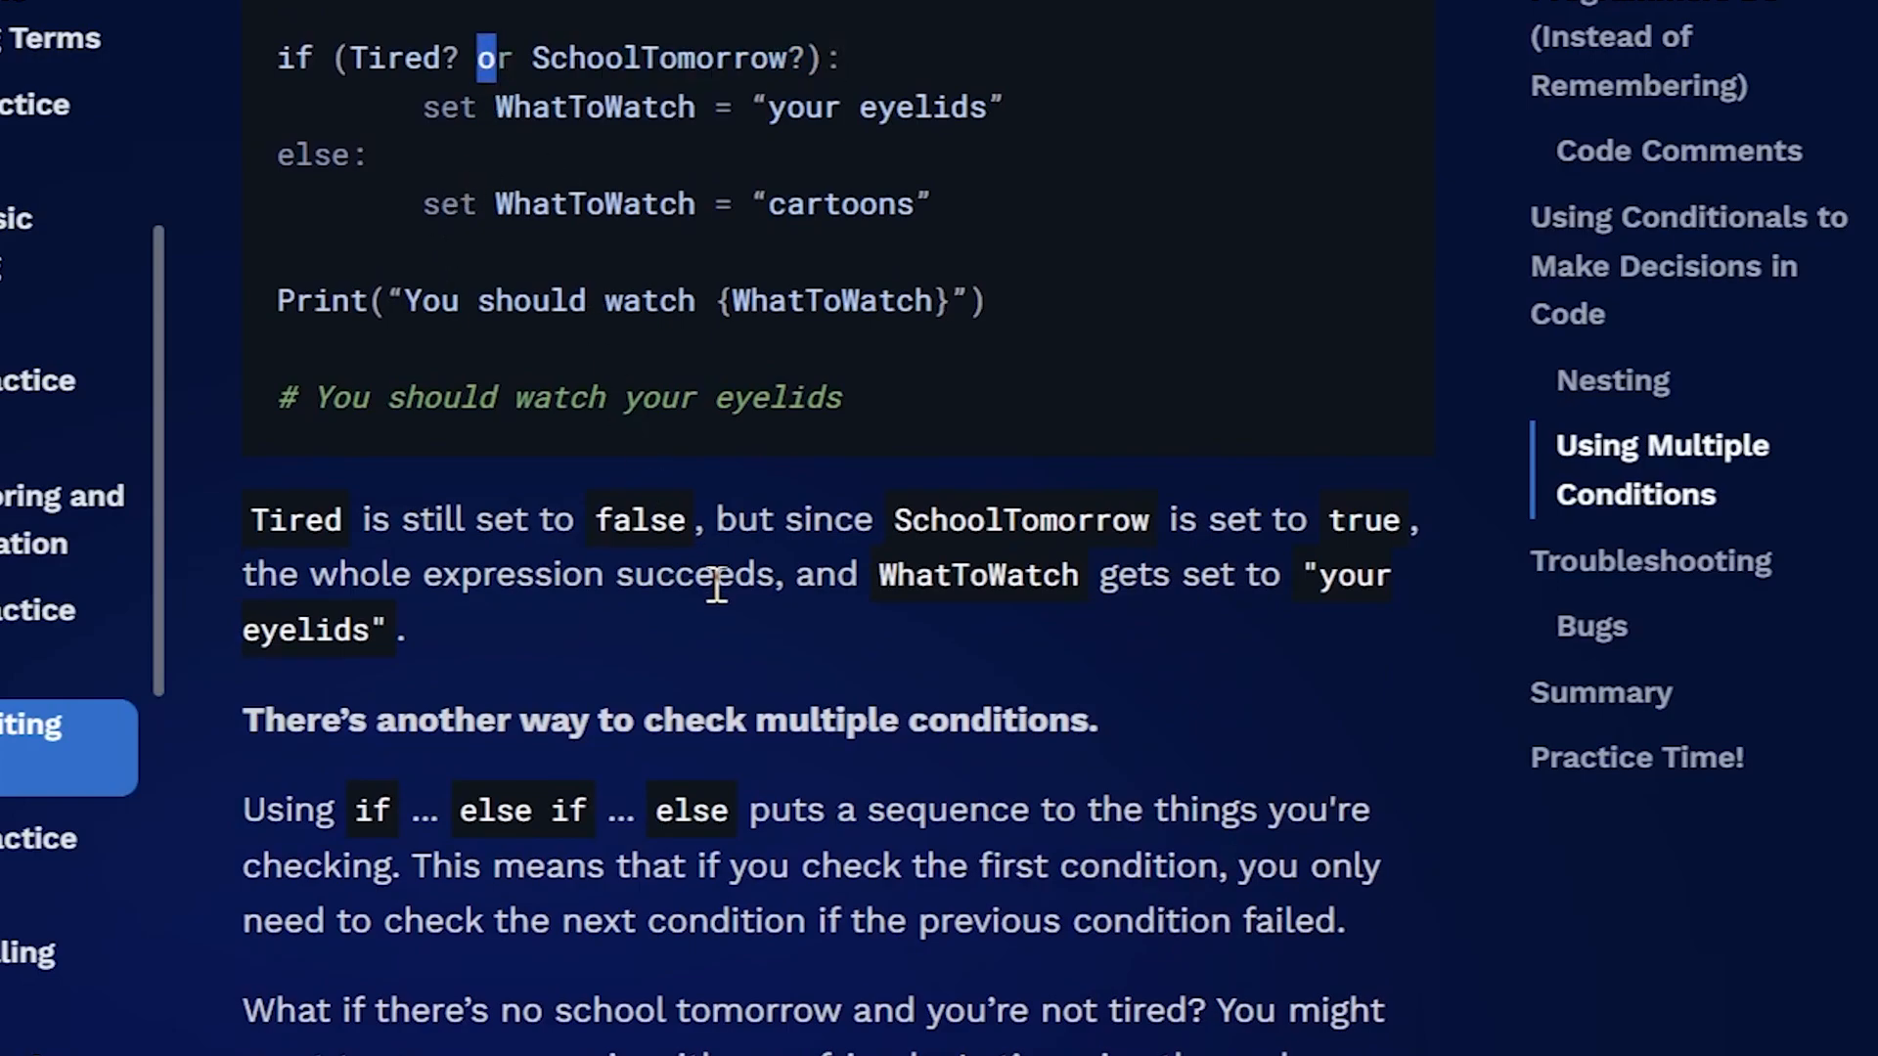
# - Scroll to the if … else if … else paragraph and the FriendsAvailable code snippet
pyautogui.scroll(-3)
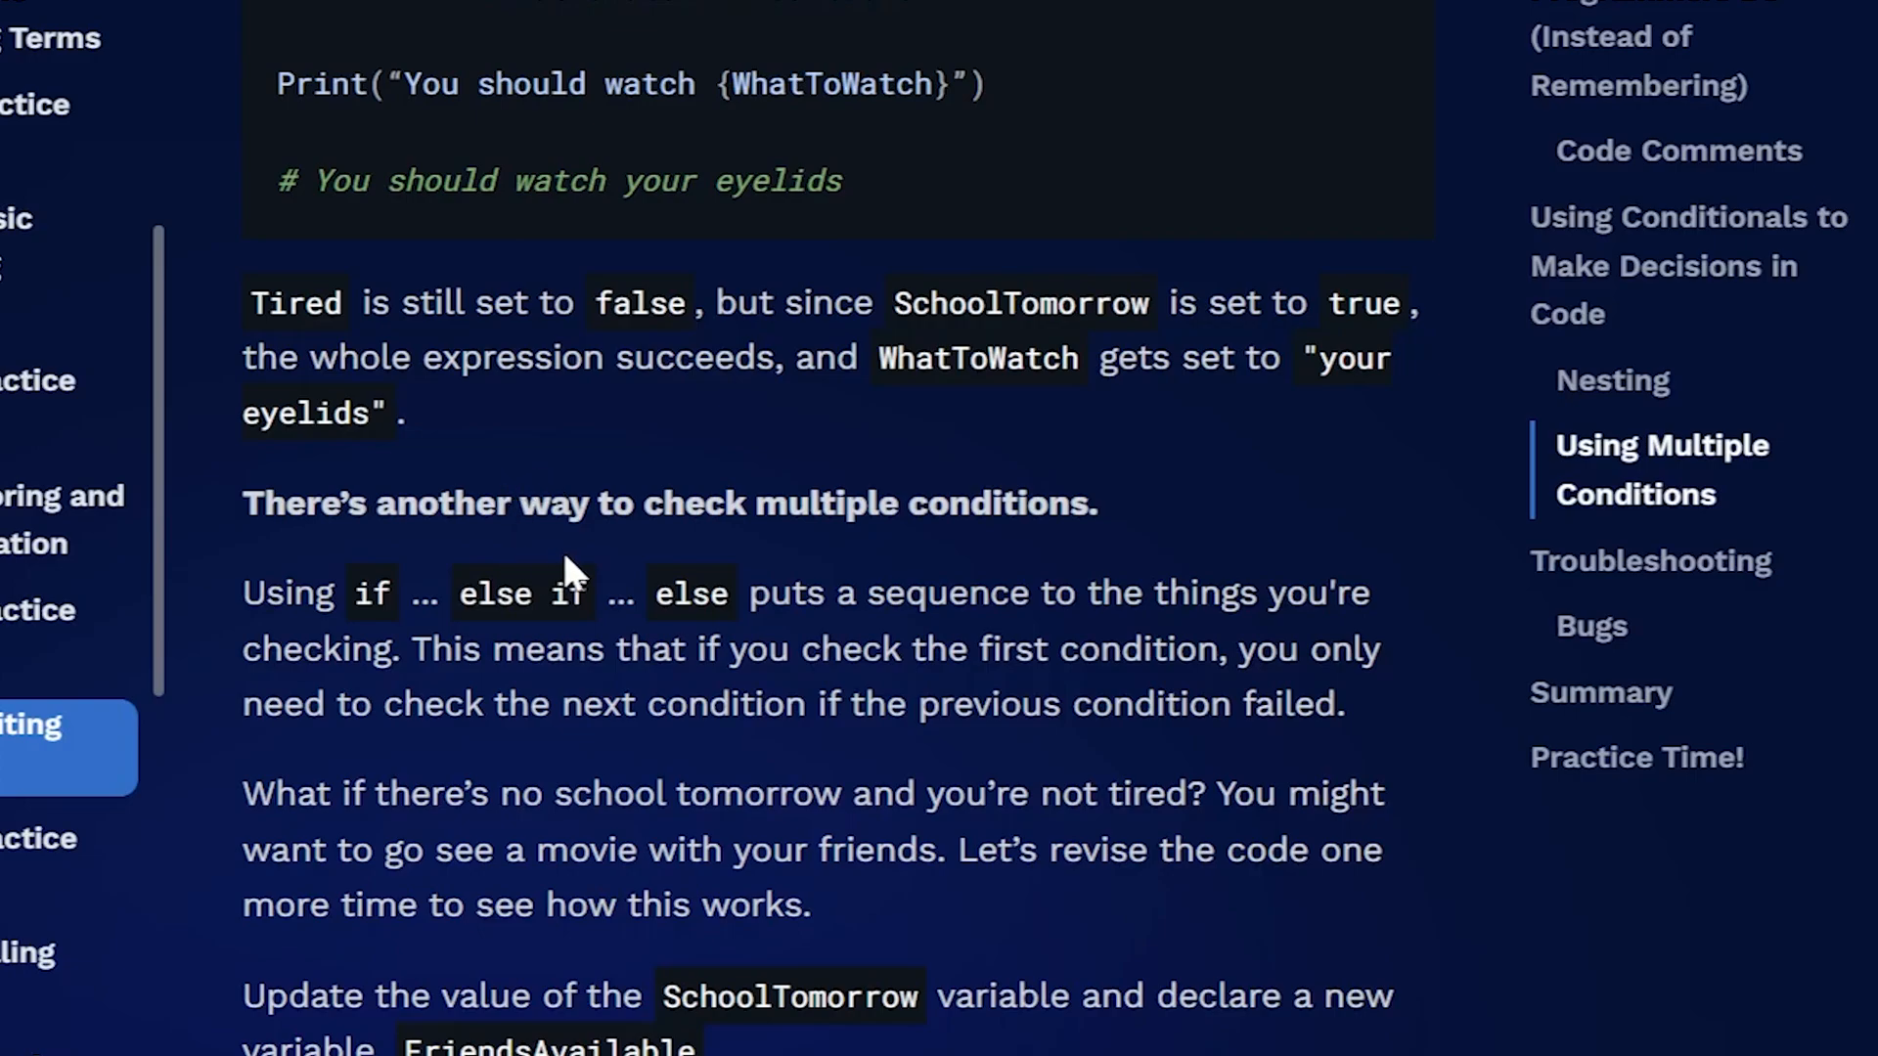
pyautogui.scroll(-3)
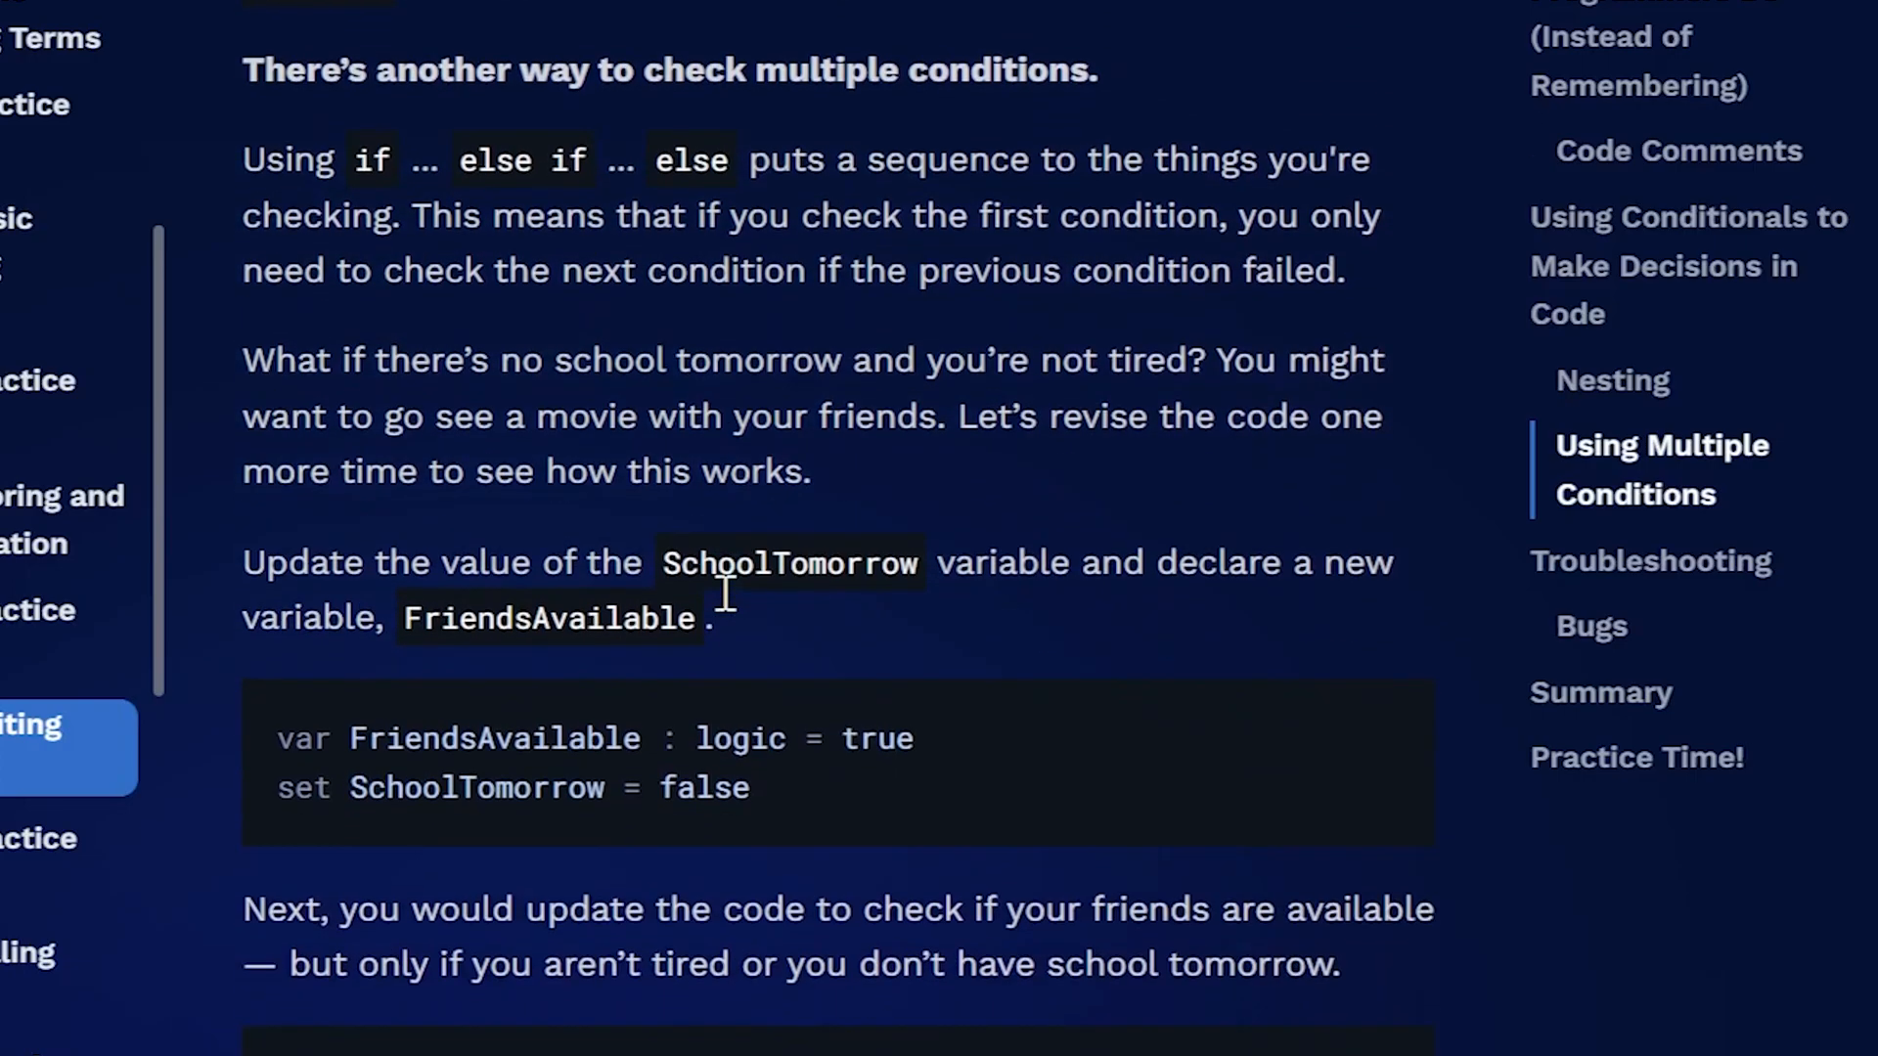
pyautogui.moveTo(889, 164)
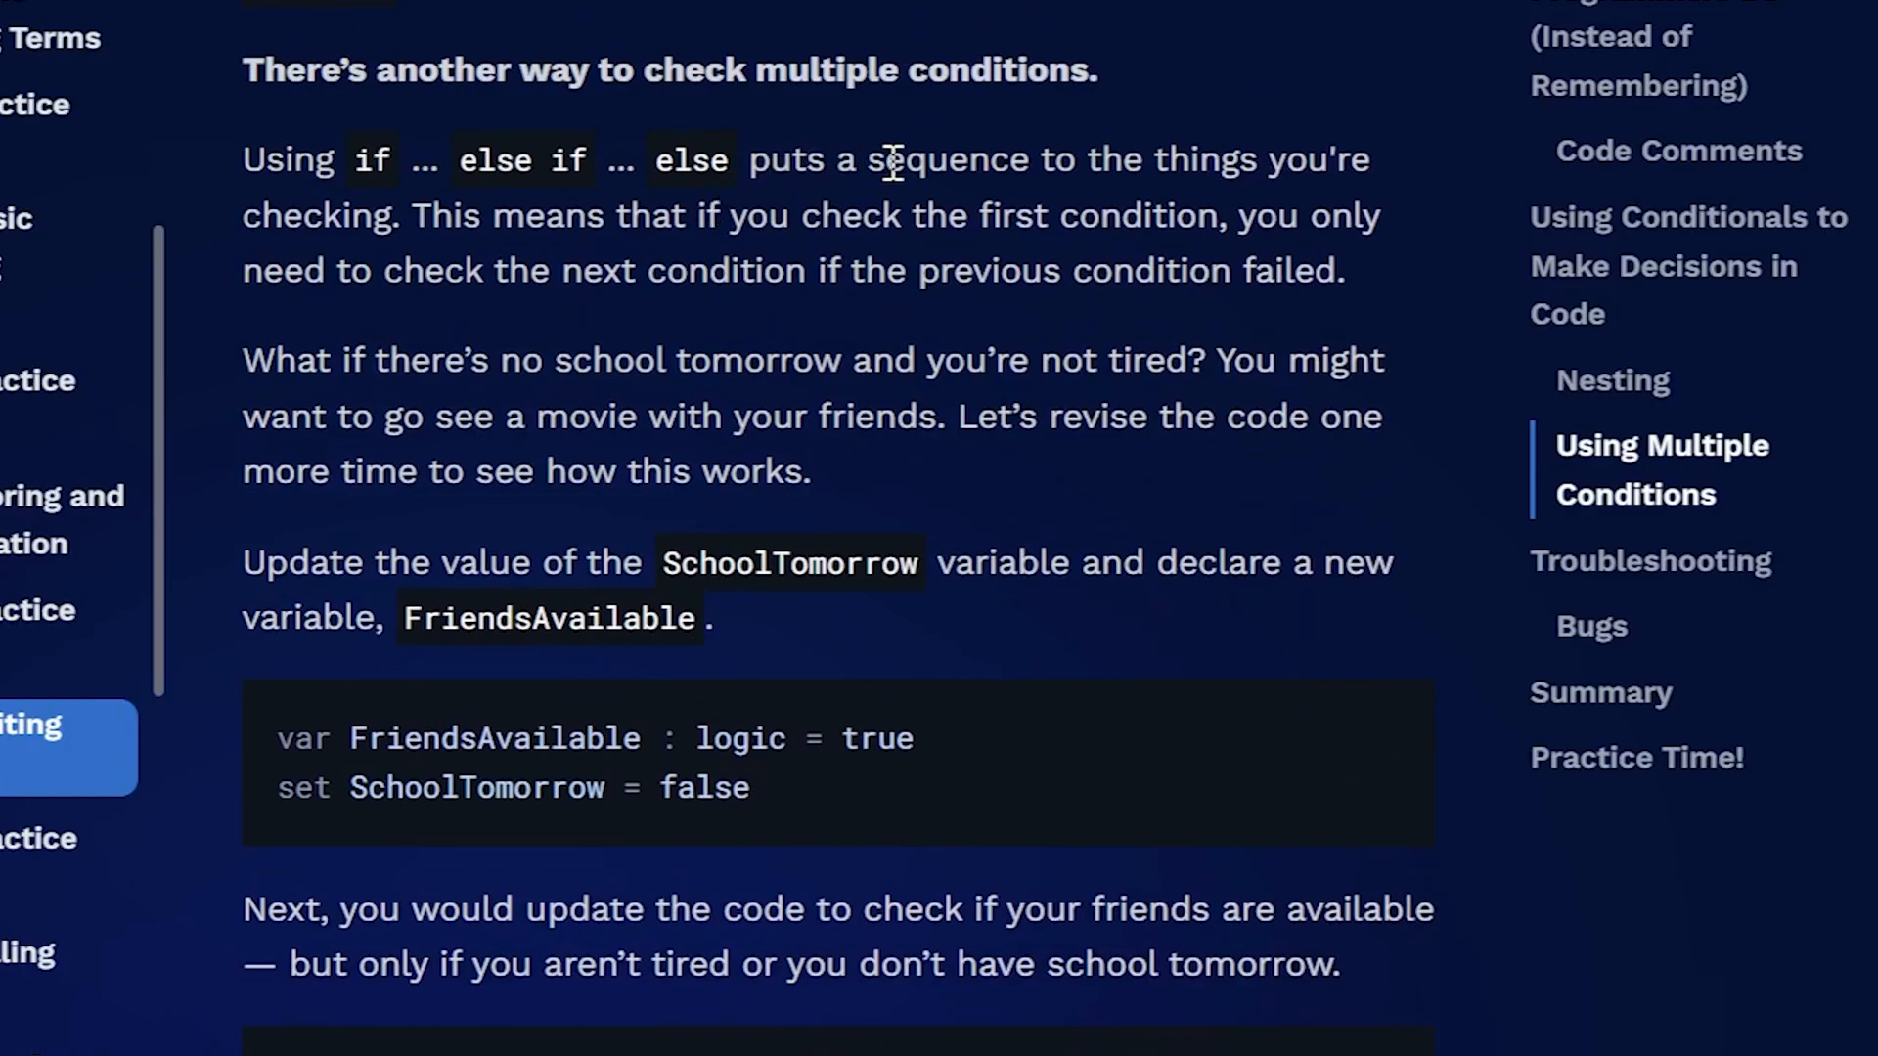
pyautogui.moveTo(455, 210)
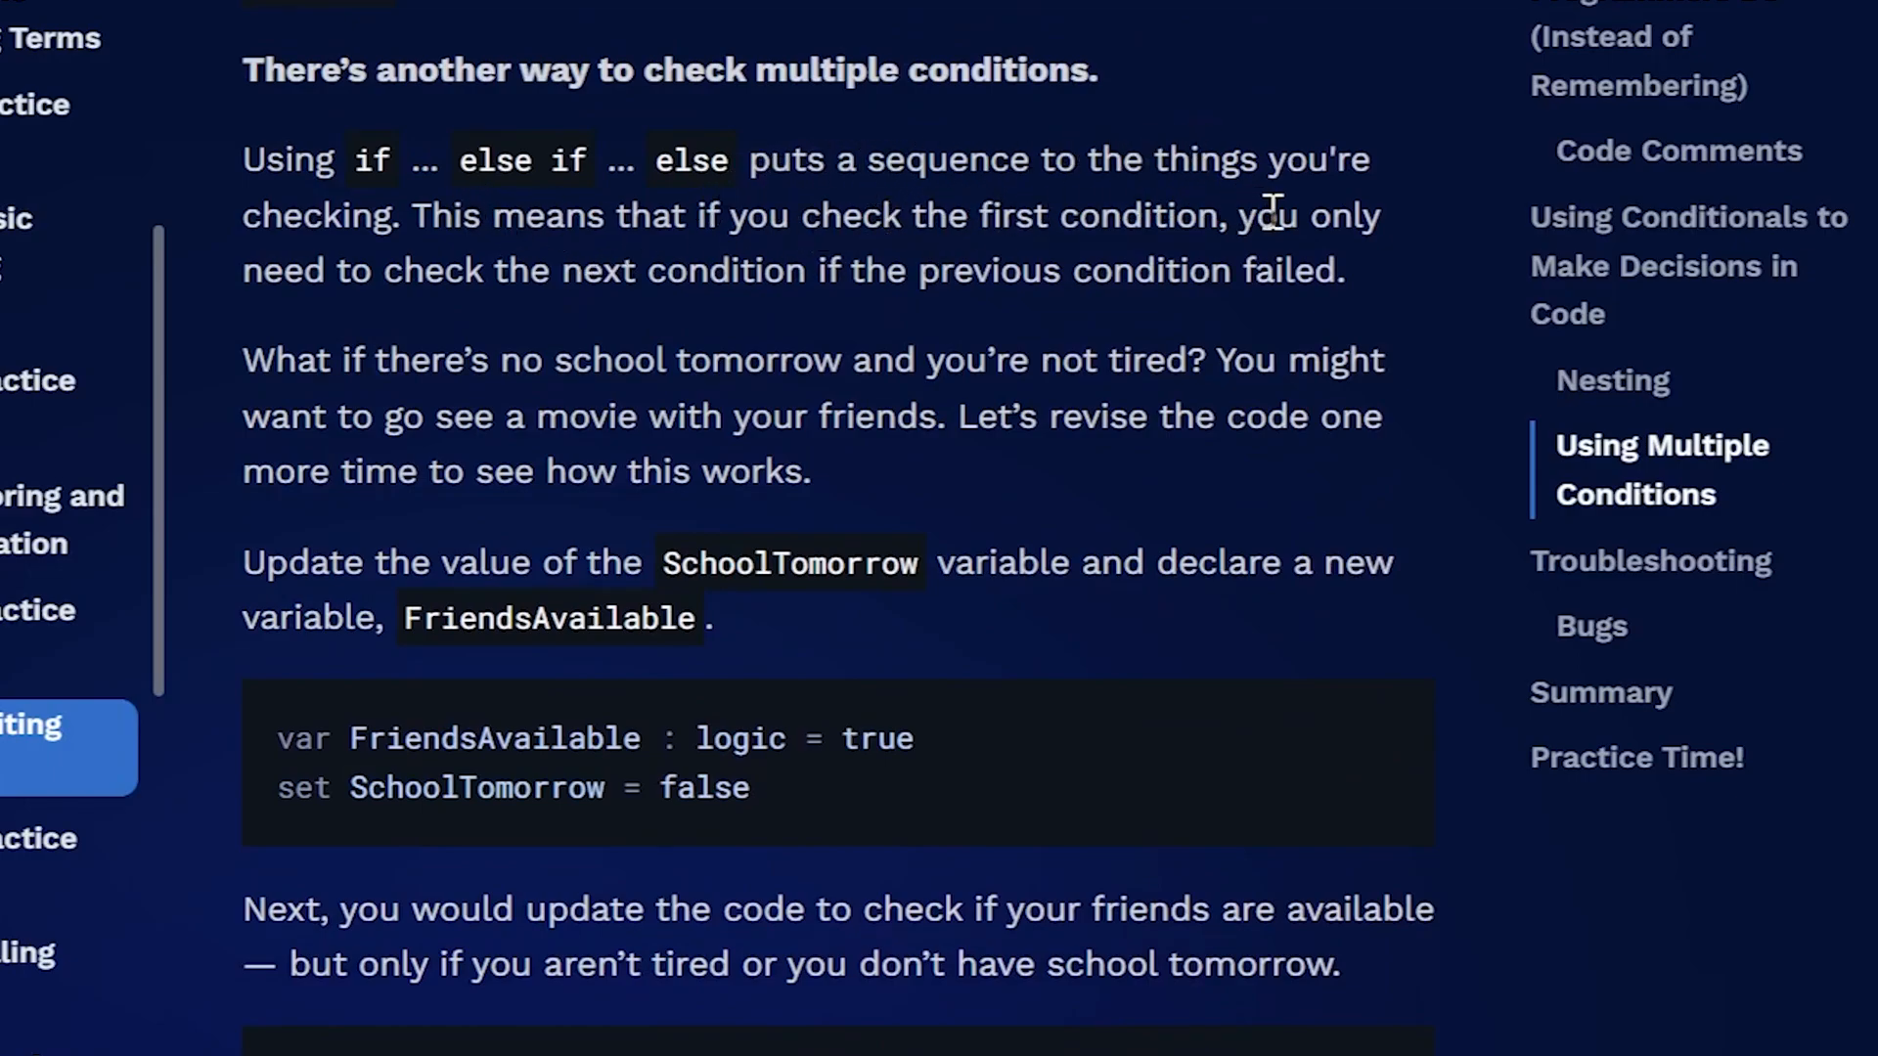
pyautogui.moveTo(530, 281)
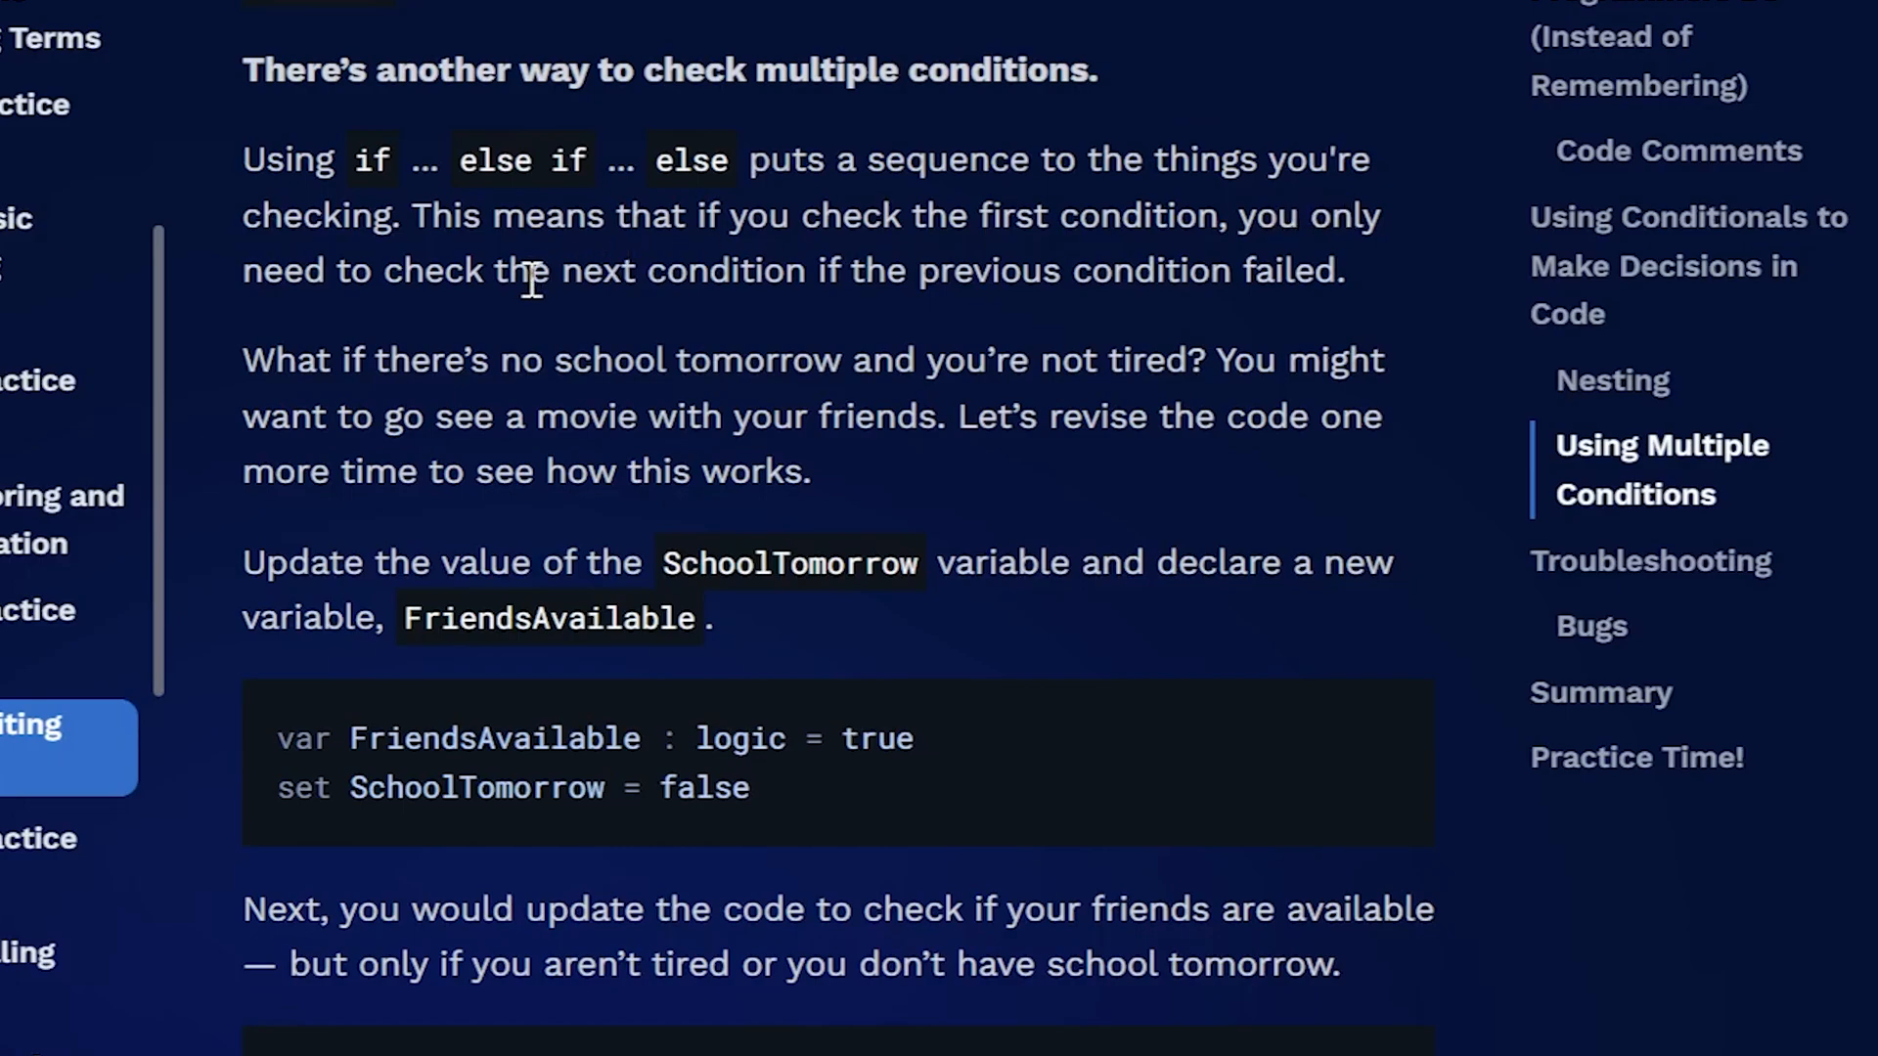
pyautogui.moveTo(937, 270)
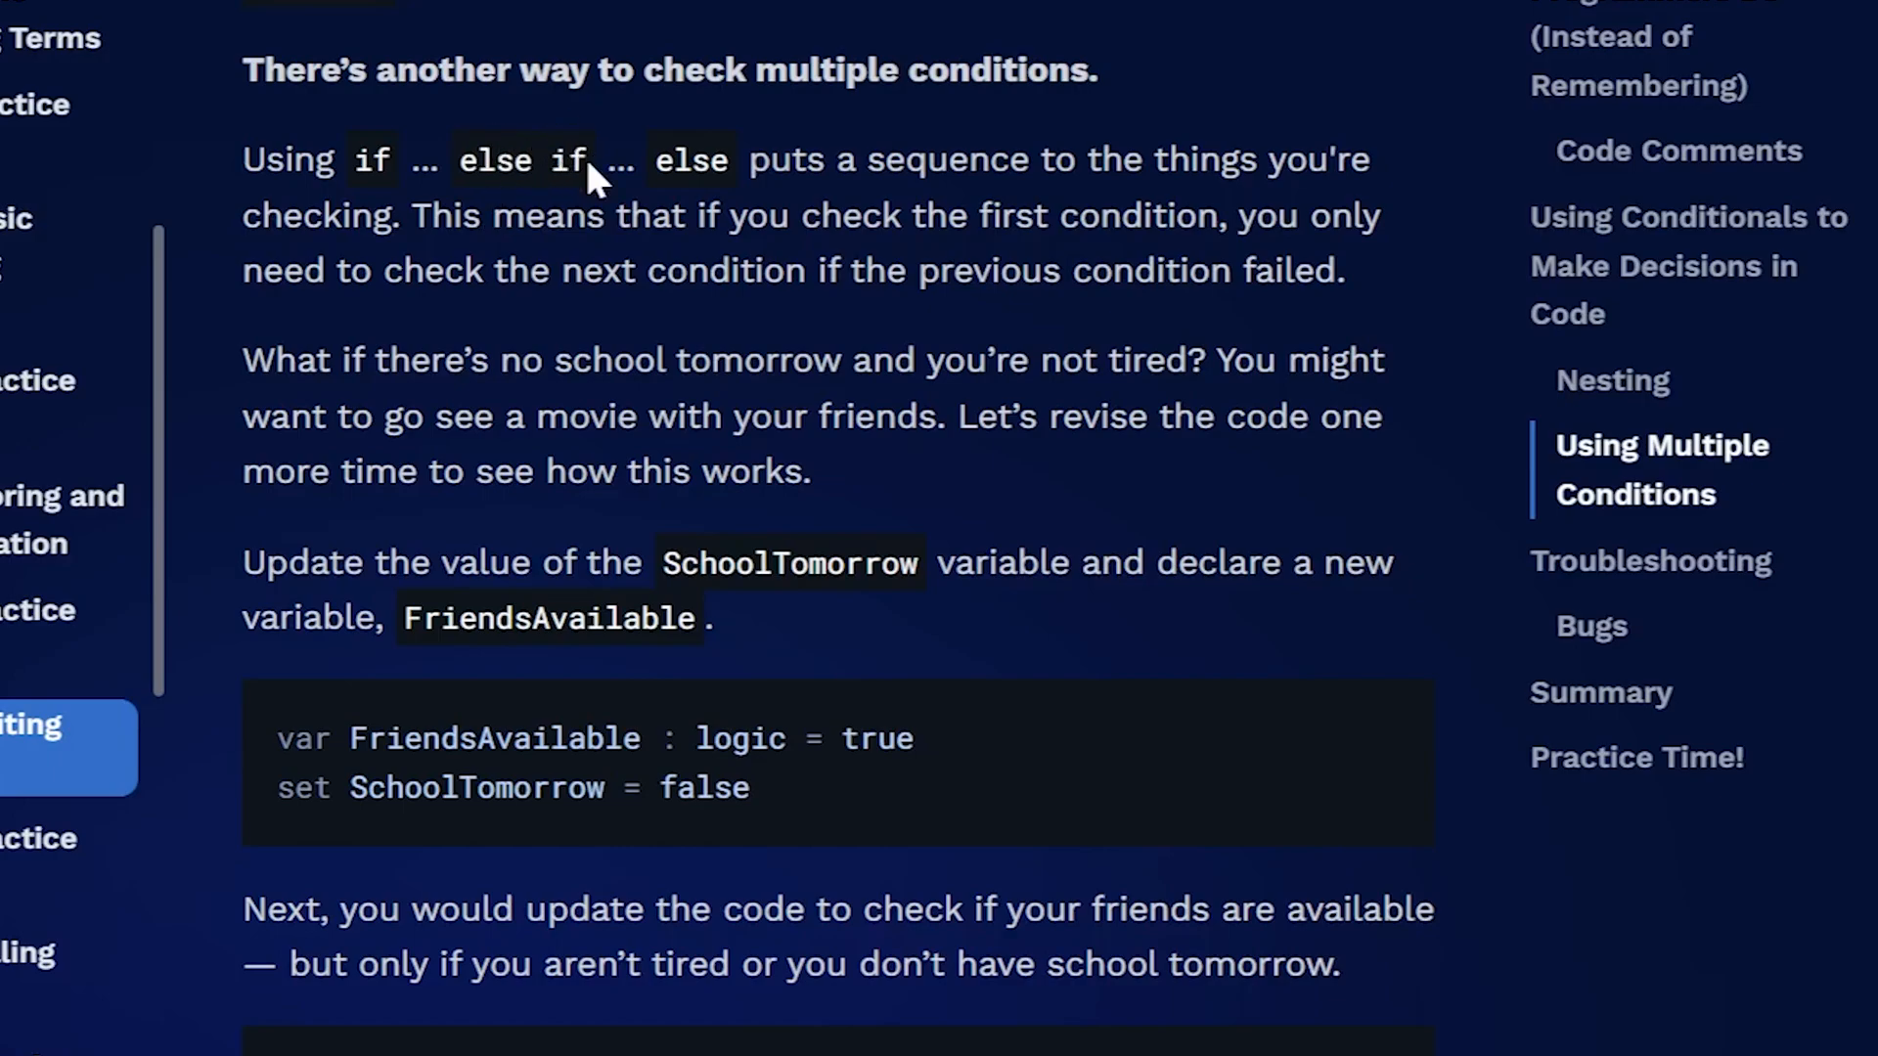
pyautogui.moveTo(681, 159)
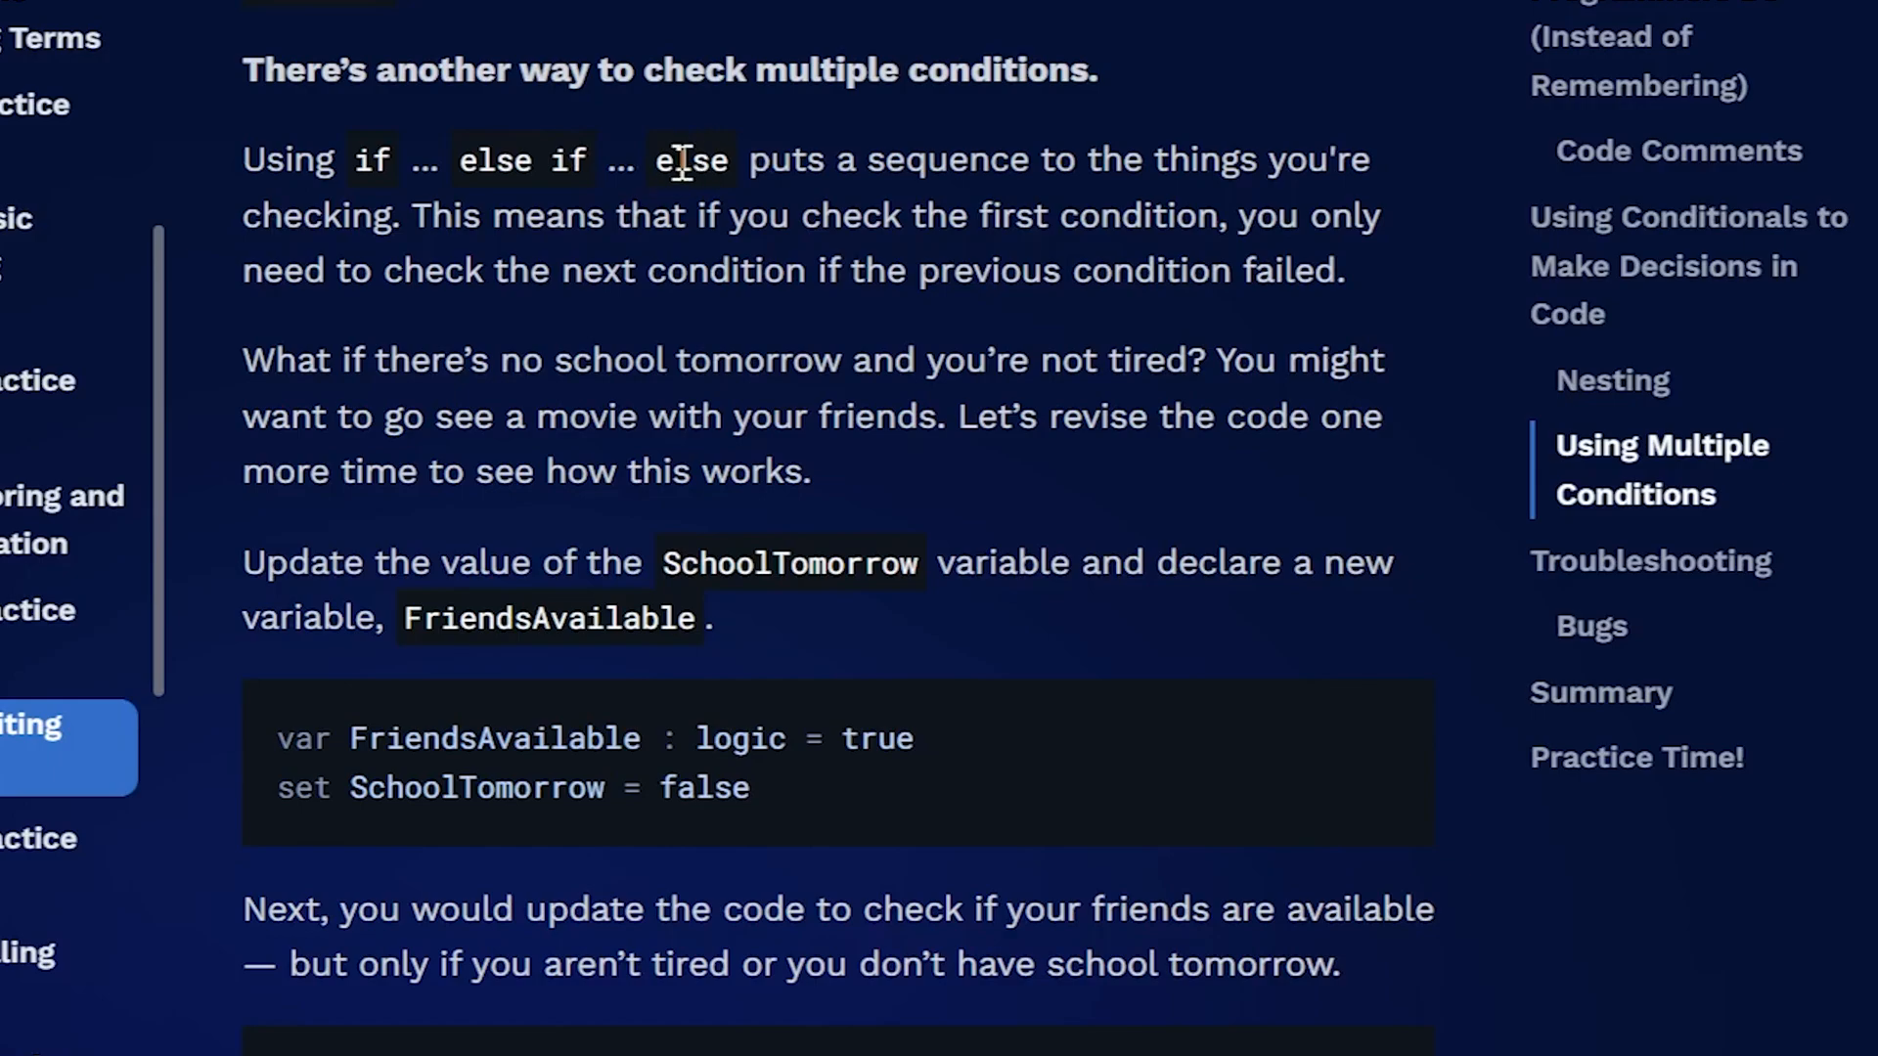
pyautogui.moveTo(474, 359)
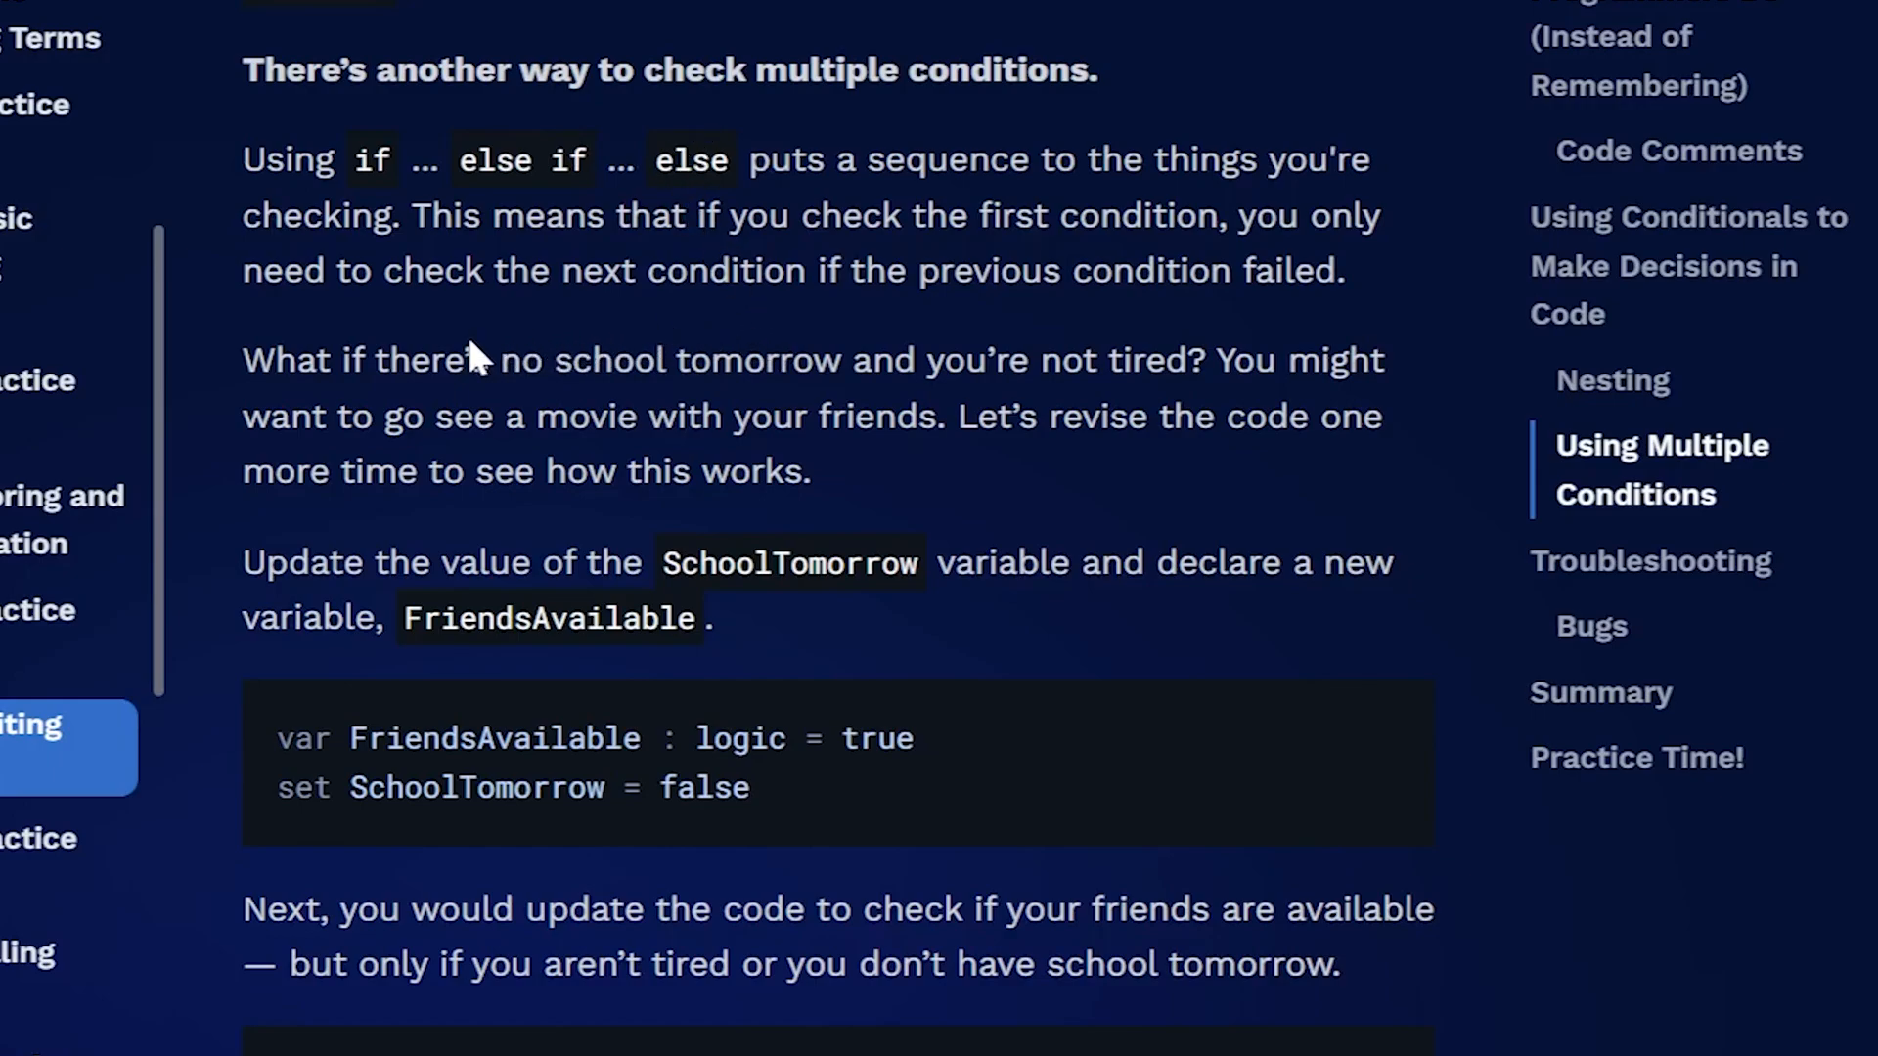
pyautogui.moveTo(287, 359)
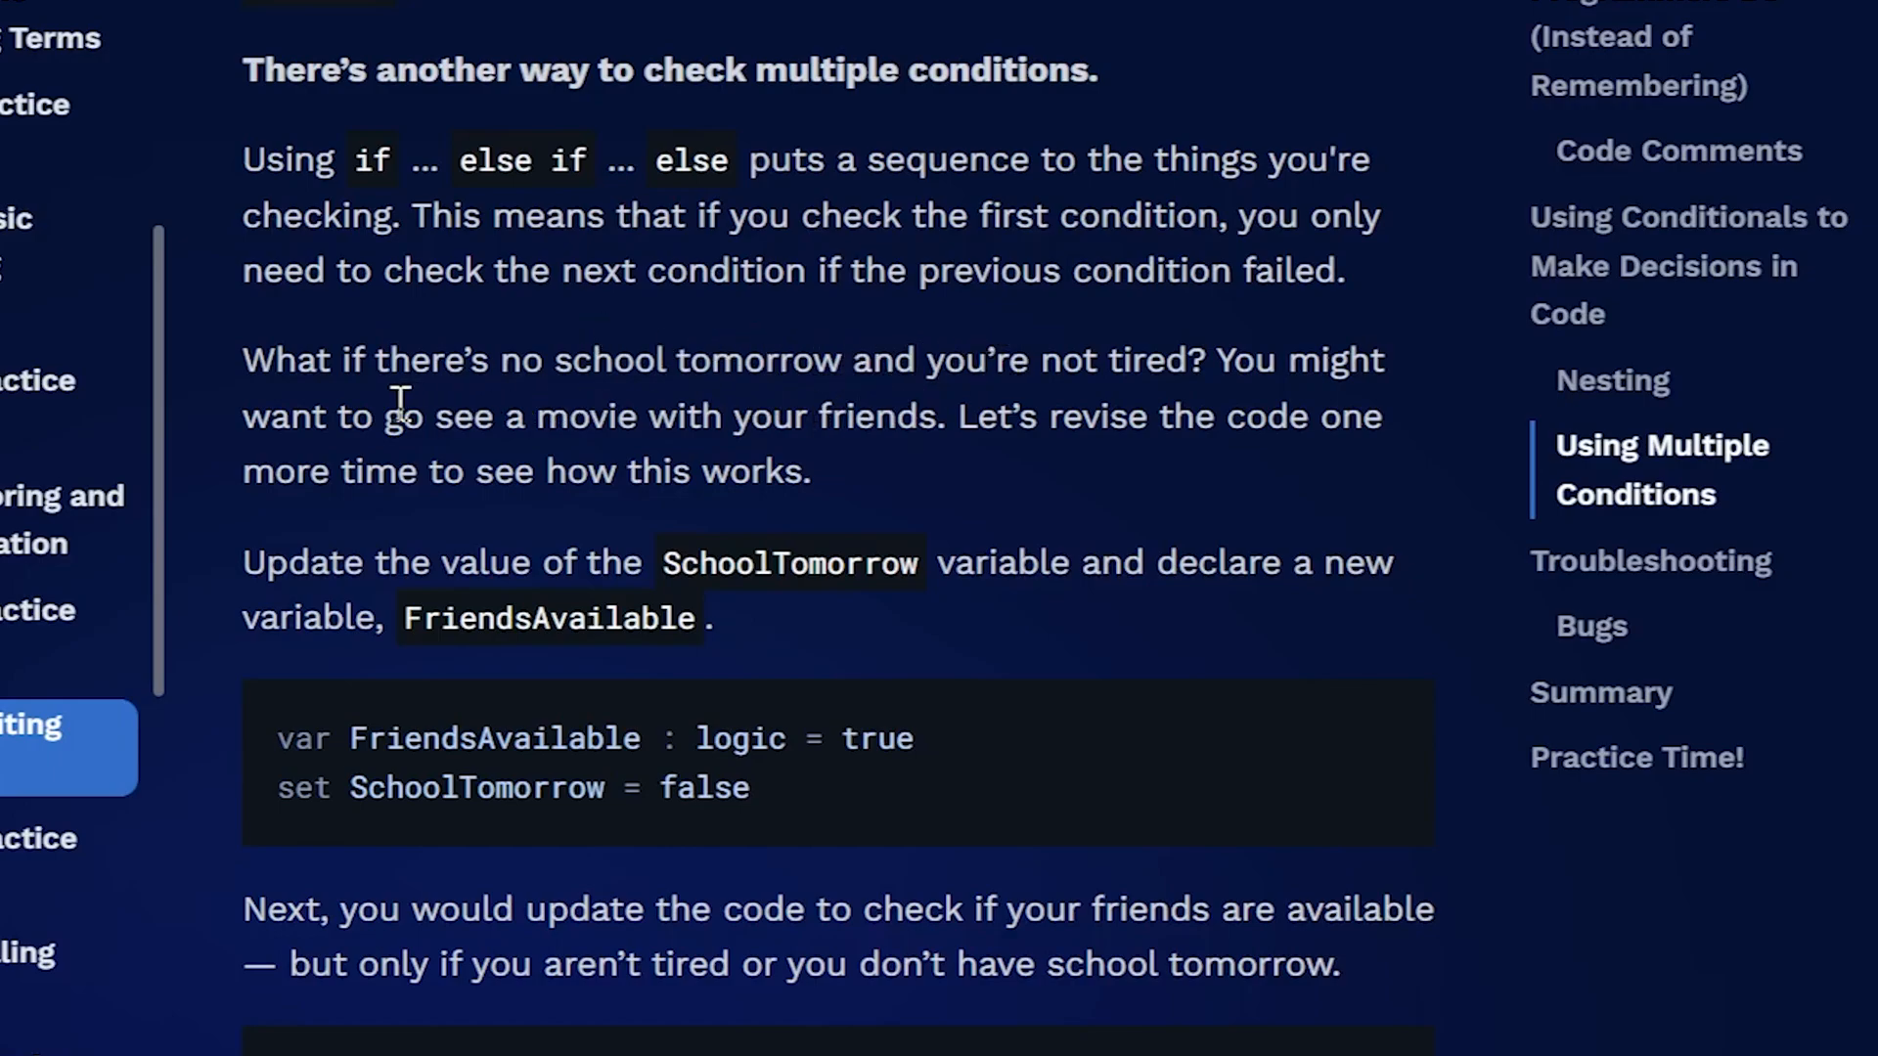
pyautogui.moveTo(1252, 437)
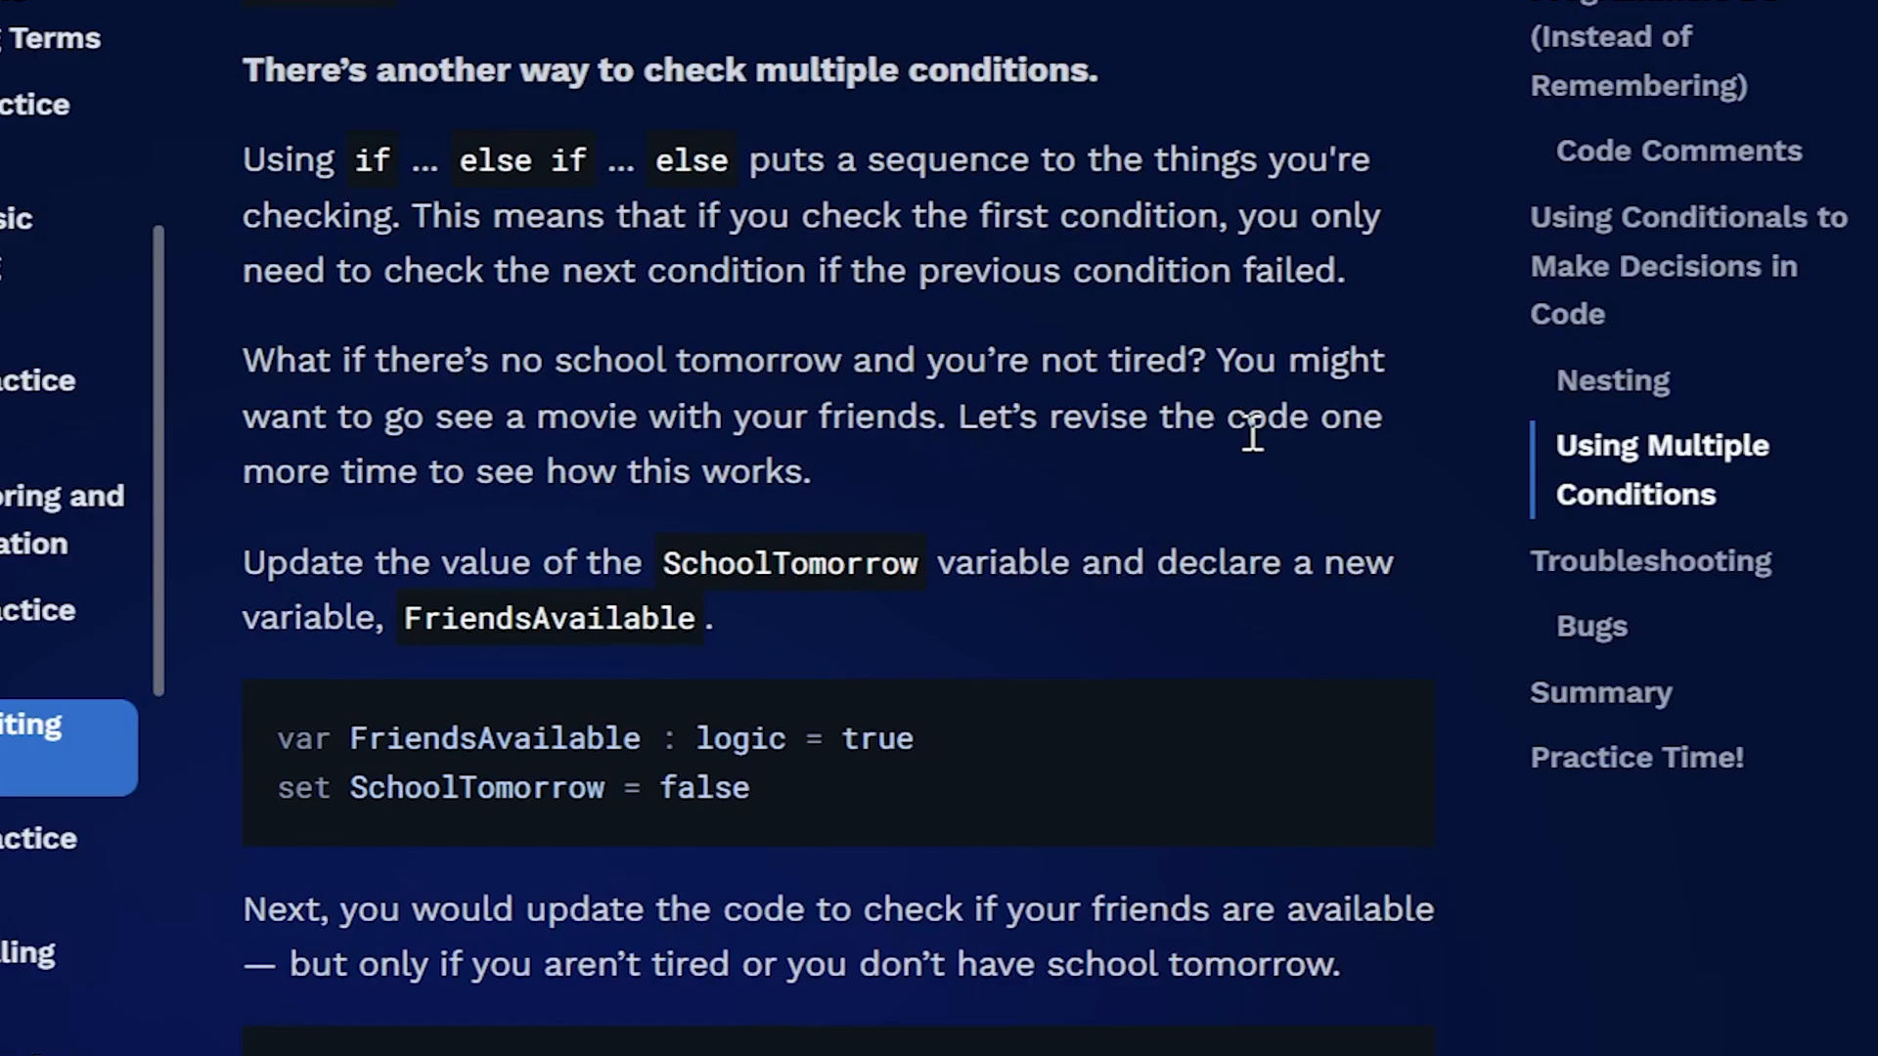
pyautogui.moveTo(458, 461)
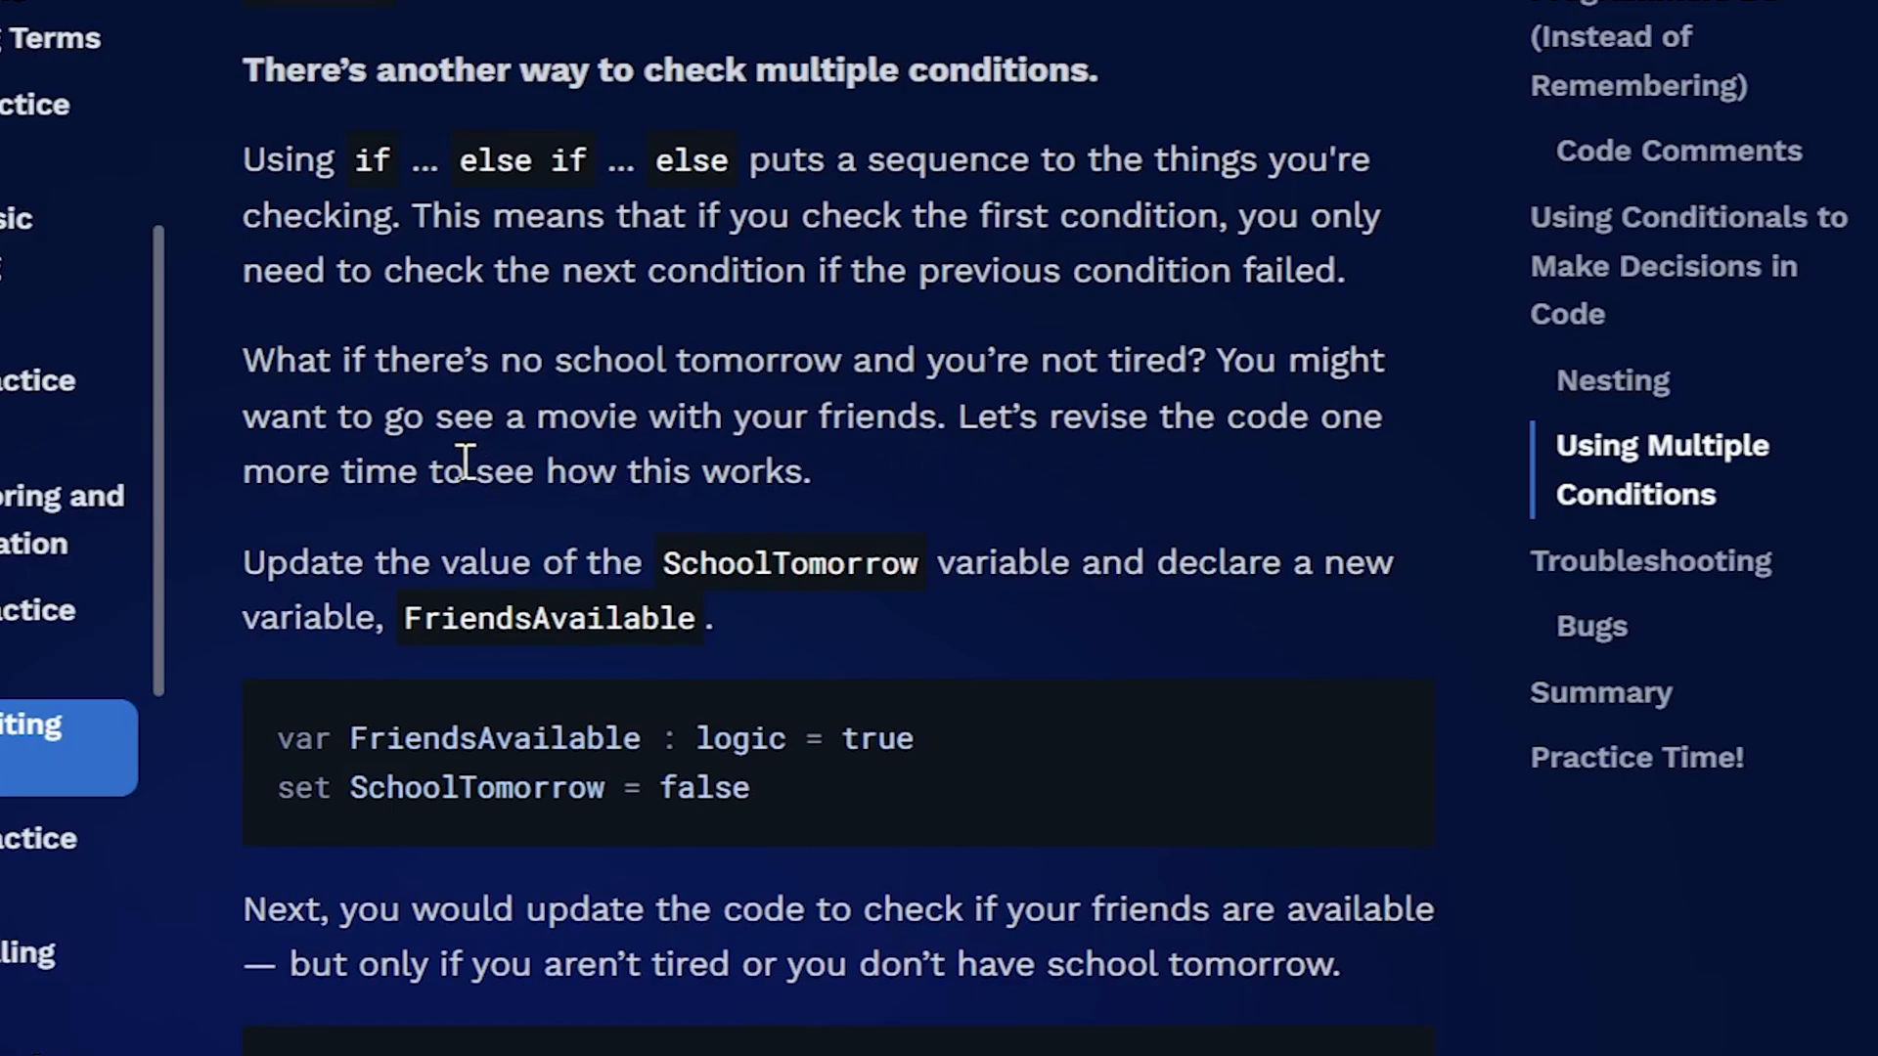
pyautogui.scroll(-3)
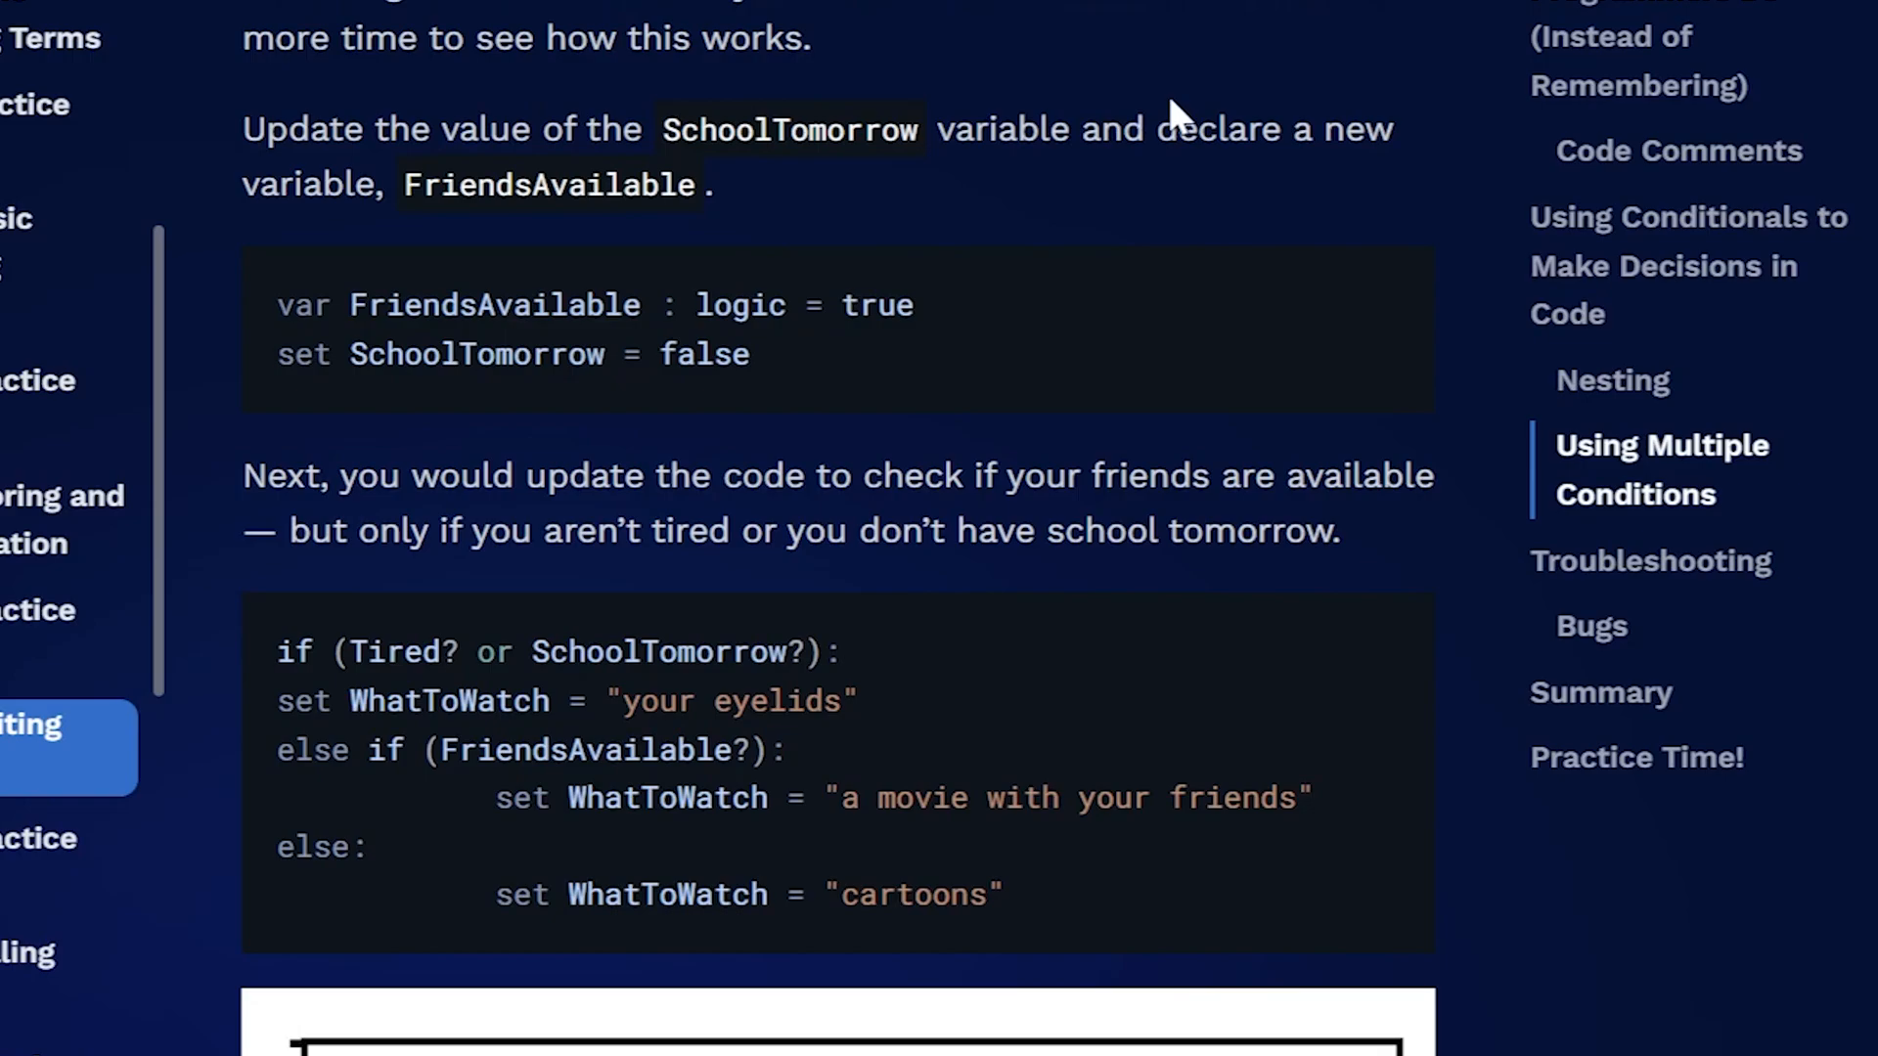
pyautogui.moveTo(413, 210)
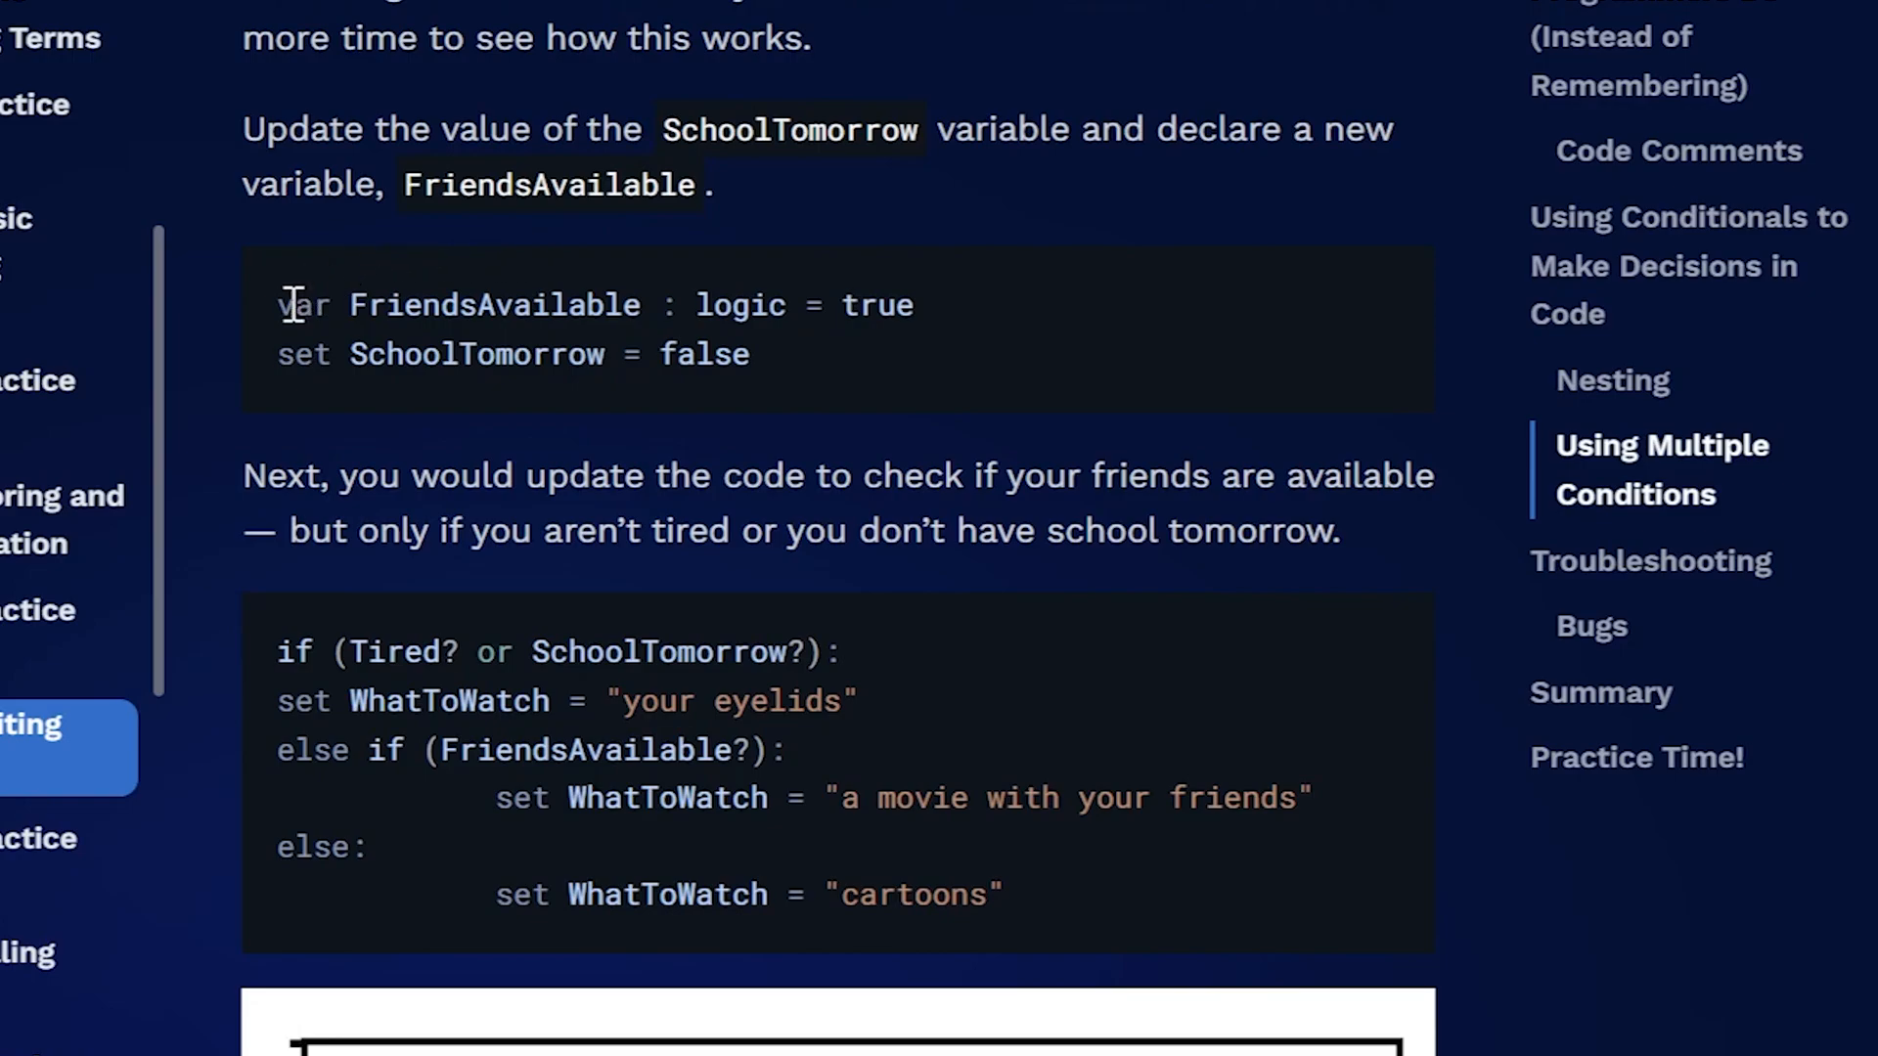
pyautogui.moveTo(681, 304)
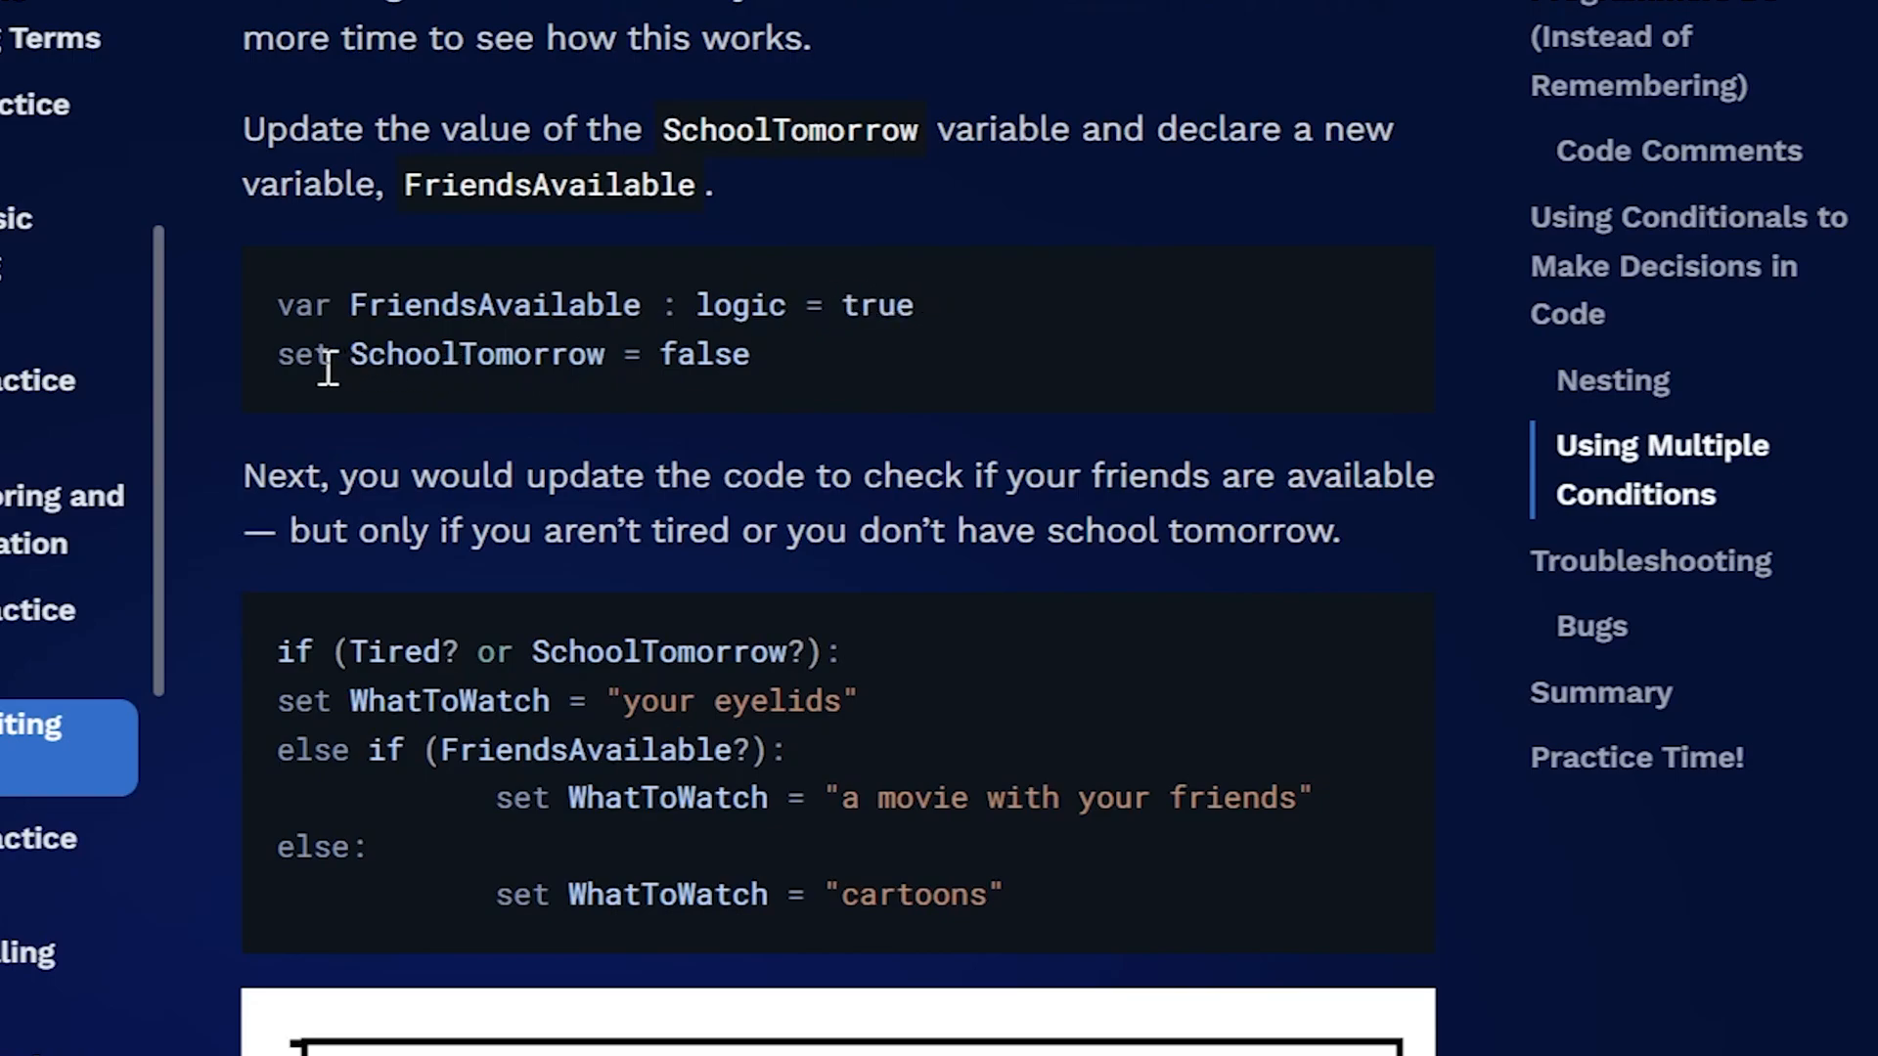
pyautogui.moveTo(384, 593)
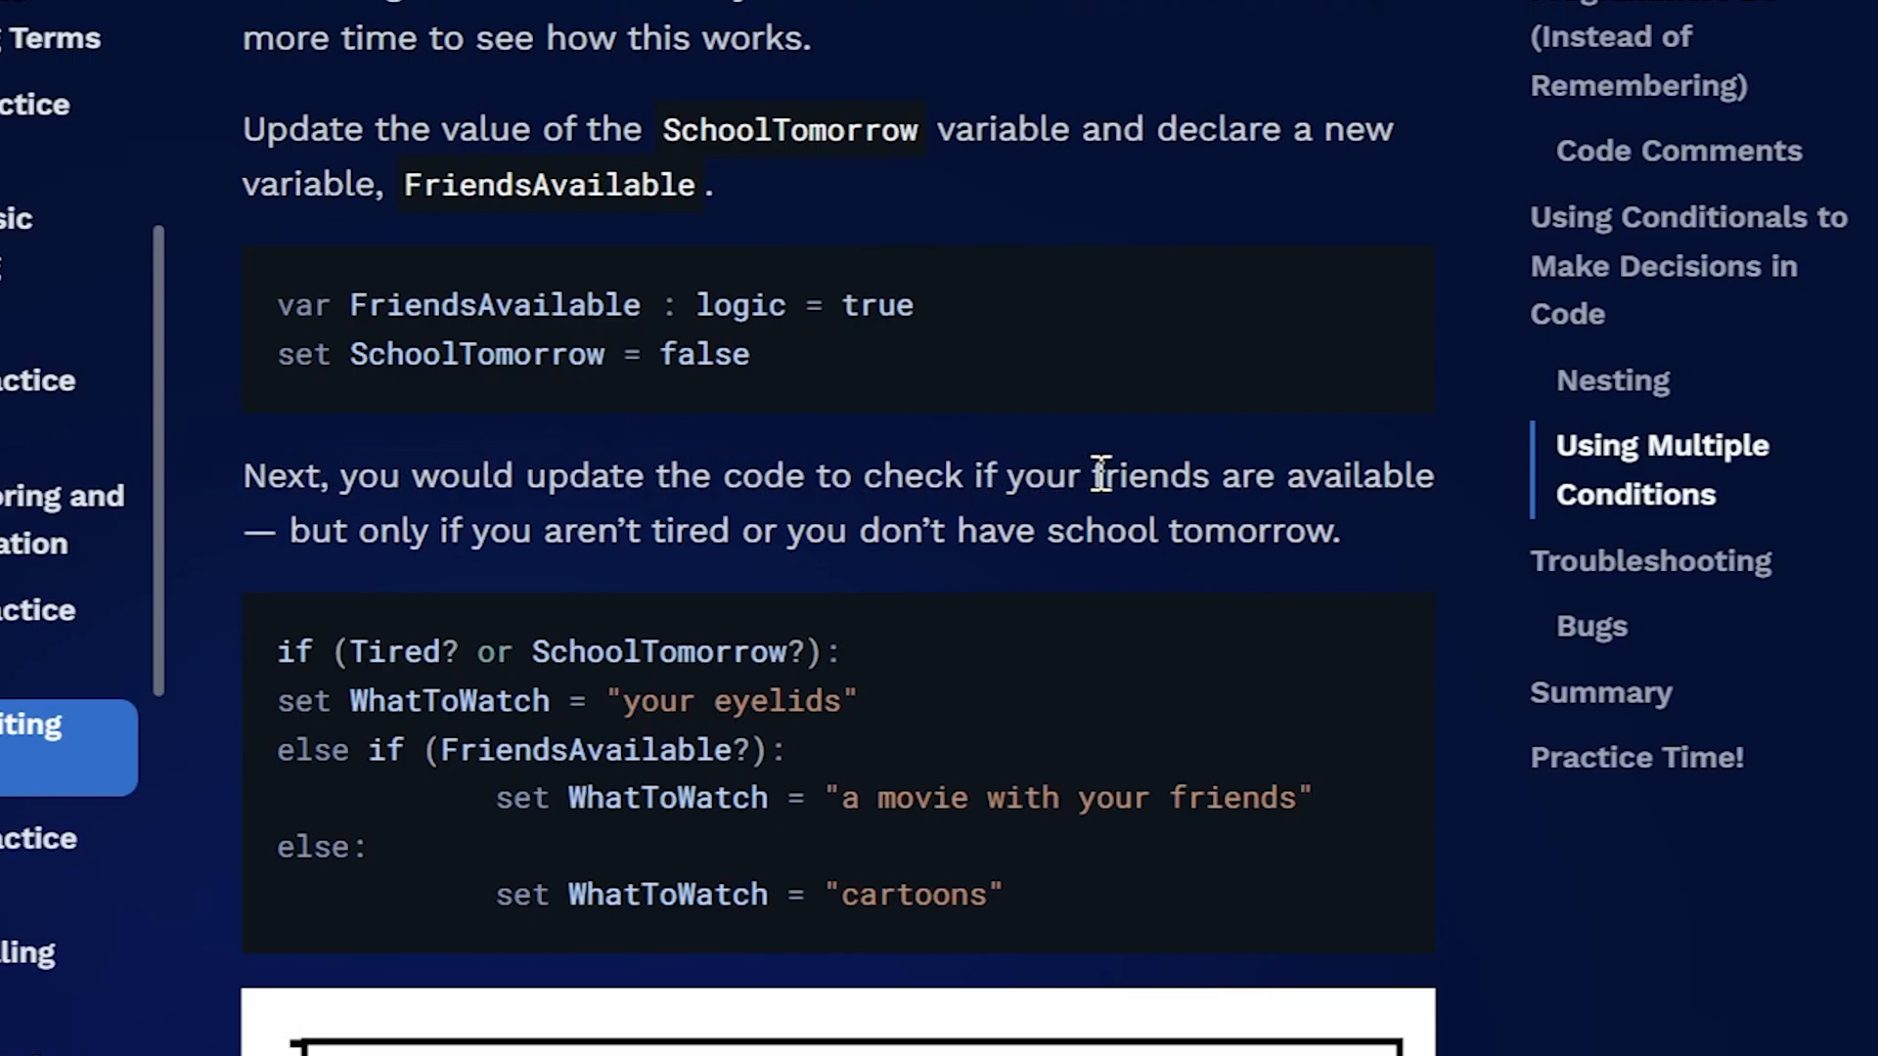
pyautogui.moveTo(236, 501)
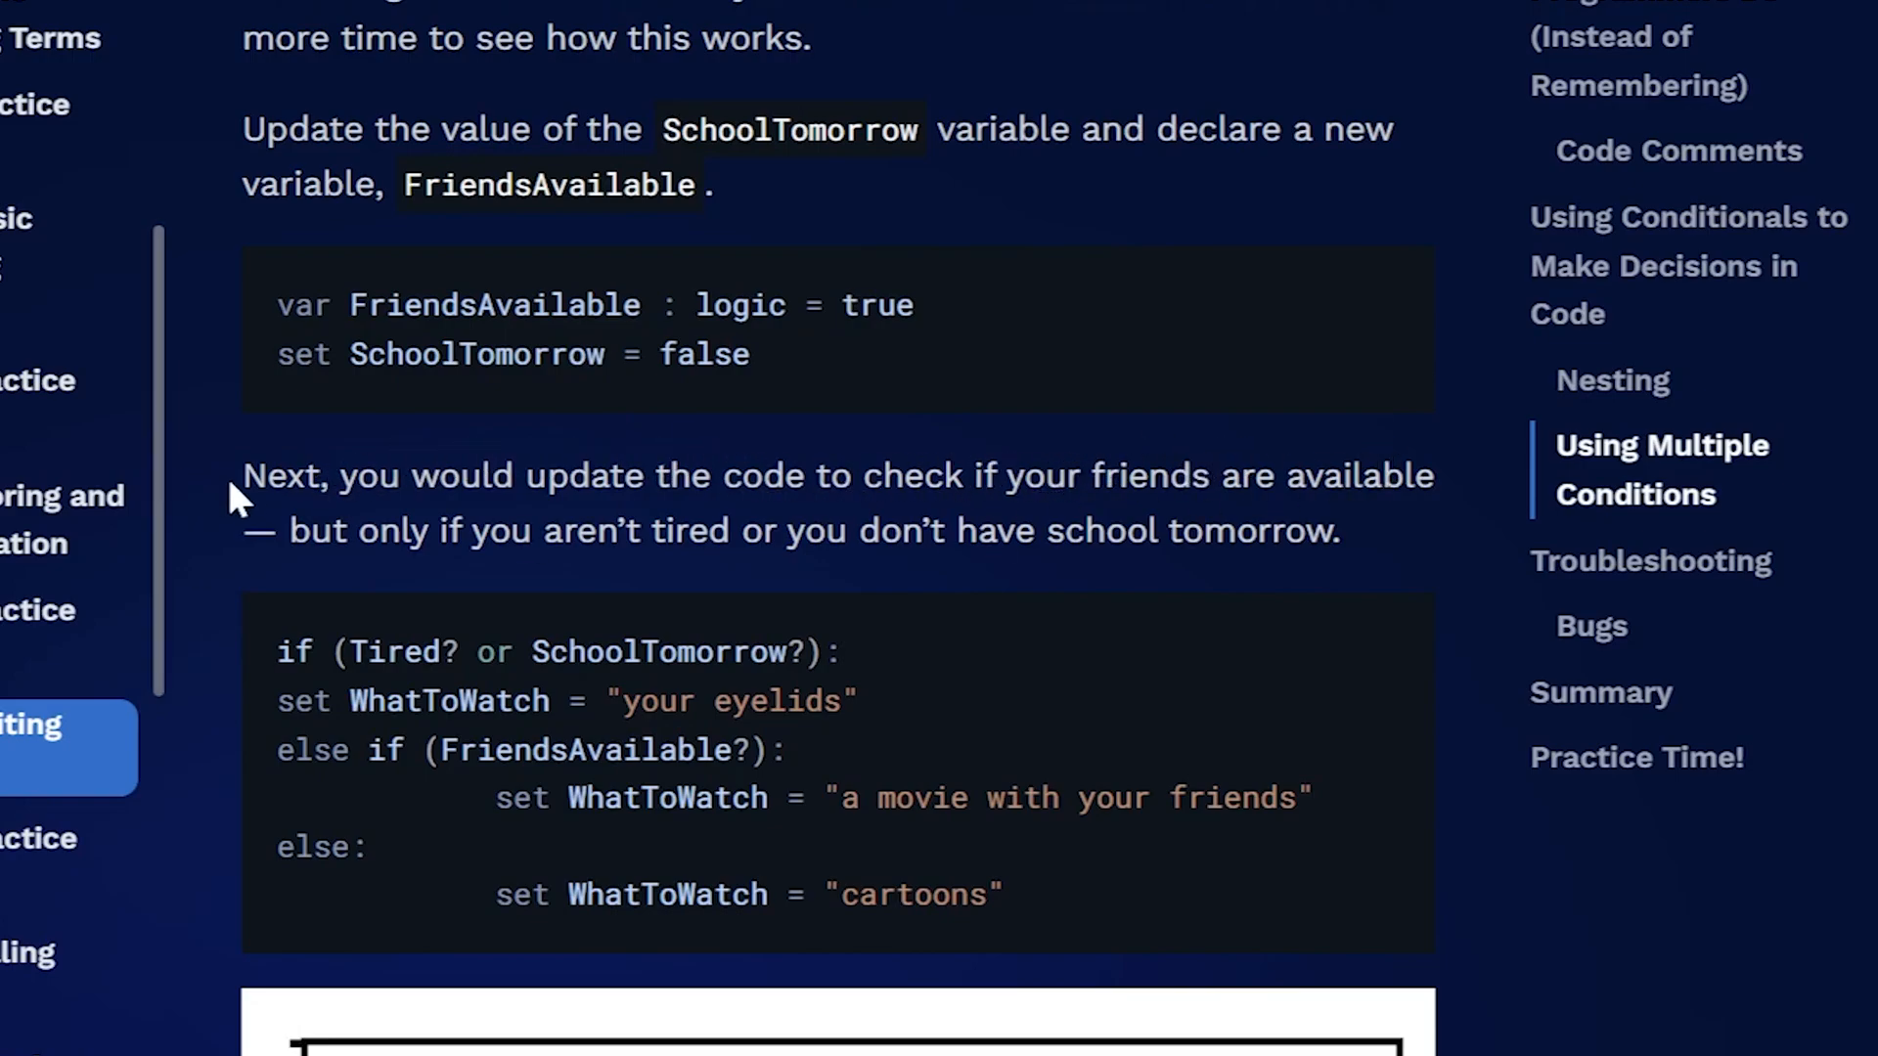
pyautogui.moveTo(583, 497)
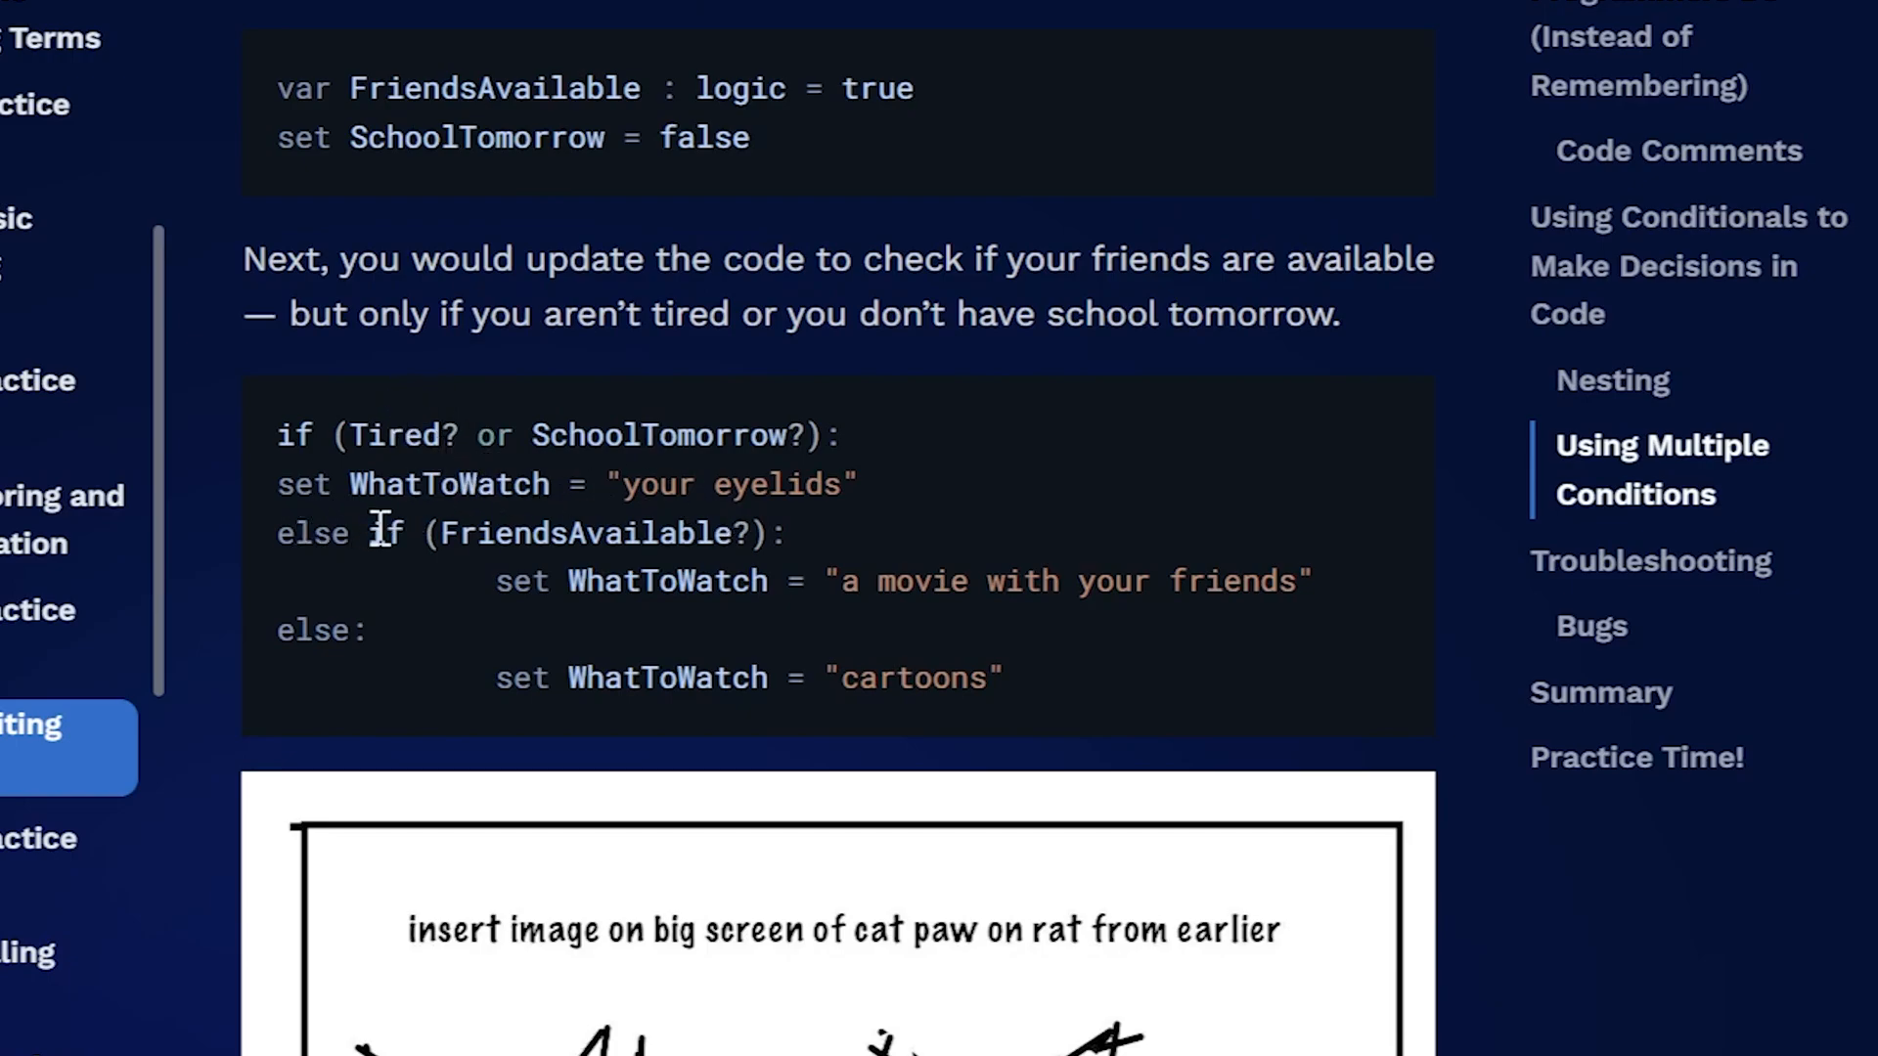
# - Highlight the FriendsAvailable condition in the else if line
pyautogui.moveTo(425, 533); pyautogui.dragTo(743, 581)
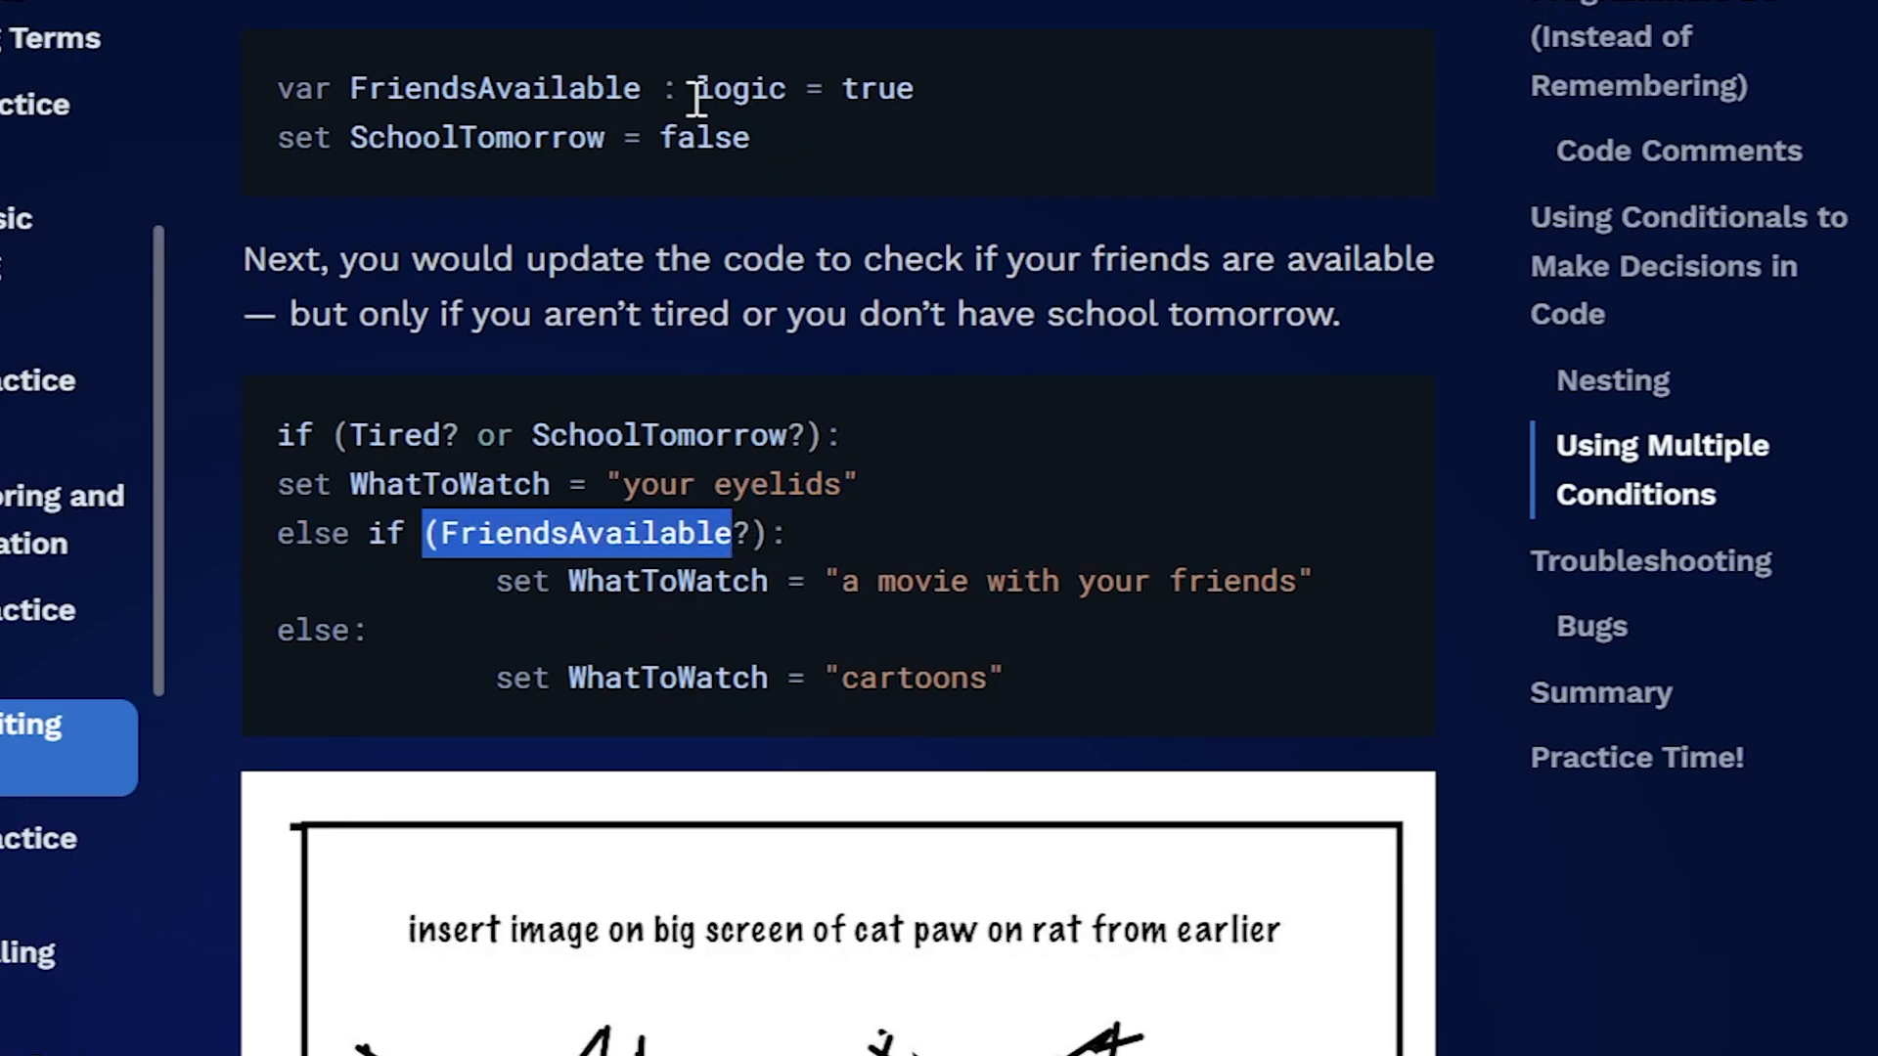
pyautogui.moveTo(929, 96)
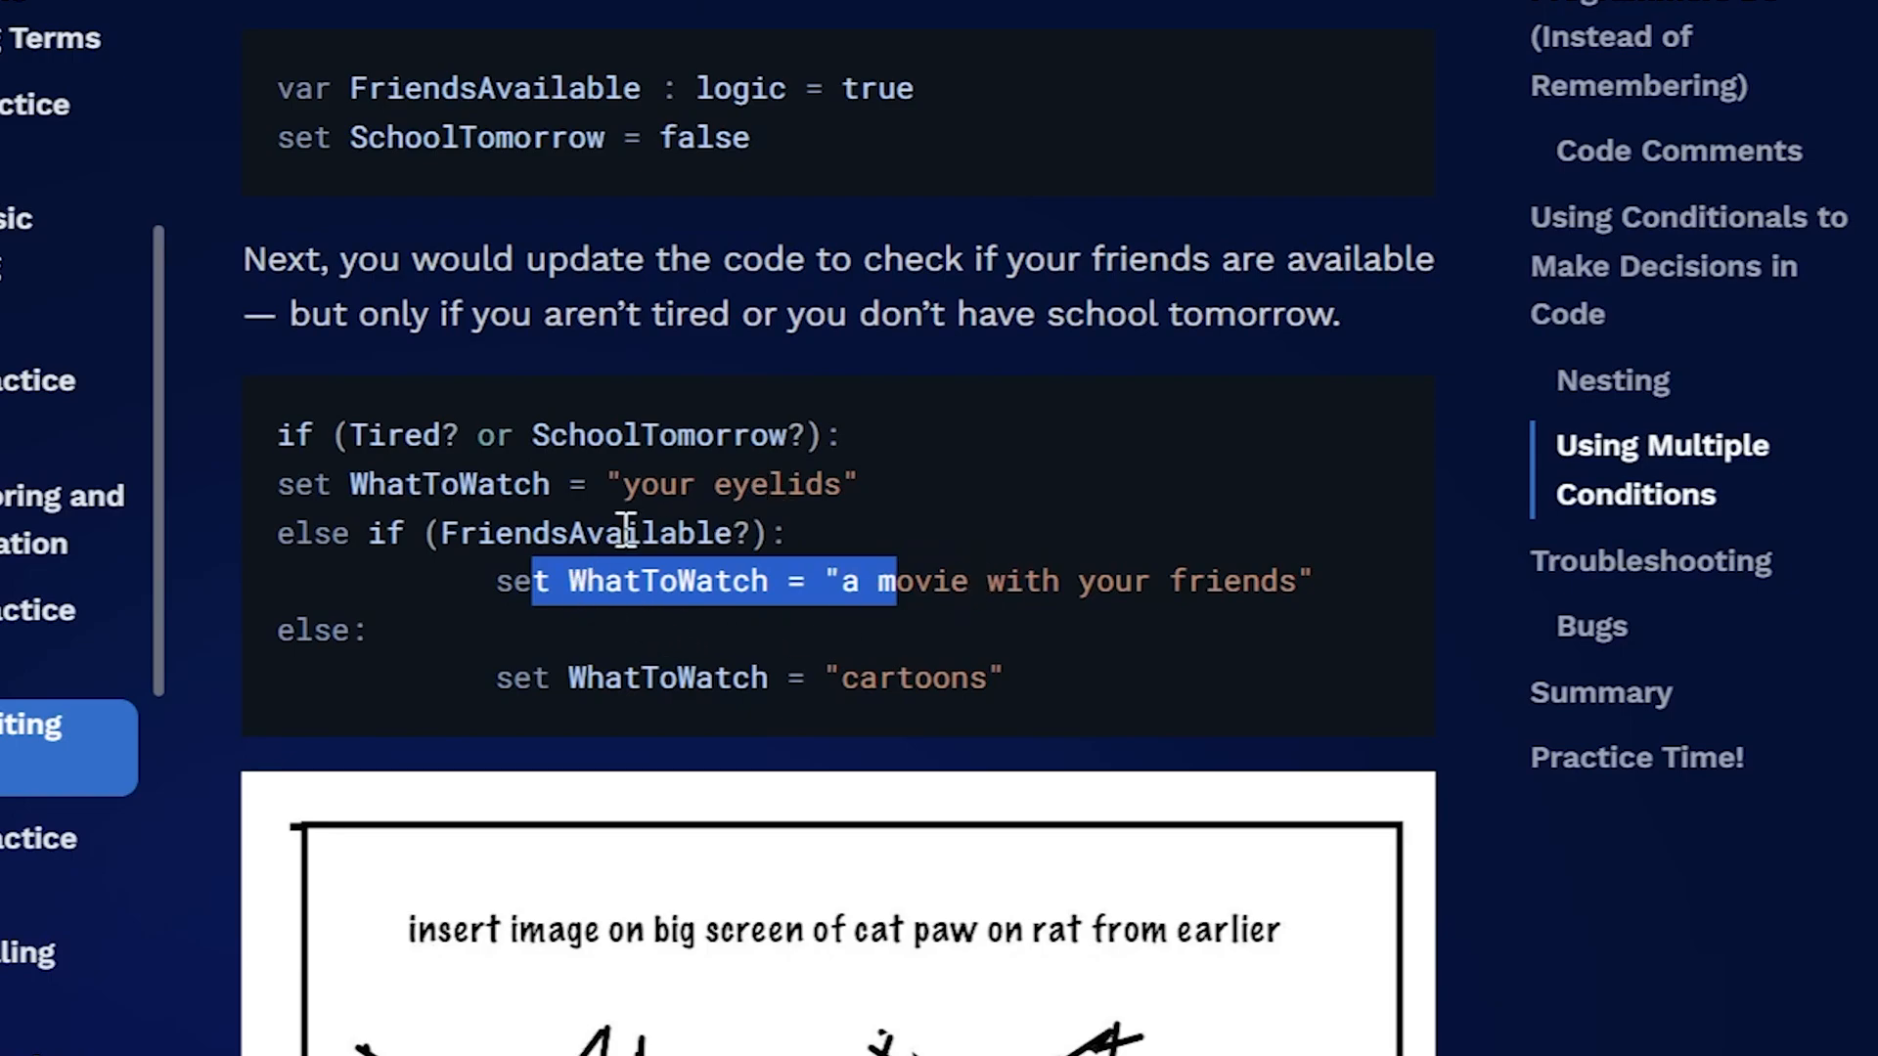
pyautogui.doubleClick(594, 533)
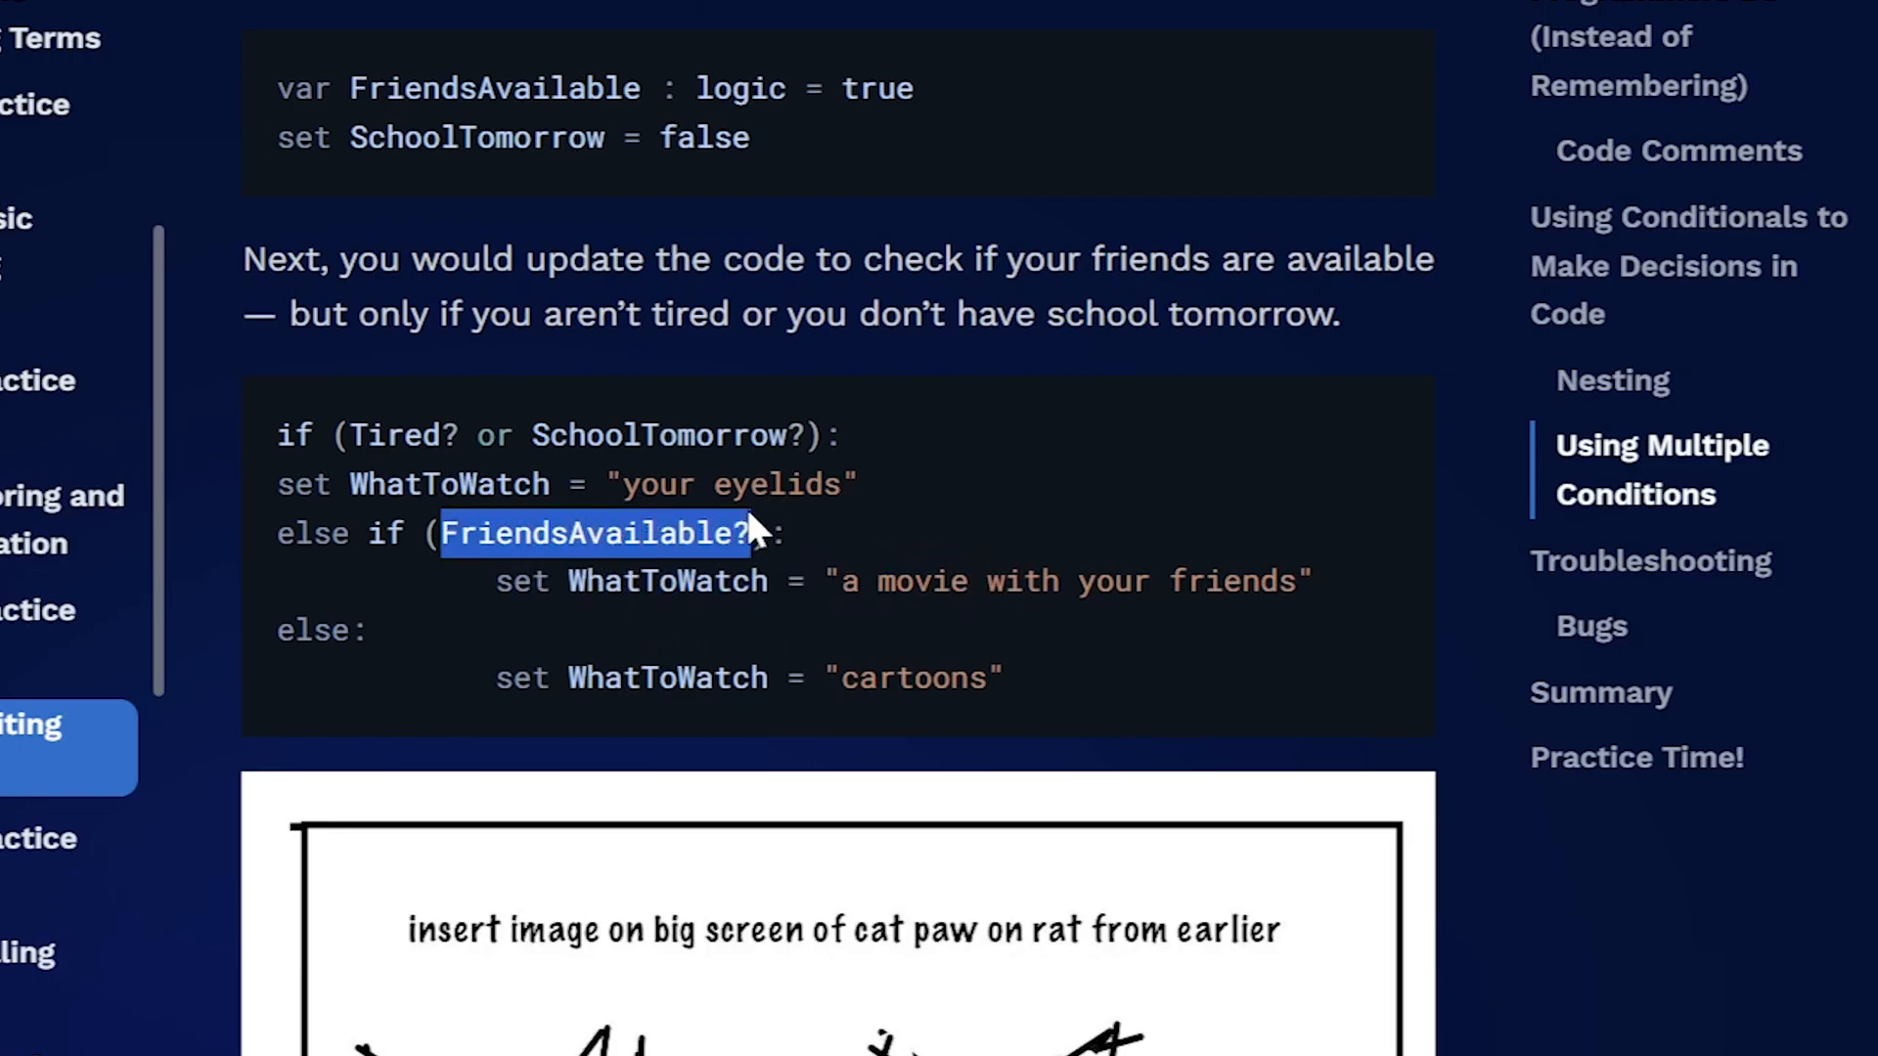
pyautogui.moveTo(527, 692)
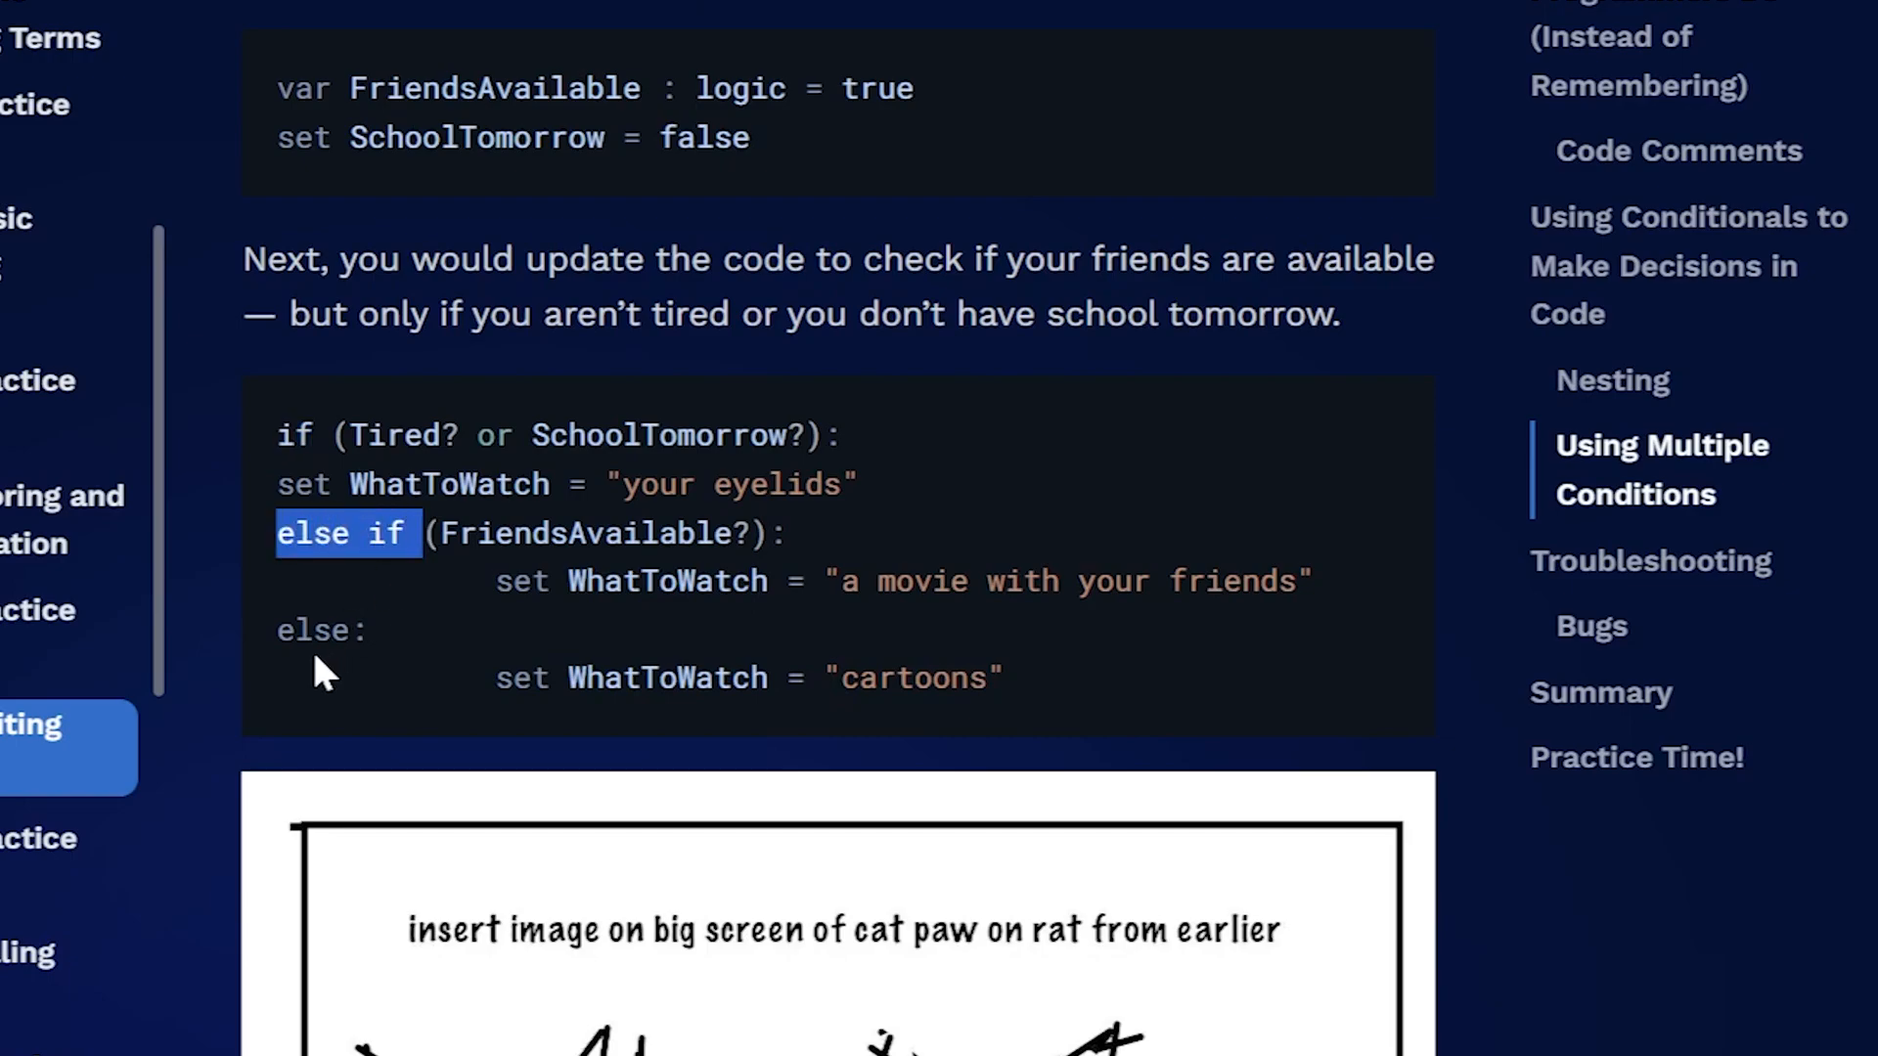
# - Scroll past the cat illustration and Purrfect paragraph to the Troubleshooting heading and Bugs subsection
pyautogui.scroll(-3)
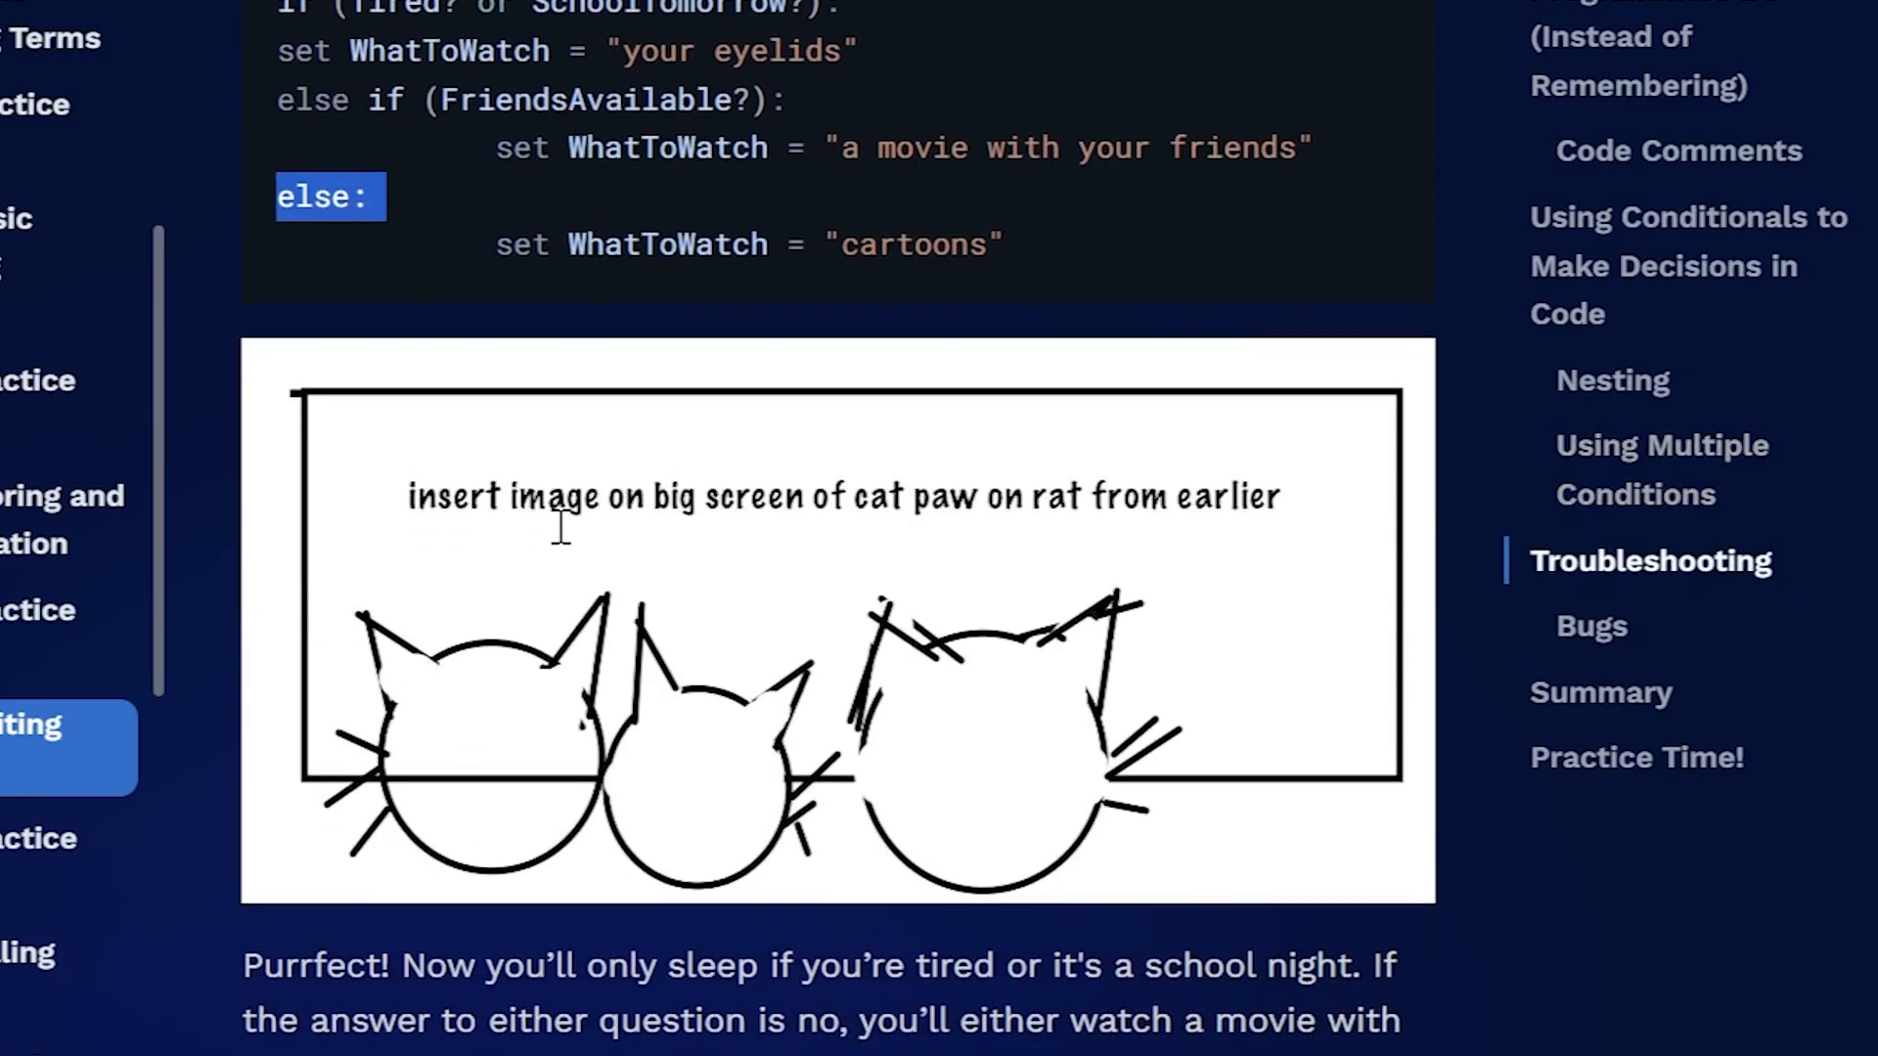
pyautogui.moveTo(546, 537)
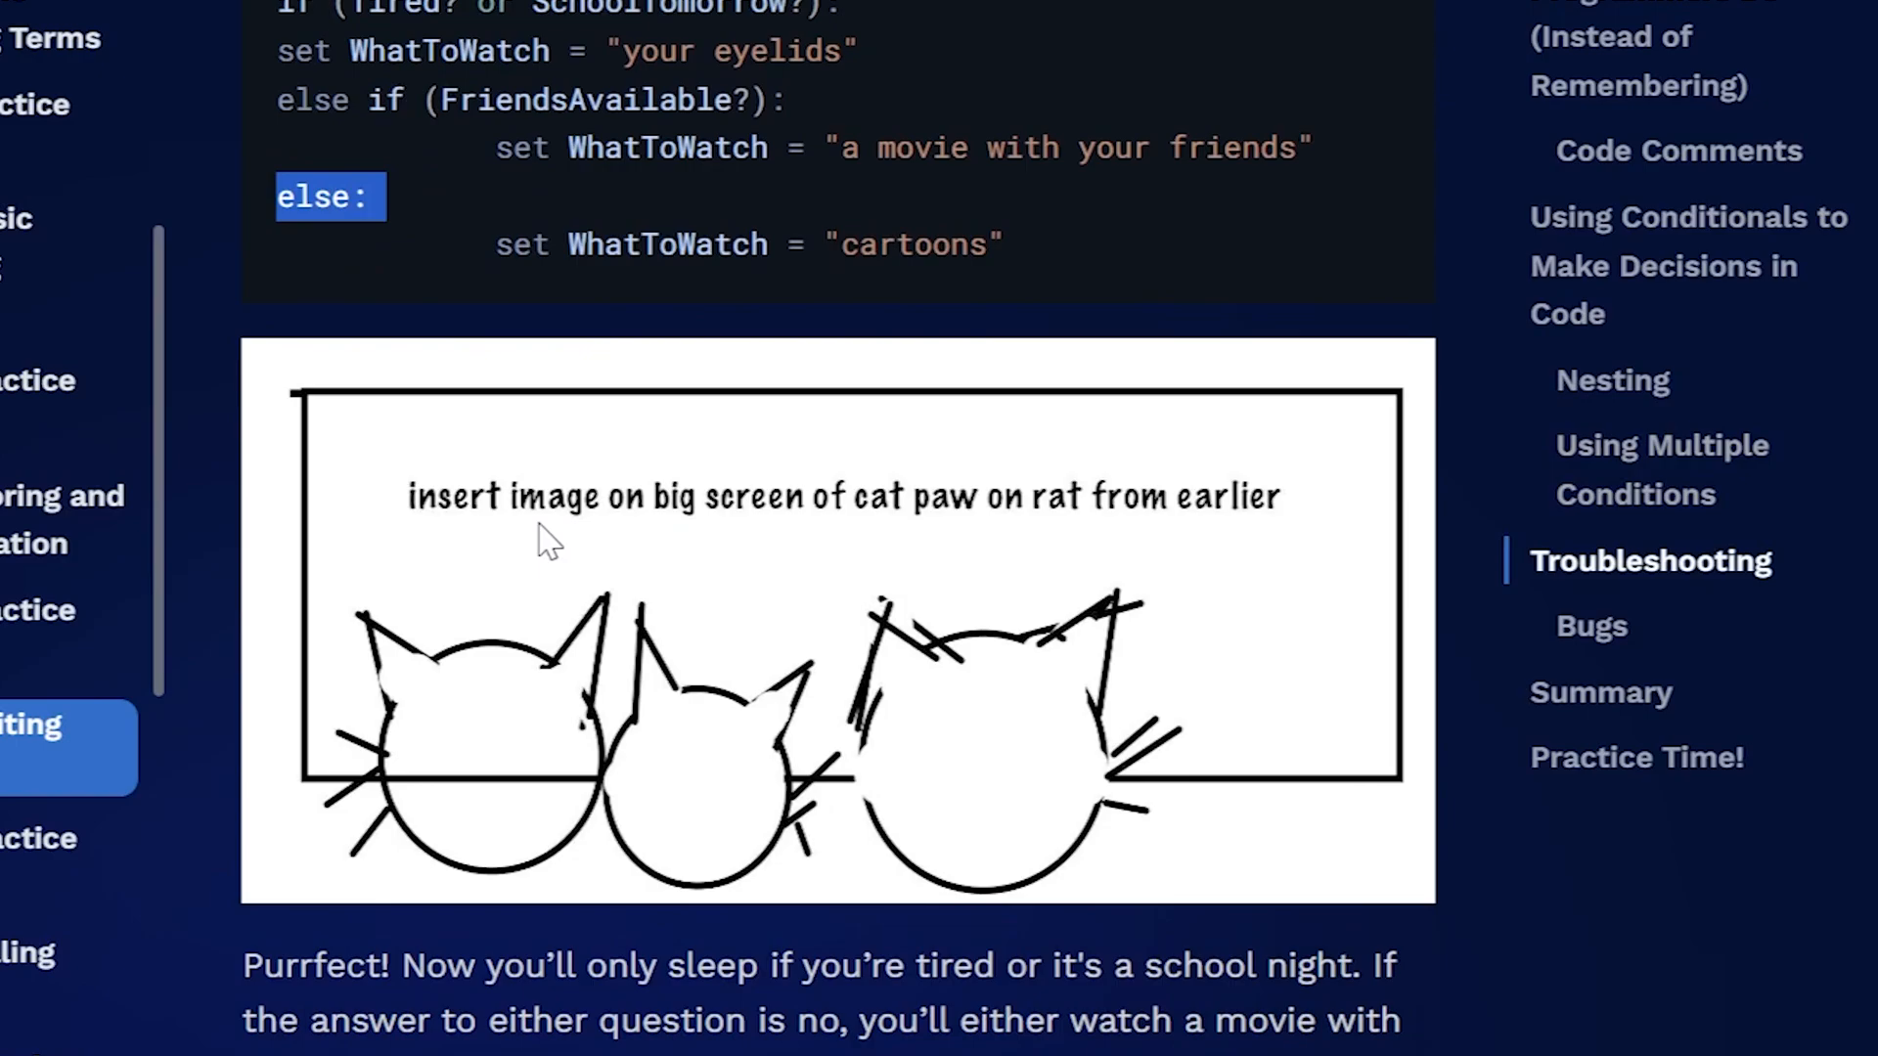
pyautogui.scroll(-3)
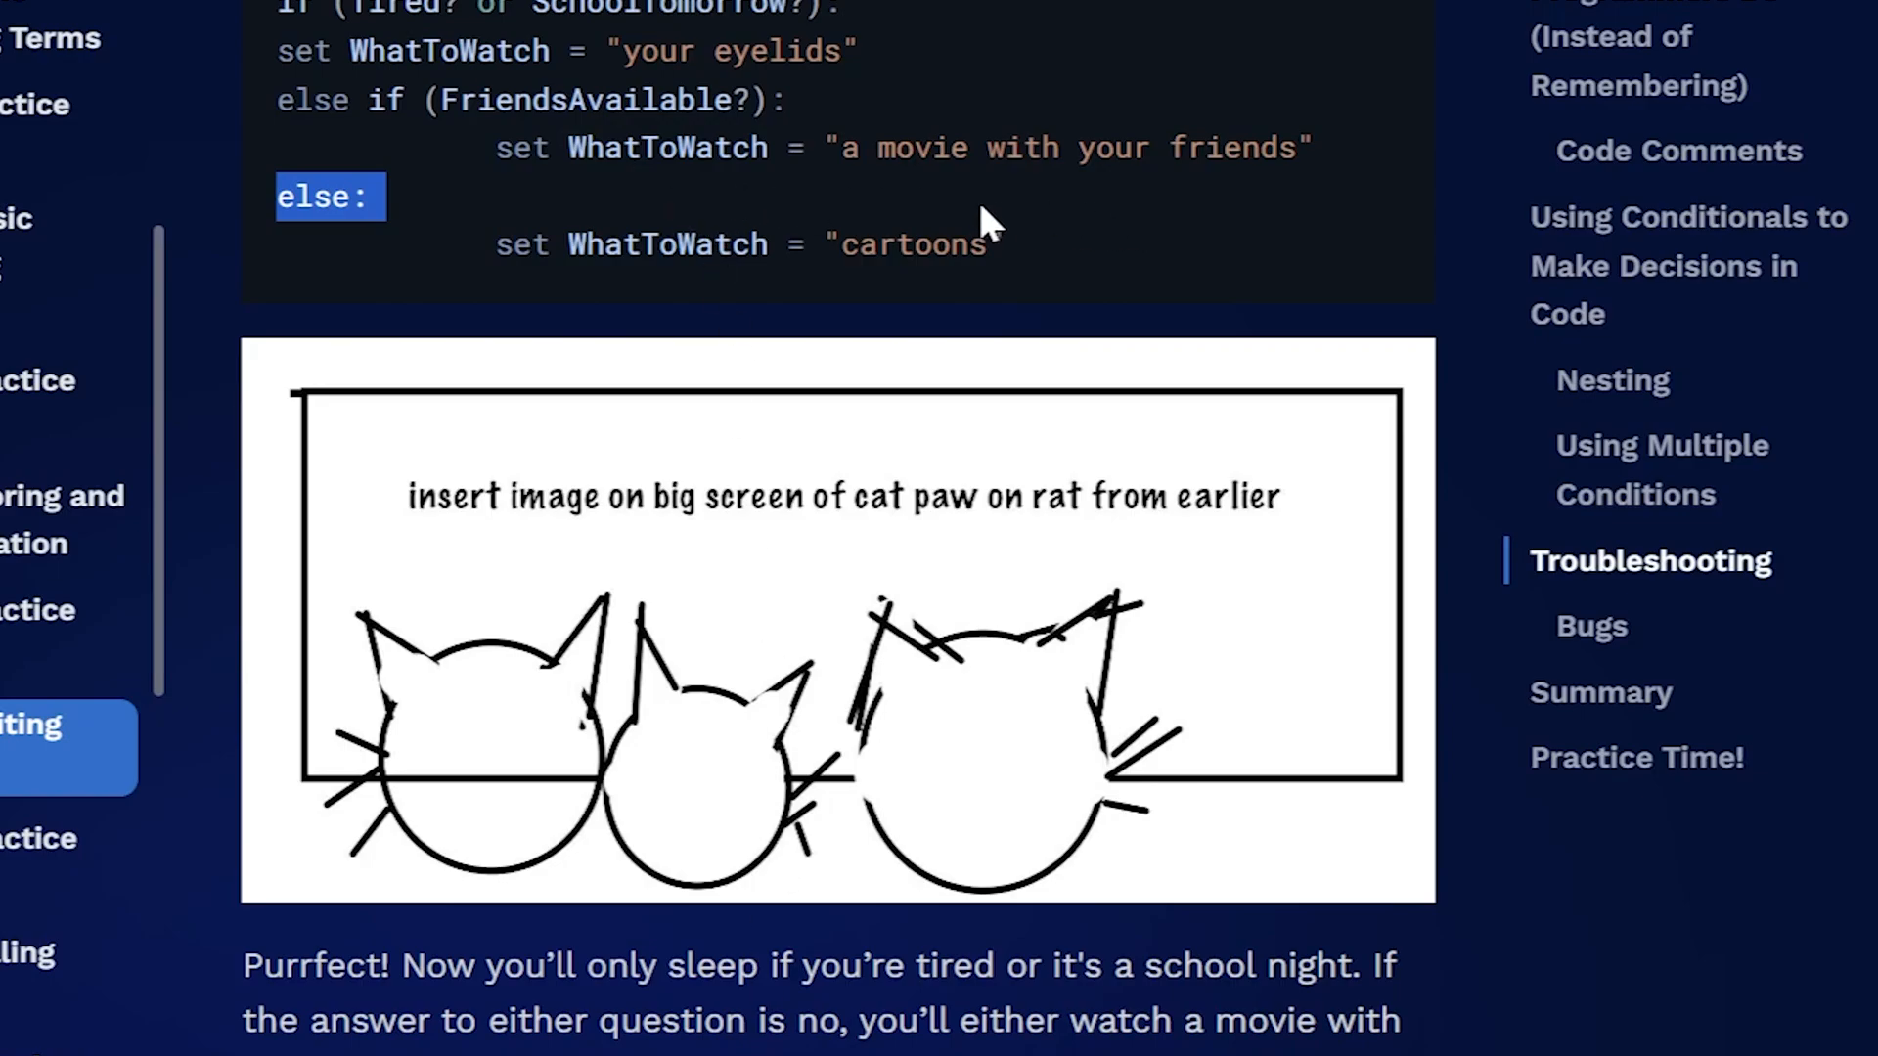
pyautogui.moveTo(587, 372)
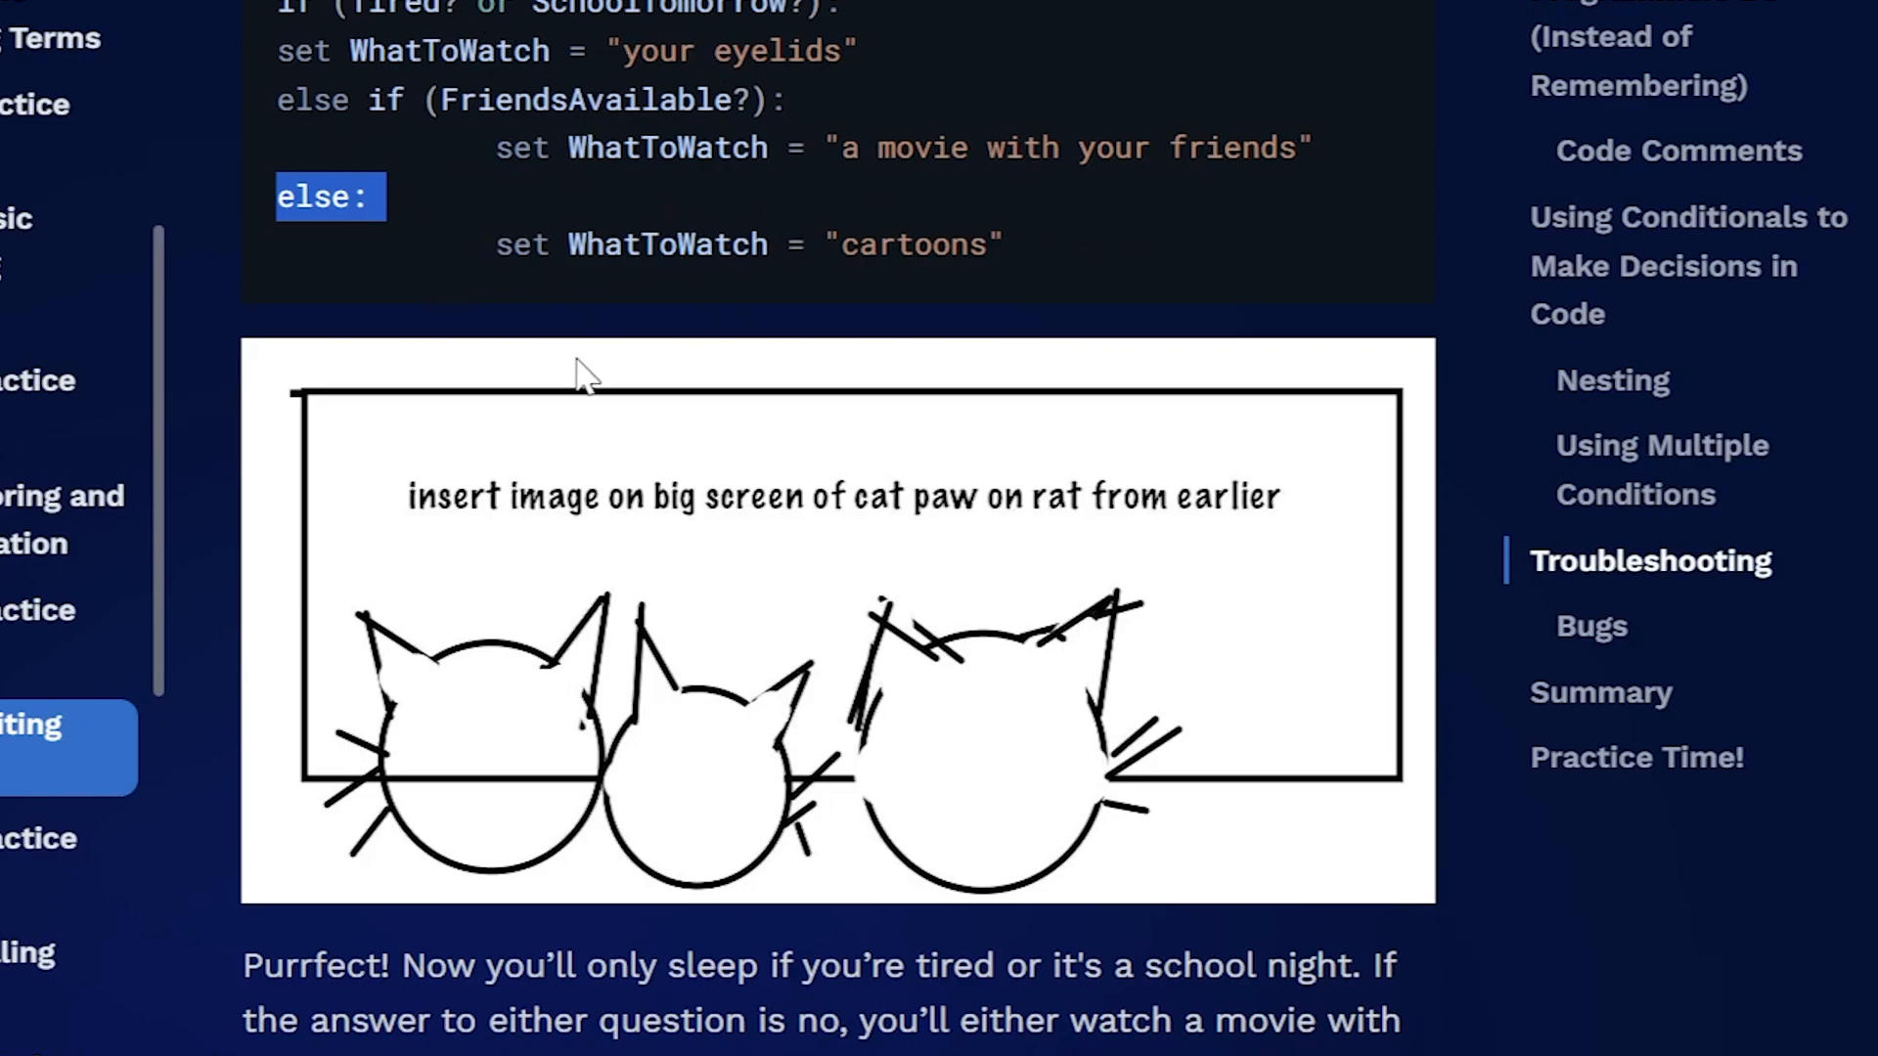
pyautogui.scroll(-3)
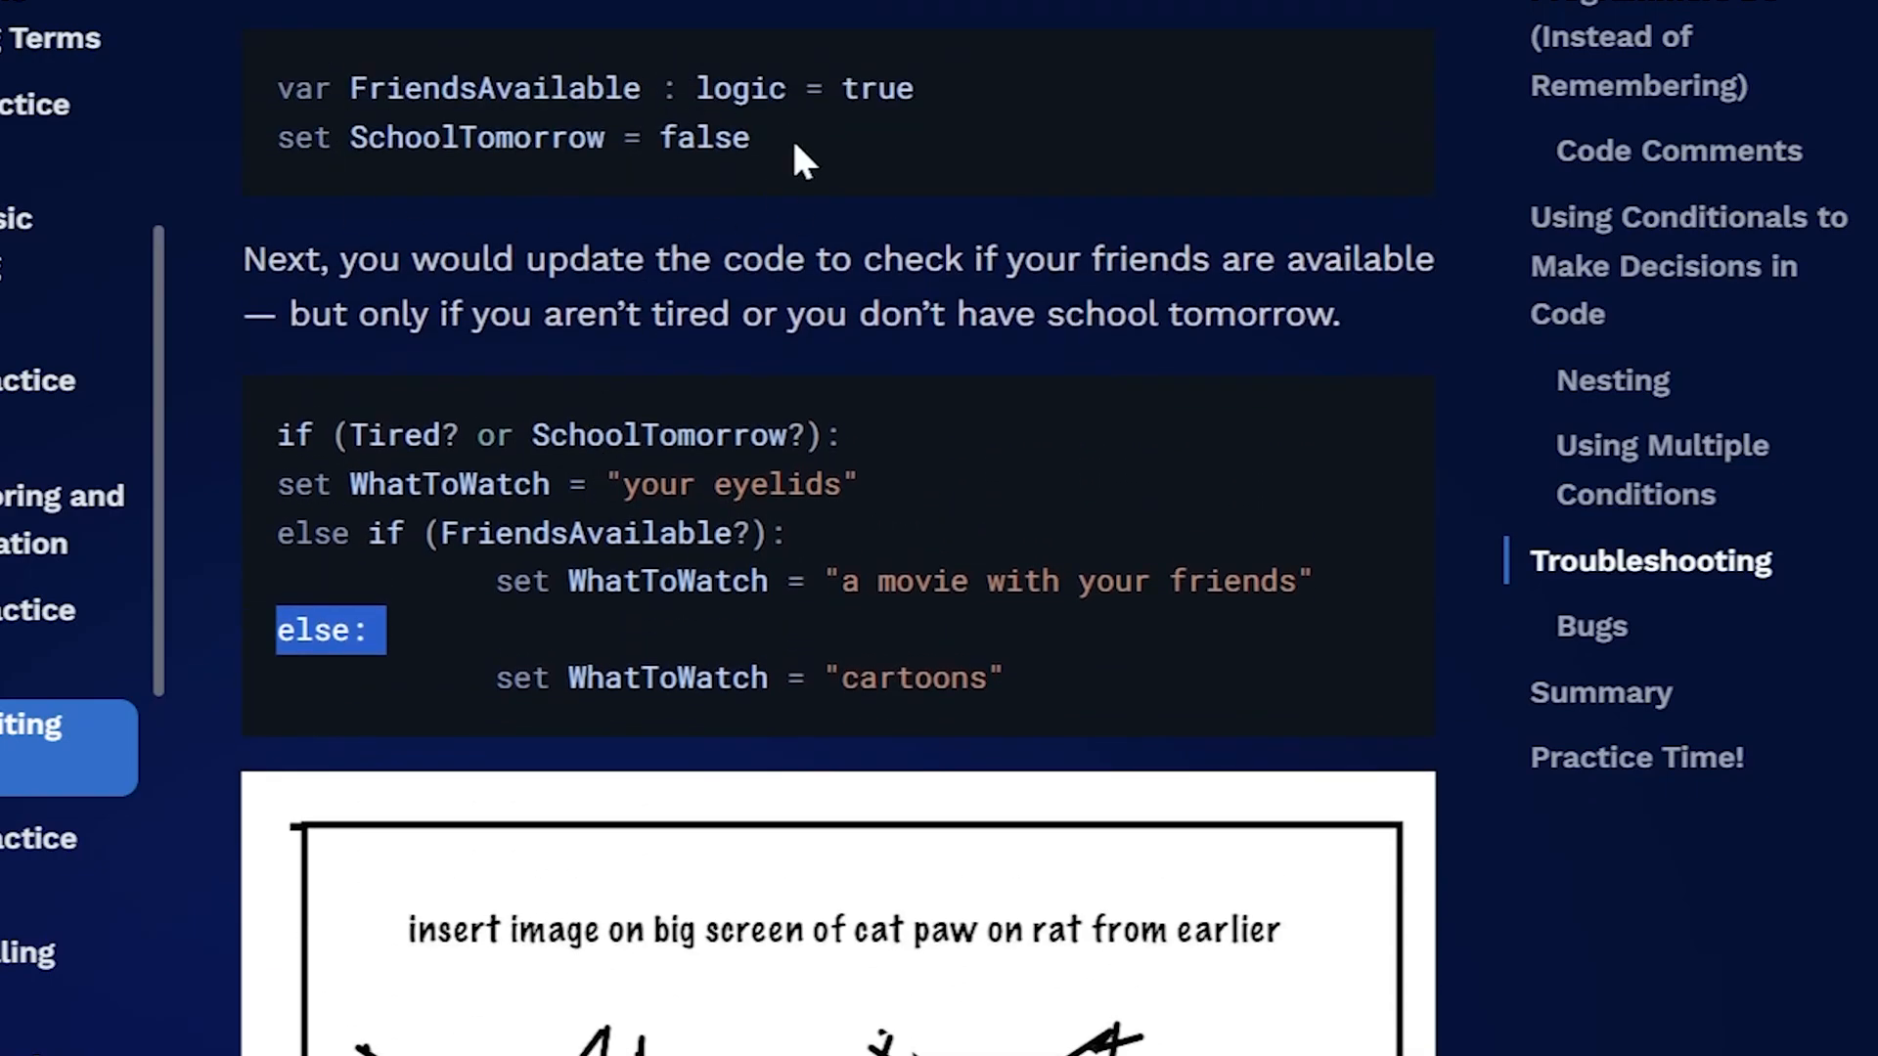
pyautogui.moveTo(683, 545)
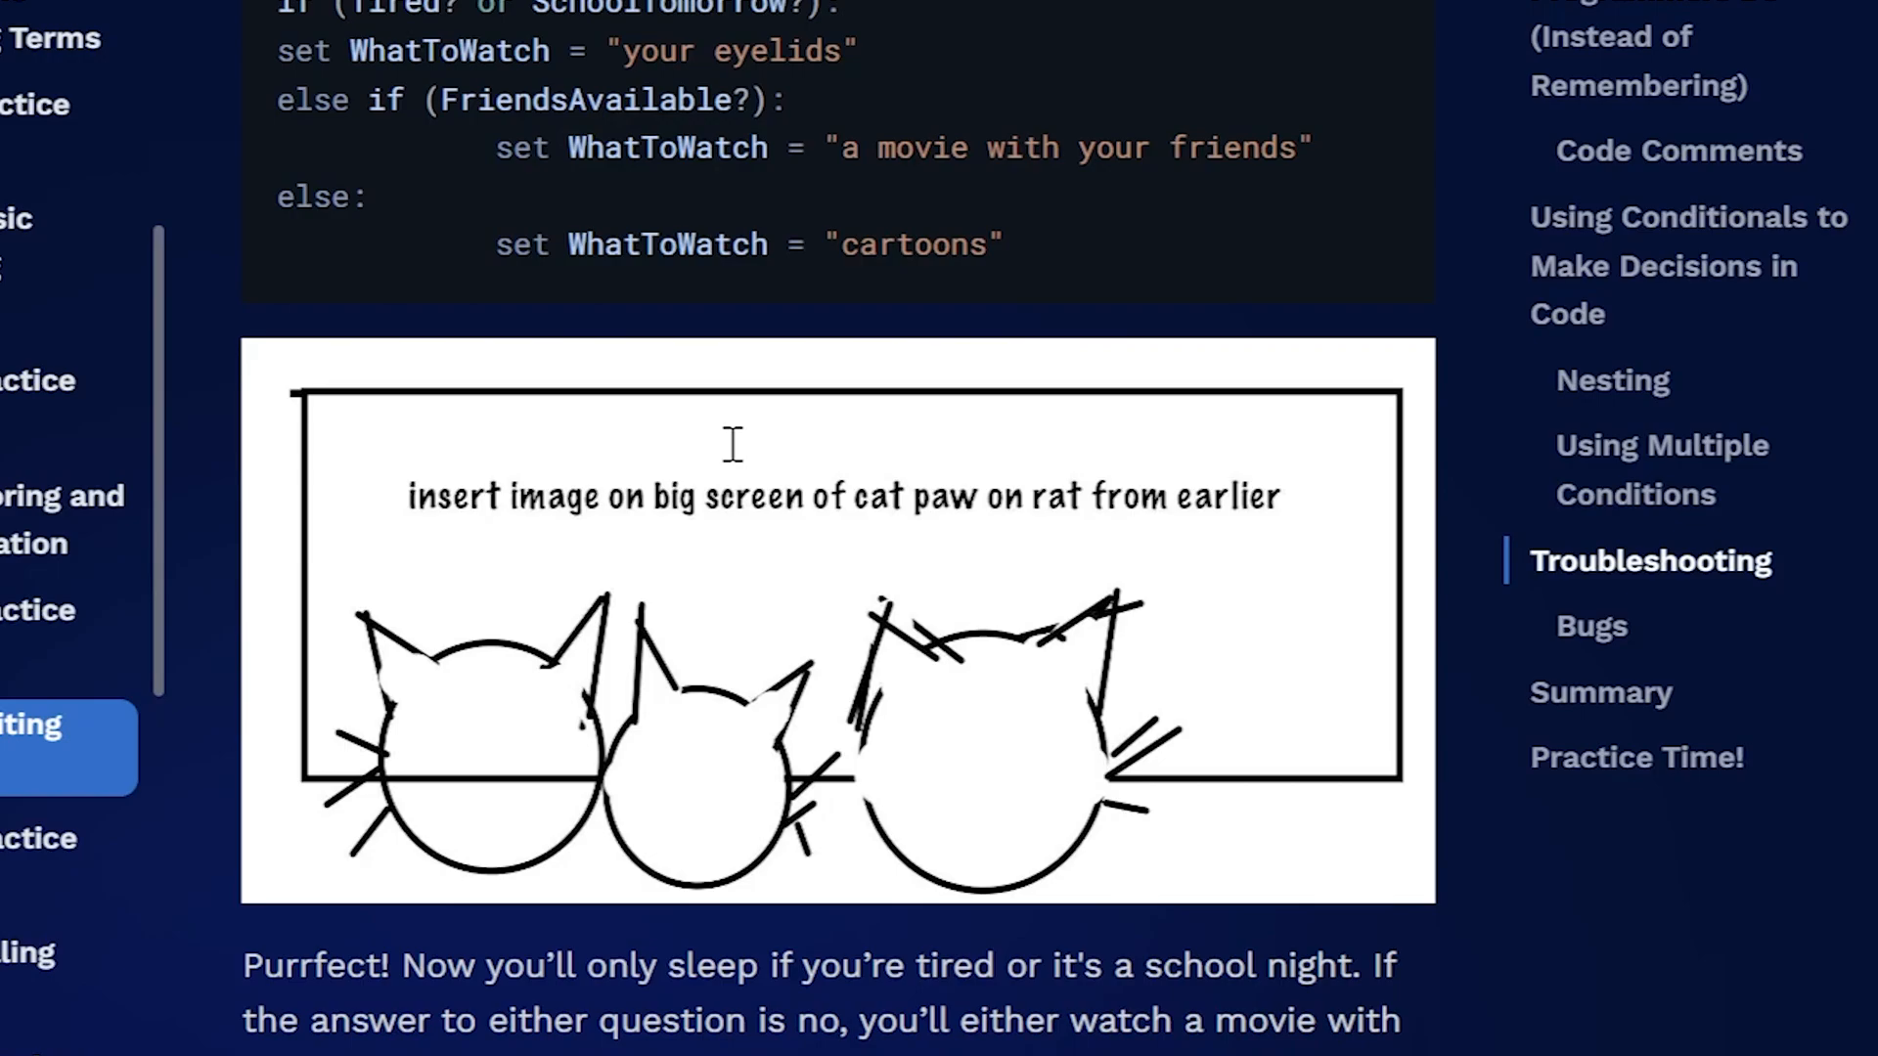
pyautogui.scroll(-3)
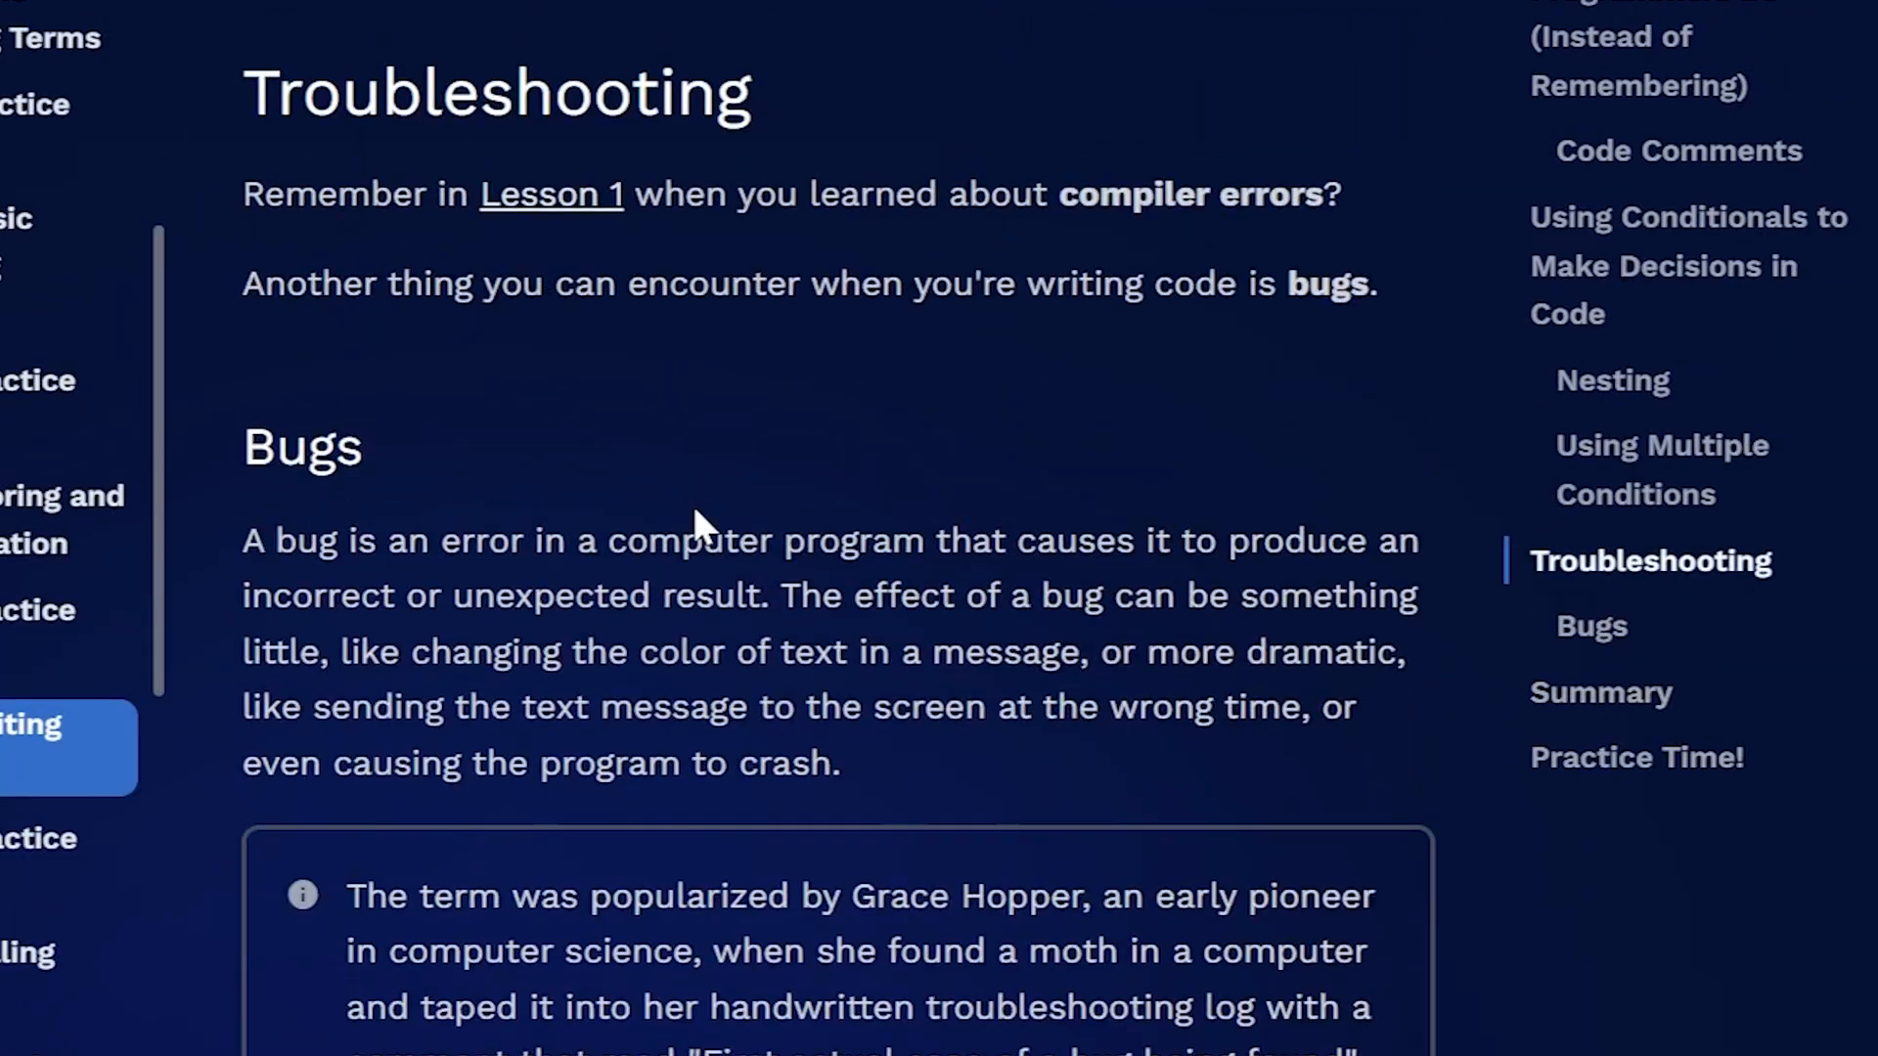
pyautogui.scroll(3)
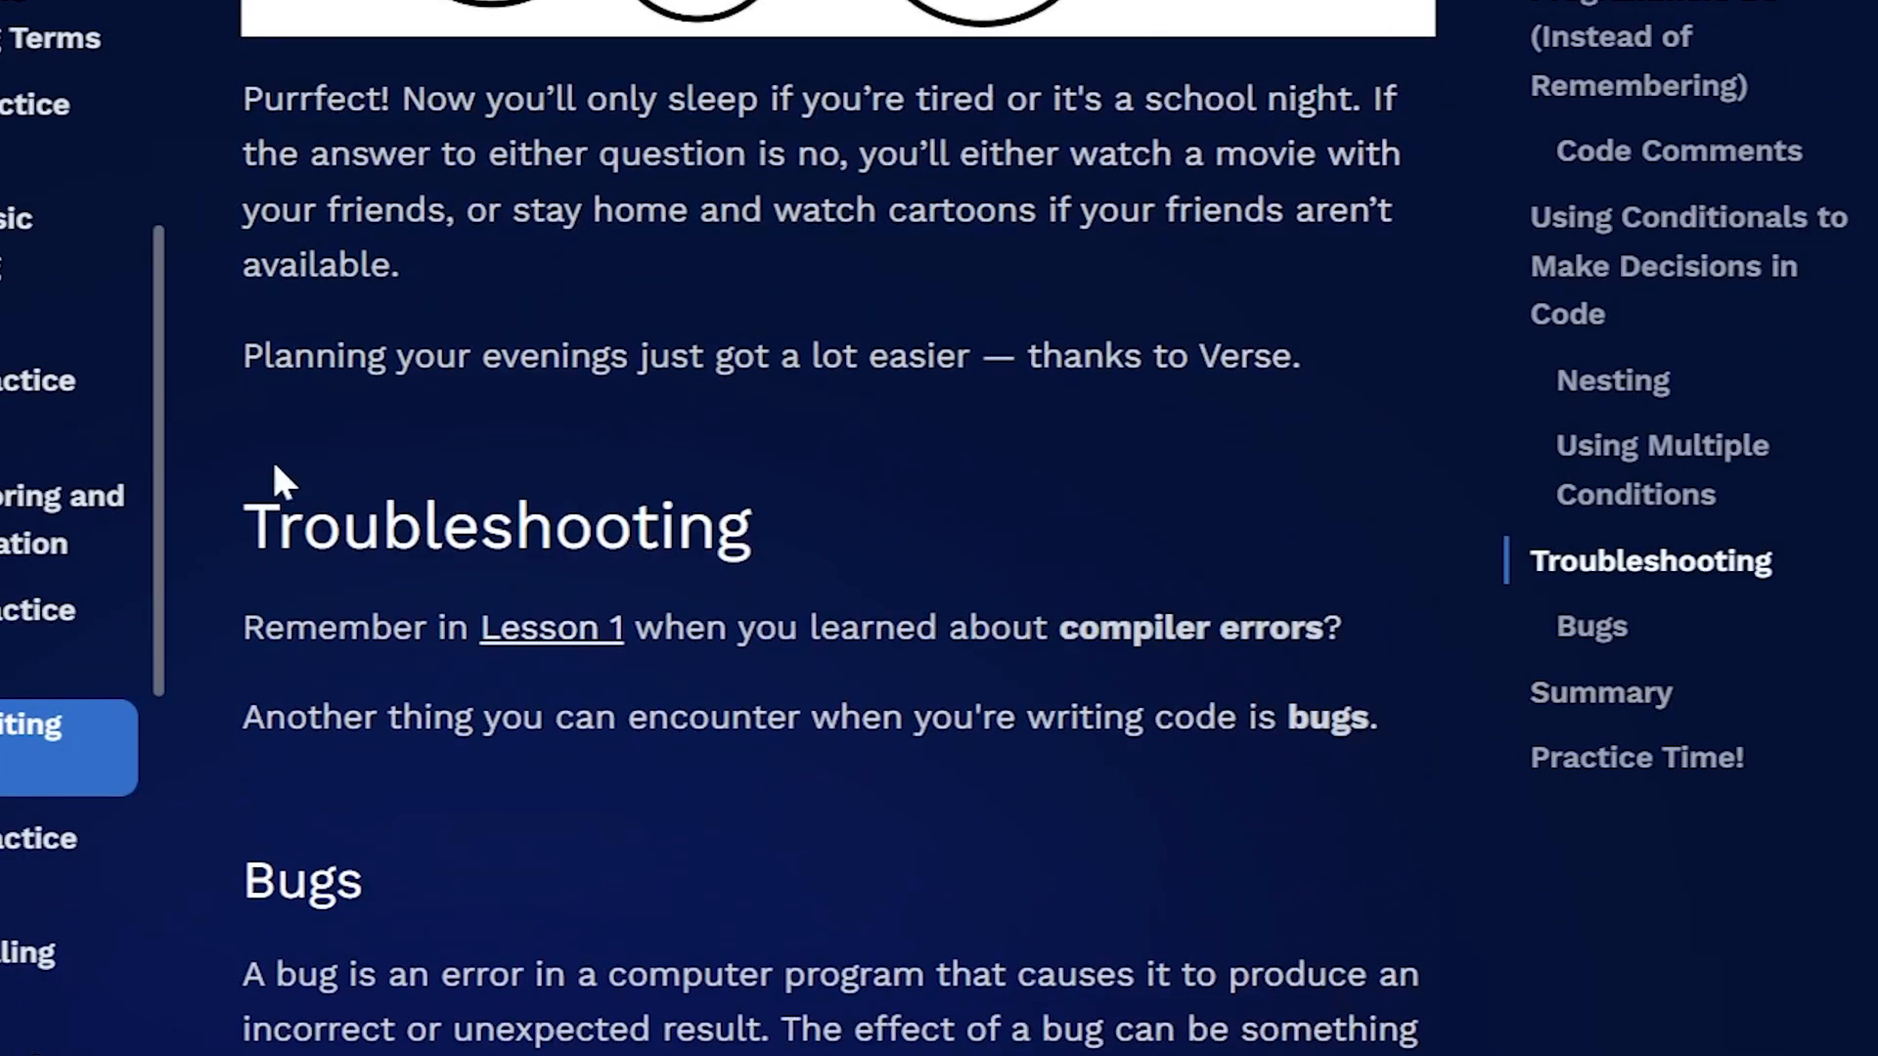
pyautogui.scroll(-3)
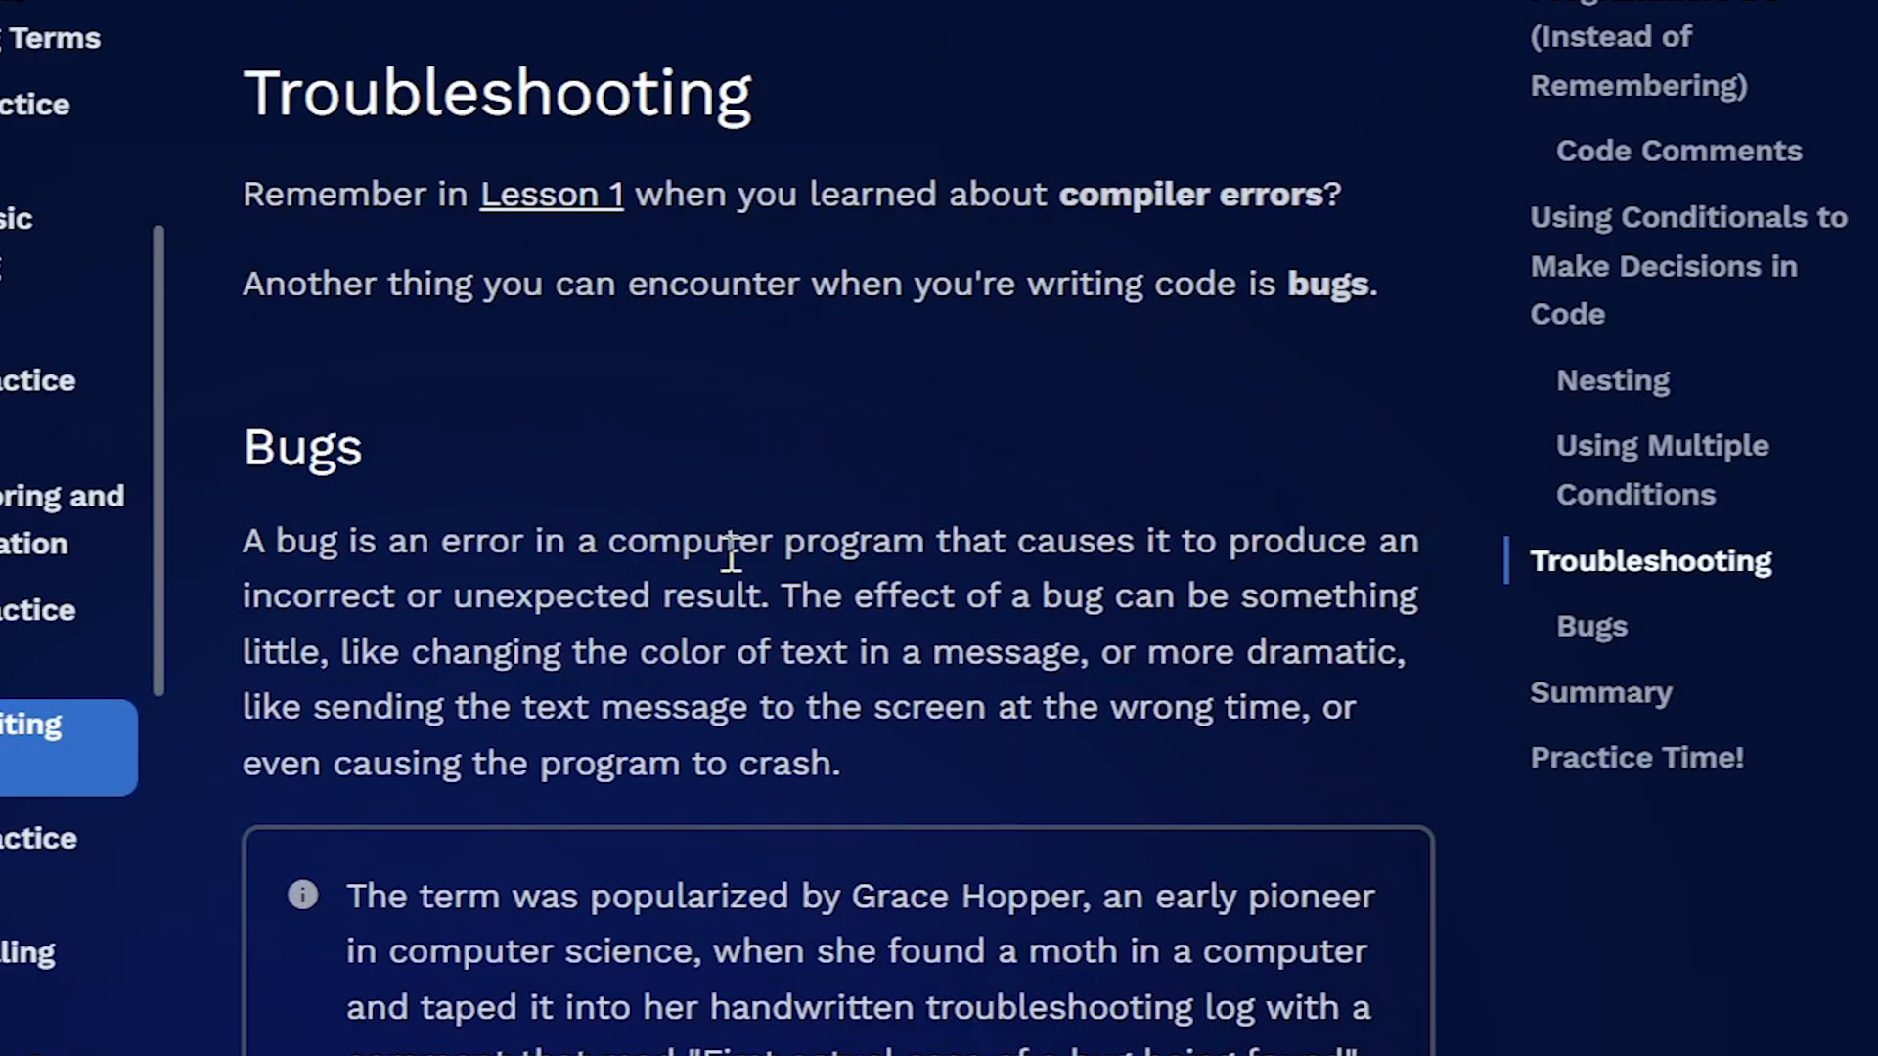
pyautogui.moveTo(751, 558)
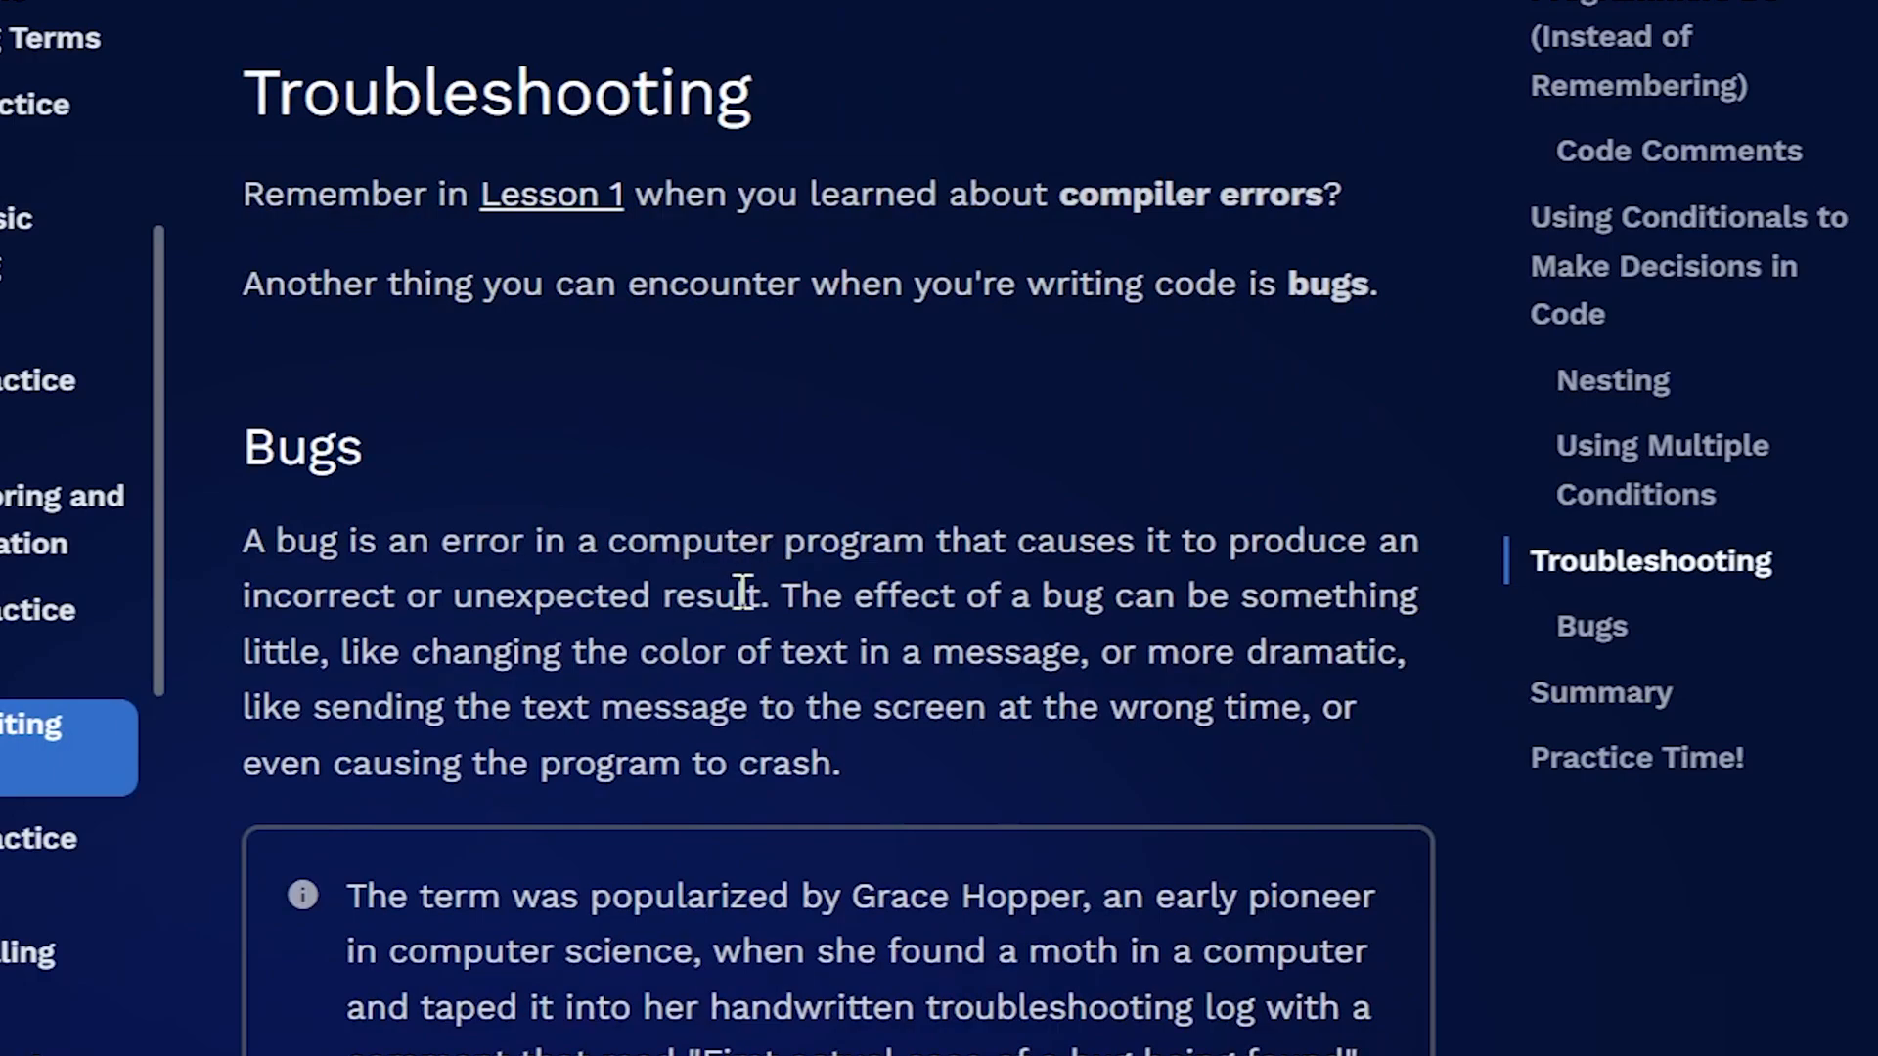
pyautogui.doubleClick(302, 446)
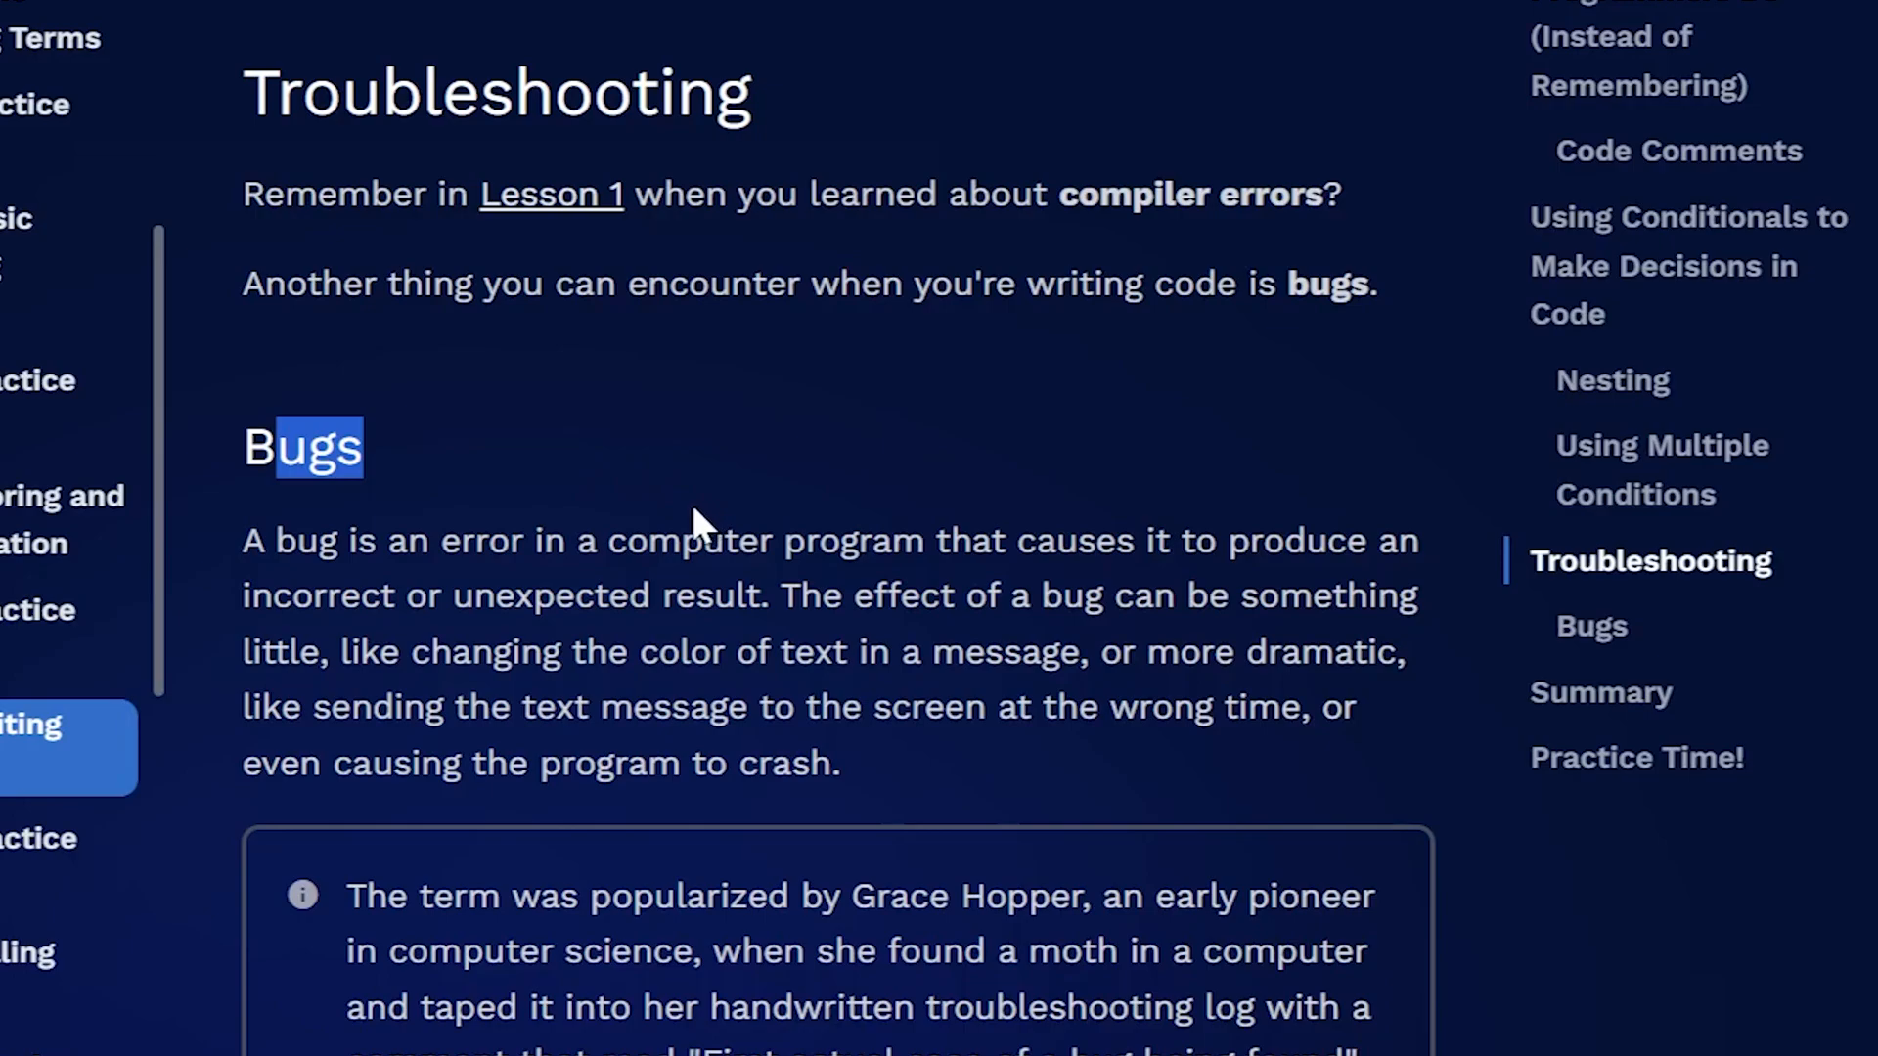
pyautogui.moveTo(503, 665)
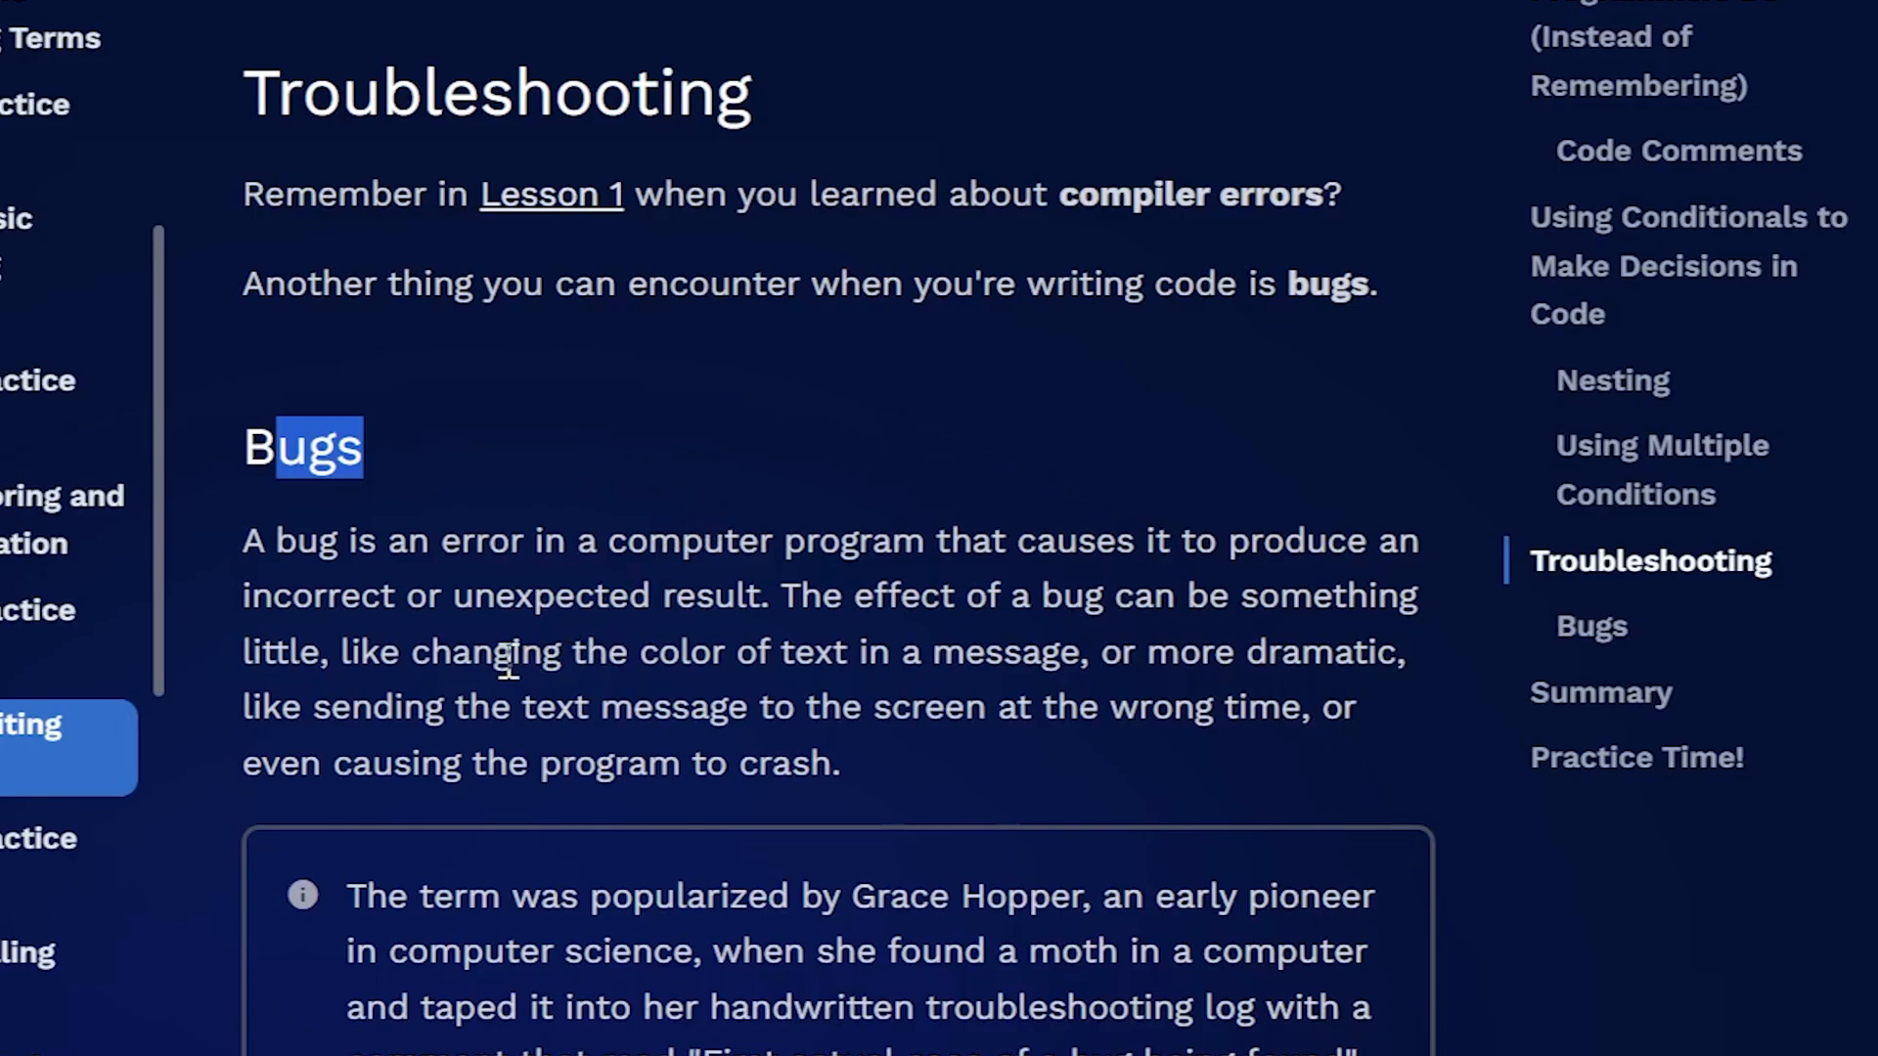
pyautogui.moveTo(596, 611)
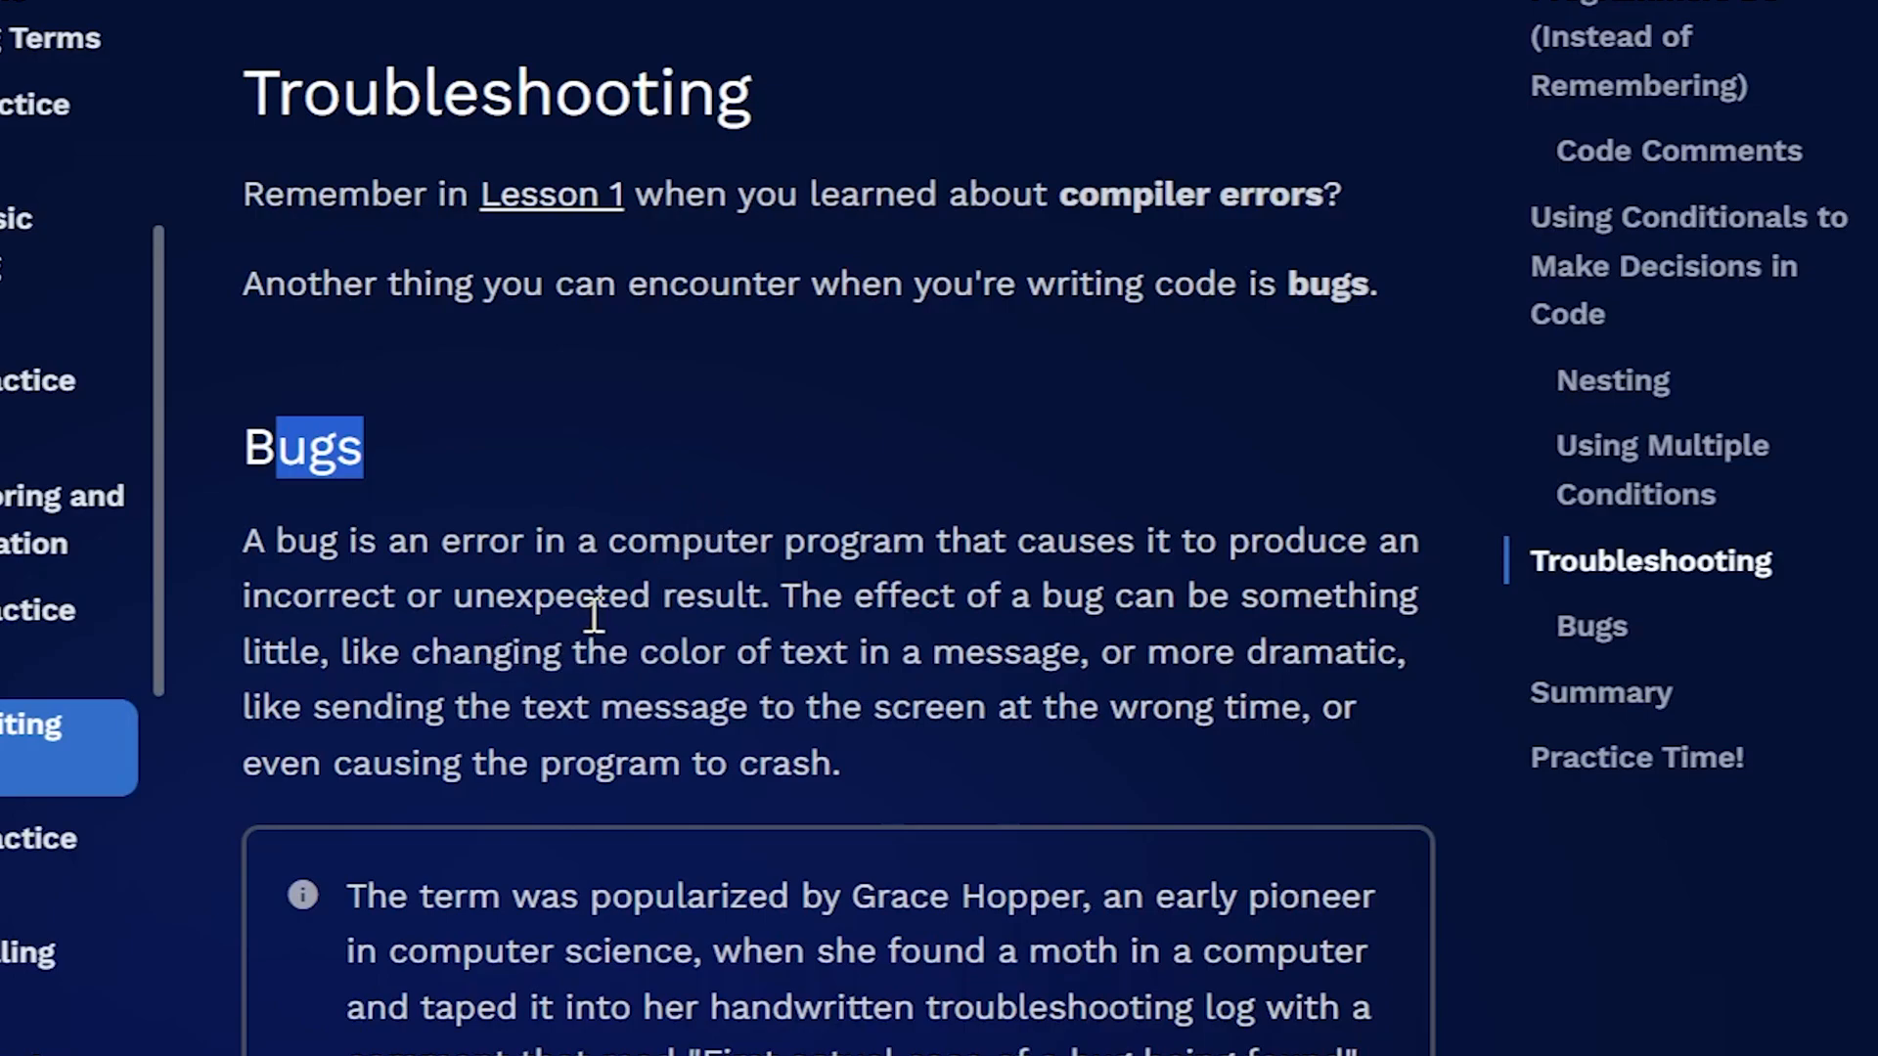
pyautogui.moveTo(772, 707)
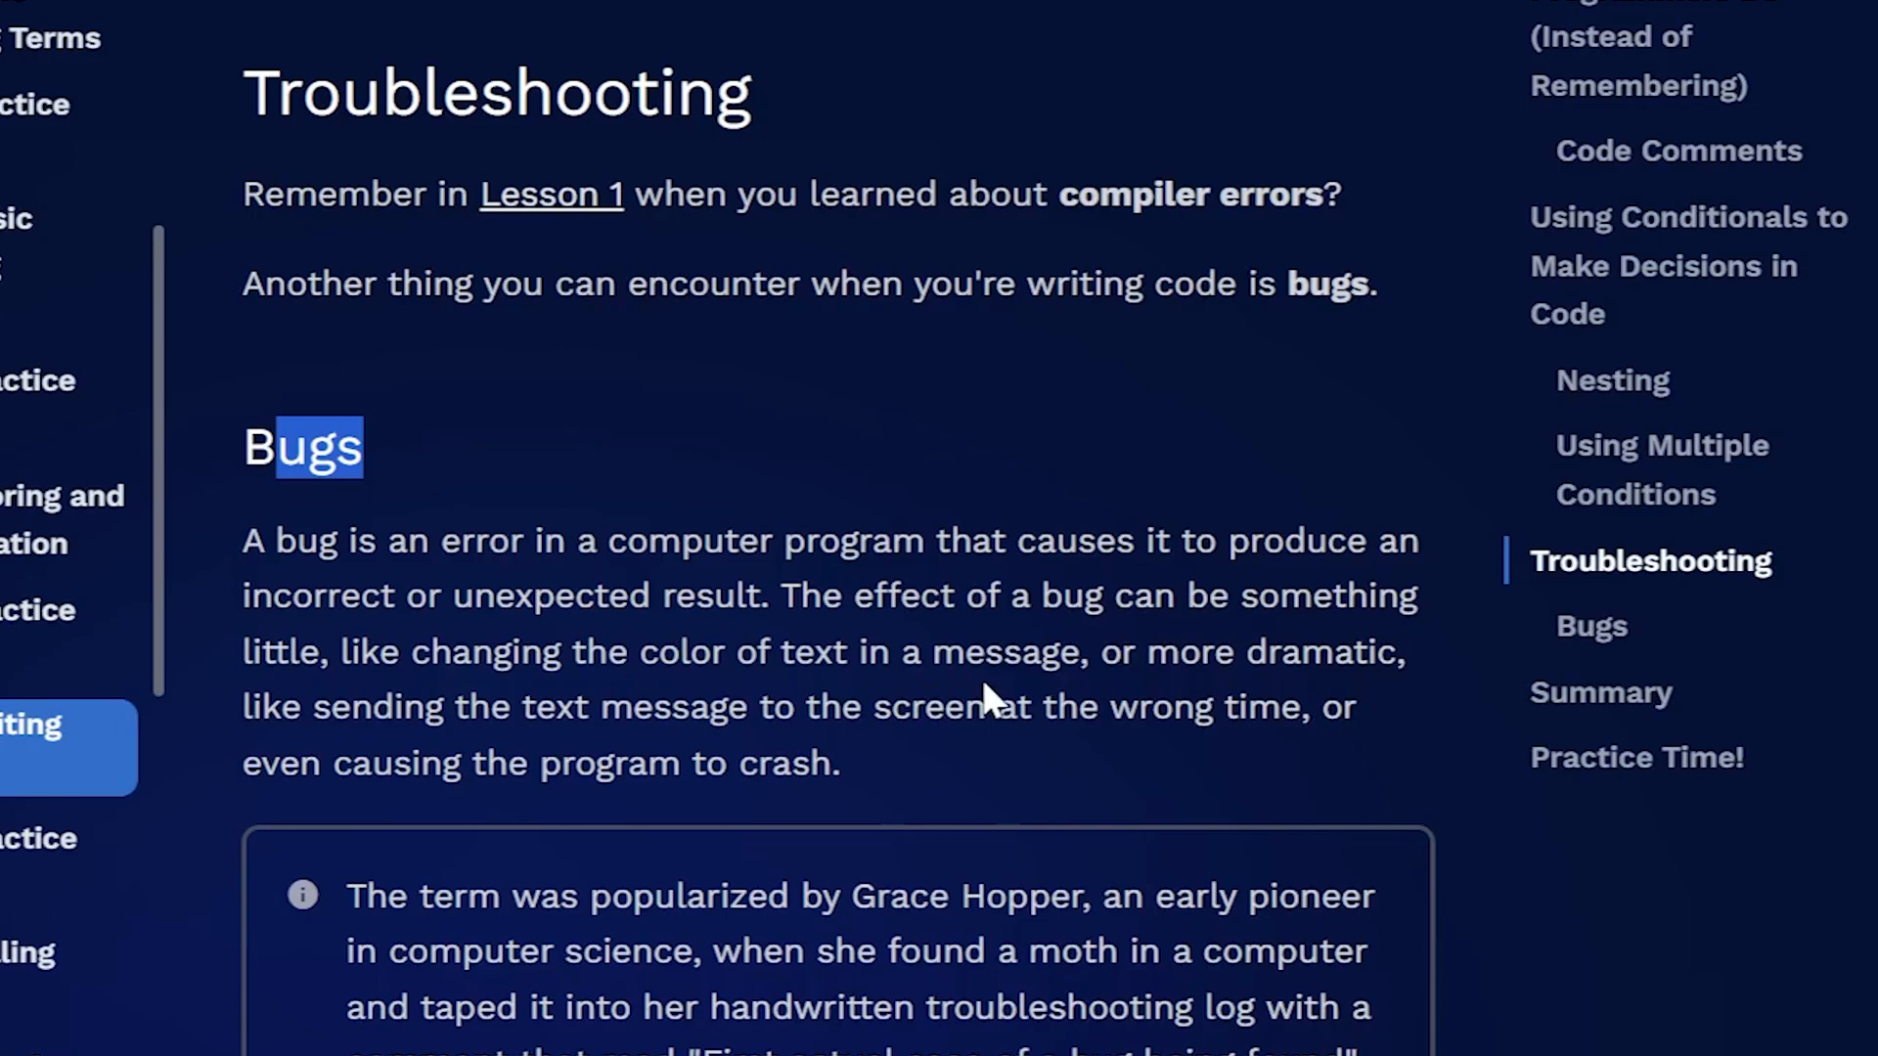
pyautogui.moveTo(874, 695)
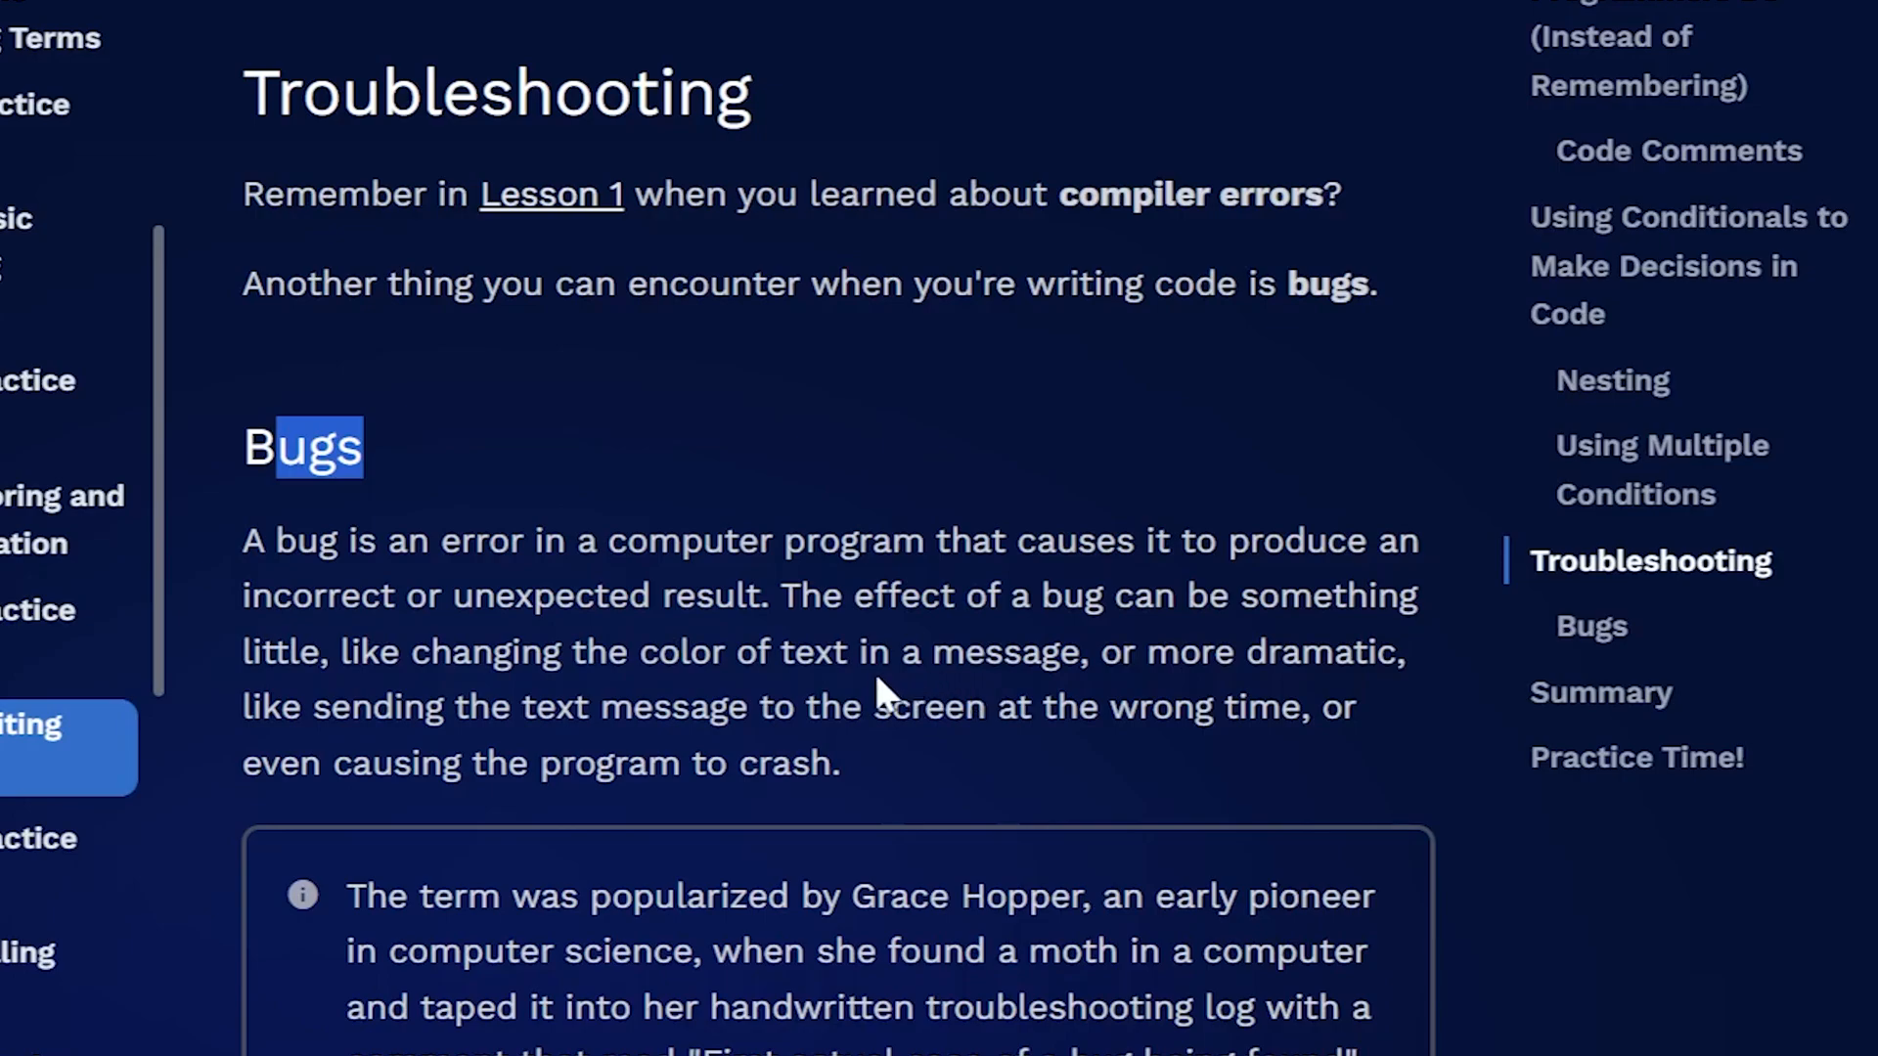
# - Scroll past the moth-and-cat illustration to the debugging and debugger definitions
pyautogui.scroll(-3)
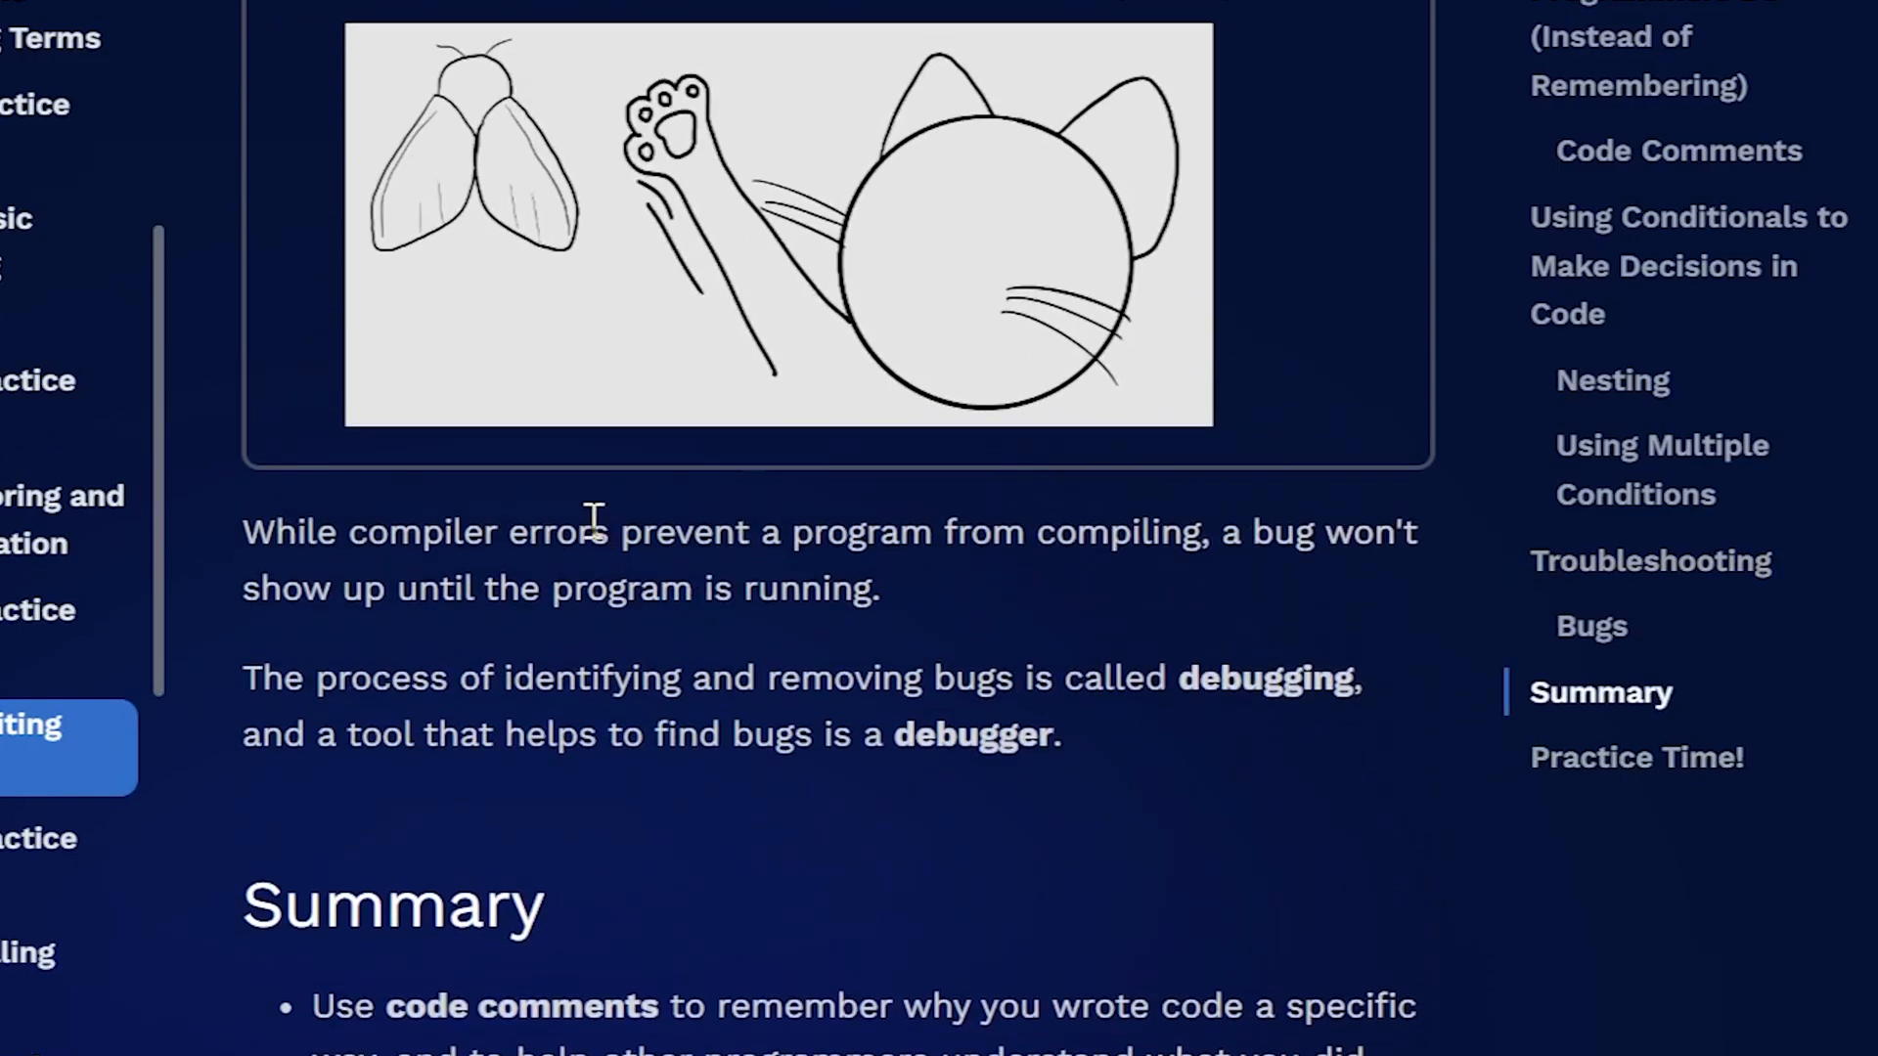
pyautogui.moveTo(449, 527)
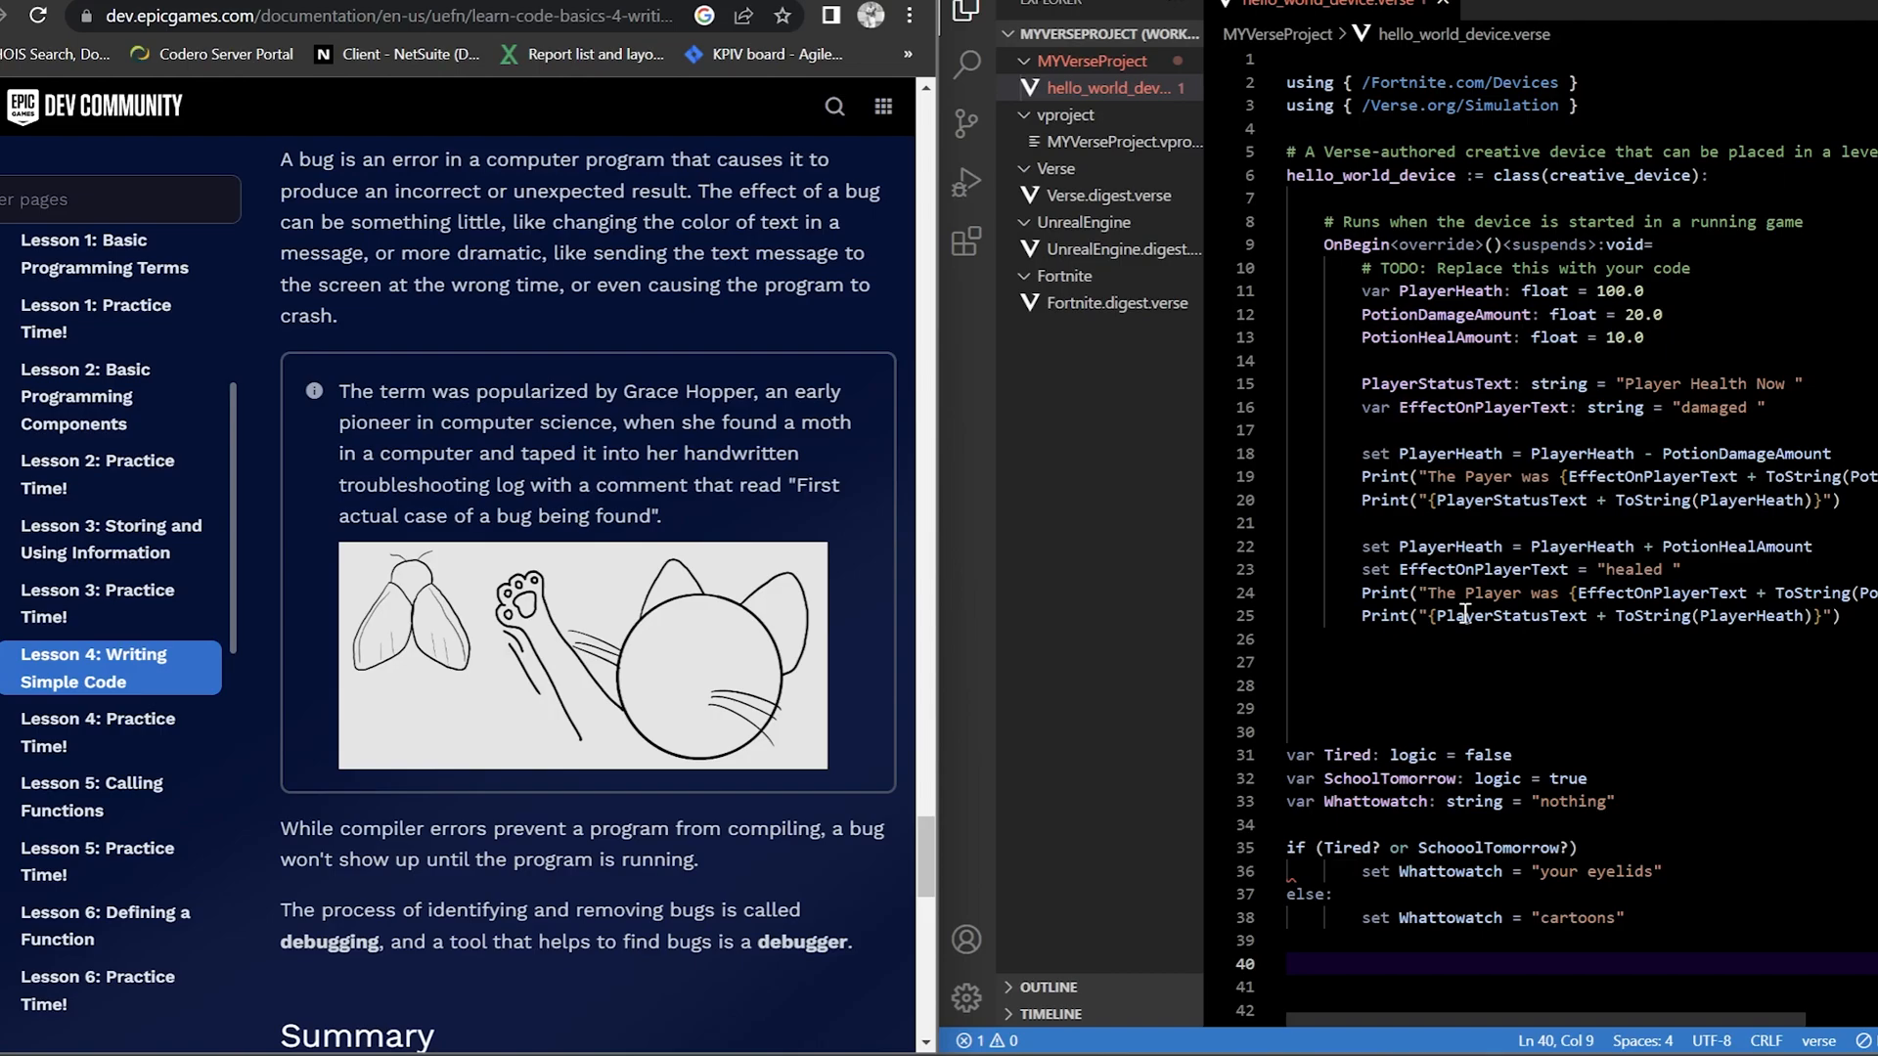
pyautogui.moveTo(1422, 272)
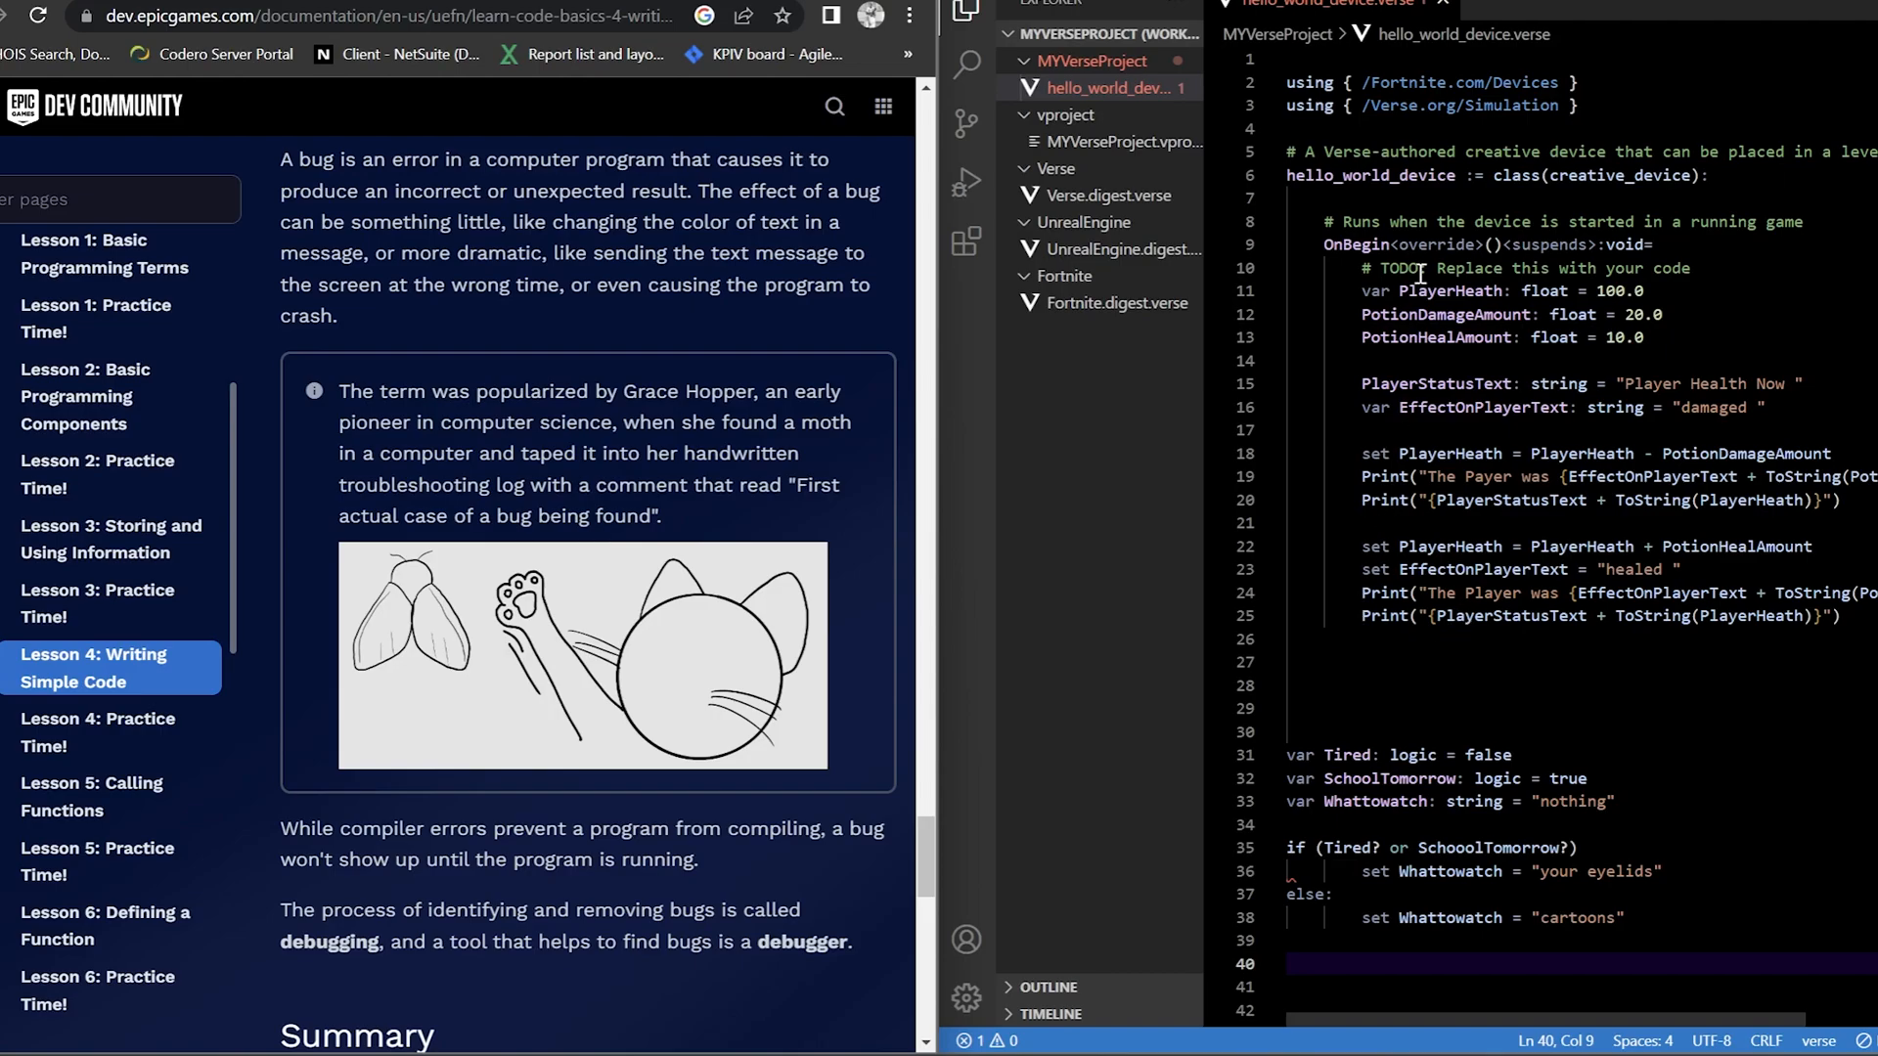
pyautogui.moveTo(1387, 589)
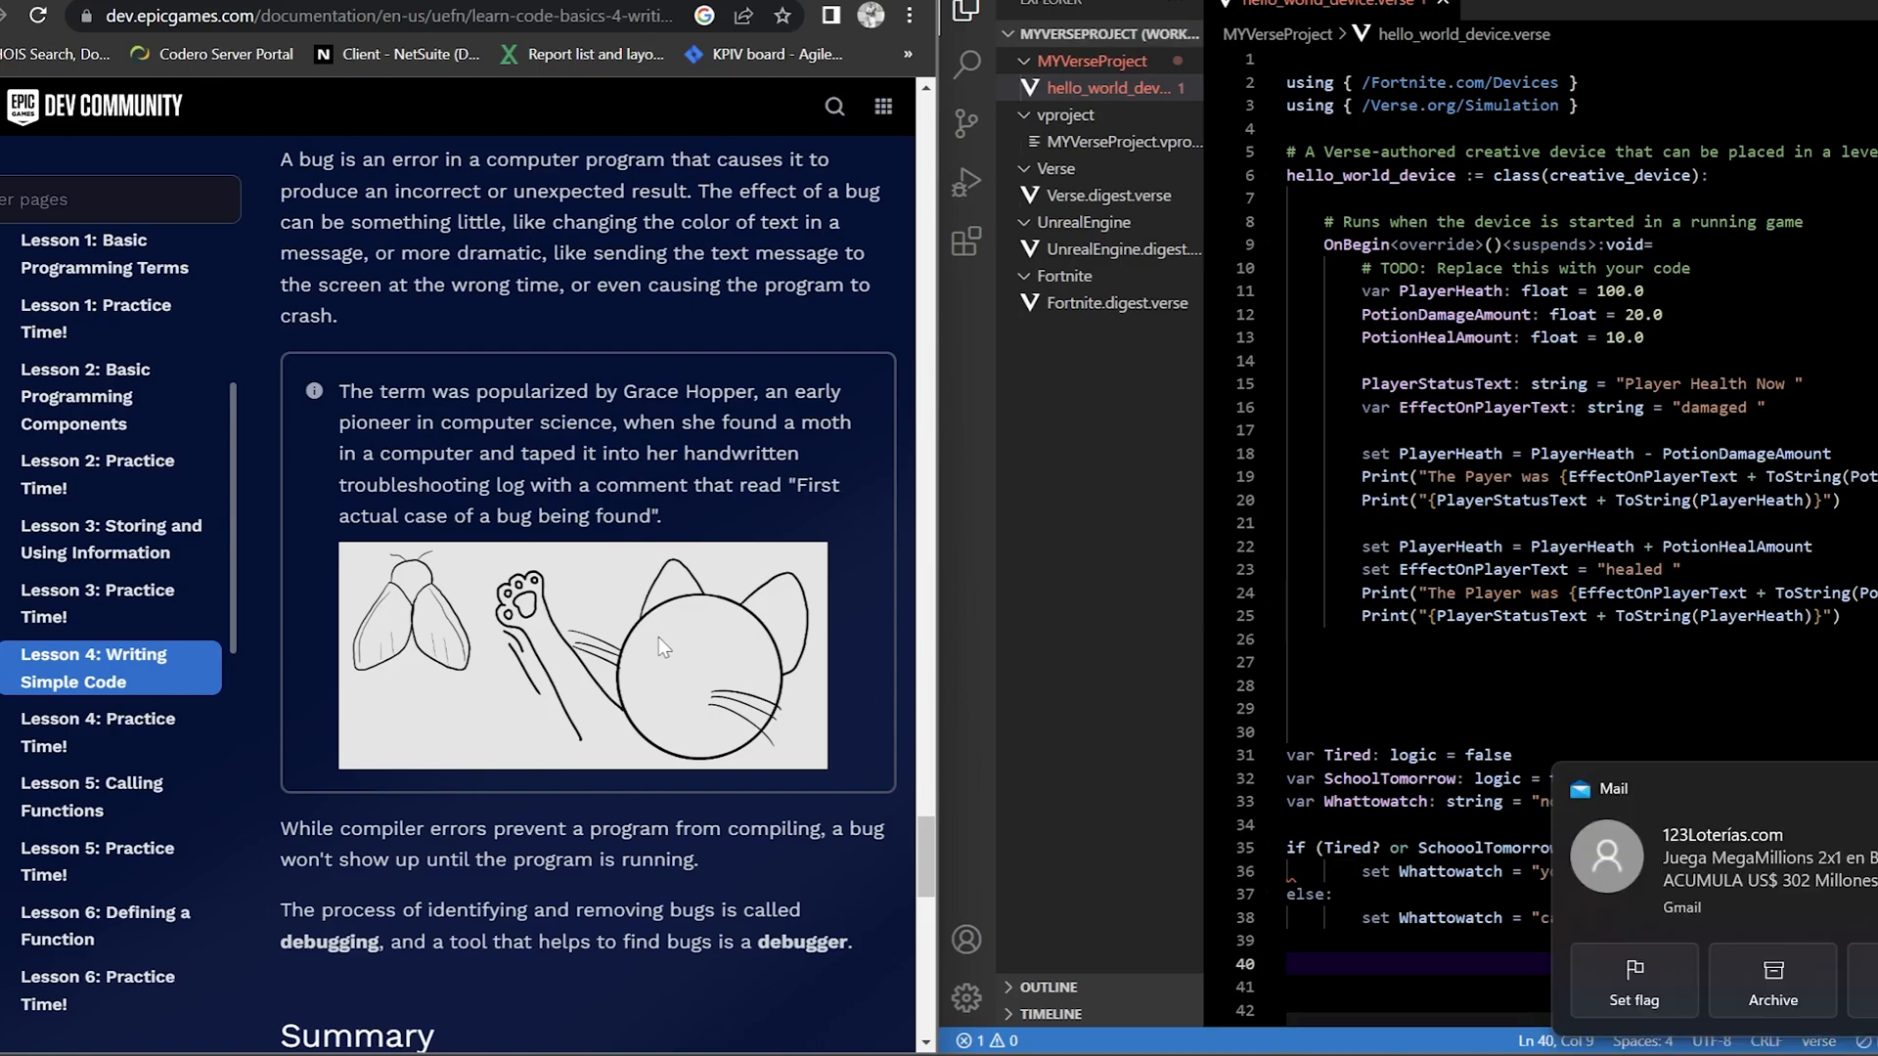
# - Scroll through the Summary list to the Lesson 4: Practice Time! card at the page's end
pyautogui.scroll(-3)
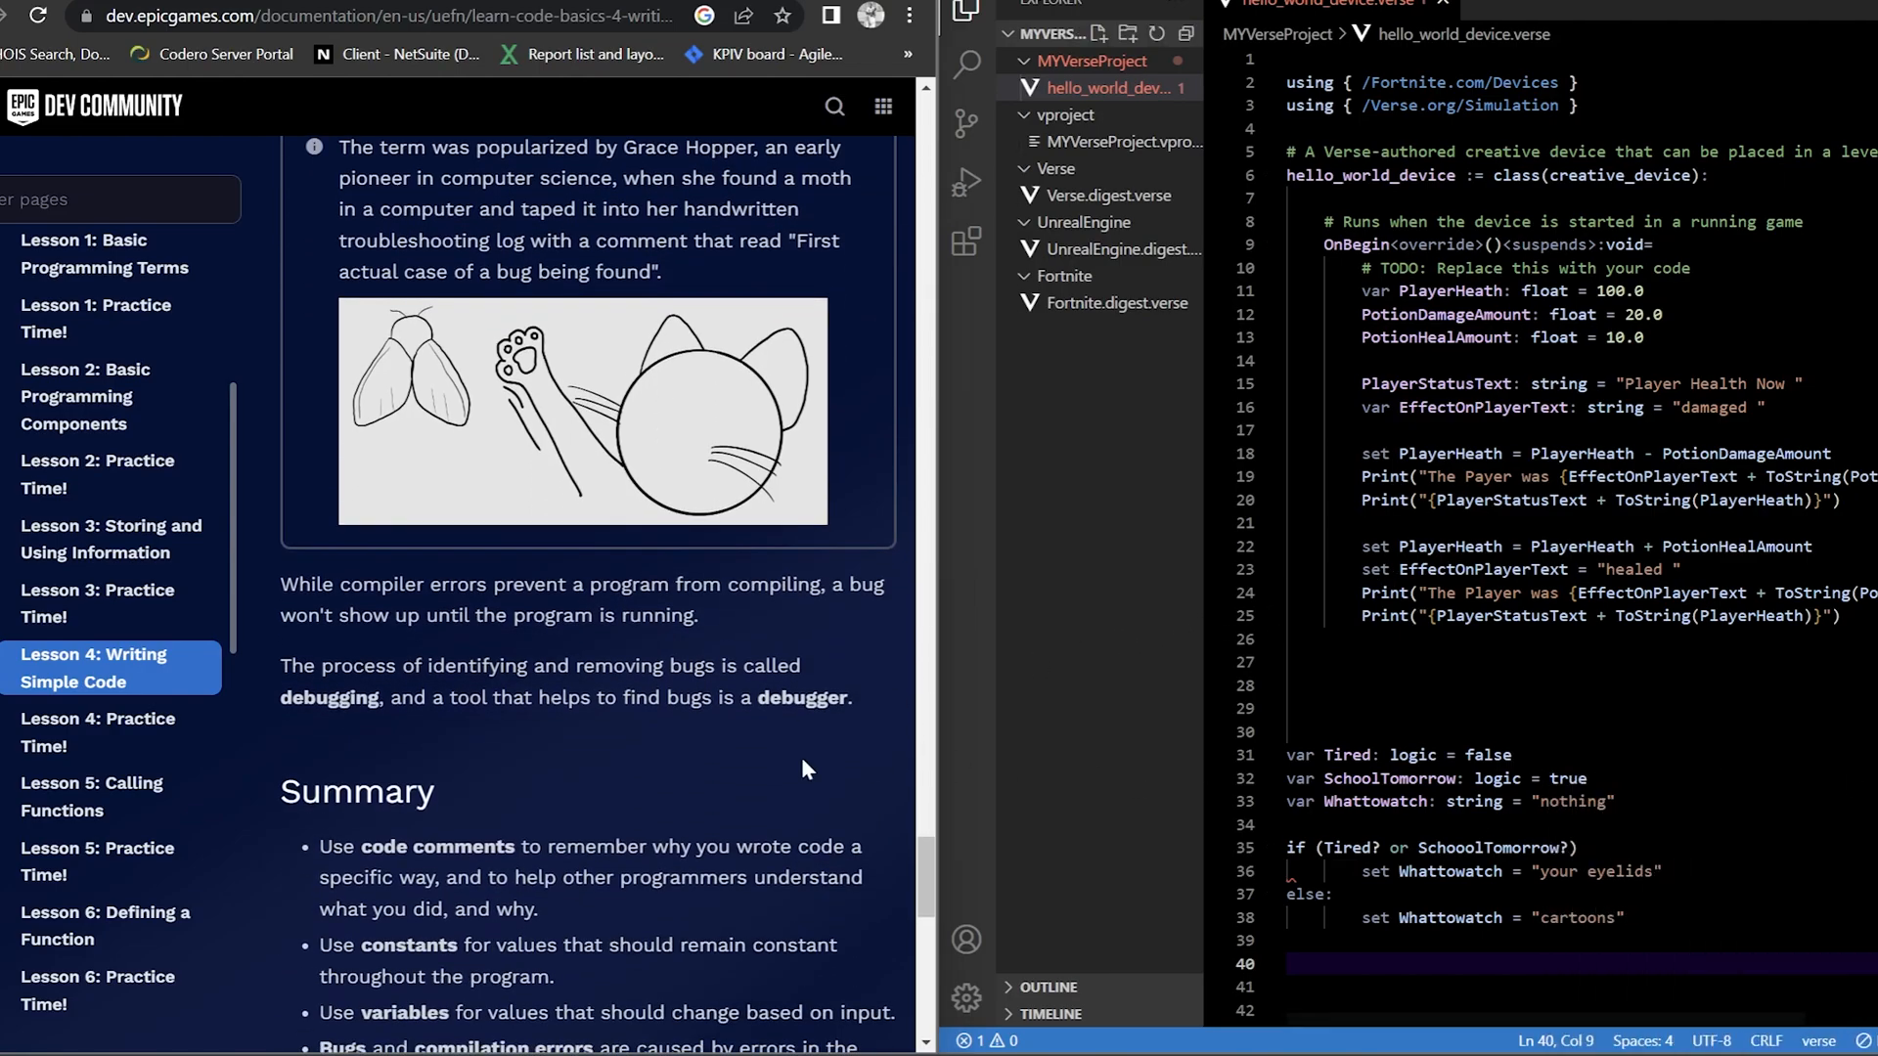
pyautogui.scroll(-3)
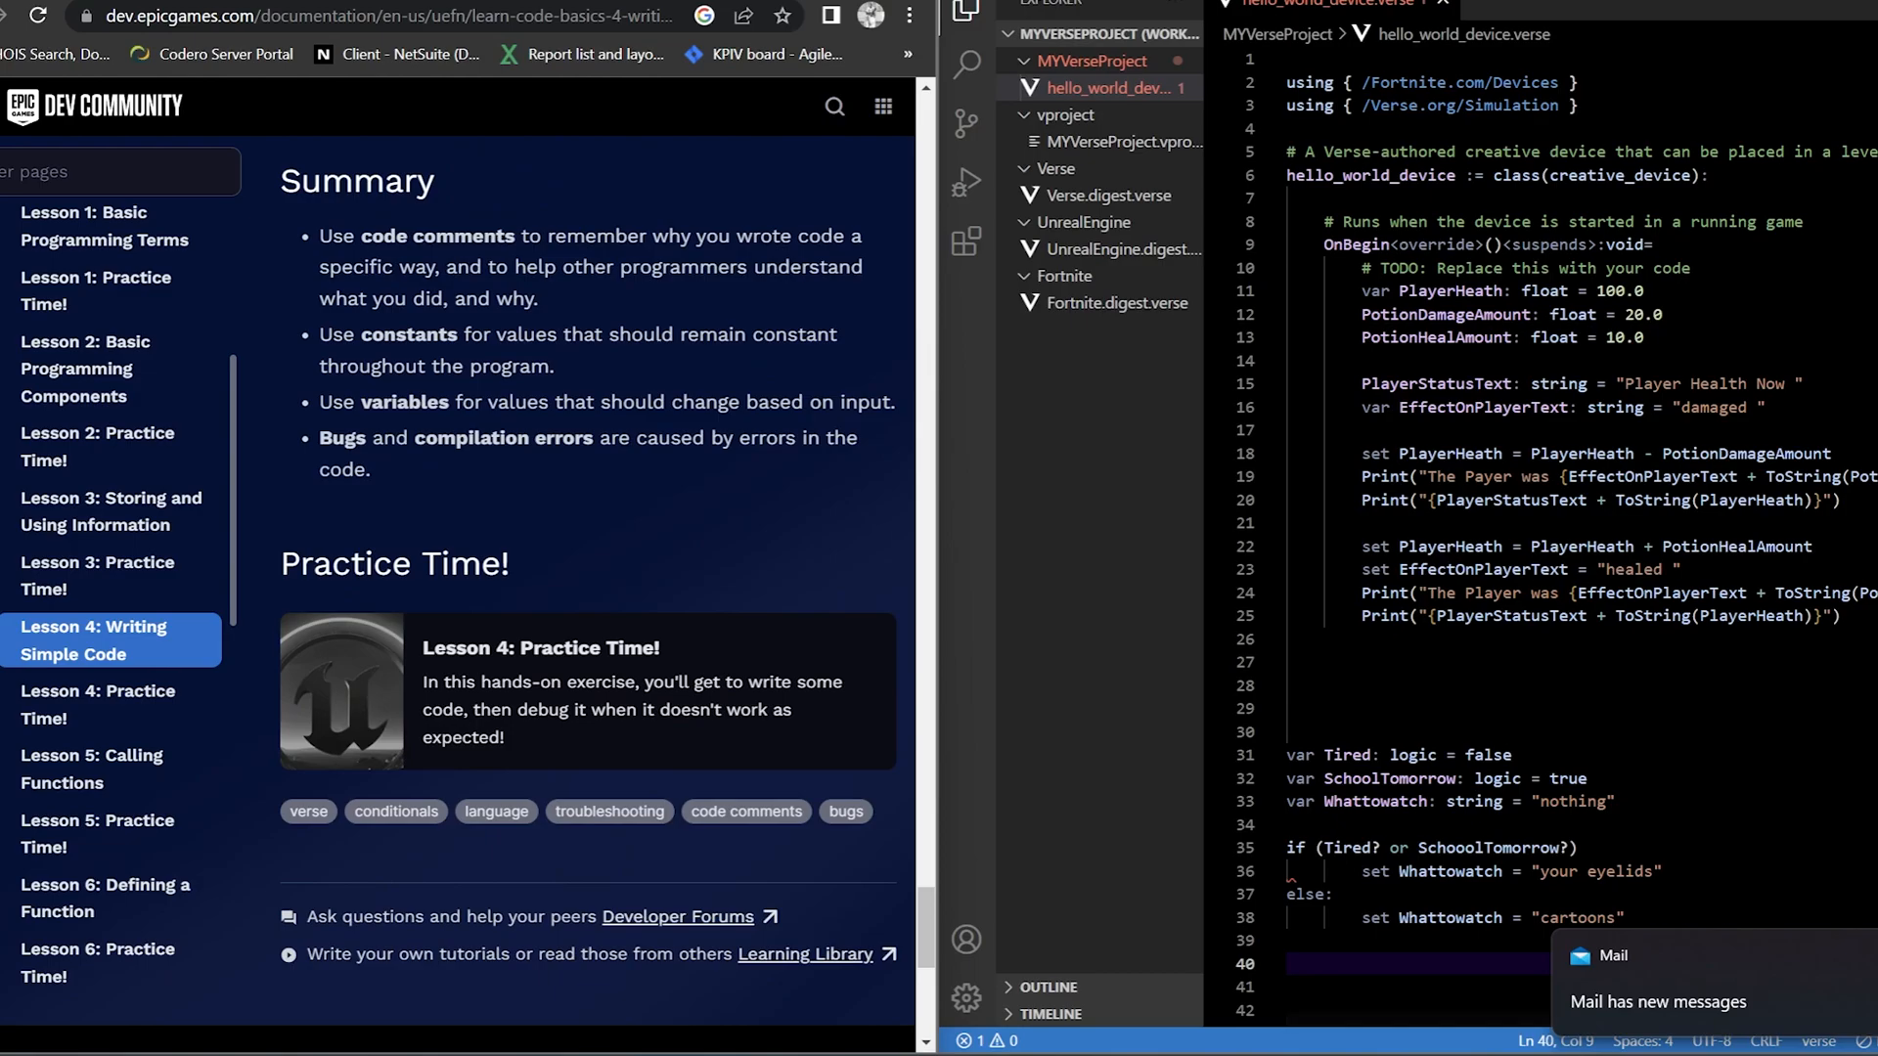
pyautogui.moveTo(641, 313)
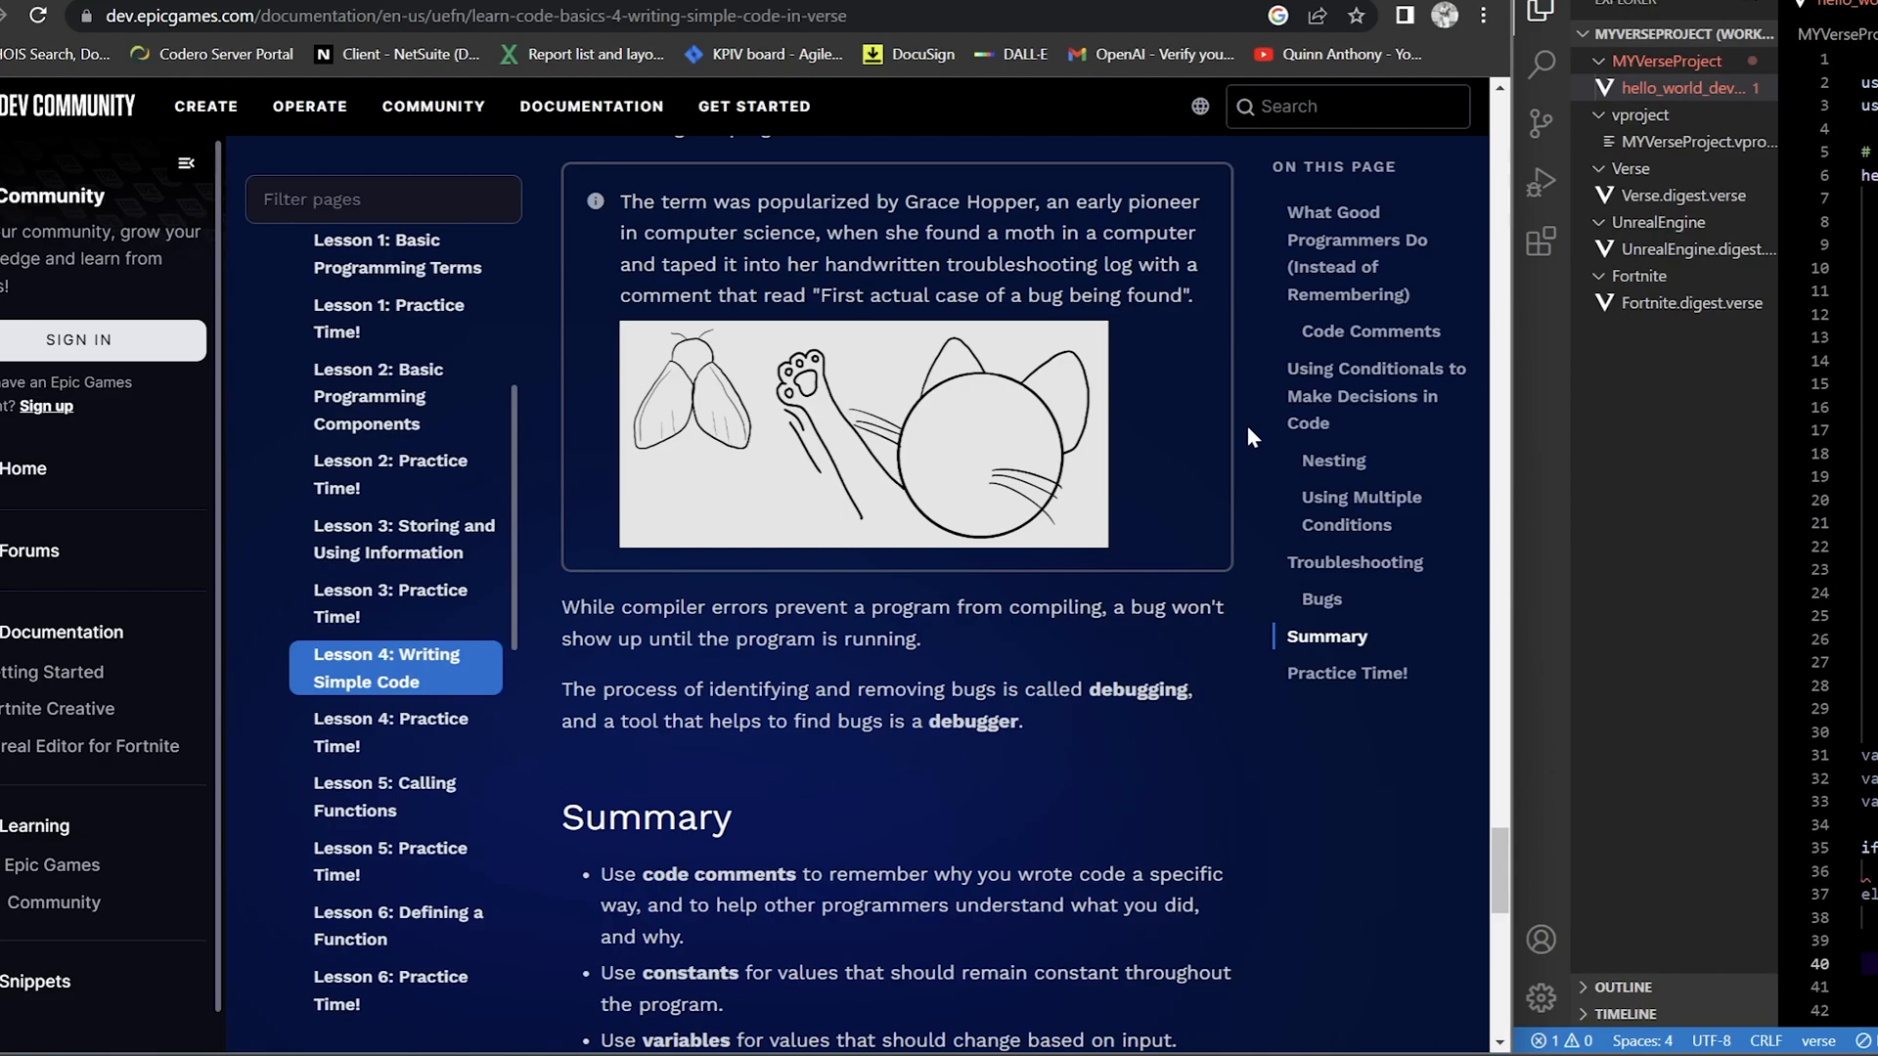
# - Scroll through Nesting and Using Multiple Conditions to the else if paragraph and FriendsAvailable declaration
pyautogui.scroll(-3)
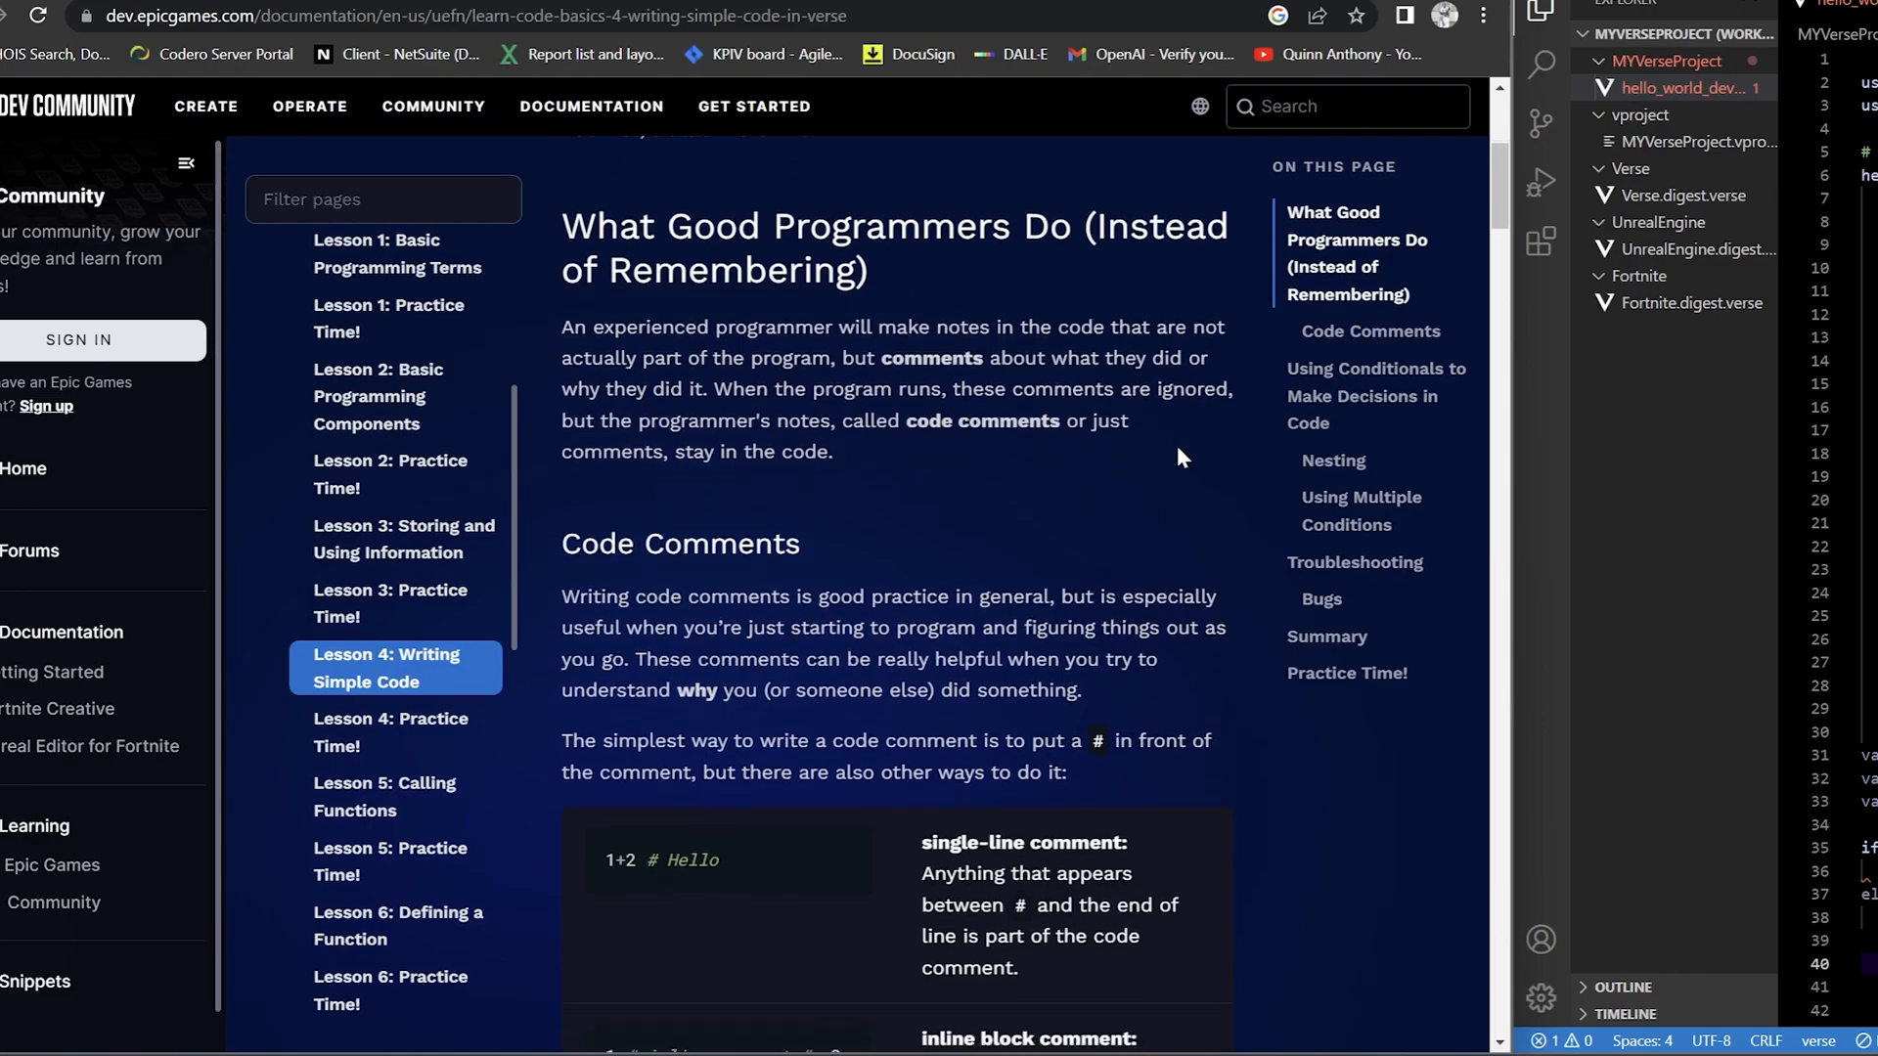
pyautogui.scroll(-3)
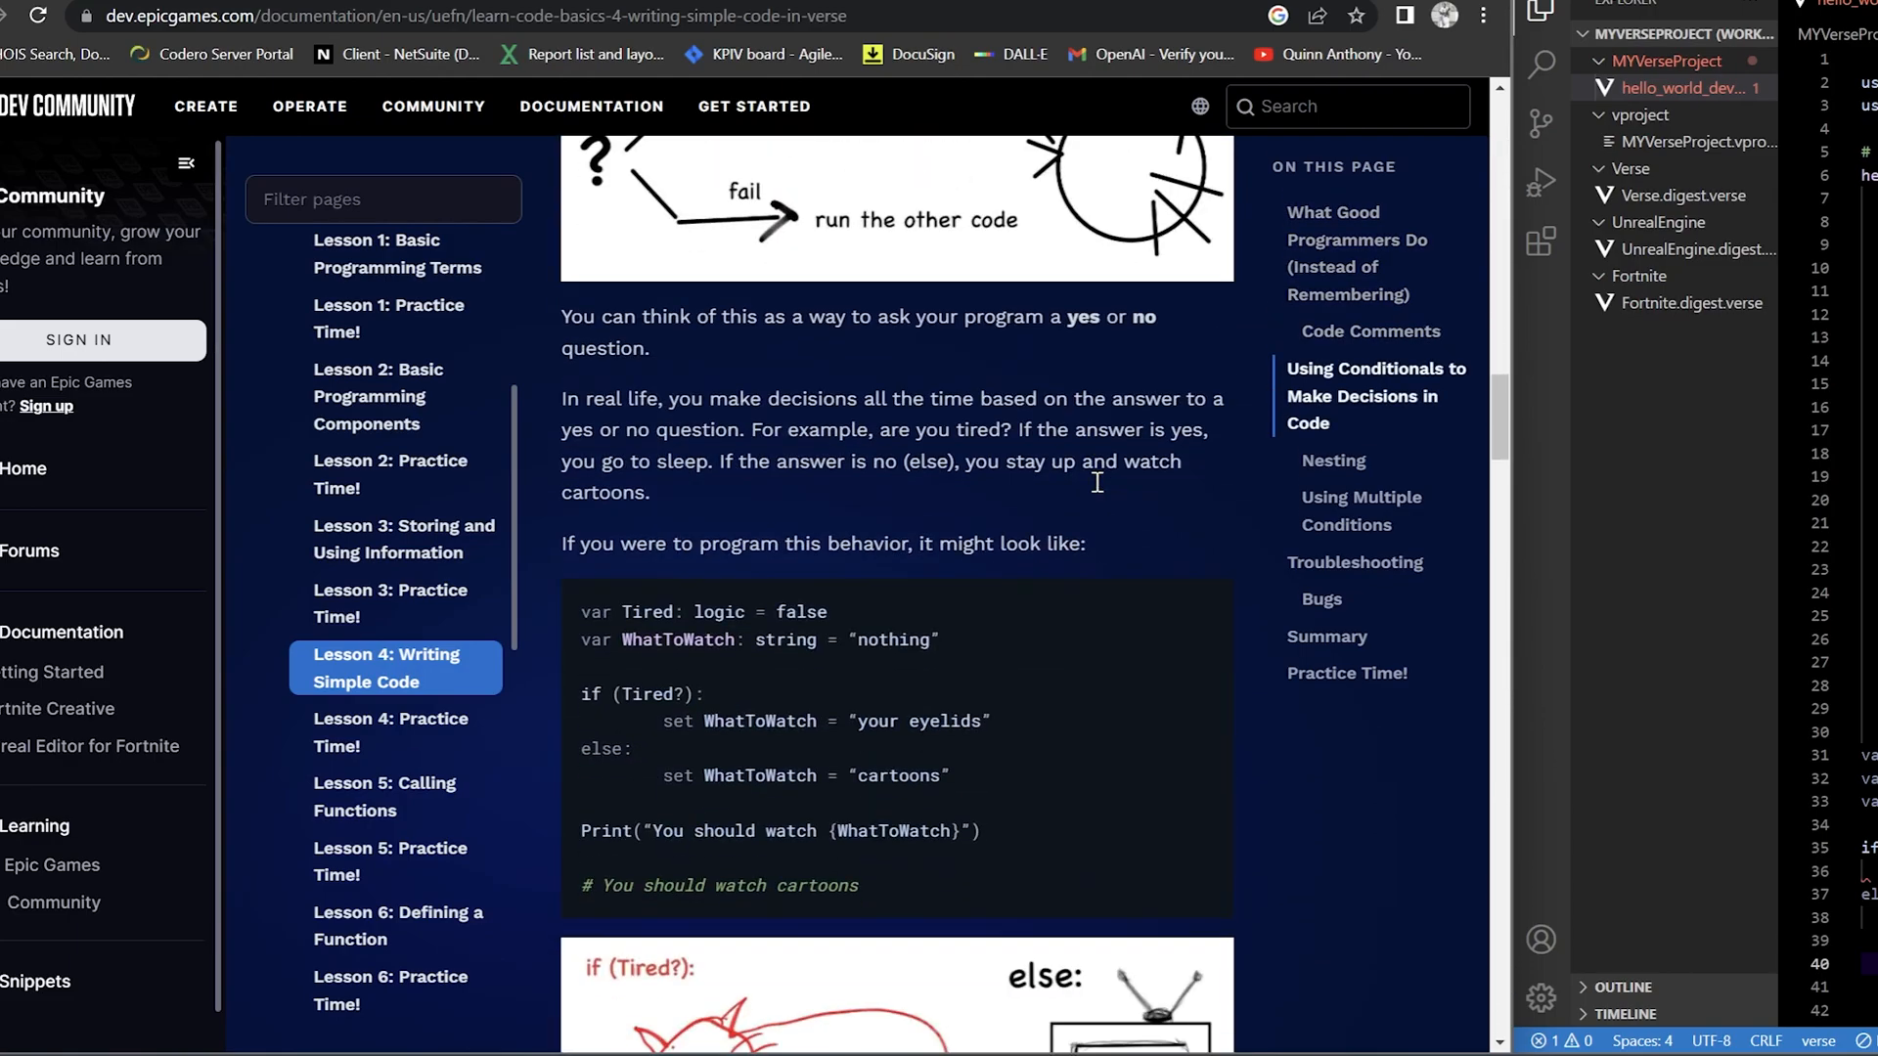
pyautogui.scroll(-3)
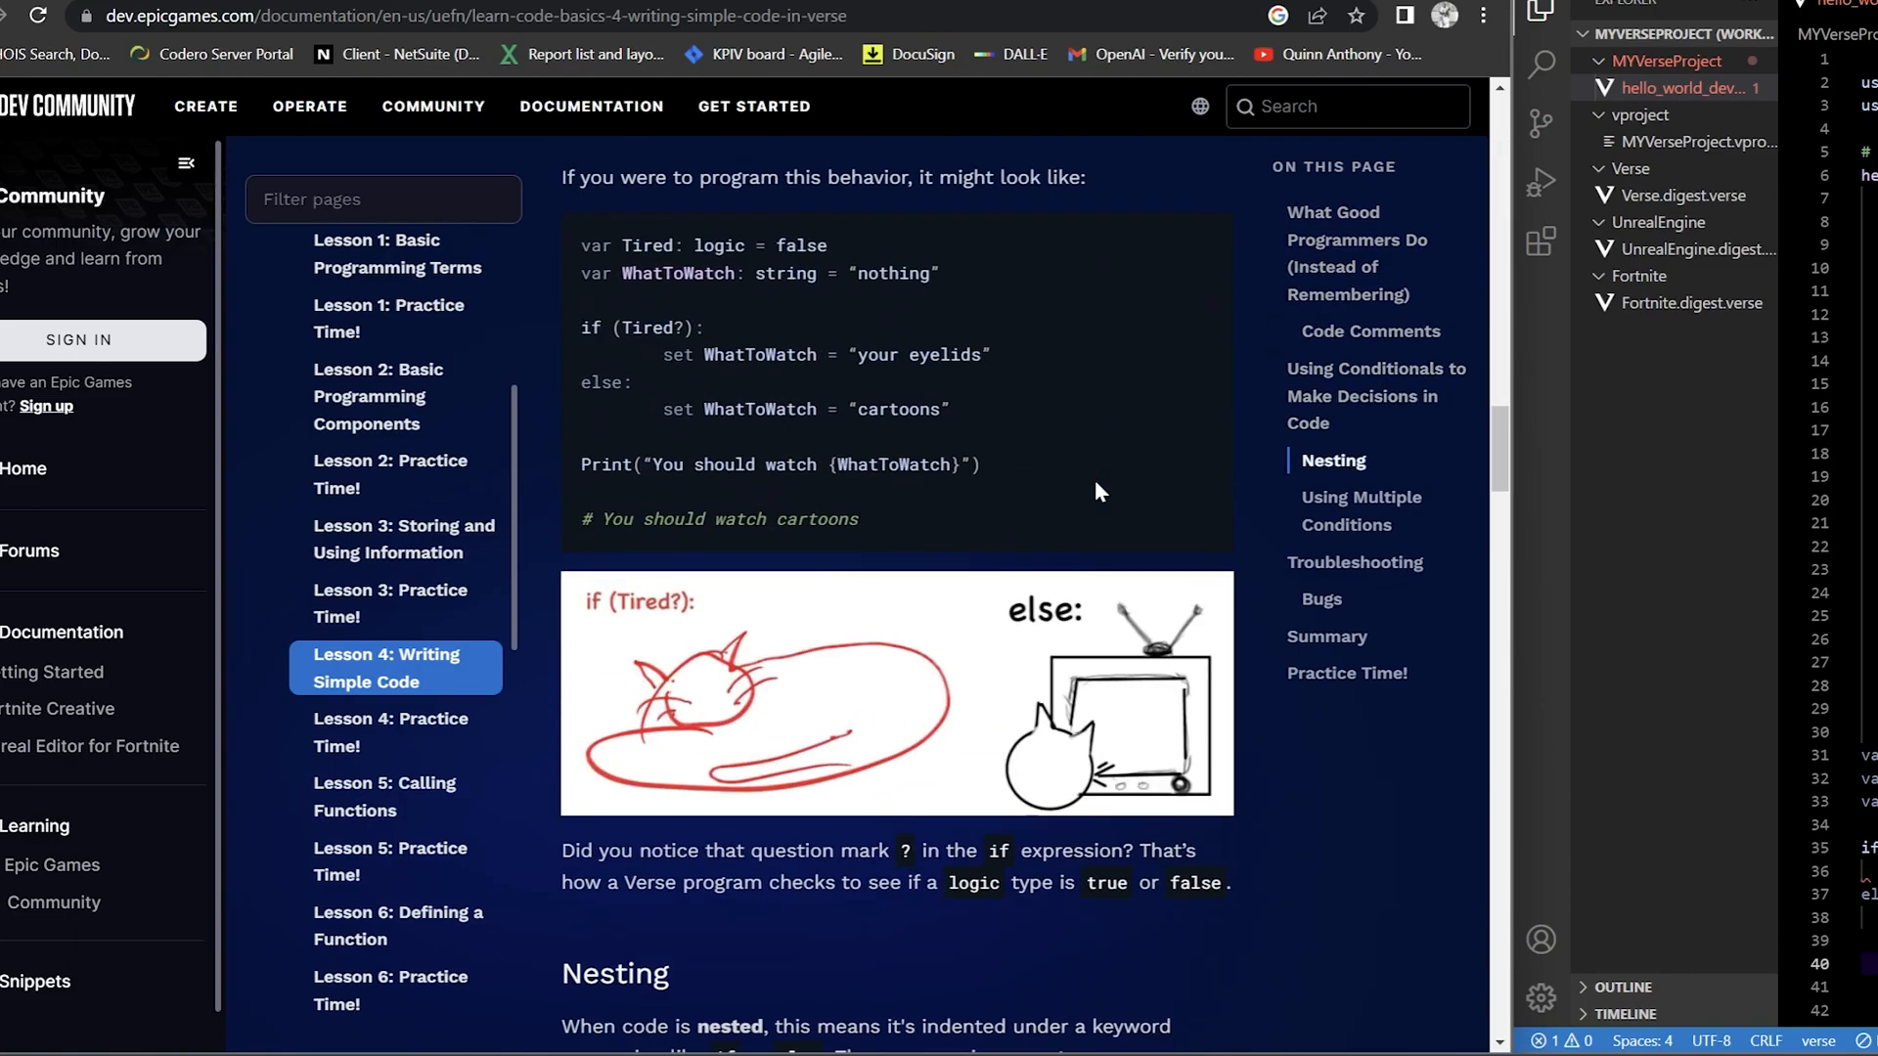
pyautogui.scroll(-3)
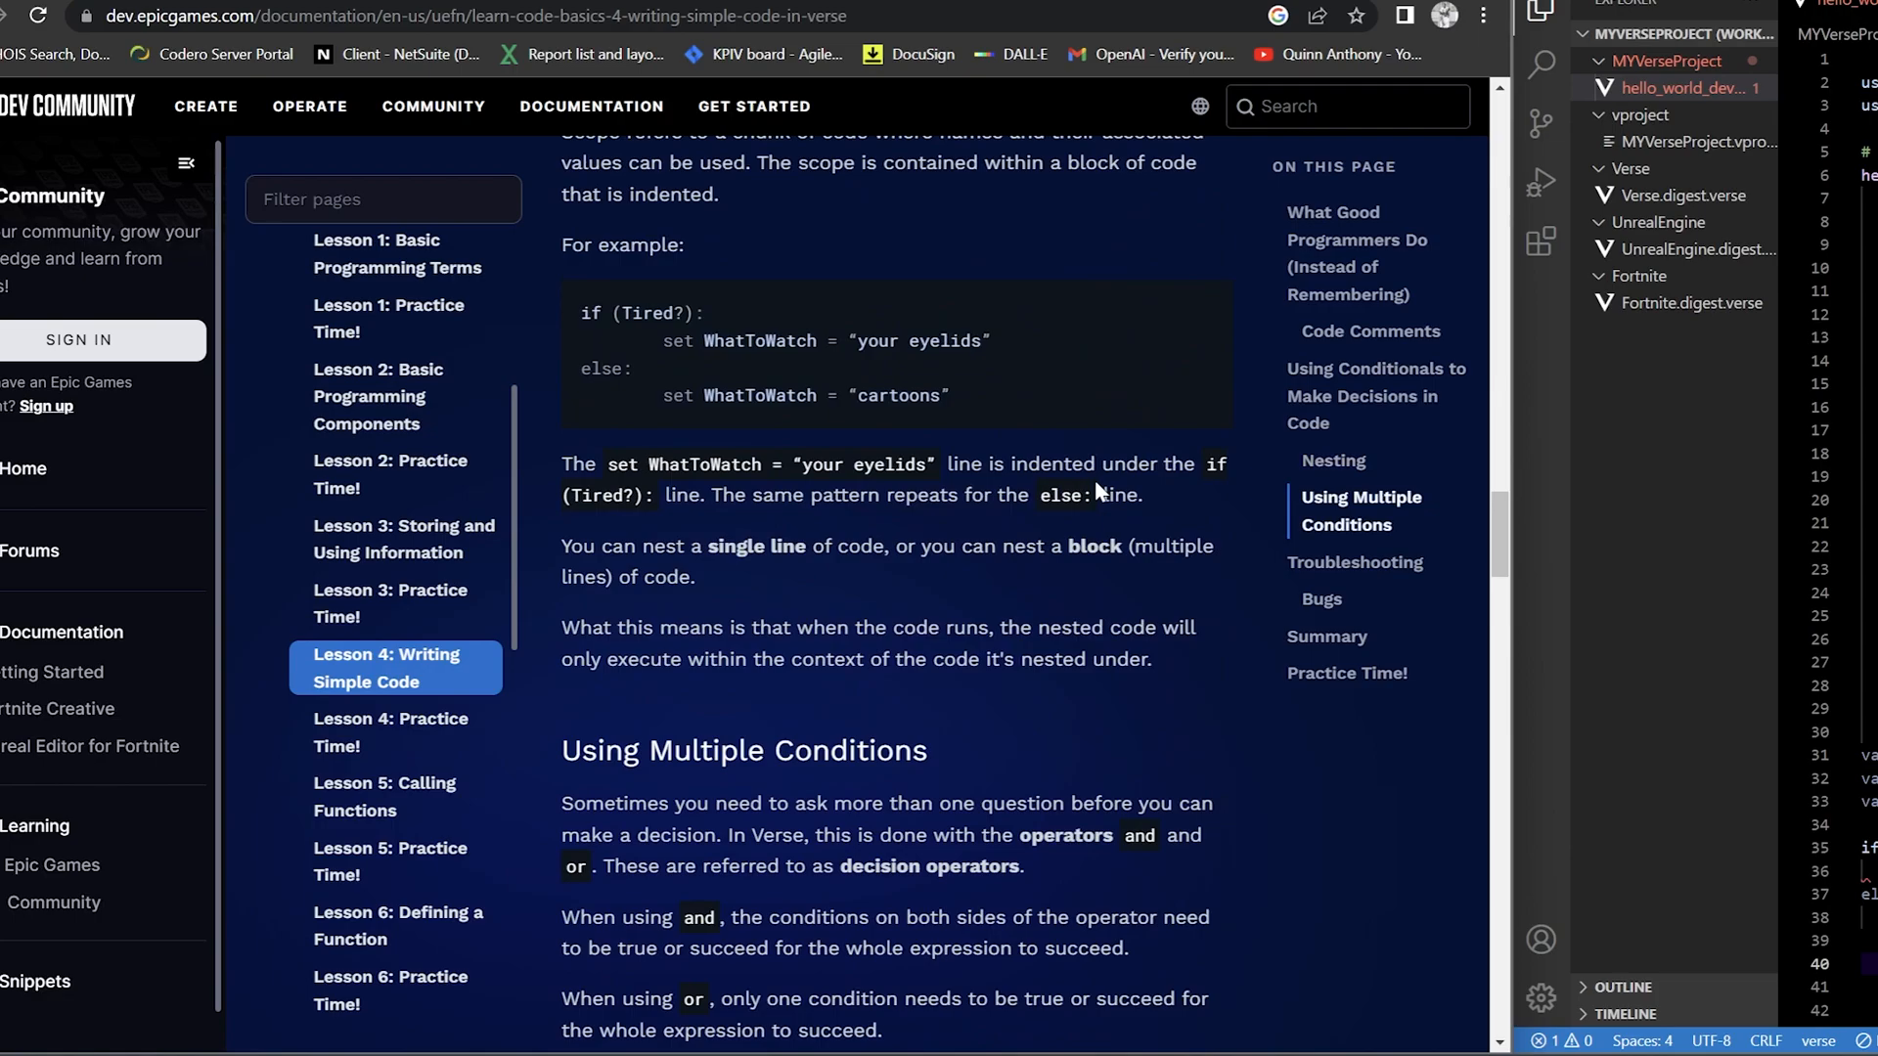
pyautogui.scroll(-3)
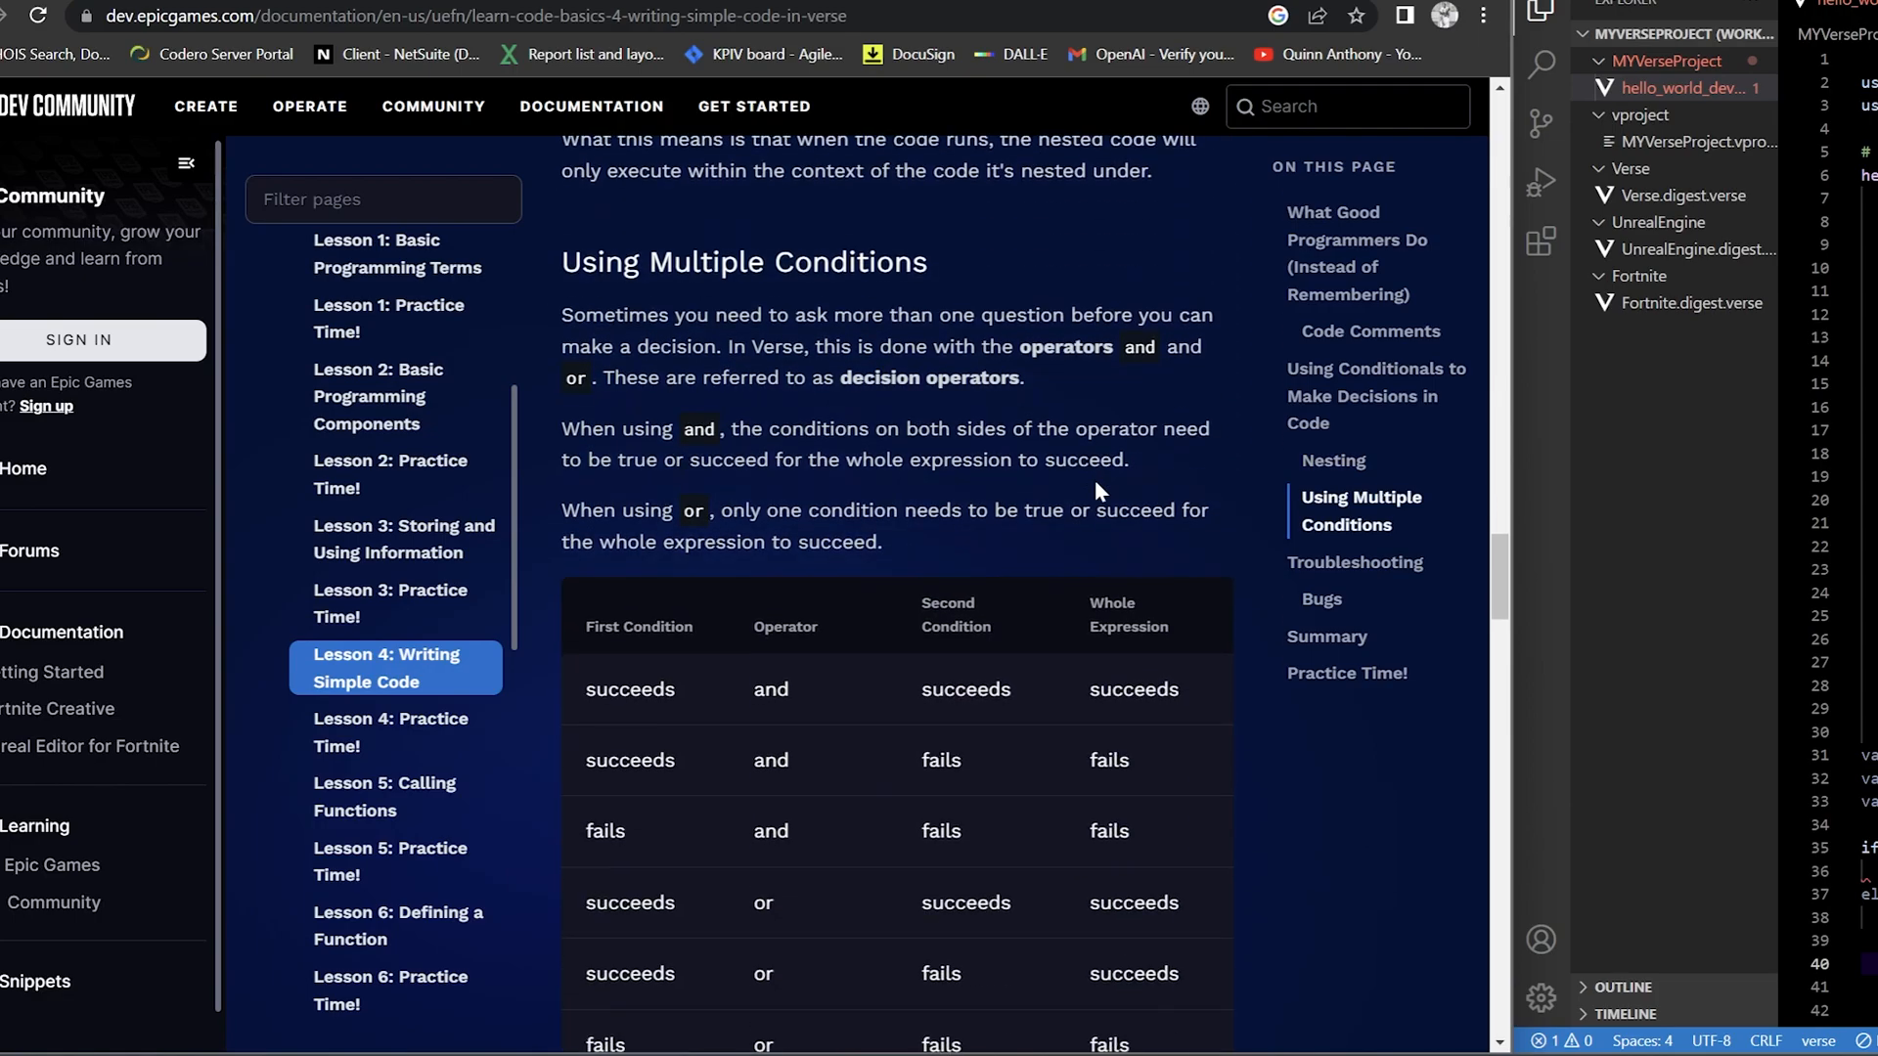
pyautogui.scroll(-3)
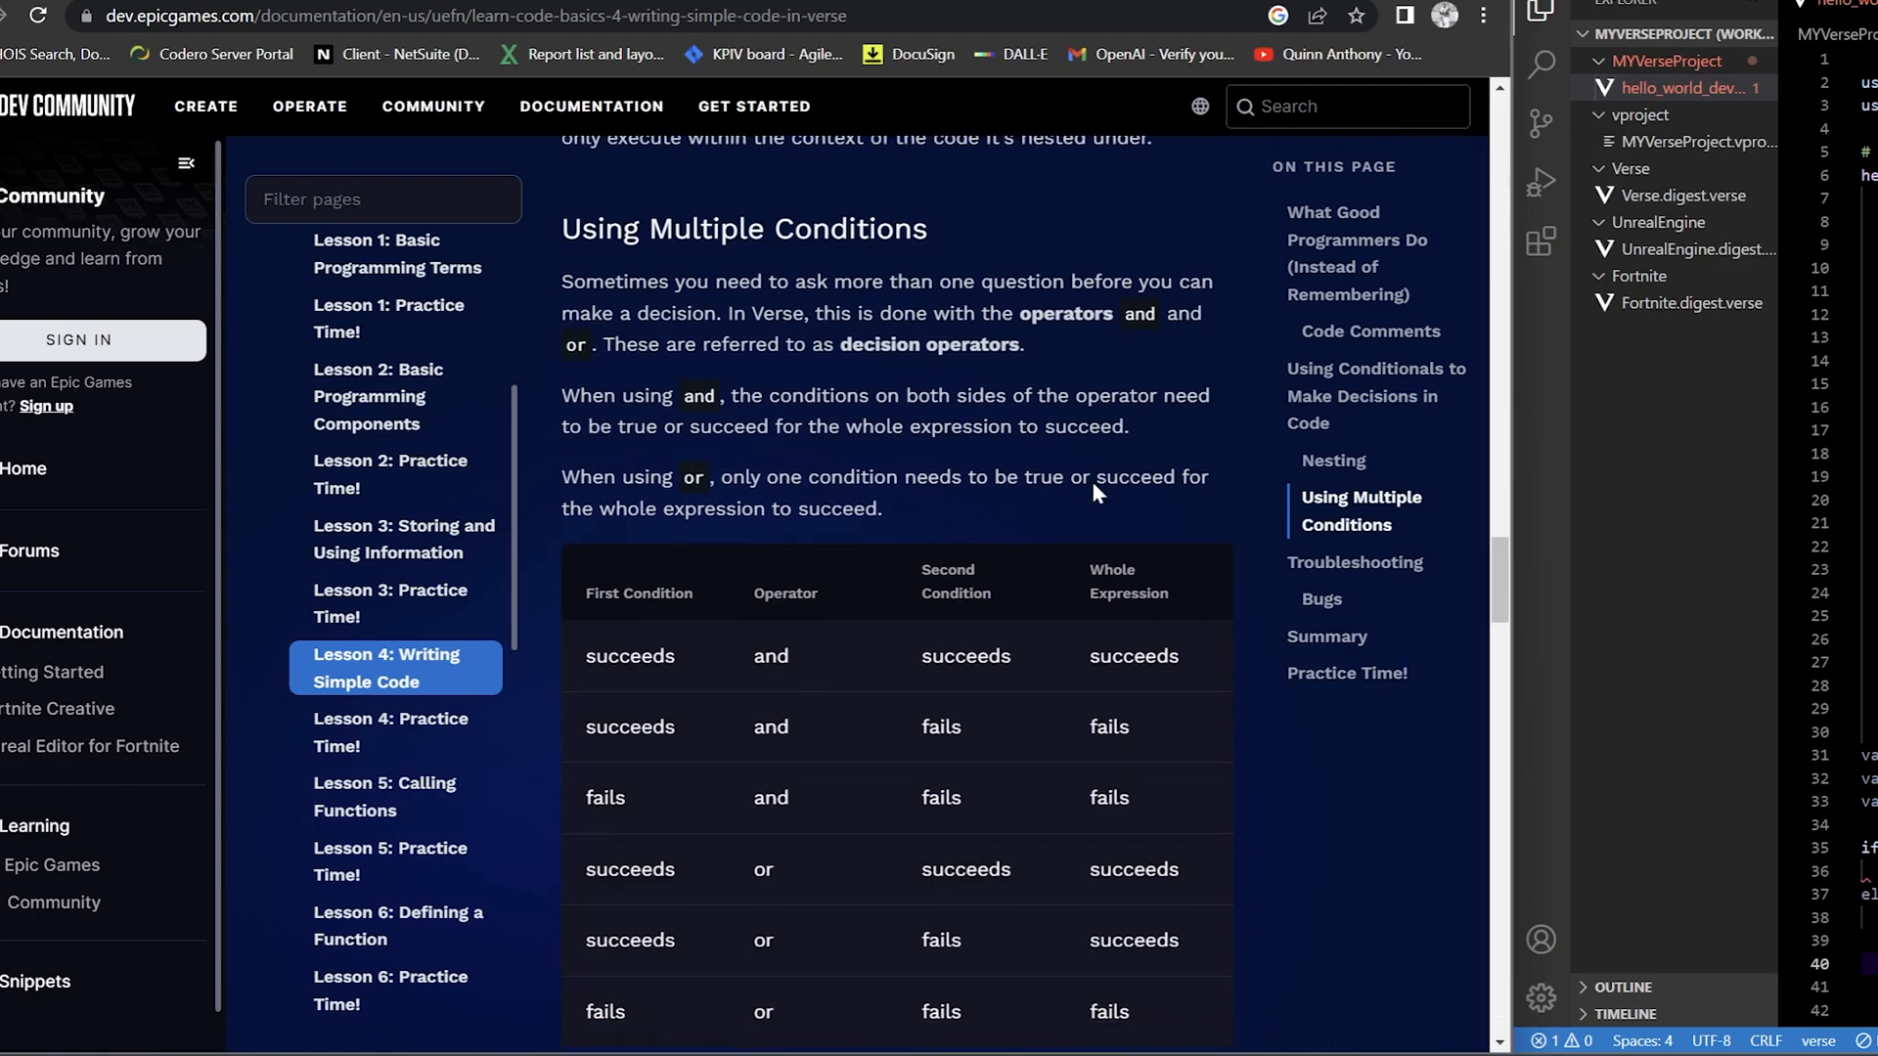
pyautogui.scroll(-3)
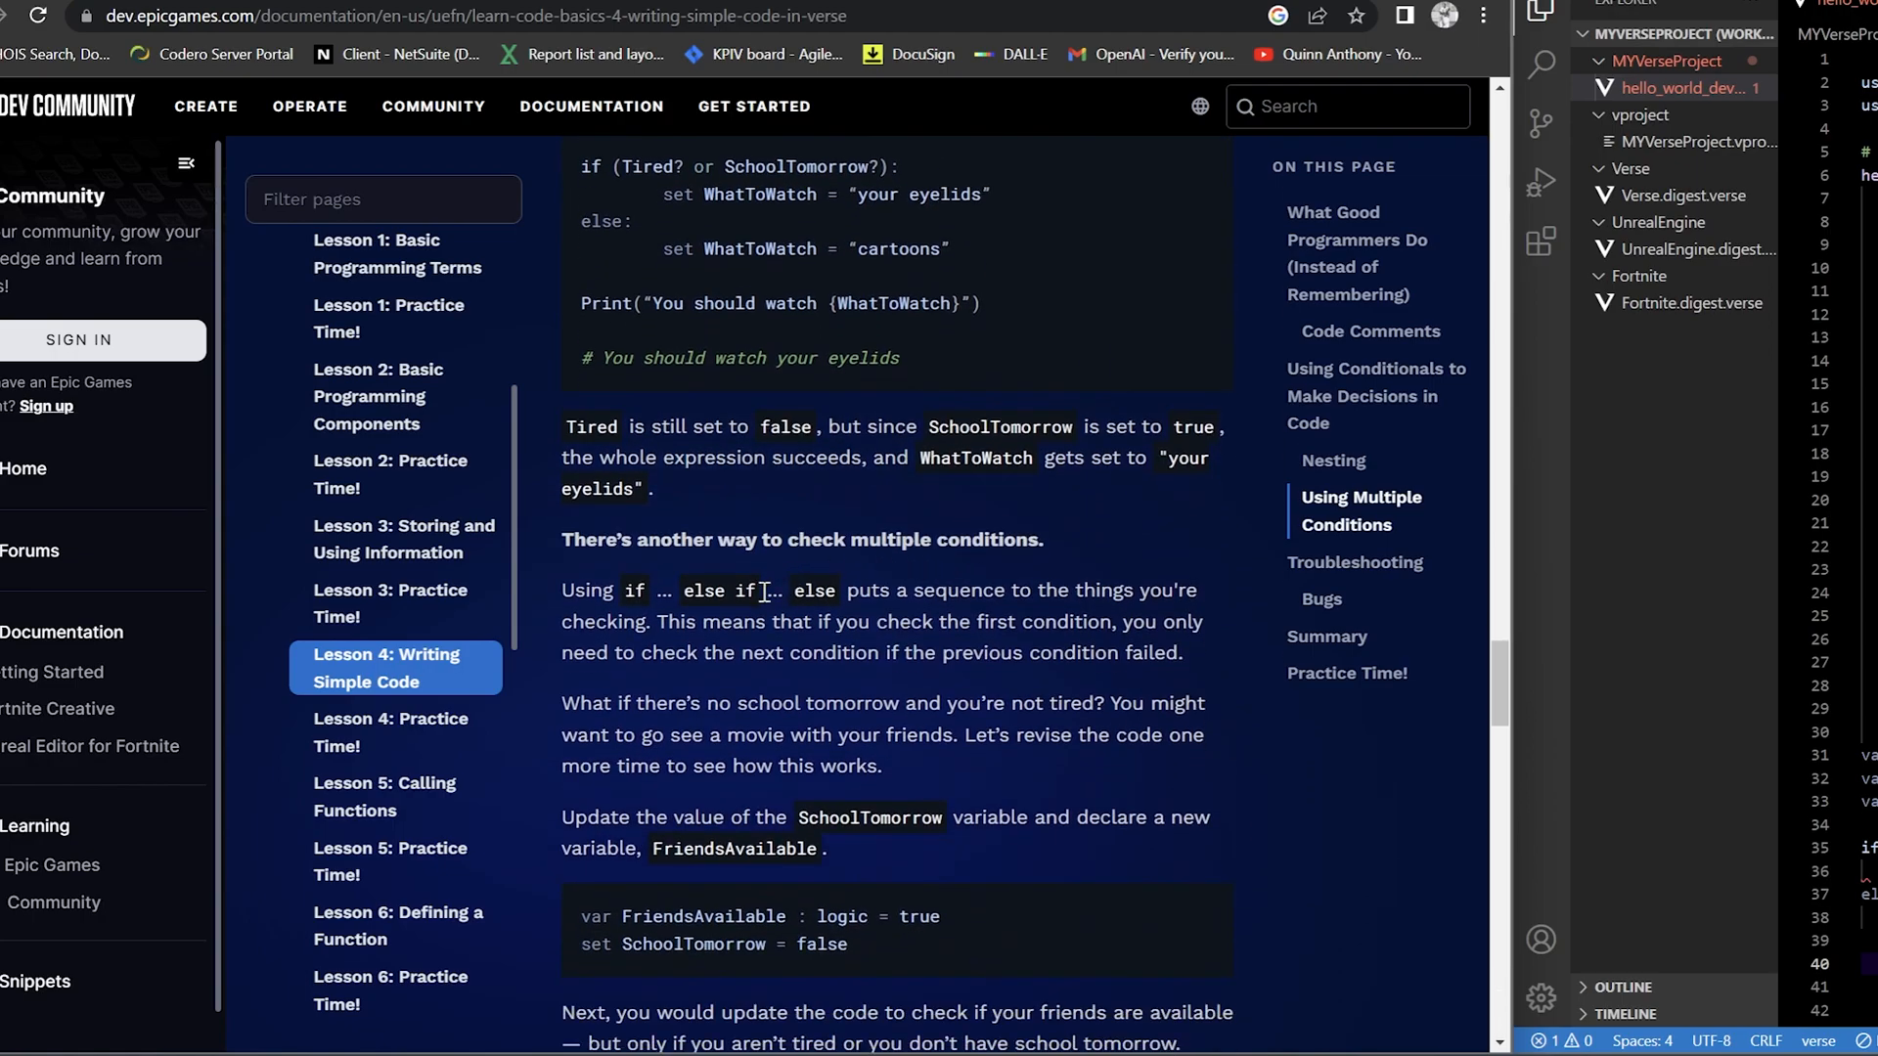